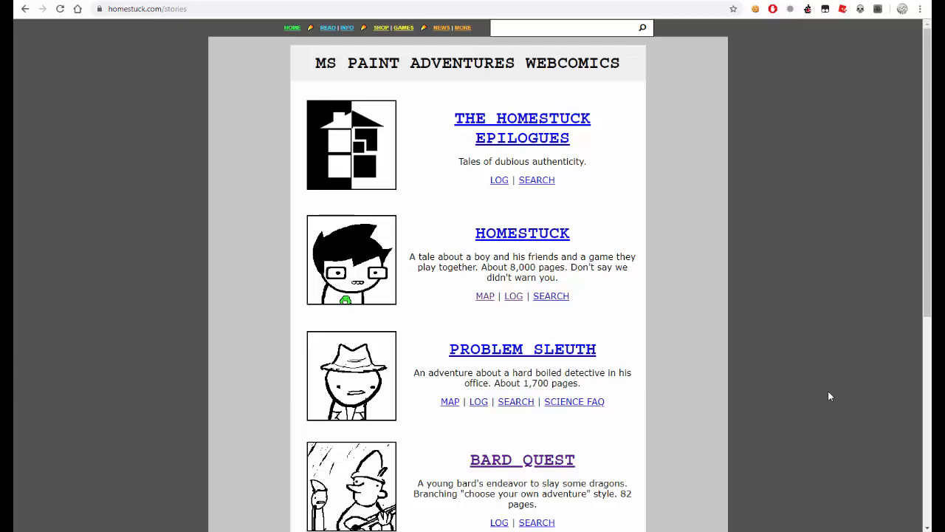
- Search YouTube for 'the low quality lets read' and open the Let's Read MSPA channel
scroll("down", 3)
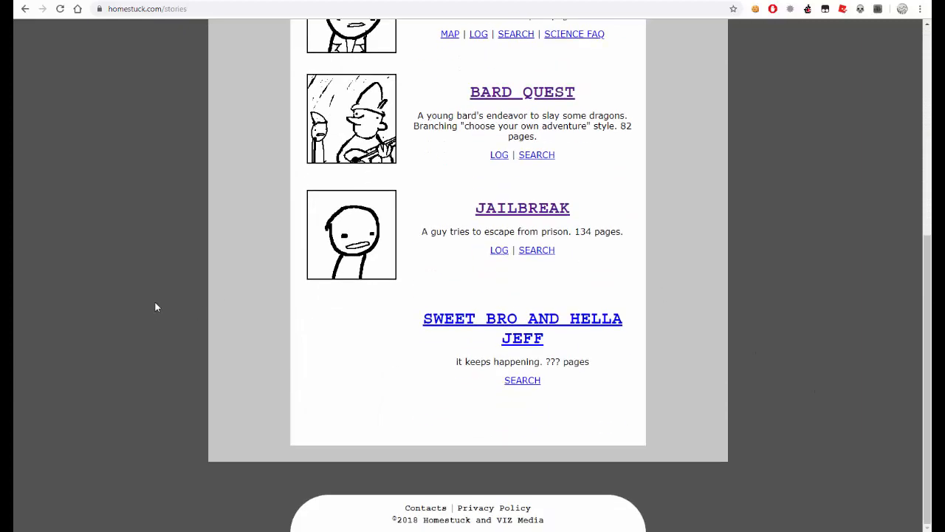
scroll("up", 3)
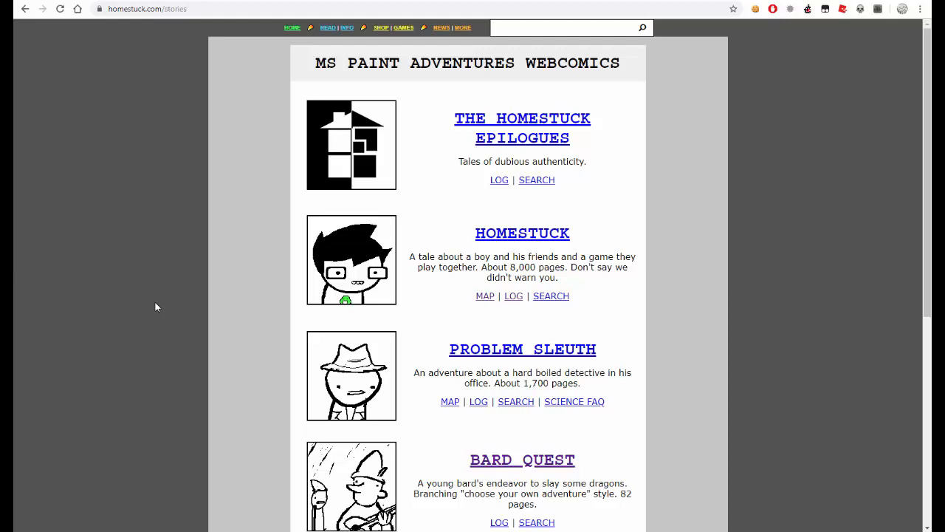
mouse_move(251, 284)
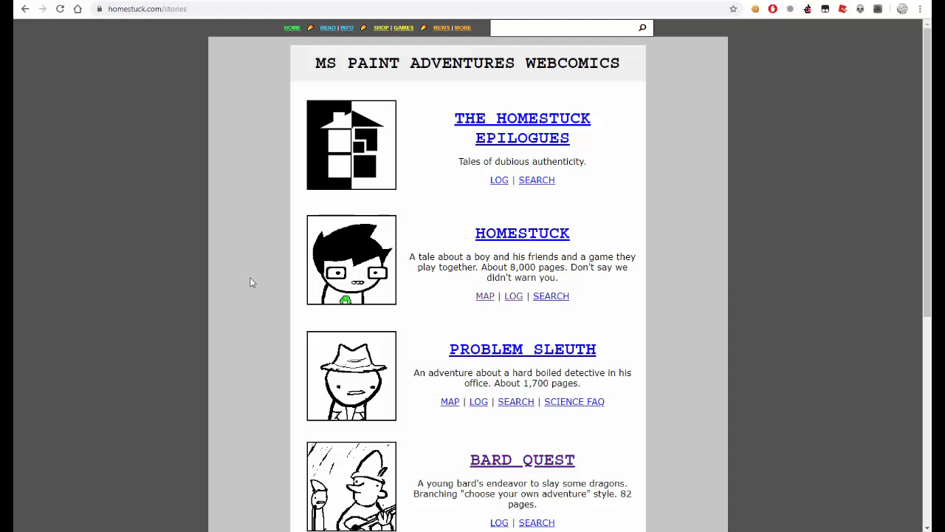
mouse_move(256, 227)
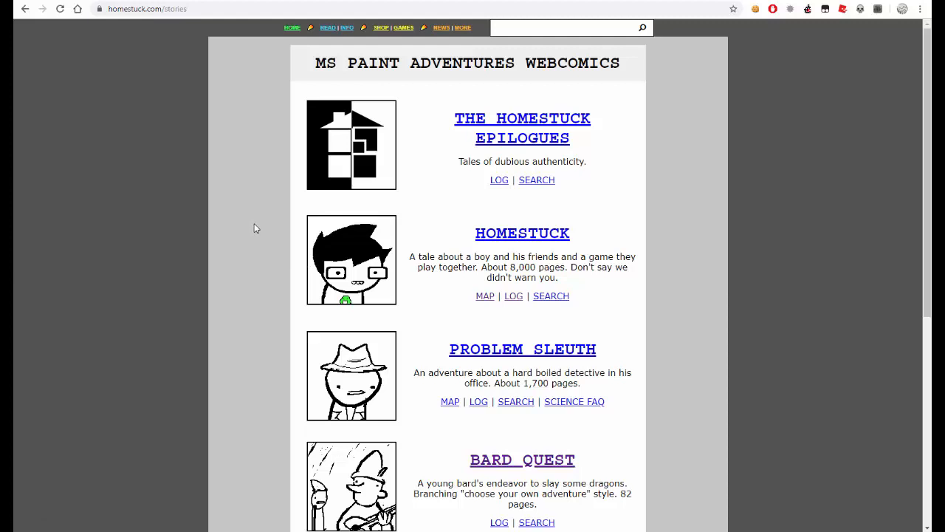
mouse_move(682, 210)
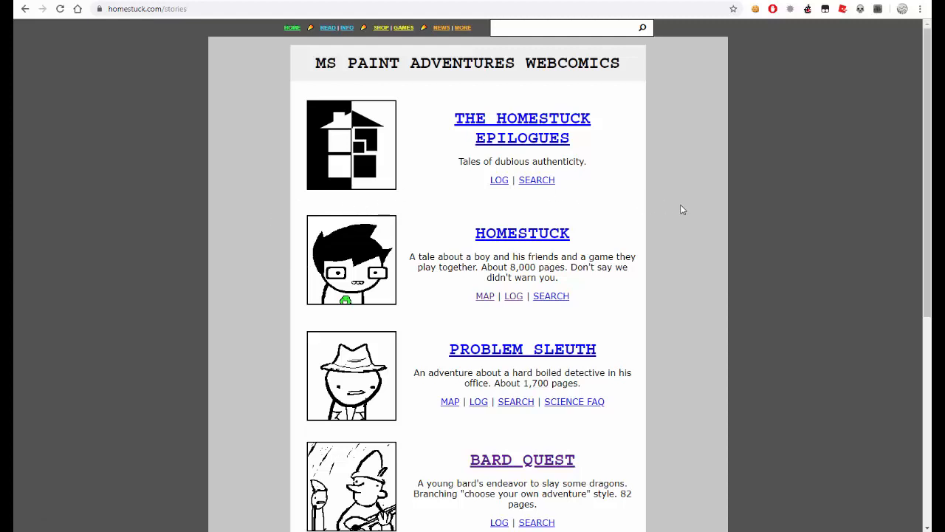
mouse_move(157, 149)
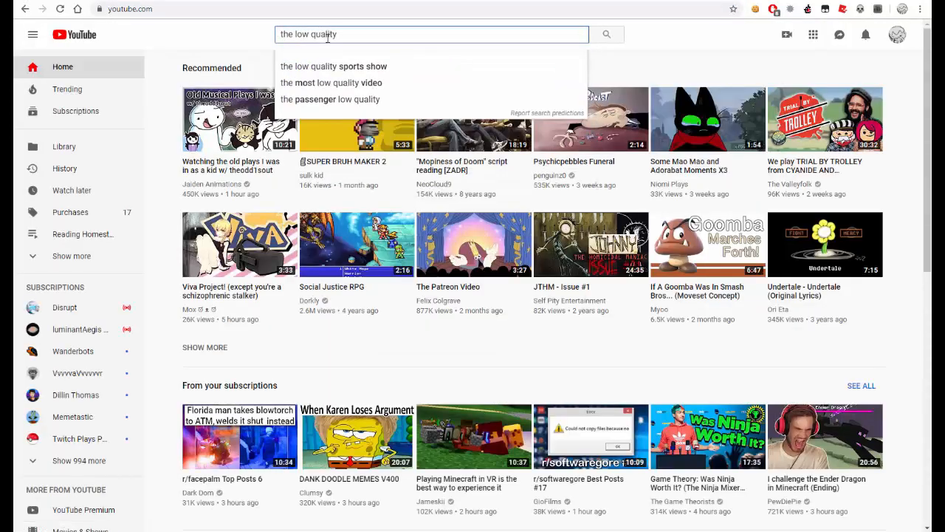
type("lets read")
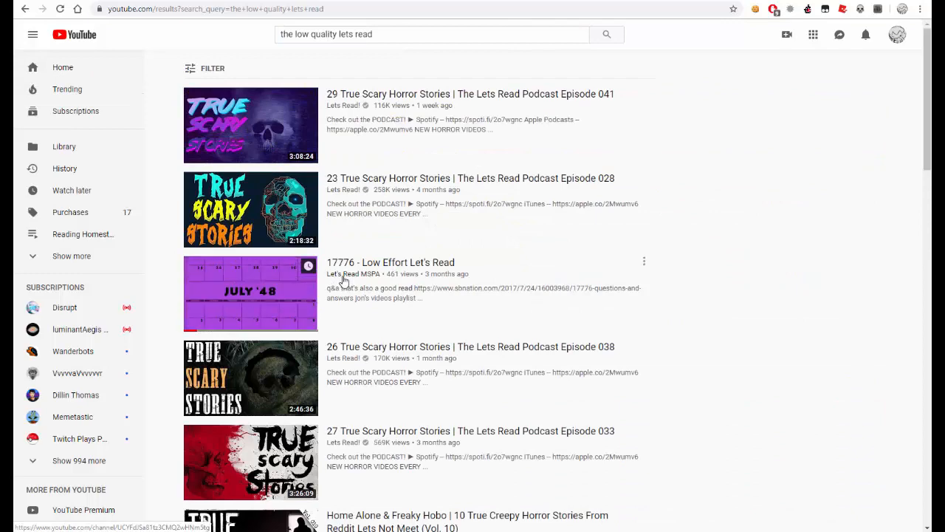
left_click(352, 274)
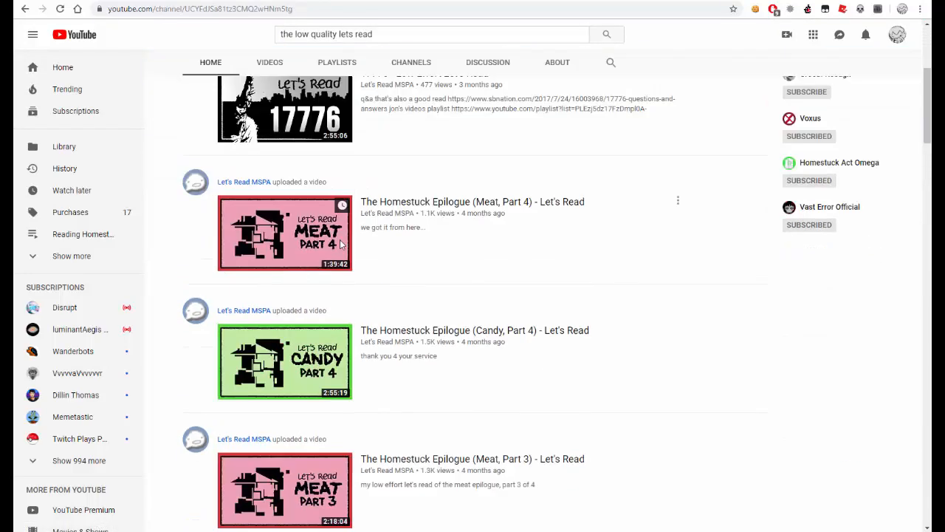
scroll("up", 3)
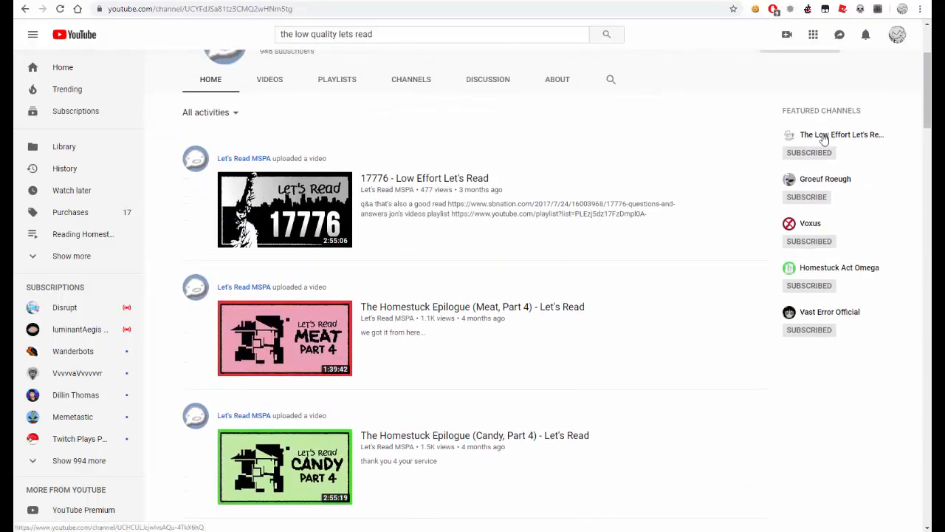
left_click(842, 134)
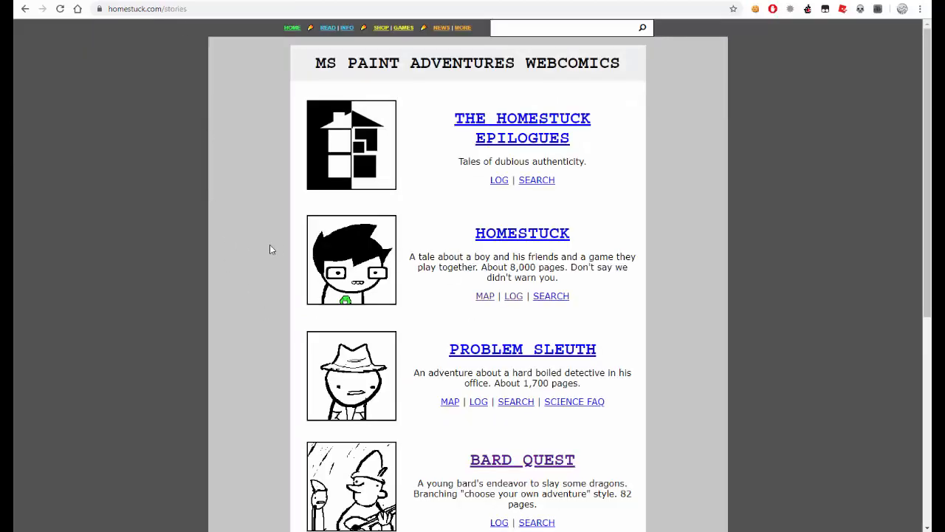
mouse_move(366, 244)
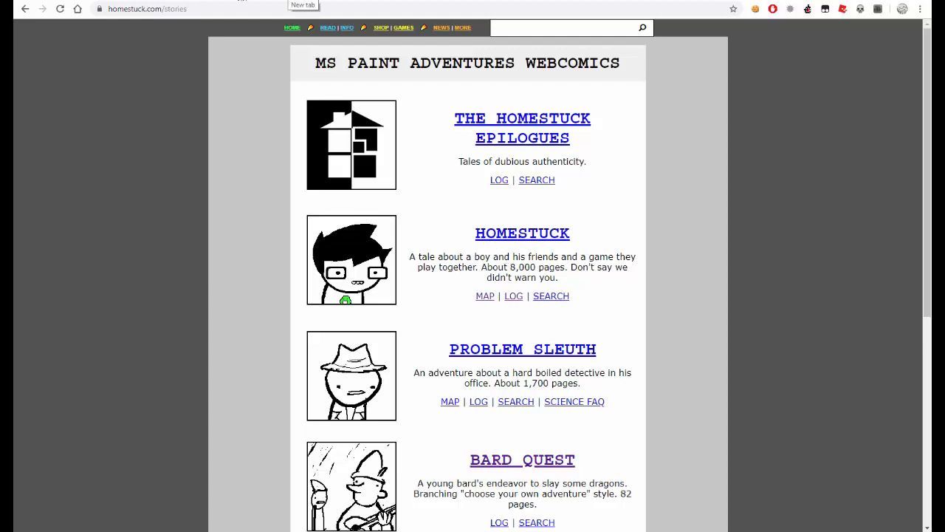
- Search Google for Homestuck music albums and open the MS Paint Adventures Wiki result
type("hoke")
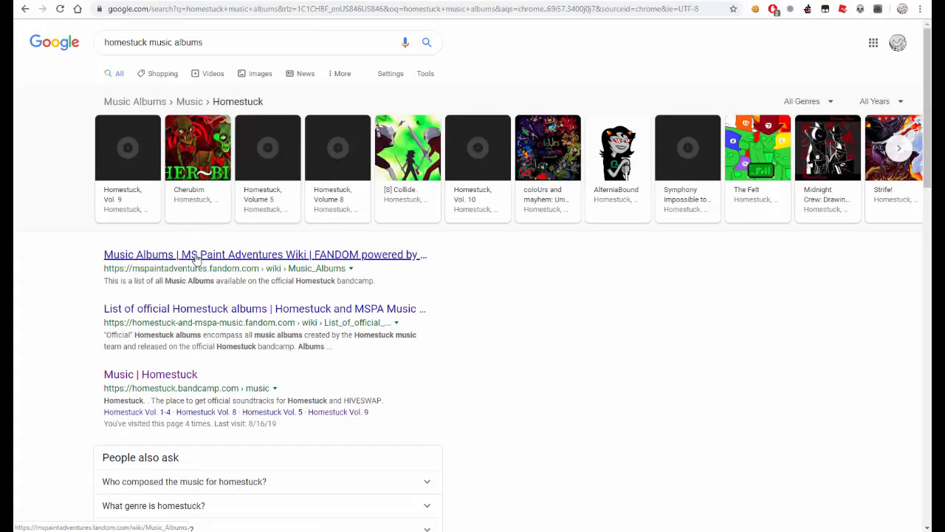
left_click(263, 254)
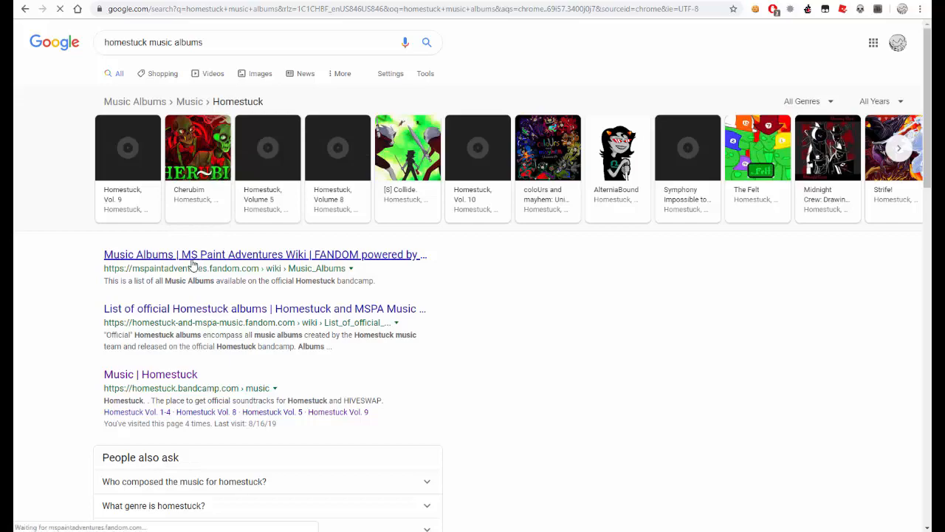
left_click(263, 254)
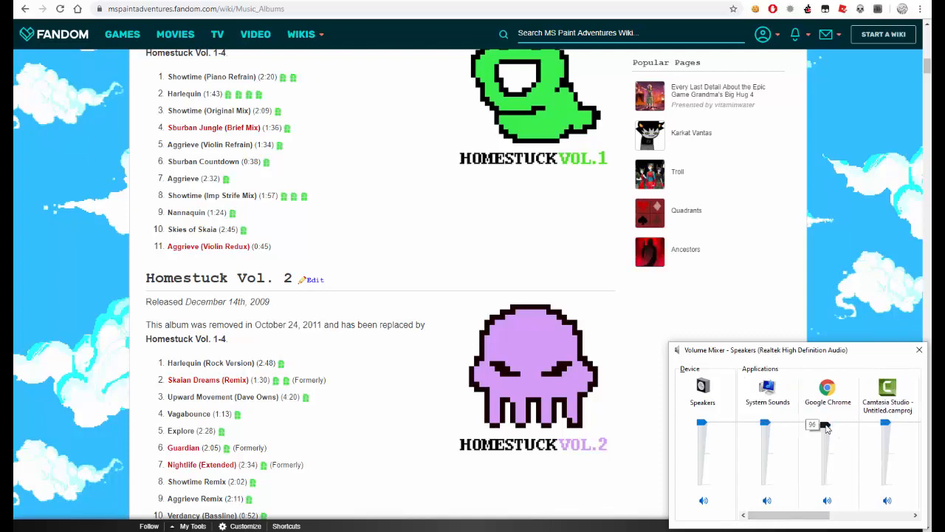
- Lower Chrome's volume in the mixer and scroll up to the Homestuck Vol. 1 track list
left_click_drag(826, 424, 827, 481)
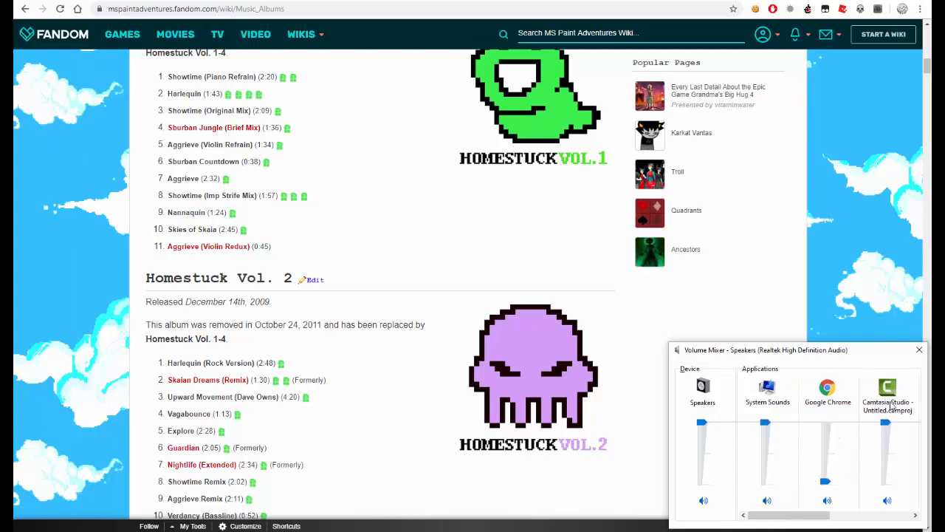
mouse_move(918, 349)
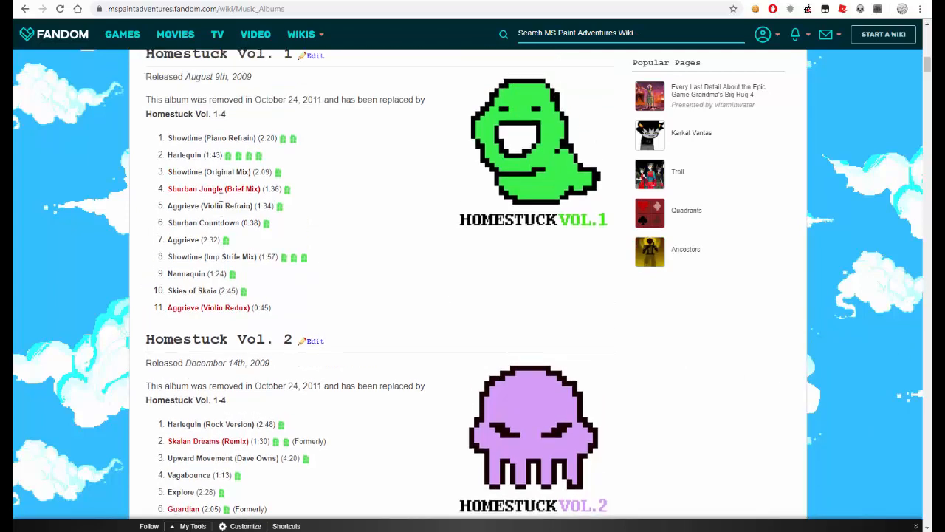
scroll("up", 3)
type("homestuck volume 1")
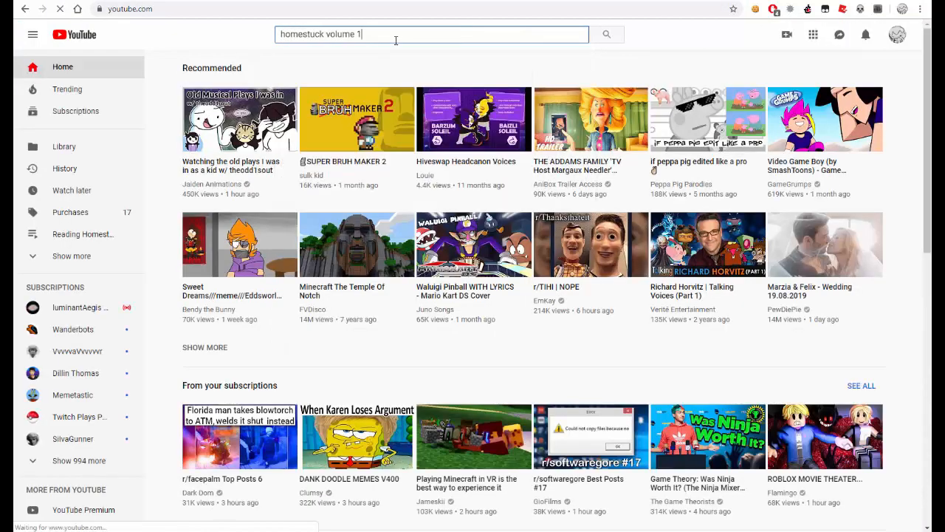
- Run the 'homestuck volume 1' YouTube search and browse the playlist results
key("Return")
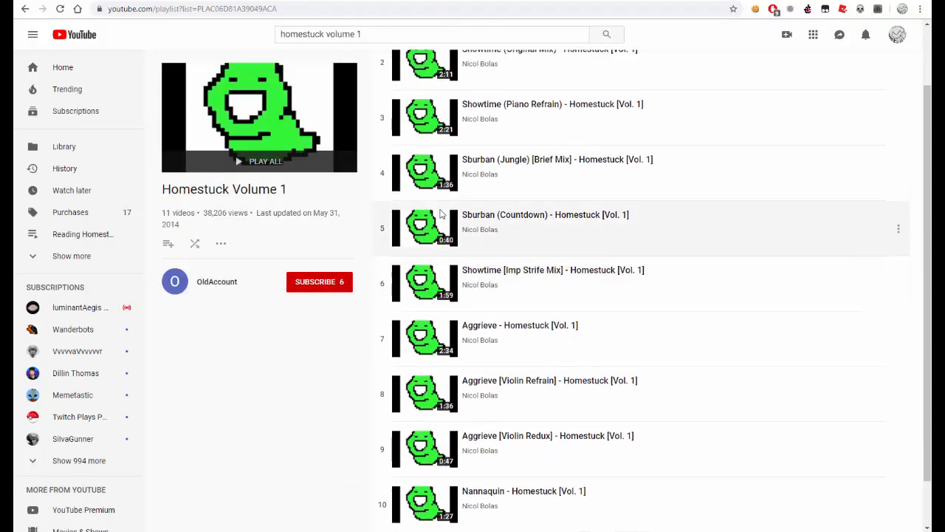
scroll("down", 3)
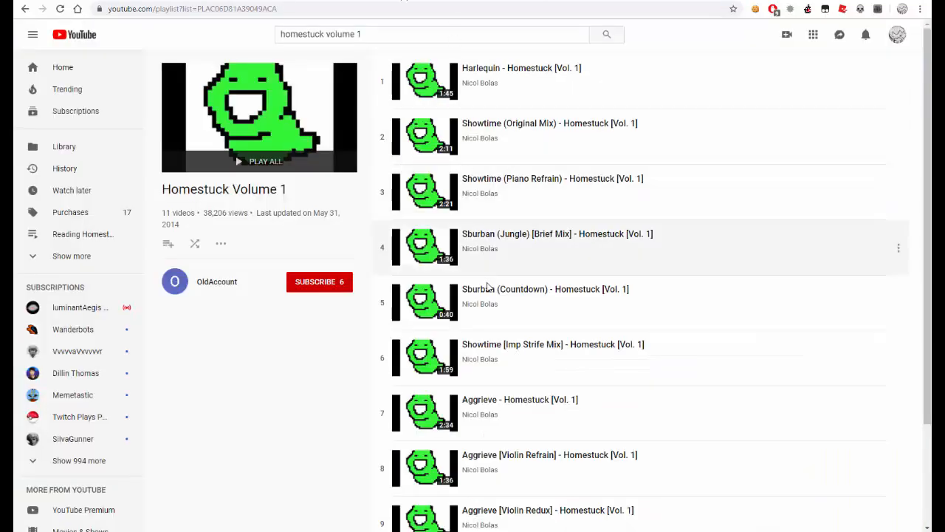
scroll("down", 3)
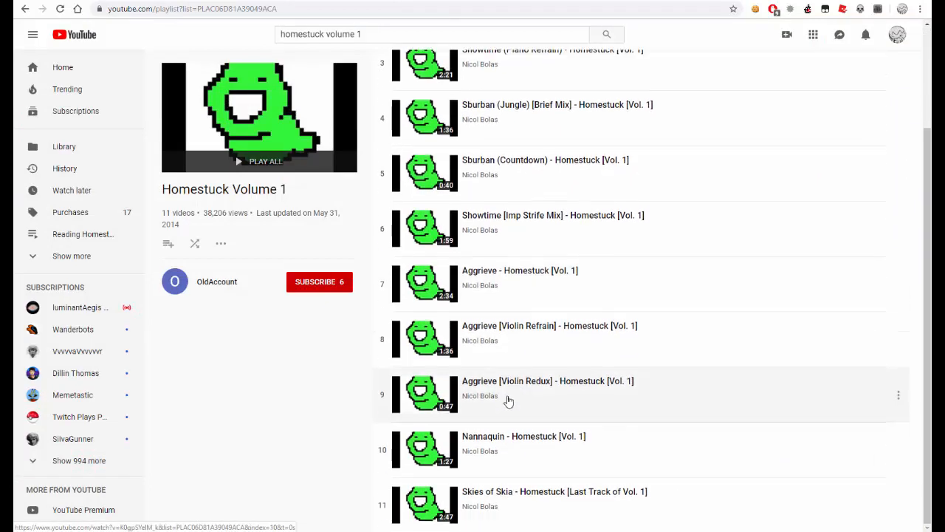
scroll("up", 3)
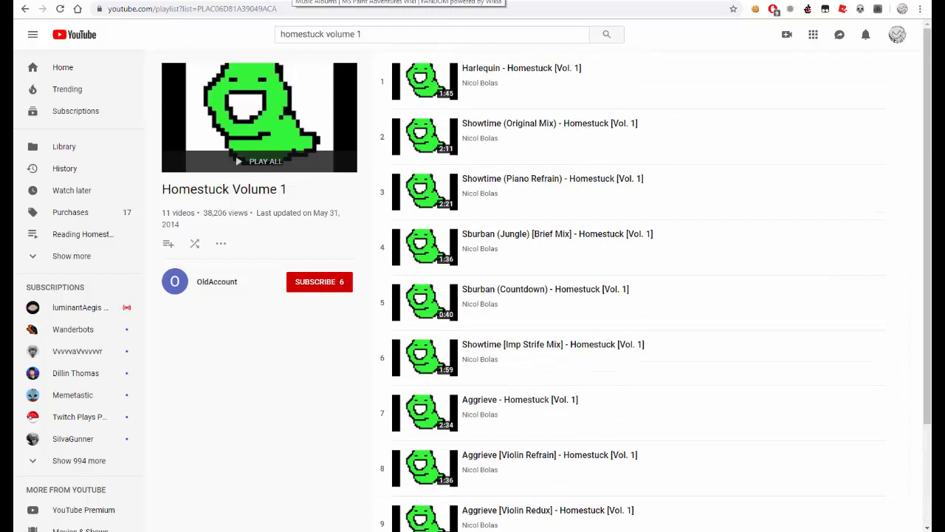
mouse_move(443, 23)
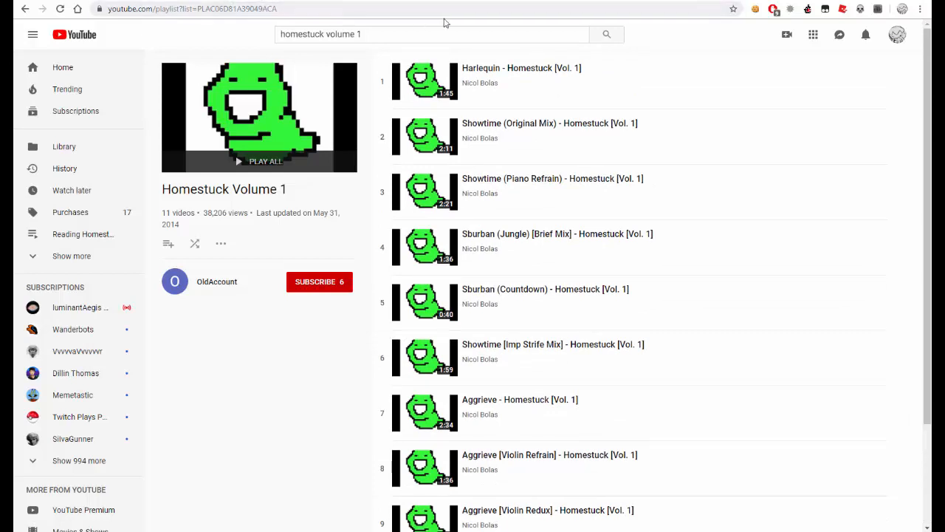
mouse_move(421, 83)
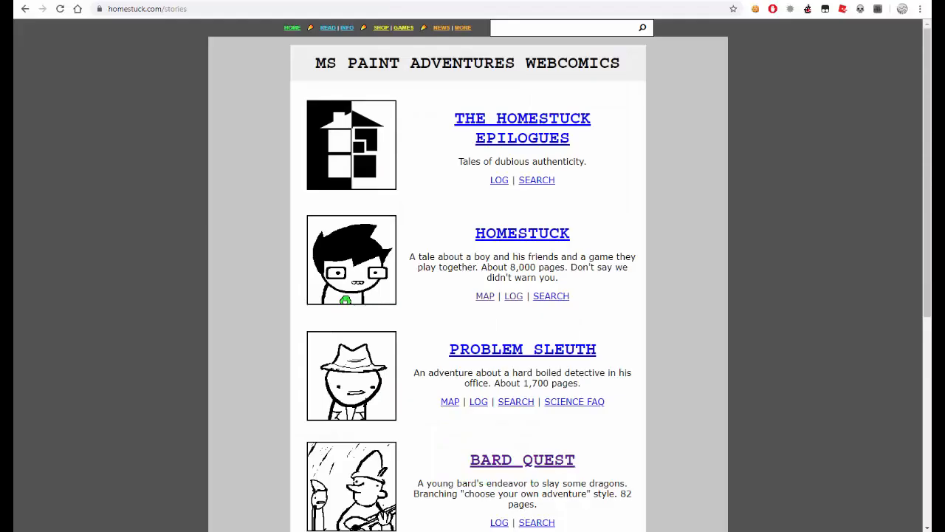
left_click(523, 234)
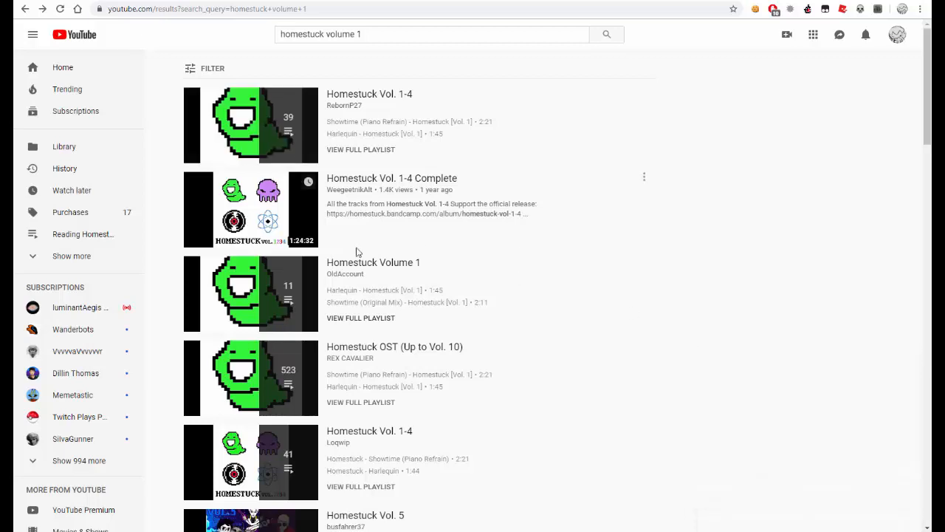
- Open the eleven-track Homestuck Volume One playlist and start Play All
scroll("down", 3)
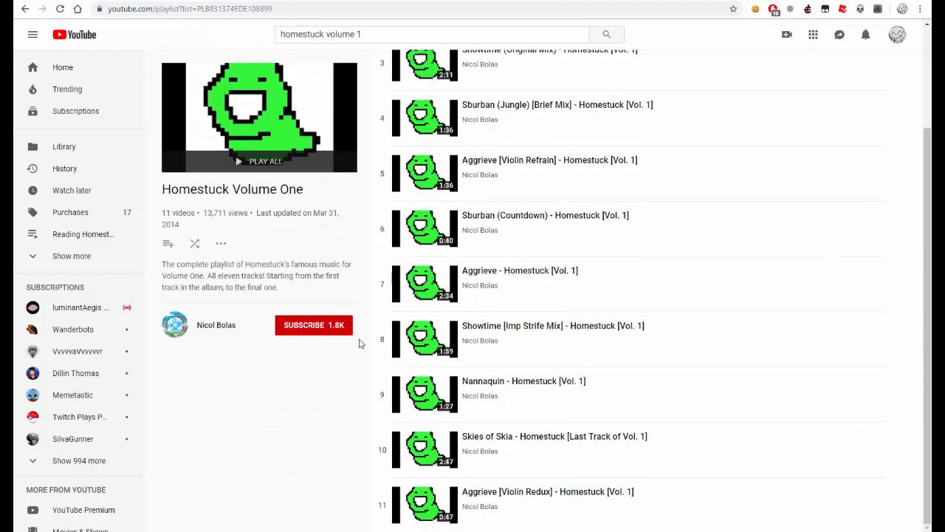
scroll("up", 3)
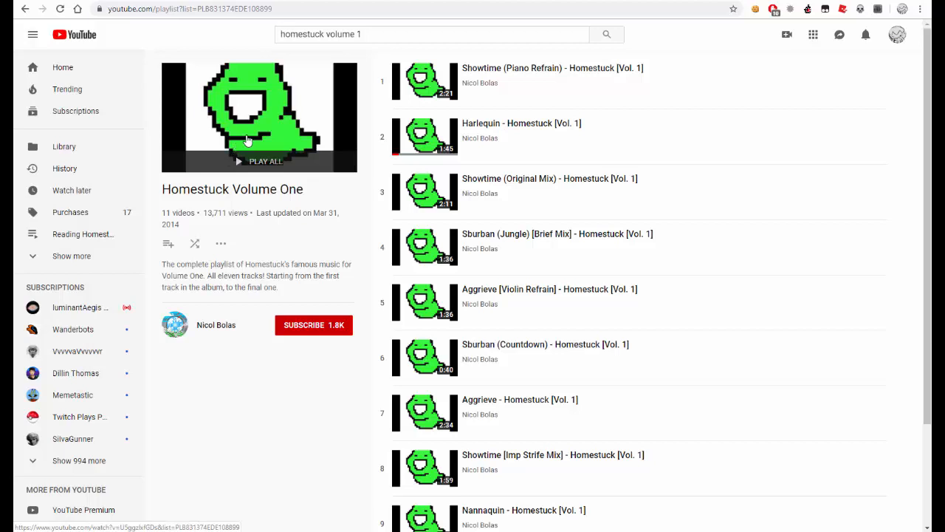
mouse_move(220, 145)
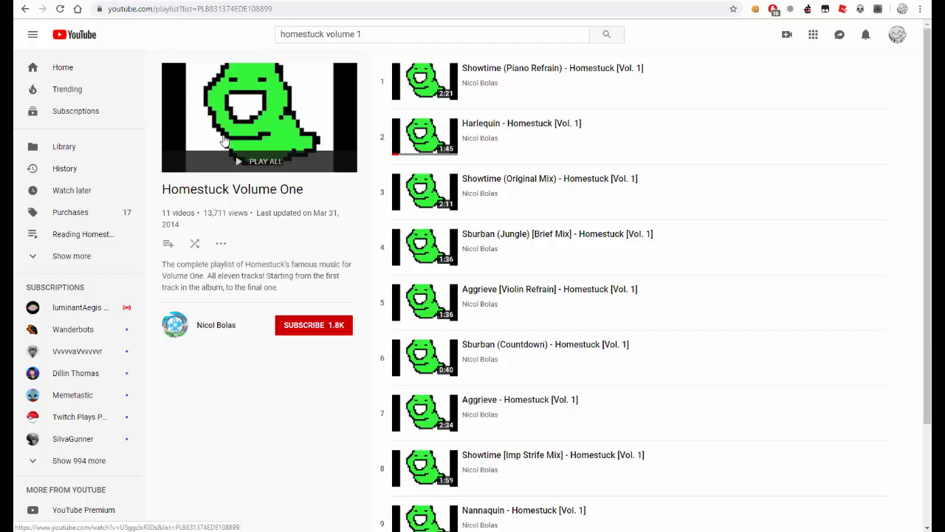
left_click(260, 161)
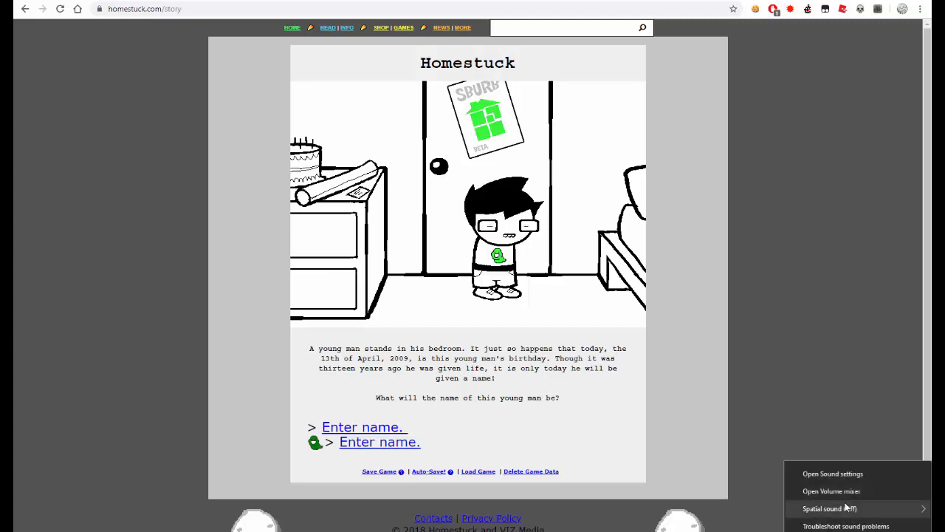
- Close the taskbar sound menu and reach the Homestuck POV Cam extension icon
left_click(833, 473)
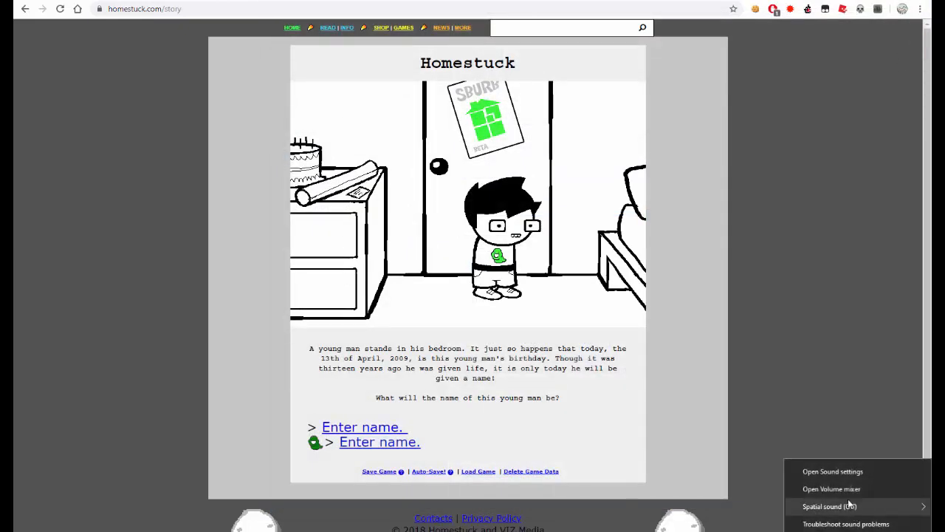
left_click(832, 487)
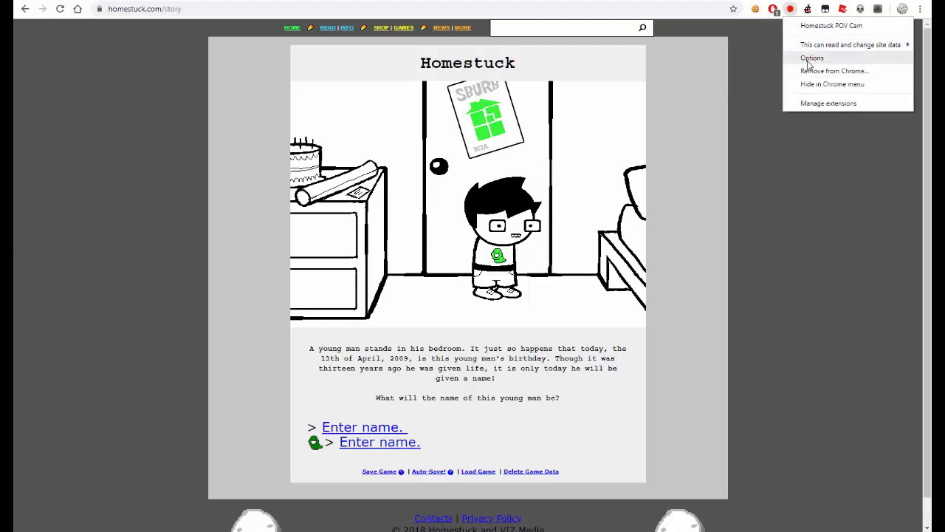
- Open the Homestuck POV Cam options page and review its timeline and navigation settings
left_click(812, 58)
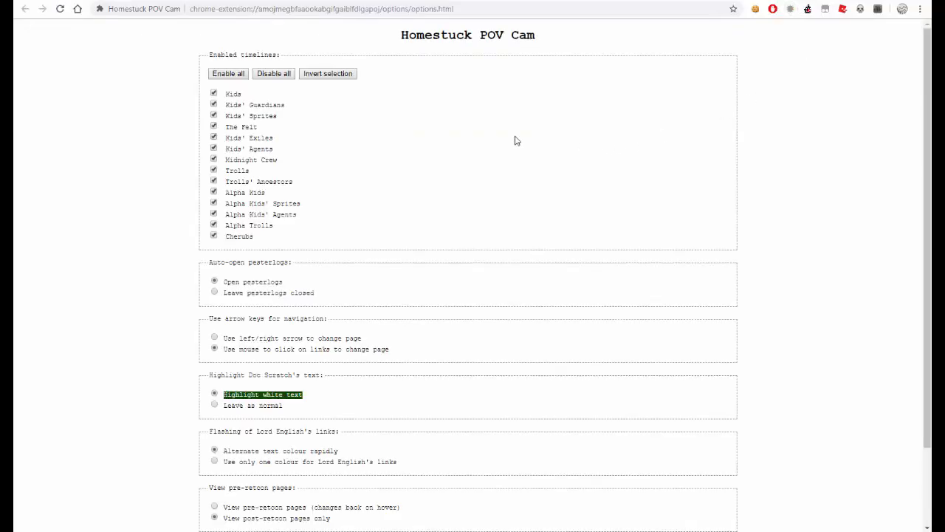
scroll("down", 3)
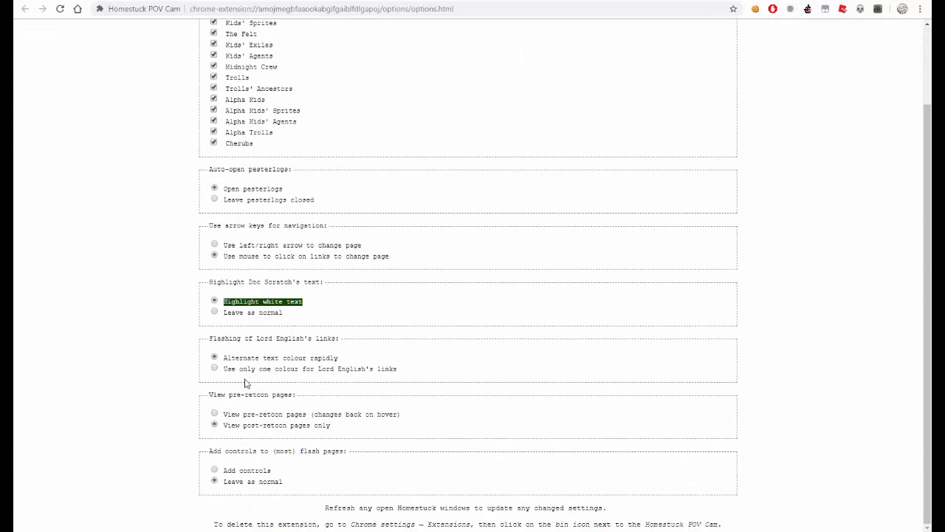
scroll("up", 3)
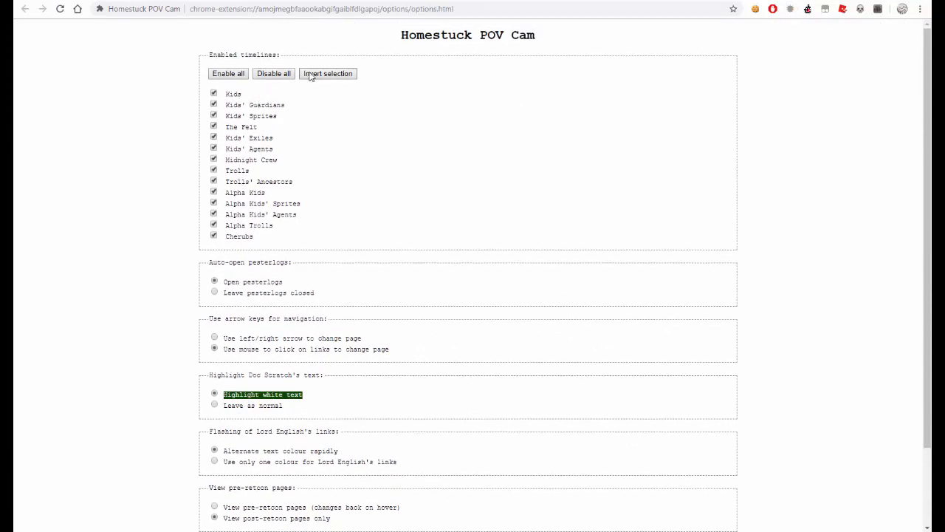
mouse_move(275, 77)
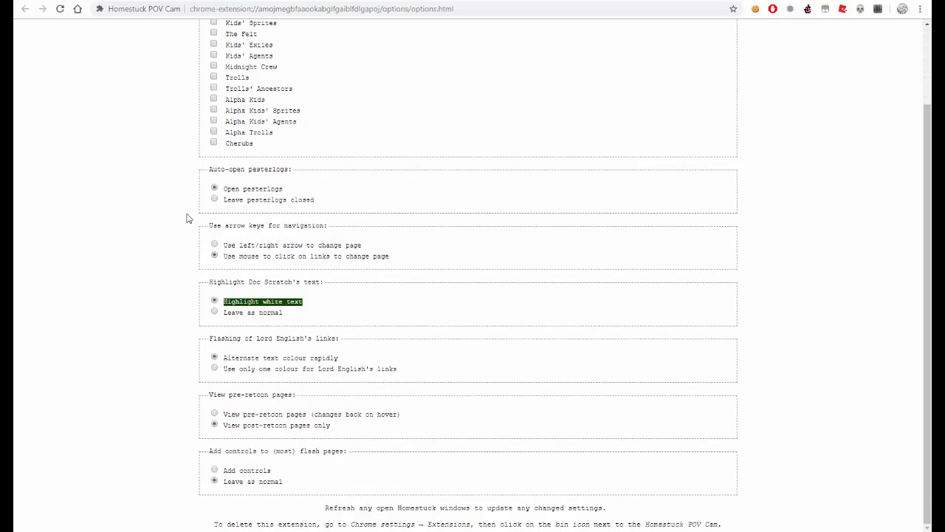
mouse_move(257, 316)
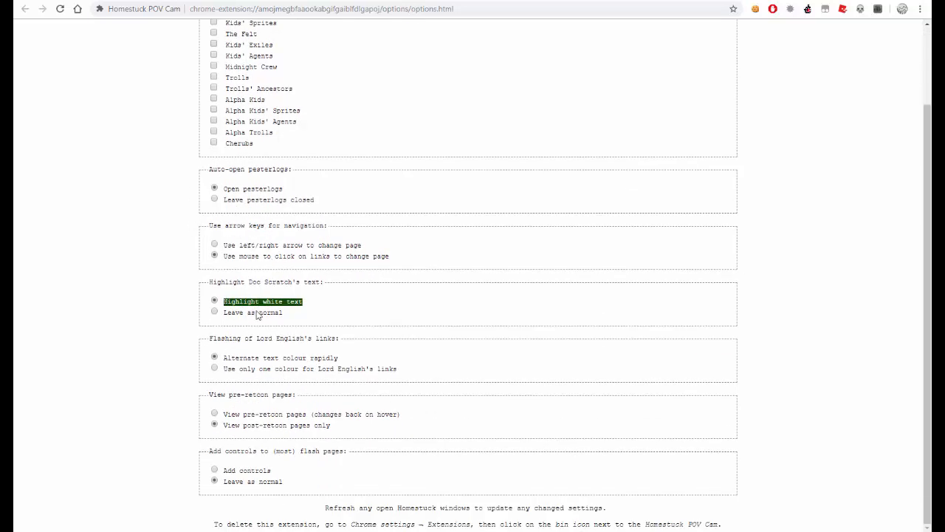
mouse_move(245, 336)
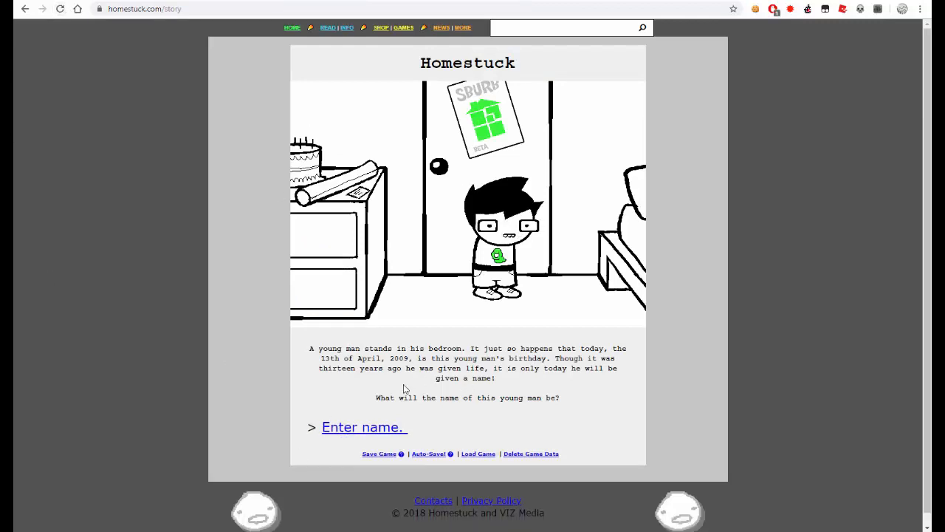
mouse_move(372, 116)
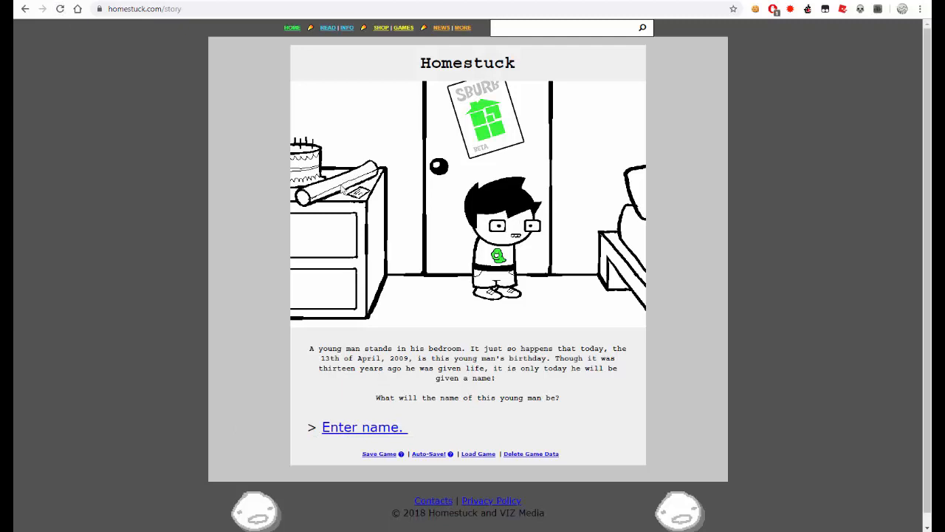
mouse_move(331, 201)
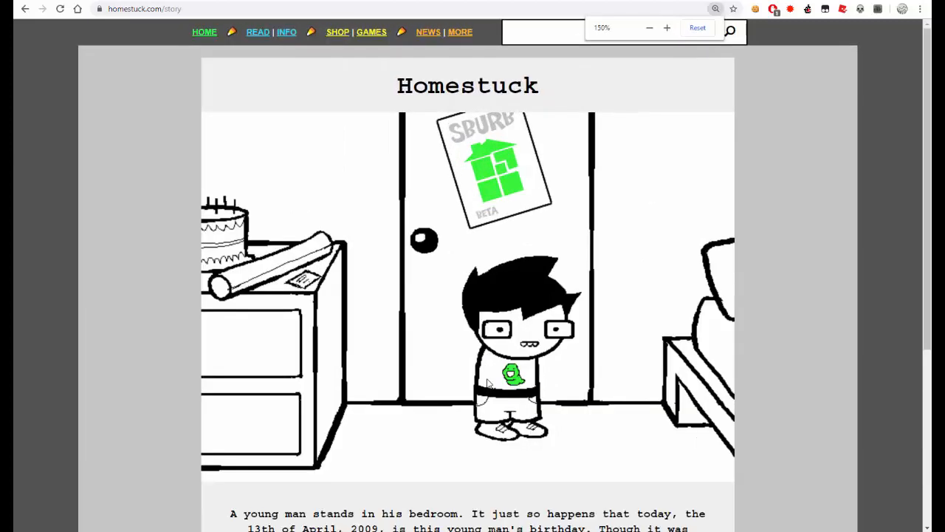
- Scroll the enlarged first story page down to the birthday text and 'Enter name.' link
scroll("down", 3)
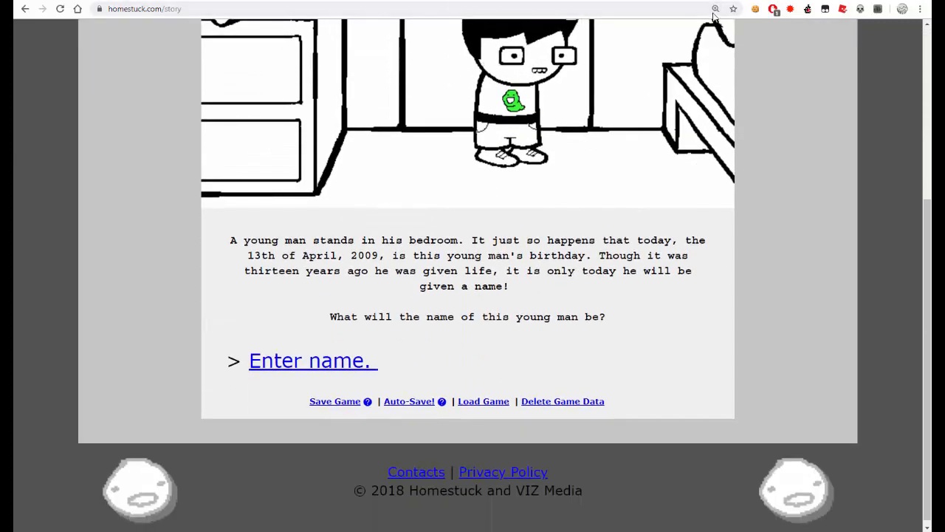
mouse_move(434, 229)
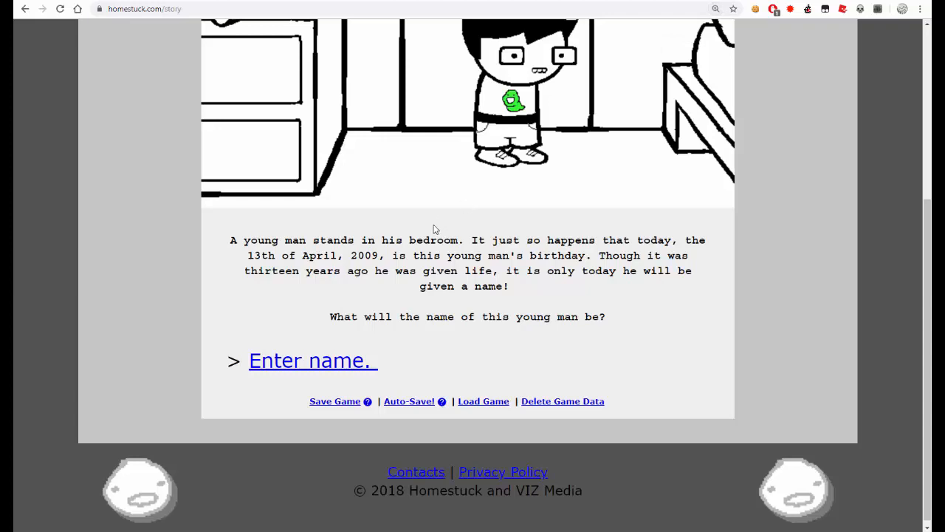
mouse_move(658, 287)
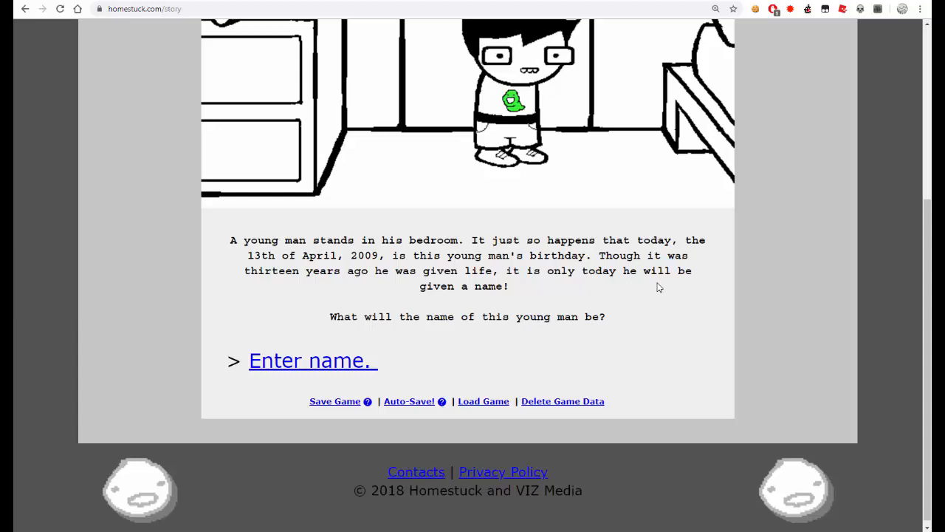
mouse_move(383, 106)
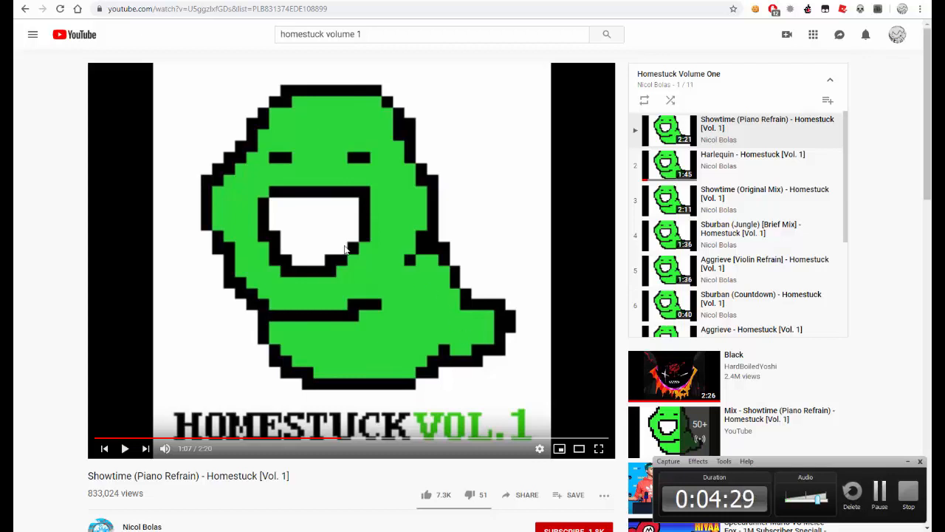
mouse_move(341, 168)
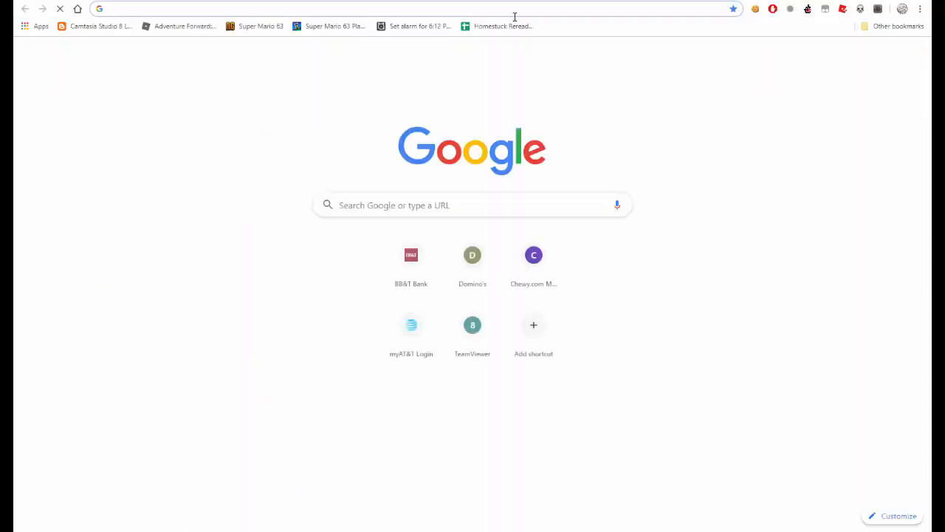
- Open the Homestuck Reread Schedule 2019 bookmark and look over the daily page goals
left_click(496, 27)
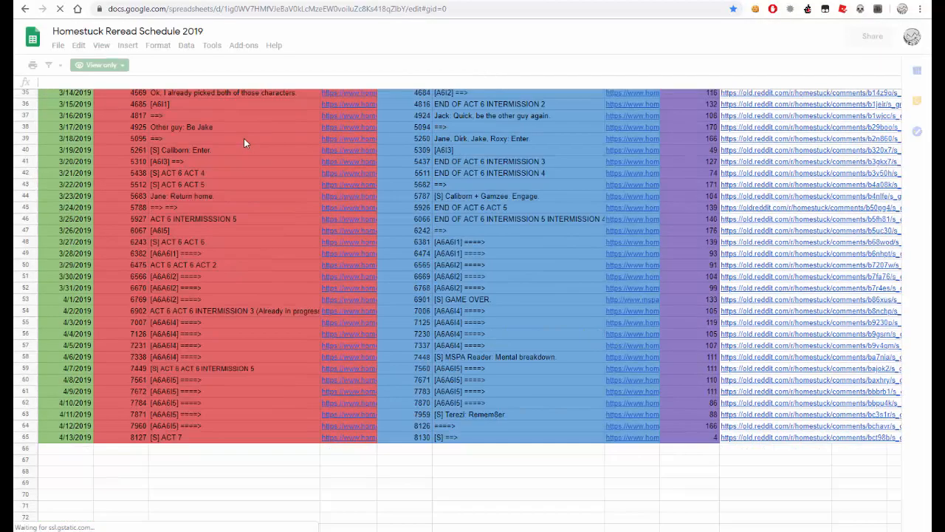
scroll("up", 3)
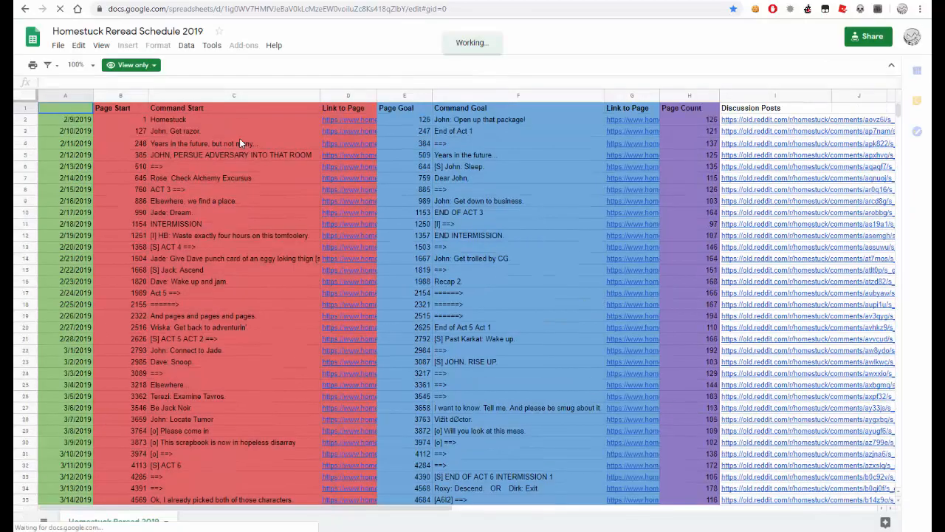
scroll("down", 3)
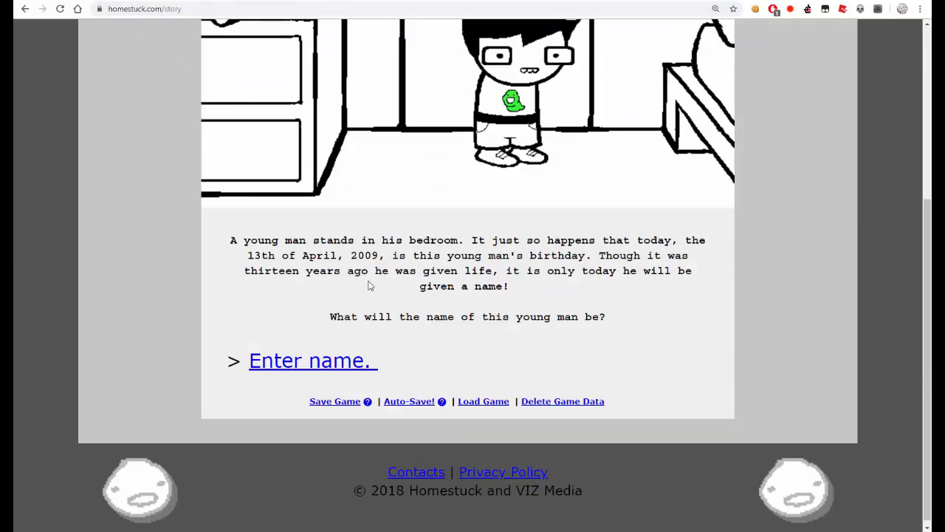
mouse_move(286, 311)
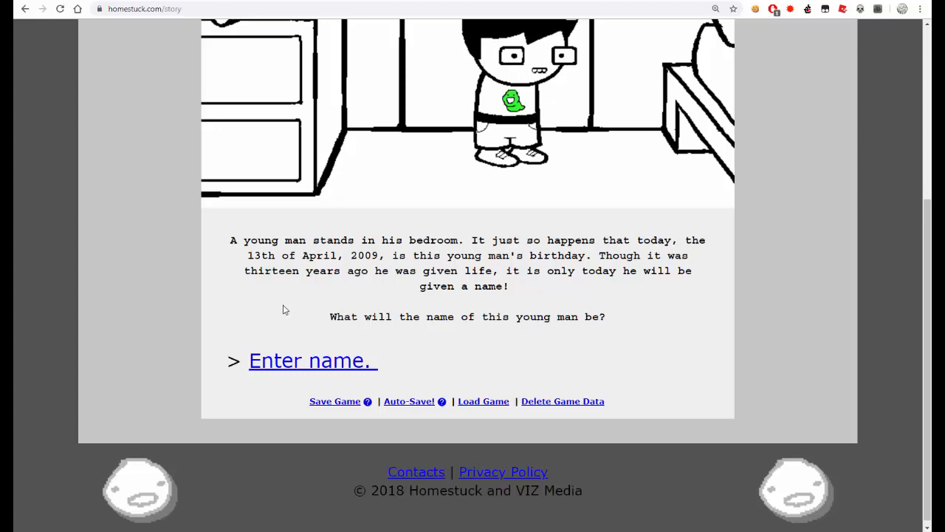
mouse_move(314, 350)
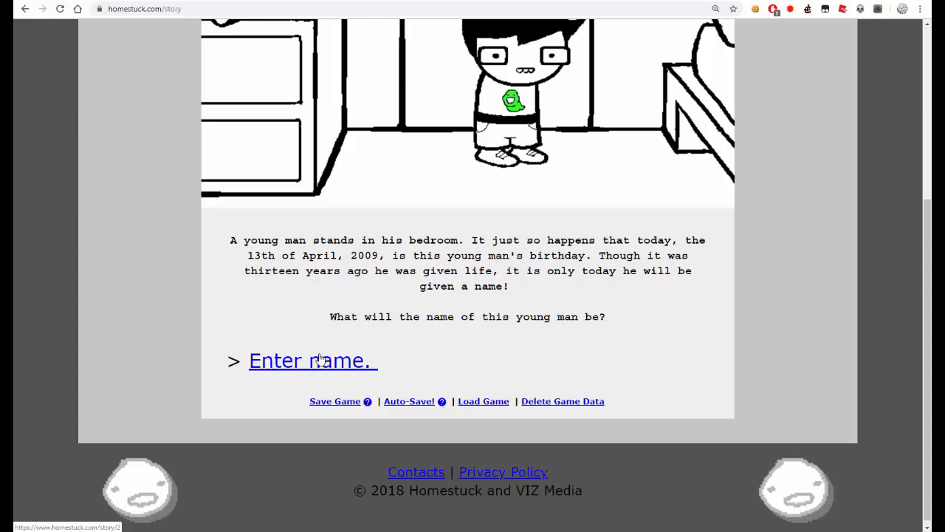
- Answer the name prompt and 'Try again.' to reach the JOHN EGBERT page with 'Examine room.'
left_click(310, 360)
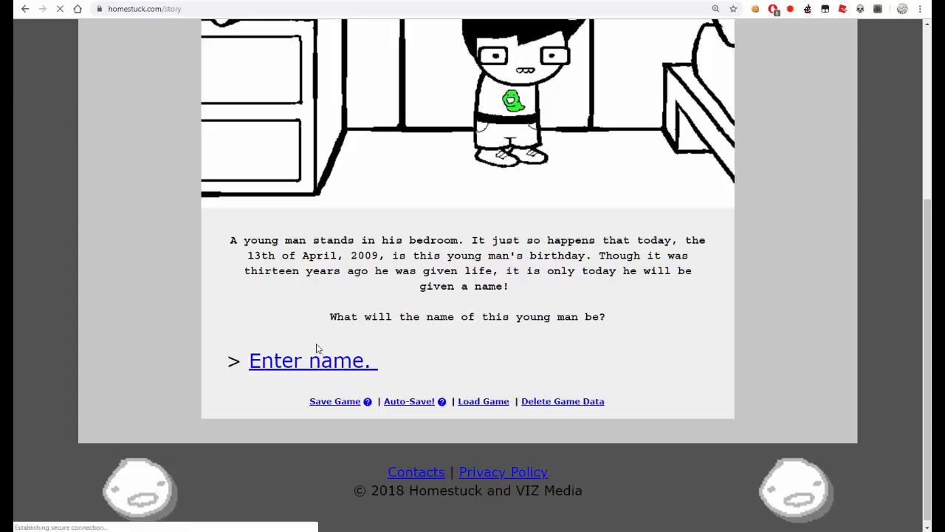
left_click(310, 361)
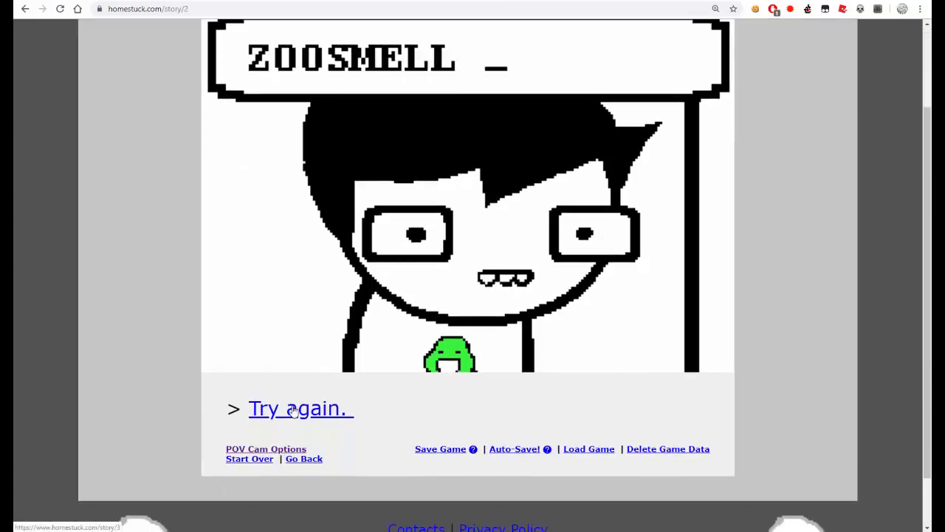
left_click(296, 407)
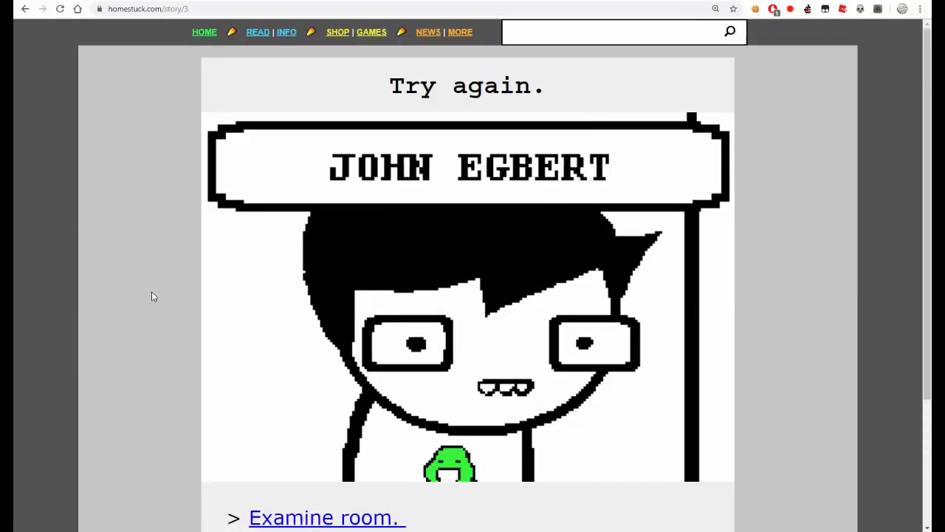
scroll("down", 3)
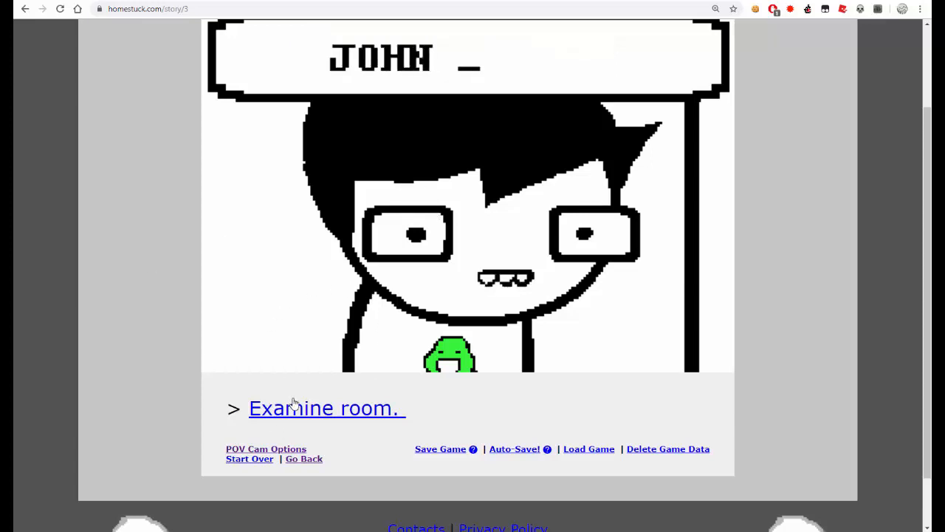
- Have John examine his room and read down to 'John: Quickly retrieve arms from drawer.'
left_click(325, 408)
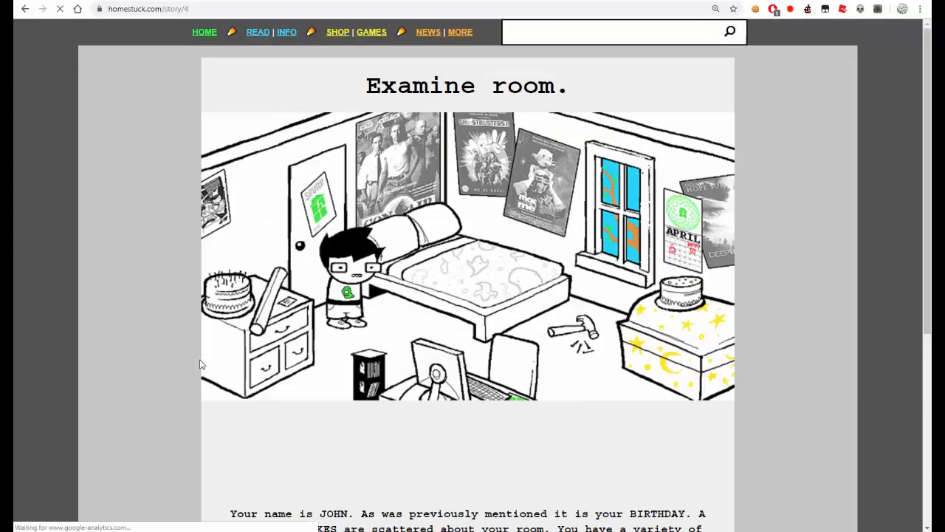
scroll("down", 3)
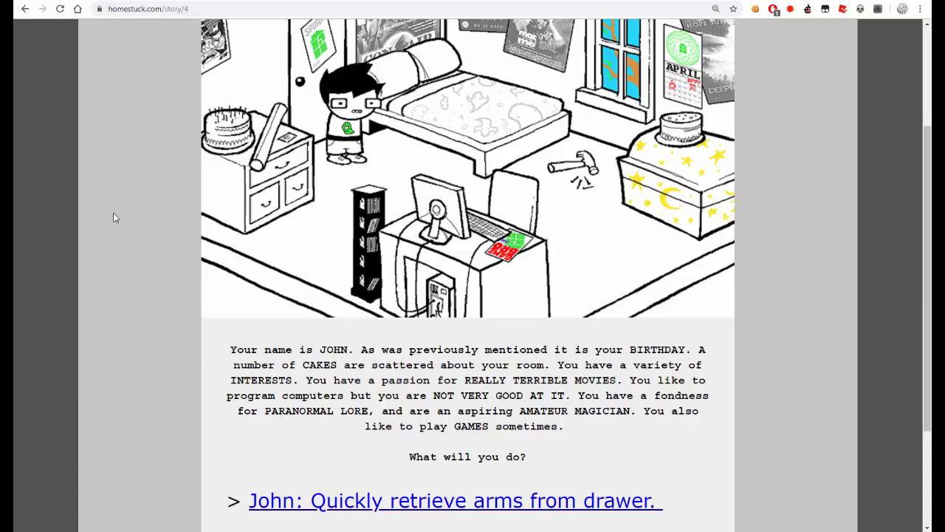
mouse_move(271, 337)
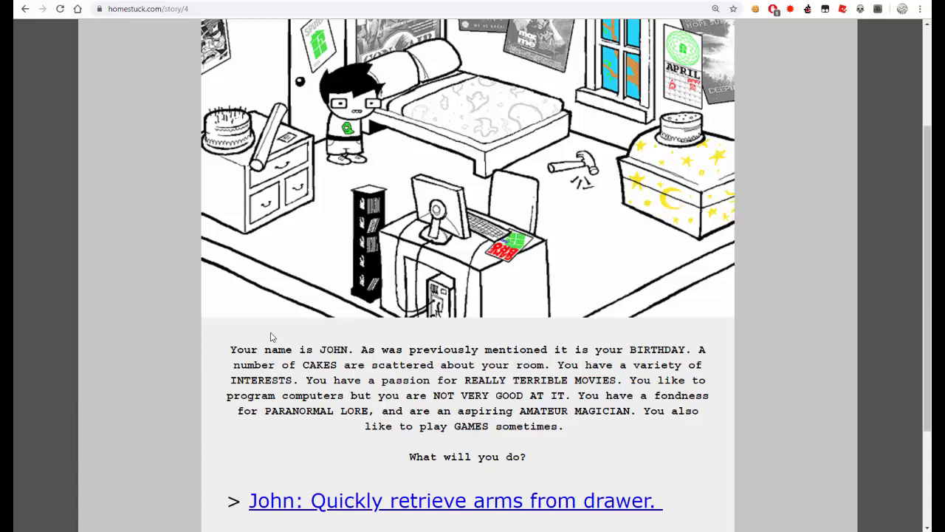
scroll("down", 3)
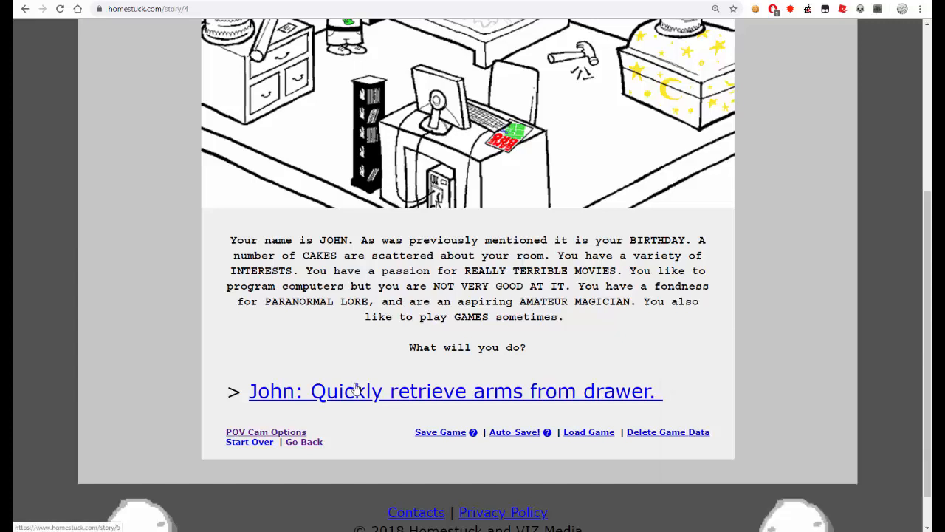
mouse_move(332, 390)
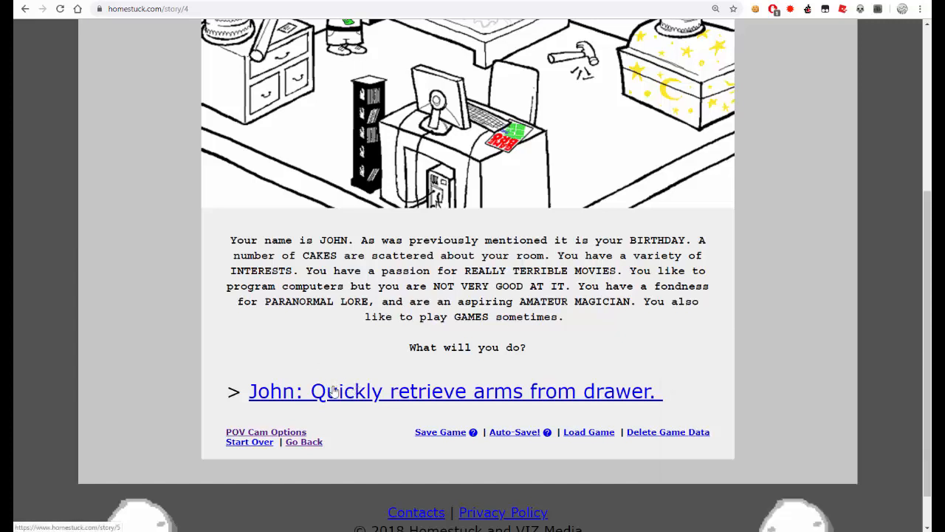
- Advance the story from retrieving John's arms to the cake-removal page
left_click(455, 390)
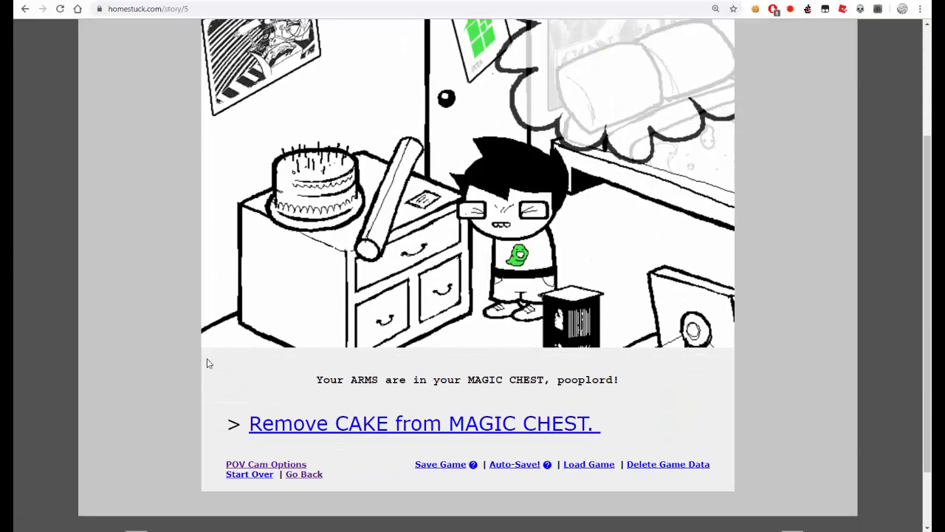
scroll("up", 3)
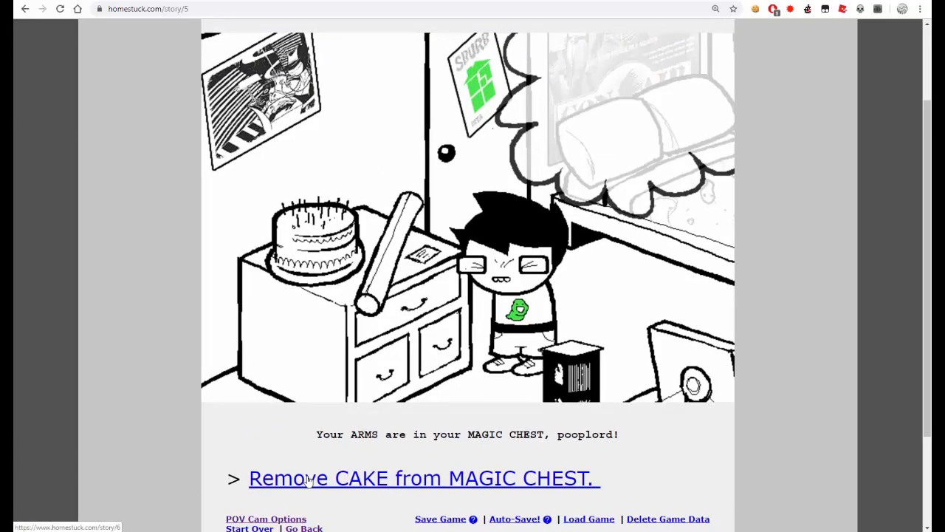
left_click(423, 478)
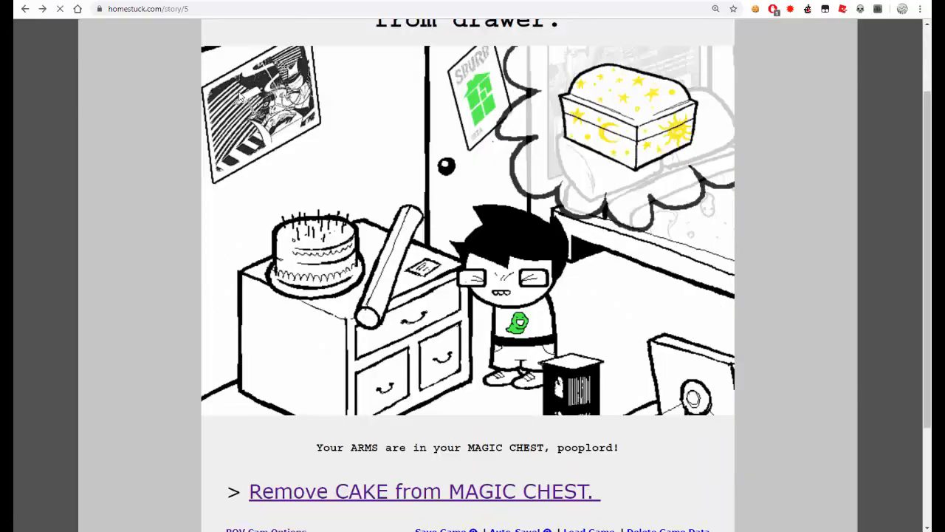
left_click(423, 490)
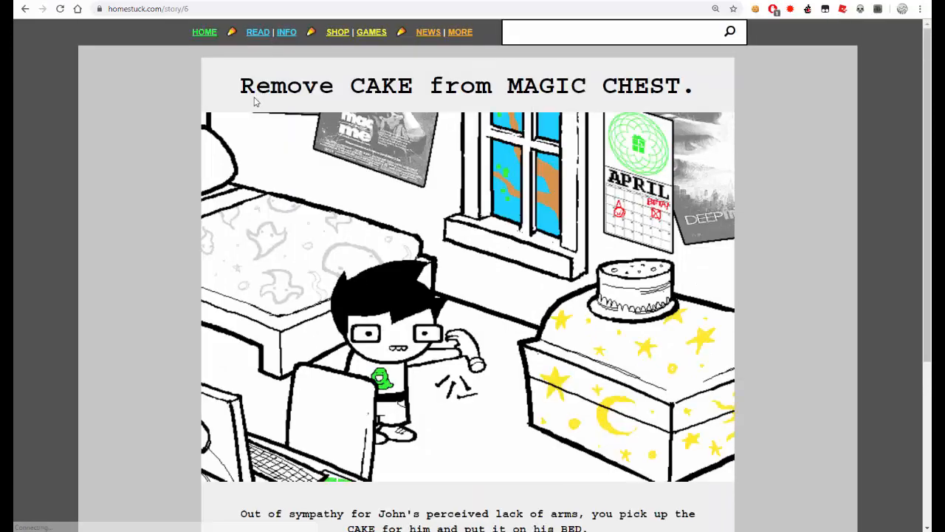
- Read the page where the cake is moved from the chest onto John's bed
scroll("down", 3)
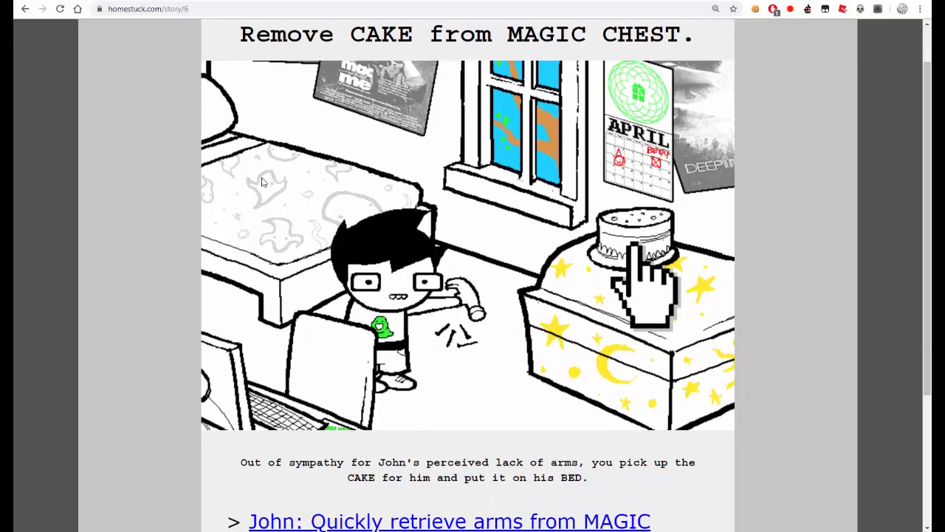
left_click(637, 251)
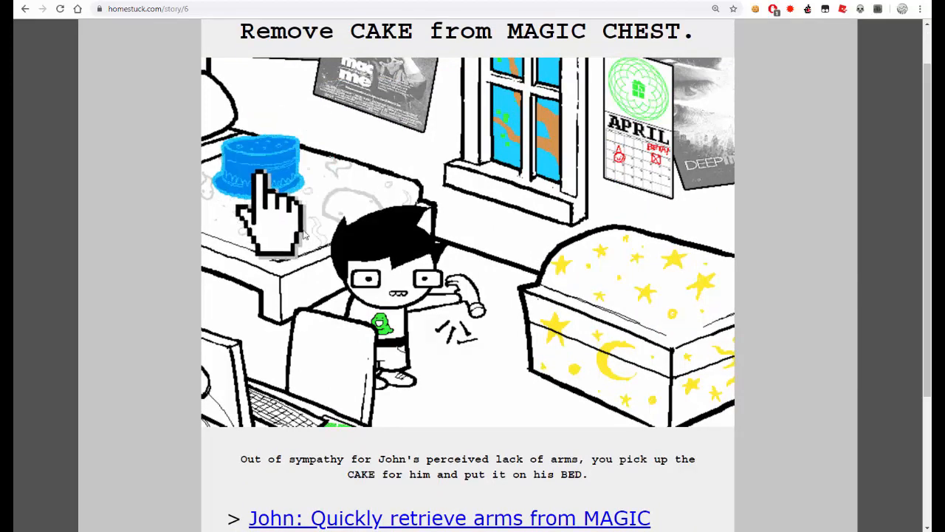
scroll("down", 3)
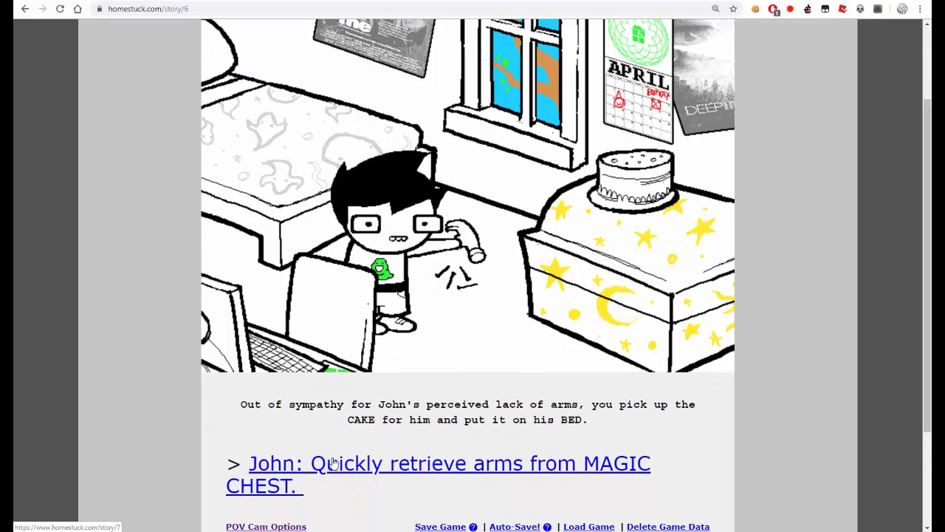
- Go to the magic chest story page and change the site's Flash permission from the padlock menu
left_click(437, 464)
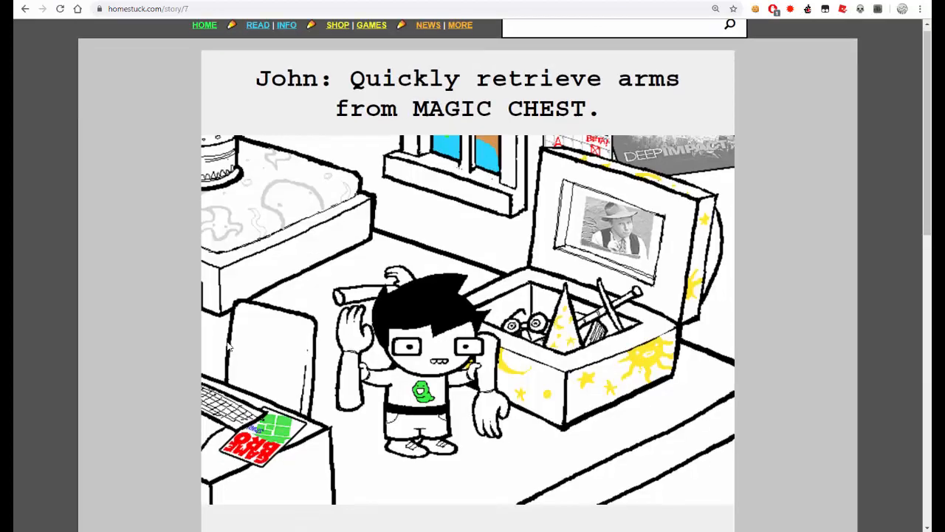
scroll("down", 3)
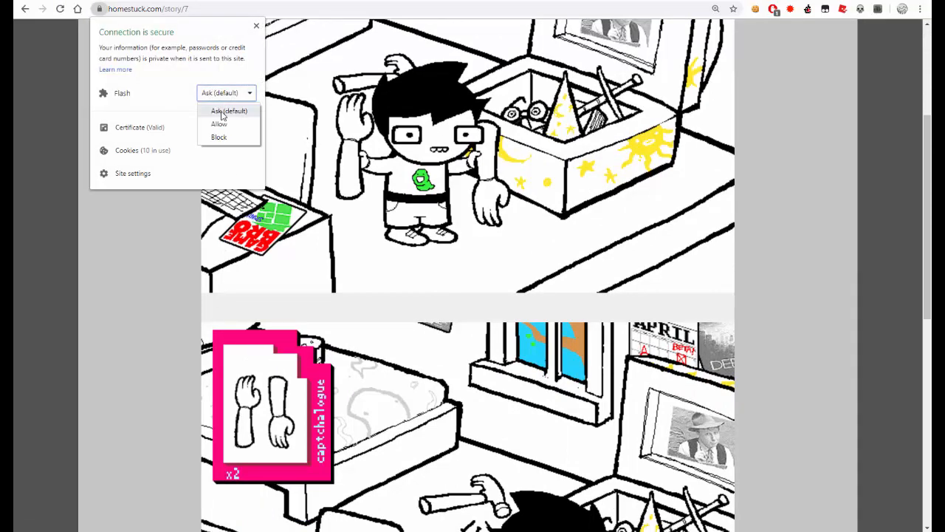
left_click(219, 124)
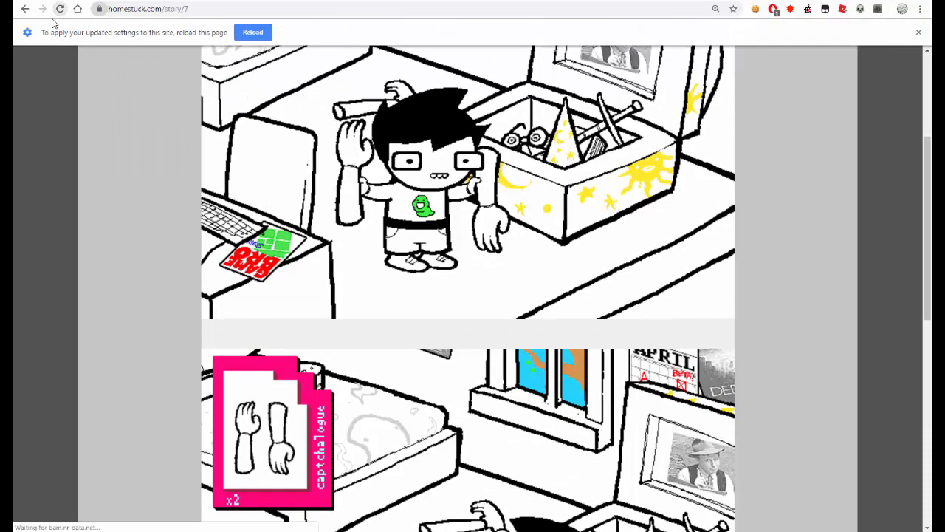
- Read down the fake-arms page to the 'John: Examine contents of chest.' command
scroll("down", 3)
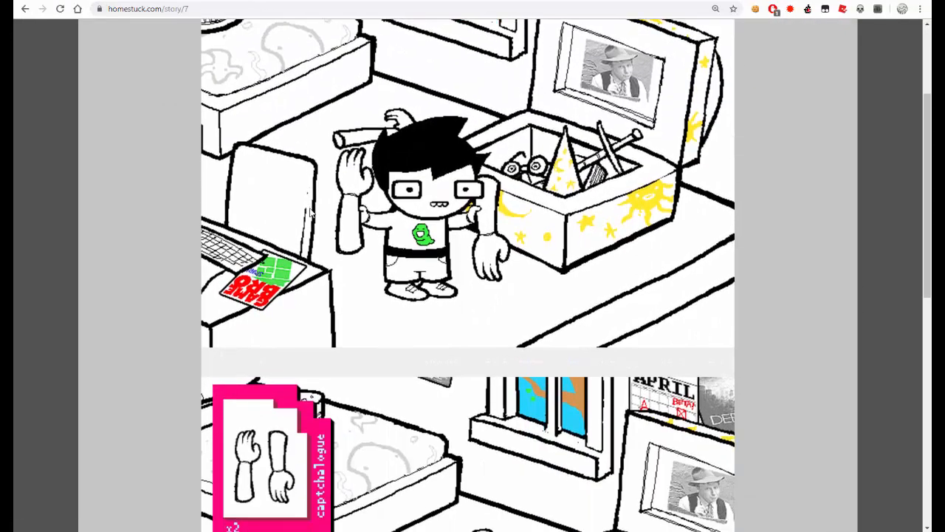
scroll("down", 3)
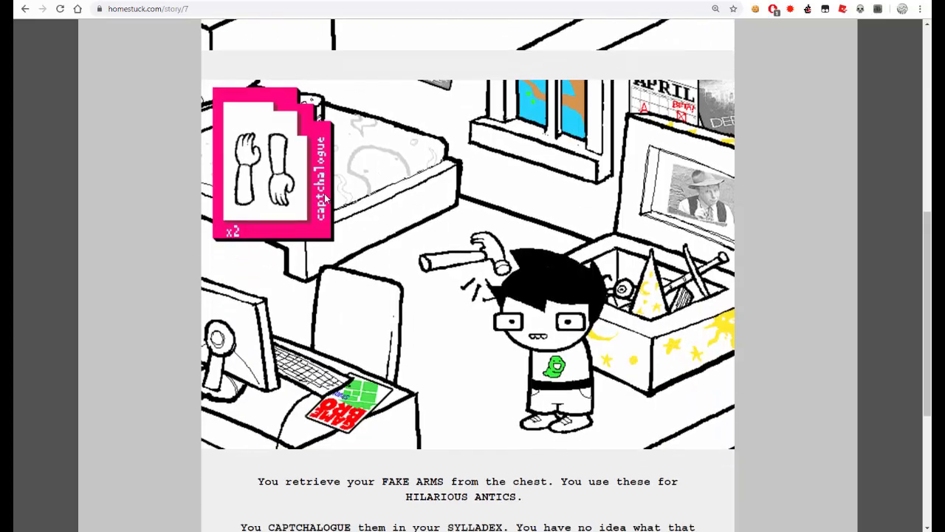
scroll("down", 3)
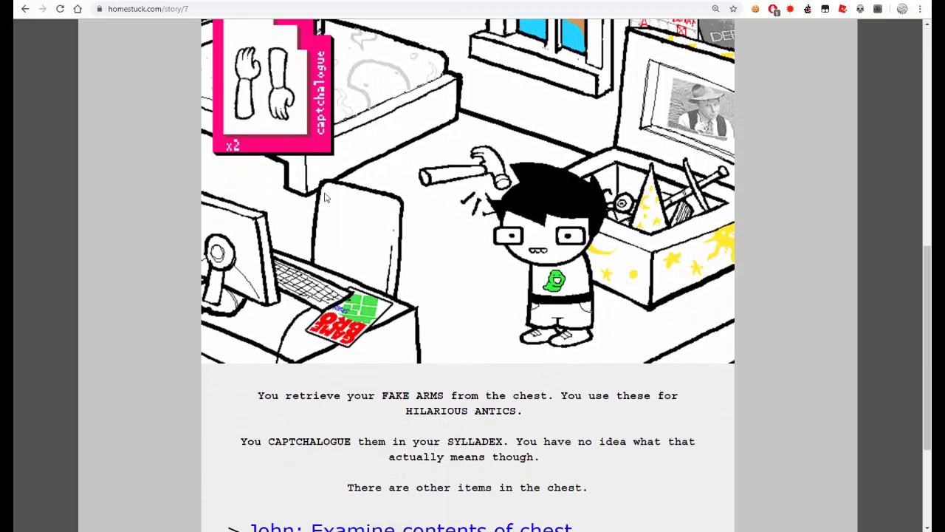
mouse_move(352, 269)
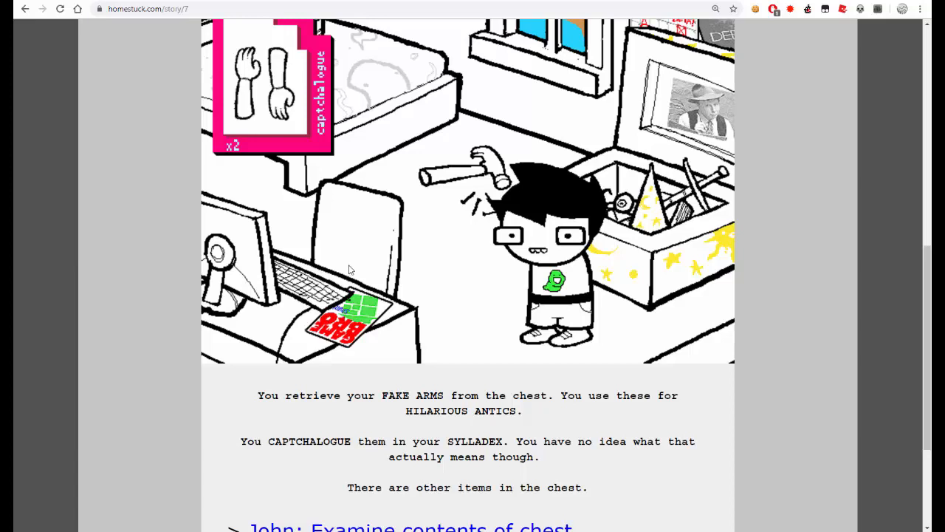
mouse_move(348, 264)
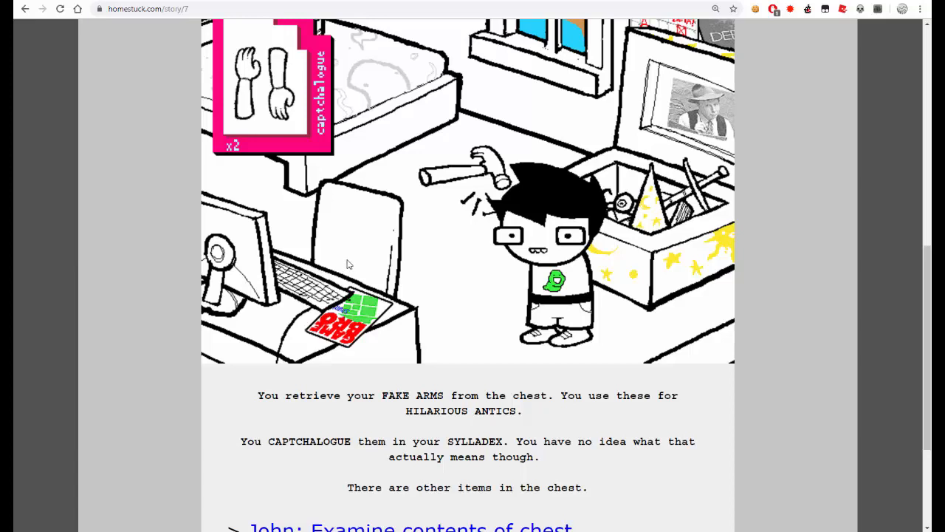
mouse_move(340, 422)
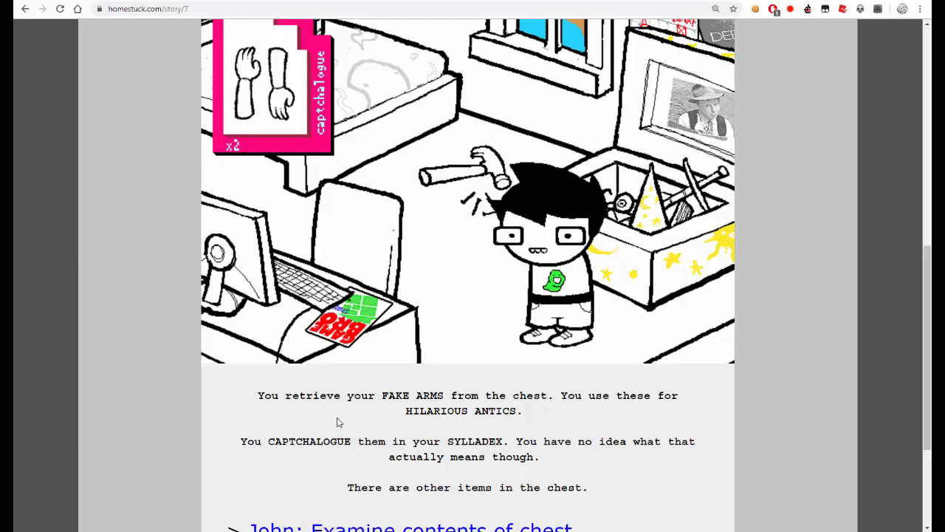
scroll("down", 3)
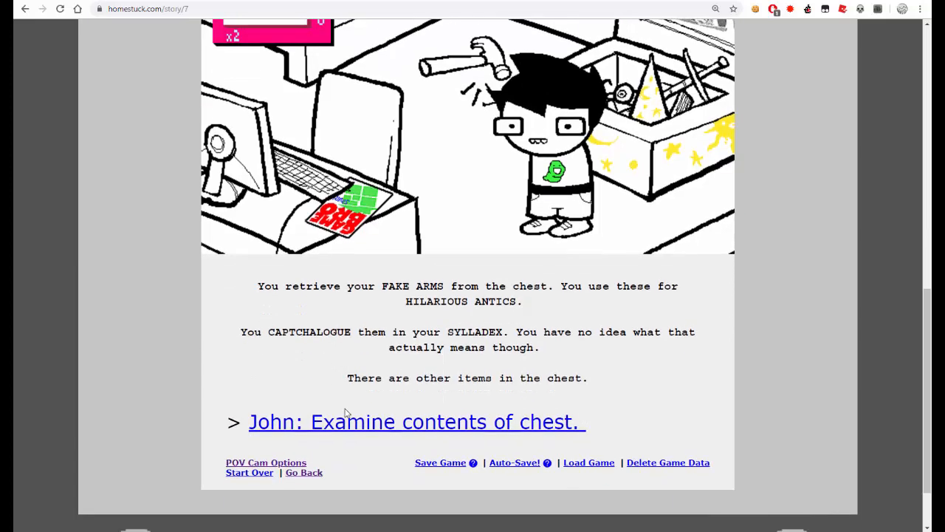
mouse_move(347, 425)
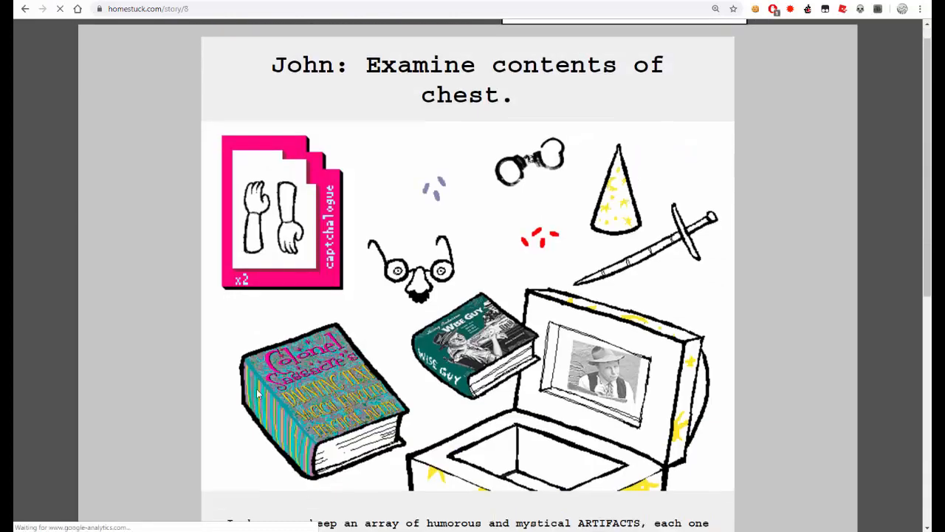
- Read through the chest's artifact list down to 'John: Captchalogue smoke pellets.'
scroll("down", 3)
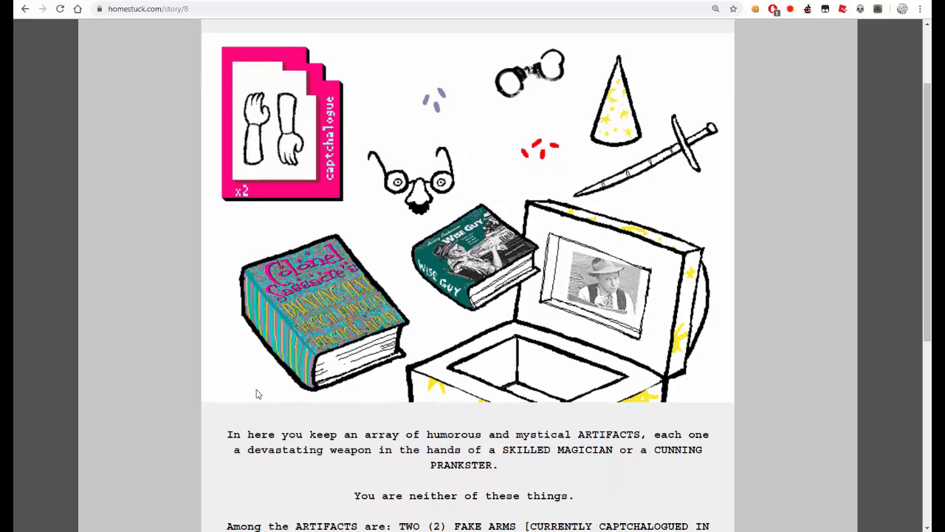
mouse_move(83, 221)
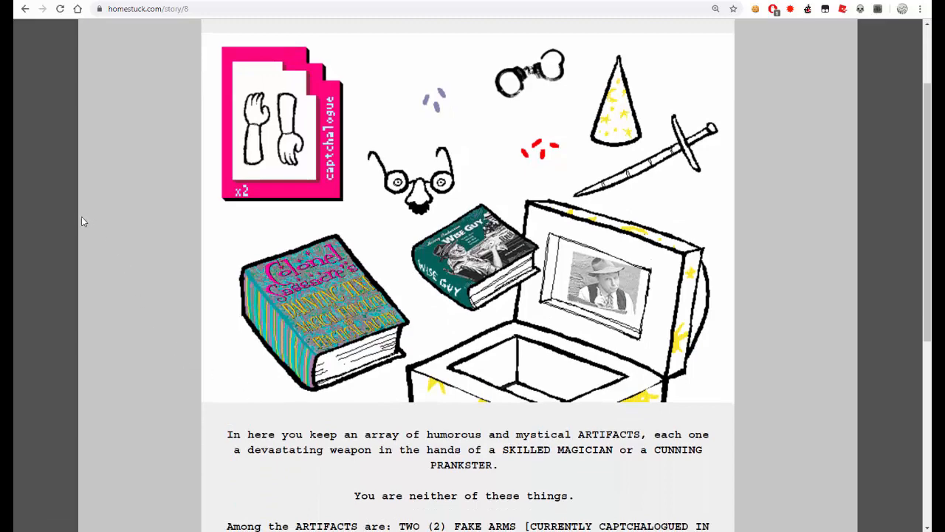
scroll("down", 3)
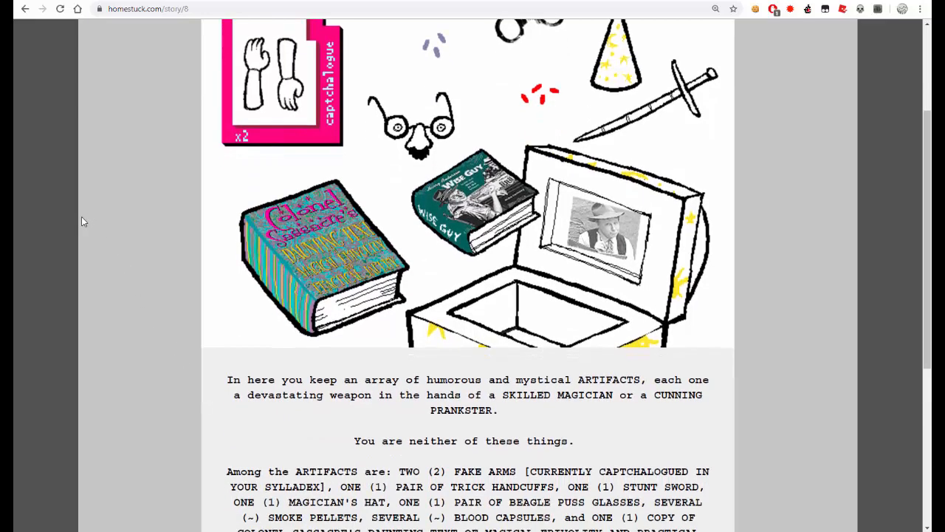
scroll("up", 3)
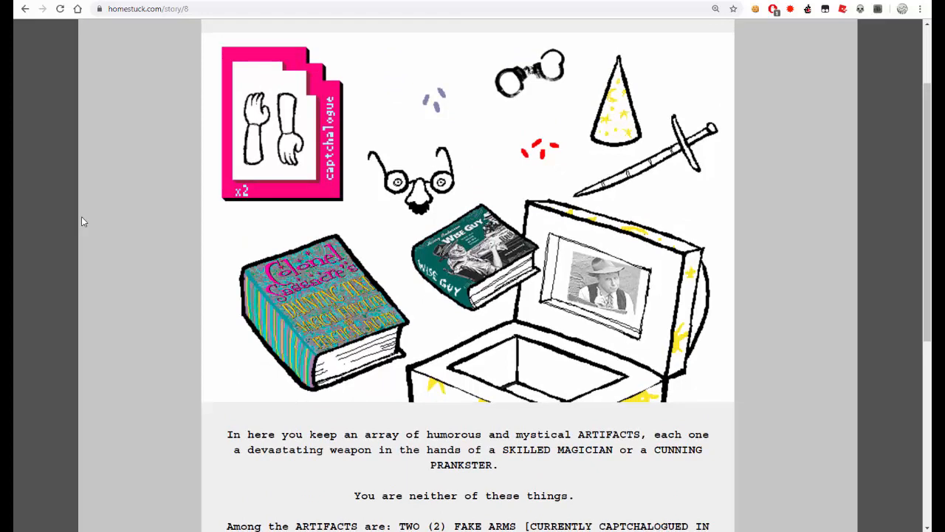
scroll("down", 3)
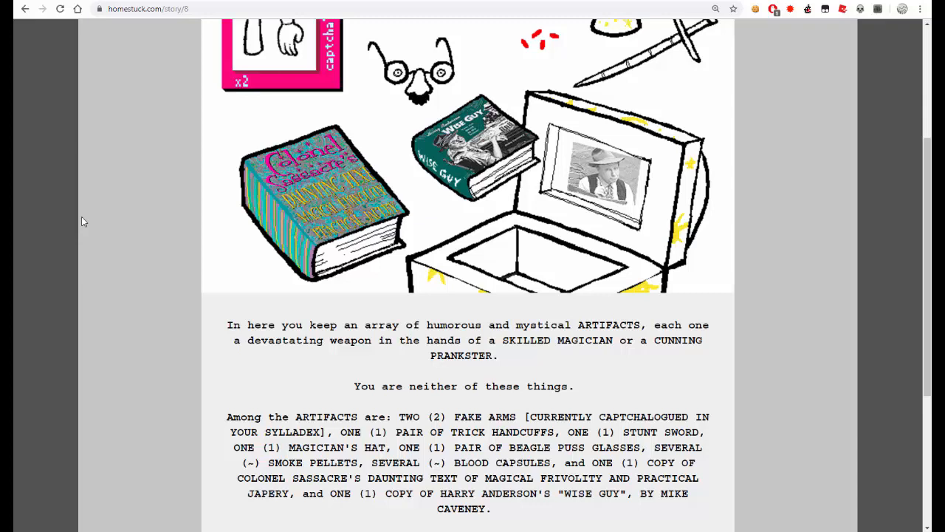
mouse_move(177, 263)
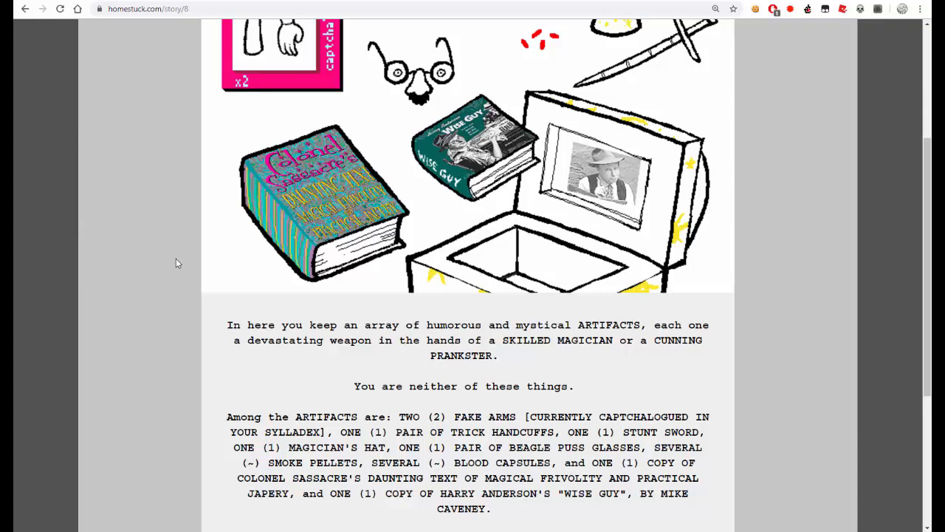
mouse_move(316, 372)
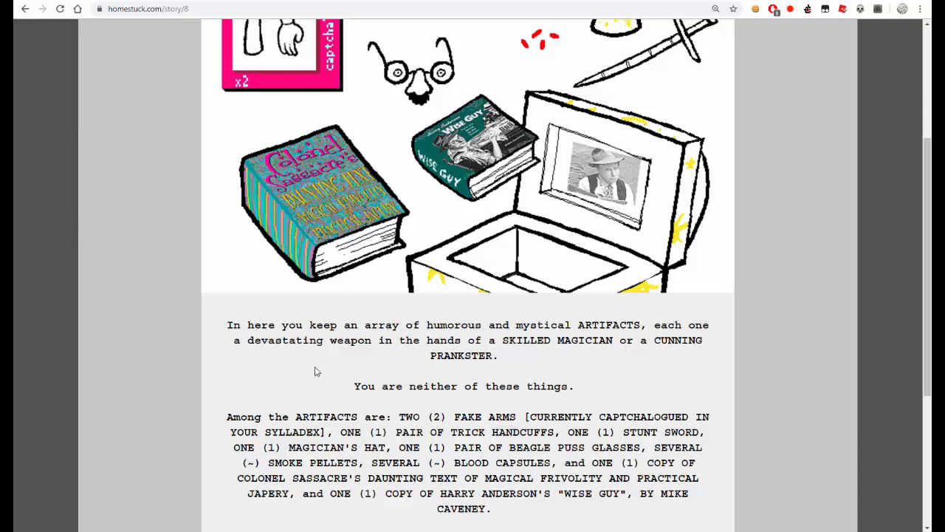
mouse_move(327, 422)
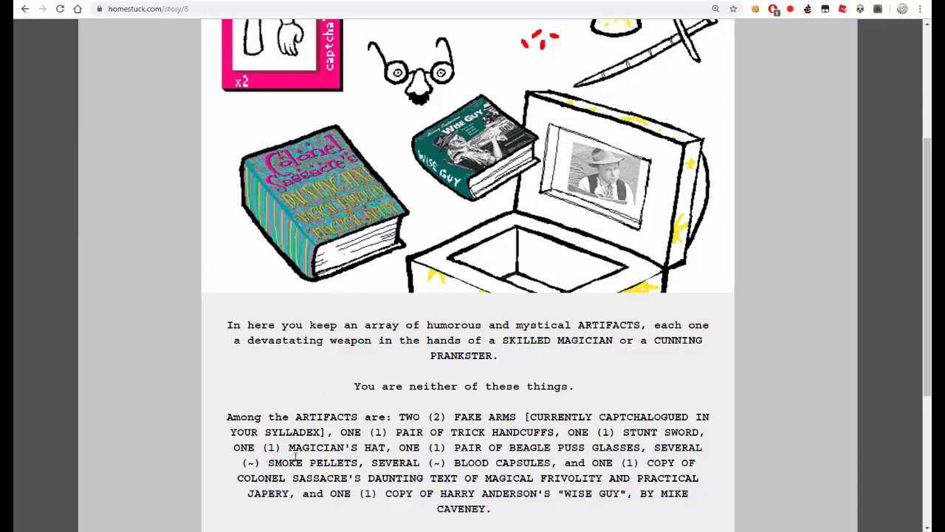
scroll("down", 3)
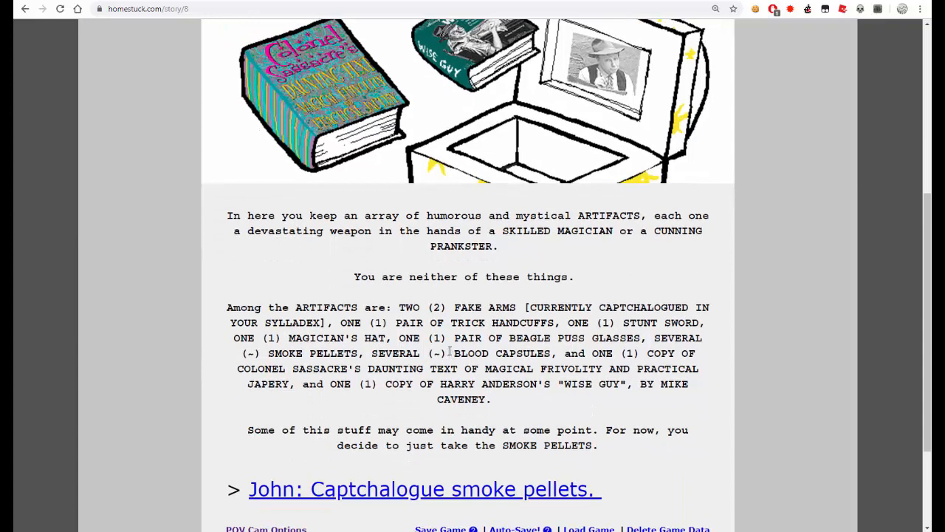
mouse_move(121, 378)
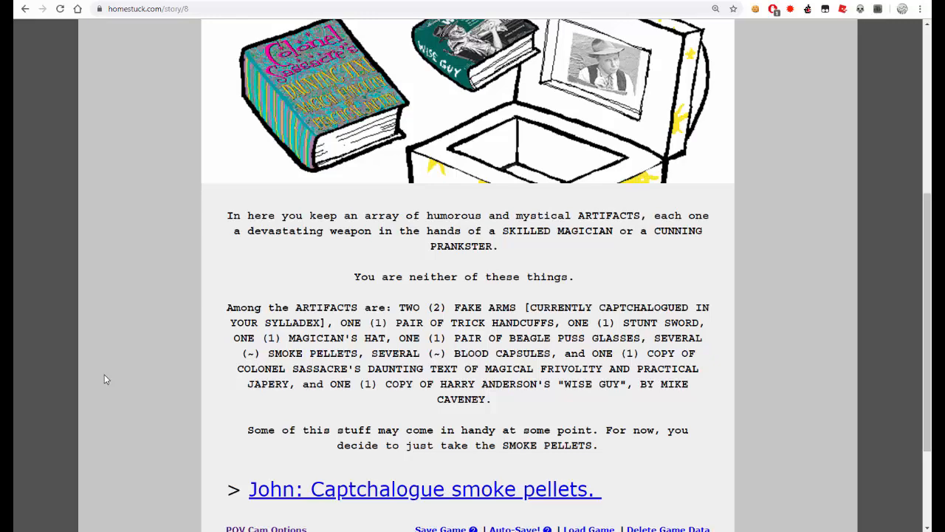
scroll("down", 3)
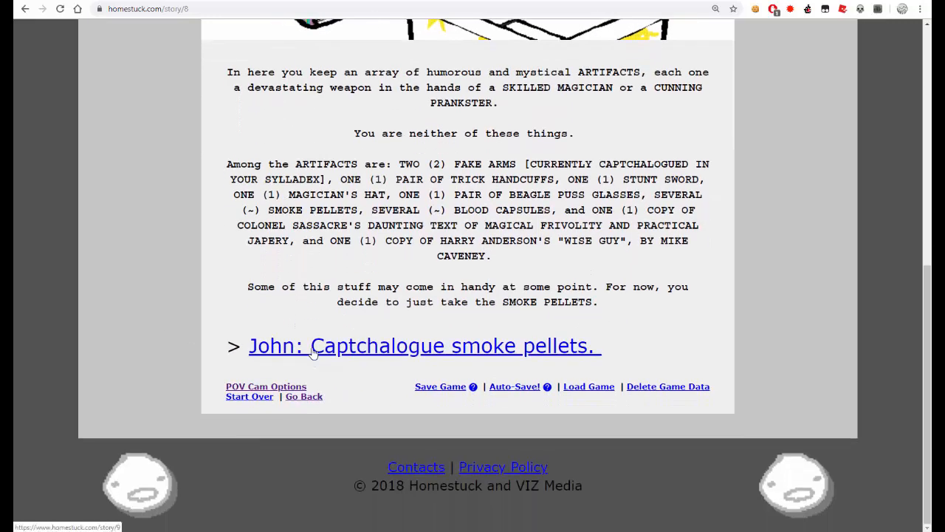
- Read the smoke pellets page showing the sylladex, down to 'John: Equip fake arms.'
left_click(422, 345)
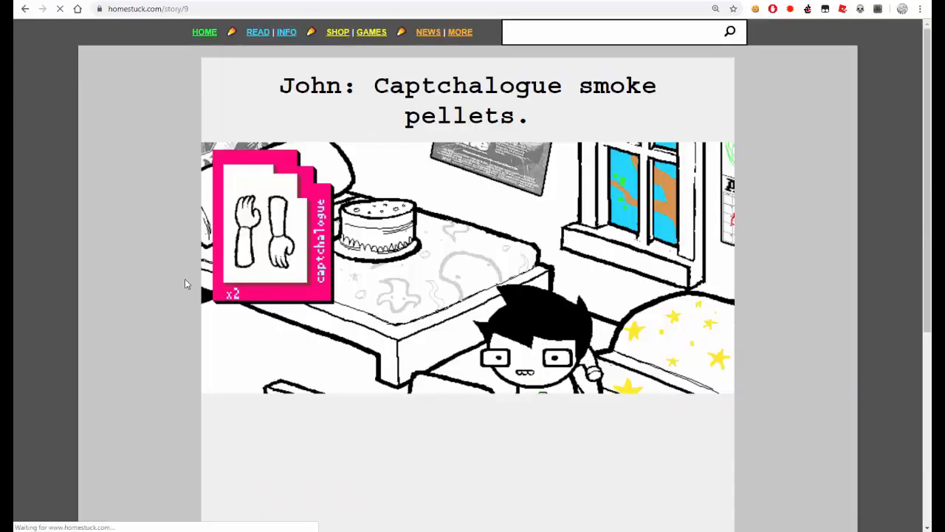
scroll("down", 3)
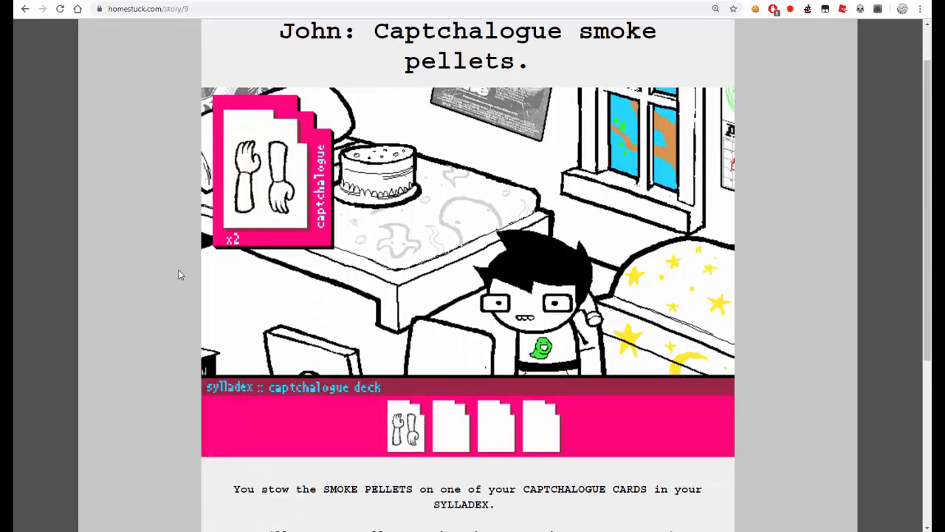
scroll("down", 3)
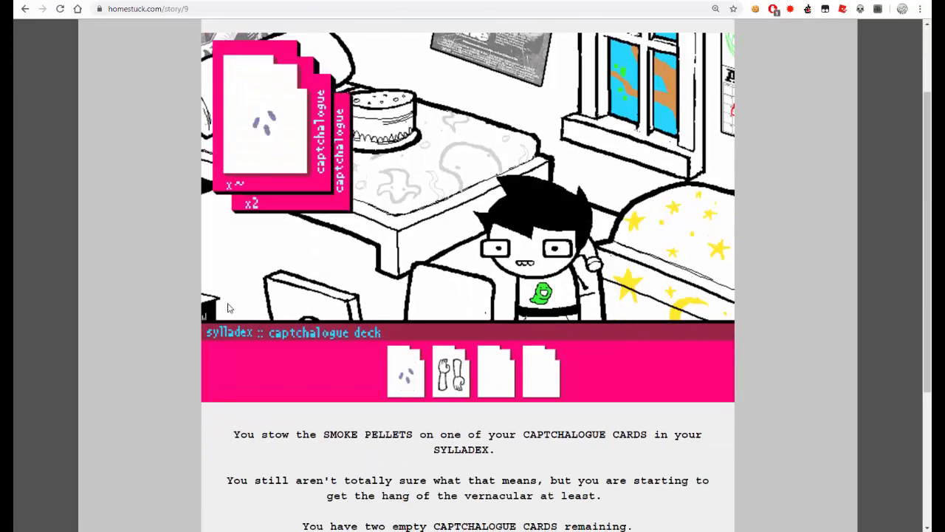
scroll("down", 3)
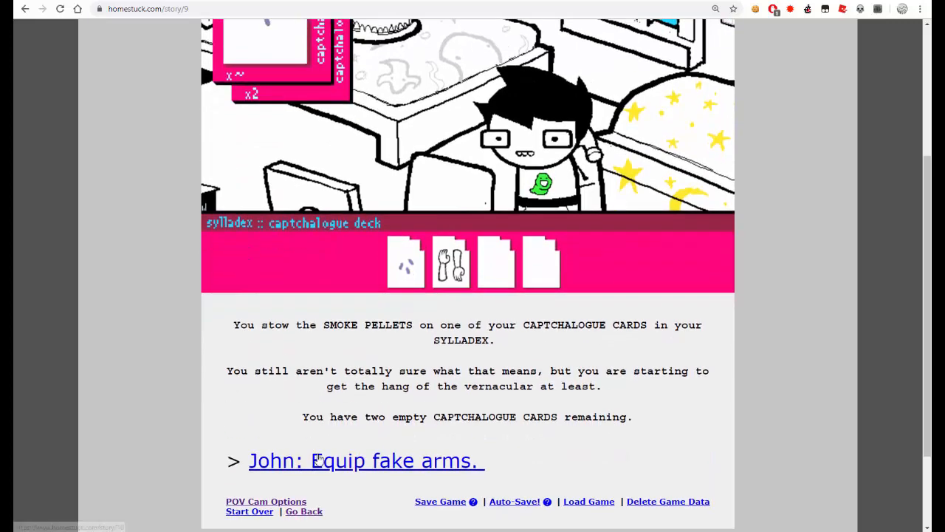
- Read the Equip fake arms page about the stuck arms and stack fetch modus to its end
left_click(366, 460)
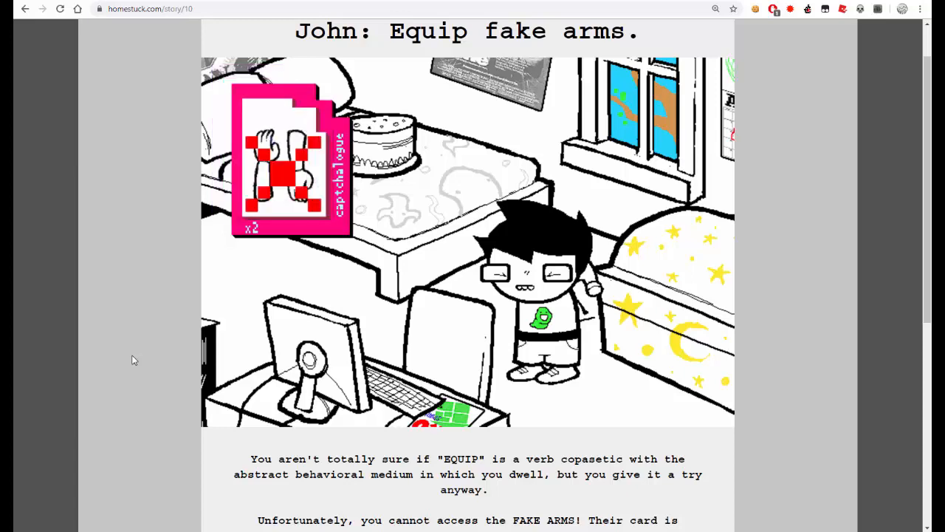
scroll("down", 3)
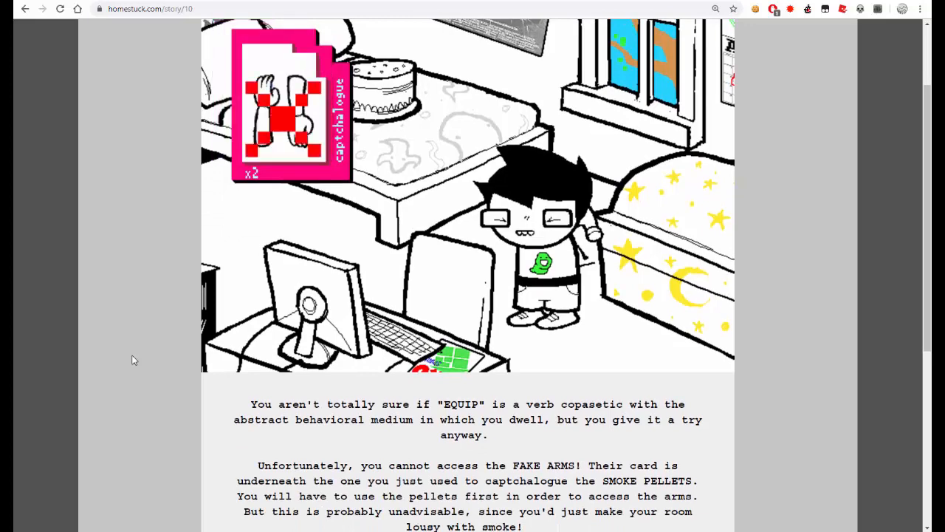
scroll("down", 3)
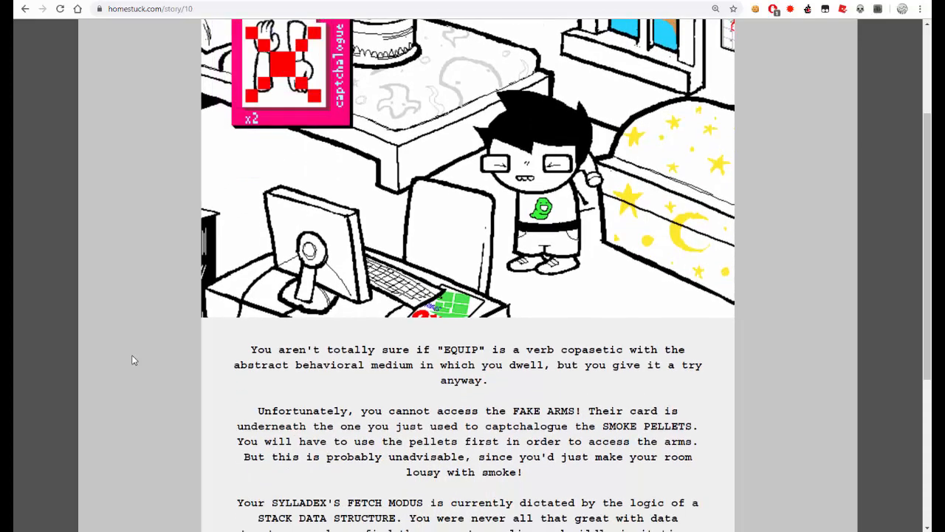
scroll("down", 3)
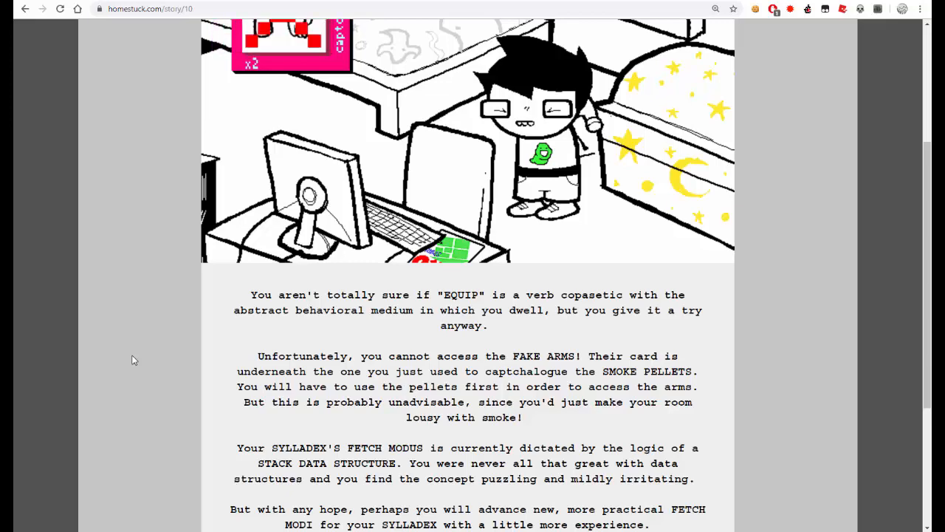
scroll("down", 3)
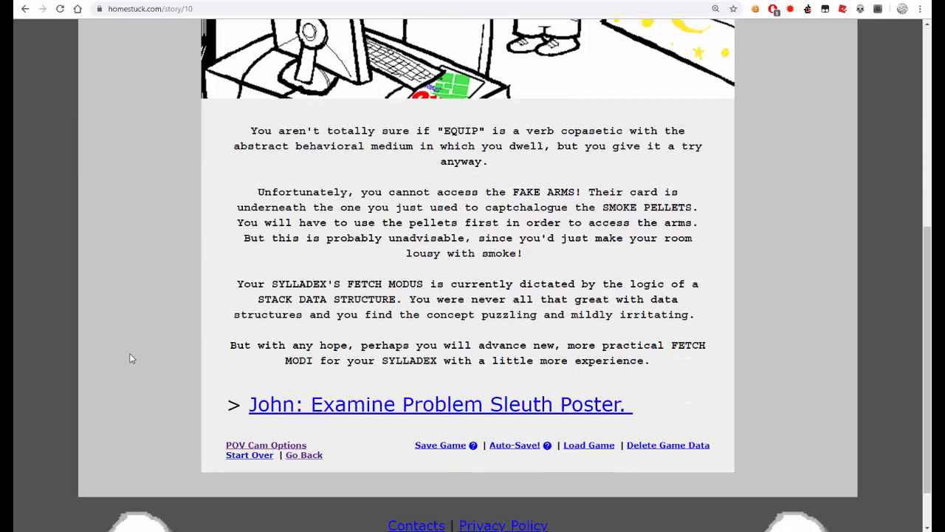
mouse_move(122, 334)
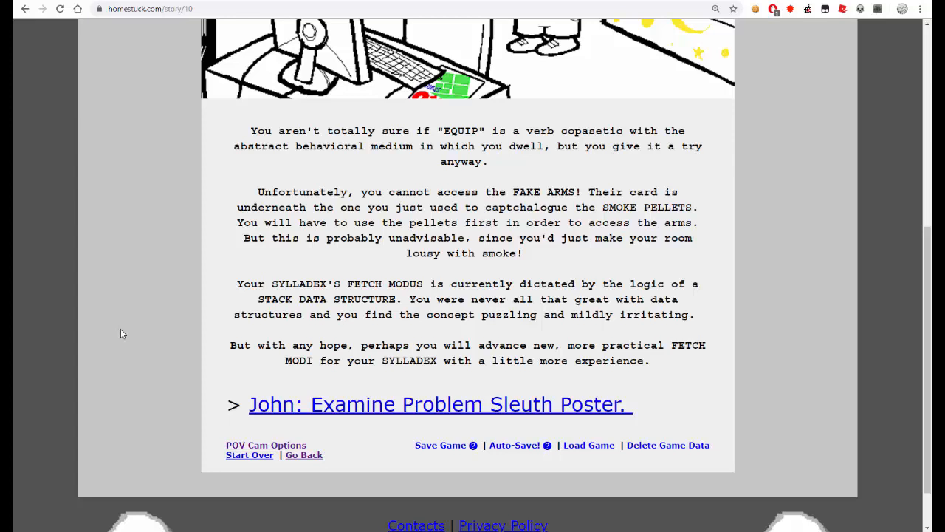
mouse_move(115, 337)
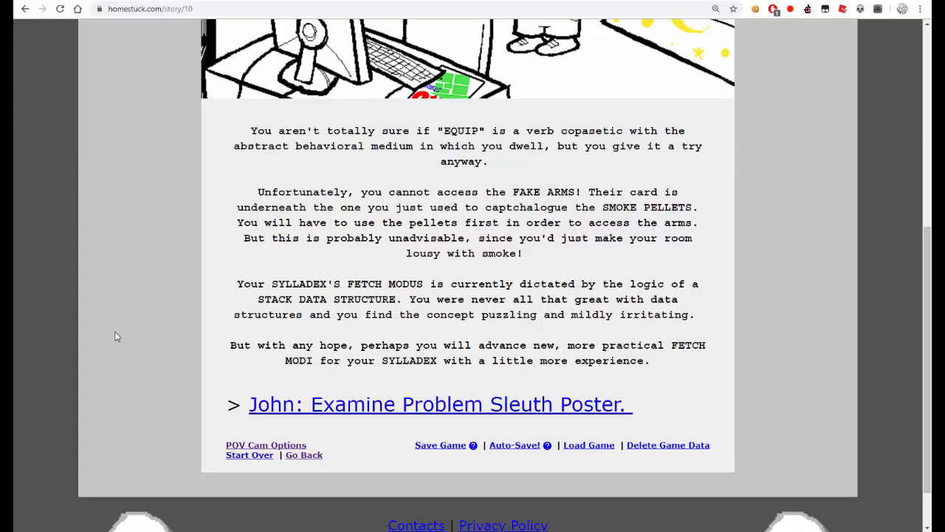
mouse_move(277, 427)
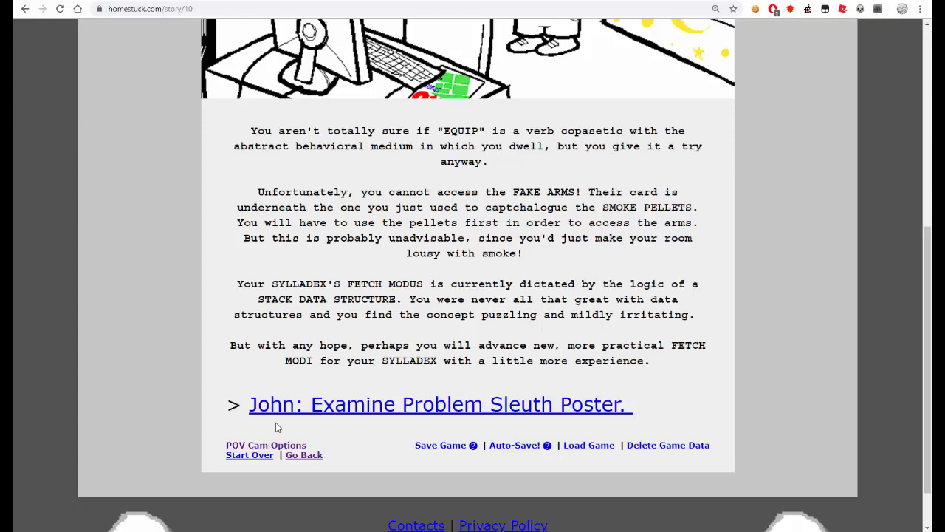
- Advance to page 11 and read the Problem Sleuth poster description
left_click(439, 405)
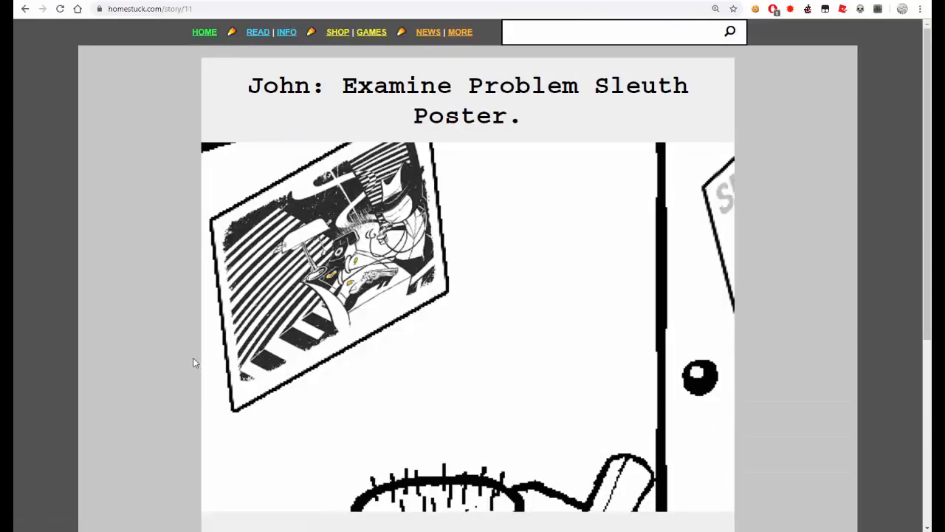
scroll("down", 3)
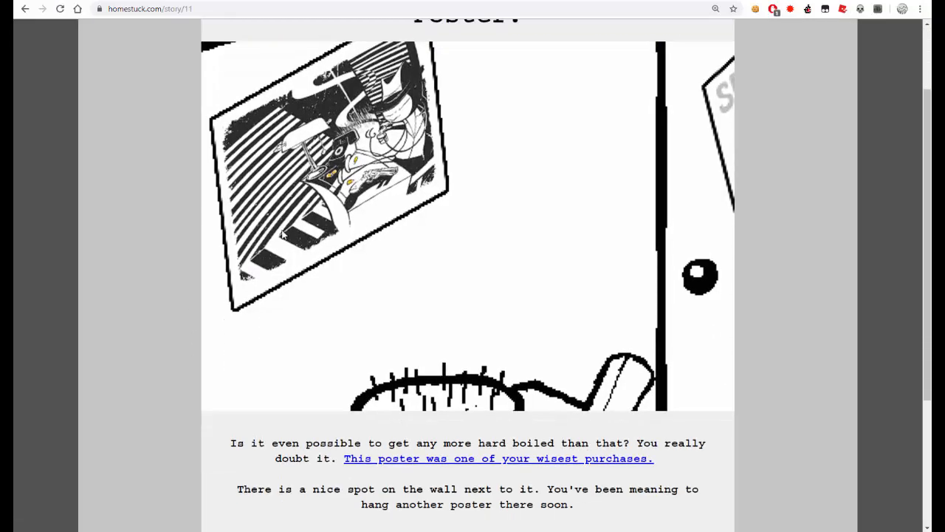
scroll("down", 3)
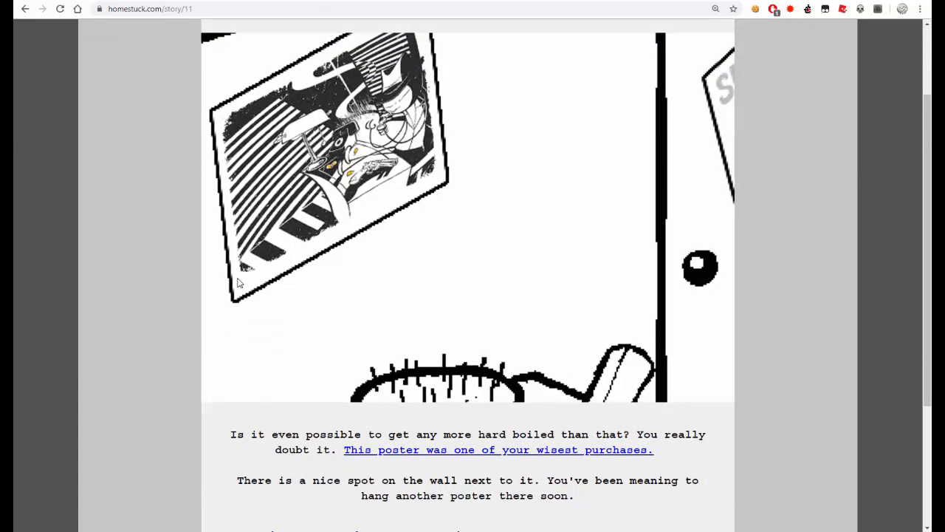
mouse_move(419, 454)
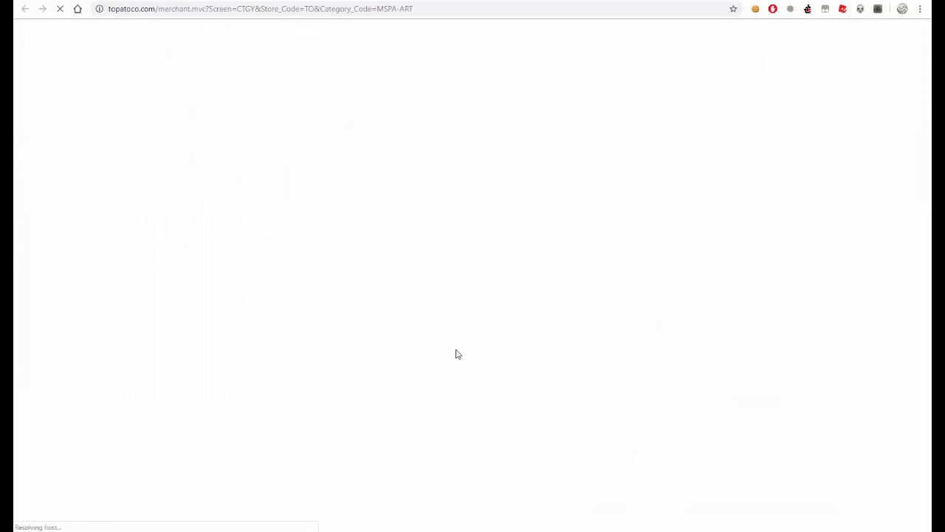
mouse_move(412, 189)
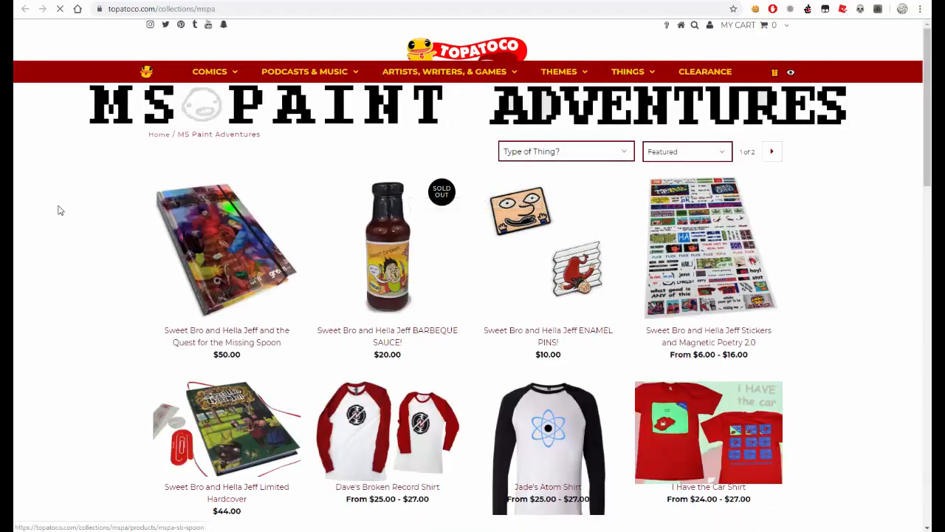
mouse_move(386, 251)
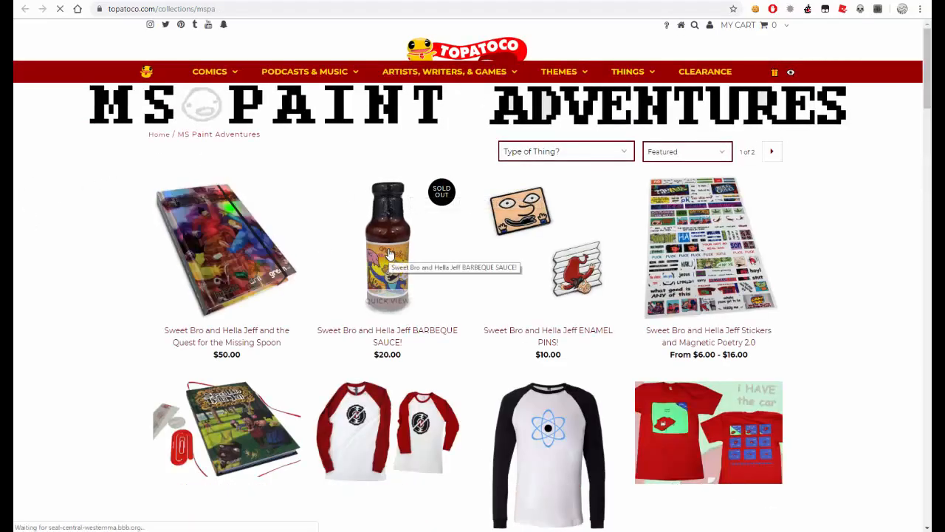
- Follow the poster link to TopatoCo and browse the MS Paint Adventures collection
left_click(387, 248)
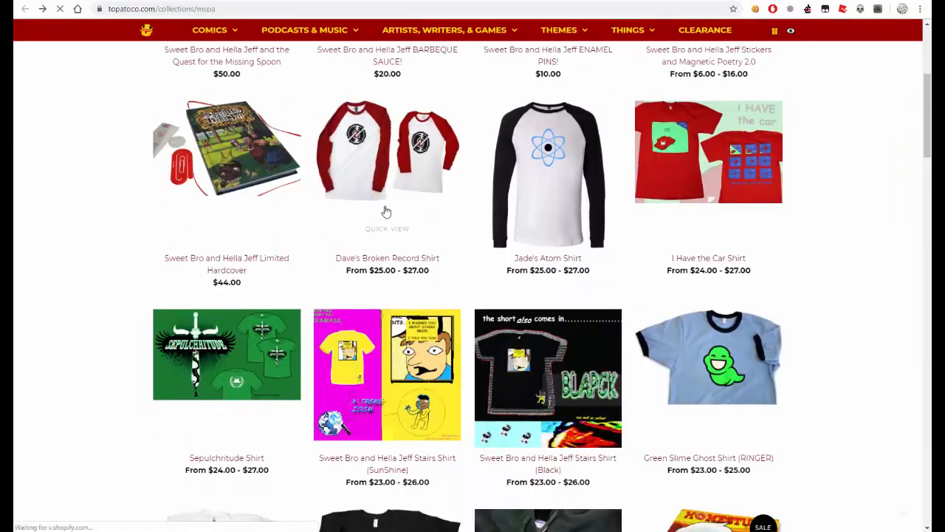
scroll("down", 3)
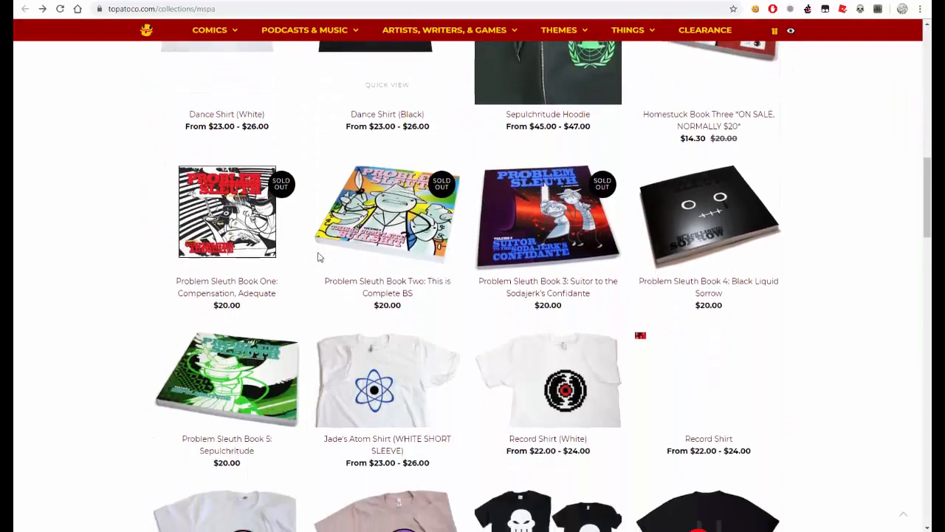
scroll("down", 3)
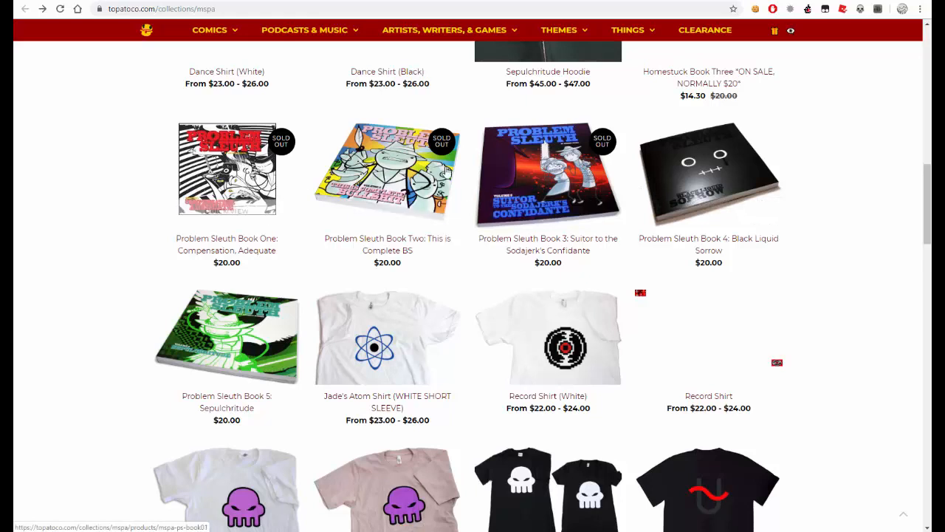
mouse_move(701, 155)
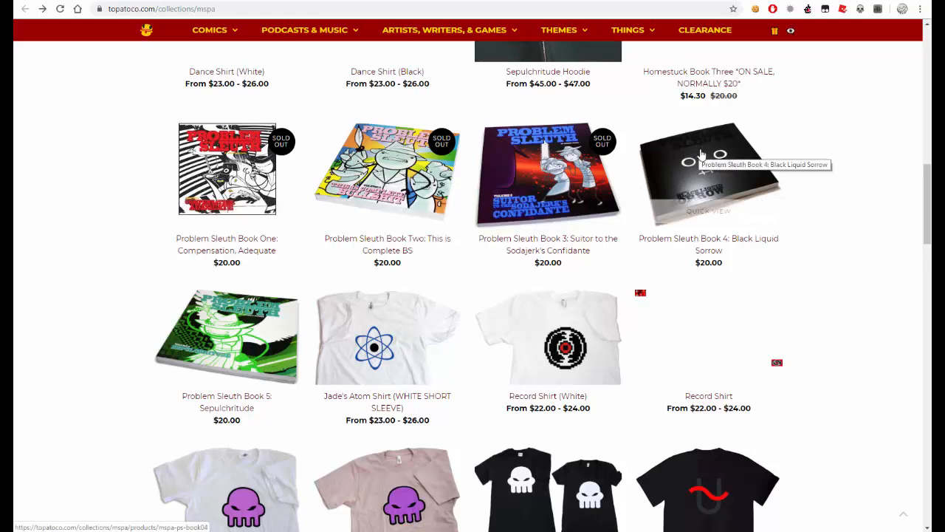
scroll("down", 3)
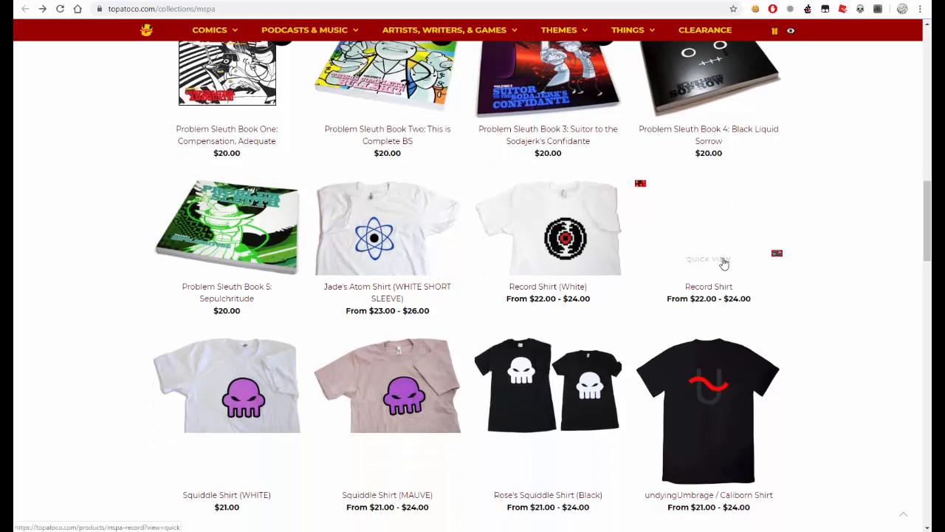
- View the Record Shirt product page on TopatoCo
left_click(709, 236)
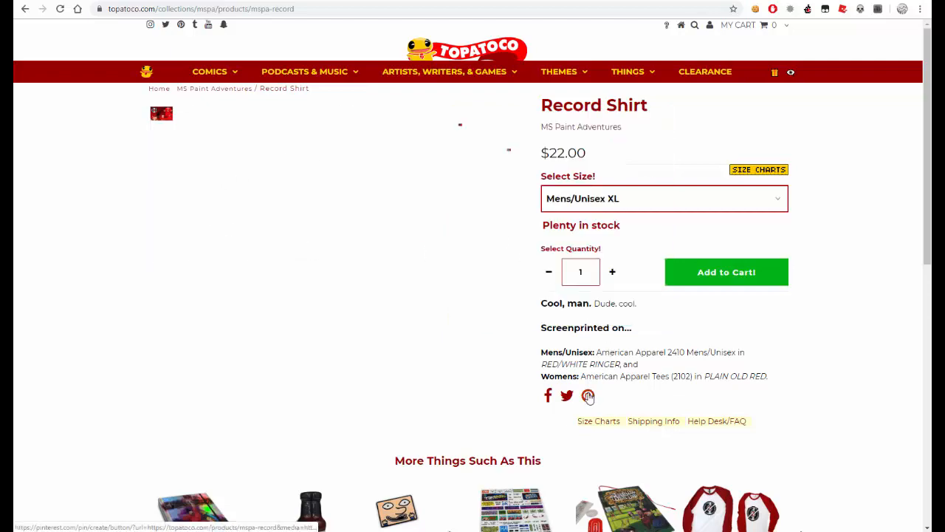
scroll("down", 3)
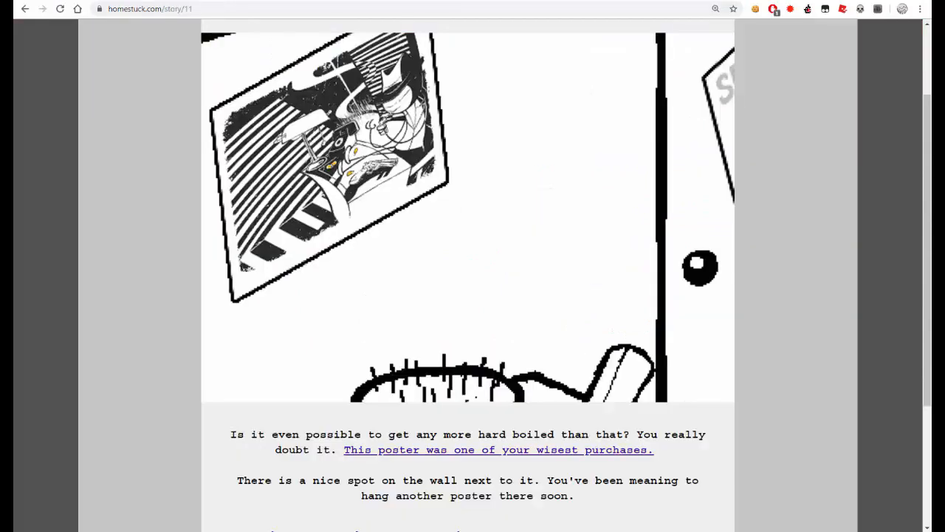
mouse_move(224, 316)
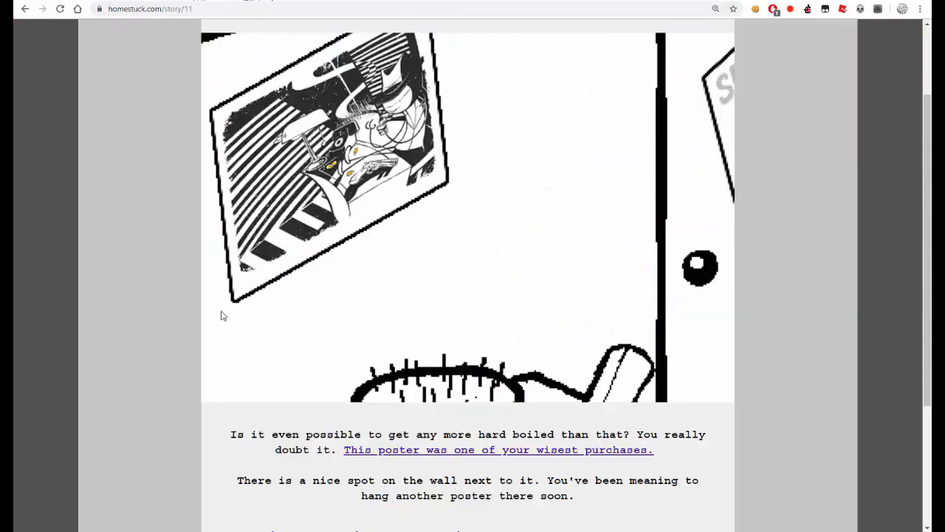
- Read page 12 with Dad's birthday note down to the 'John: Take poster.' command
scroll("down", 3)
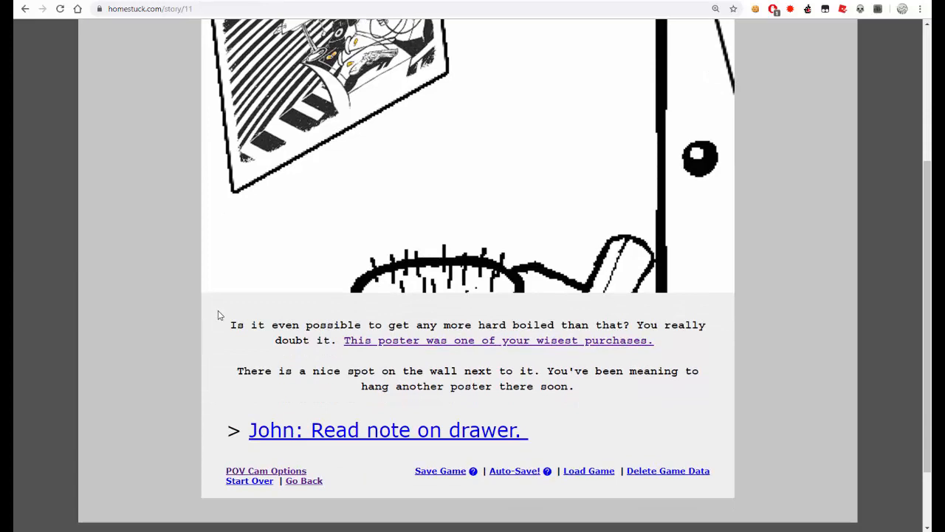
scroll("down", 3)
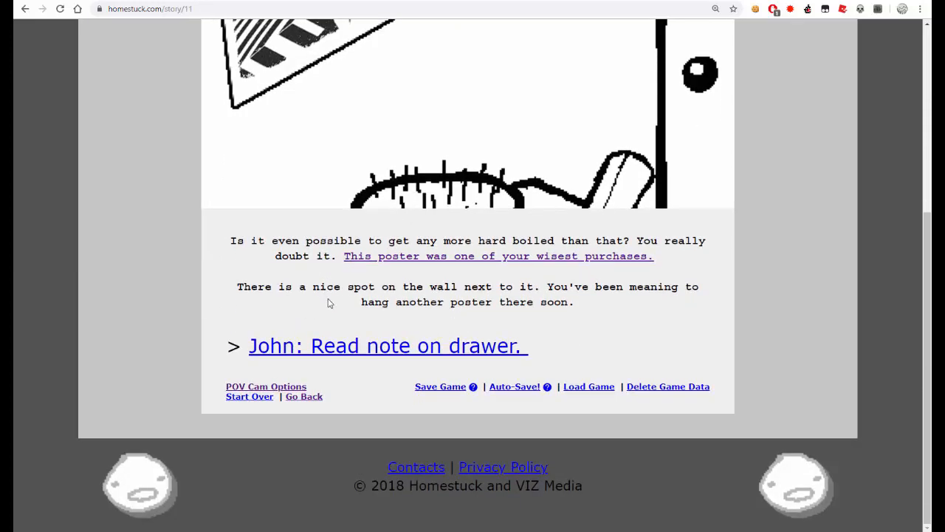
mouse_move(383, 317)
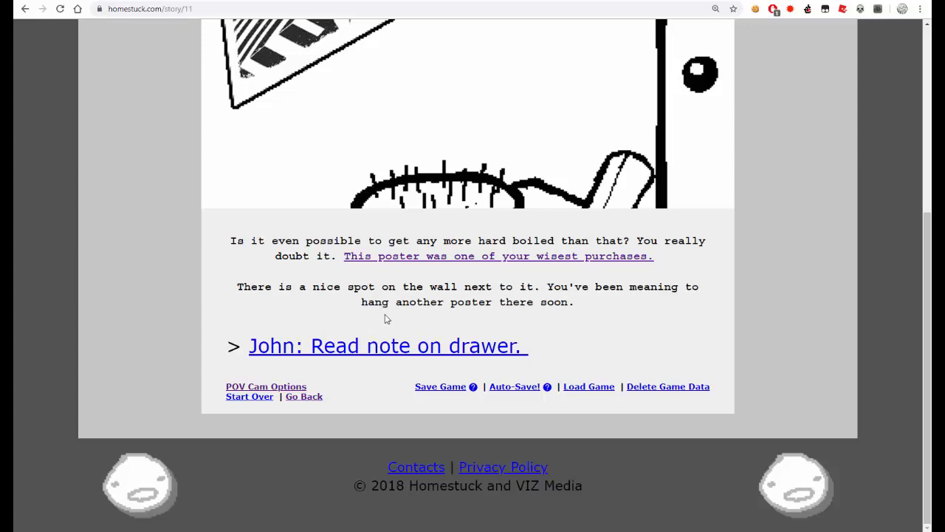
mouse_move(375, 298)
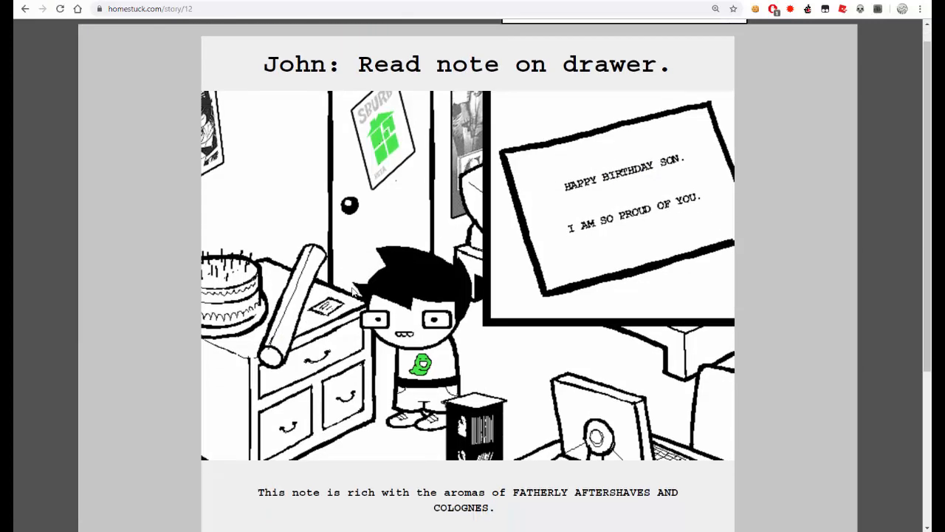
scroll("down", 3)
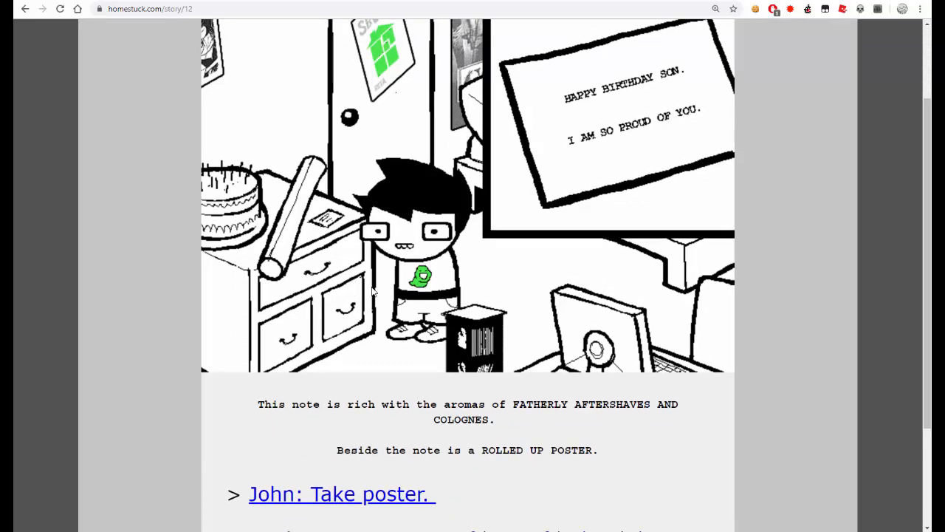
scroll("down", 3)
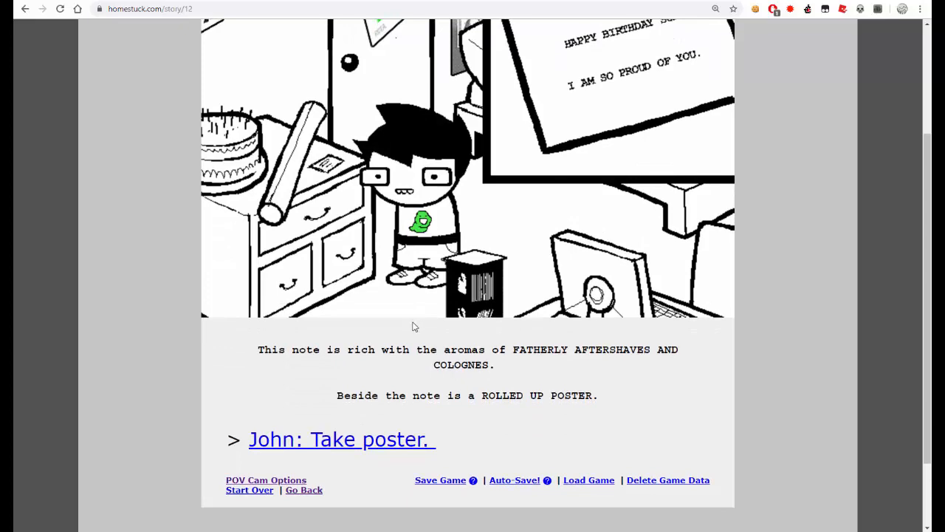
mouse_move(361, 451)
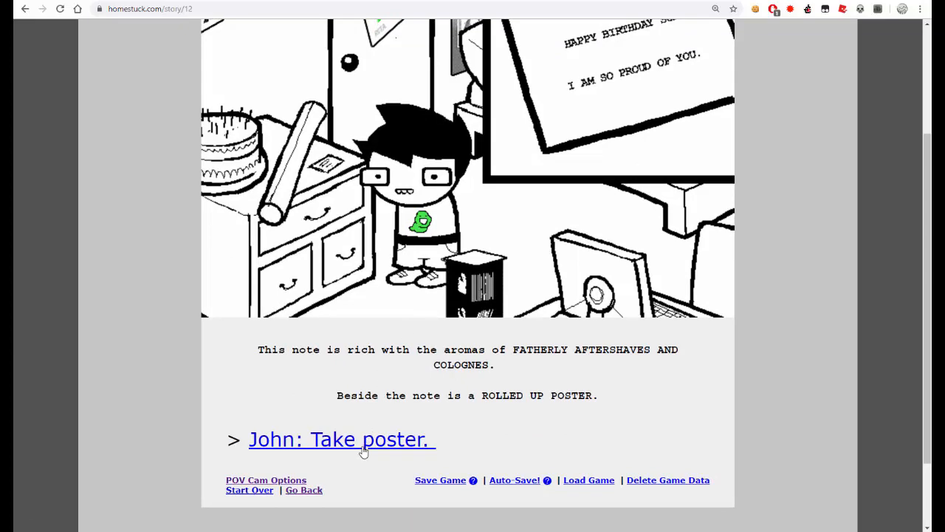
- Take the poster and read through the hammer and nails pages, where nails push out the fake arms
left_click(341, 440)
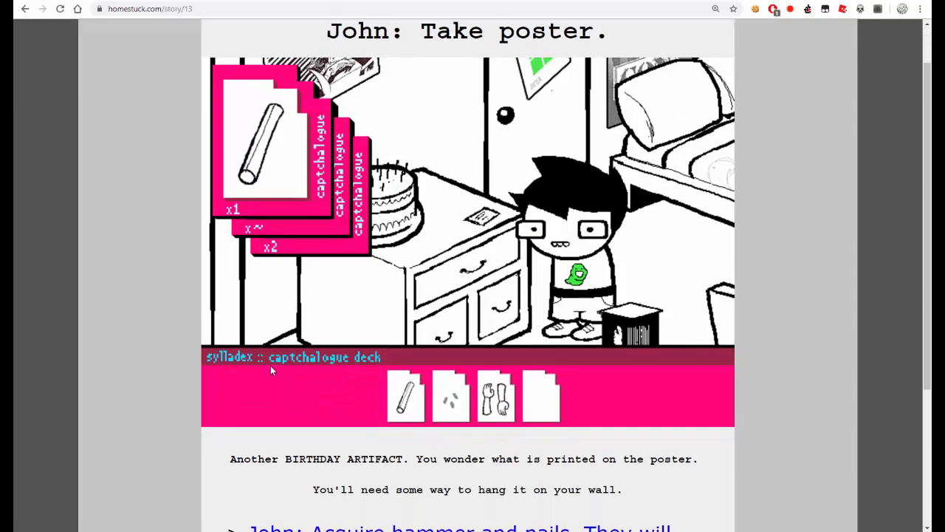
mouse_move(251, 369)
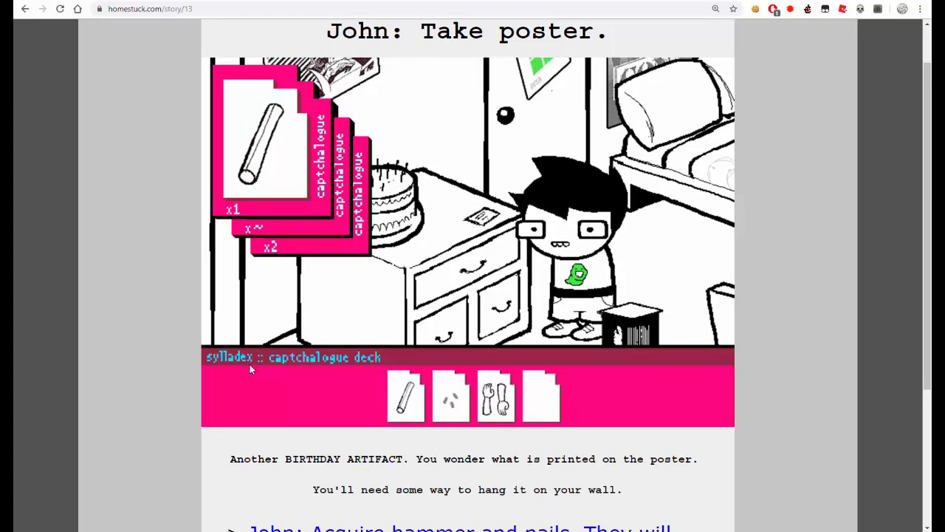
mouse_move(245, 372)
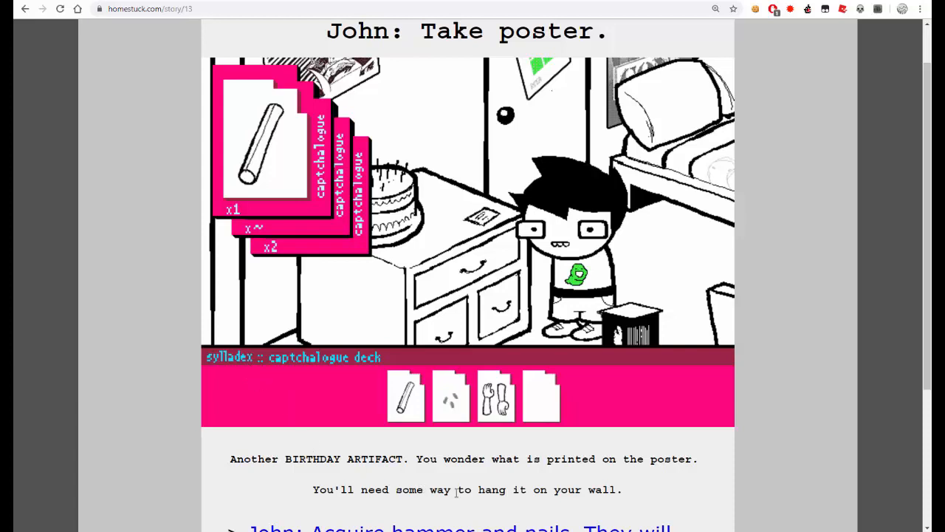
scroll("down", 3)
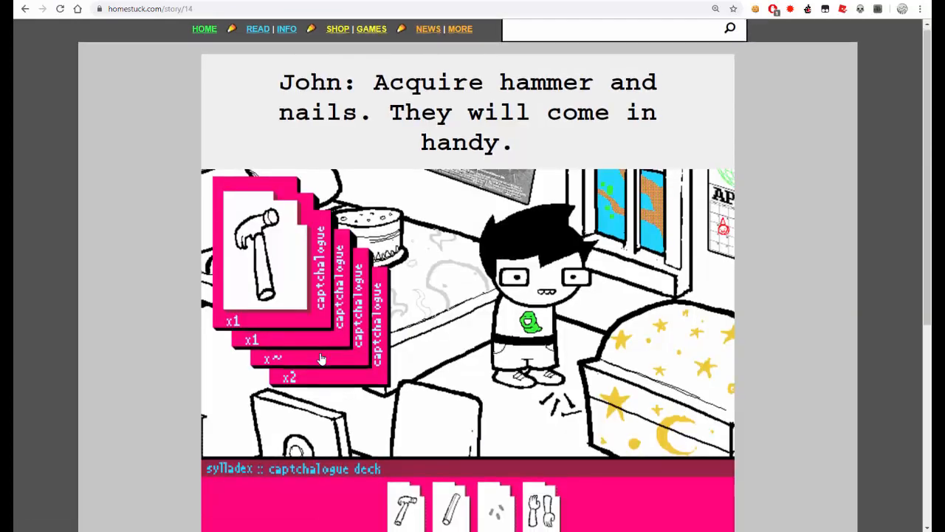
scroll("down", 3)
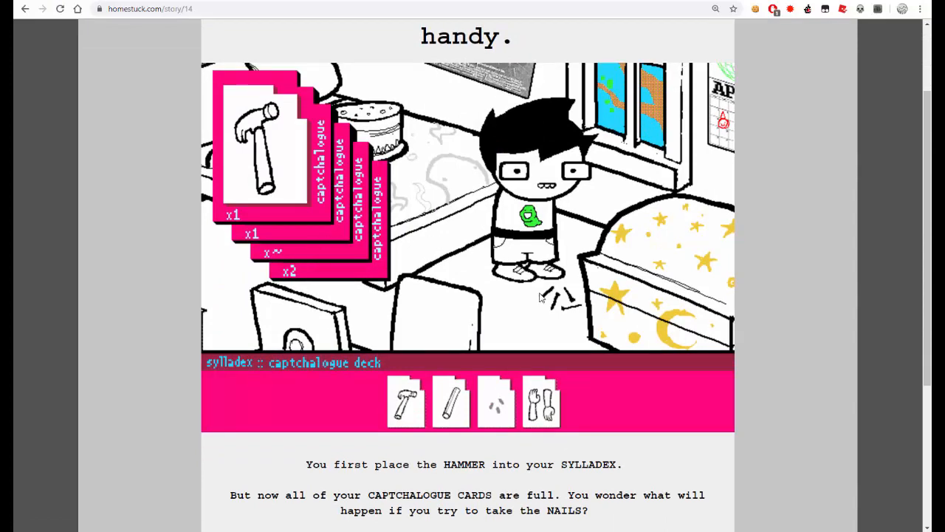
mouse_move(236, 260)
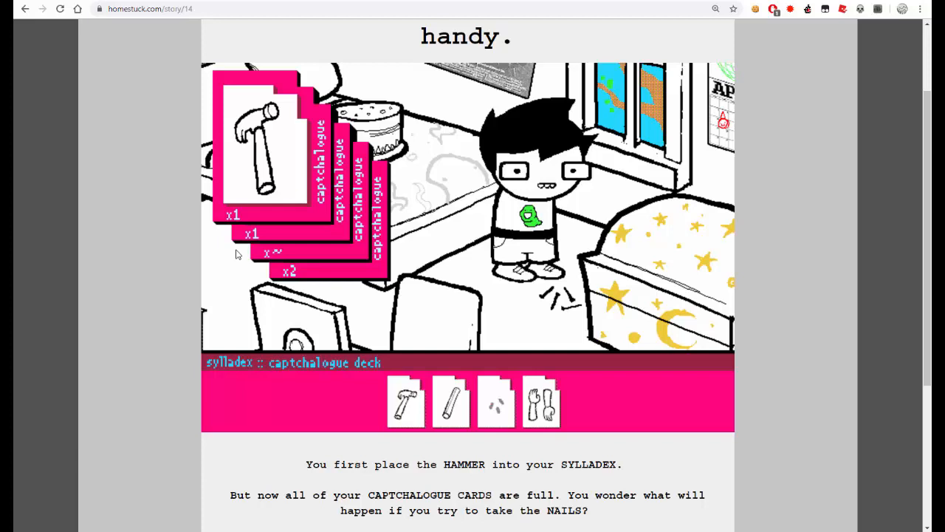
scroll("up", 3)
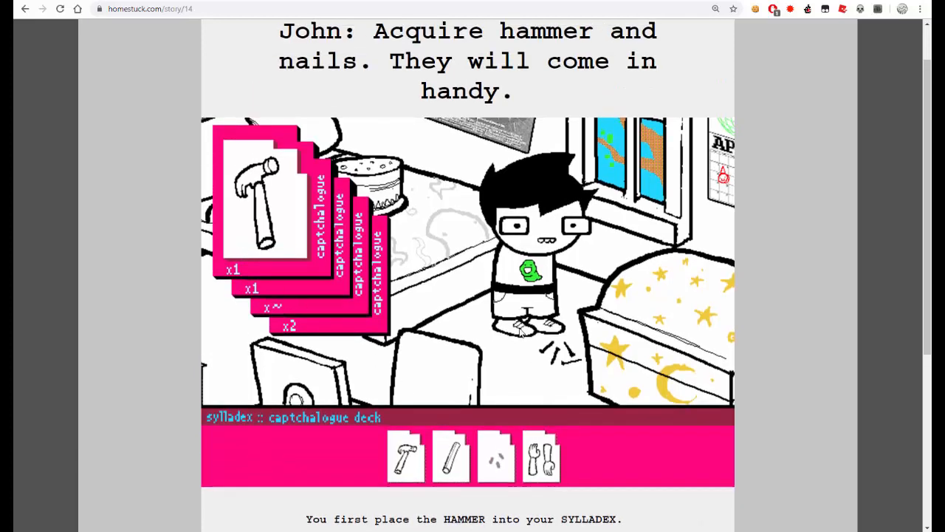
scroll("down", 3)
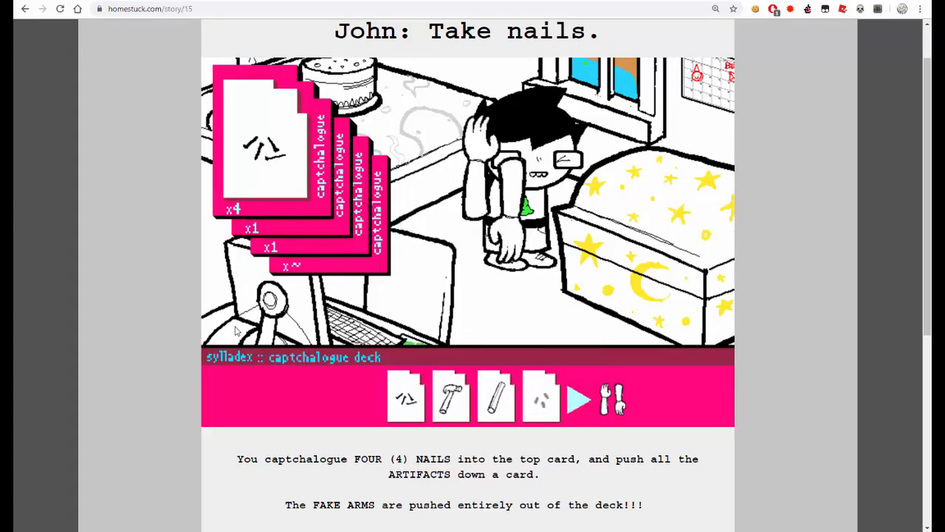
scroll("down", 3)
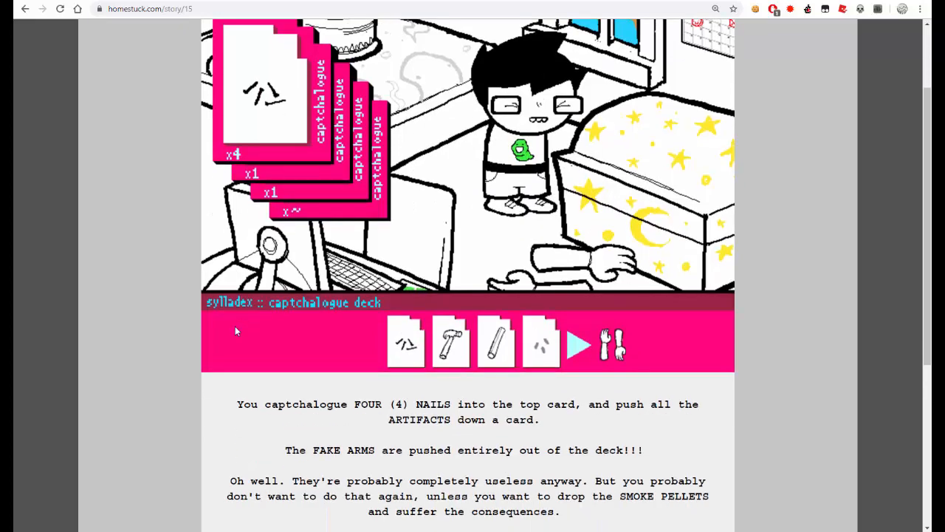
scroll("down", 3)
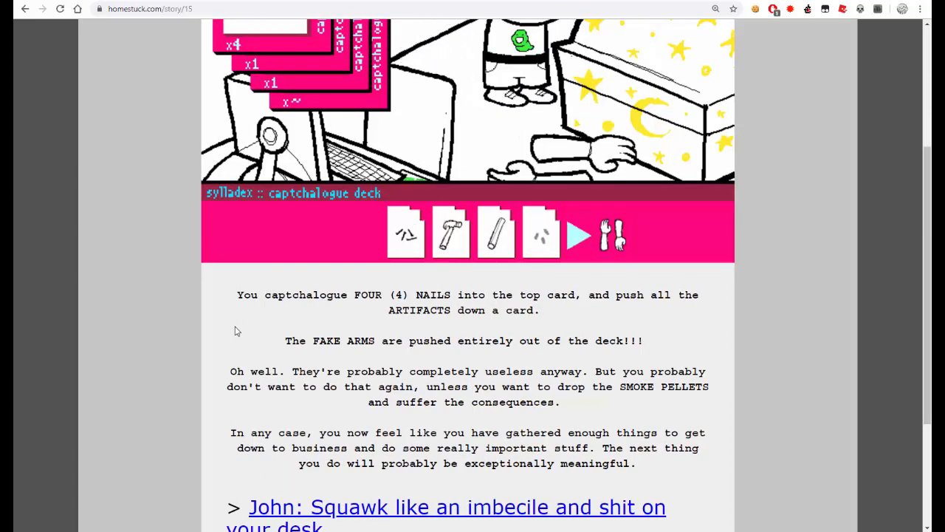
left_click(579, 235)
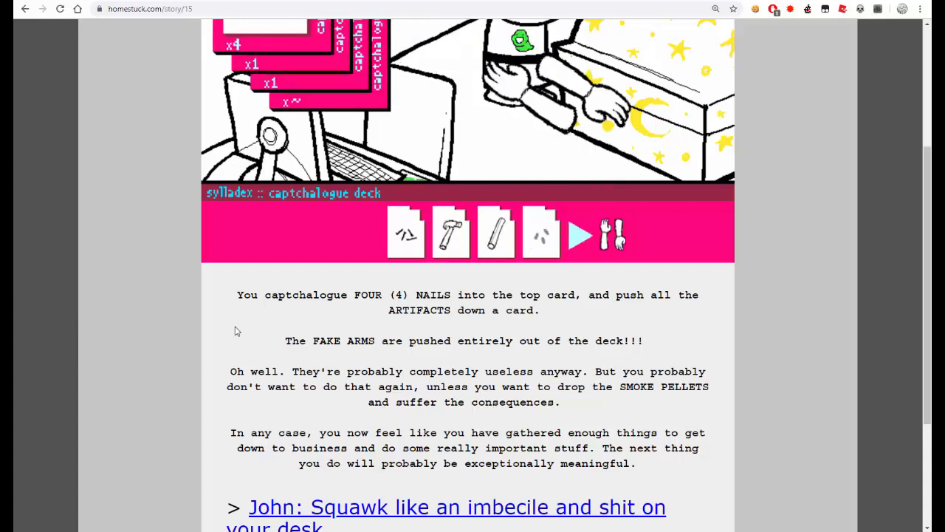
left_click(580, 235)
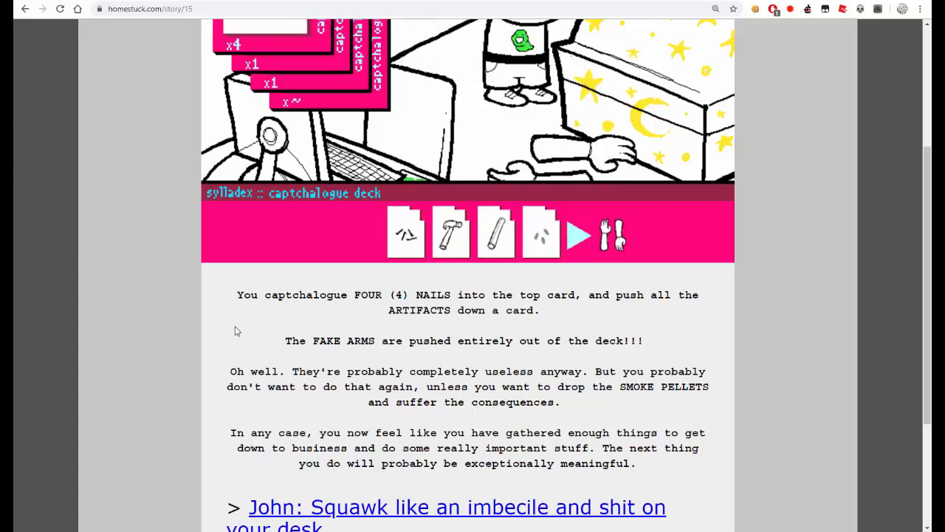
scroll("down", 3)
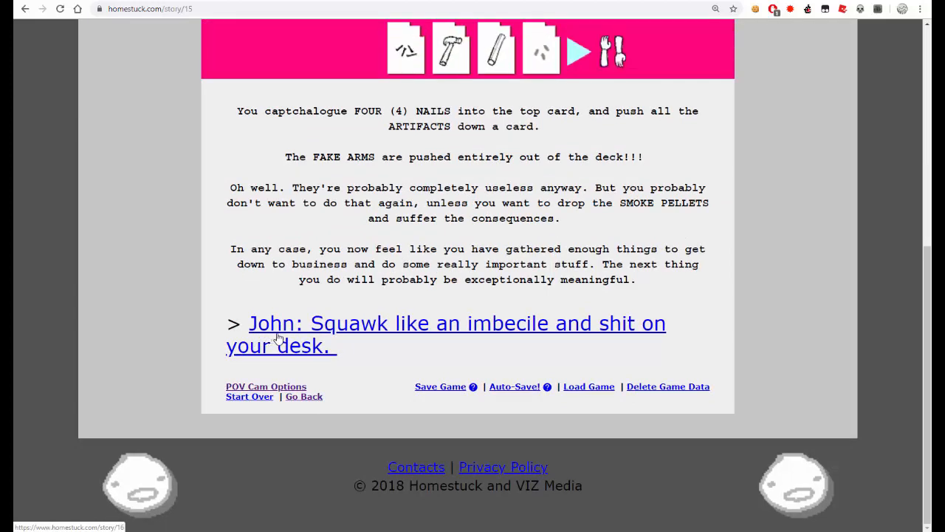
- Read the page where John squawks like an imbecile
left_click(455, 322)
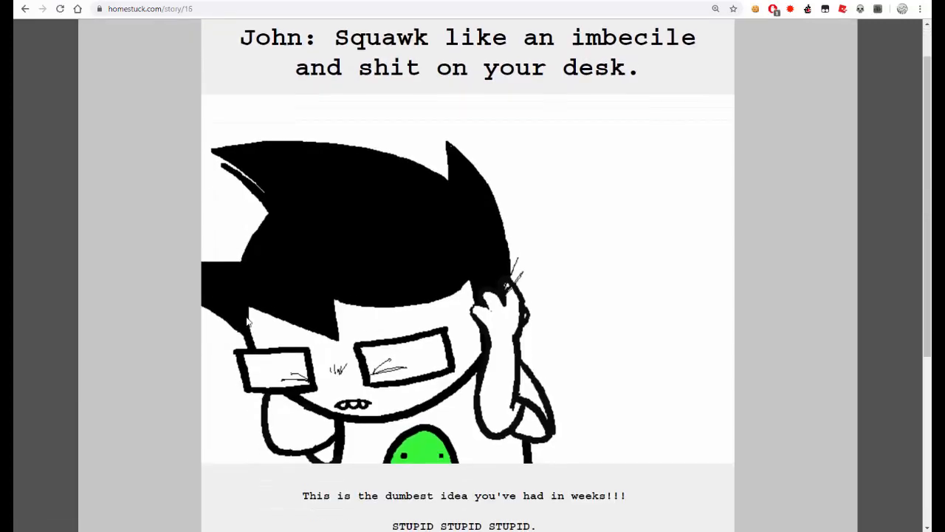
scroll("down", 3)
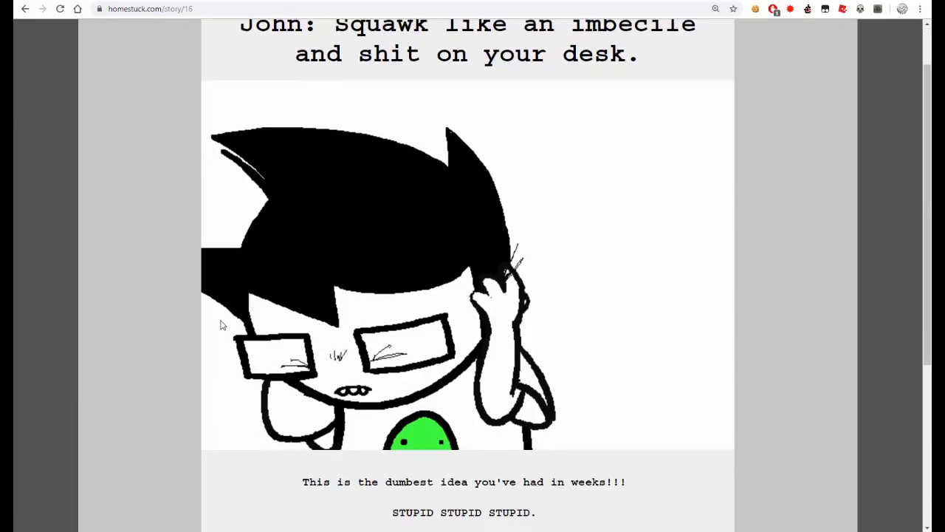
scroll("down", 3)
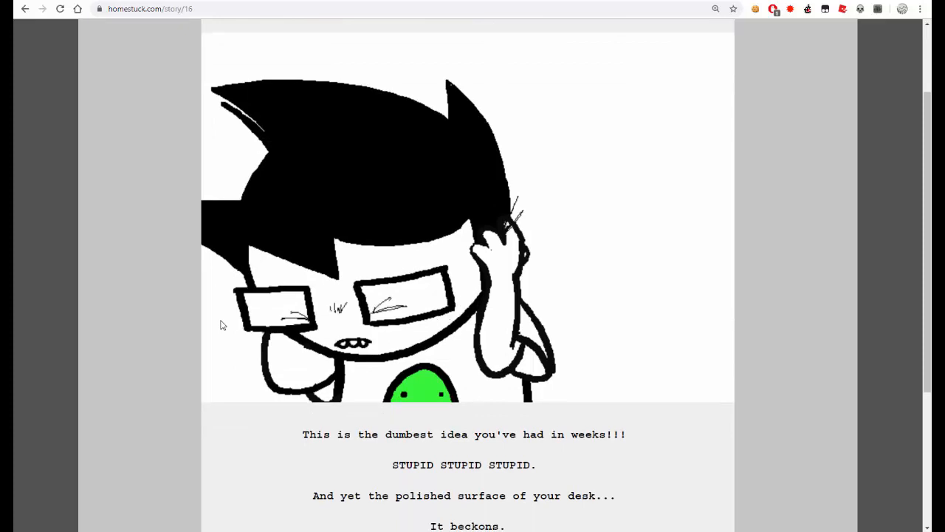
scroll("down", 3)
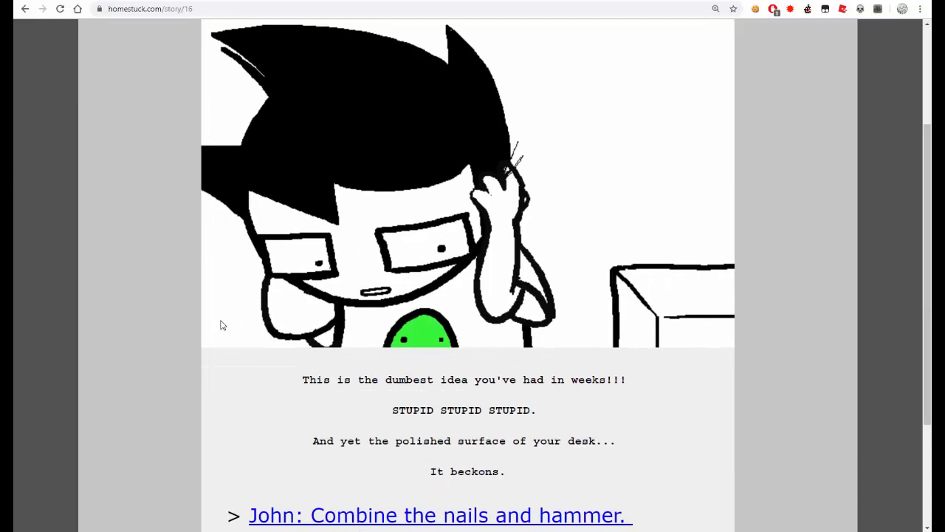
- Read page 17 where the hammer and nails merge onto one card
scroll("down", 3)
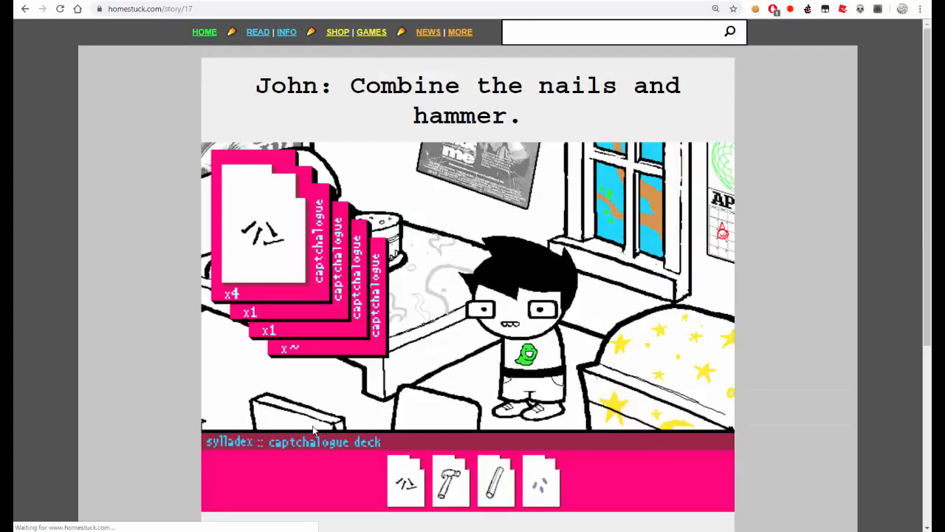
scroll("down", 3)
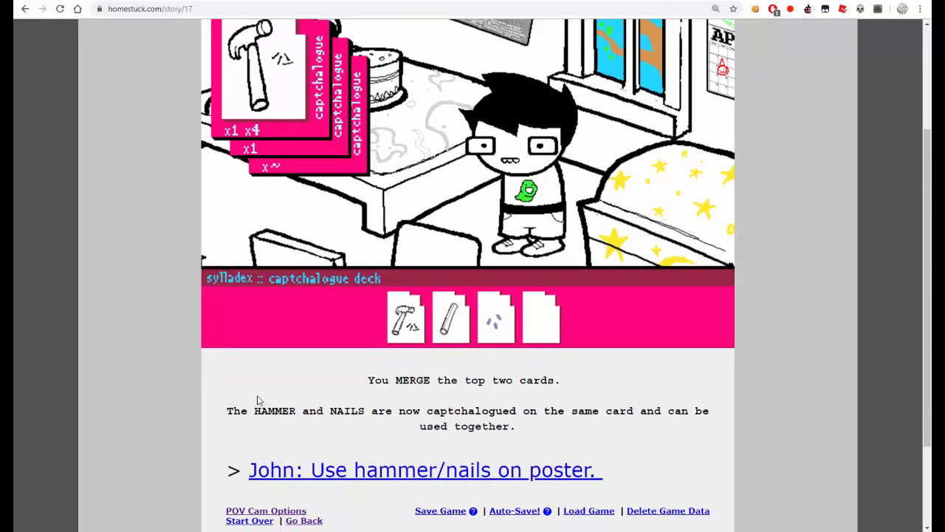
scroll("up", 3)
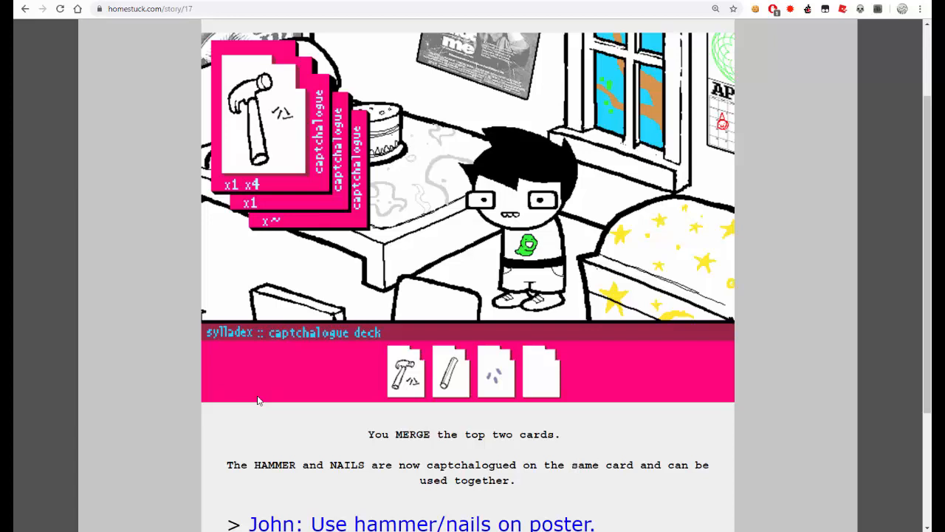
scroll("down", 3)
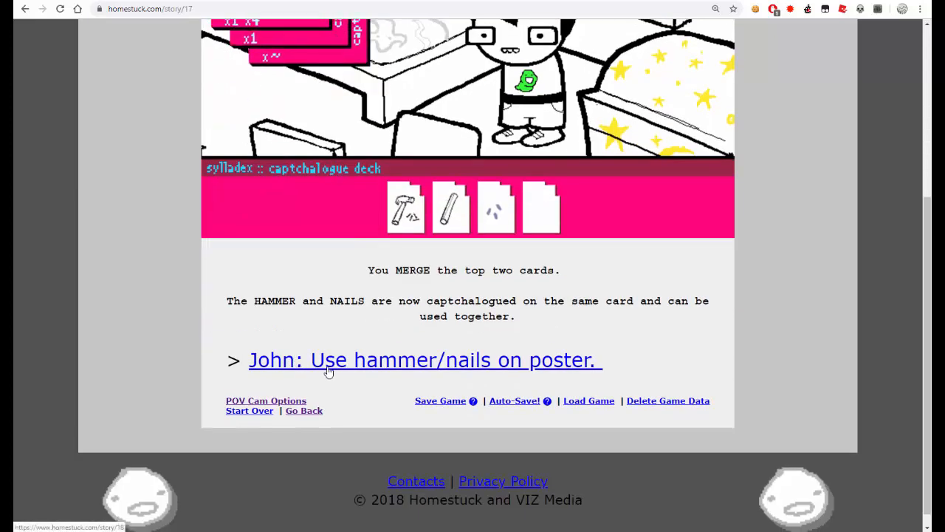
- Follow 'John: Use hammer/nails on poster.' and read the page through to its bottom link
left_click(424, 360)
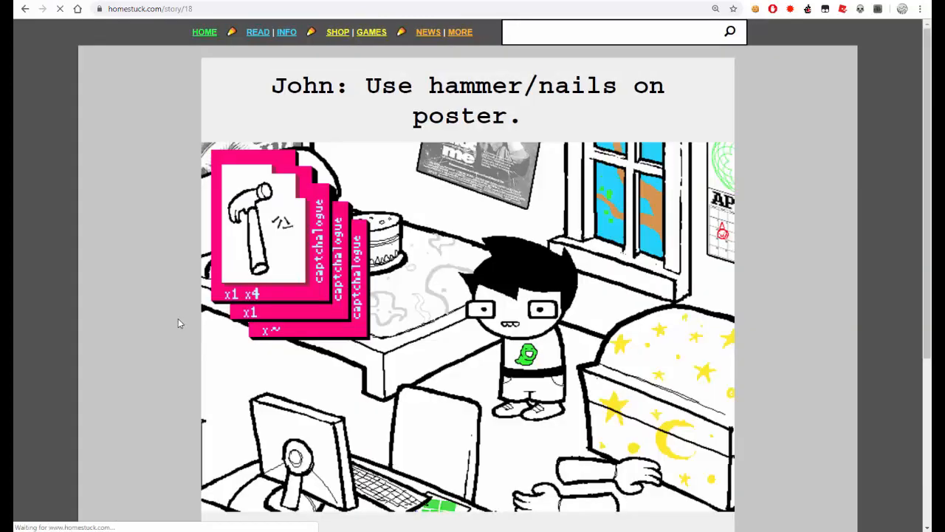
scroll("down", 3)
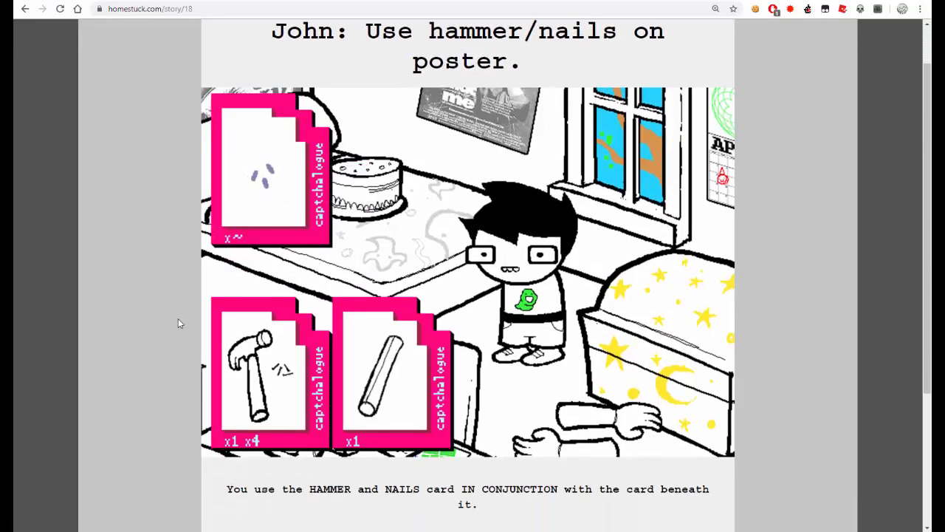
scroll("down", 3)
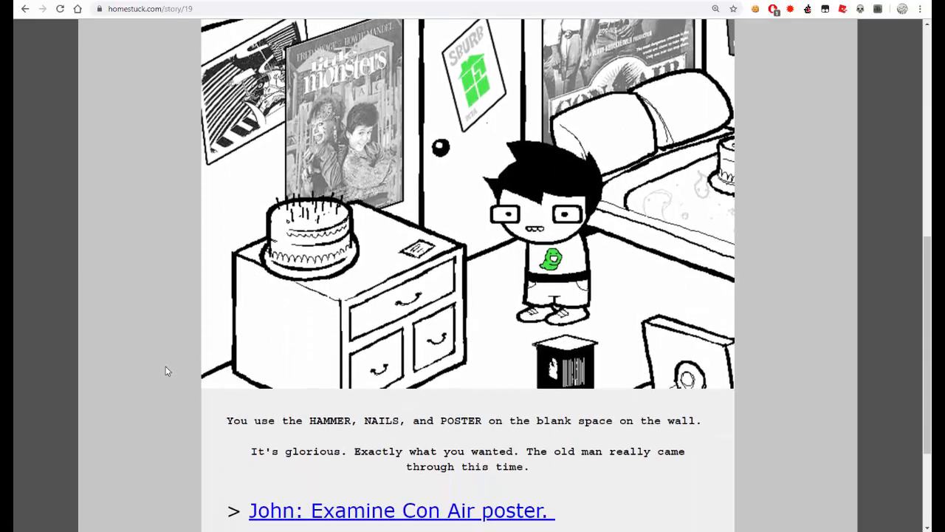
scroll("up", 3)
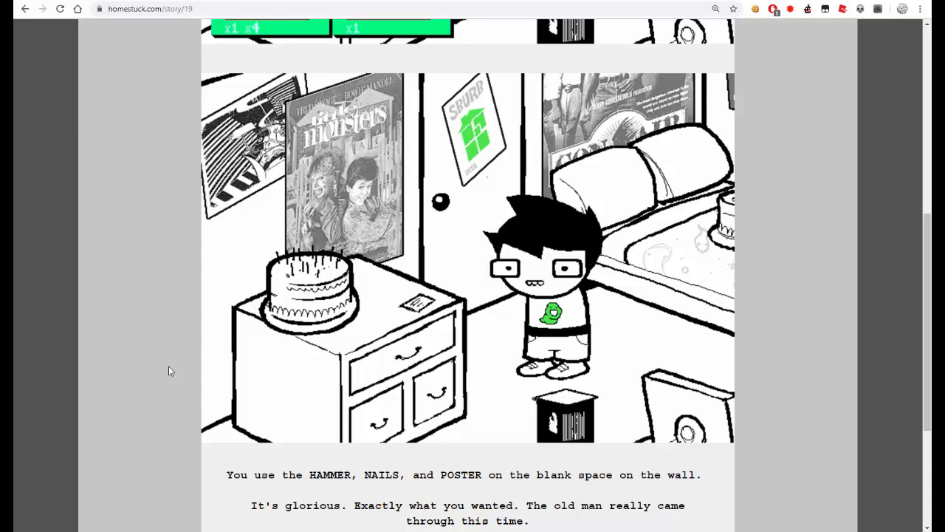
mouse_move(207, 387)
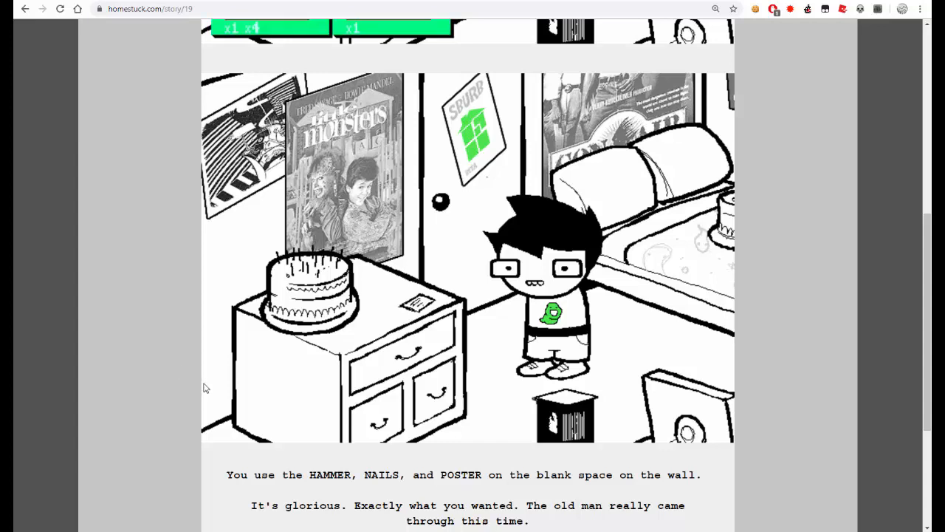
scroll("down", 3)
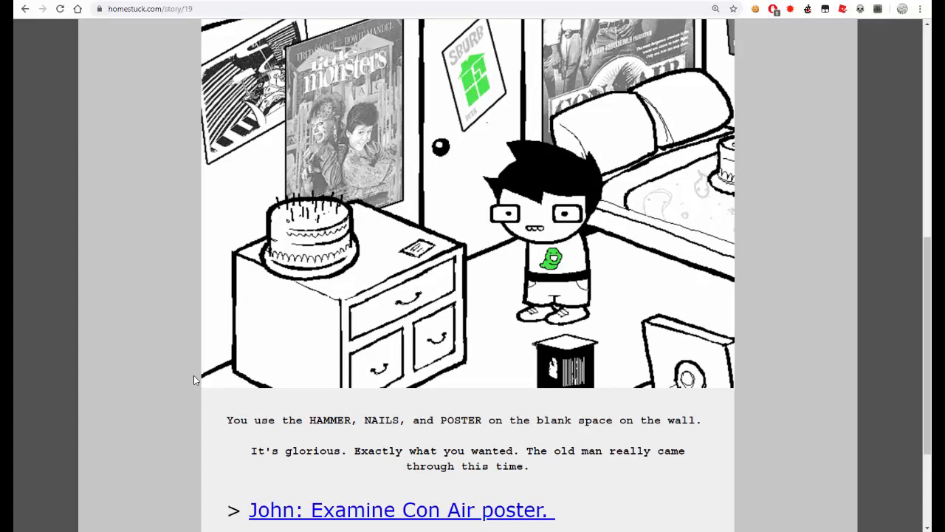
scroll("down", 3)
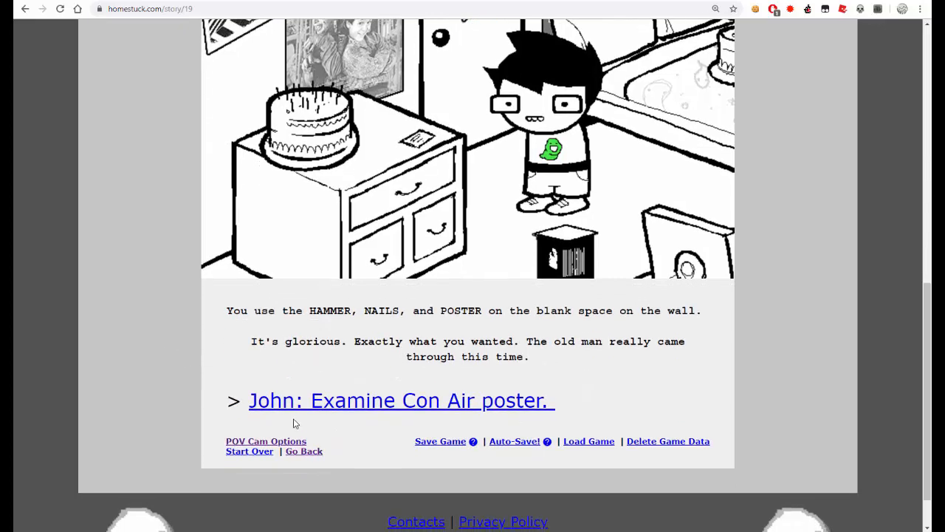
- Follow 'John: Examine Con Air poster.' and read the bunny-in-the-box text
left_click(399, 401)
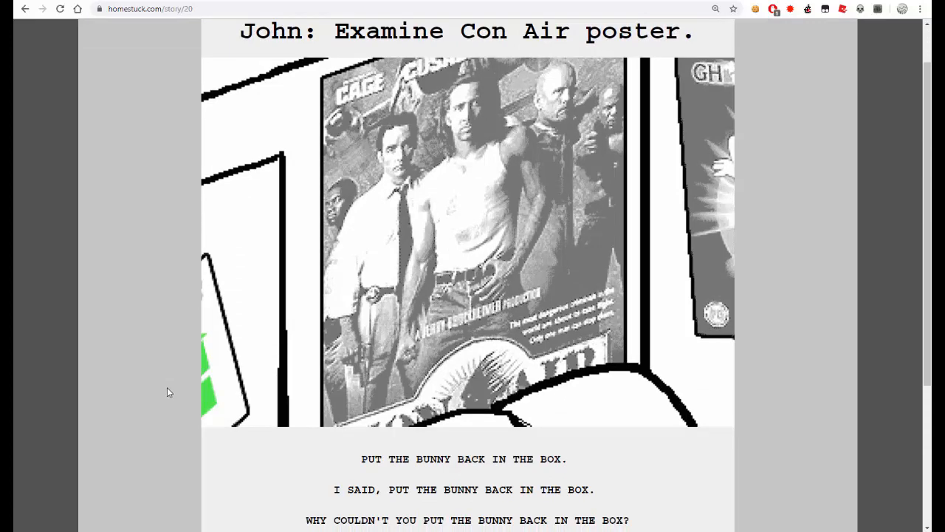
scroll("down", 3)
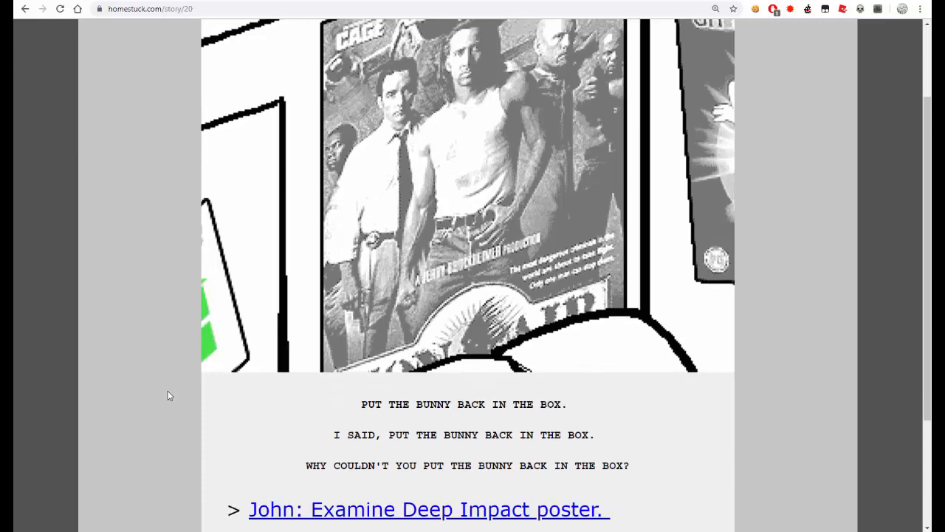
- Read down the Deep Impact poster page to the 'John: Examine calendar.' link
scroll("down", 3)
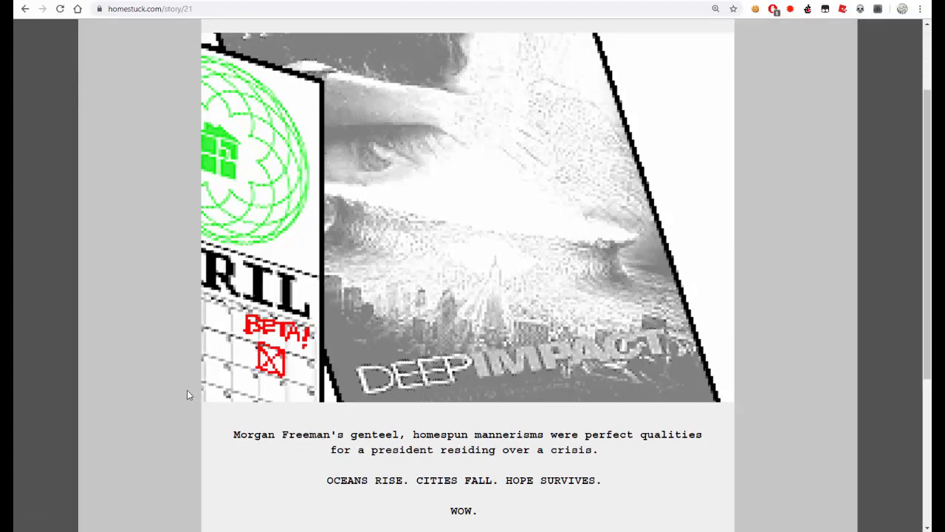
scroll("down", 3)
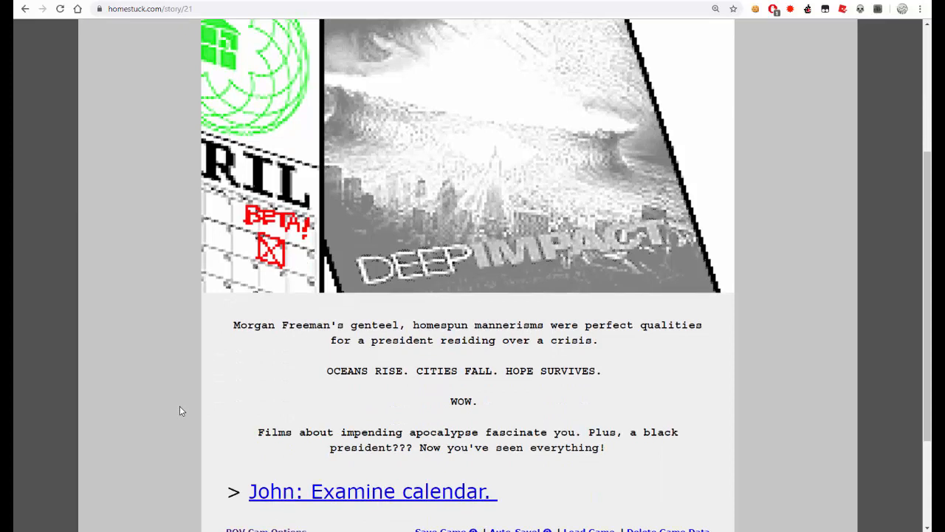
mouse_move(328, 390)
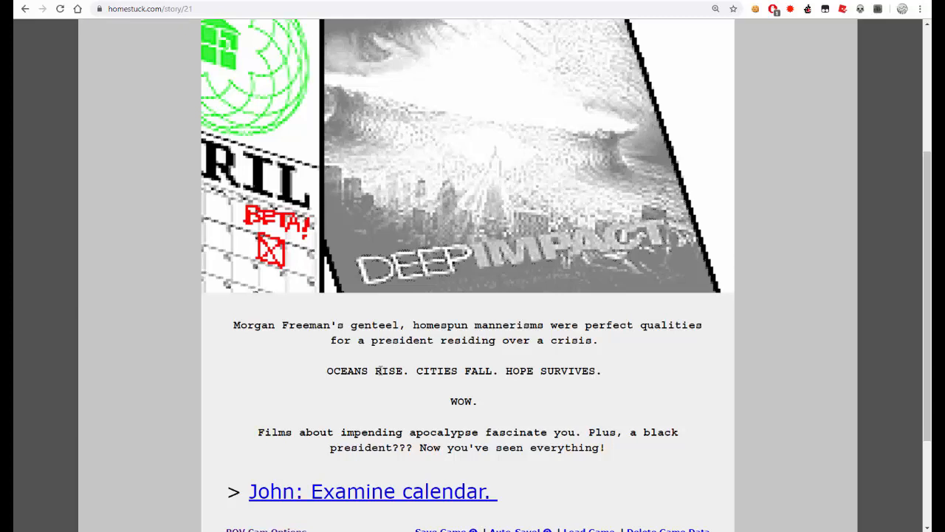
mouse_move(479, 390)
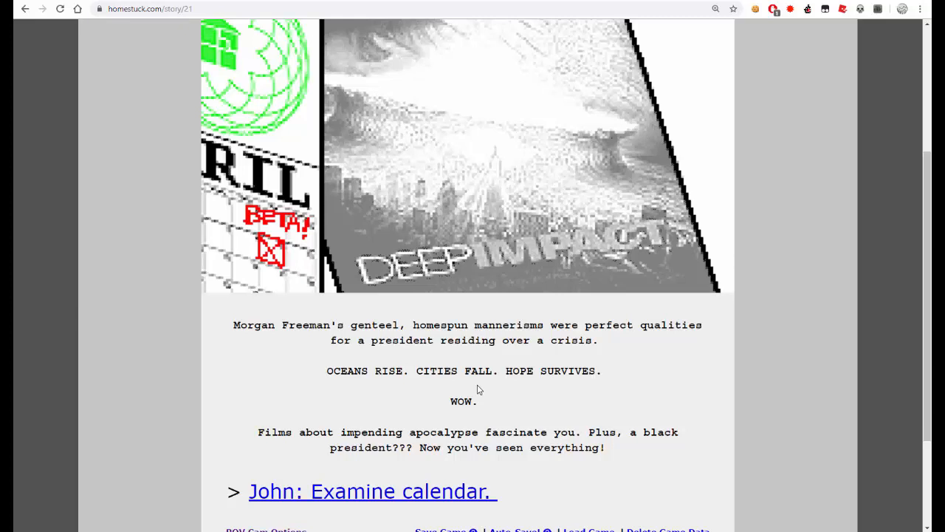
mouse_move(550, 451)
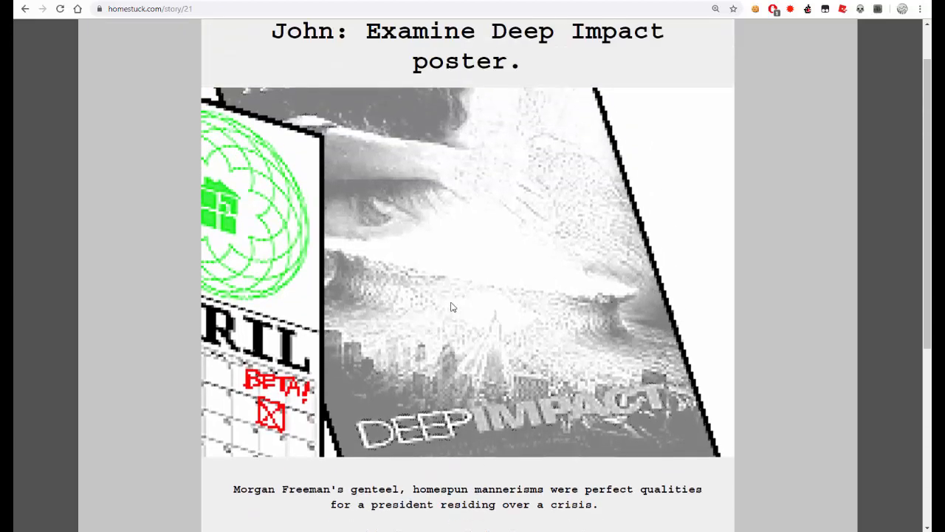
scroll("down", 3)
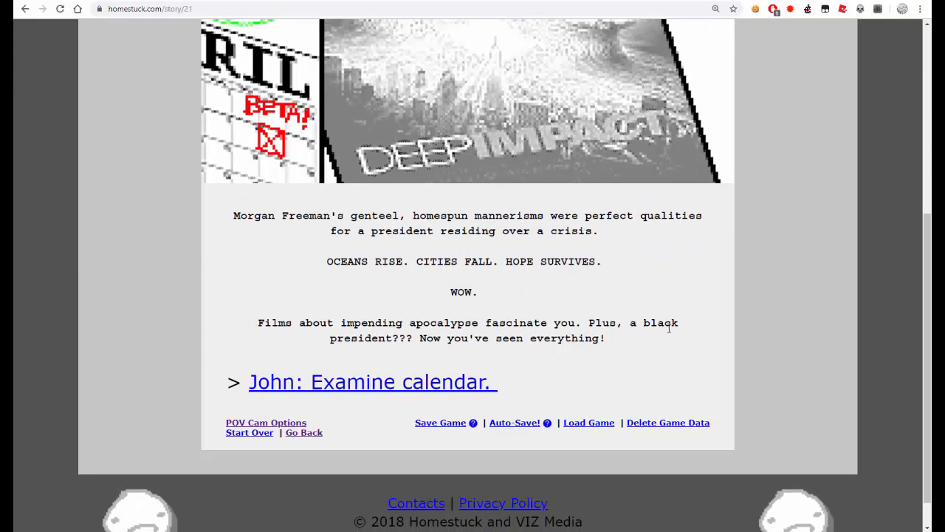
mouse_move(703, 269)
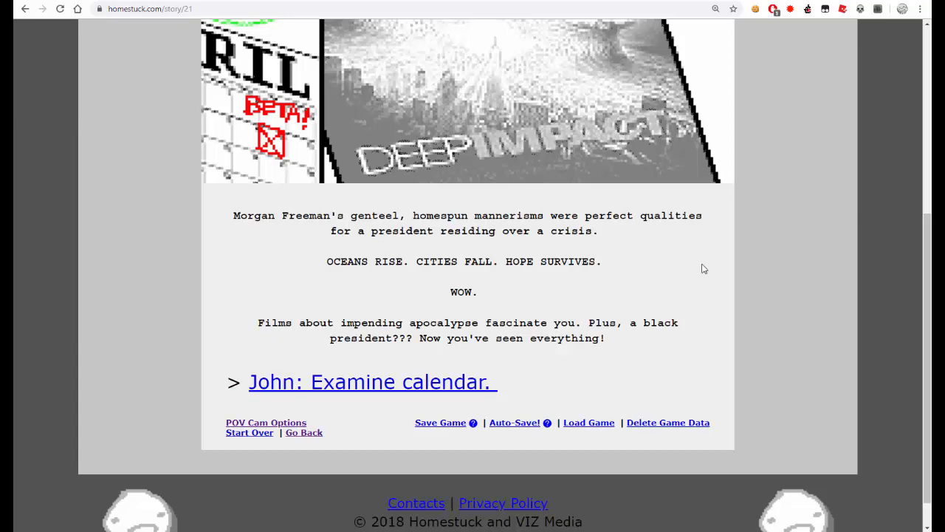
mouse_move(561, 186)
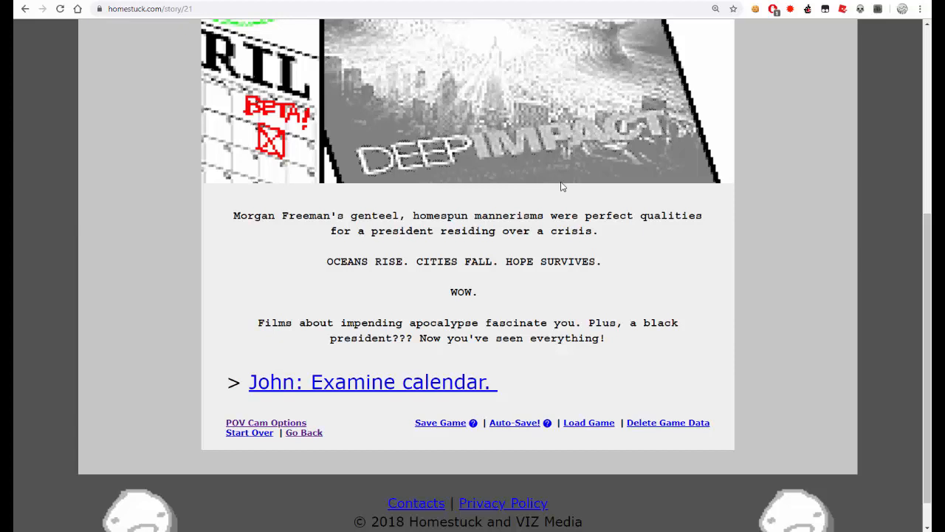
mouse_move(542, 207)
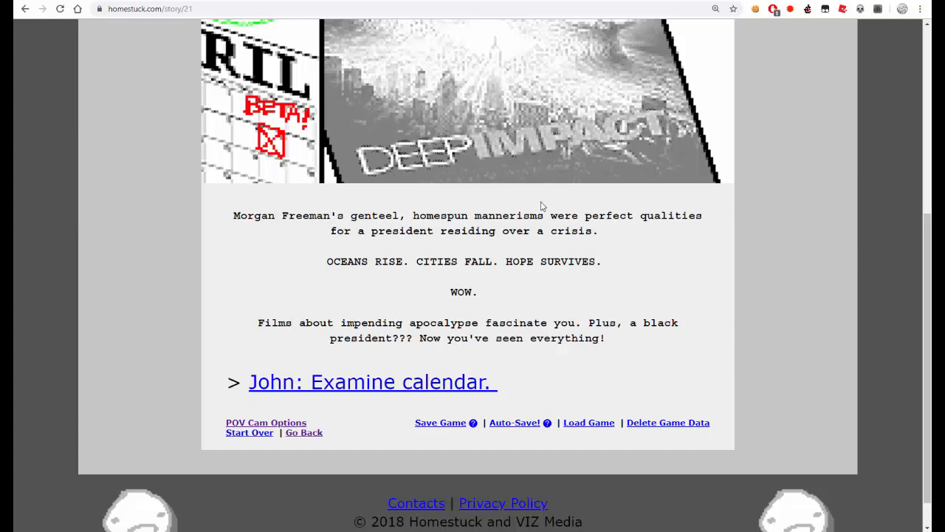
- Follow 'John: Examine calendar.' and read the birthday and SBURB beta caption
left_click(372, 381)
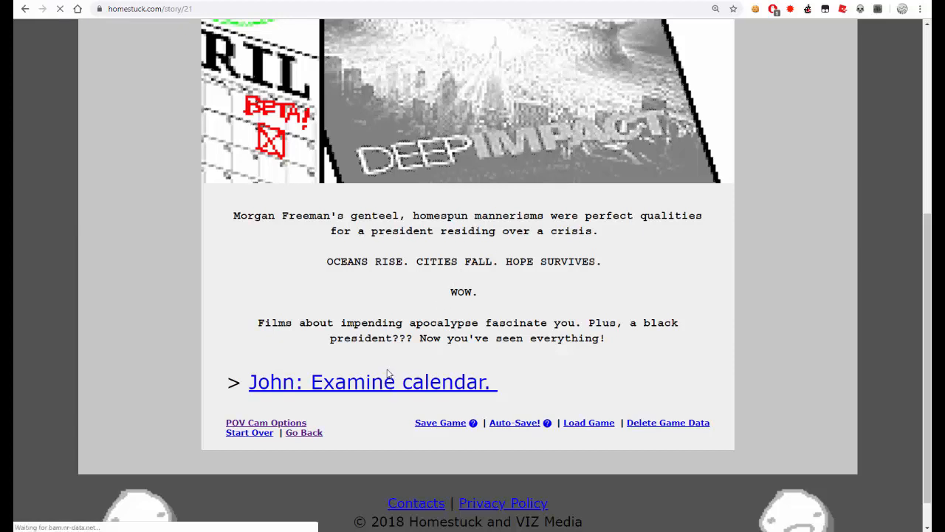
left_click(372, 381)
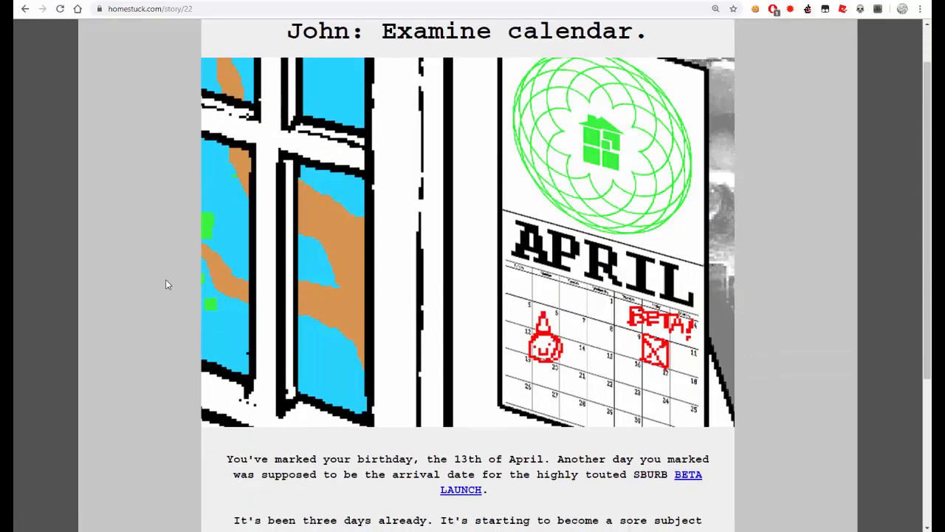
scroll("down", 3)
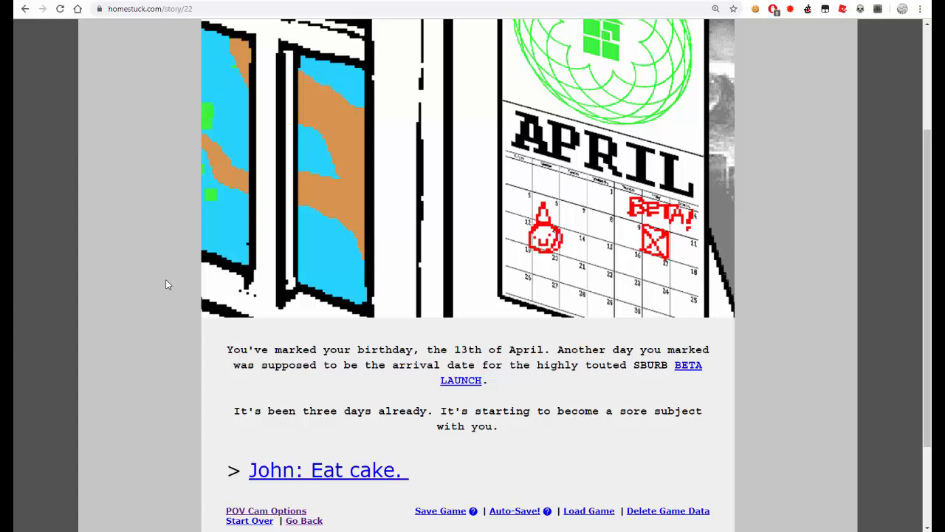
mouse_move(384, 387)
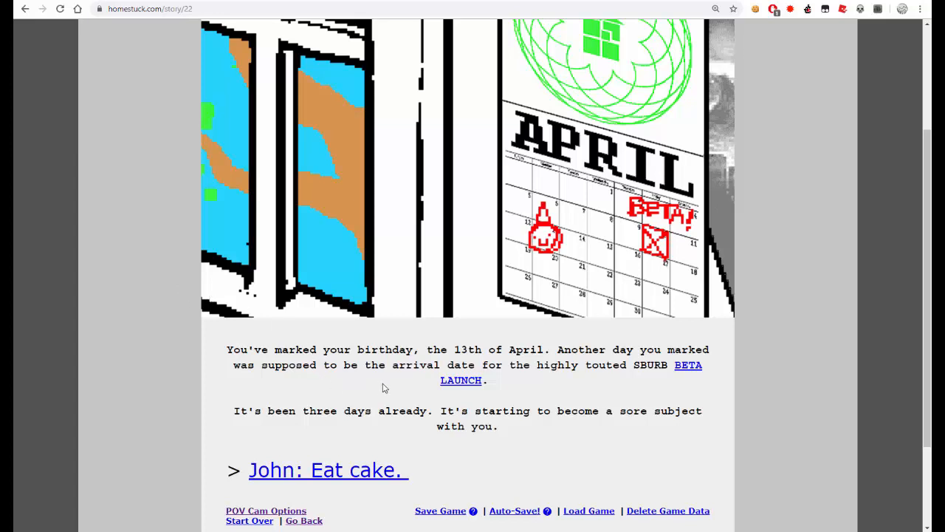
mouse_move(230, 68)
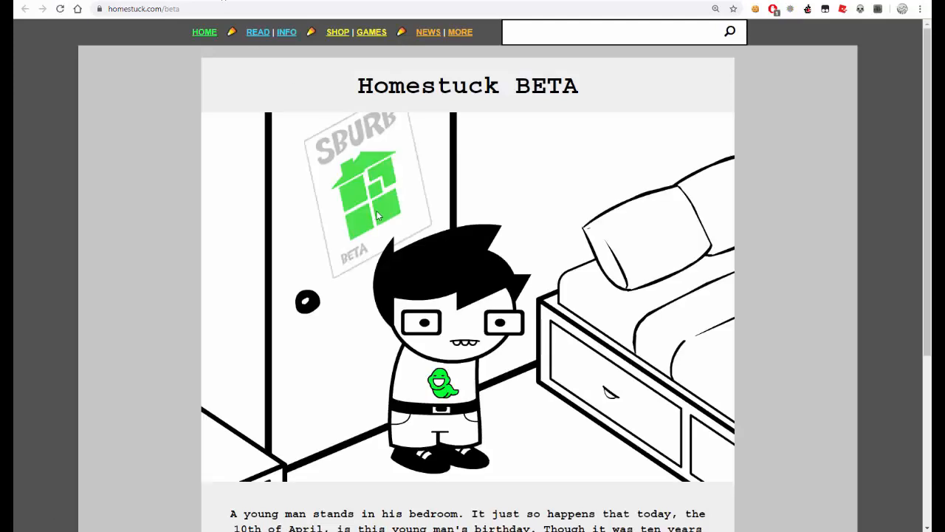
mouse_move(235, 257)
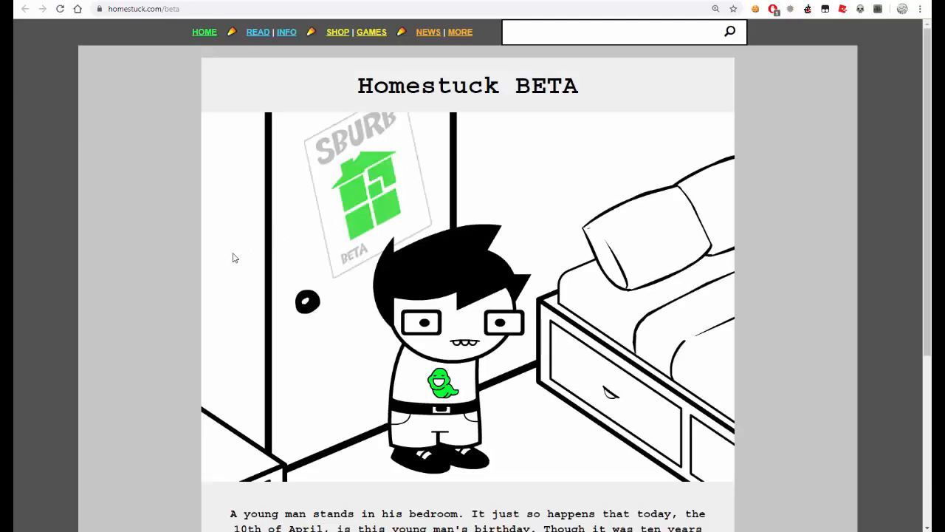
- Read the BETA opening page and choose 'Enter name.', reaching 'TRY AGAIN, SMARTASS'
scroll("down", 3)
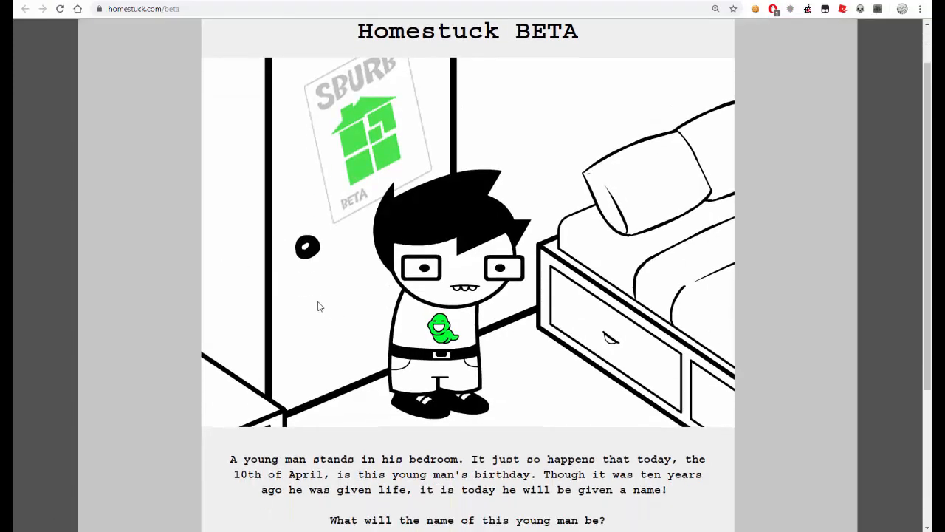
scroll("down", 3)
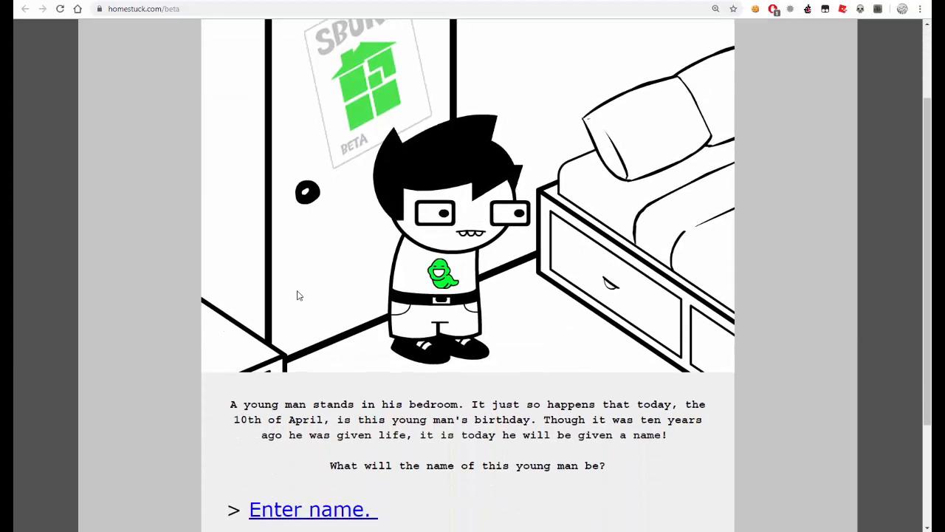
scroll("down", 3)
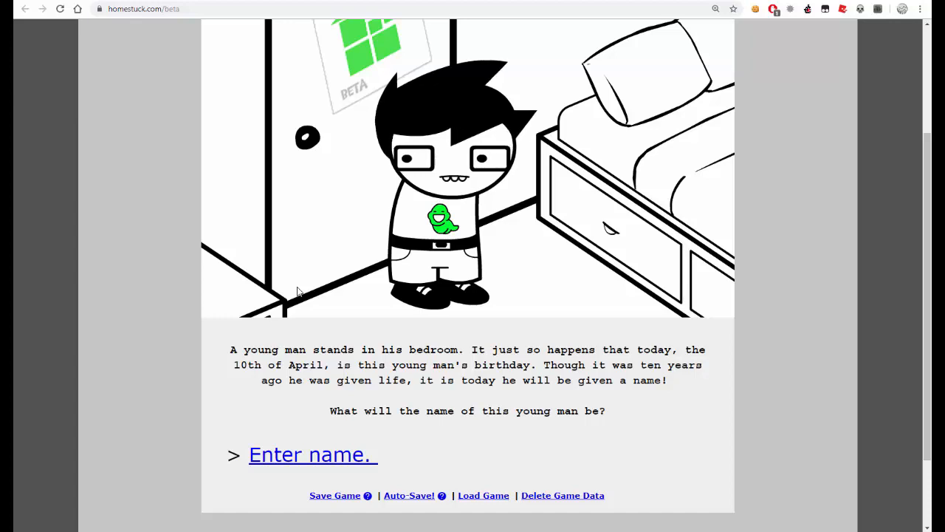
mouse_move(452, 313)
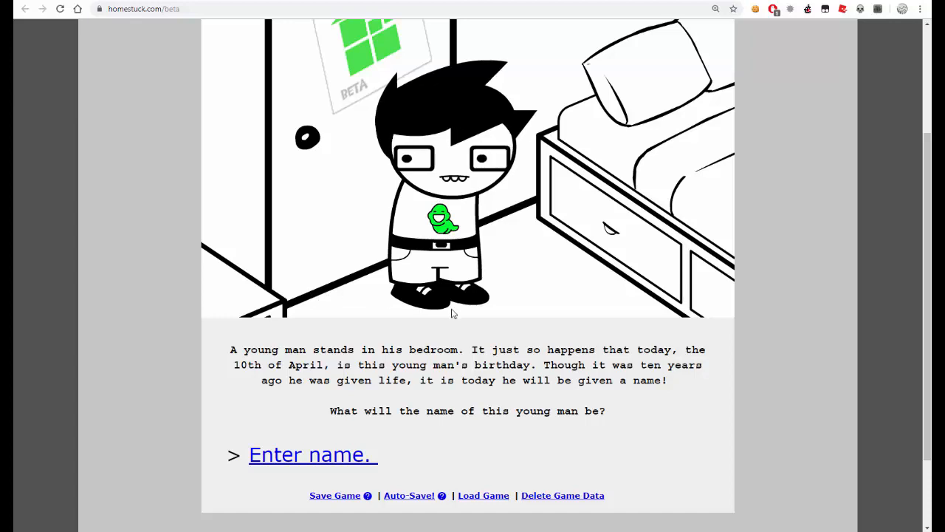
left_click(311, 455)
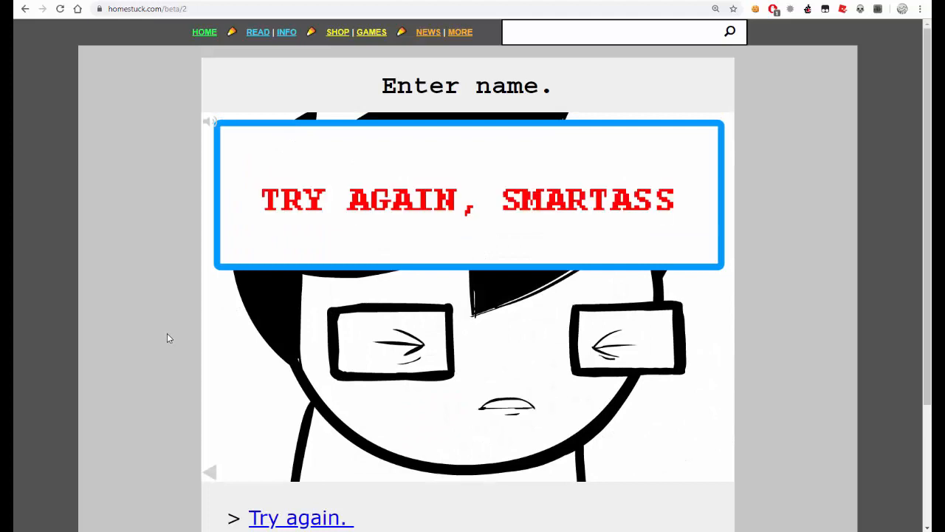
scroll("down", 3)
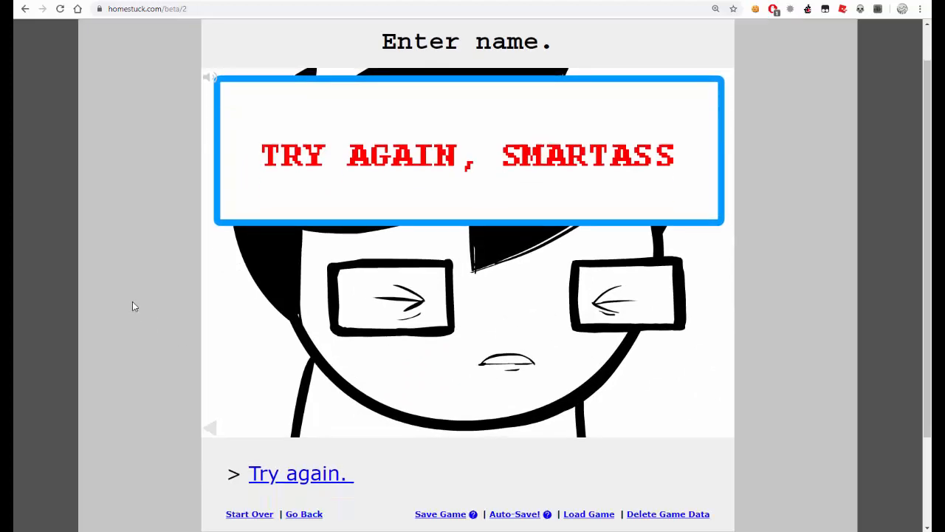
- Retry the naming as JOHN EGBERT, then examine the room and read its description
left_click(299, 472)
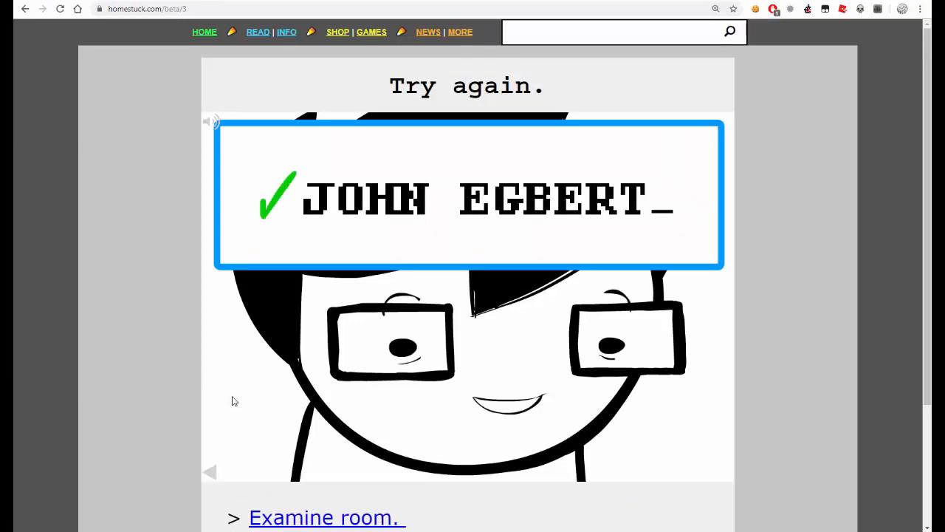
left_click(325, 516)
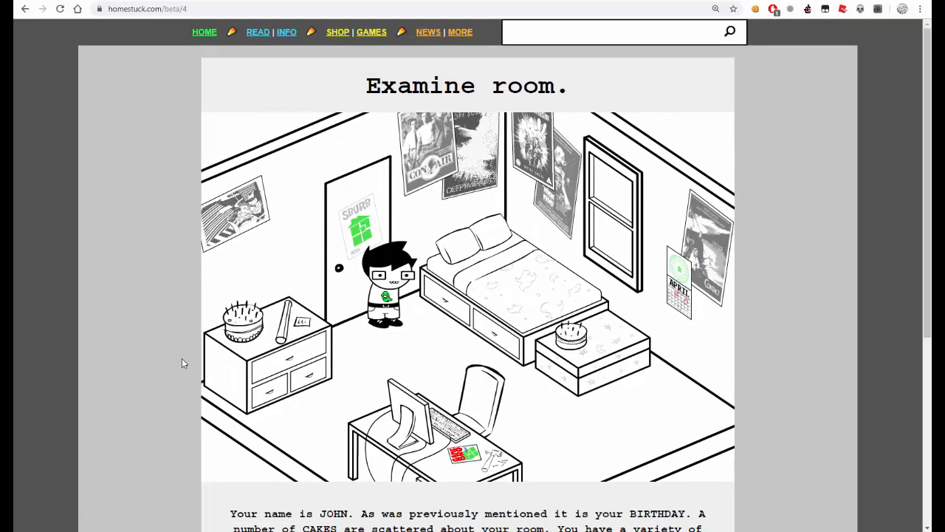
scroll("down", 3)
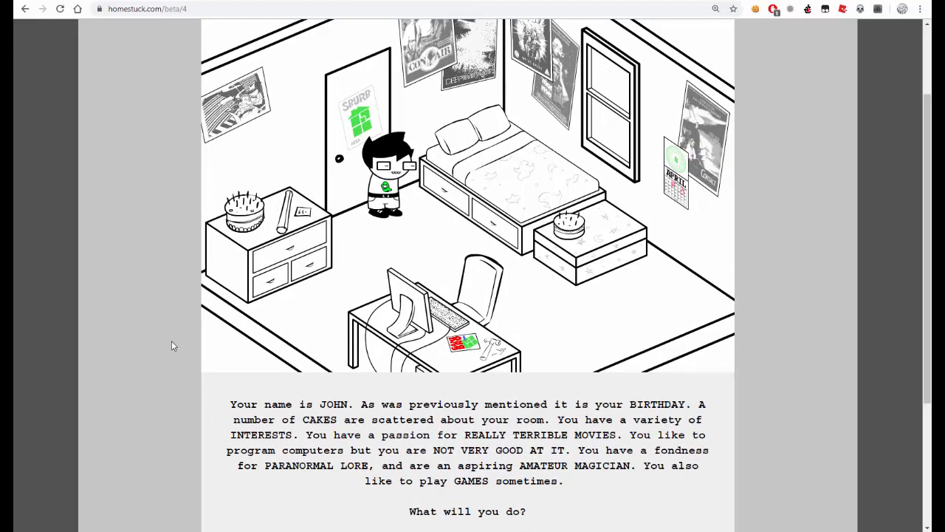
scroll("down", 3)
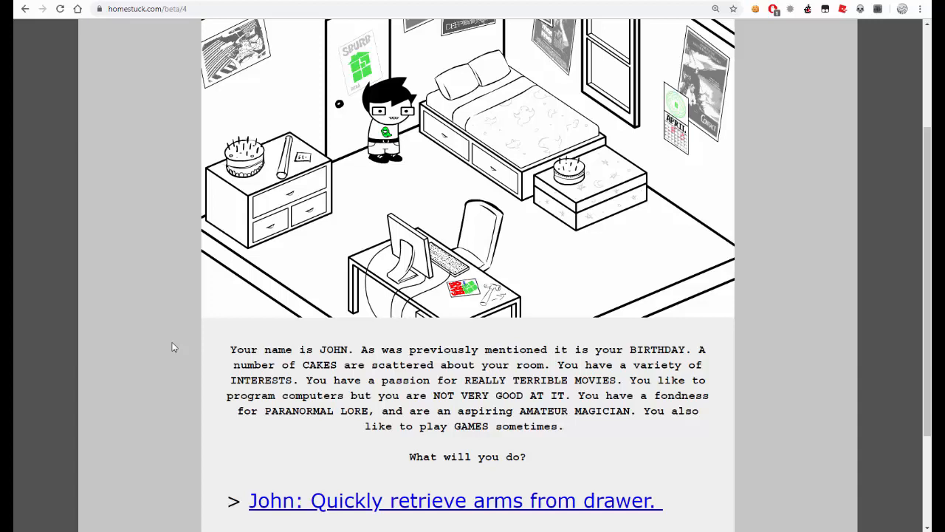
mouse_move(174, 347)
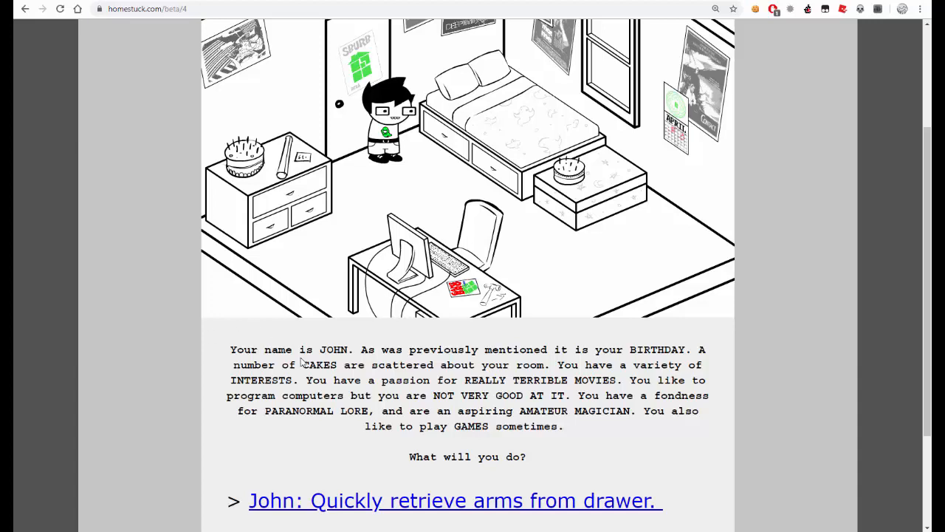
scroll("down", 3)
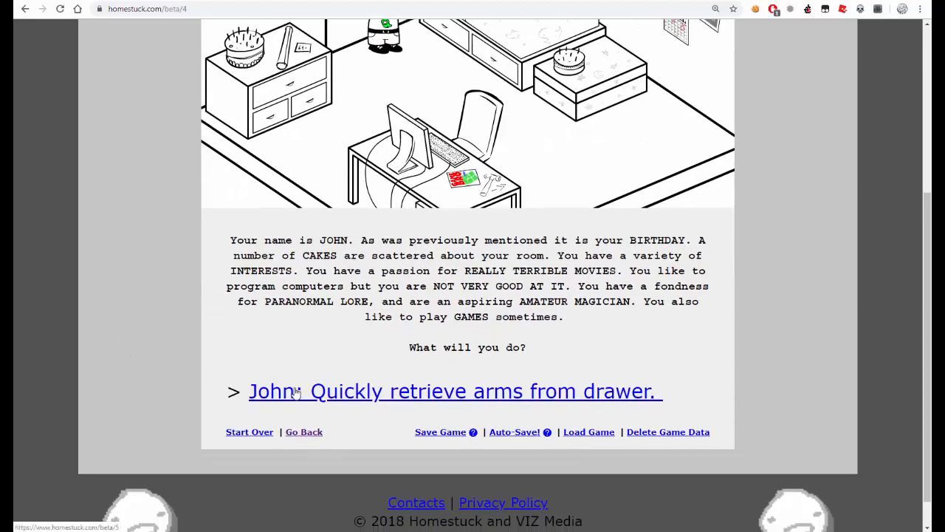
- Choose 'John: Quickly retrieve arms from drawer.' and read to the MAGIC CHEST command
left_click(455, 390)
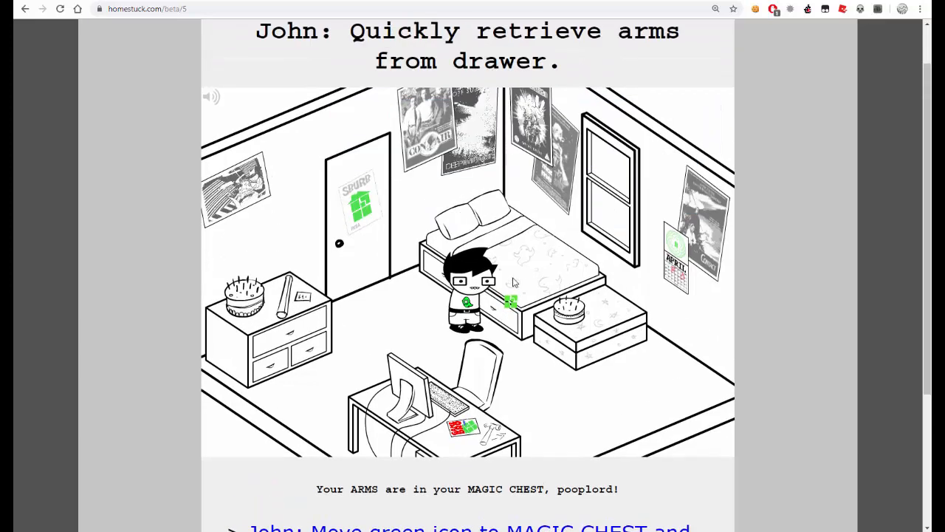
left_click(510, 303)
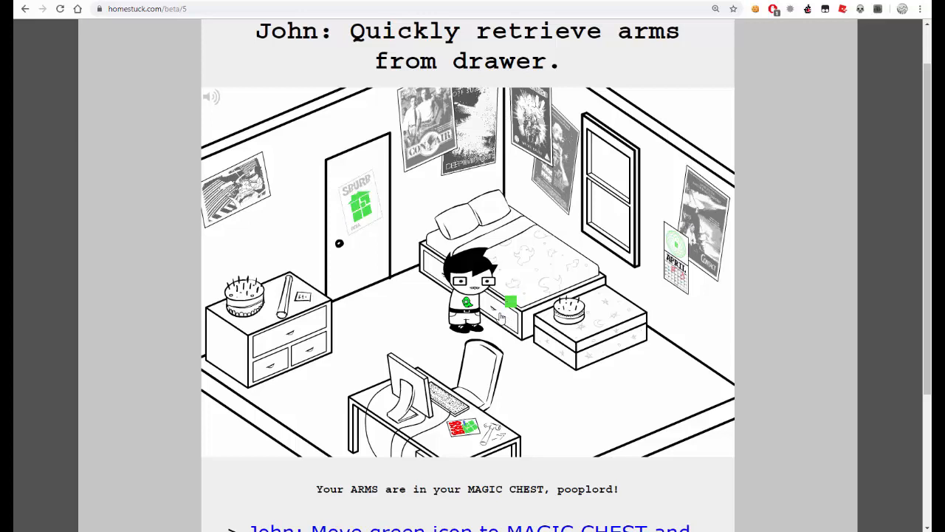
scroll("down", 3)
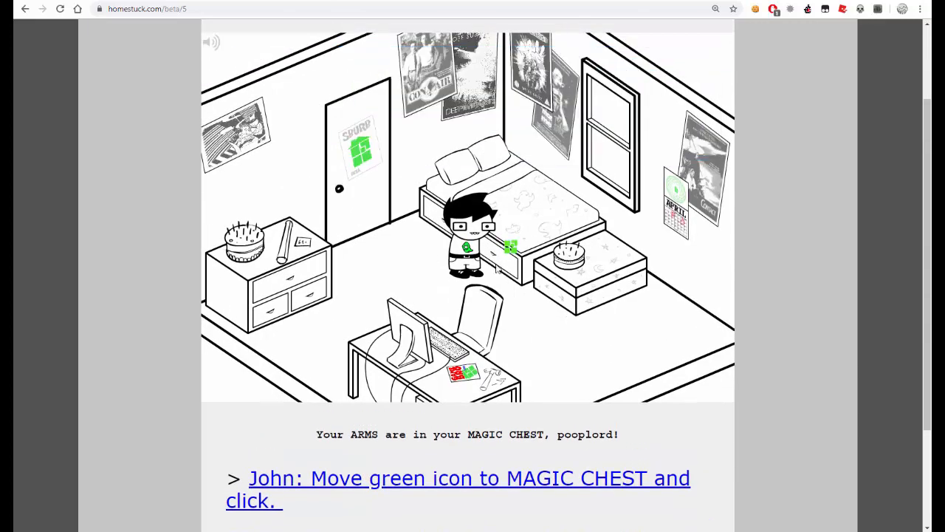
left_click(511, 248)
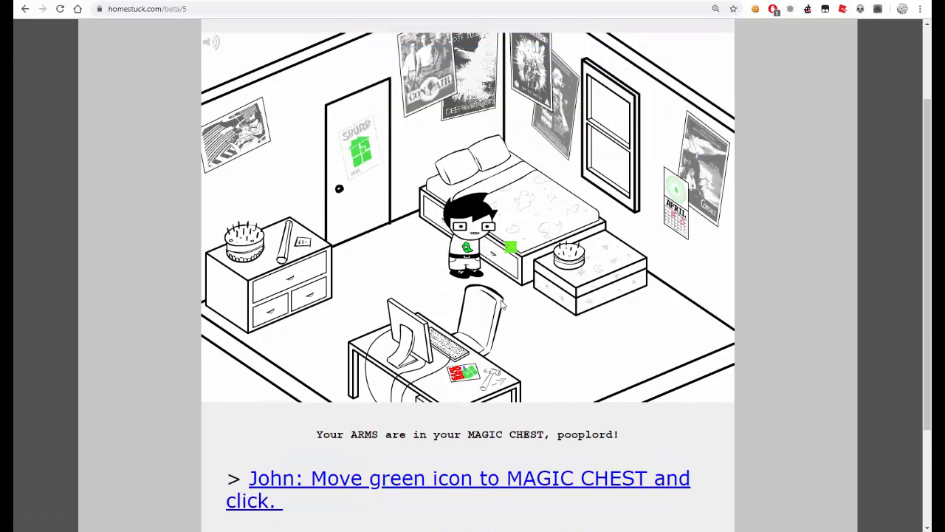
scroll("down", 3)
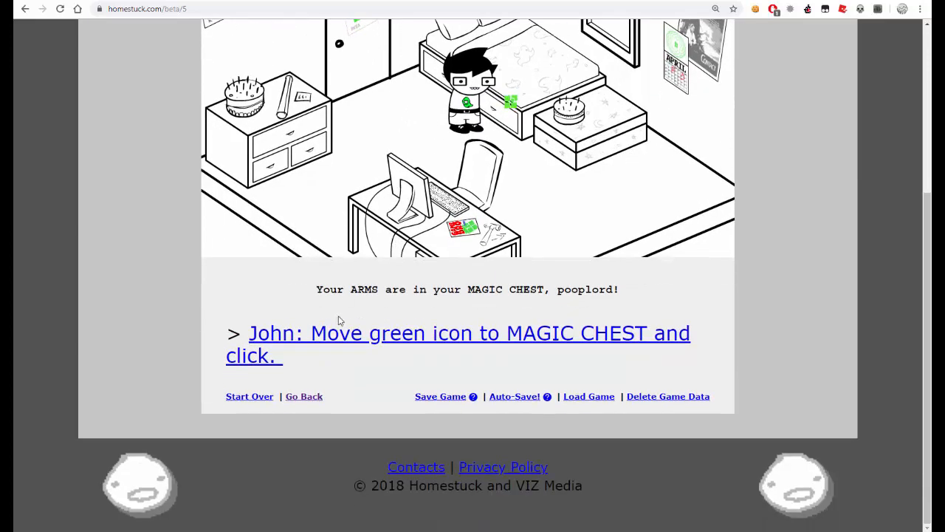
- Move the green icon to the MAGIC CHEST, then remove the CAKE onto the bed
left_click(458, 332)
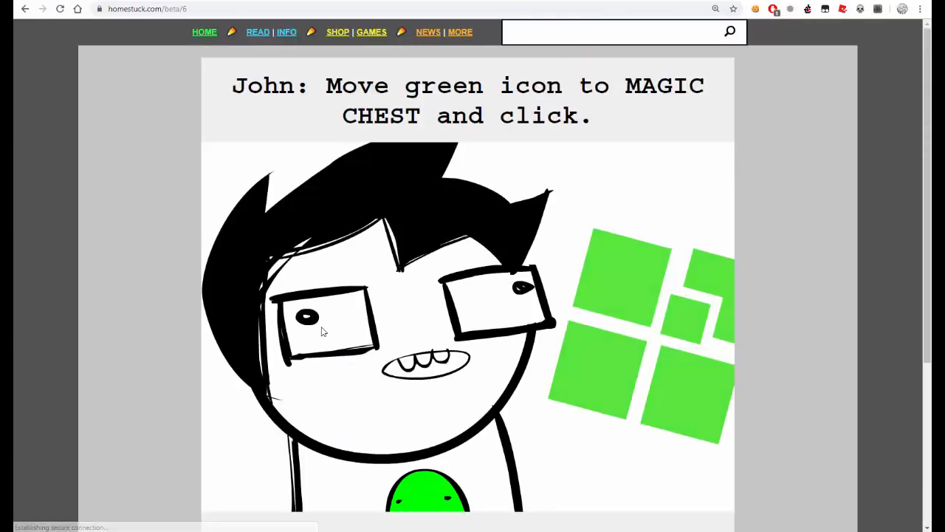
scroll("down", 3)
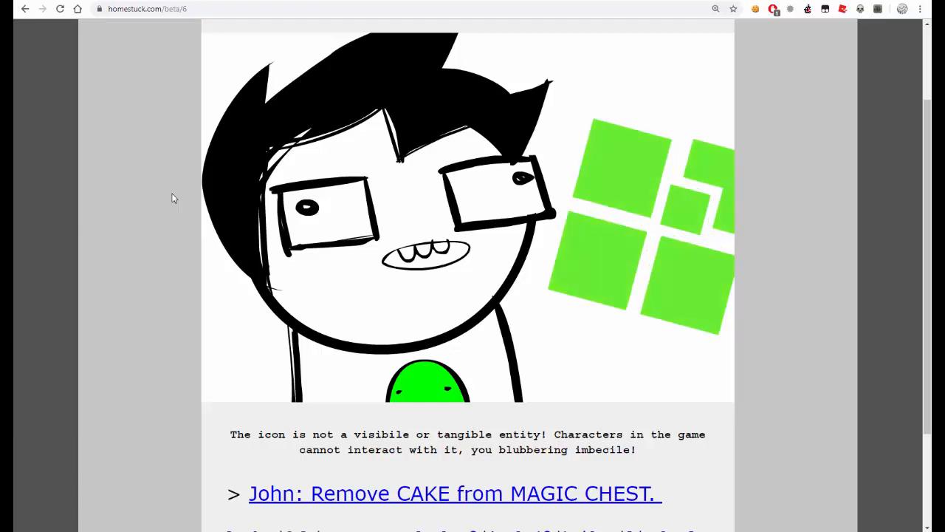
scroll("down", 3)
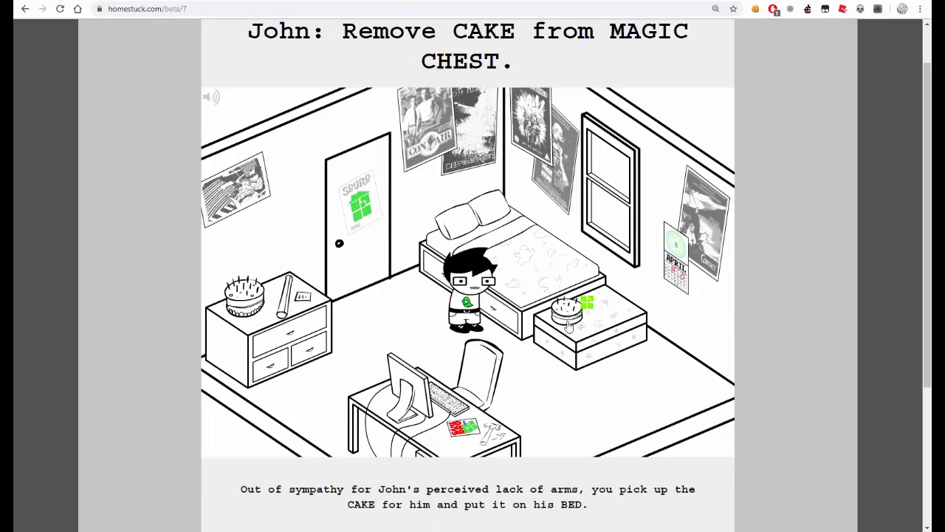
left_click(576, 303)
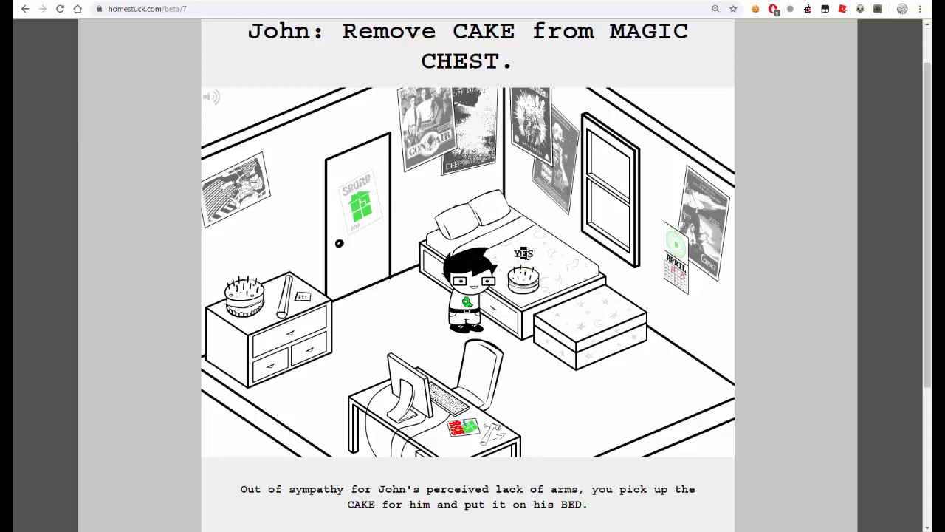
right_click(524, 254)
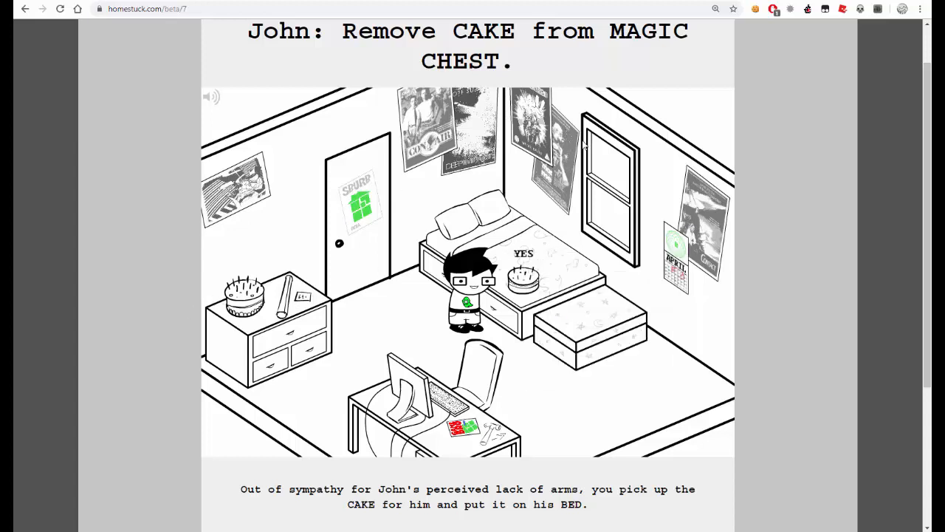
scroll("down", 3)
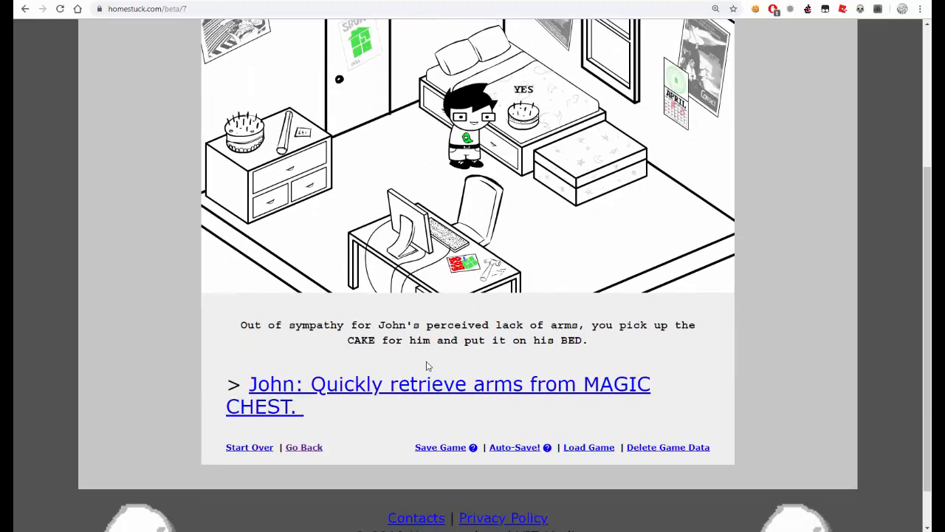
mouse_move(435, 389)
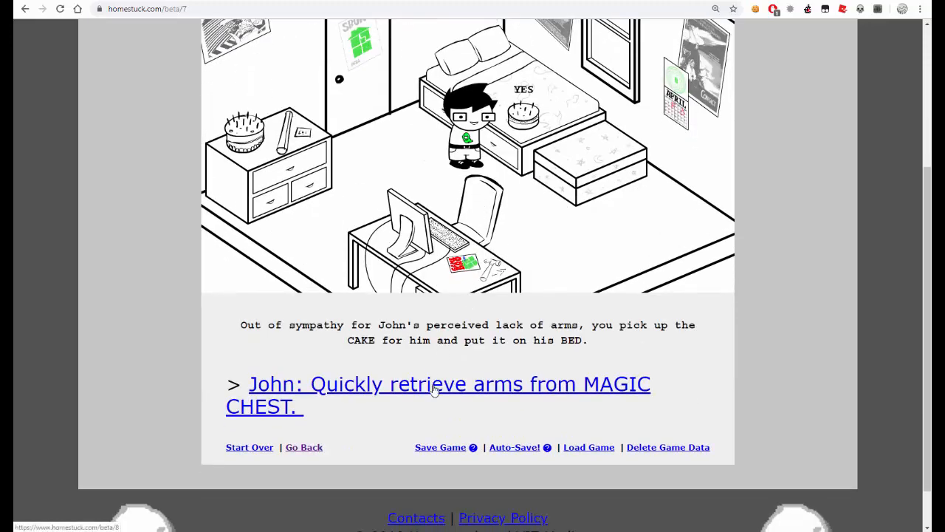
left_click(437, 384)
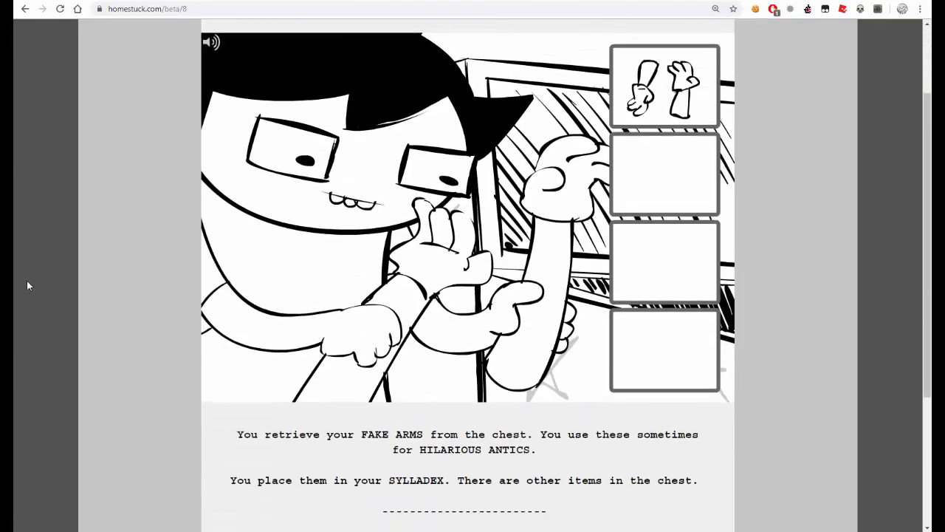
scroll("up", 3)
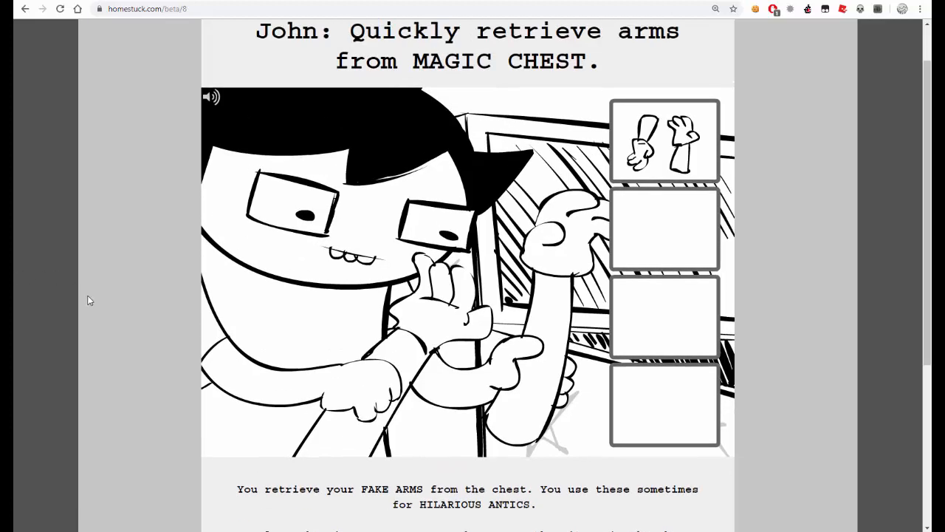
scroll("down", 3)
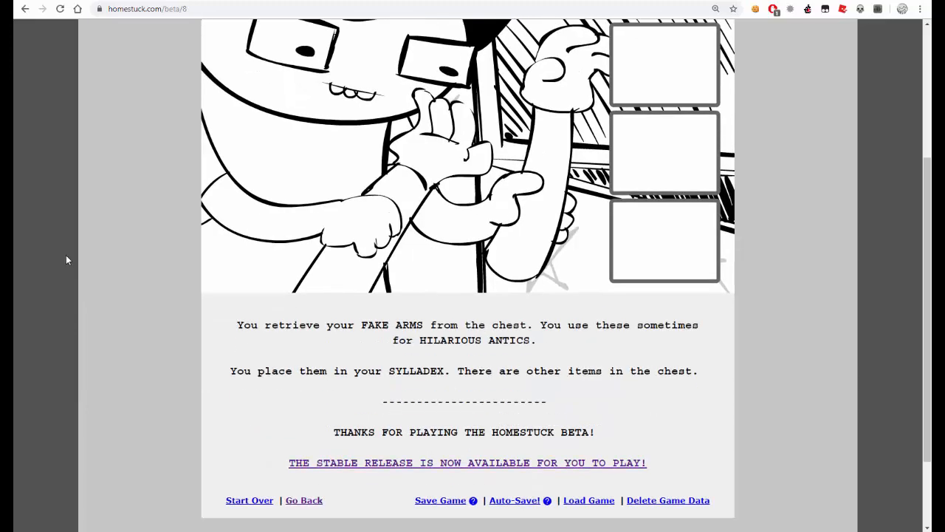
scroll("up", 3)
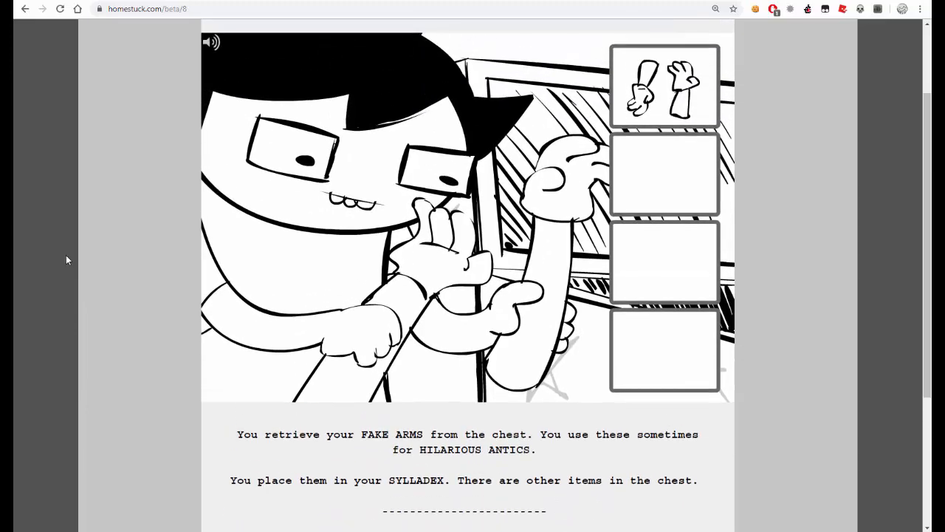
scroll("down", 3)
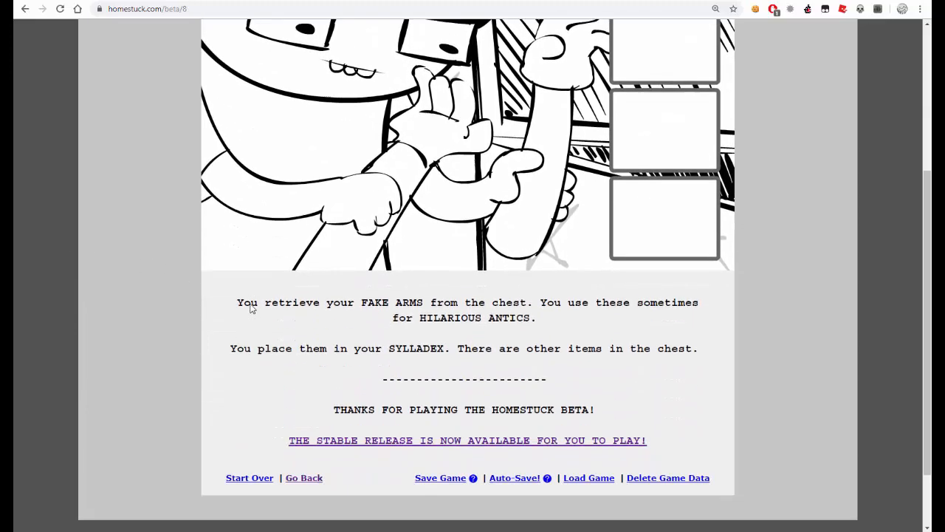
scroll("down", 3)
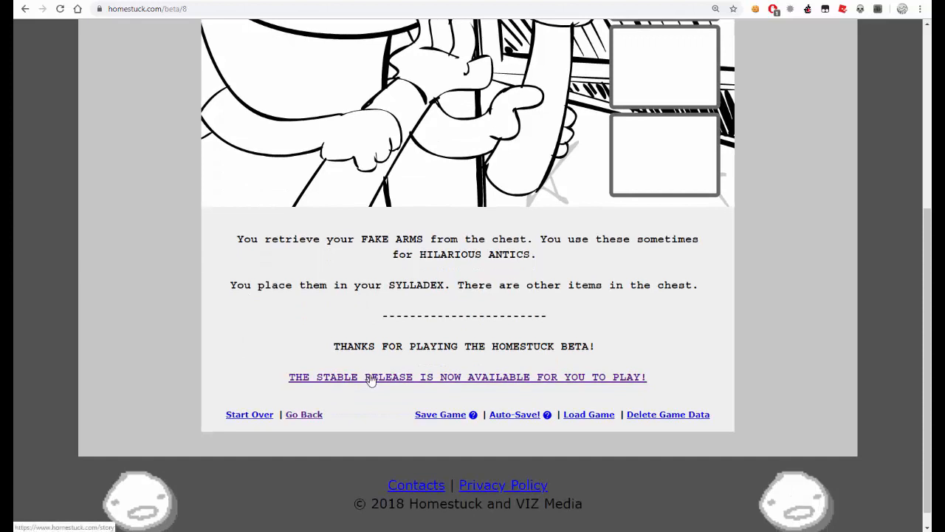
- Switch to the stable release and reread the calendar page down to 'John: Eat cake.'
left_click(466, 377)
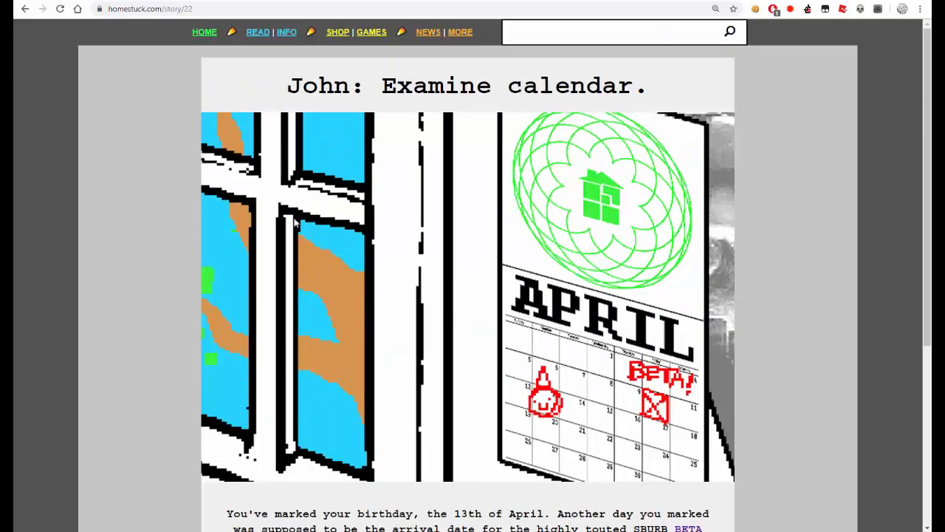
scroll("down", 3)
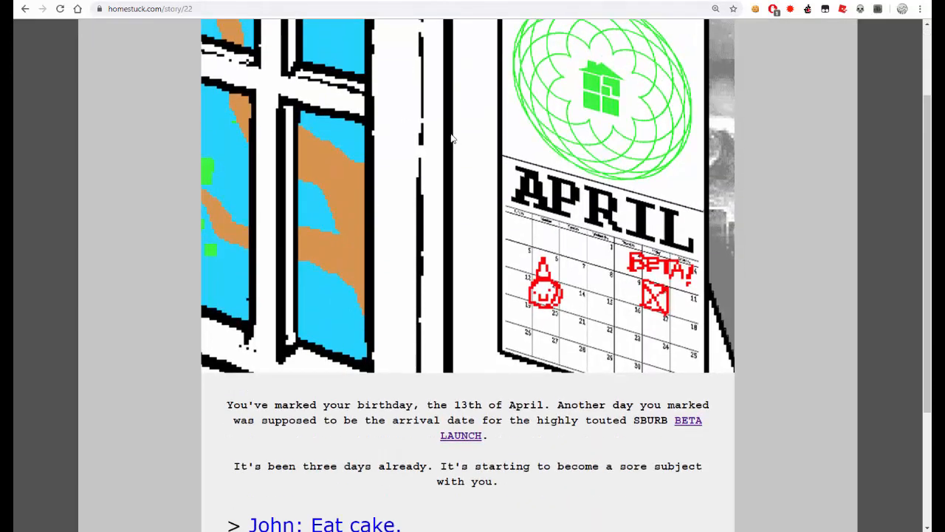
scroll("down", 3)
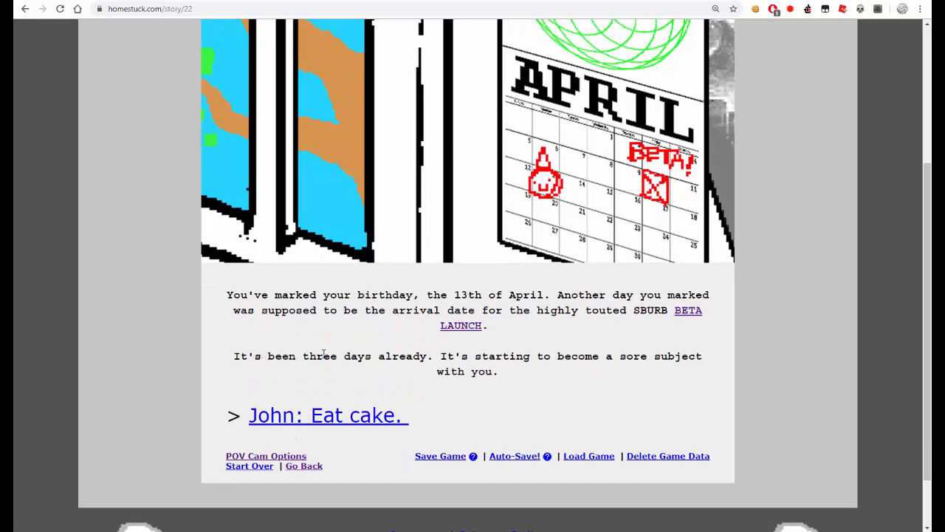
scroll("up", 3)
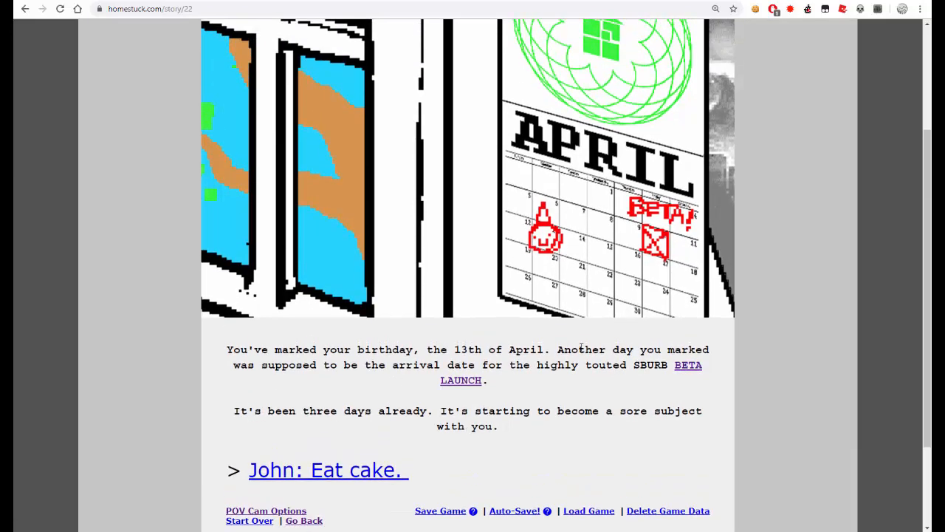
scroll("down", 3)
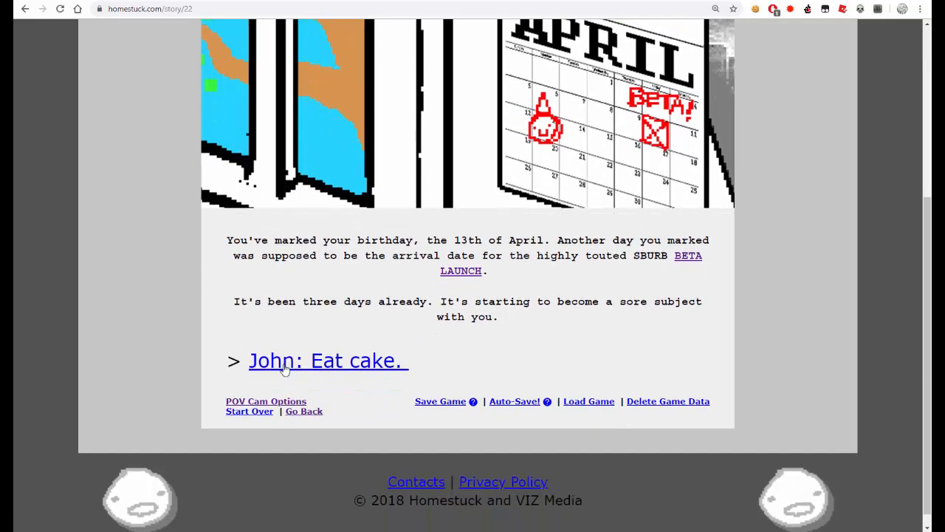
- Follow 'John: Eat cake.', landing on the 'John: Examine incoming message.' page
left_click(328, 360)
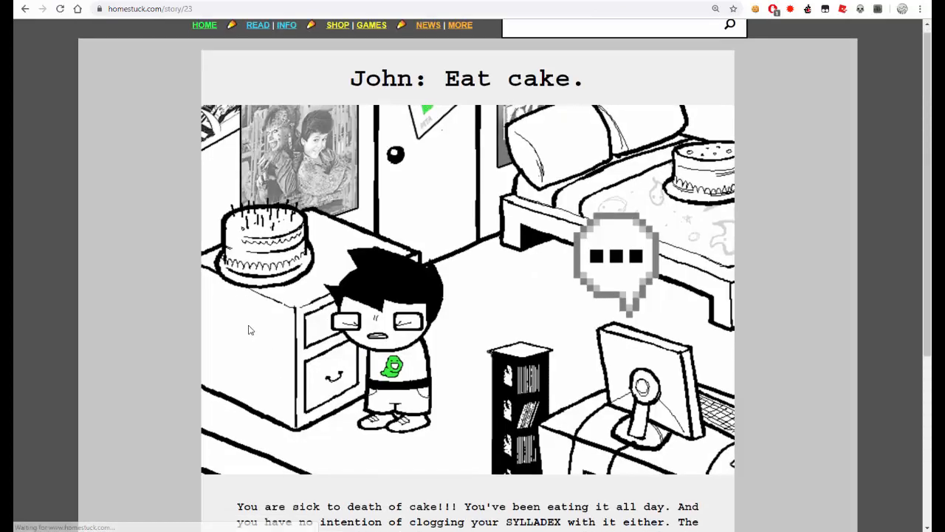
scroll("down", 3)
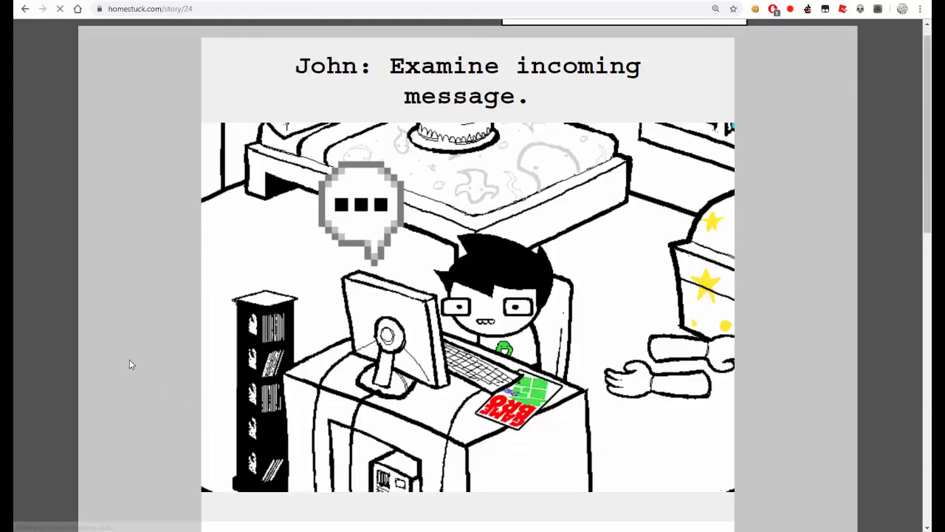
scroll("down", 3)
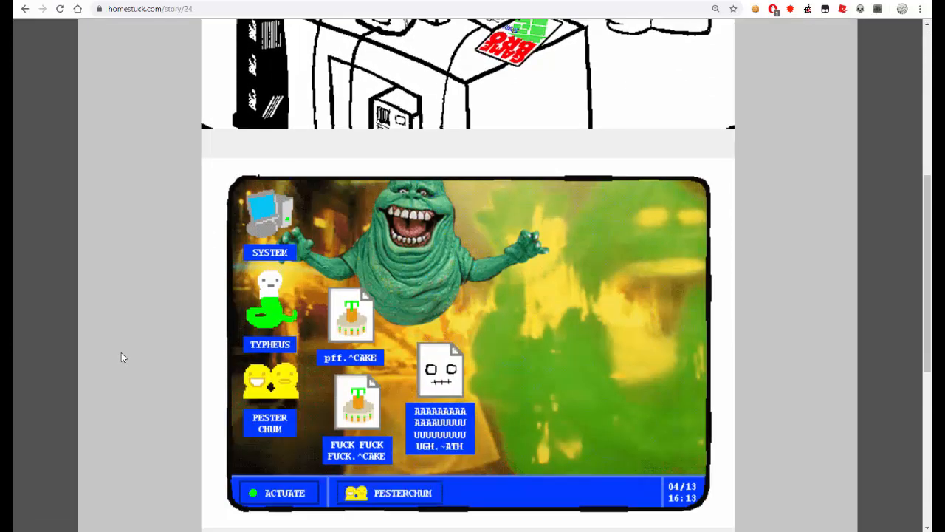
scroll("down", 3)
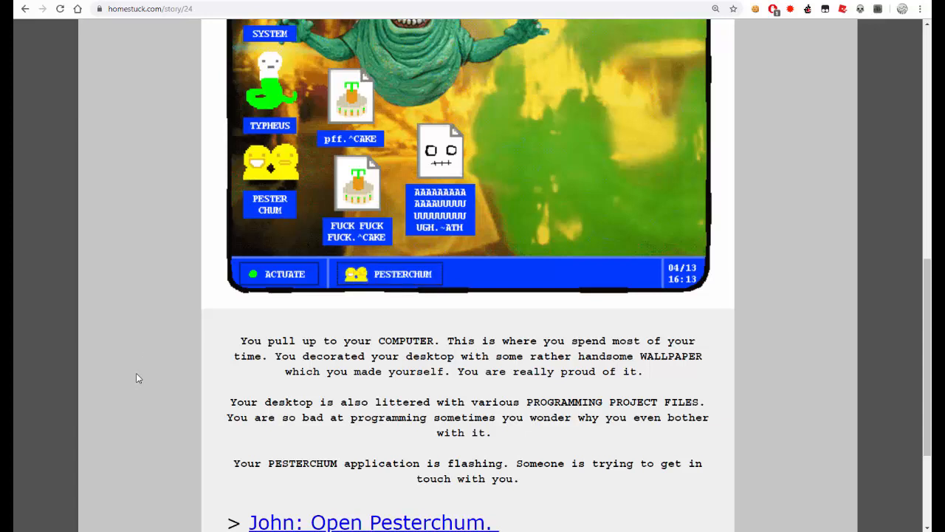
scroll("down", 3)
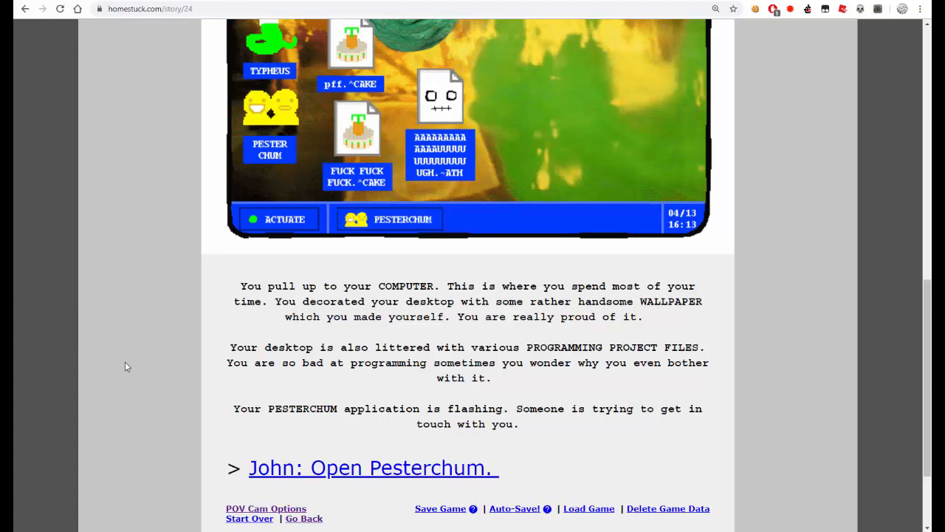
mouse_move(157, 366)
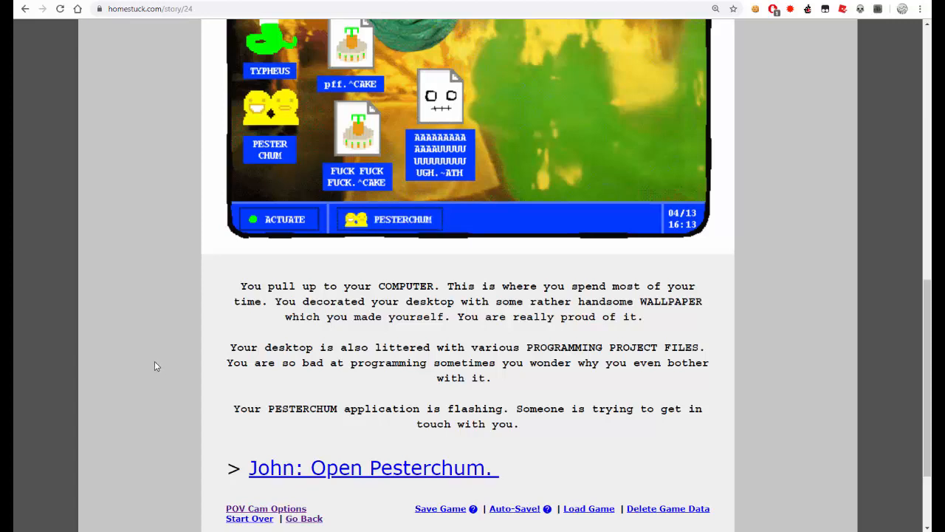
mouse_move(233, 384)
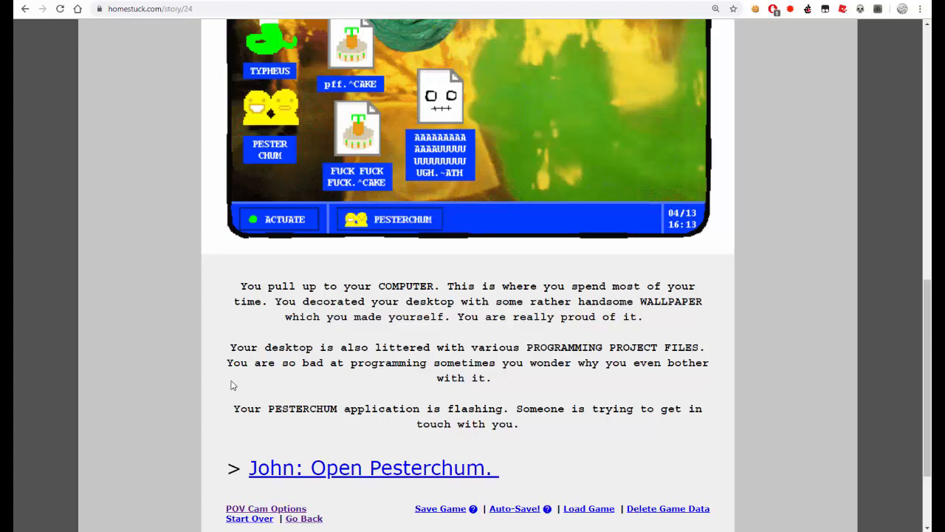
mouse_move(392, 330)
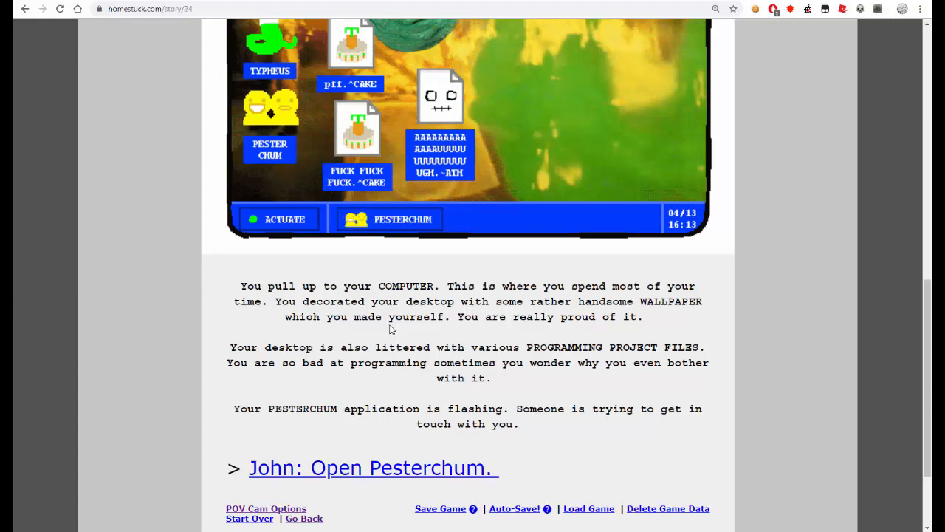
mouse_move(405, 337)
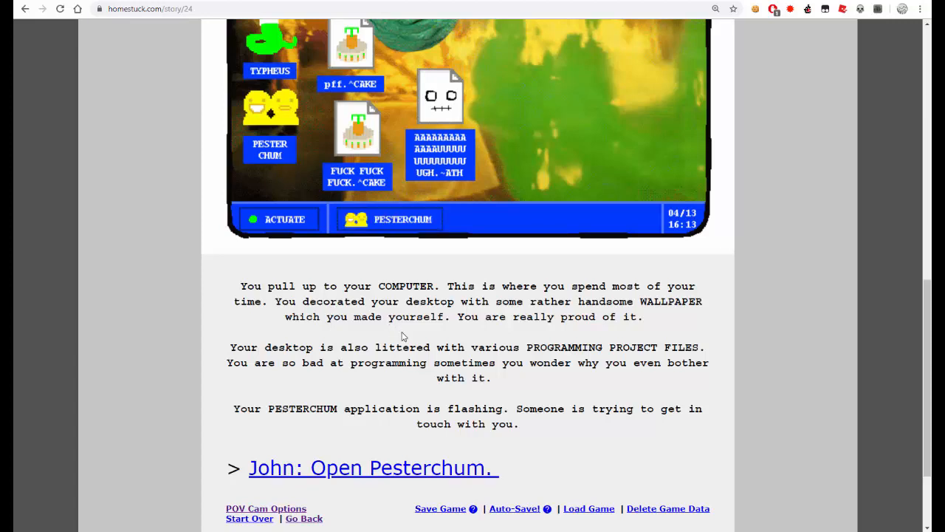
mouse_move(425, 360)
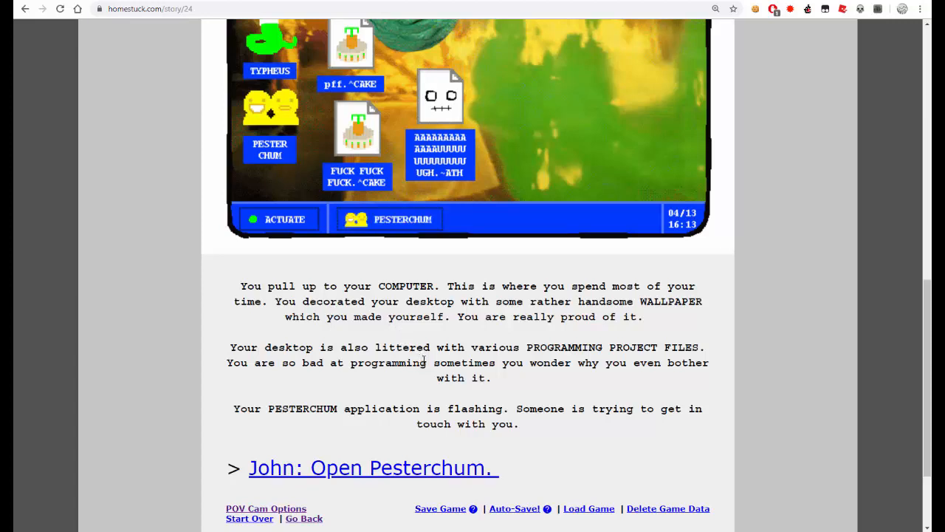
scroll("up", 3)
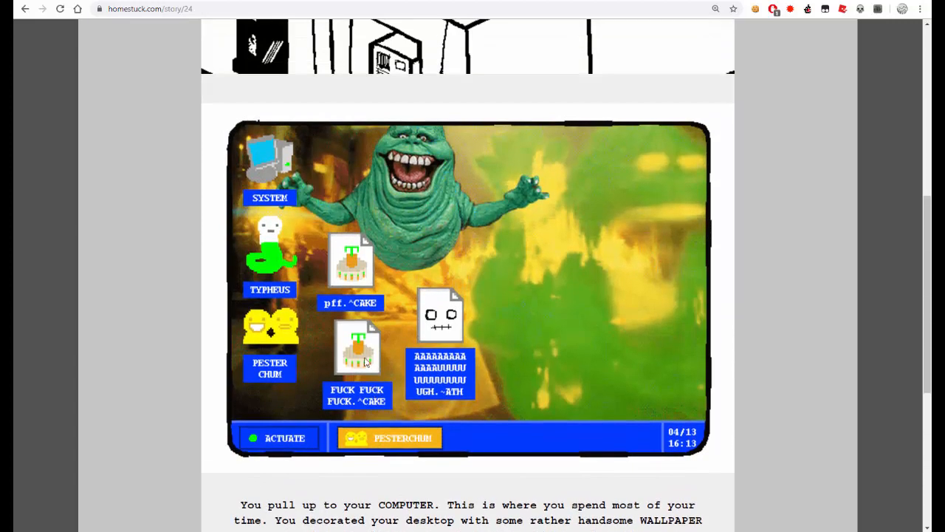
mouse_move(508, 204)
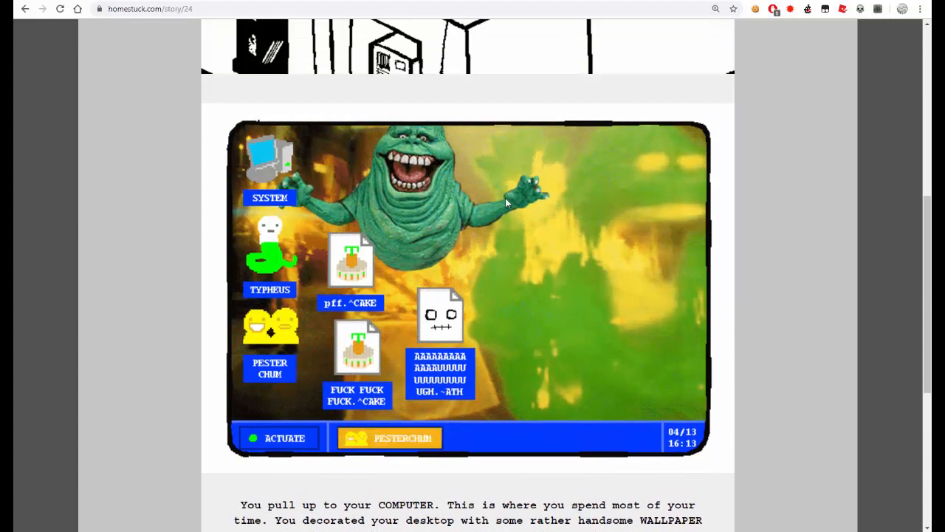
mouse_move(375, 191)
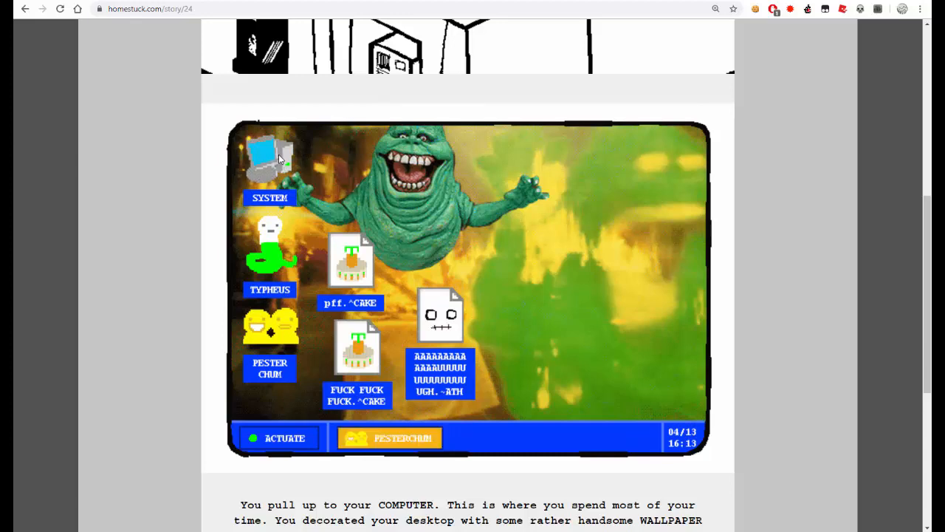
mouse_move(272, 254)
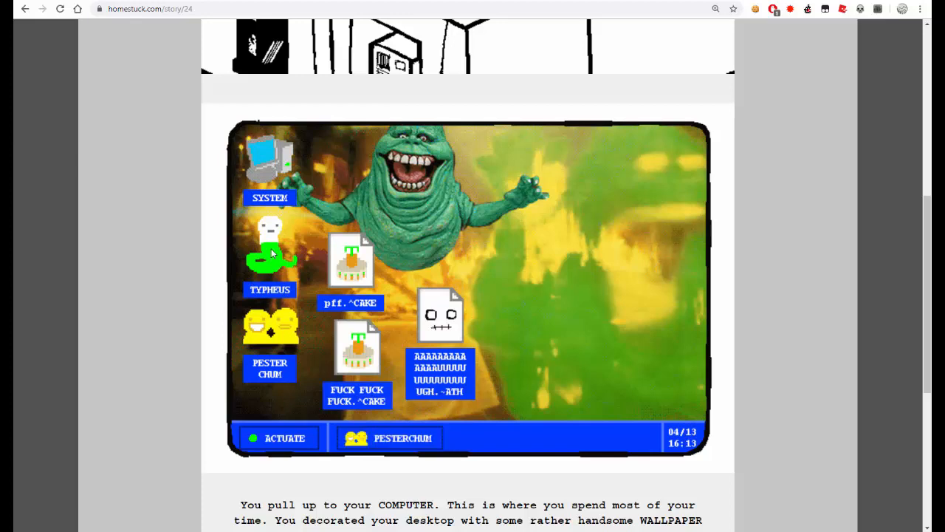
mouse_move(263, 341)
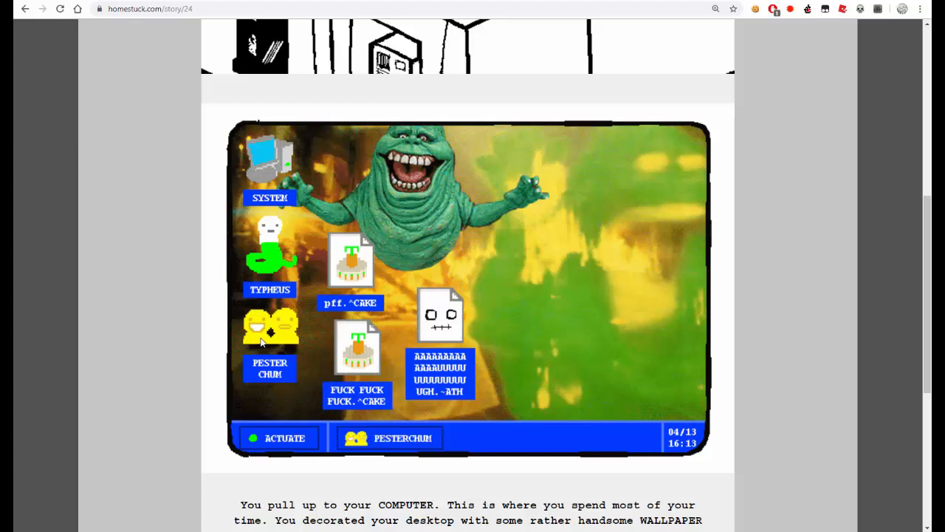
mouse_move(347, 303)
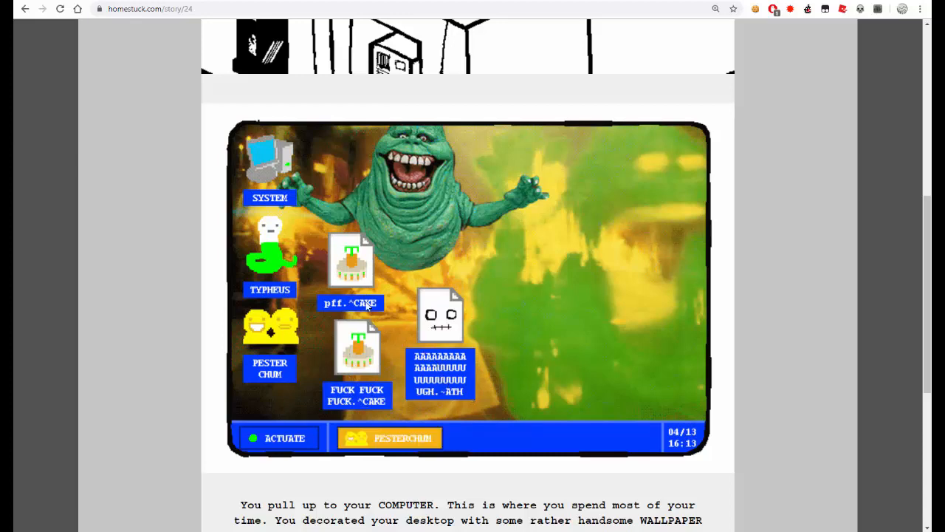
mouse_move(570, 296)
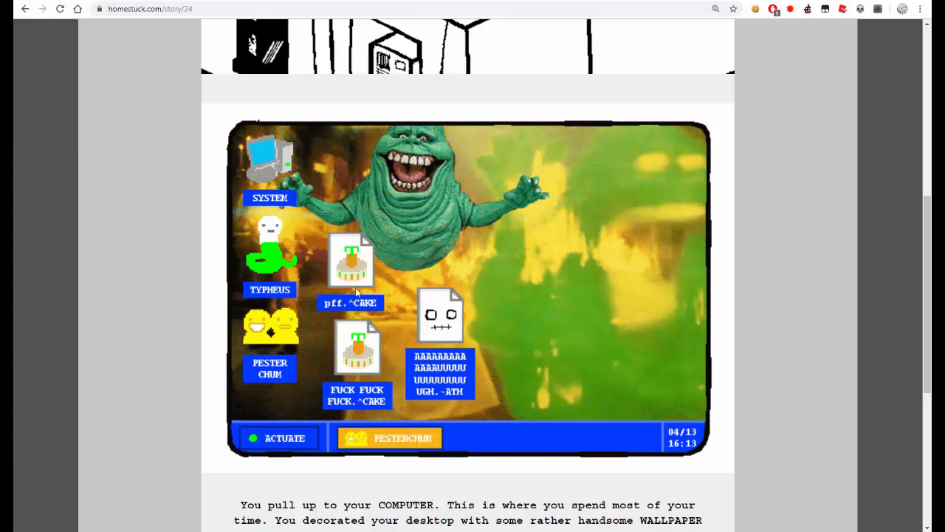
mouse_move(145, 215)
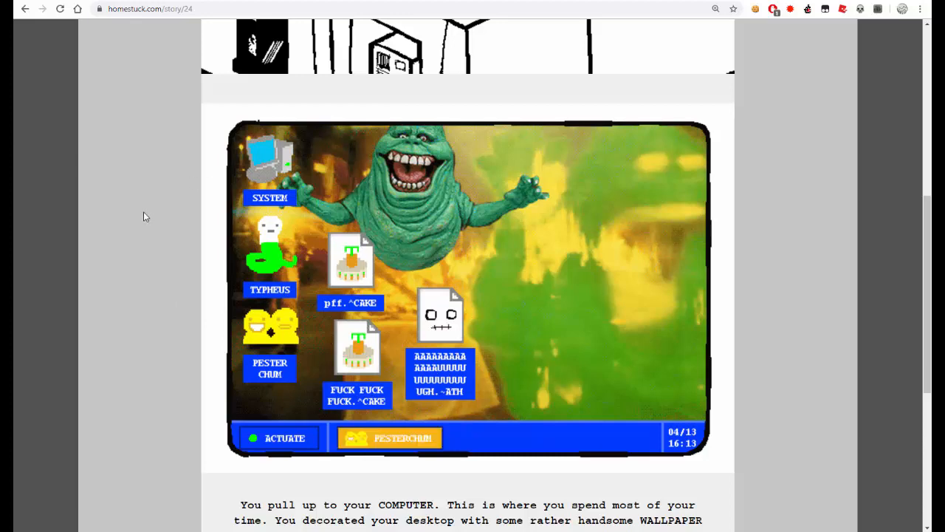
scroll("down", 3)
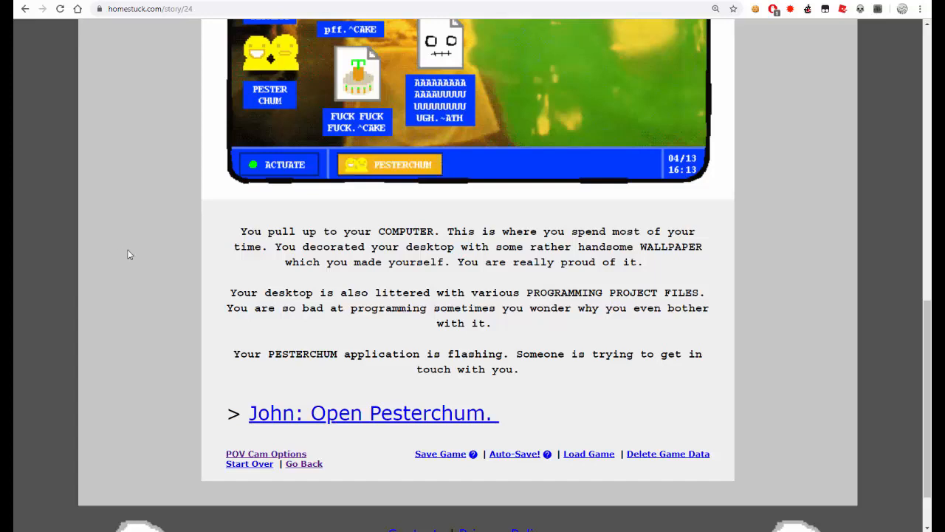
scroll("up", 3)
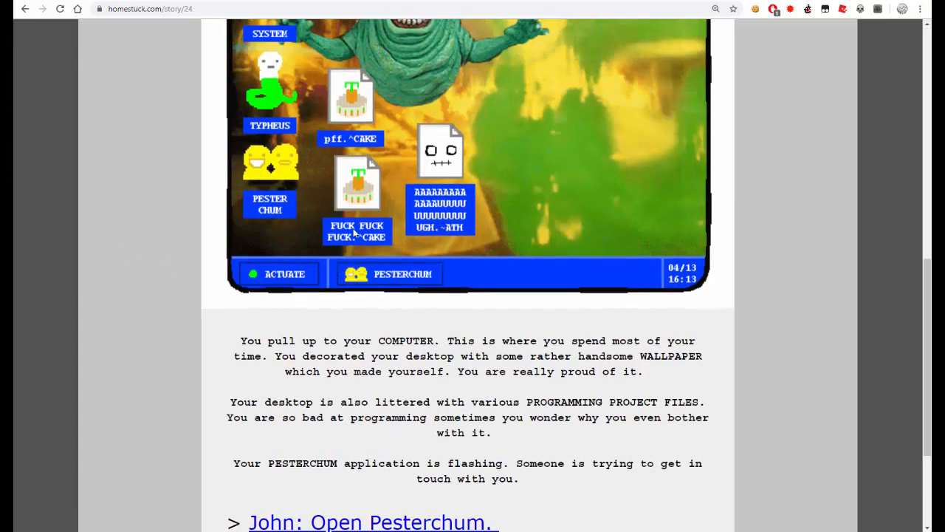
scroll("down", 3)
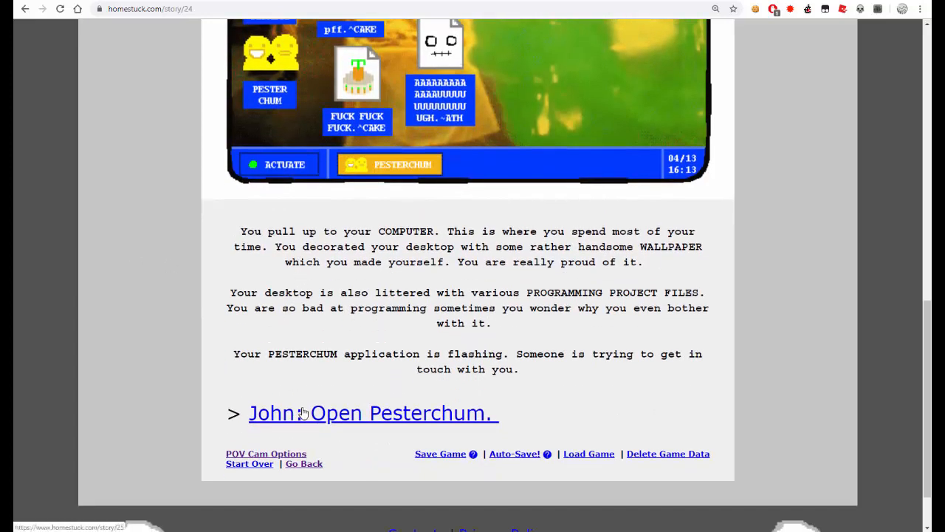
left_click(372, 413)
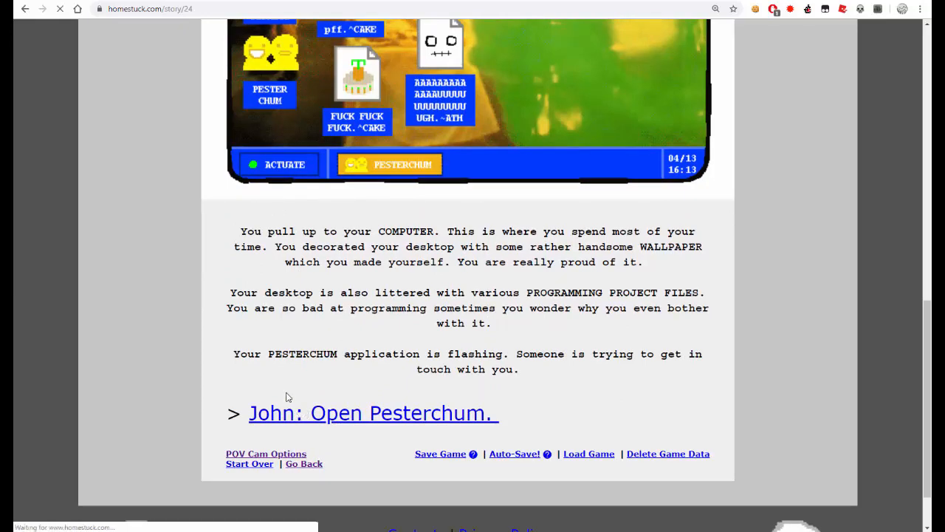
left_click(372, 413)
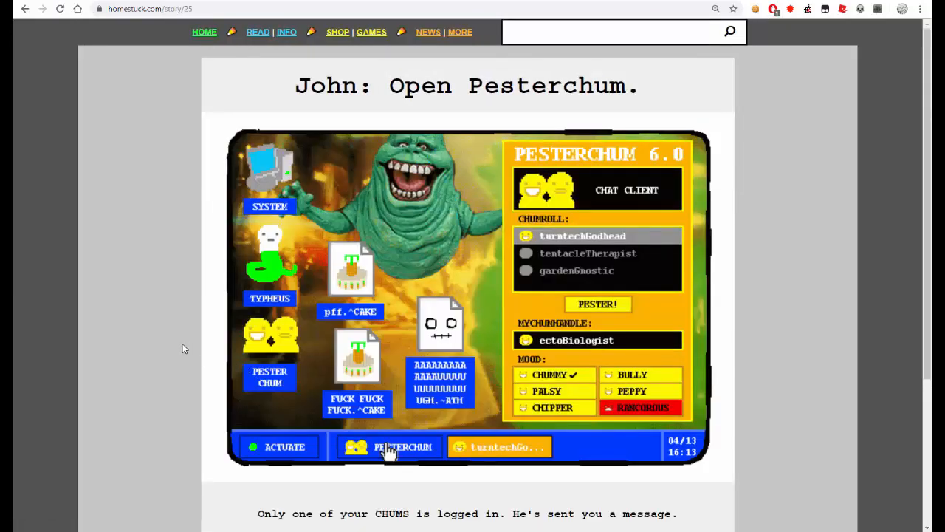
scroll("down", 3)
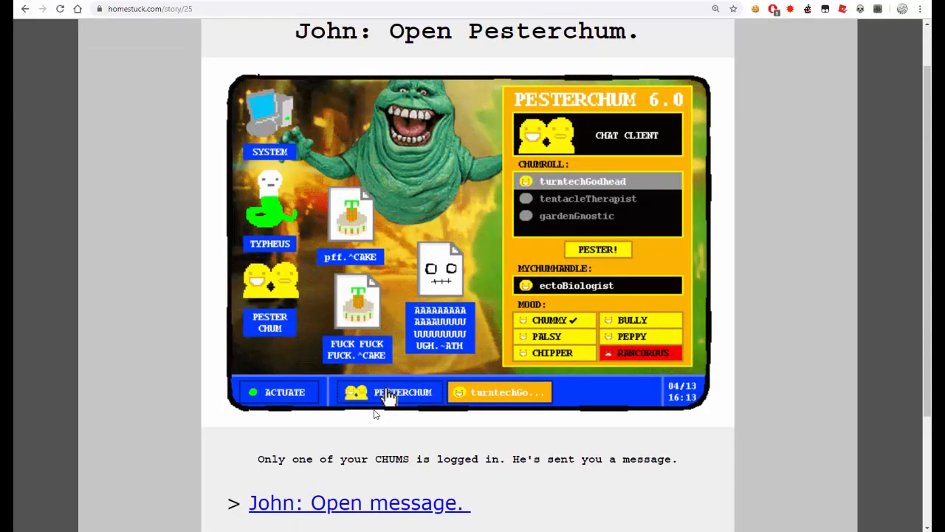
scroll("down", 3)
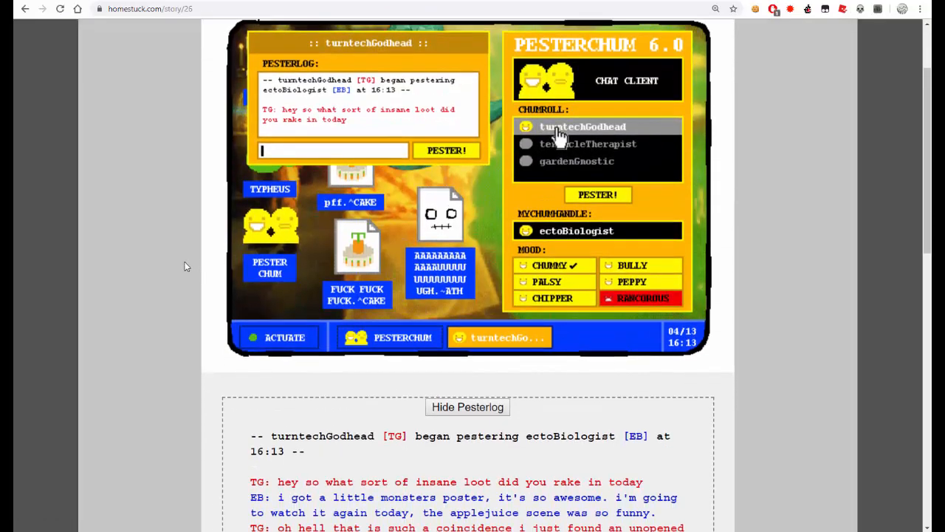
scroll("down", 3)
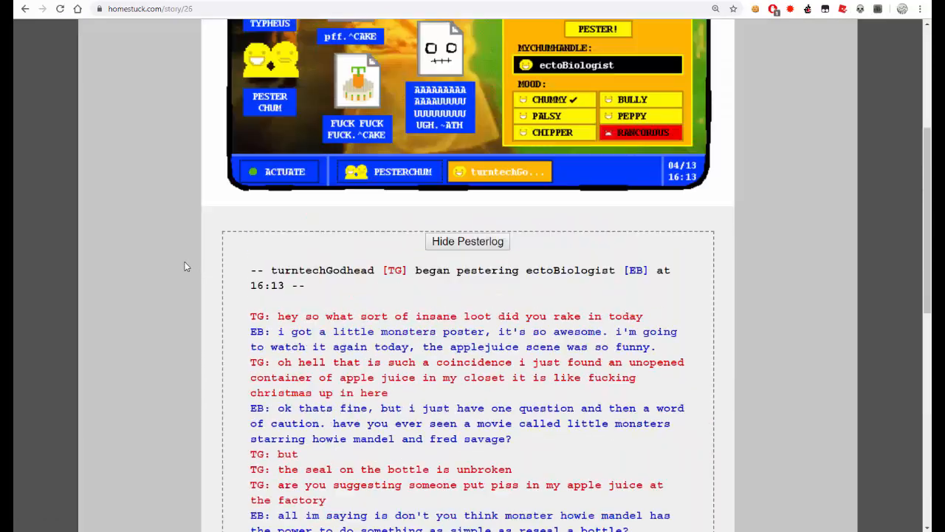
scroll("up", 3)
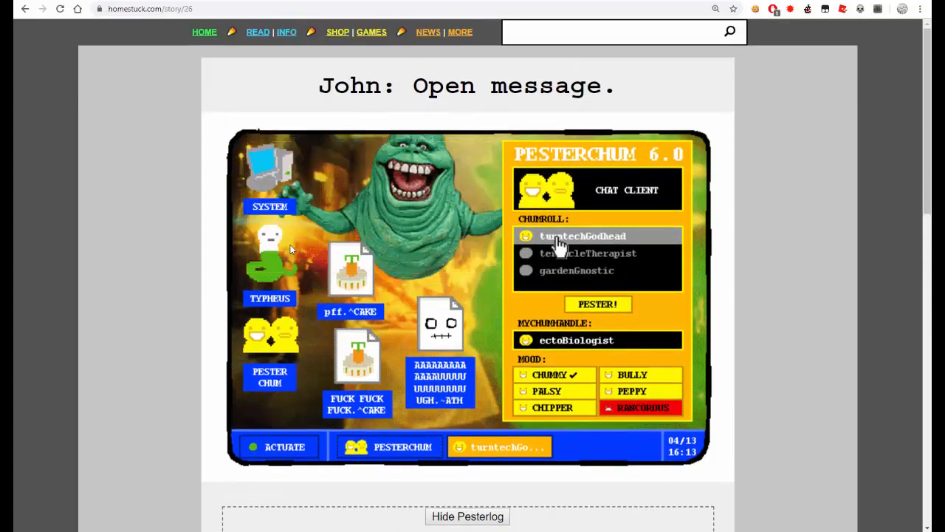
- Play the Open message animation and read the TG–EB apple juice pesterlog to the unbroken-seal argument
left_click(582, 236)
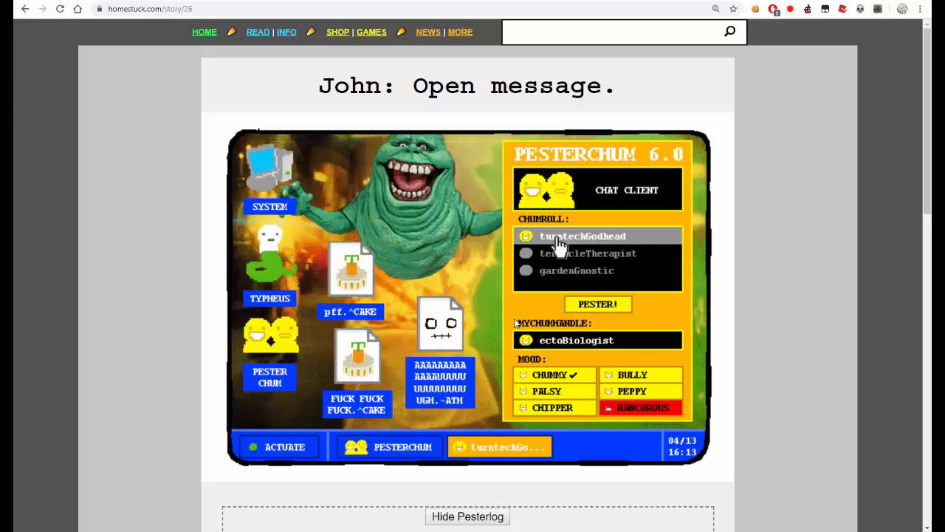
left_click(582, 236)
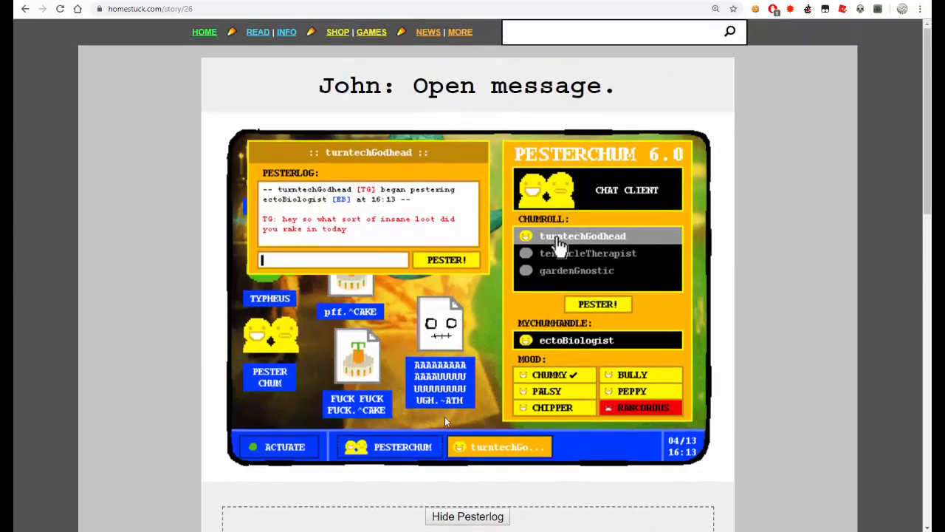
mouse_move(405, 373)
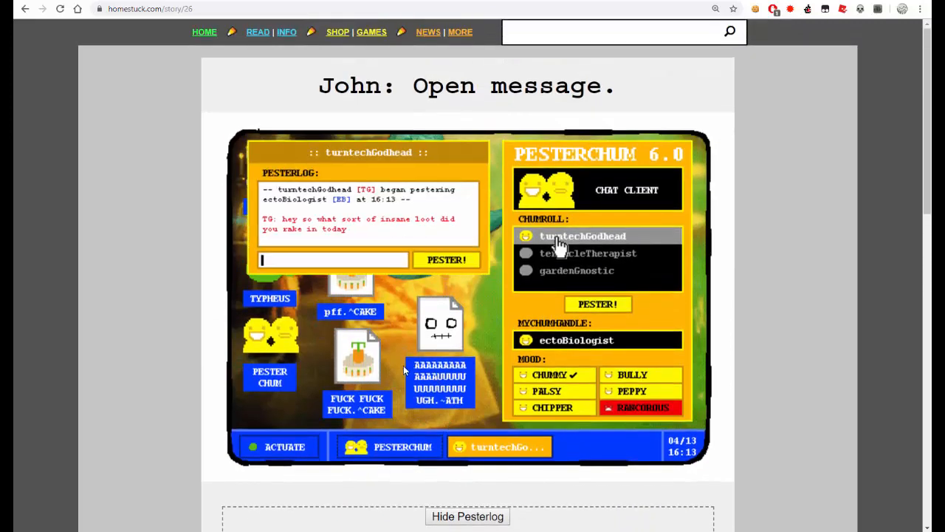
scroll("down", 3)
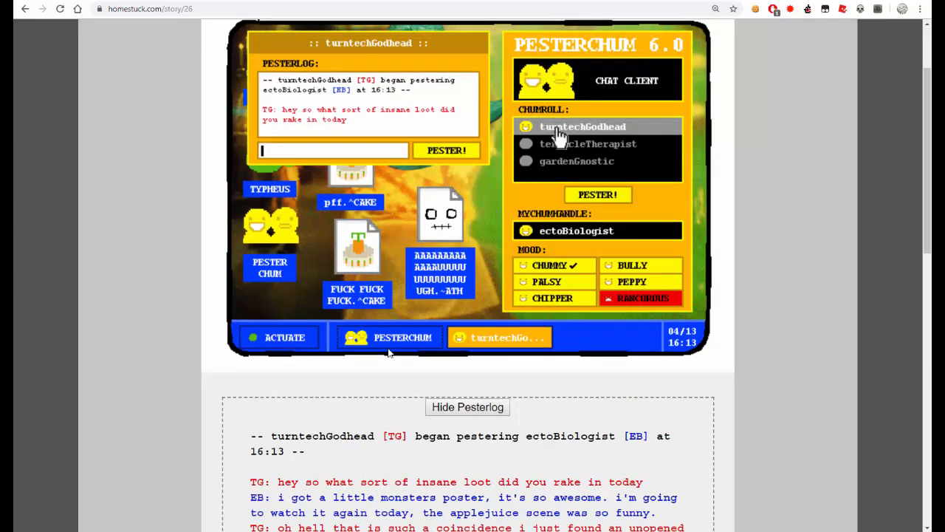
scroll("down", 3)
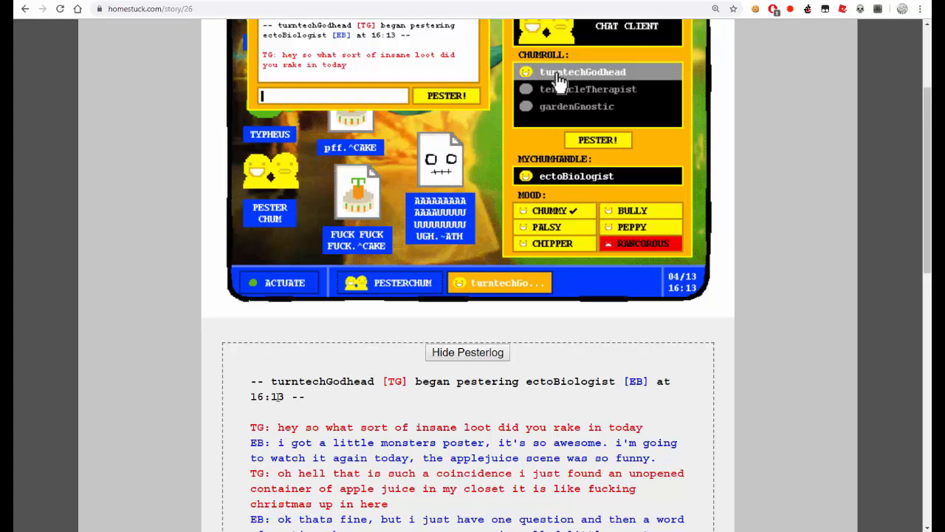
scroll("down", 3)
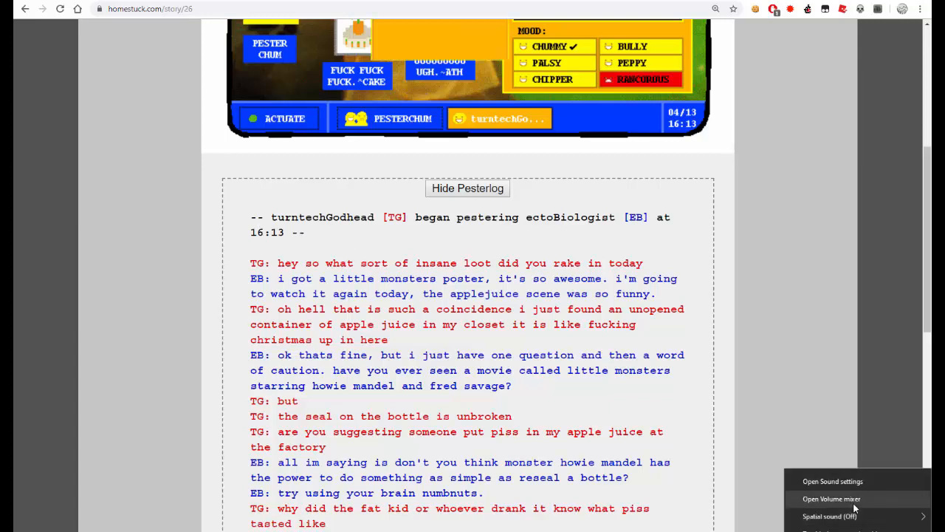
left_click(831, 499)
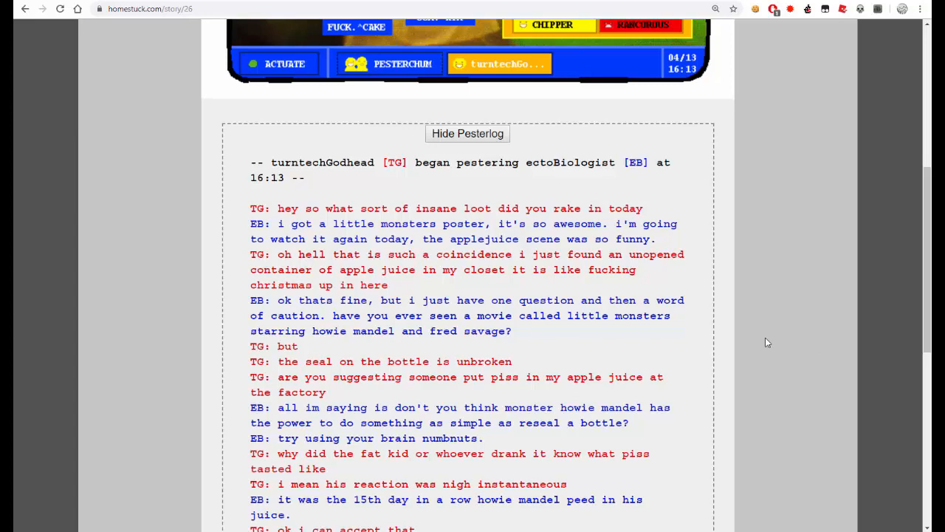
mouse_move(662, 335)
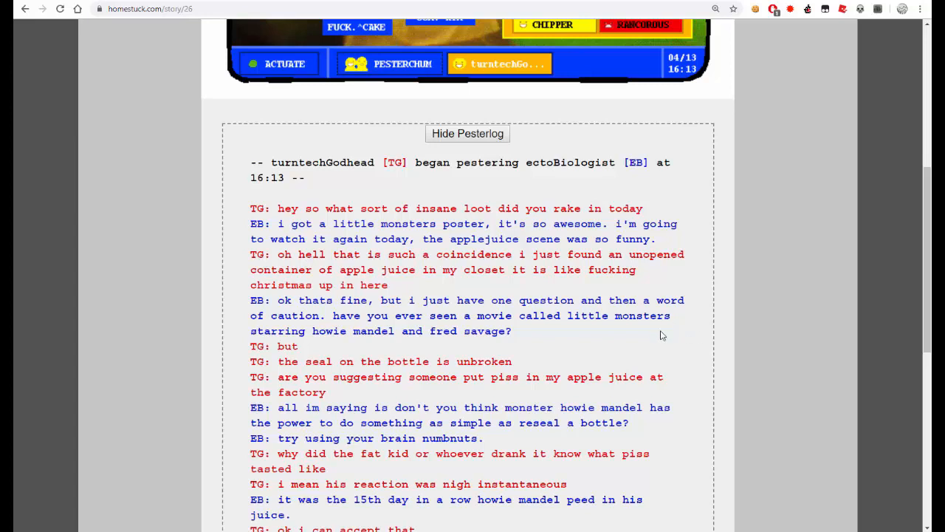
scroll("down", 3)
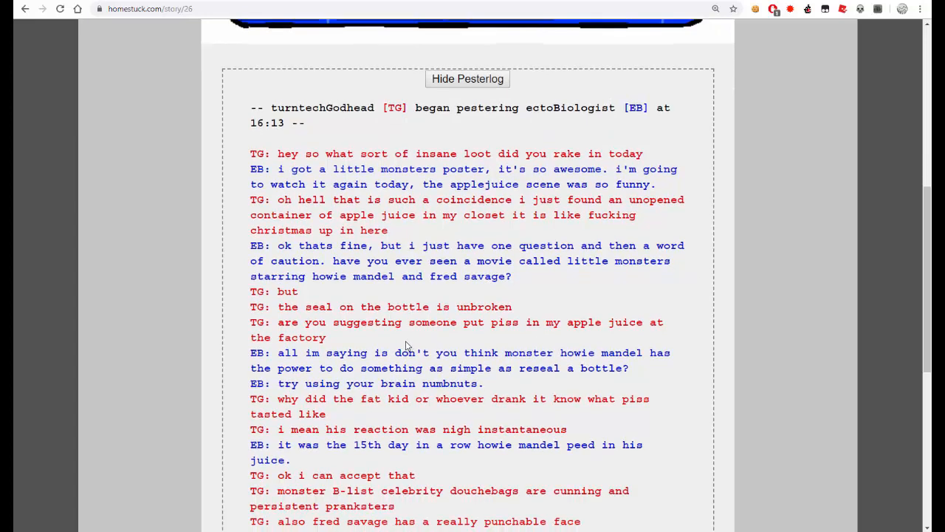
scroll("down", 3)
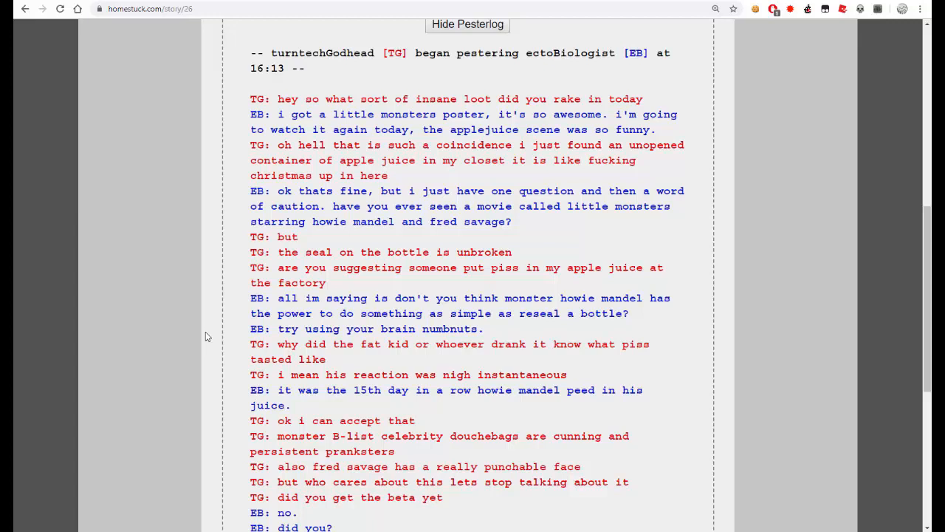
mouse_move(199, 324)
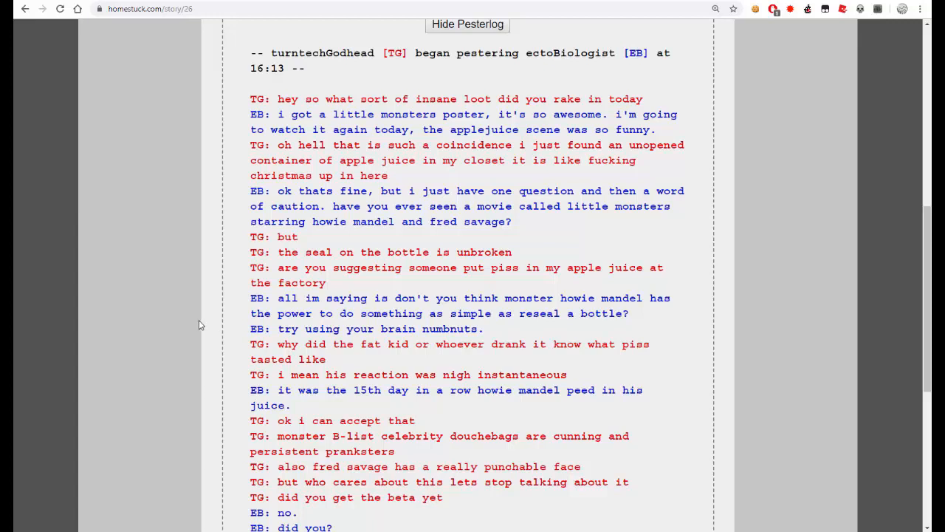
scroll("down", 3)
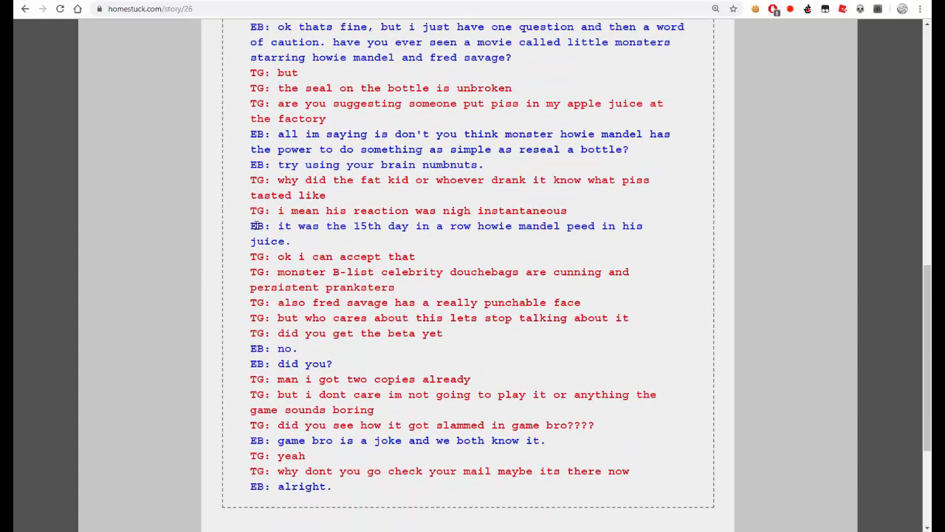
mouse_move(219, 227)
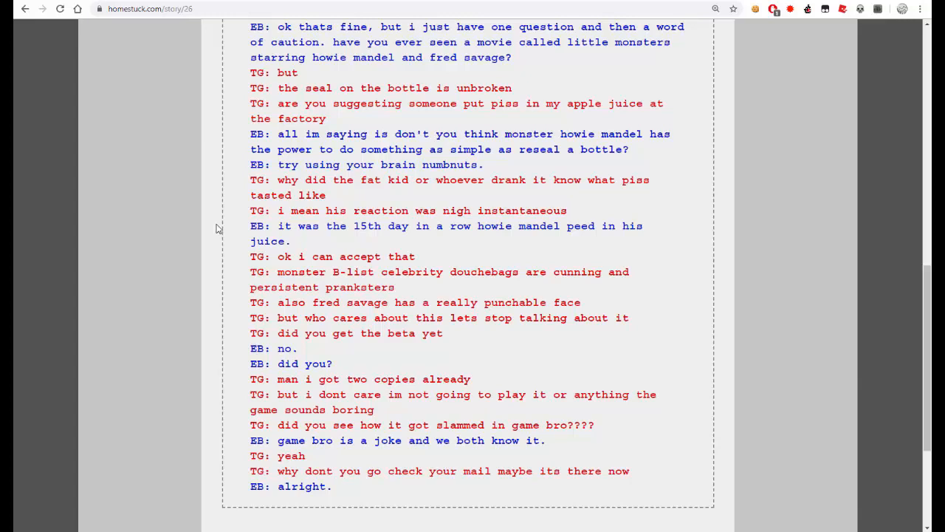
mouse_move(239, 246)
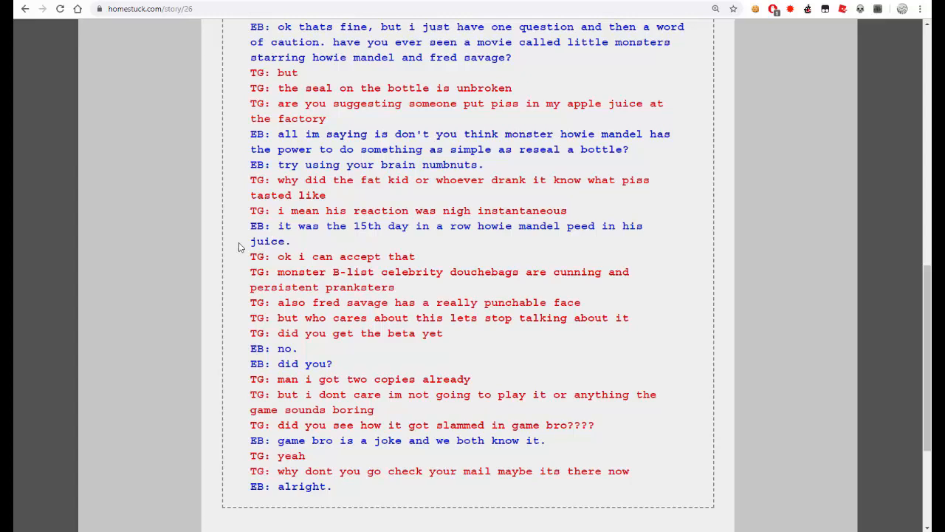
mouse_move(144, 247)
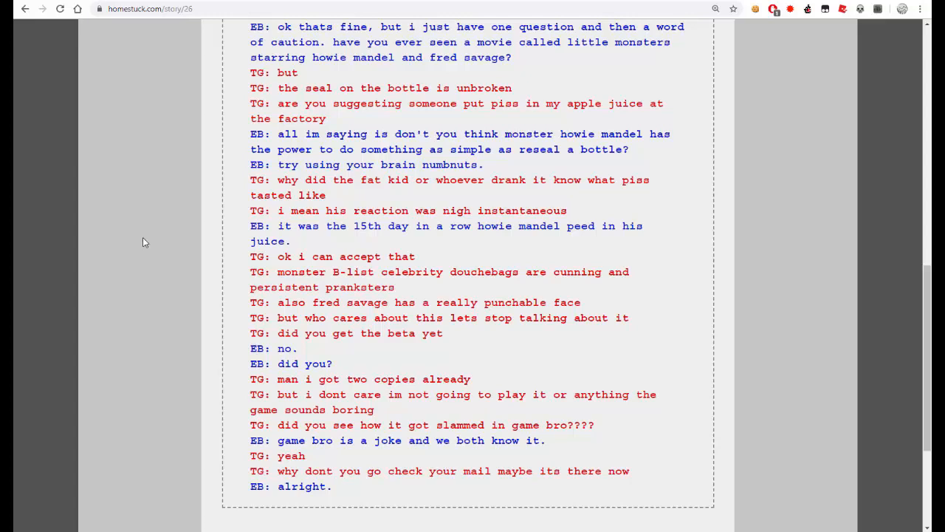
mouse_move(127, 302)
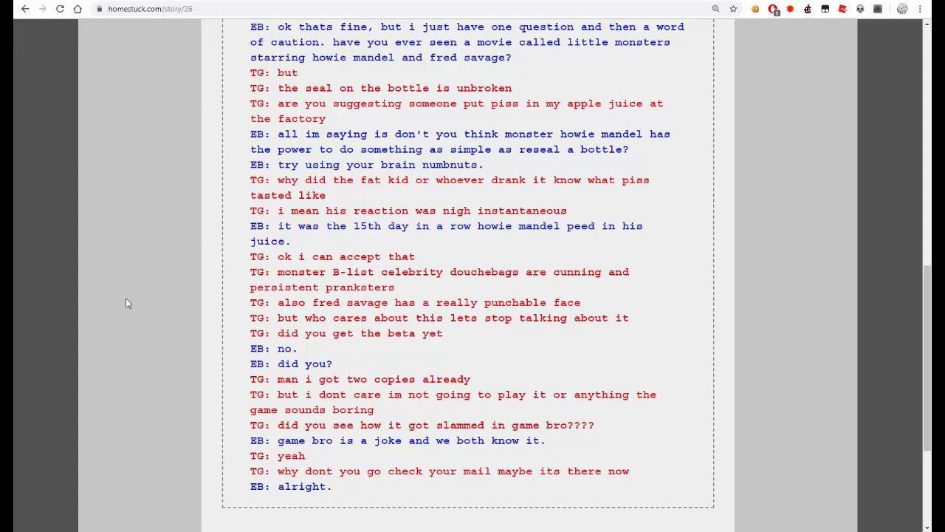
scroll("down", 3)
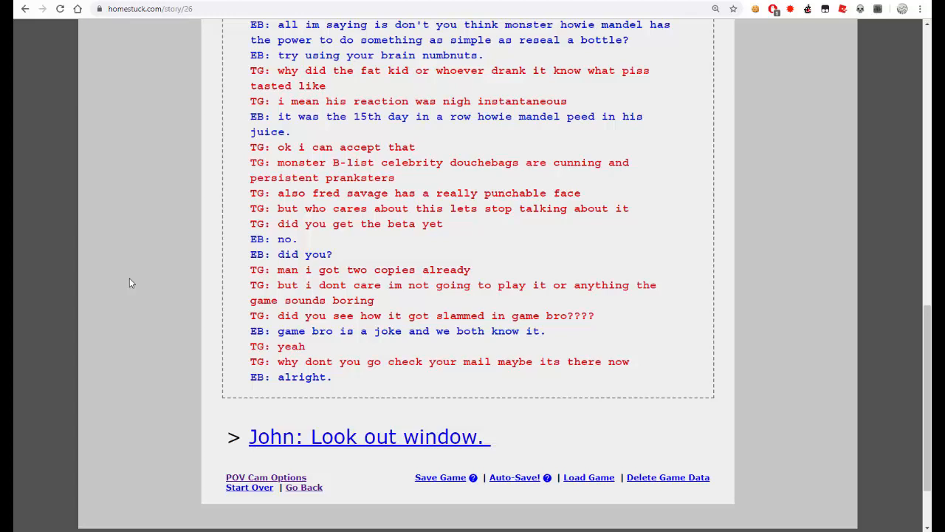
mouse_move(244, 426)
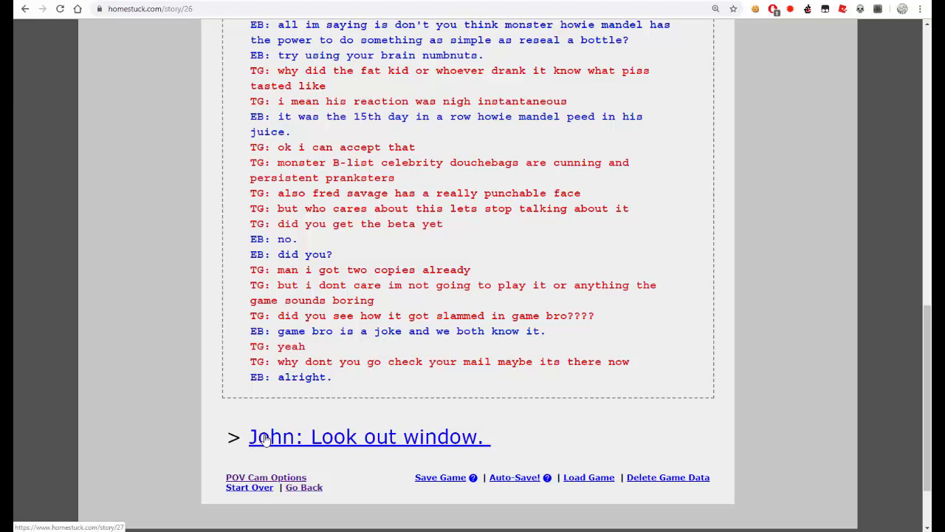
- Read the 'John: Look out window.' page with the yard, tire swing and mailbox down to 'John: Examine mailbox.'
left_click(366, 435)
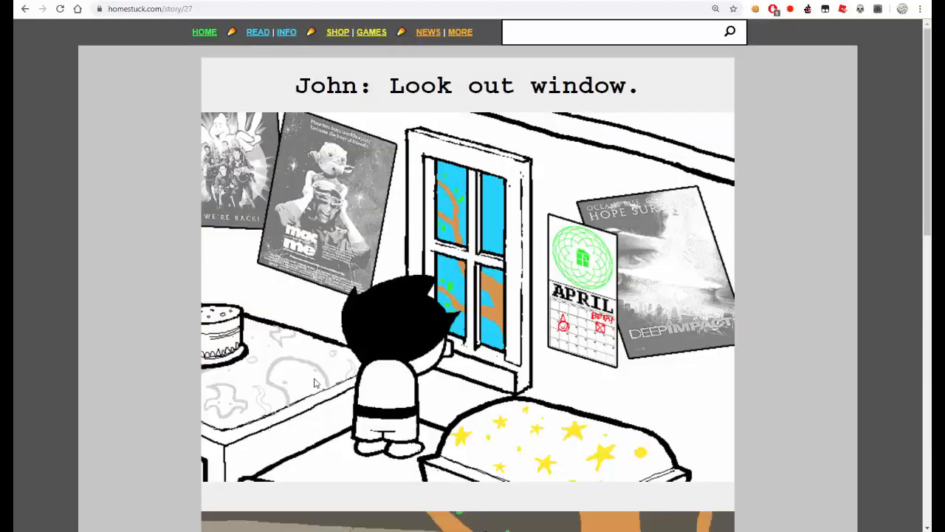
scroll("down", 3)
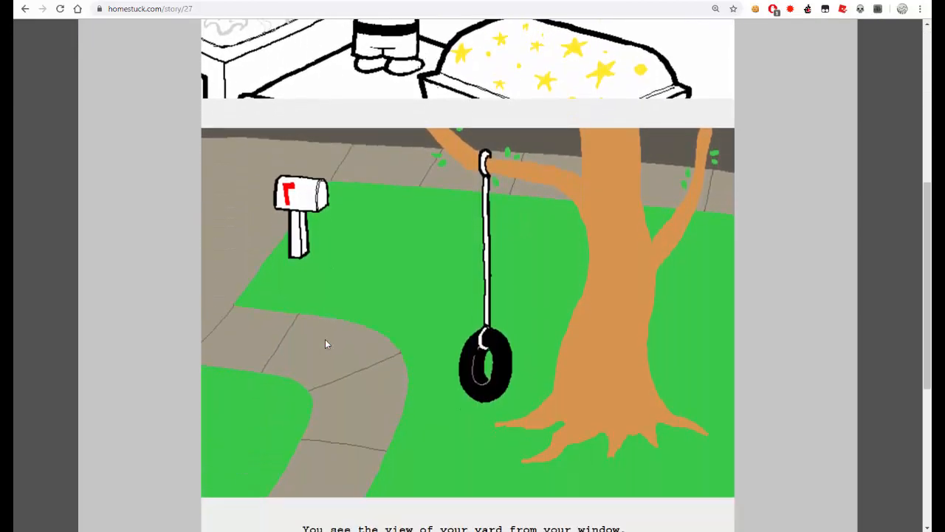
scroll("down", 3)
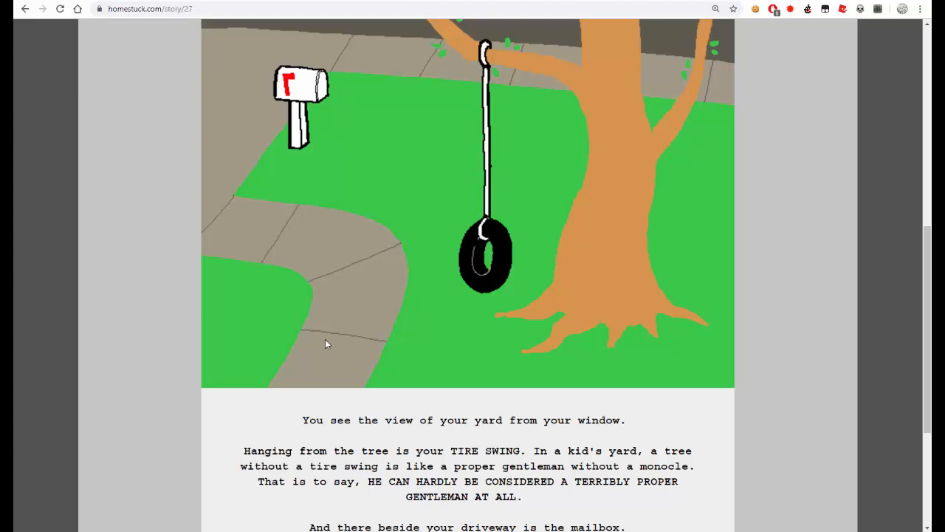
scroll("down", 3)
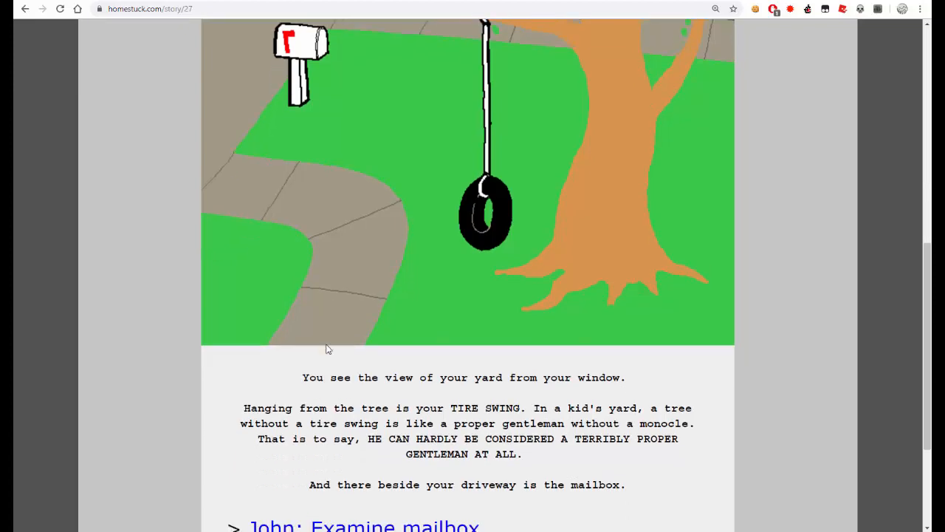
scroll("down", 3)
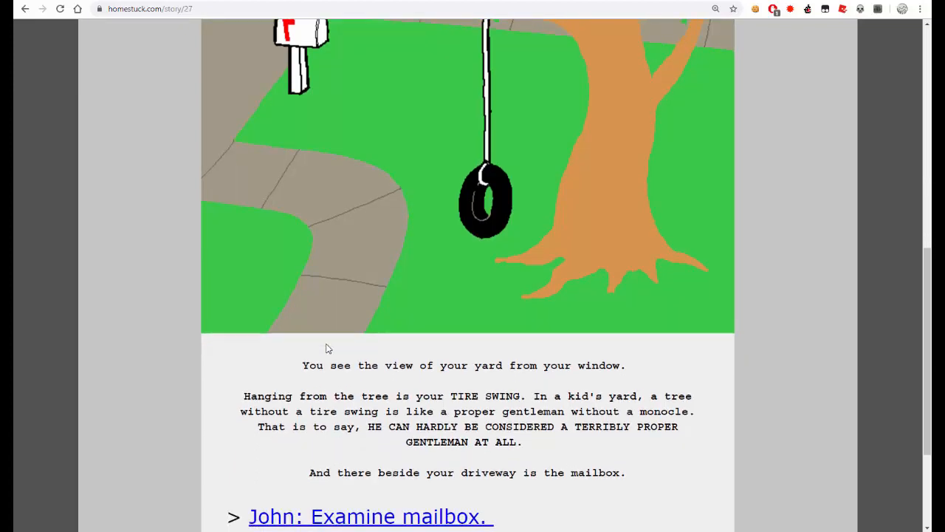
scroll("down", 3)
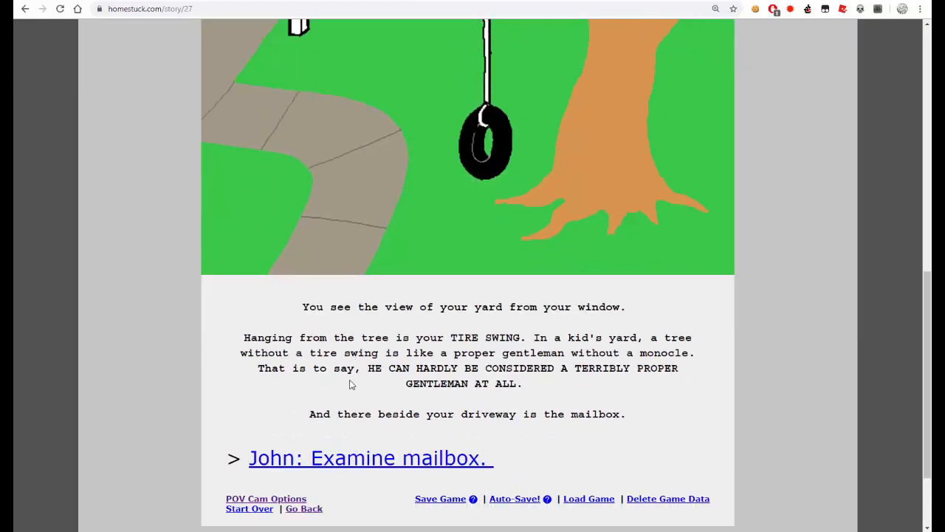
scroll("down", 3)
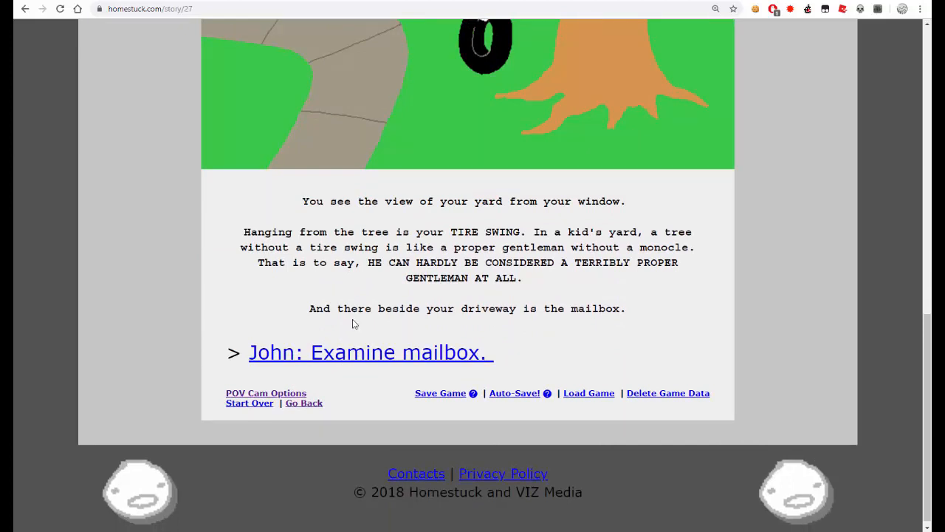
mouse_move(325, 351)
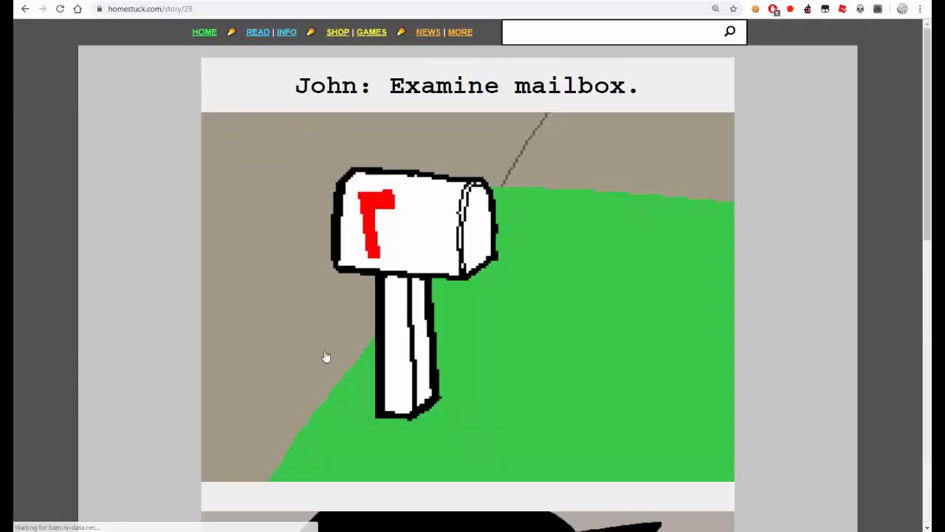
- Read the mailbox page where Dad's car pulls in, down to 'John: Forget it. Check mail later.'
scroll("down", 3)
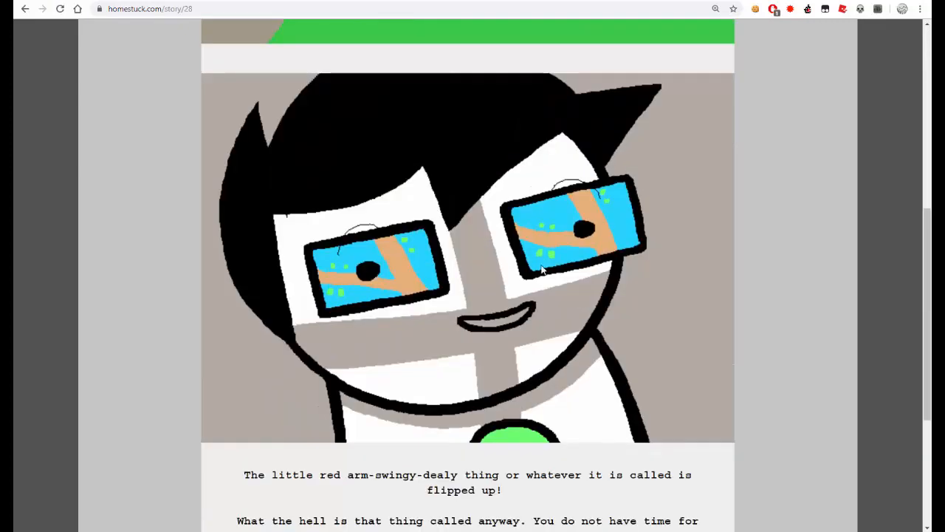
mouse_move(435, 244)
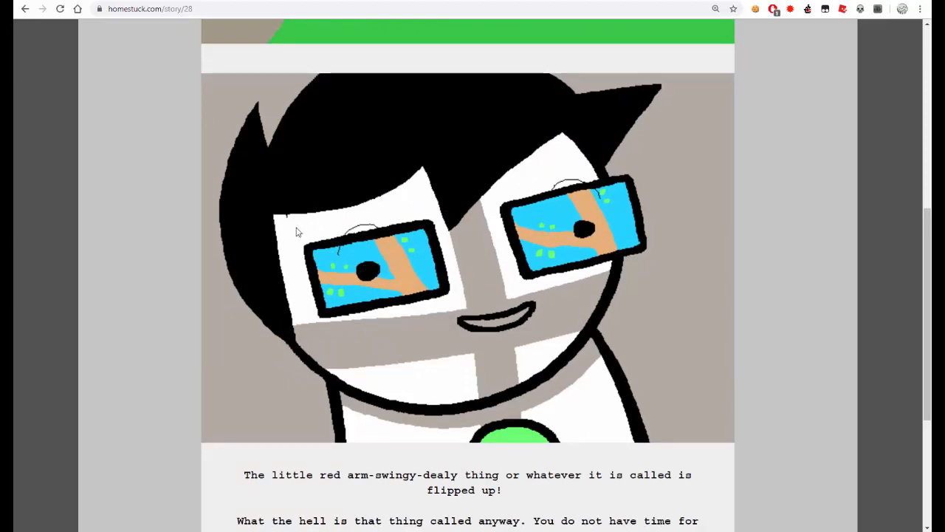
scroll("down", 3)
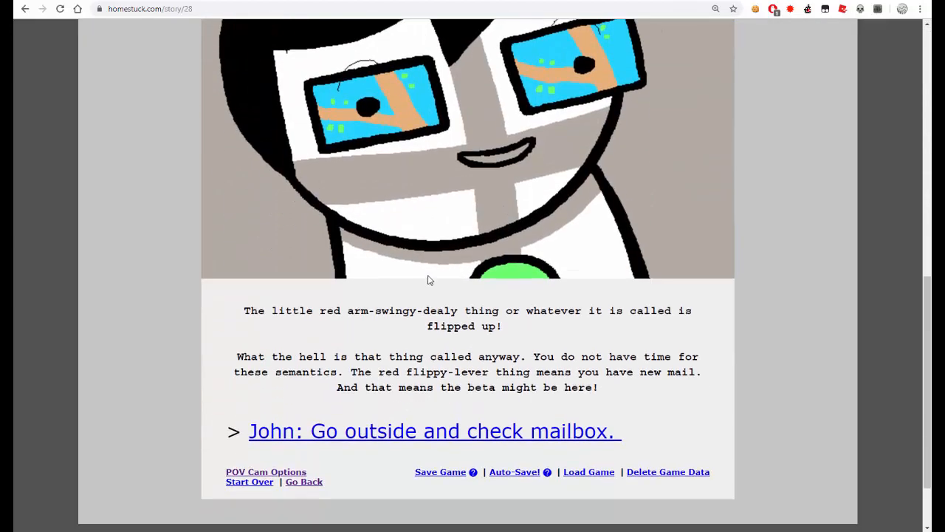
scroll("down", 3)
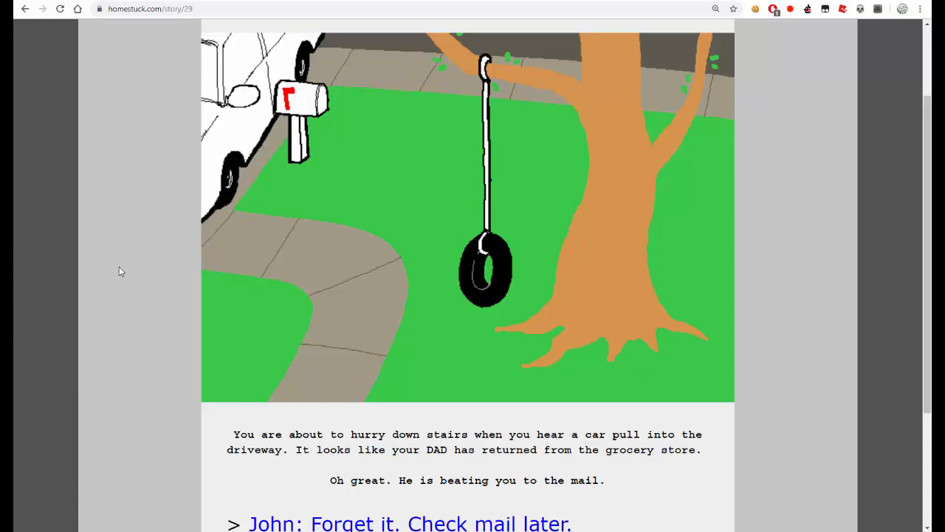
scroll("down", 3)
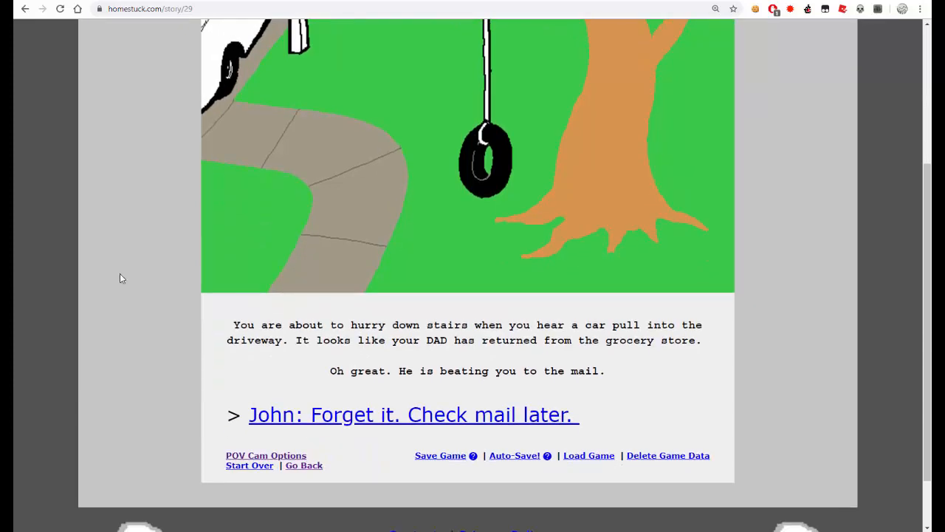
mouse_move(251, 413)
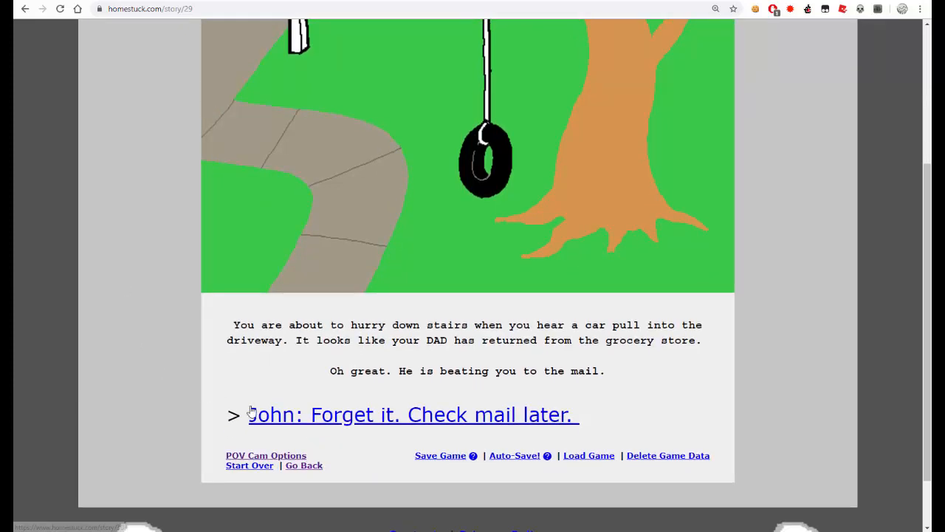
- Read the 'John: Forget it. Check mail later.' page down to 'John: Examine games on CD rack.'
left_click(411, 414)
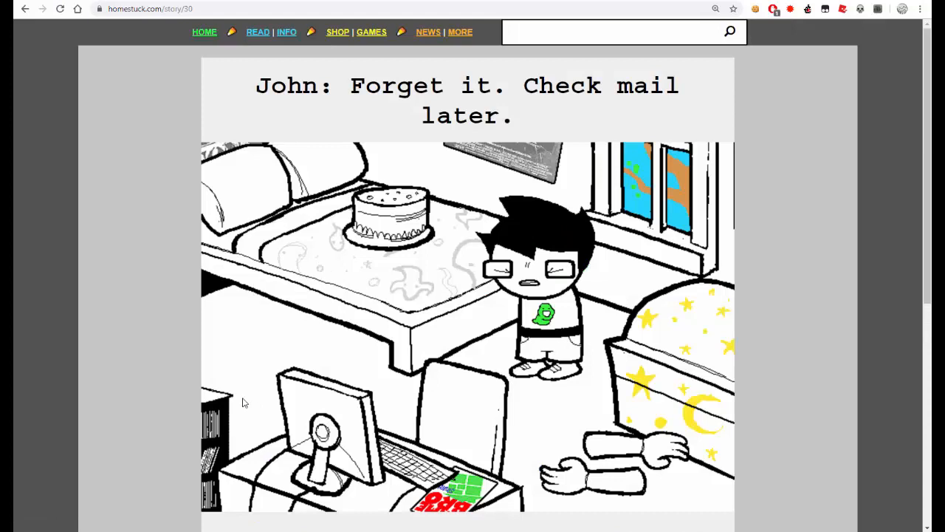
scroll("down", 3)
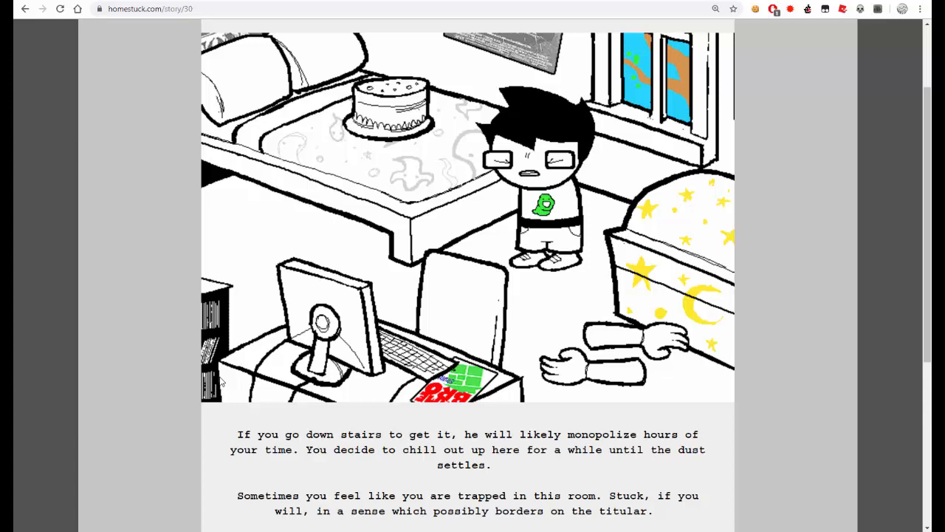
scroll("down", 3)
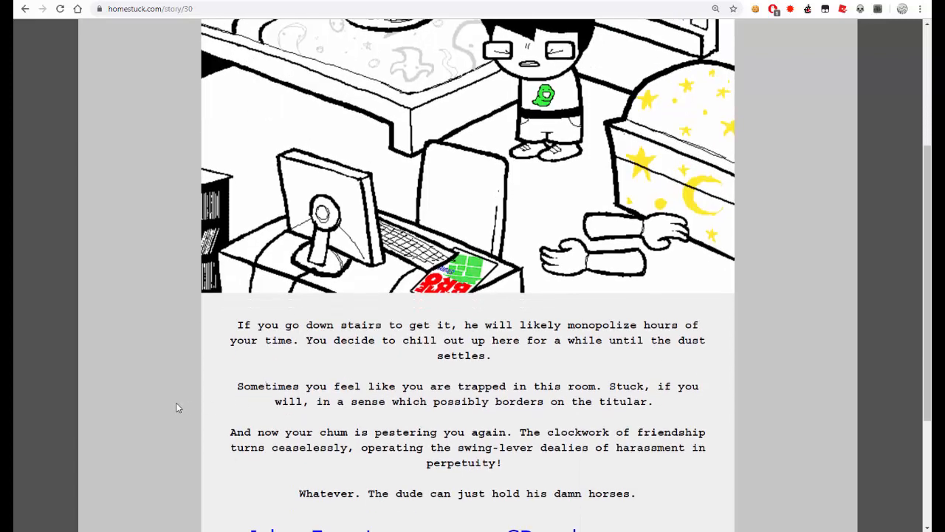
mouse_move(148, 405)
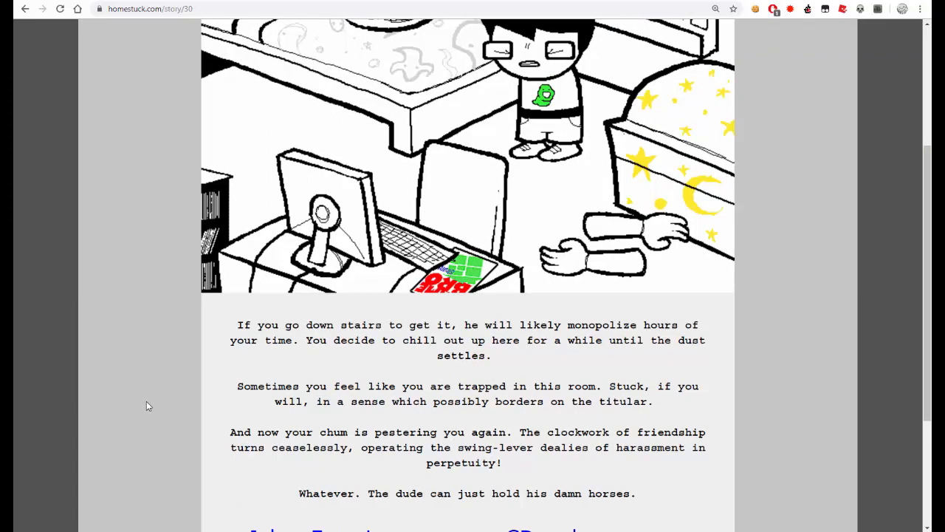
mouse_move(175, 414)
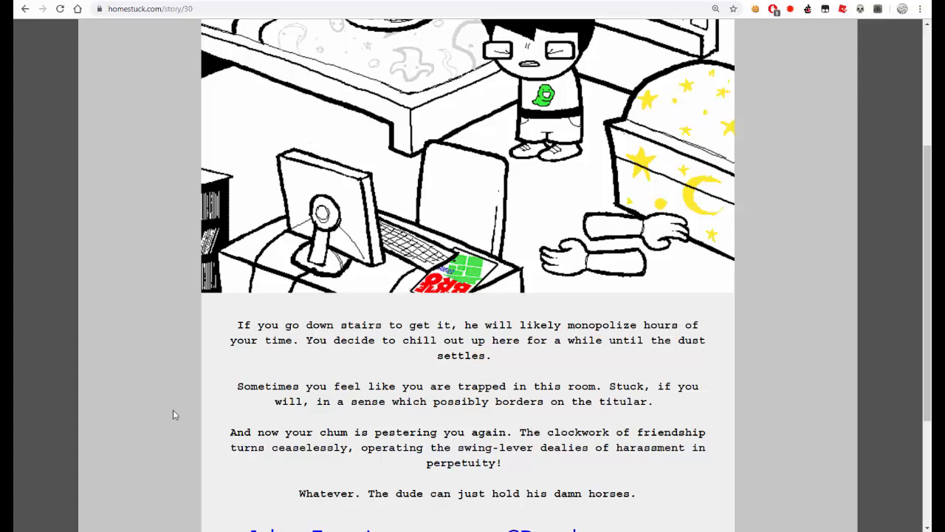
scroll("down", 3)
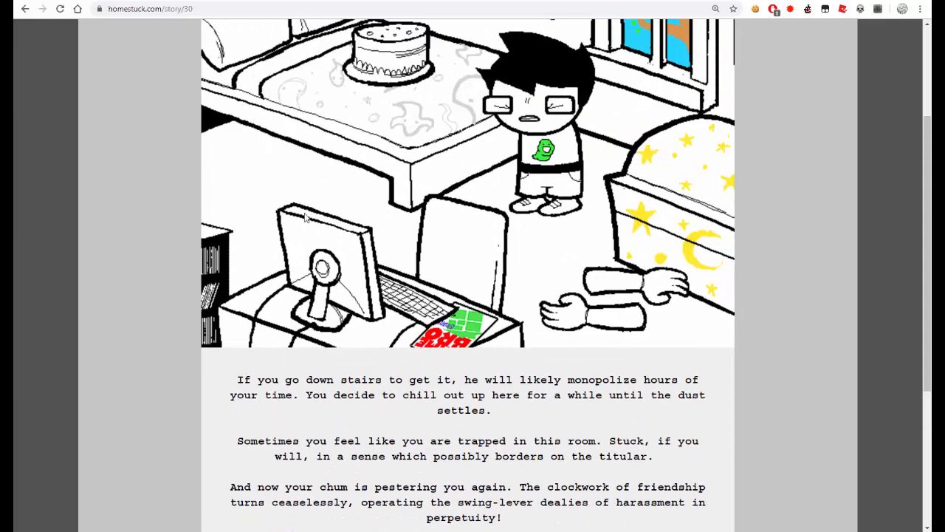
scroll("down", 3)
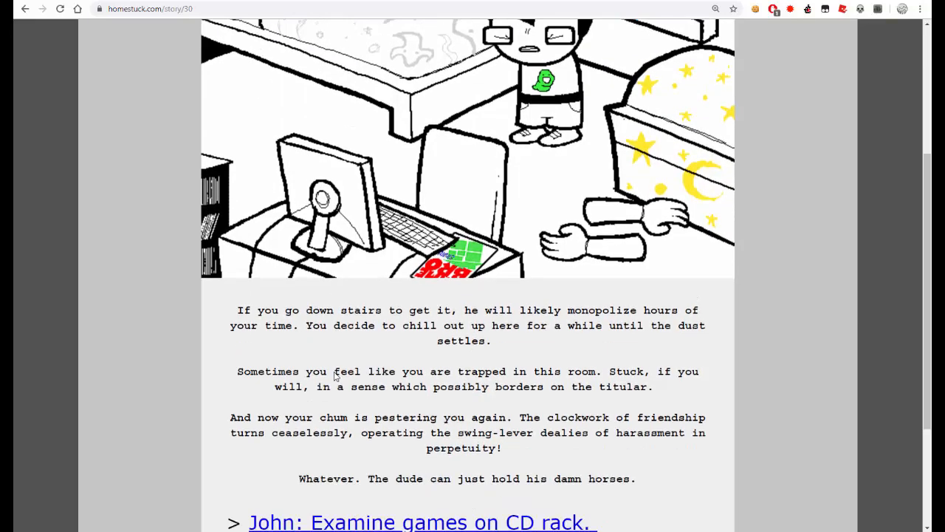
scroll("down", 3)
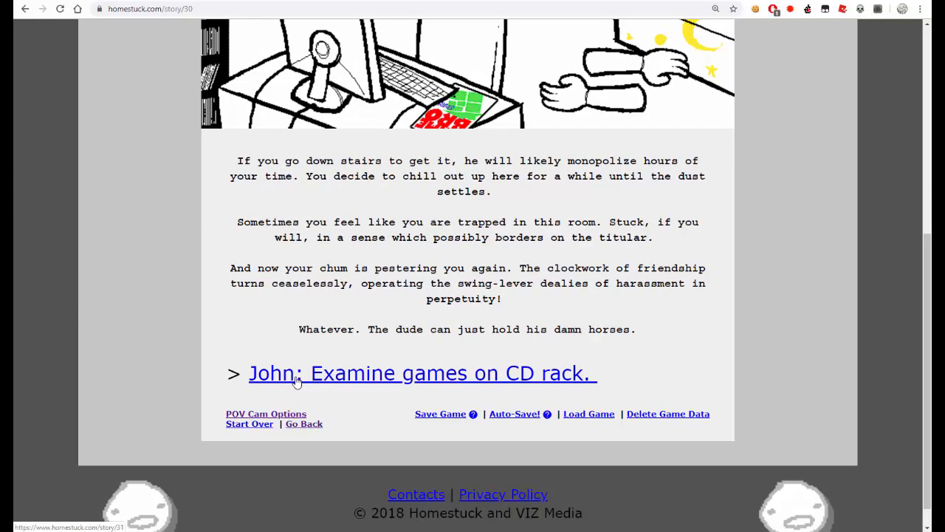
- Advance to 'John: Examine games on CD rack.' and watch the Bard Quest animation
left_click(421, 372)
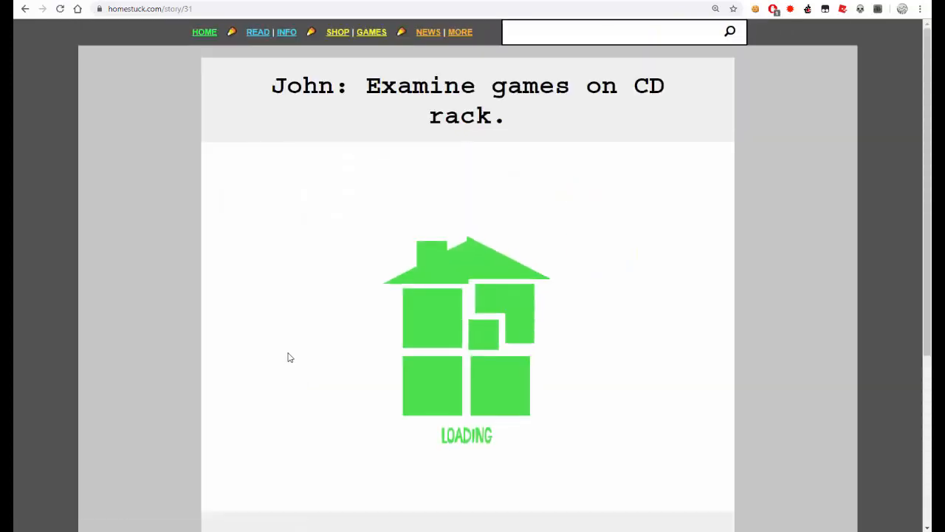
scroll("down", 3)
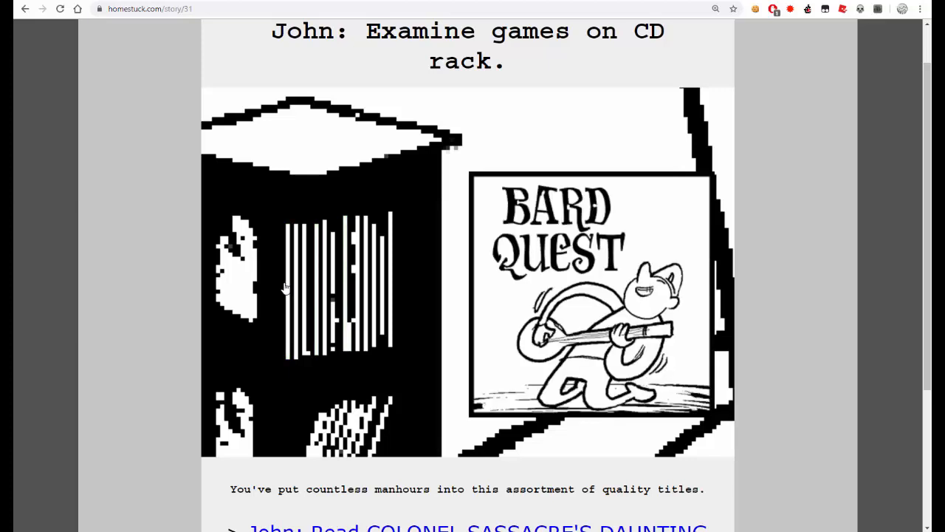
mouse_move(292, 288)
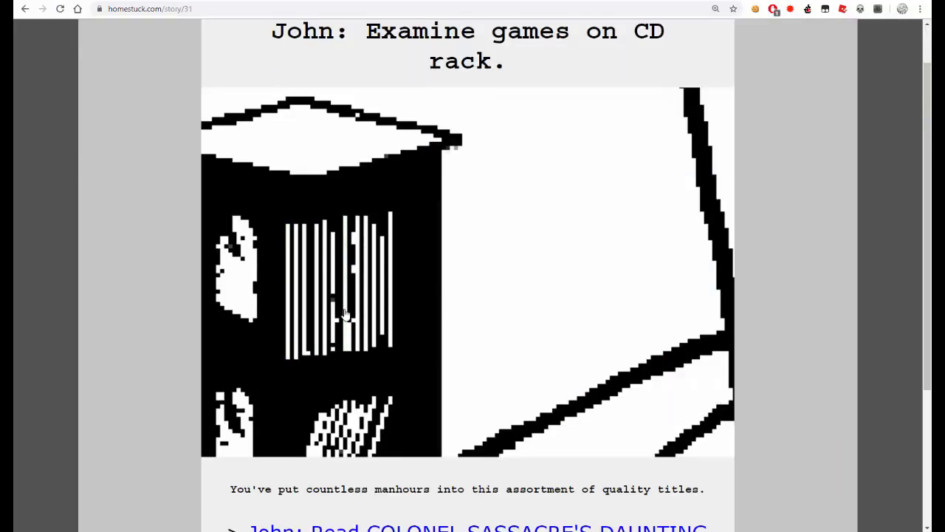
mouse_move(366, 303)
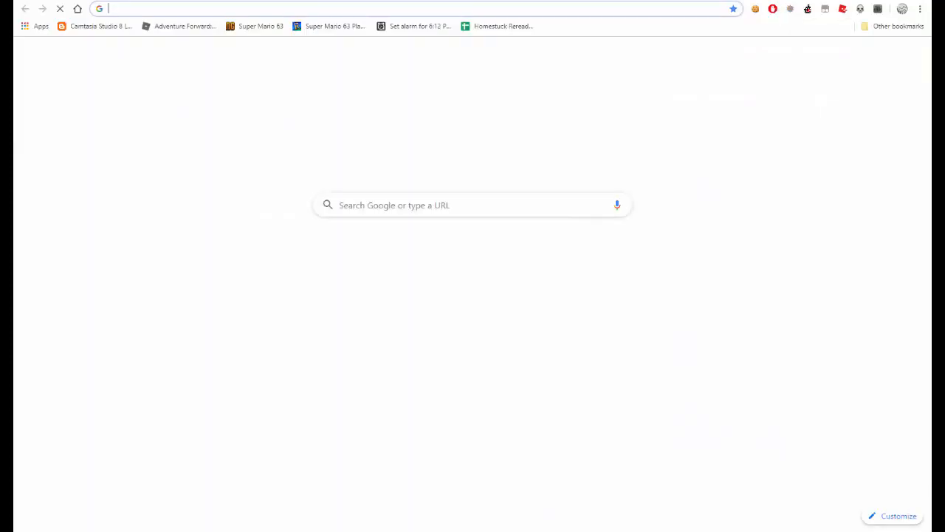
- Search Google for 'little monsters' from the address bar and look down the results
type("little monsters")
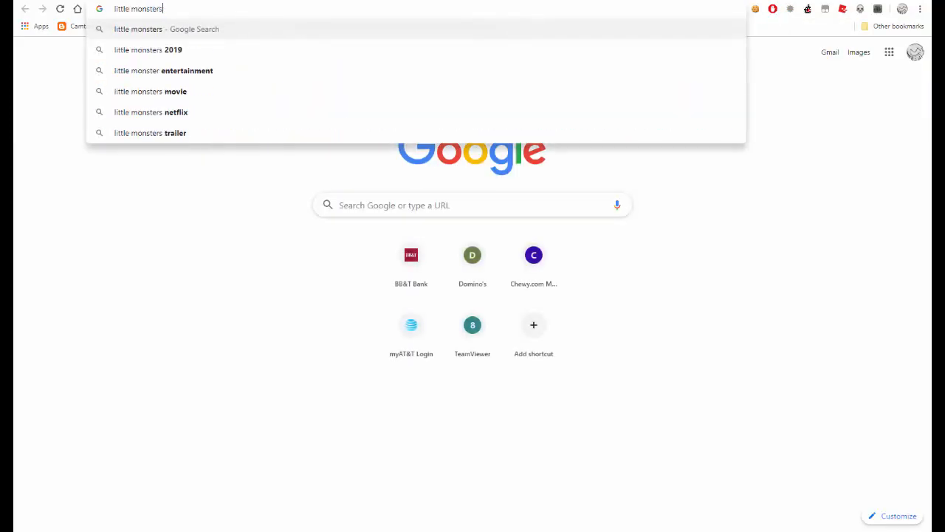
key("Return")
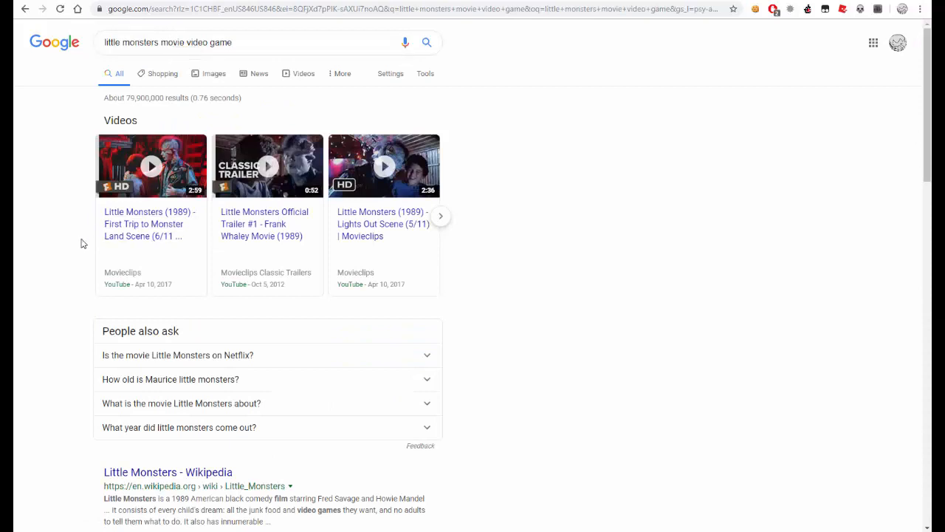
scroll("down", 3)
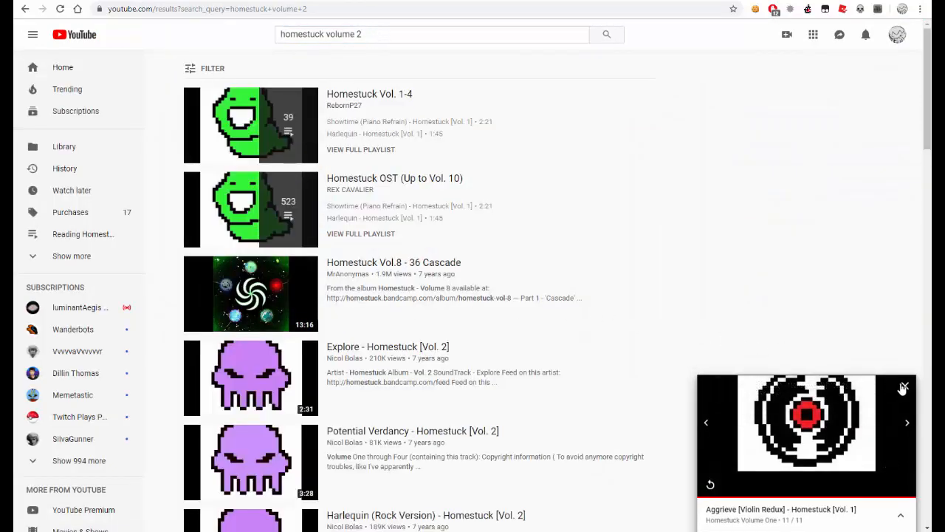
- Filter the 'homestuck volume 2' YouTube results to playlists only and scan them
left_click(213, 68)
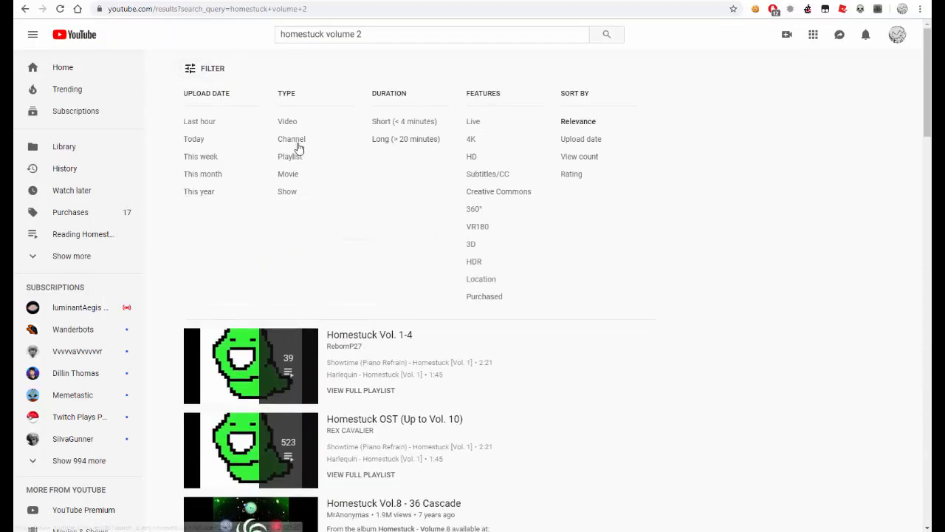
left_click(289, 157)
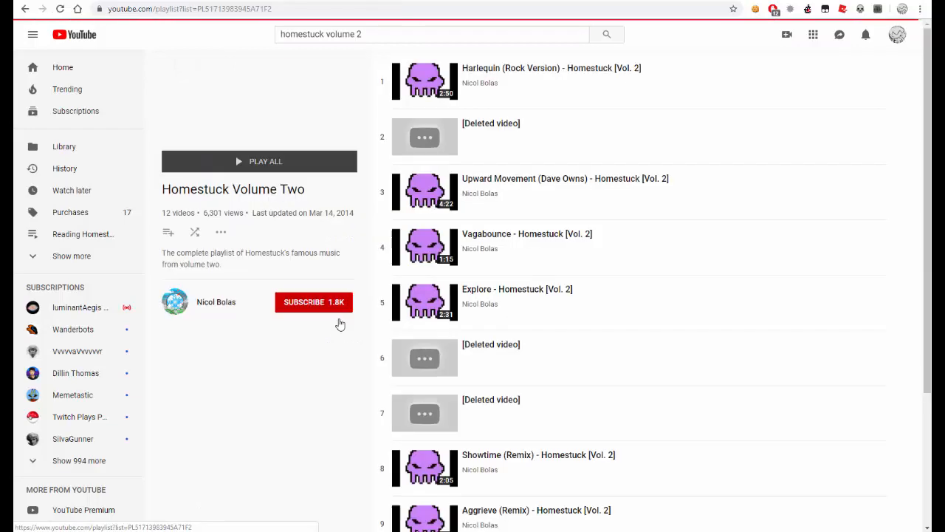
scroll("down", 3)
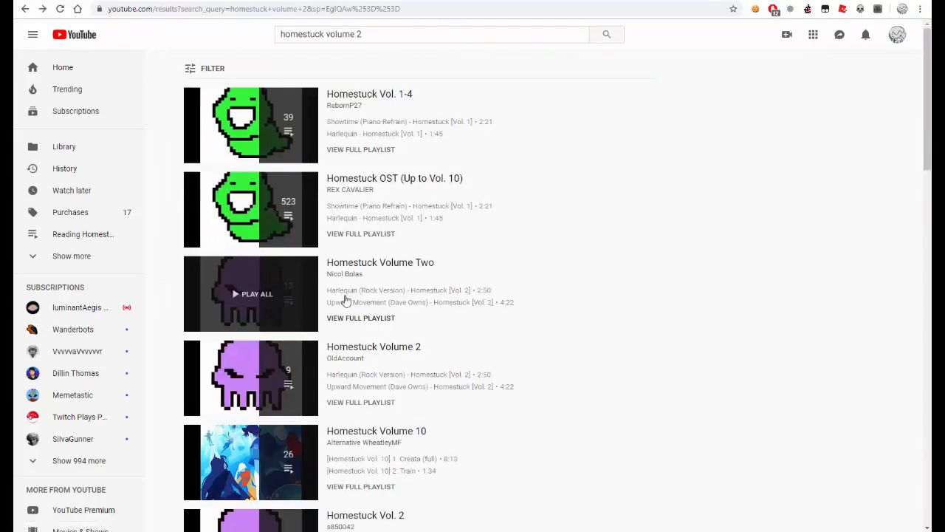
scroll("down", 3)
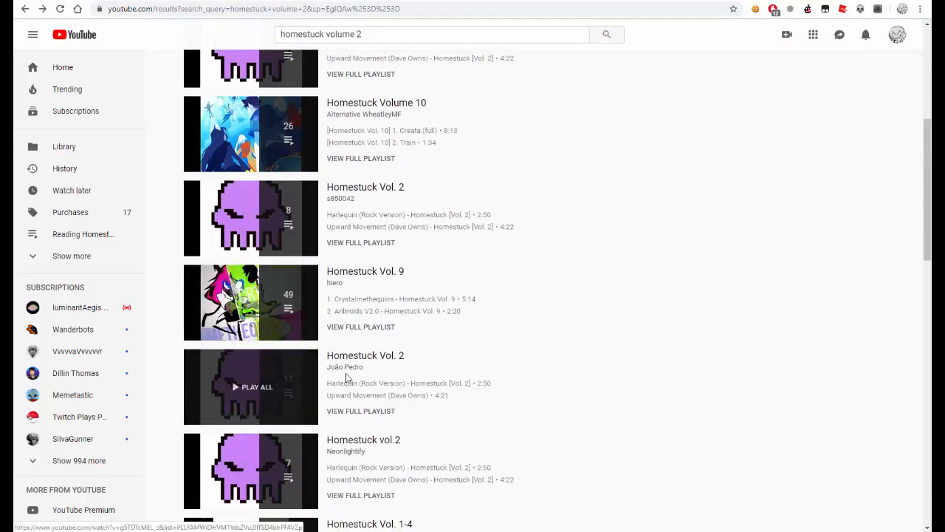
- Check a Homestuck Vol. 2 playlist and the HOMP3STUCK channel, returning to the results each time
left_click(366, 355)
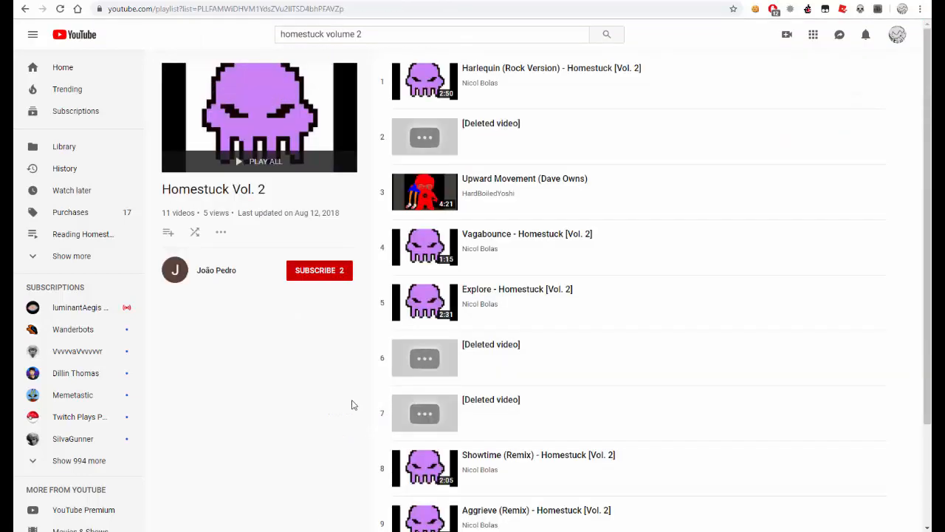
left_click(605, 34)
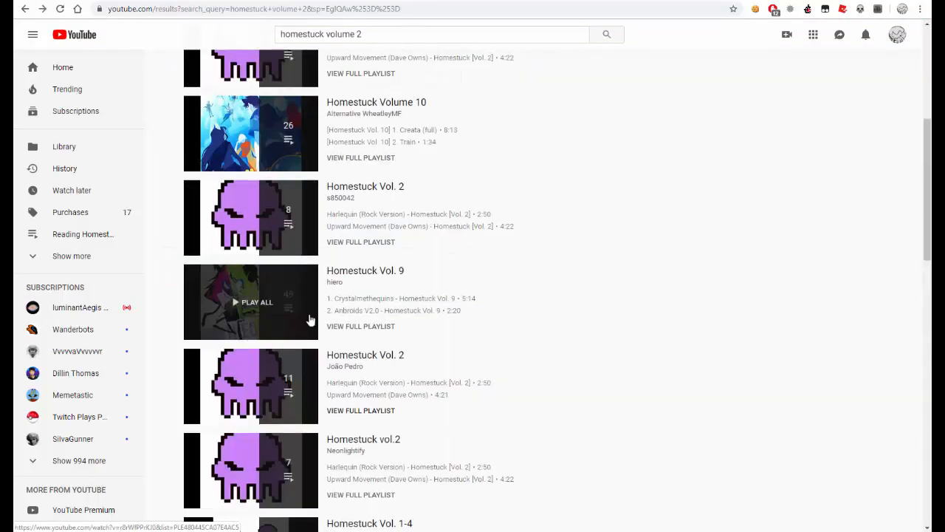
scroll("down", 3)
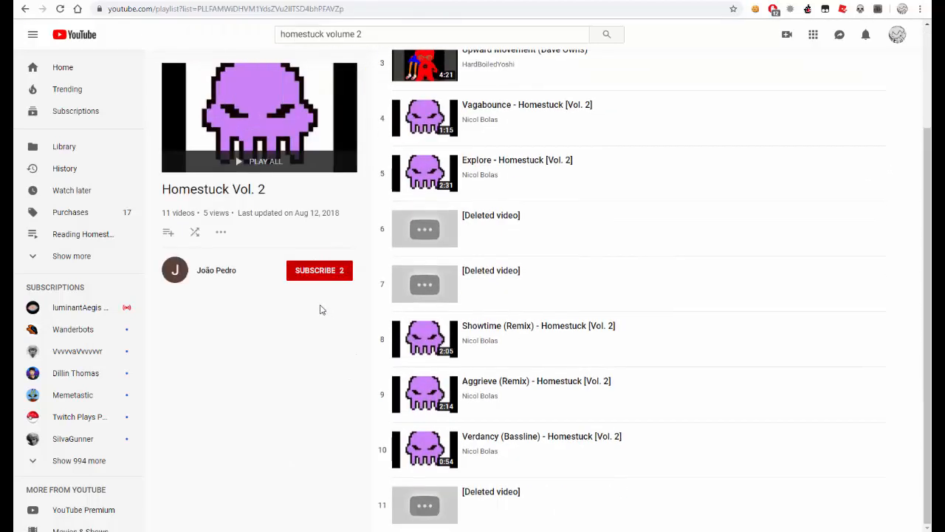
left_click(605, 34)
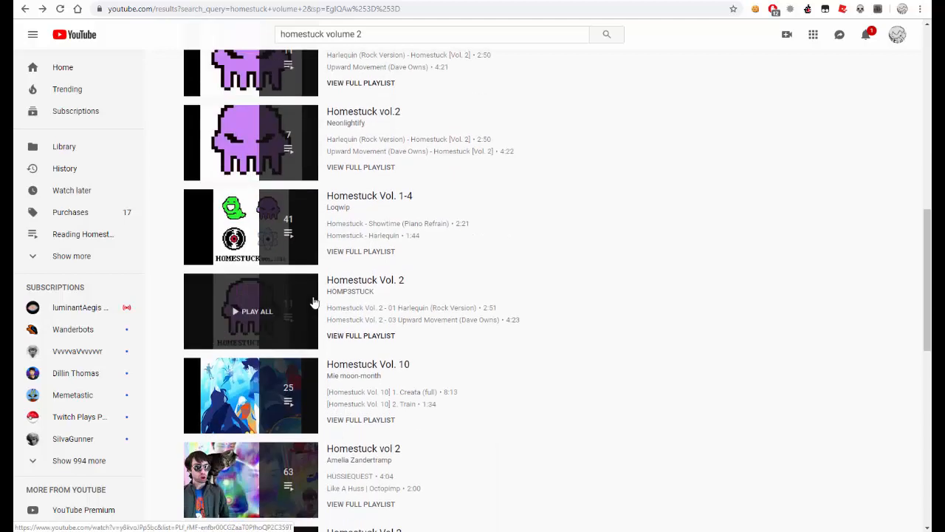
mouse_move(338, 310)
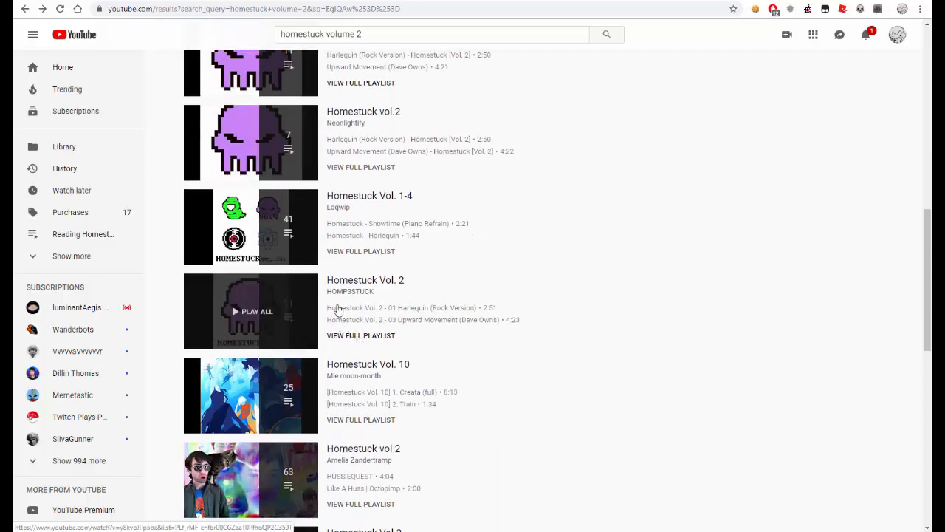
left_click(350, 291)
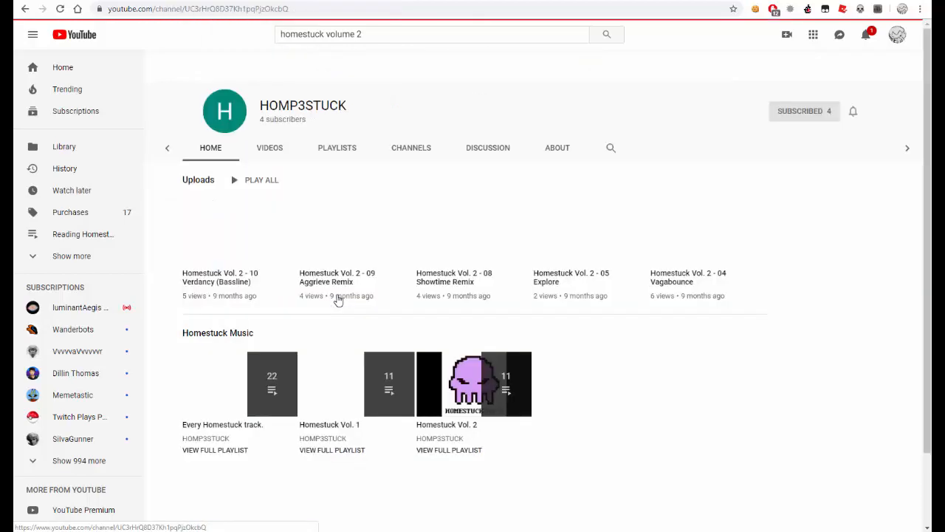
scroll("up", 3)
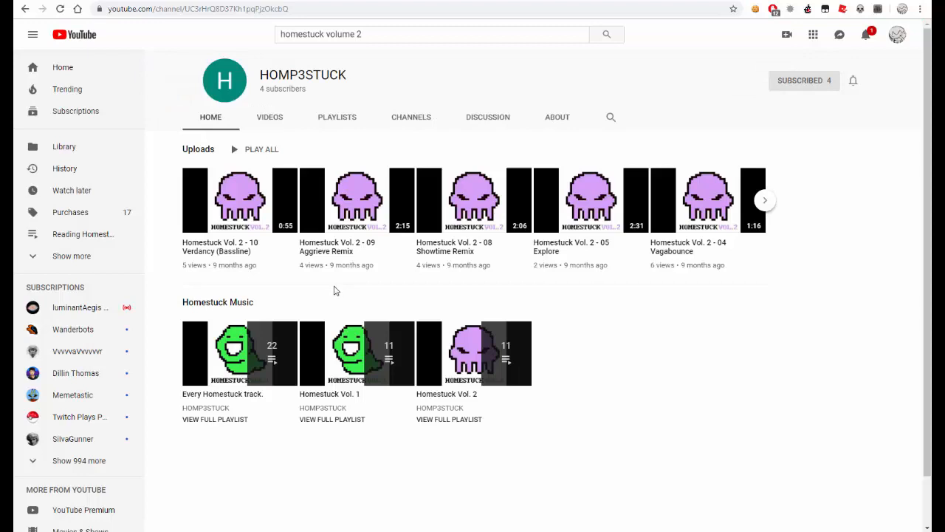
left_click(605, 34)
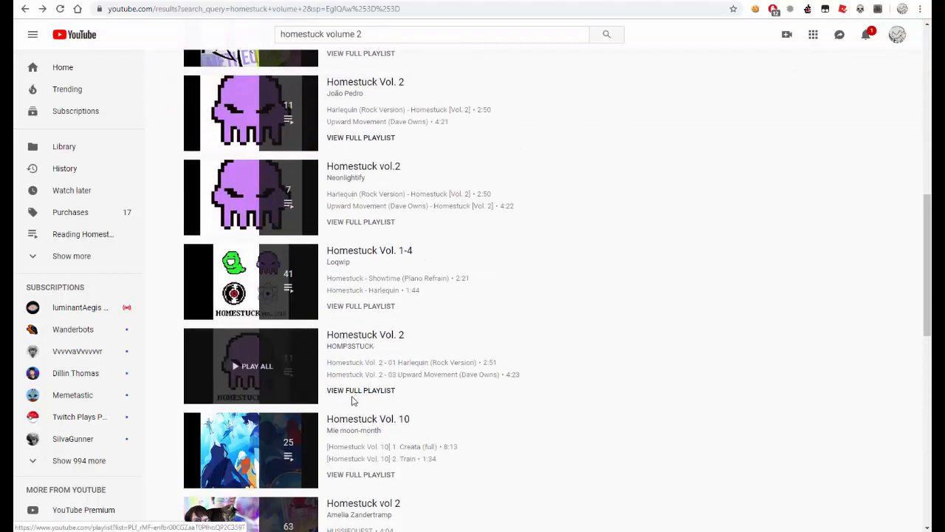
- Check the full Vol.2 playlist and the soundstuck channel's uploads and Videos list, then go back to the results
scroll("down", 3)
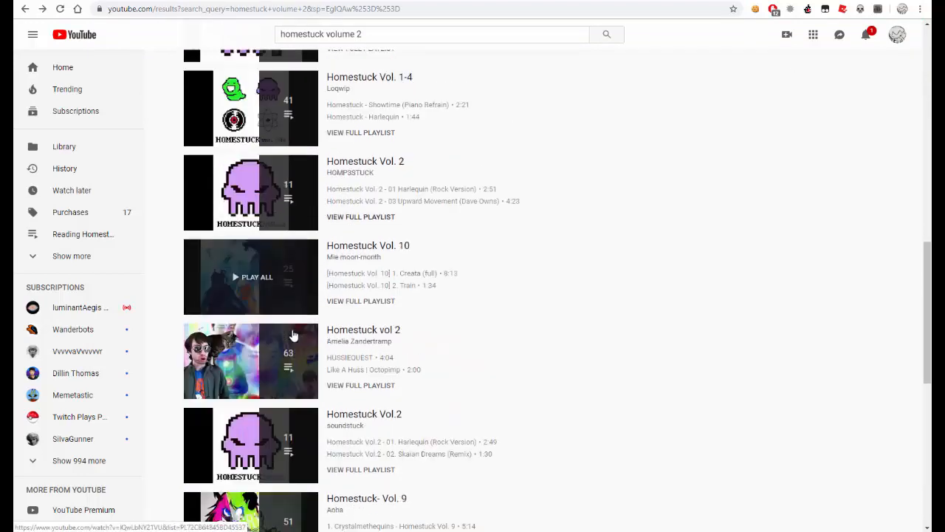
scroll("down", 3)
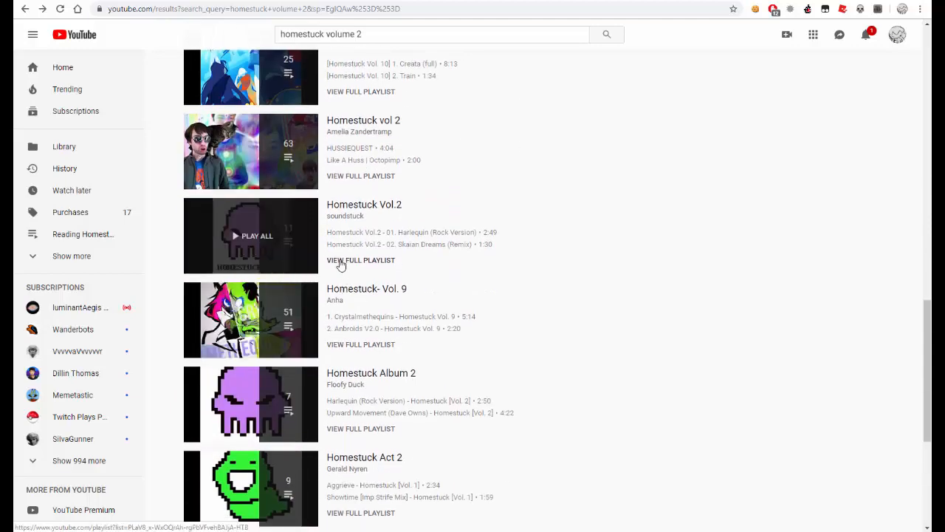
left_click(360, 260)
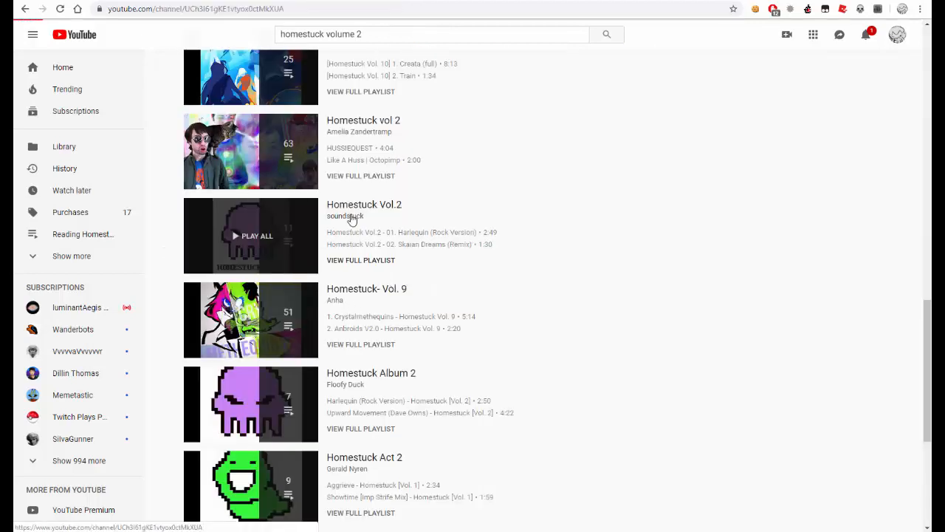
left_click(345, 216)
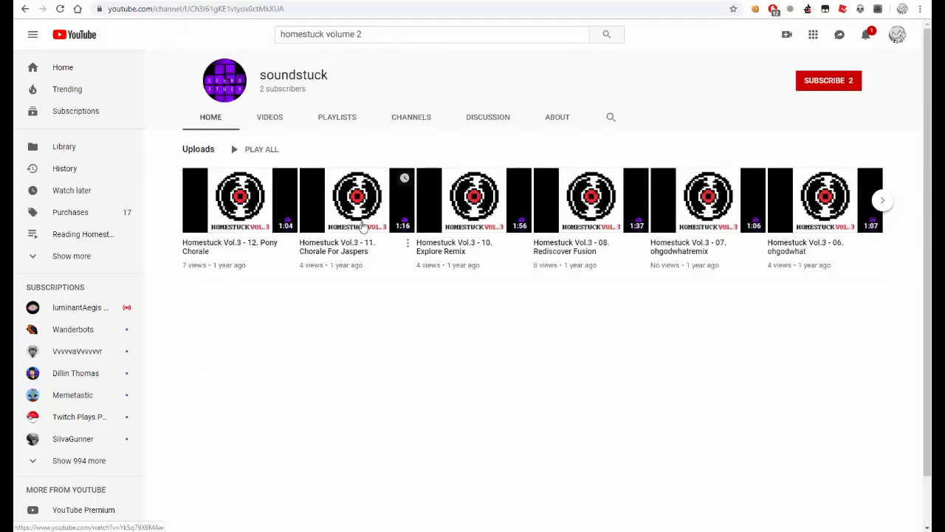
left_click(882, 199)
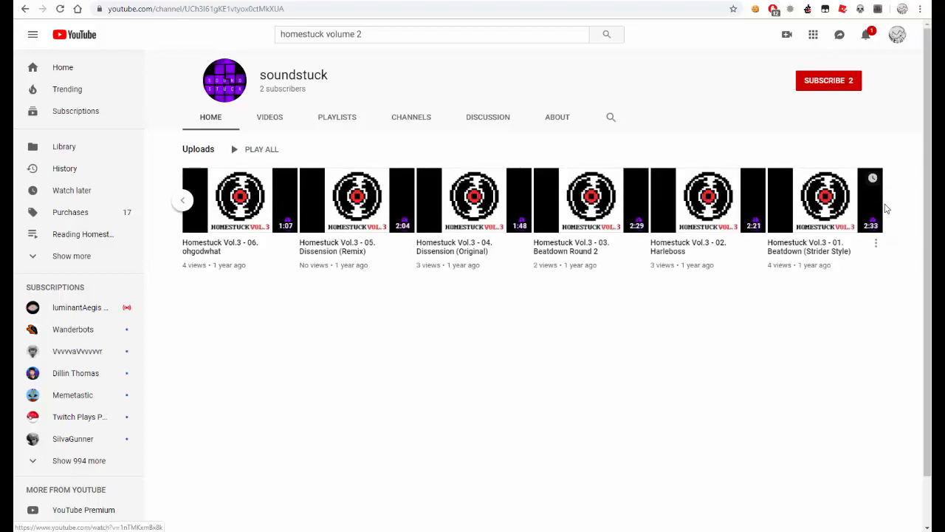
left_click(269, 117)
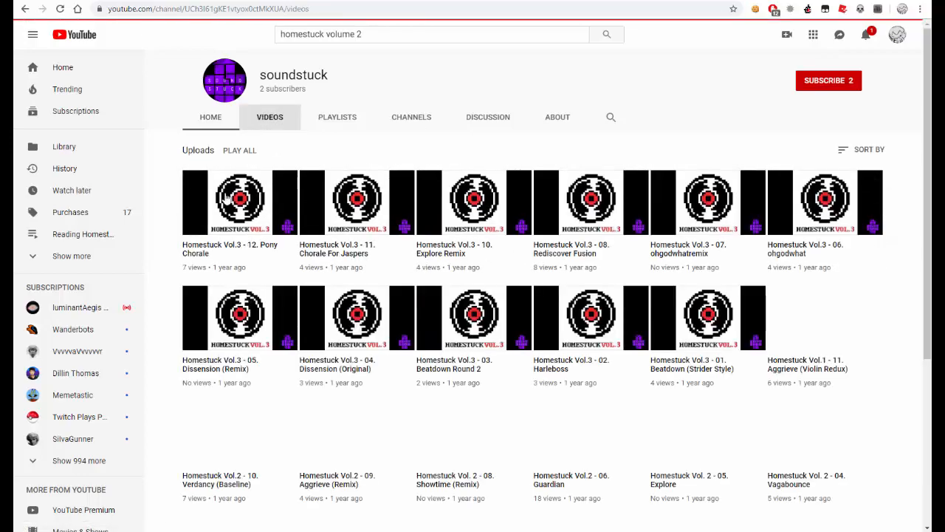
scroll("down", 3)
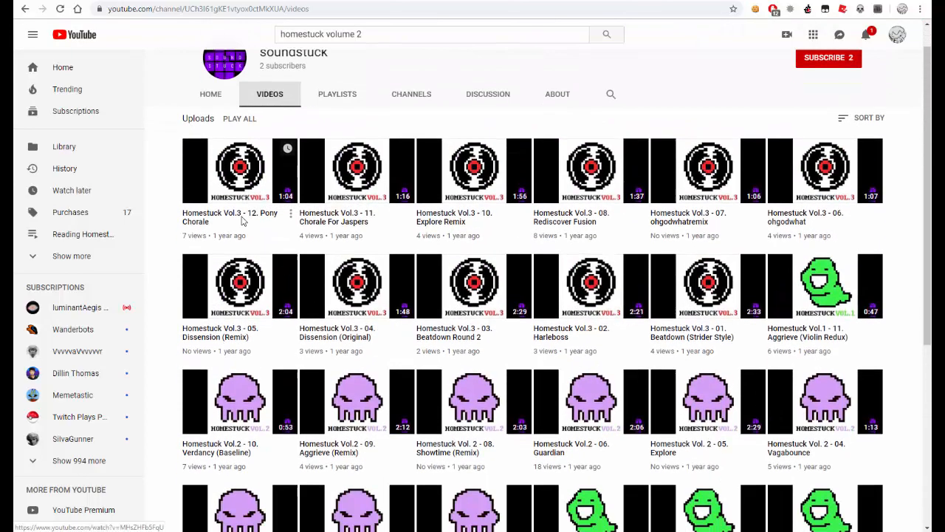
left_click(605, 34)
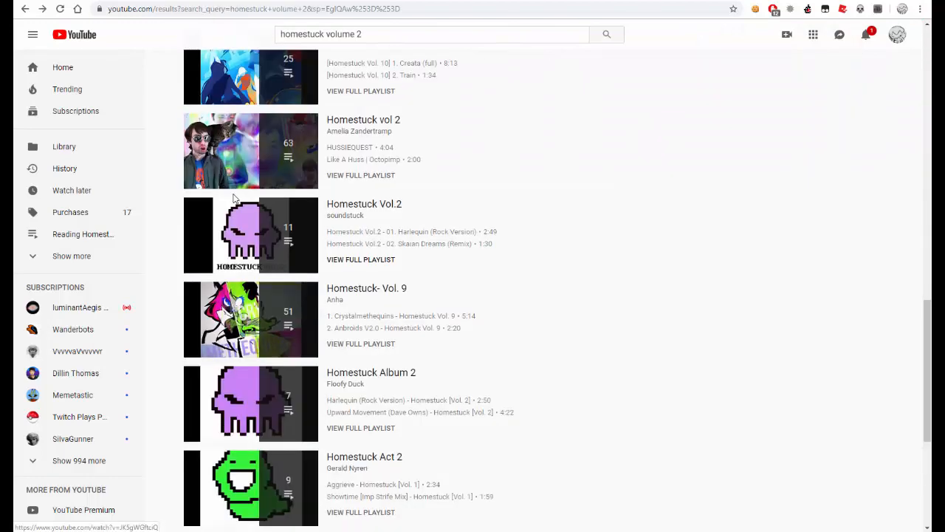
- Scan further down the playlist results and begin refining the search with 'full'
scroll("down", 3)
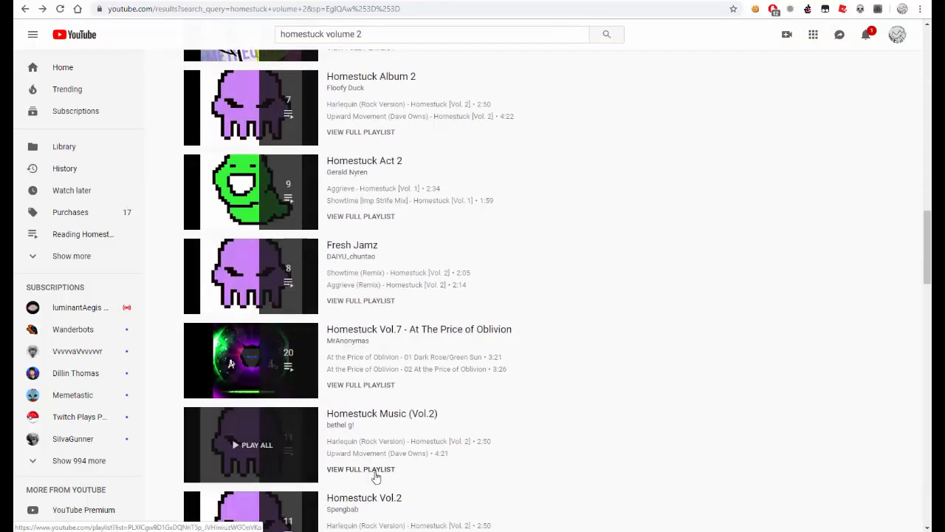
mouse_move(349, 422)
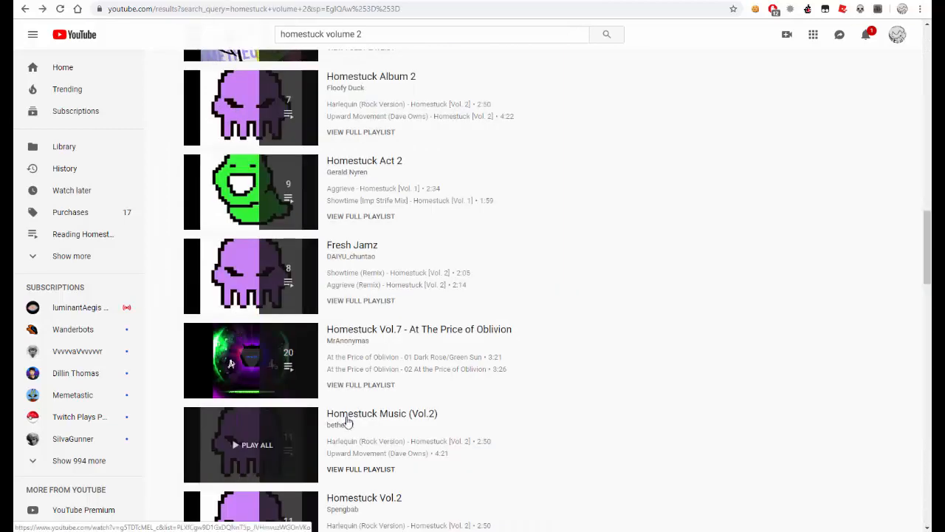
scroll("down", 3)
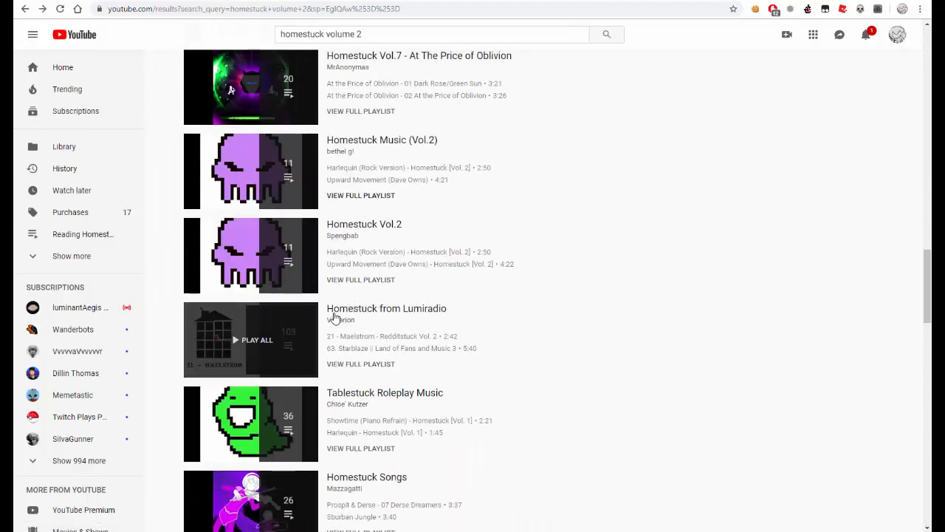
scroll("down", 3)
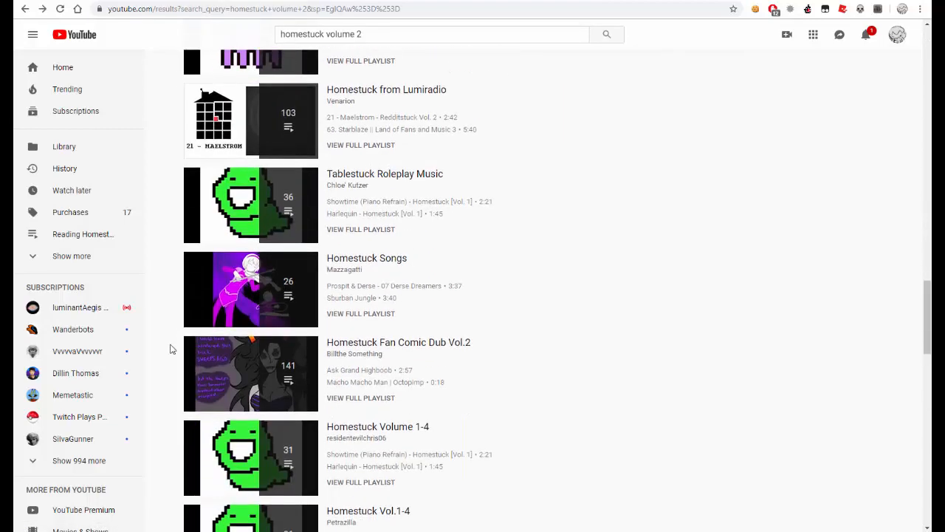
scroll("down", 3)
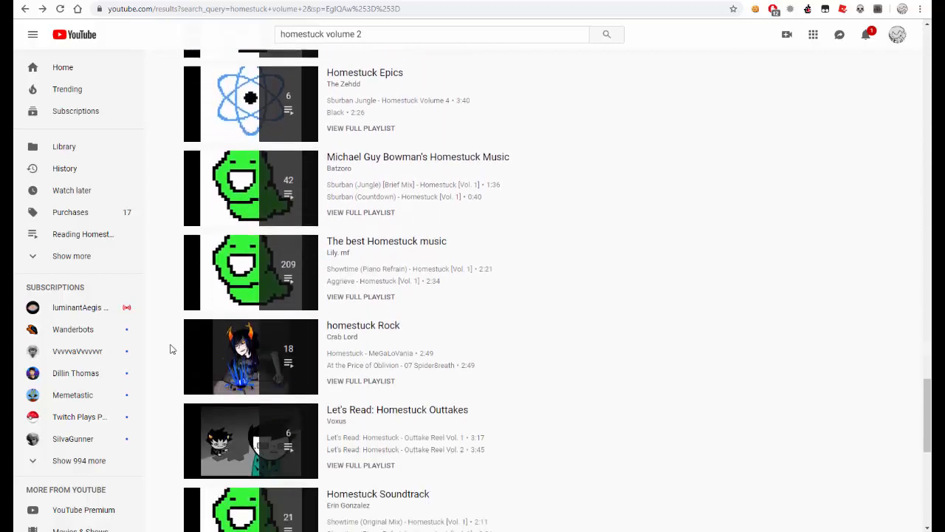
type("full")
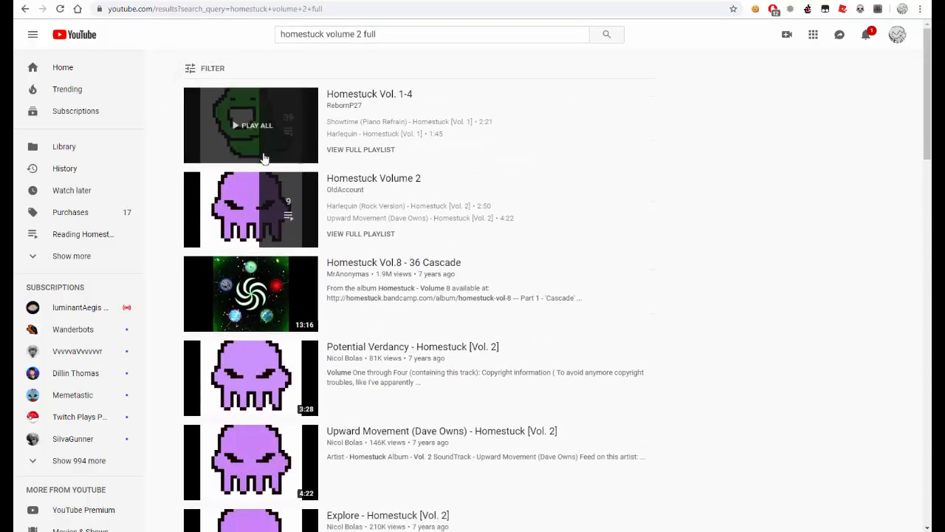
- Look through the 'homestuck volume 2 full' results, then search for 'homestuck volumes 1-4 full'
scroll("down", 3)
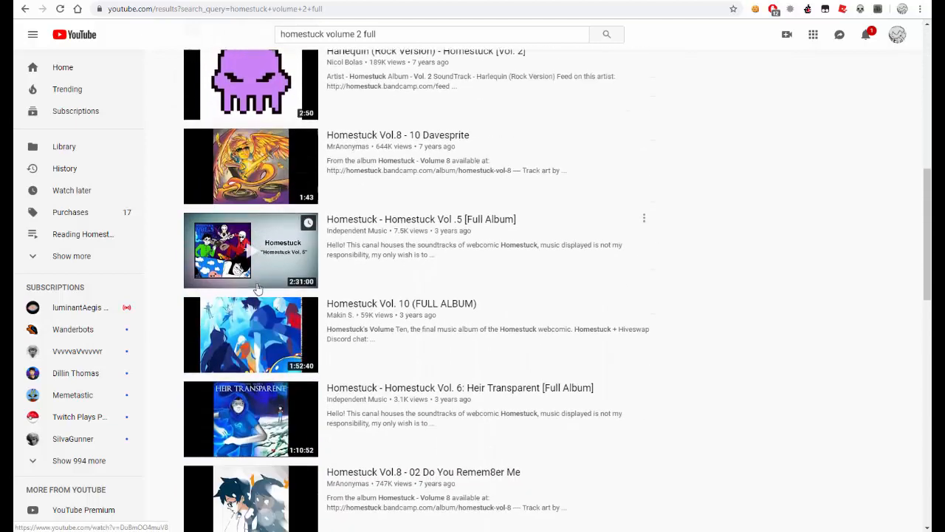
scroll("down", 3)
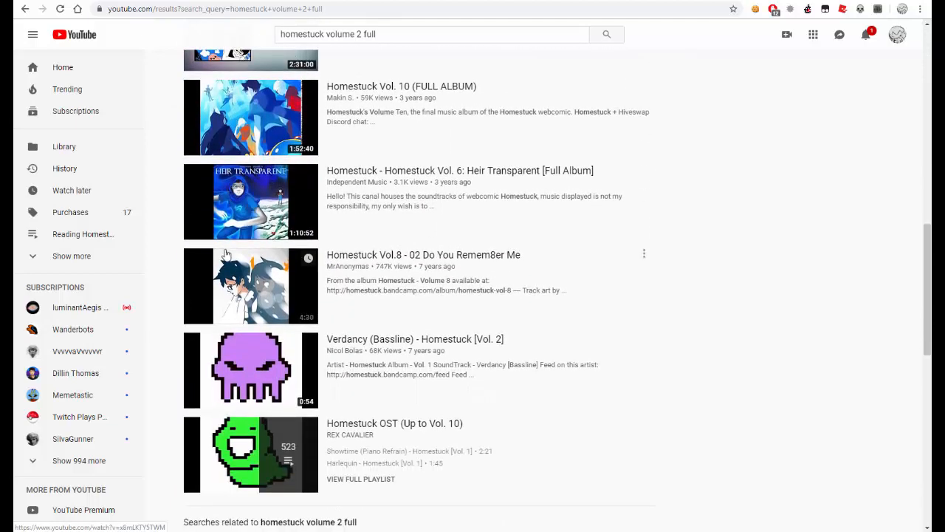
scroll("down", 3)
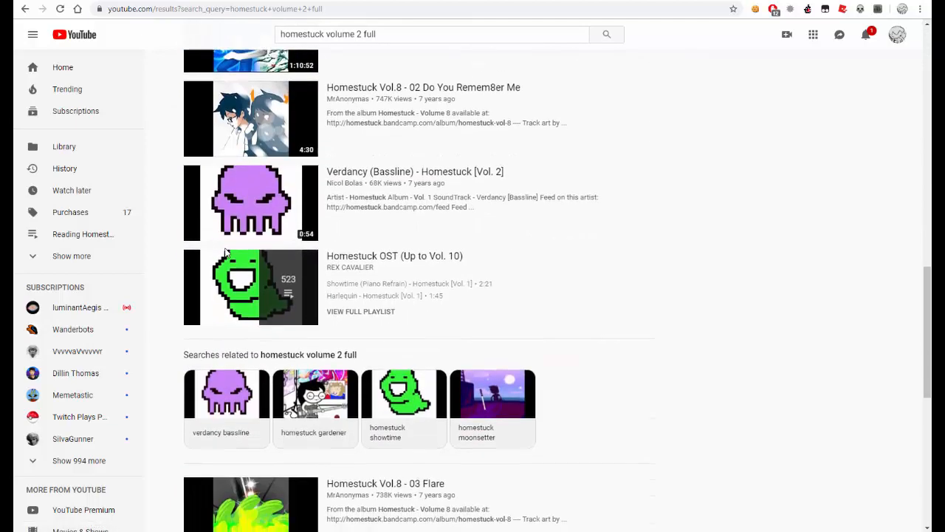
scroll("down", 3)
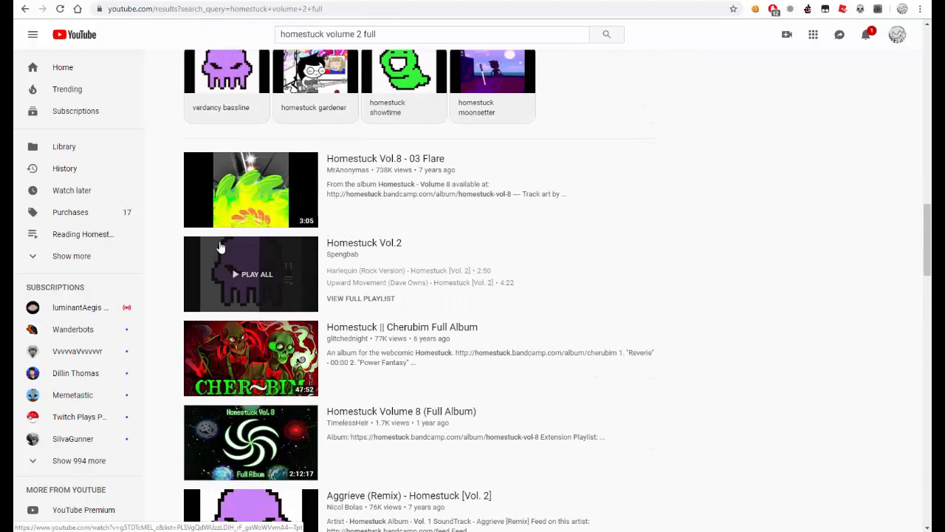
scroll("up", 3)
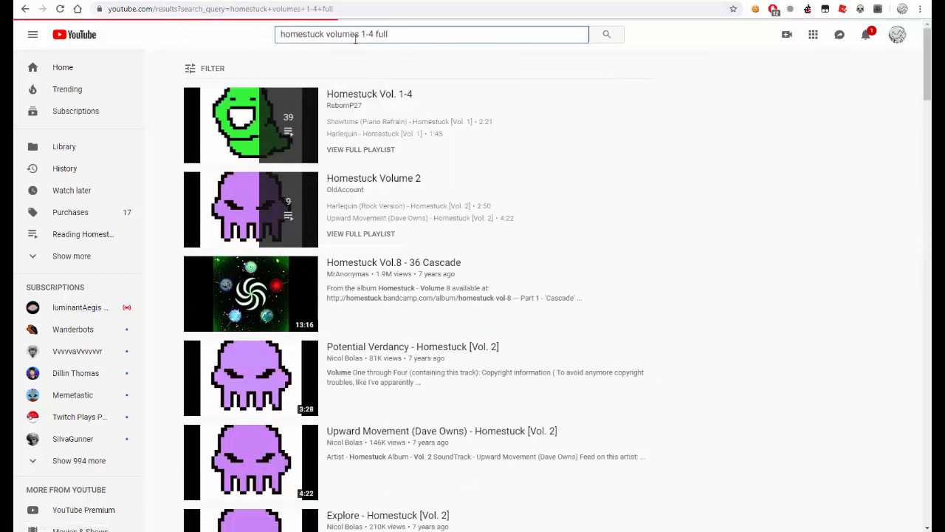
left_click(251, 124)
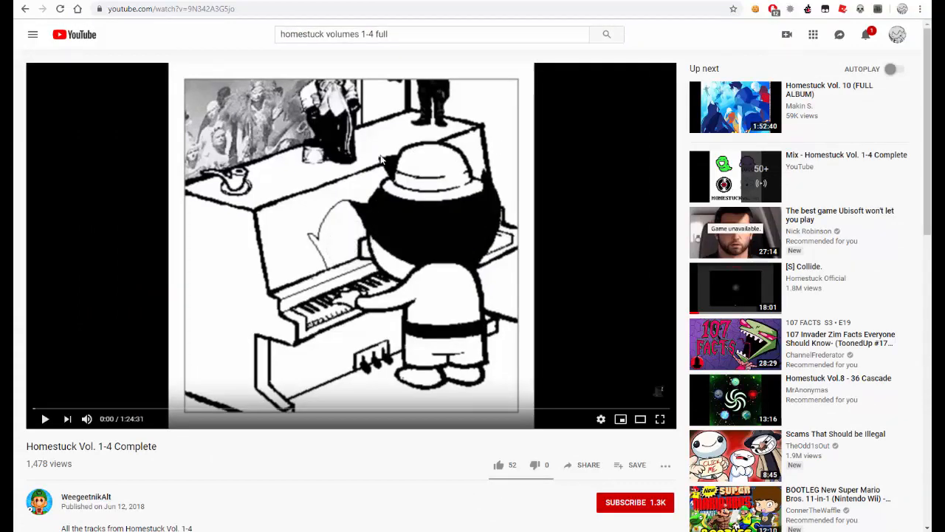
- Read the 'Homestuck Vol. 1-4 Complete' description's timestamped tracklist and comments, then return to the top
scroll("down", 3)
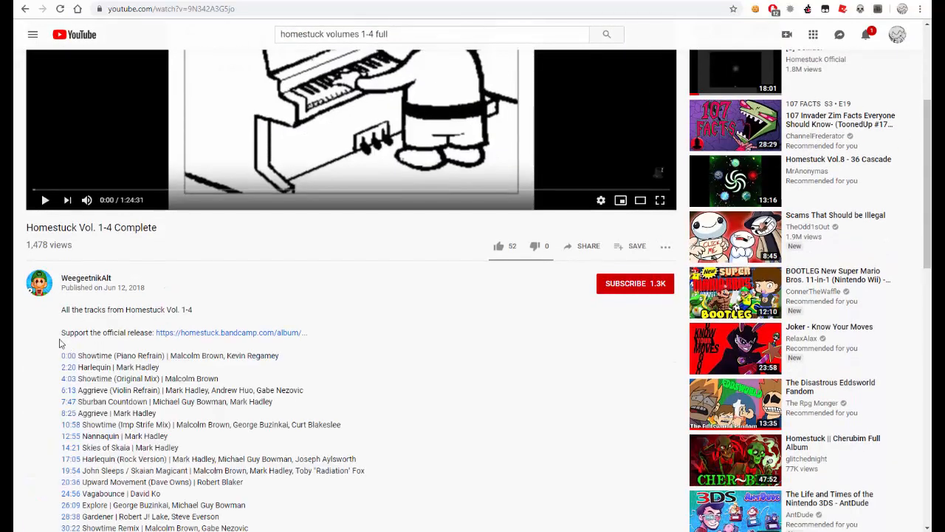
scroll("down", 3)
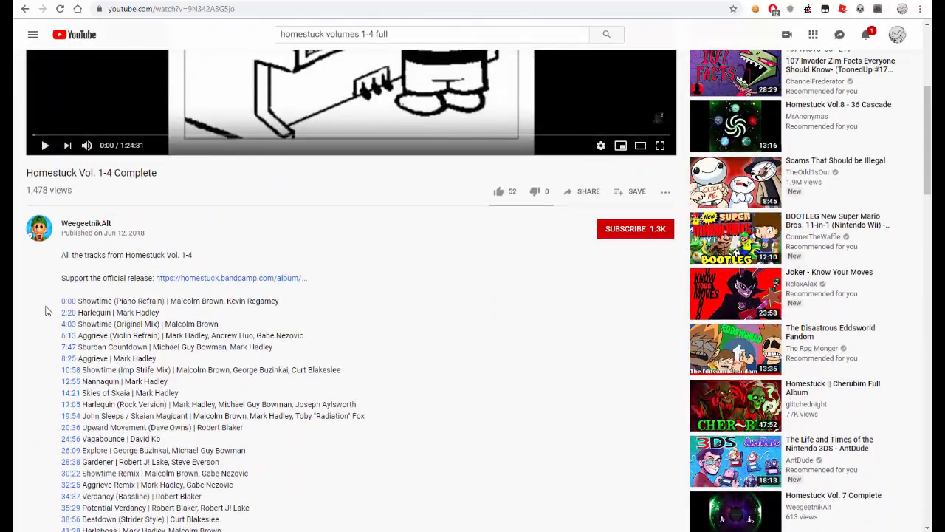
mouse_move(96, 362)
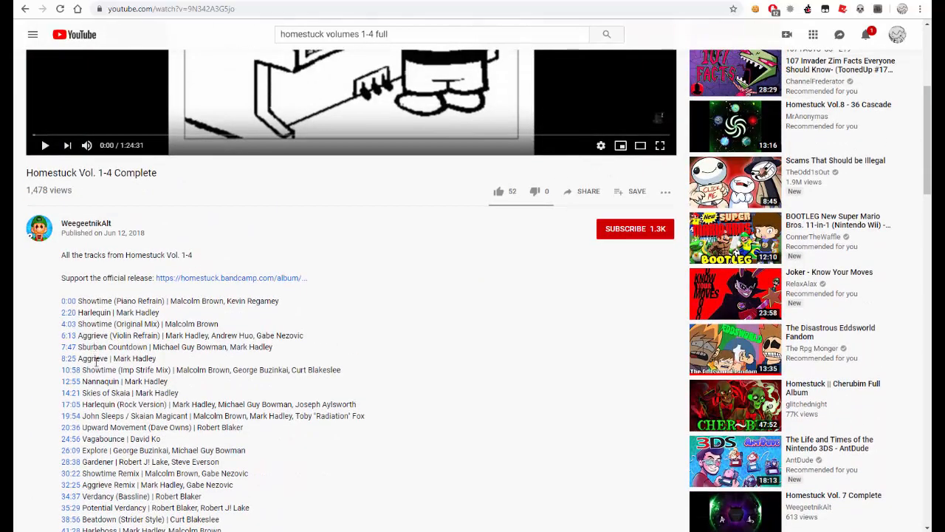
scroll("down", 3)
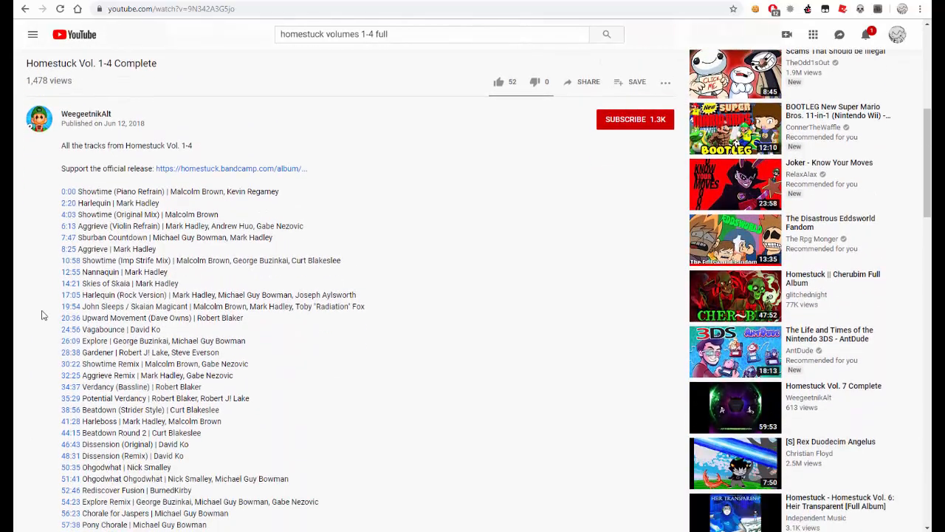
scroll("down", 3)
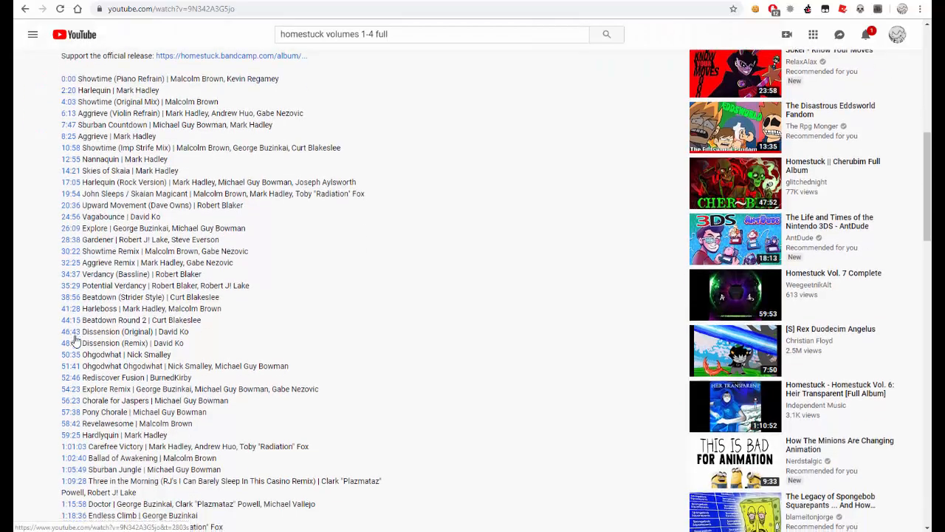
scroll("up", 3)
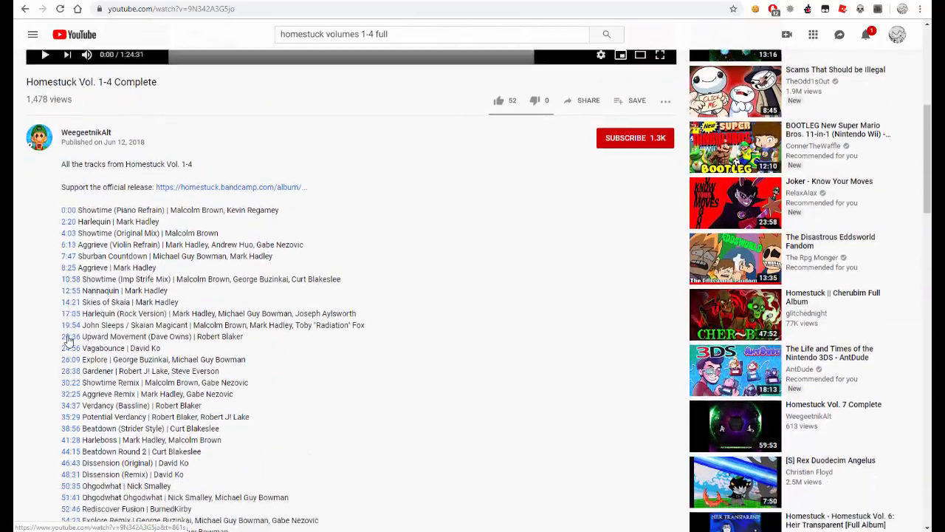
scroll("down", 3)
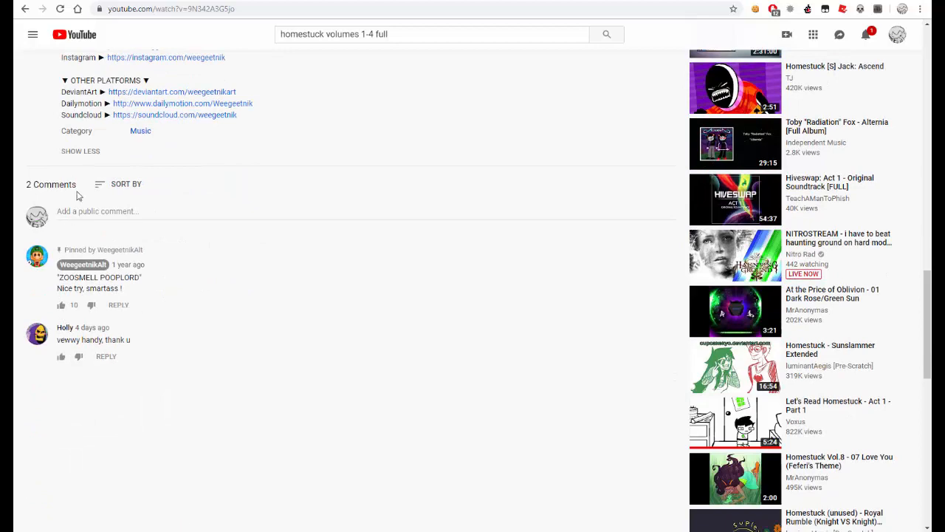
scroll("up", 3)
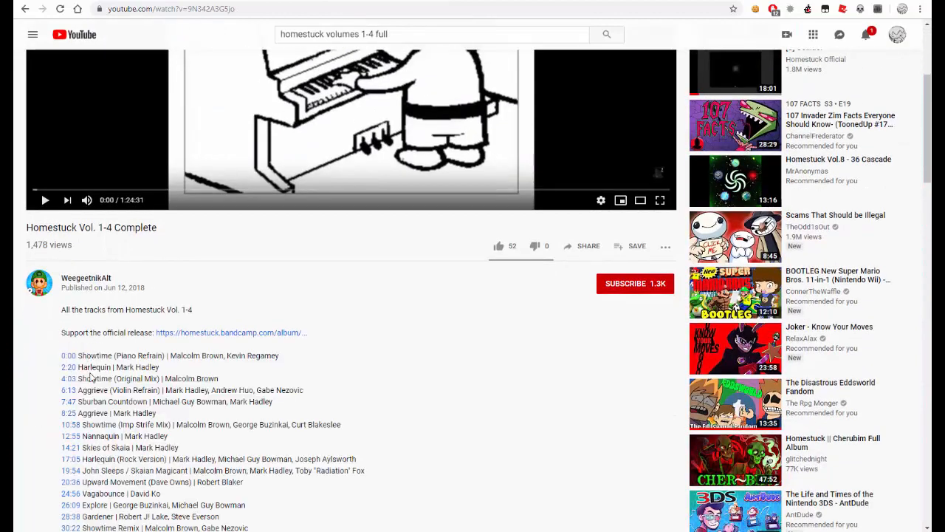
mouse_move(122, 402)
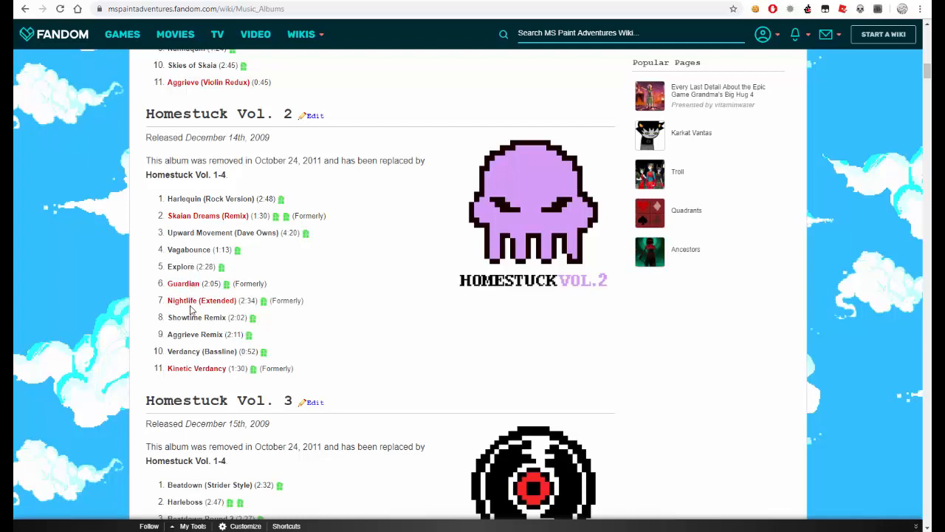
- Scan the wiki's Homestuck album lists, then return to the YouTube volumes 1-4 search results
scroll("down", 3)
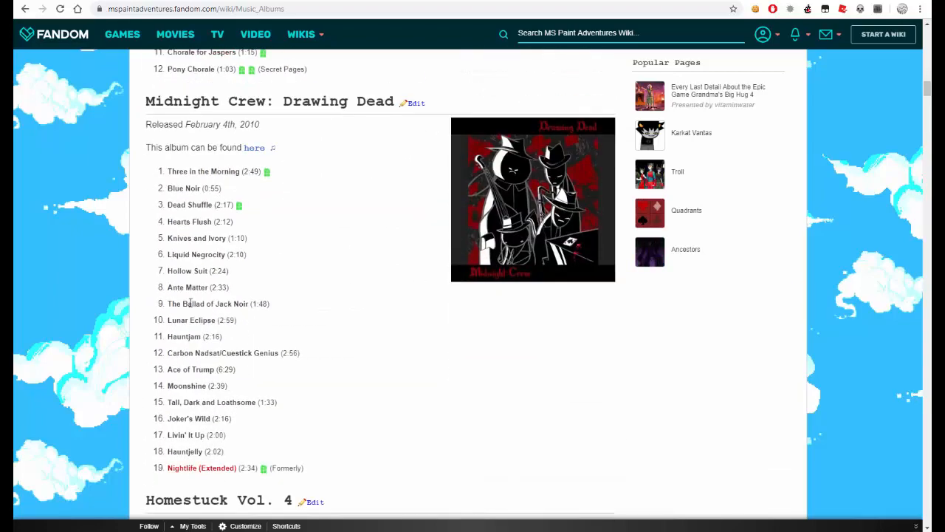
scroll("down", 3)
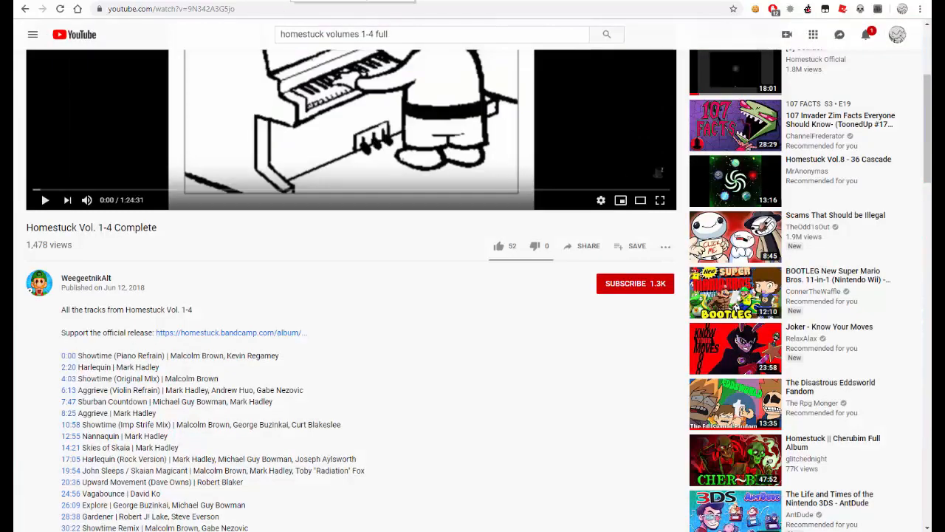
left_click(606, 34)
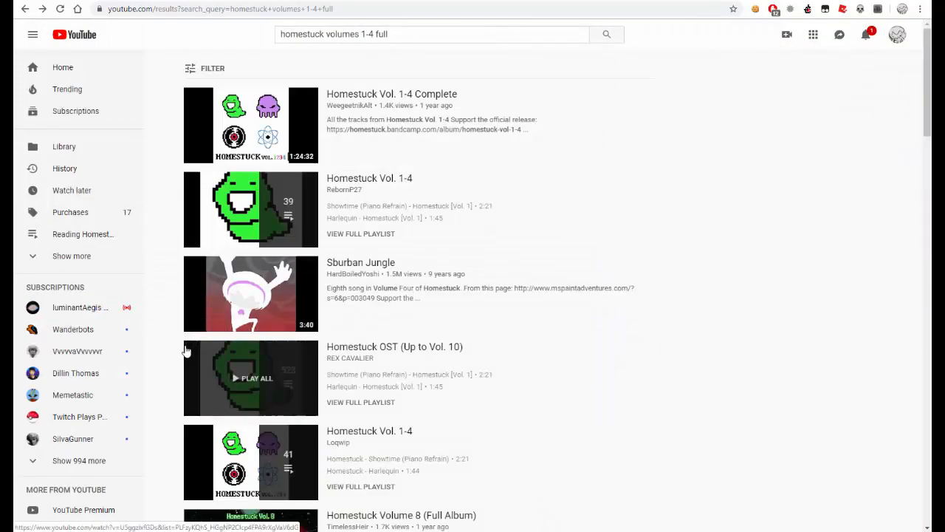
scroll("down", 3)
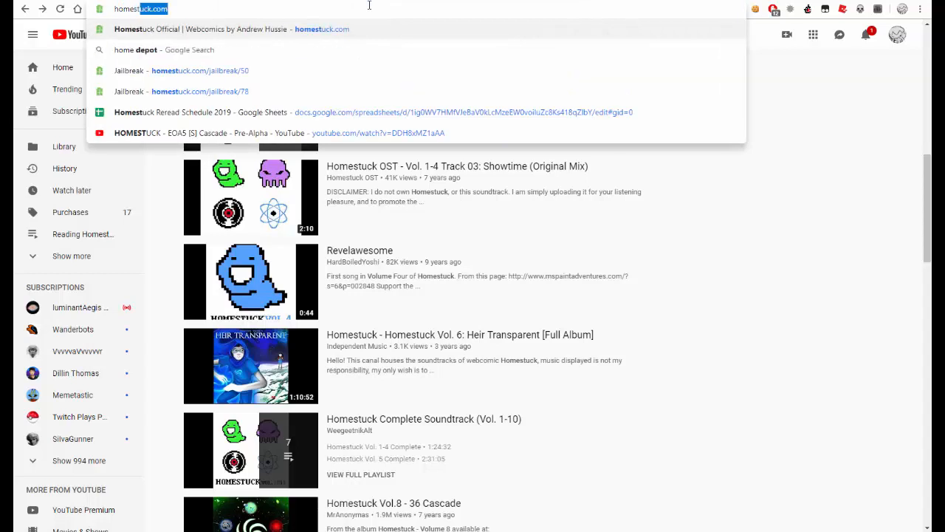
- Search 'homestuck music albums download tumblr', reach the album masterpost and download Homestuck Vol 2 from MediaFire
type("homestuck music albums")
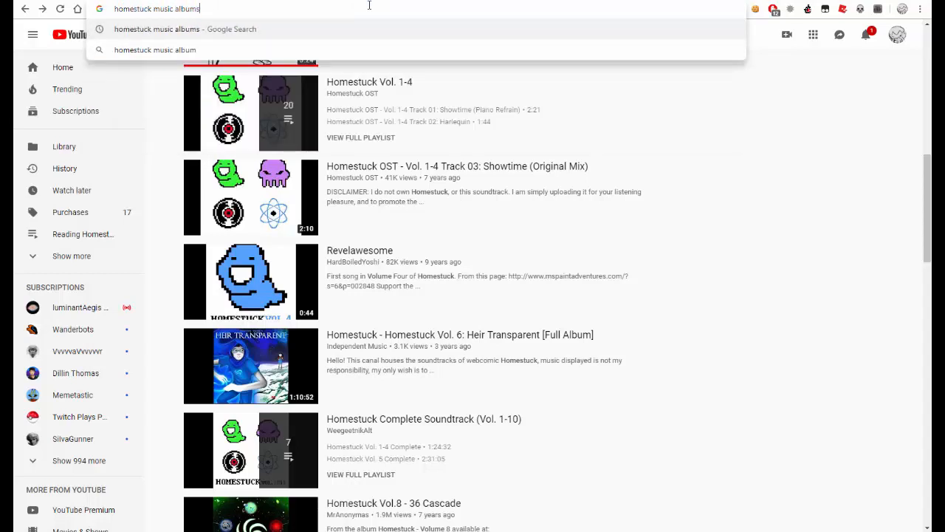
type("download tumblr")
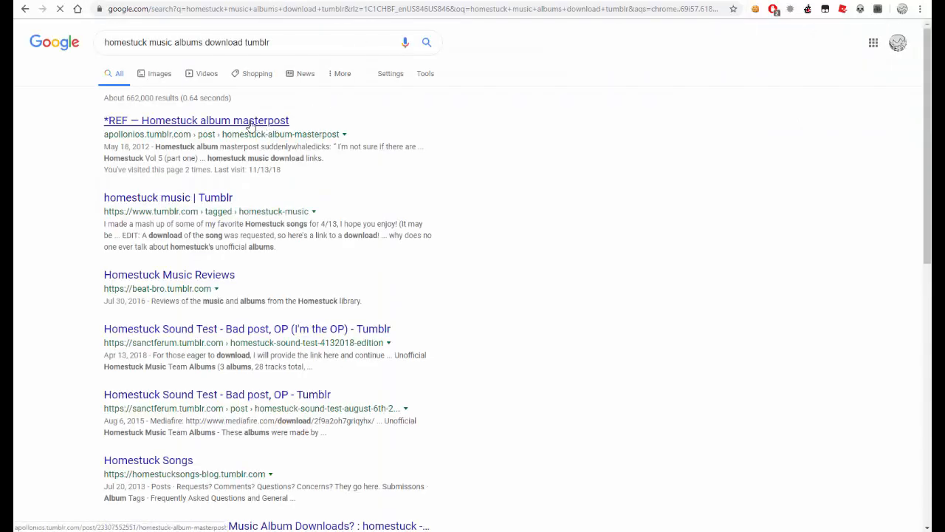
left_click(195, 120)
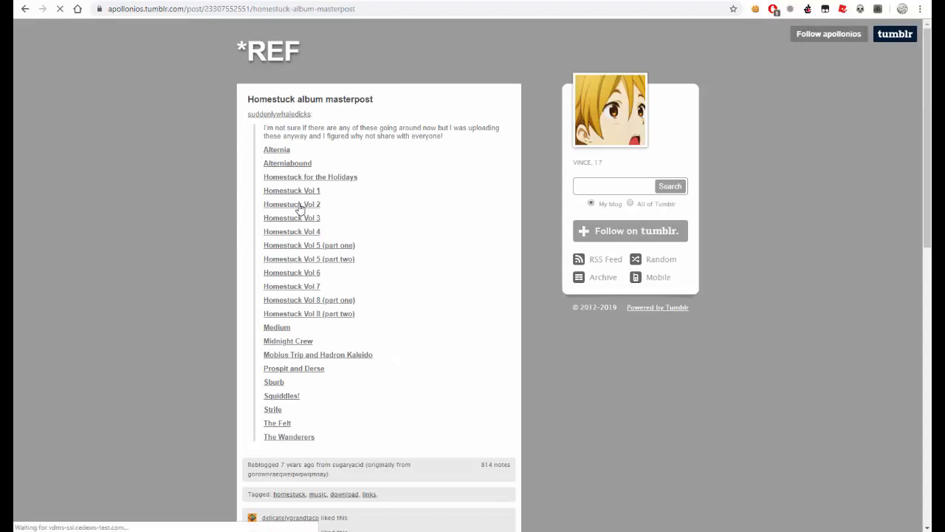
left_click(293, 204)
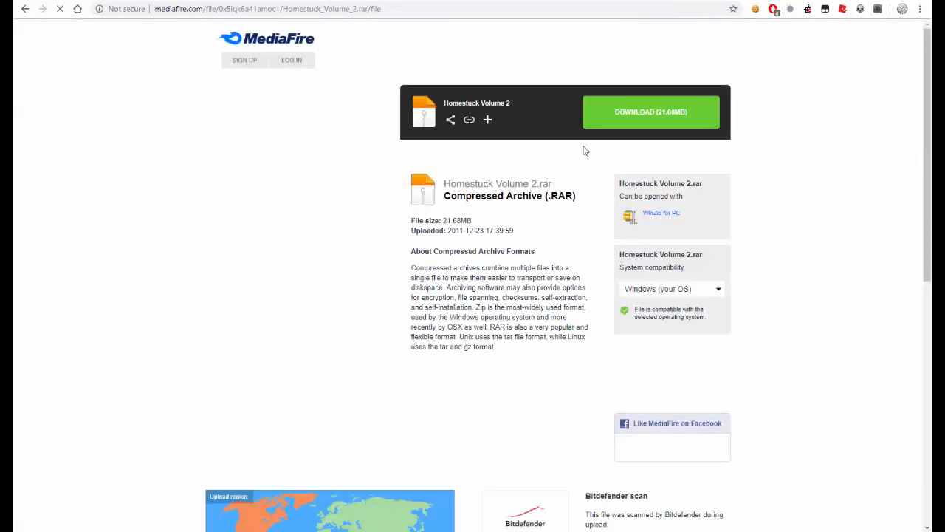
left_click(650, 112)
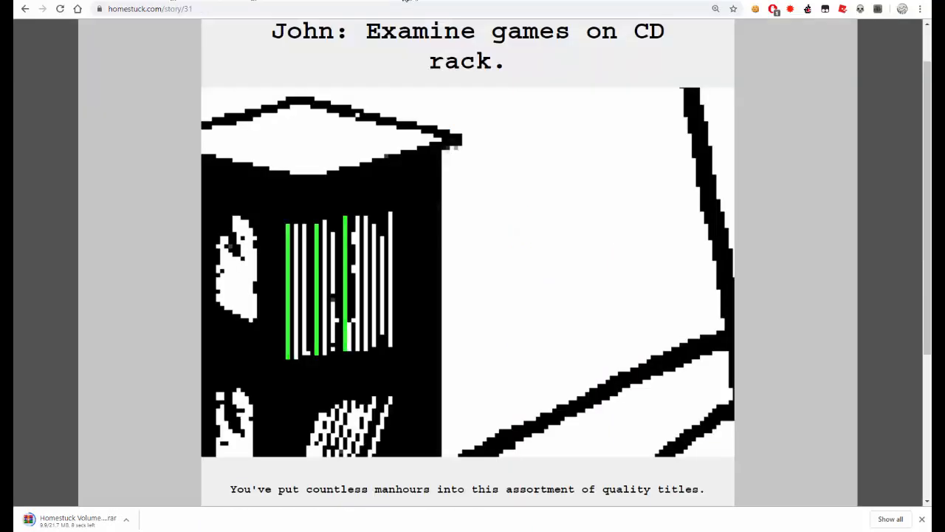
scroll("down", 3)
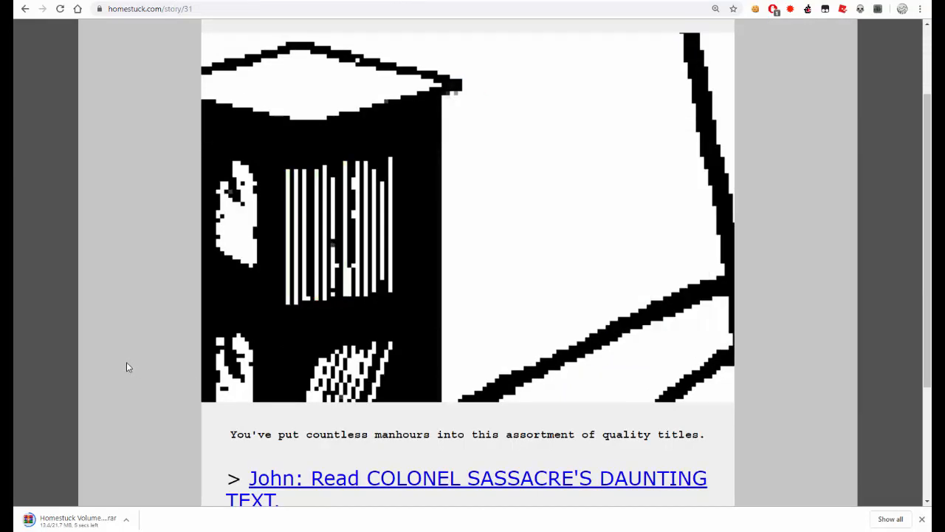
scroll("down", 3)
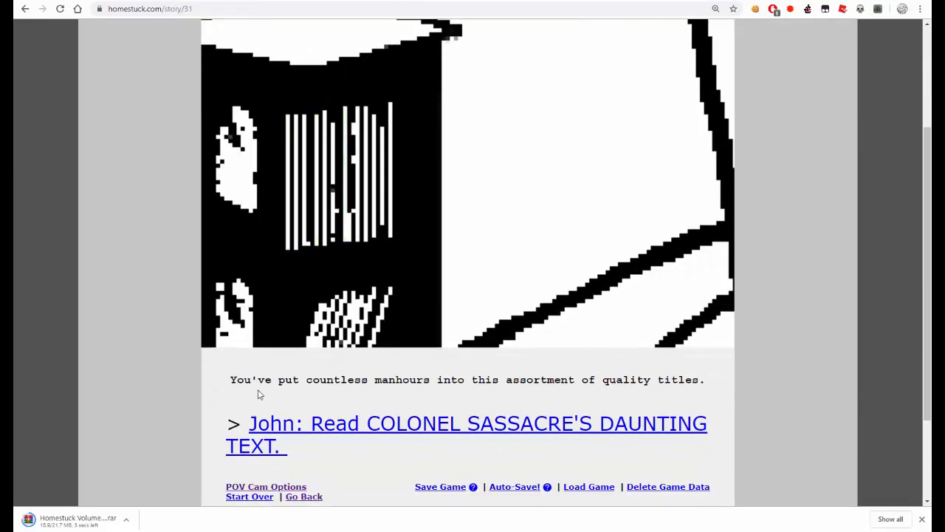
mouse_move(205, 467)
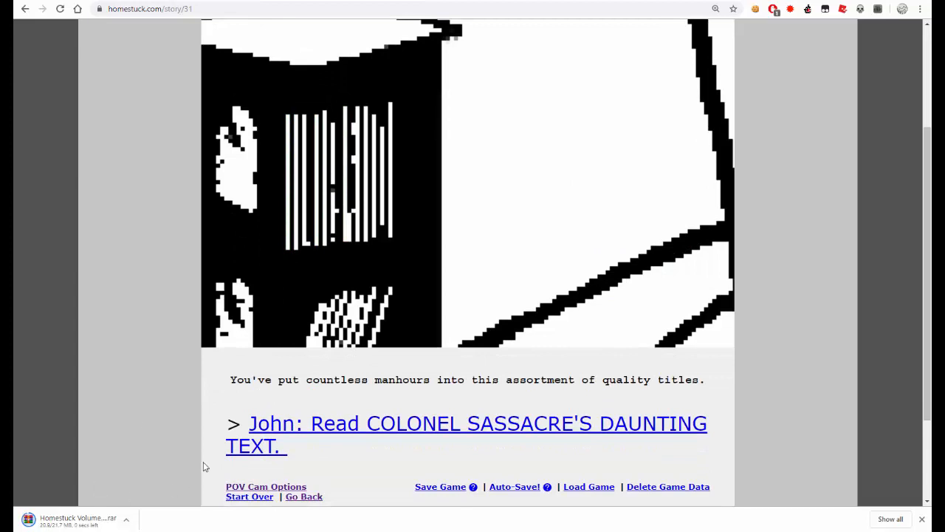
mouse_move(96, 517)
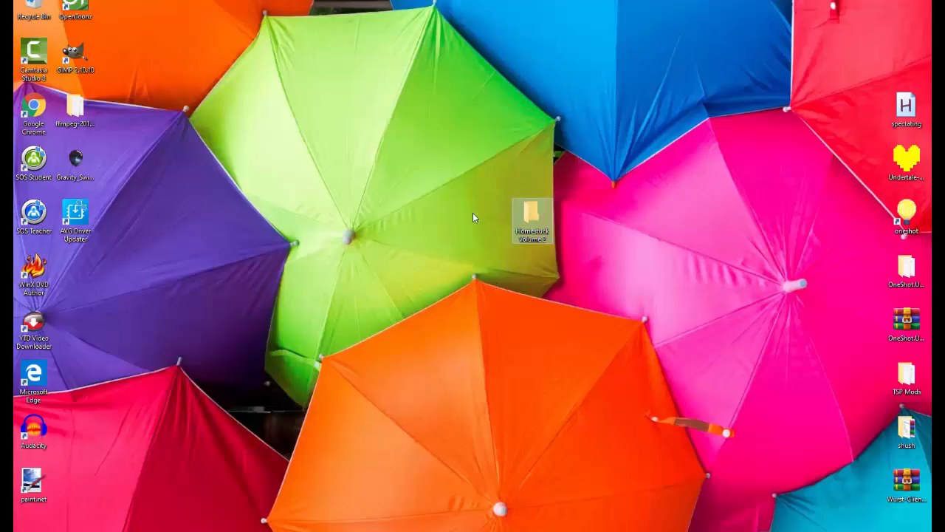
- Extract the Volume 2 RAR, sort tracks by # and play 'Aggrieve Remix' in Groove Music
double_click(531, 221)
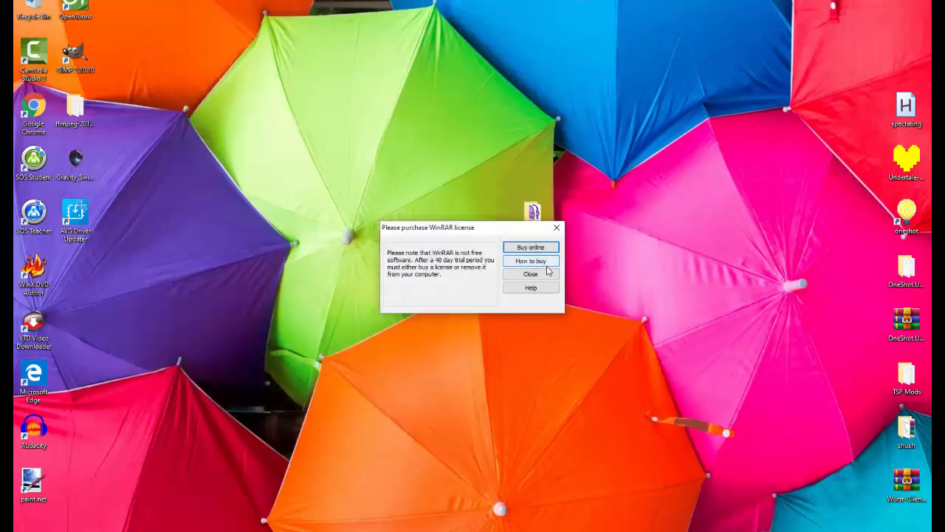
left_click(530, 273)
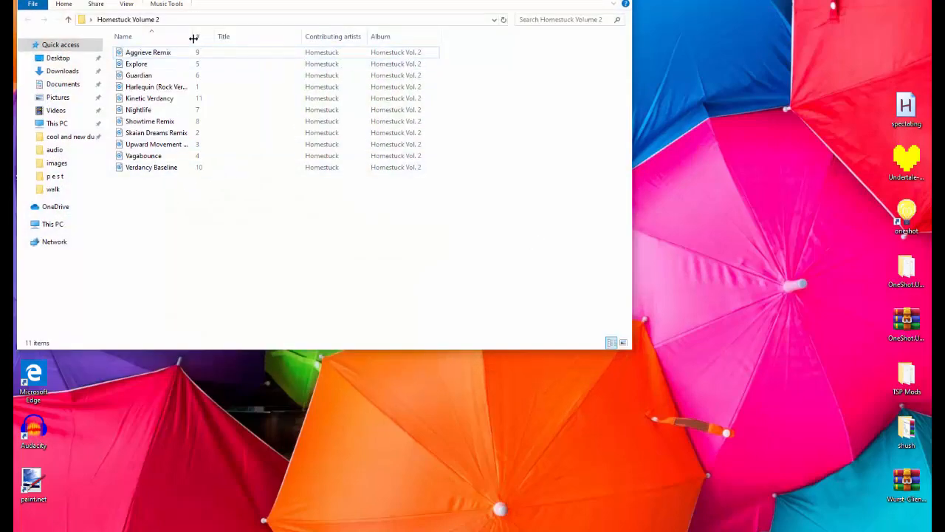
left_click(198, 35)
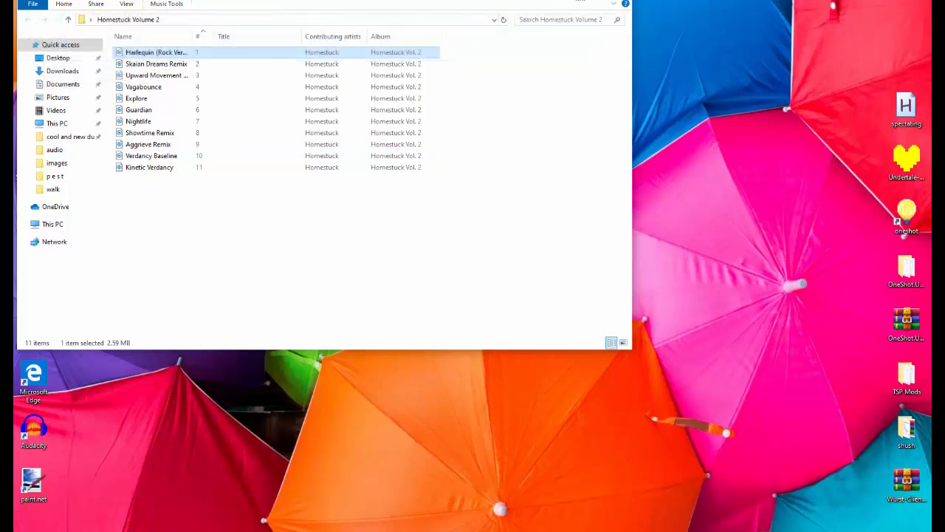
double_click(155, 52)
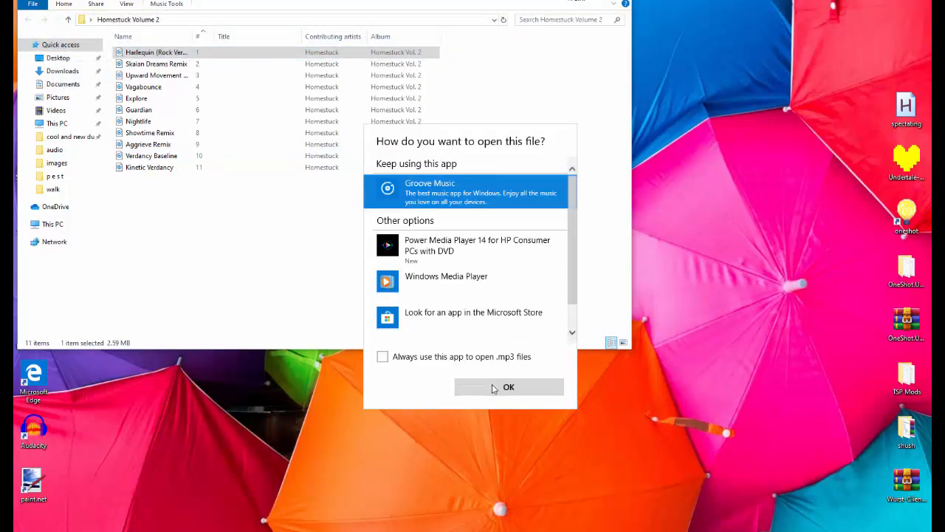
left_click(508, 387)
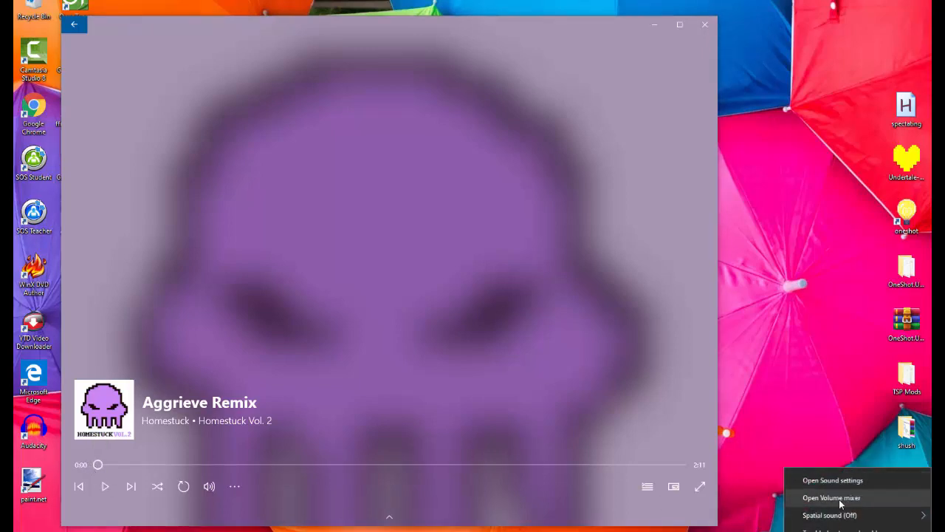
- Lower Groove Music's slider in the system volume mixer and close the mixer
left_click(831, 496)
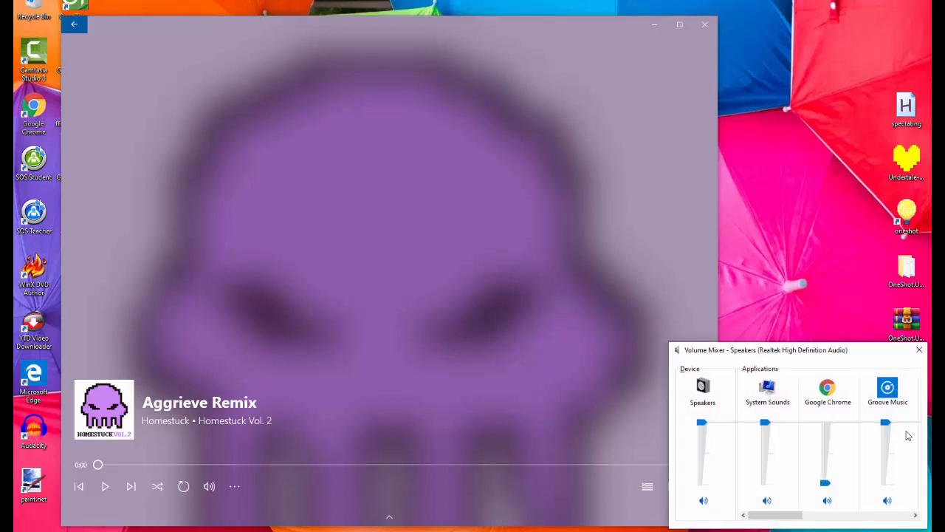
left_click_drag(886, 422, 886, 486)
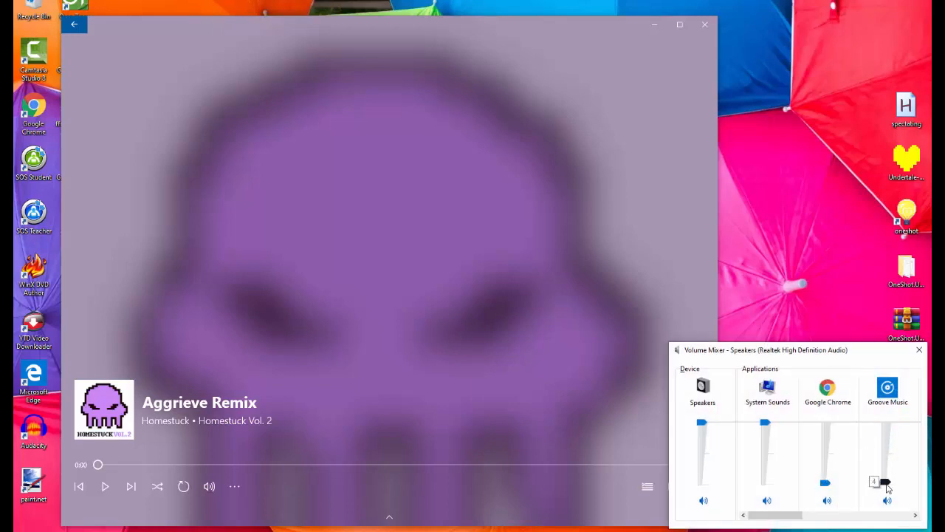
left_click_drag(886, 481, 886, 484)
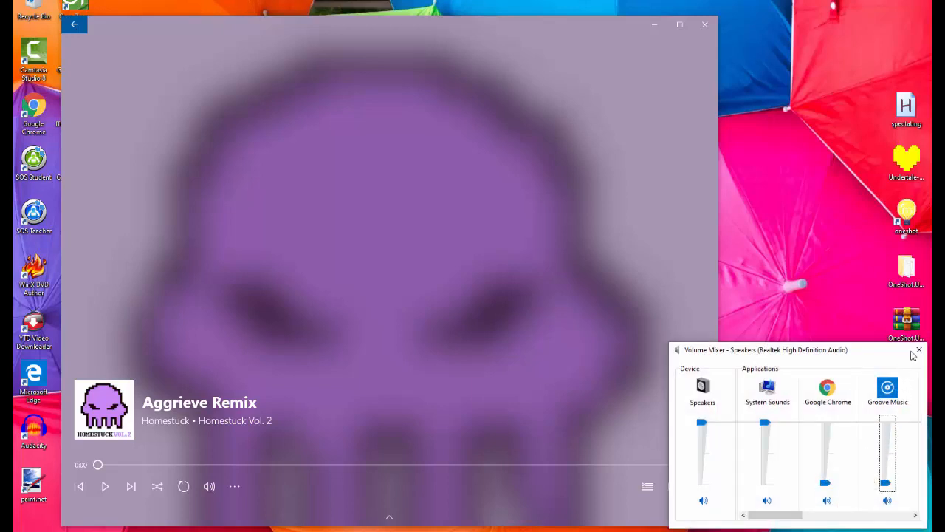
left_click(919, 349)
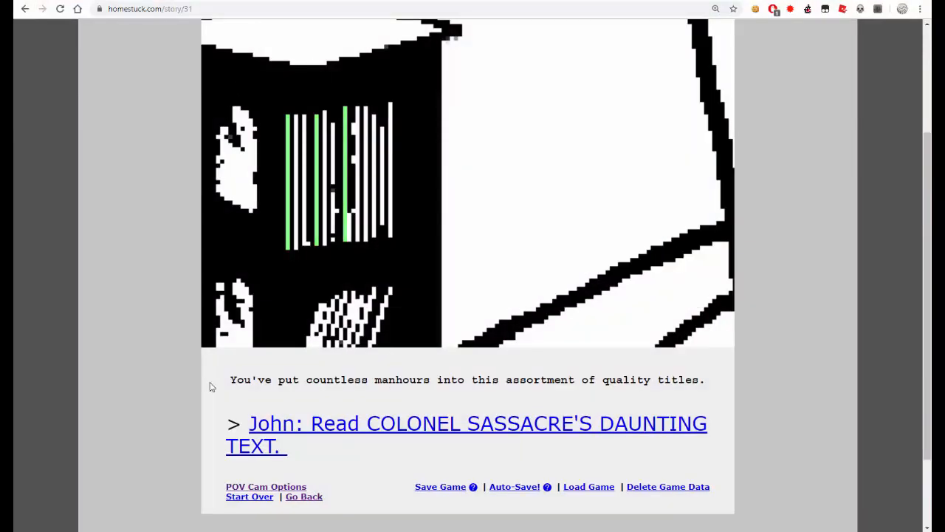
- Scroll through page 32, John reading Colonel Sassacre's Daunting Text, to its end
scroll("down", 3)
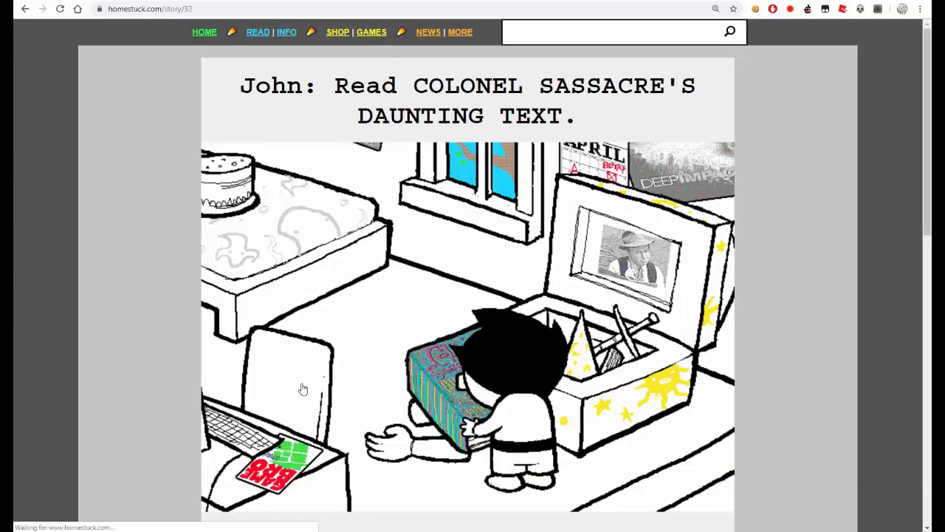
scroll("down", 3)
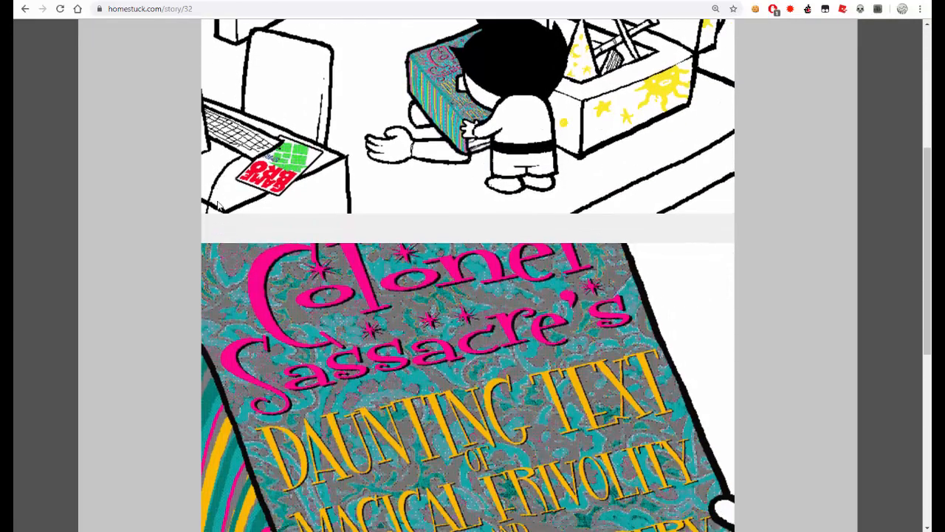
scroll("down", 3)
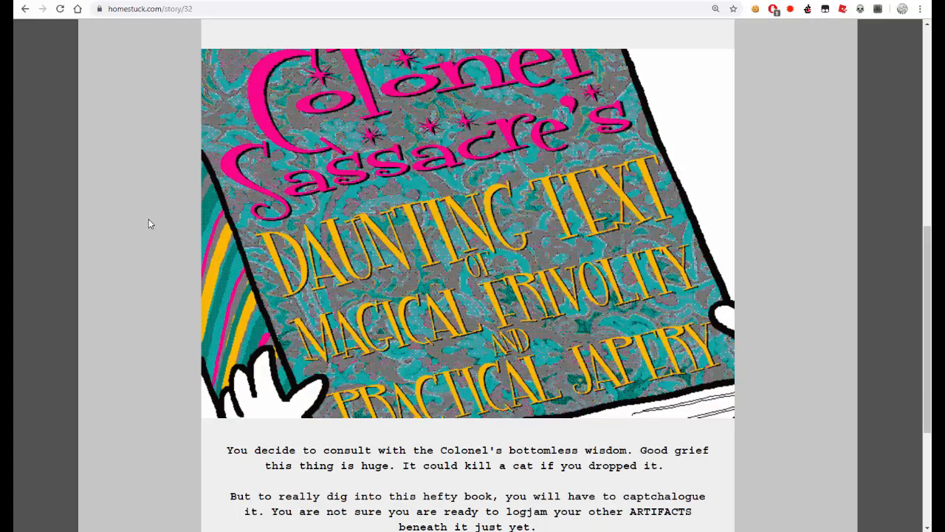
scroll("down", 3)
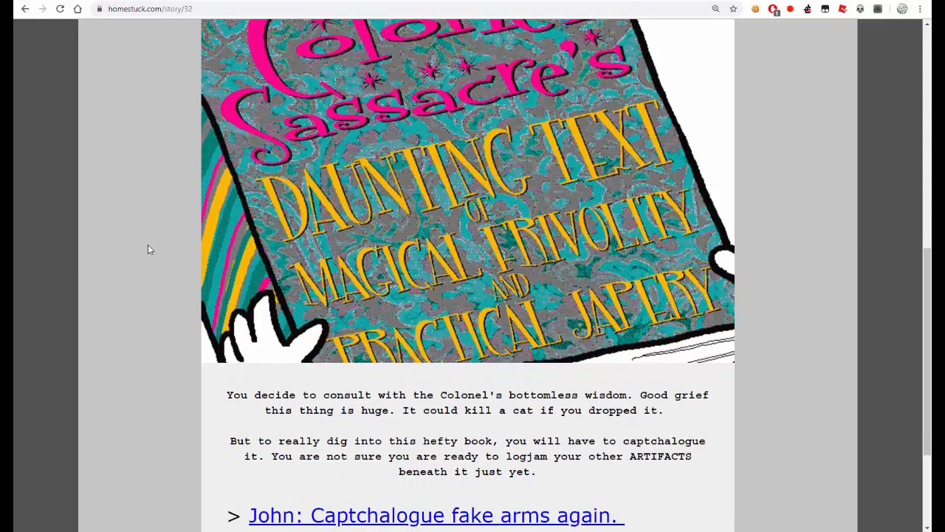
scroll("down", 3)
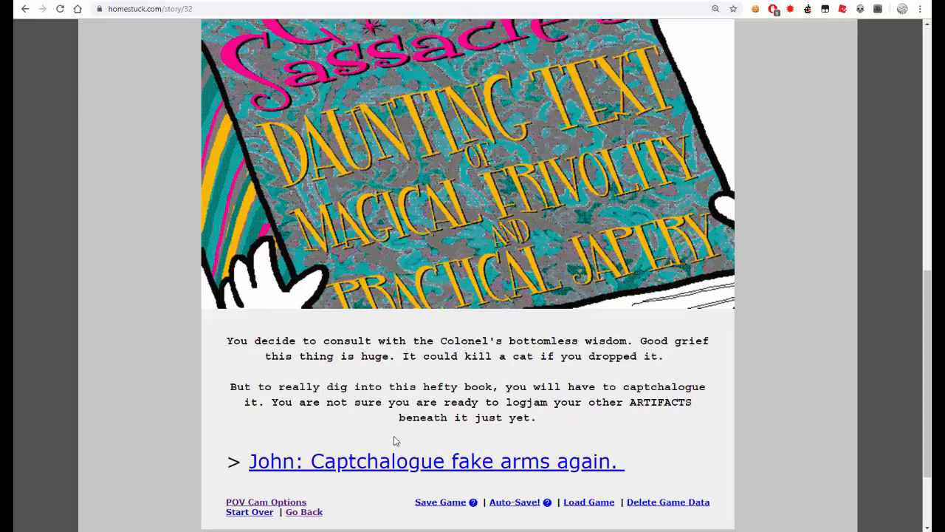
scroll("down", 3)
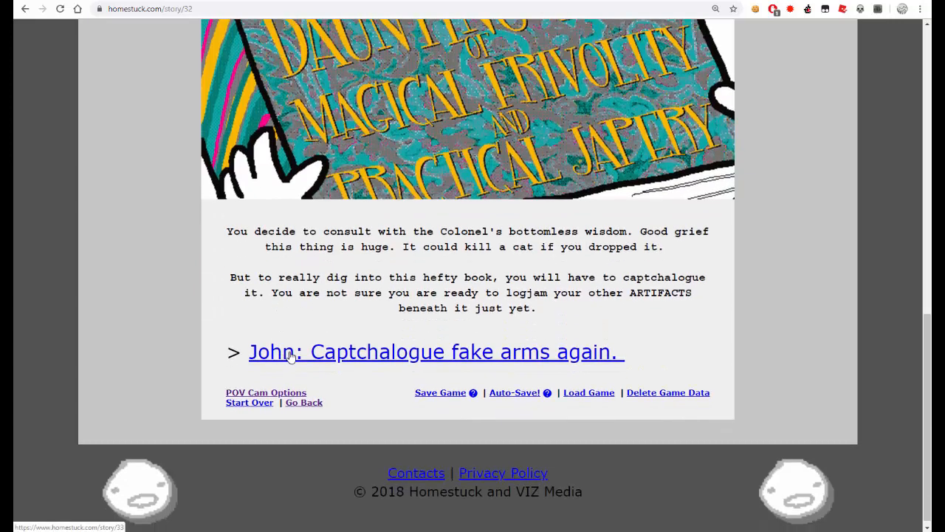
- Read page 33 captchaloguing fake arms again, then page 34 setting Pesterchum status to bully
left_click(434, 351)
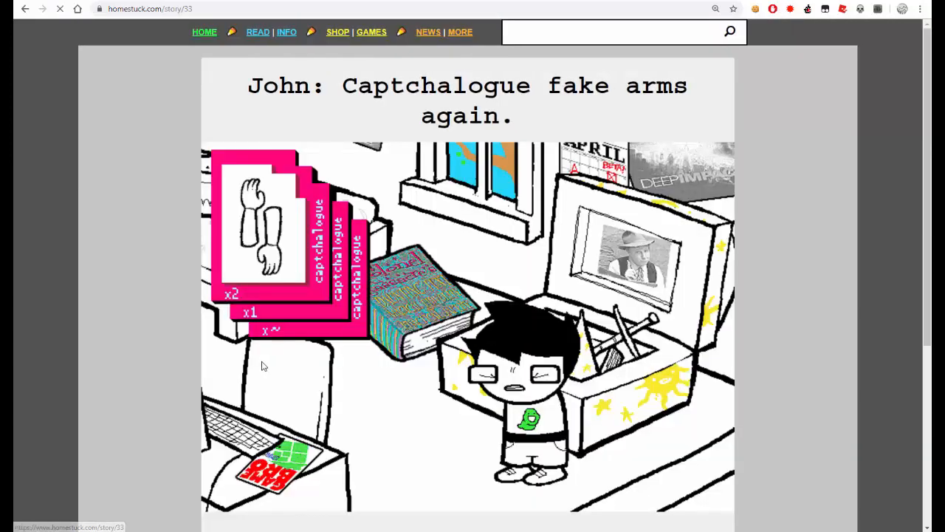
scroll("down", 3)
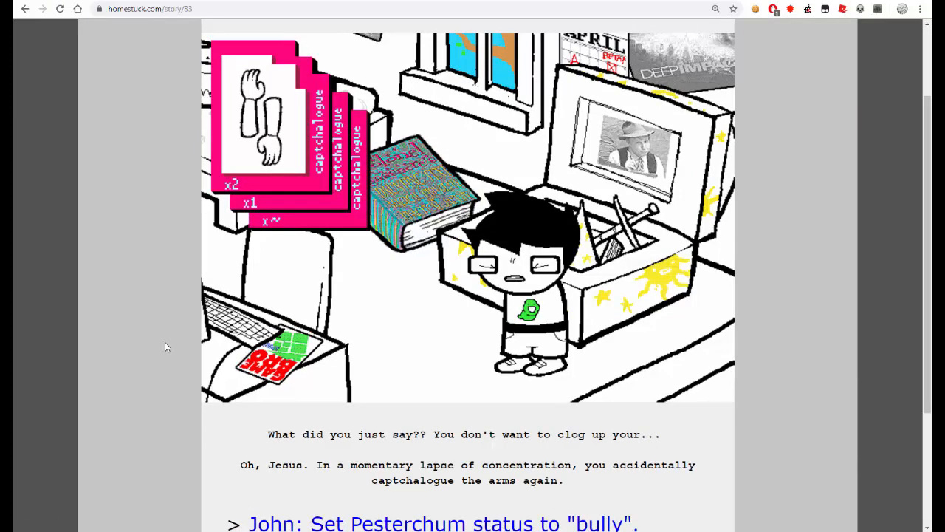
mouse_move(242, 390)
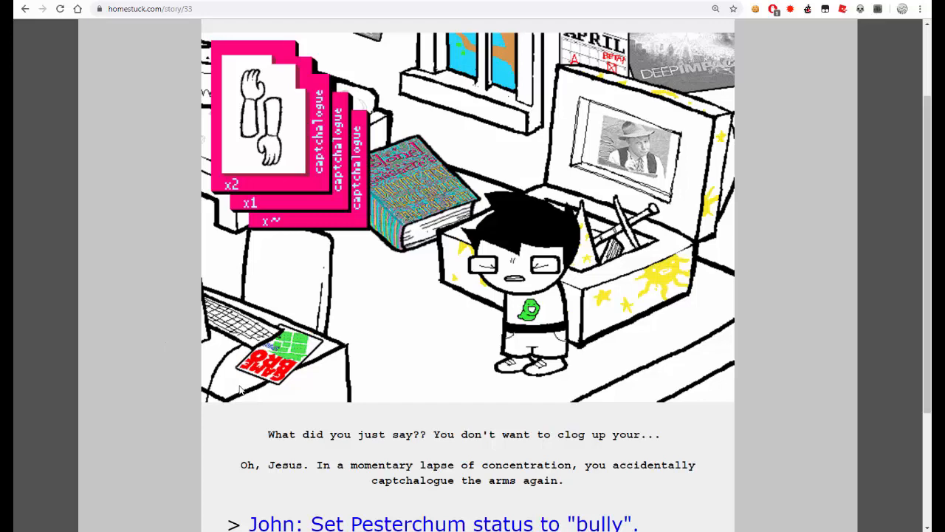
scroll("down", 3)
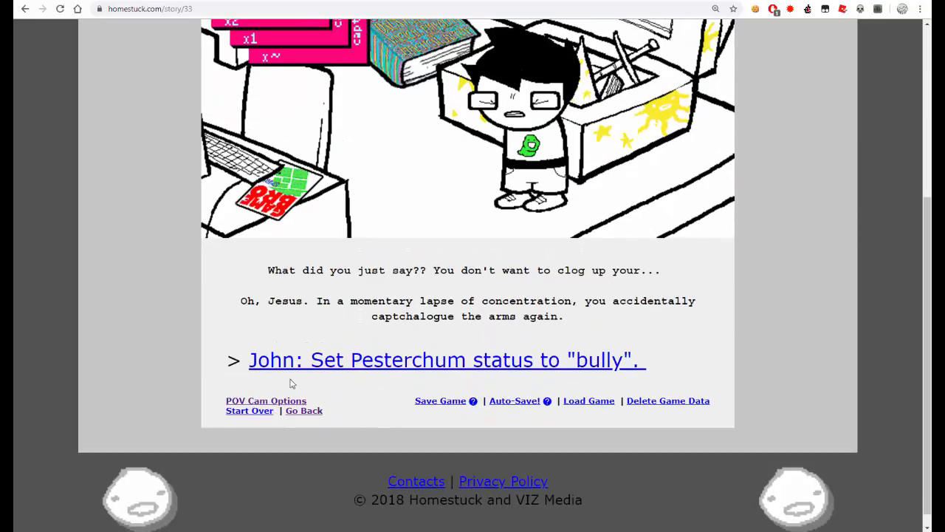
mouse_move(298, 366)
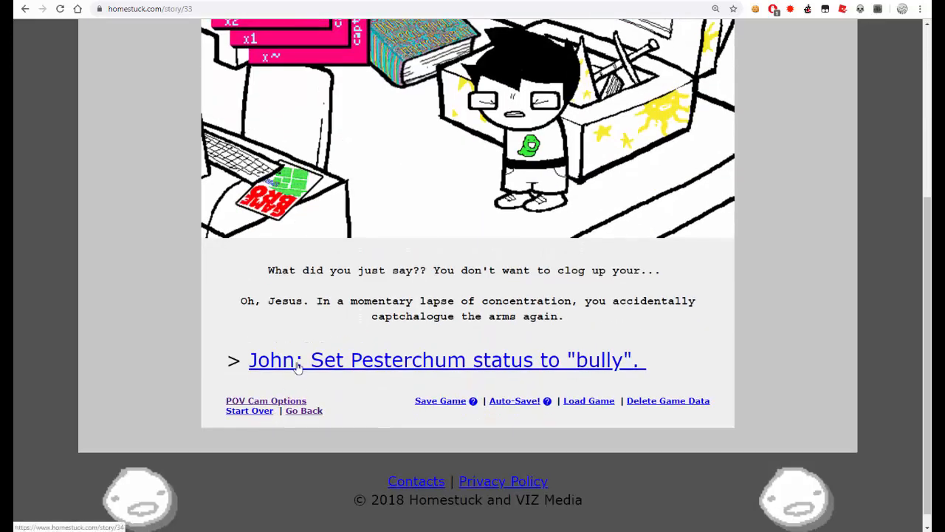
left_click(446, 360)
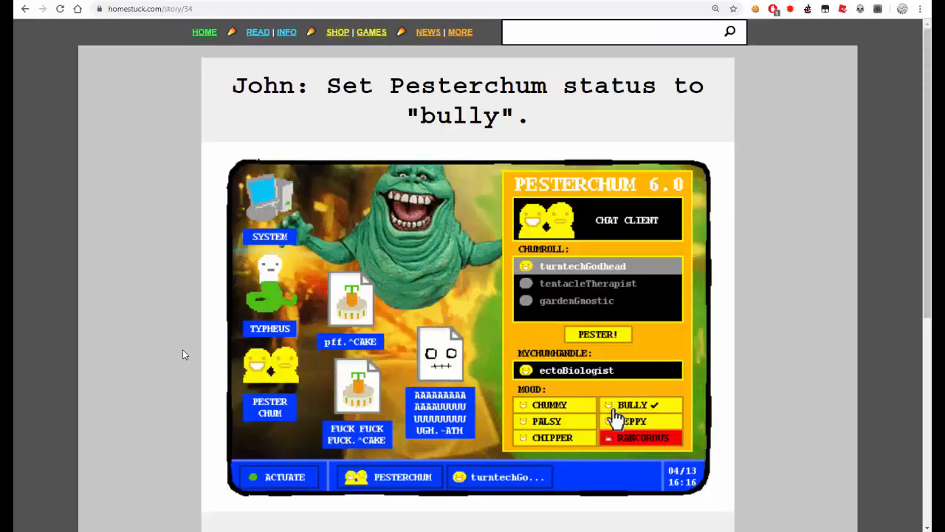
scroll("down", 3)
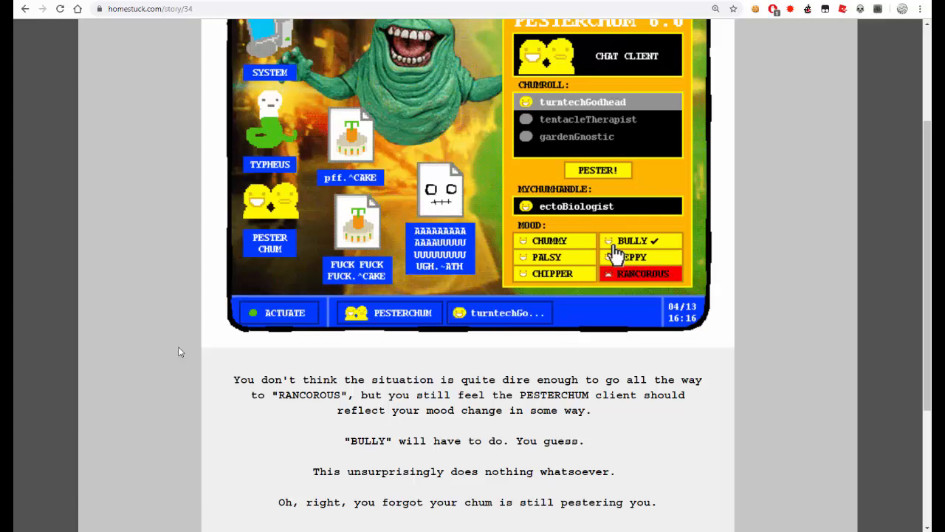
scroll("down", 3)
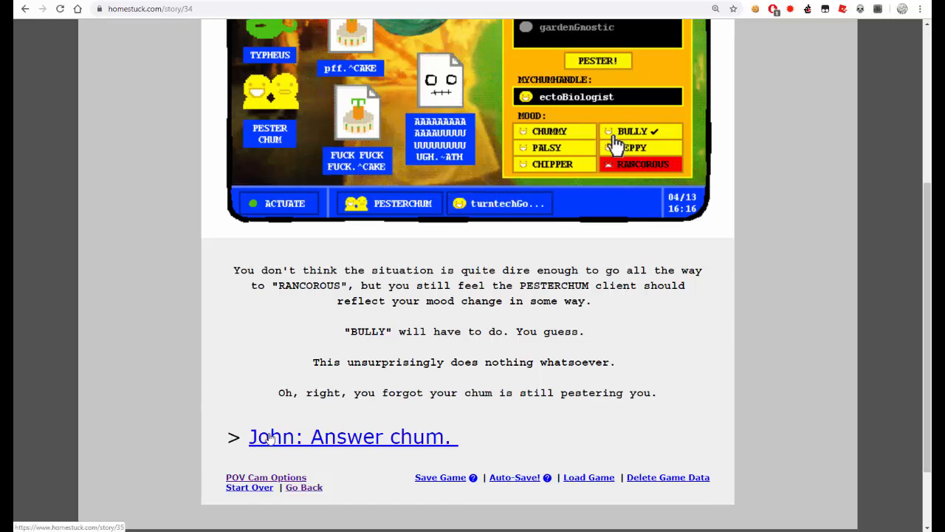
left_click(351, 437)
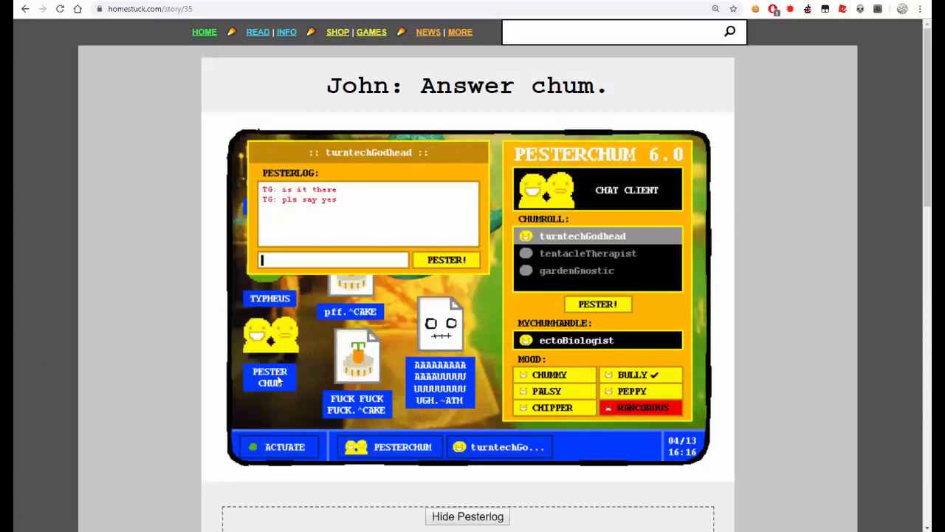
scroll("down", 3)
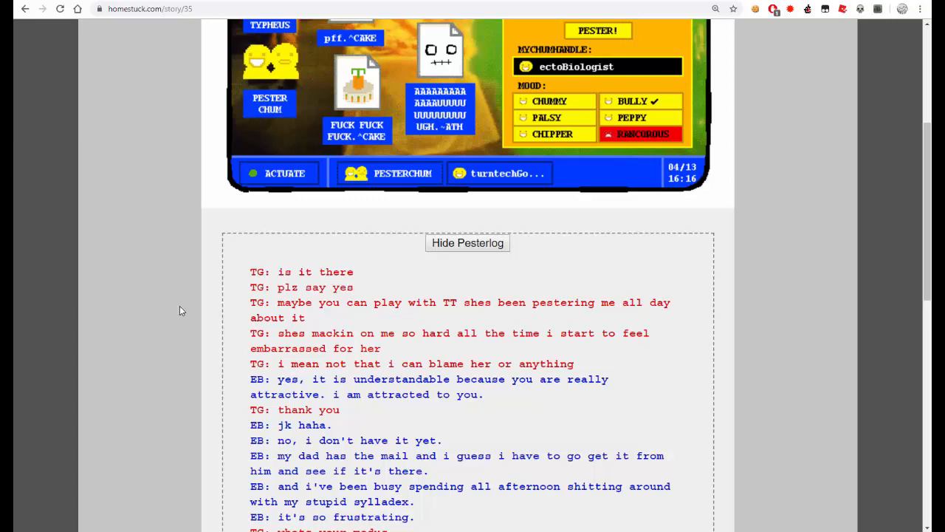
scroll("down", 3)
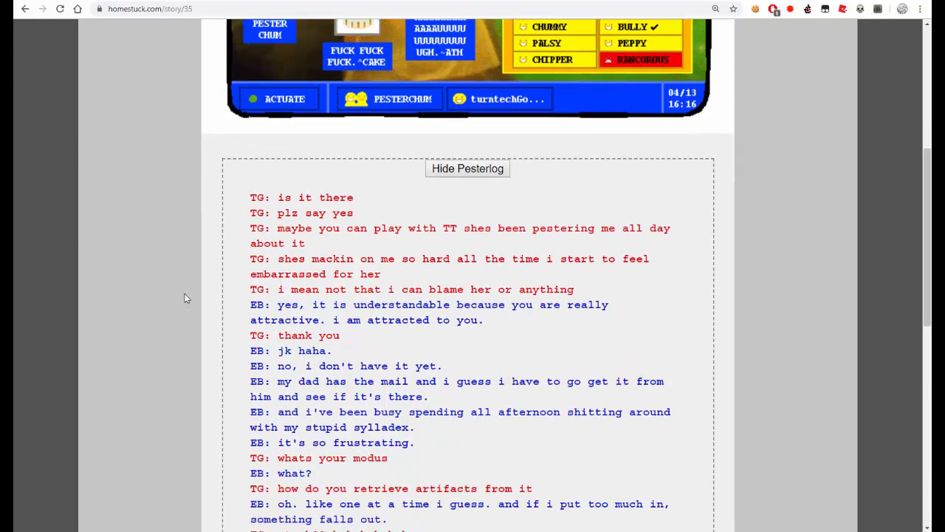
scroll("down", 3)
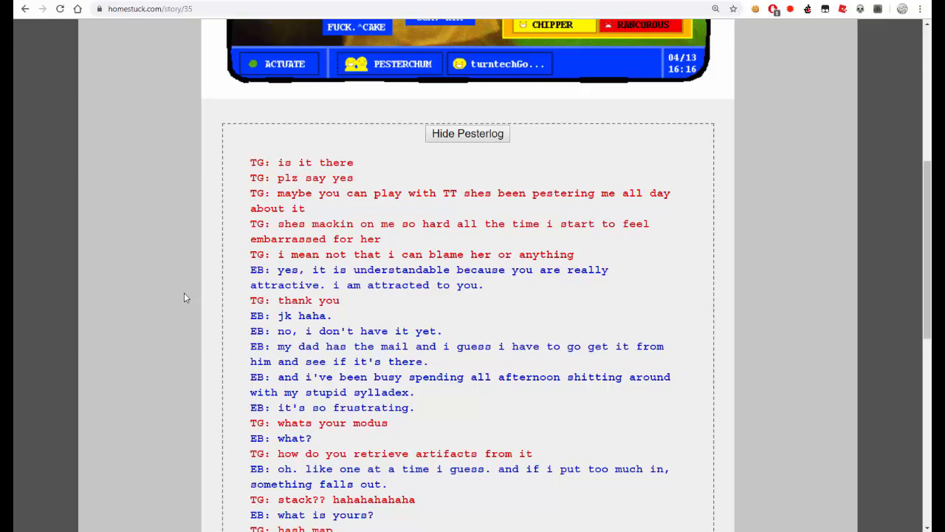
scroll("down", 3)
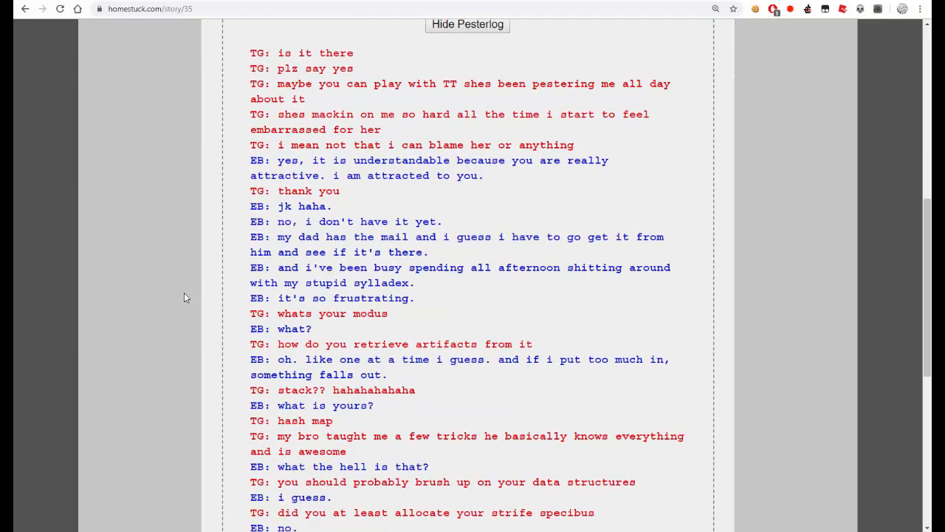
mouse_move(177, 304)
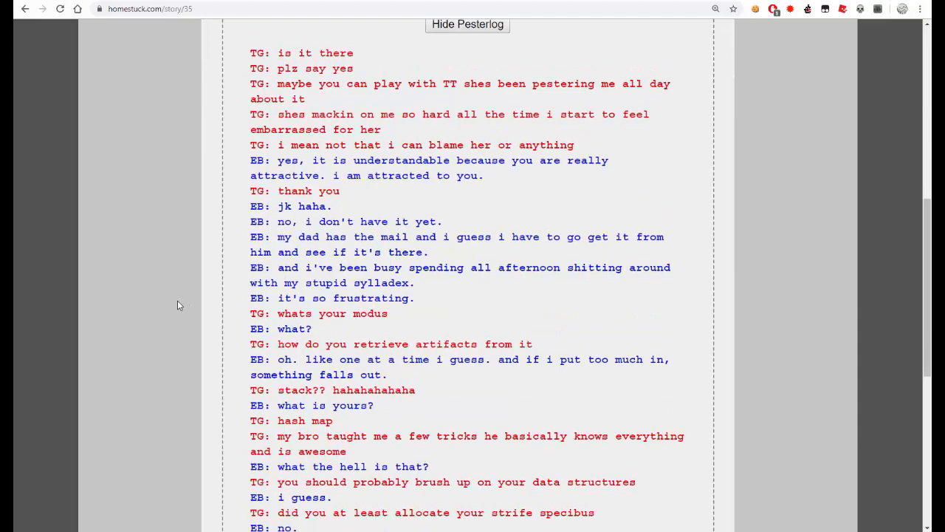
scroll("down", 3)
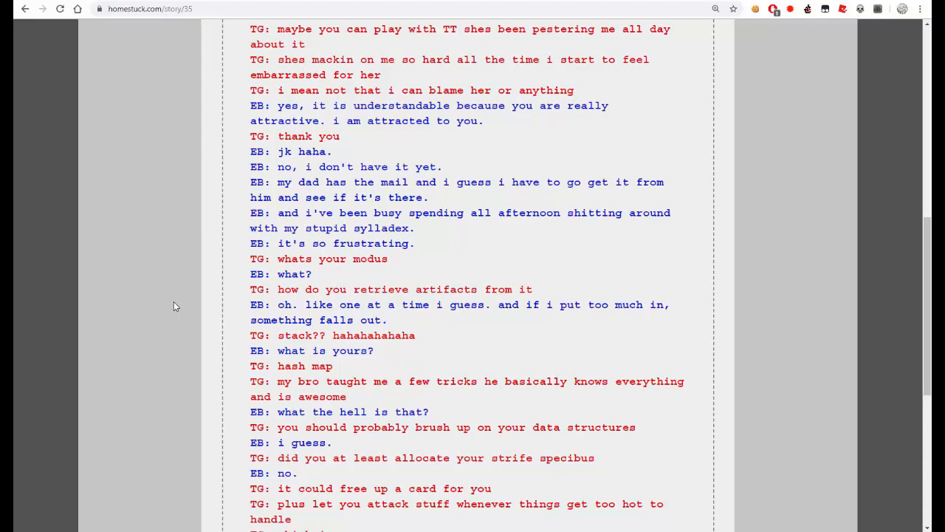
scroll("down", 3)
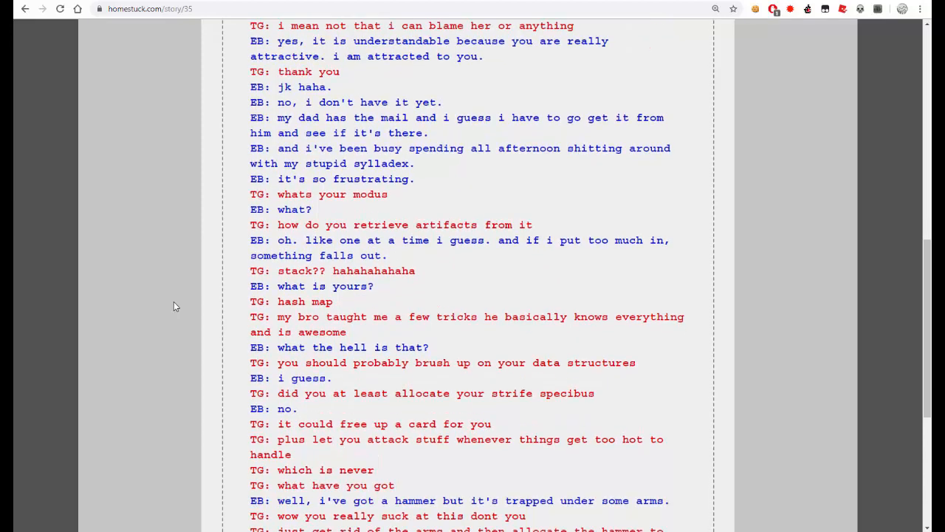
scroll("down", 3)
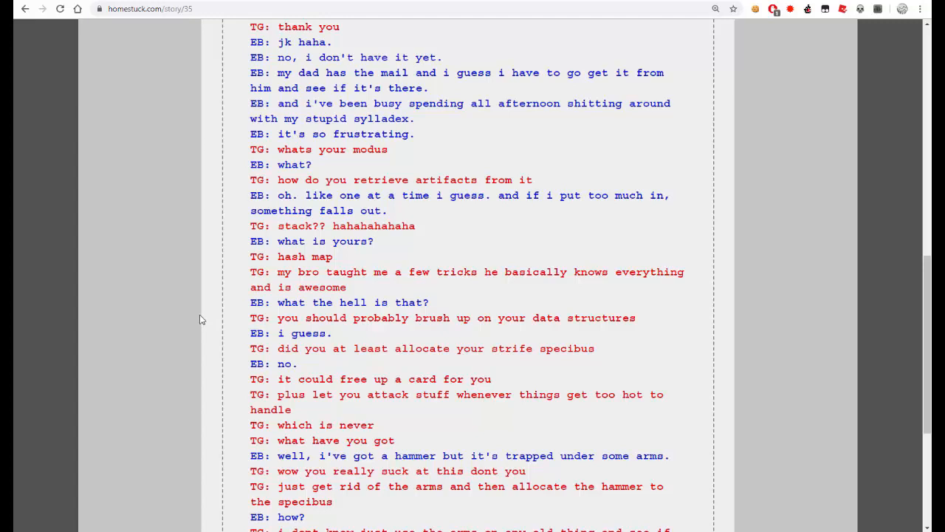
mouse_move(205, 235)
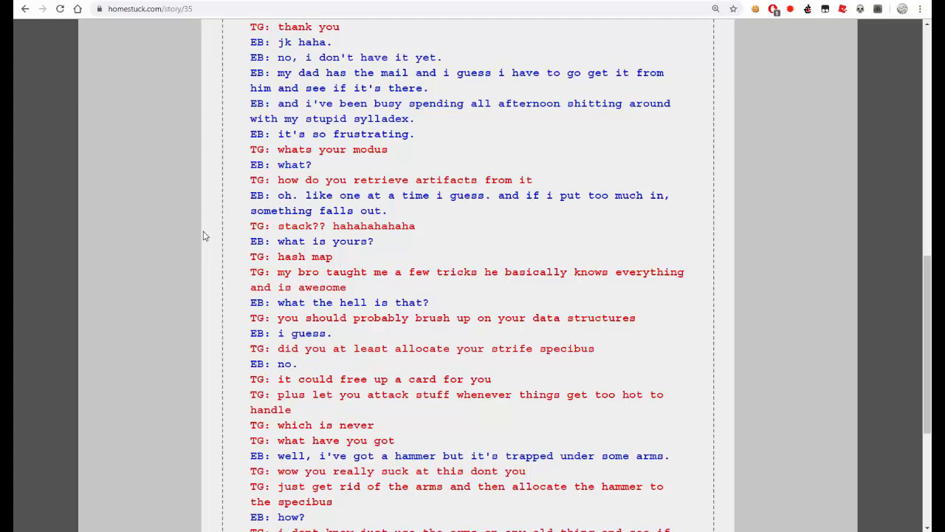
scroll("down", 3)
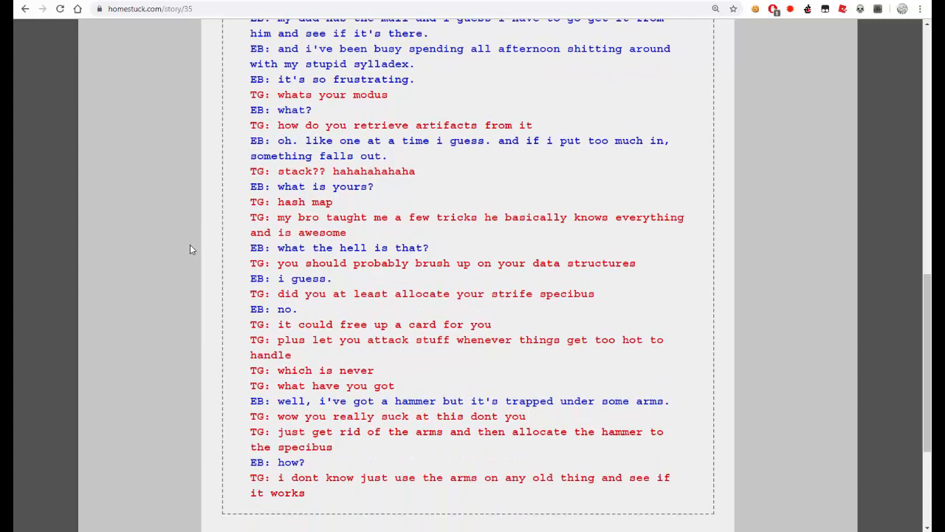
mouse_move(195, 248)
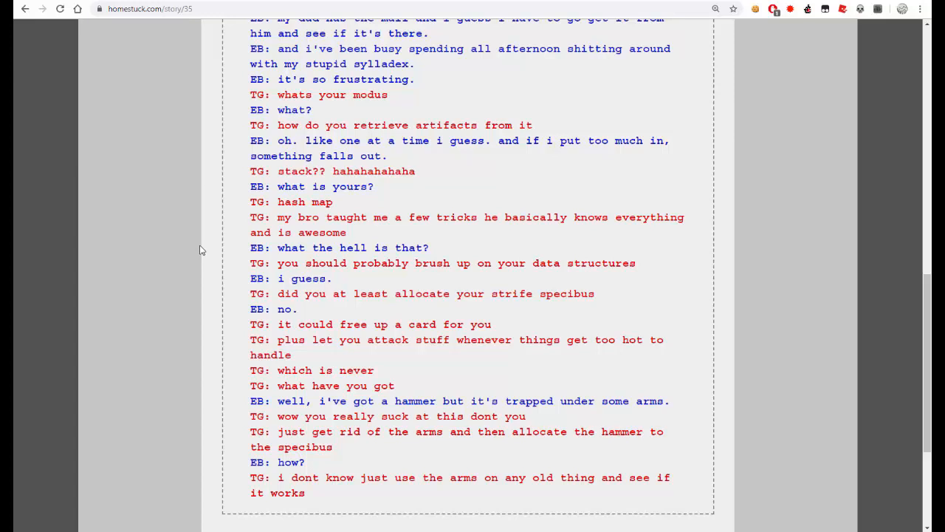
mouse_move(209, 269)
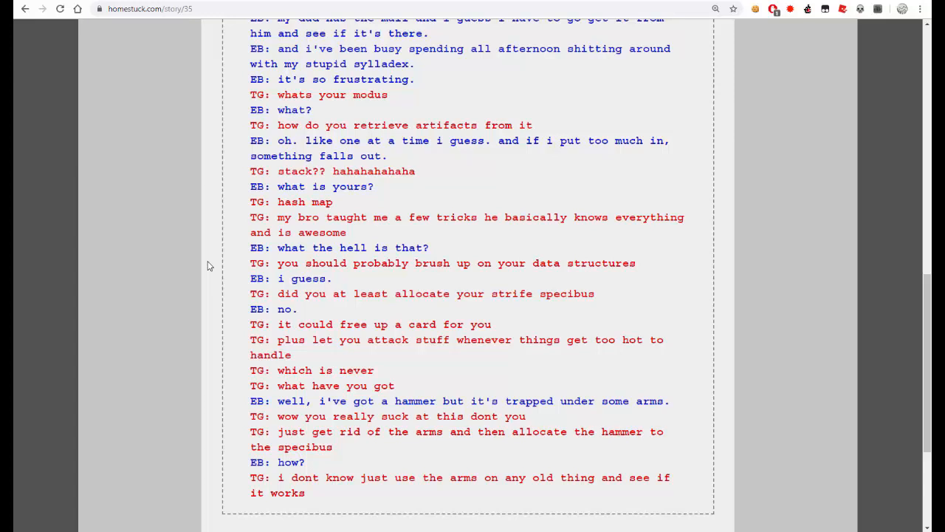
scroll("down", 3)
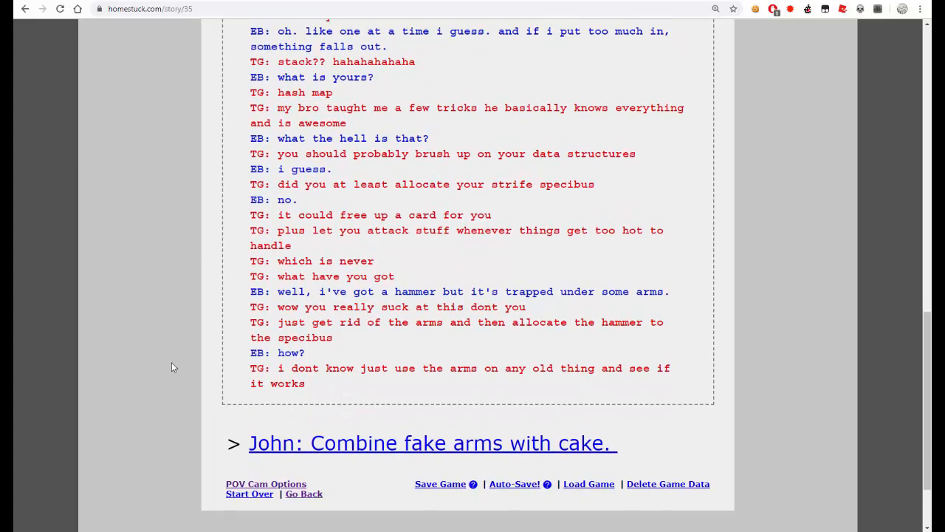
mouse_move(405, 479)
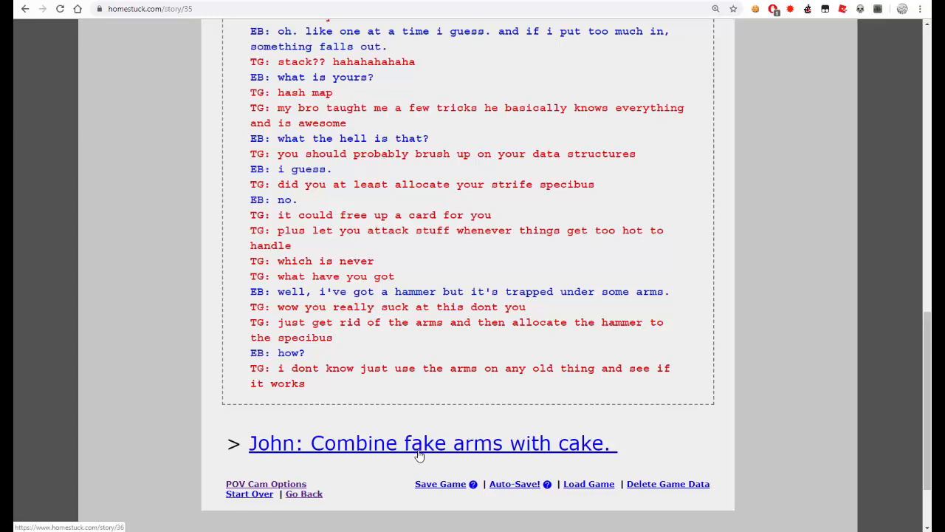
- Read John combining fake arms with cake, then the strife specibus kind abstratus list down to 'Select HAMMER'
left_click(429, 443)
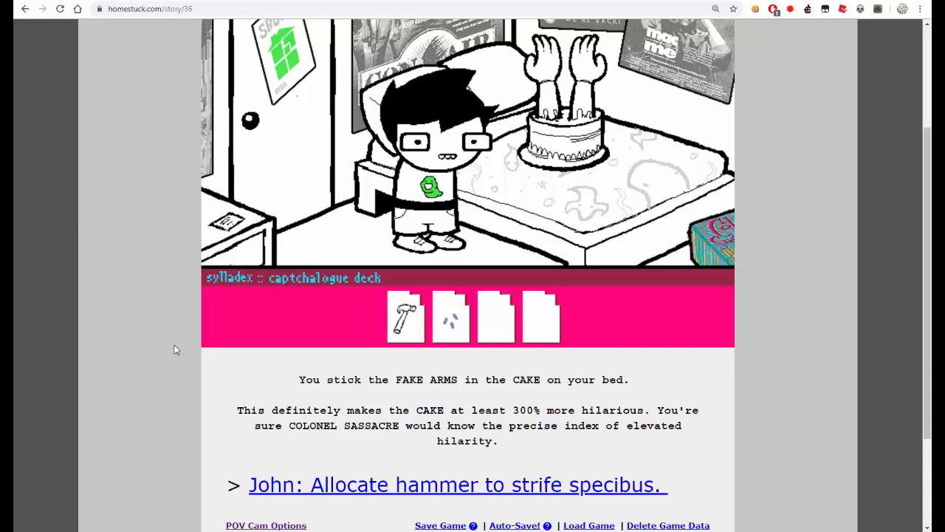
mouse_move(153, 328)
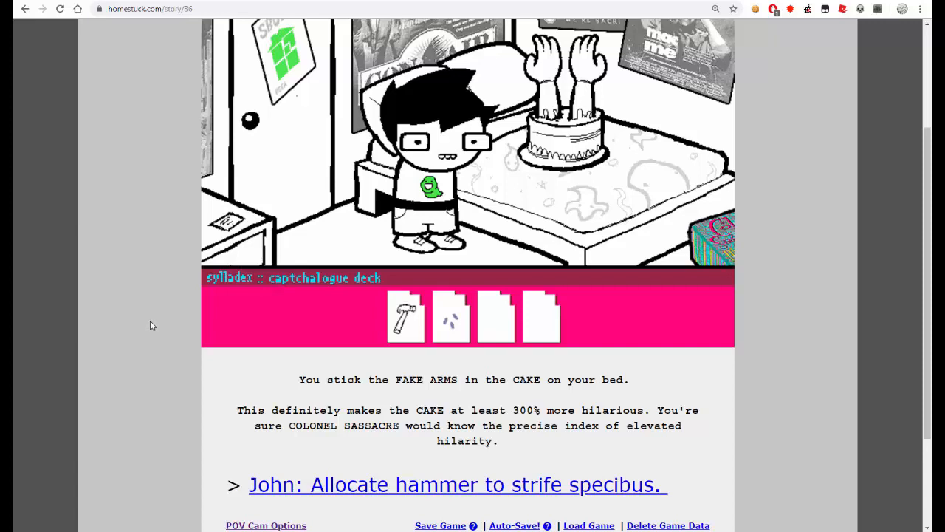
scroll("down", 3)
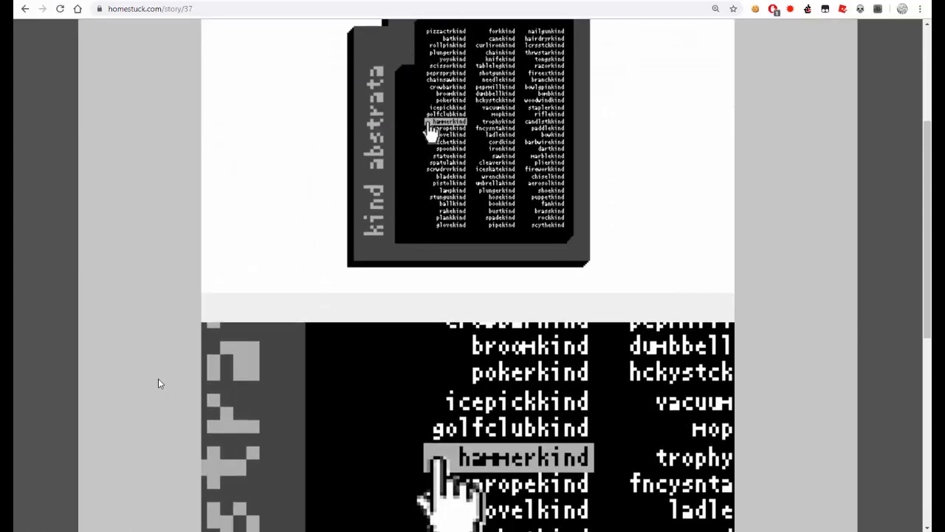
scroll("up", 3)
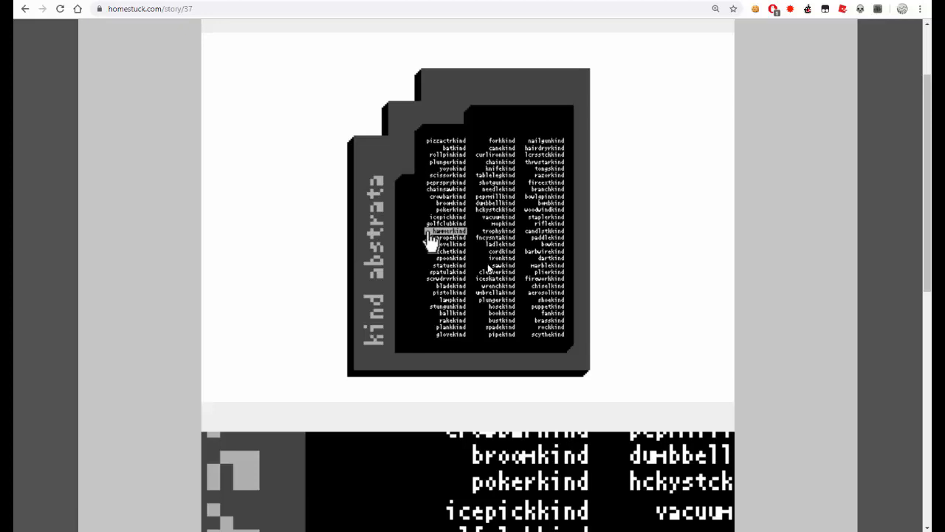
mouse_move(422, 309)
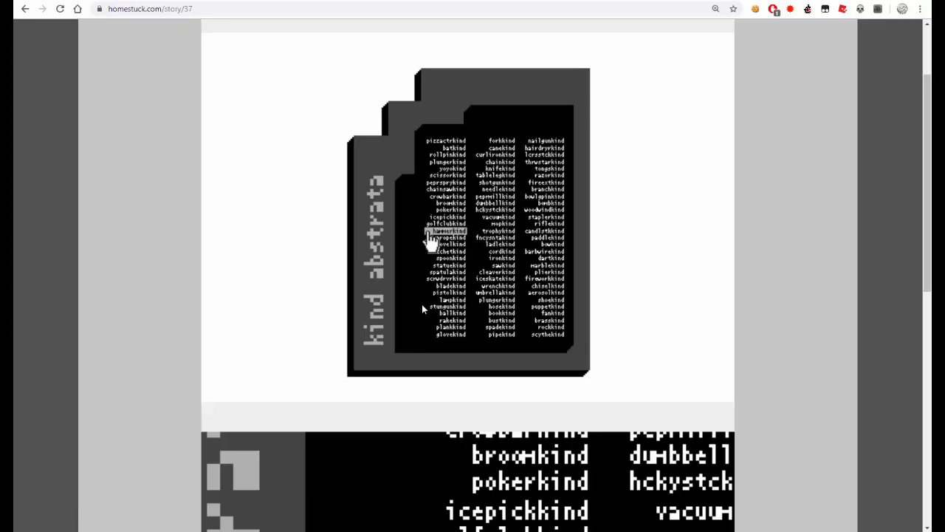
mouse_move(465, 342)
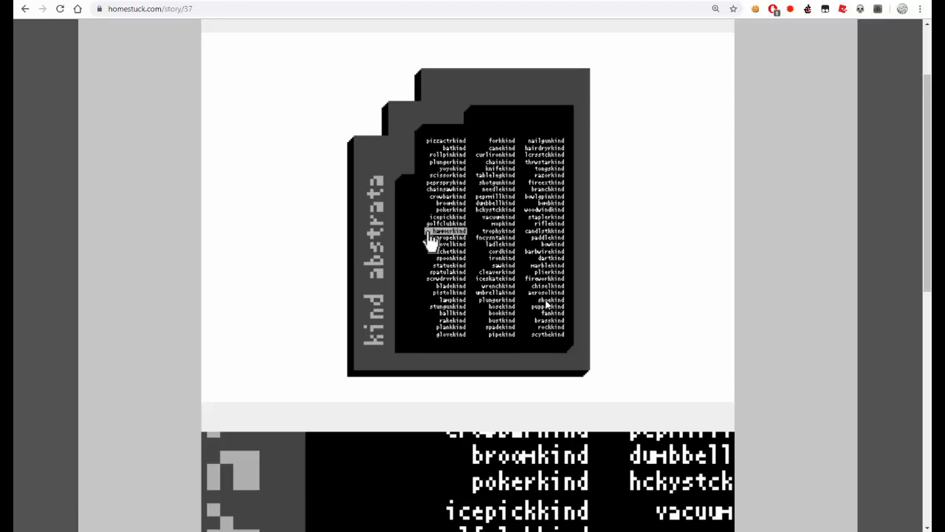
mouse_move(549, 279)
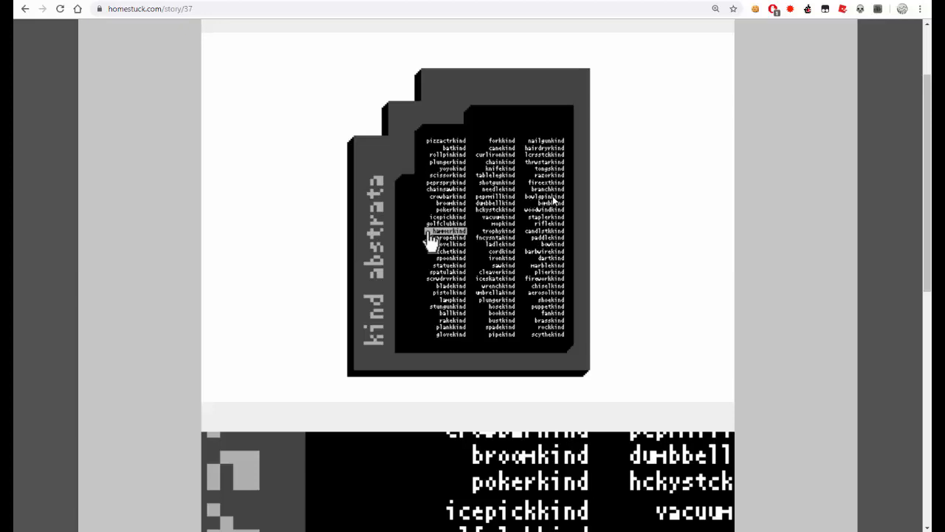
mouse_move(527, 192)
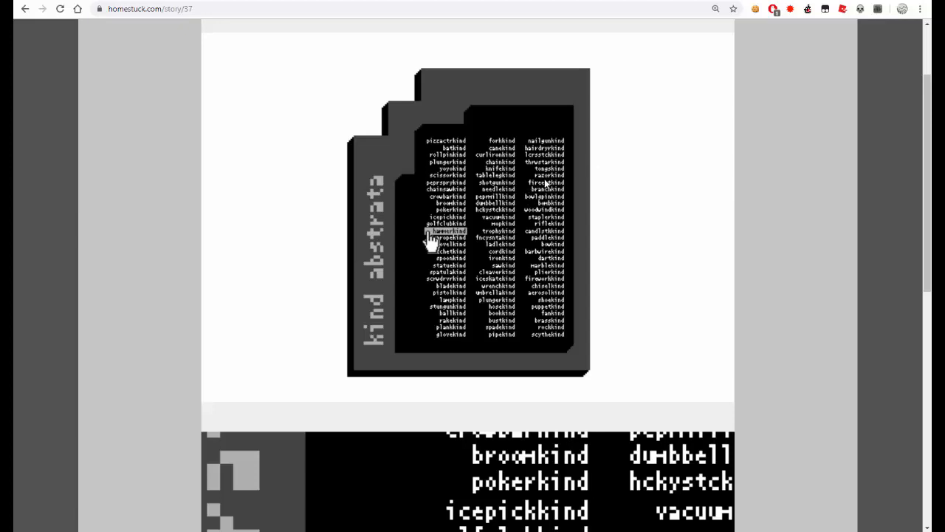
mouse_move(561, 180)
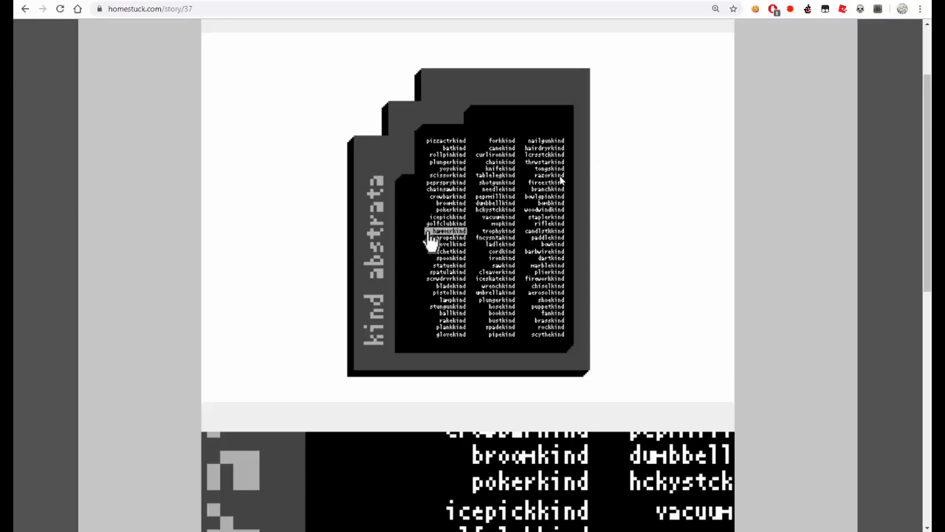
scroll("down", 3)
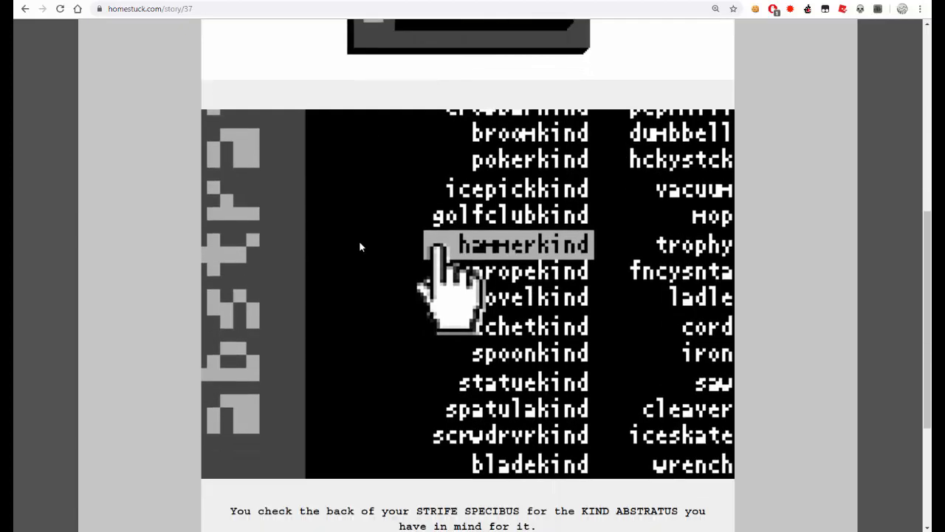
scroll("down", 3)
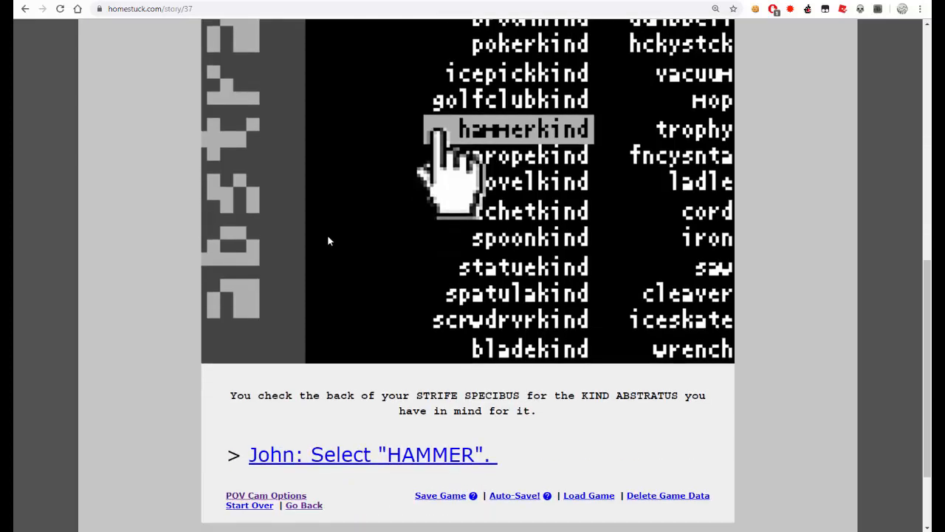
mouse_move(597, 134)
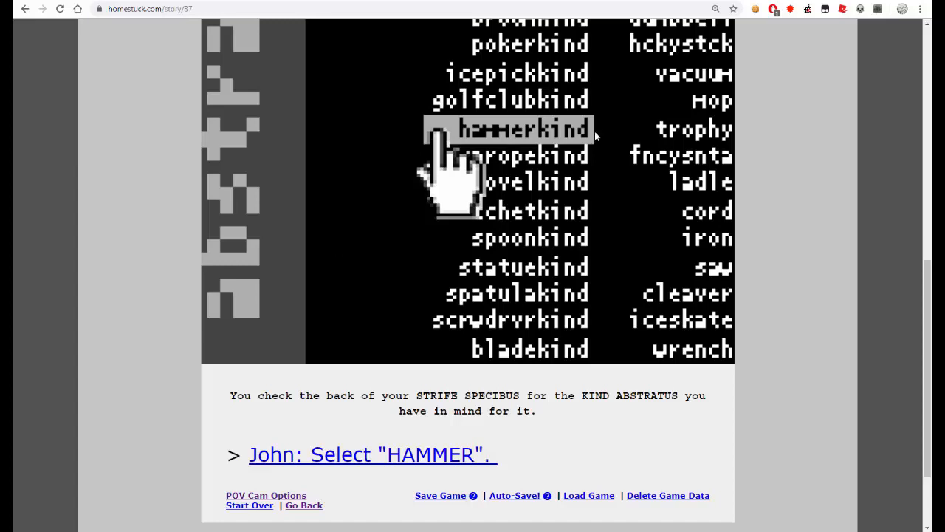
scroll("down", 3)
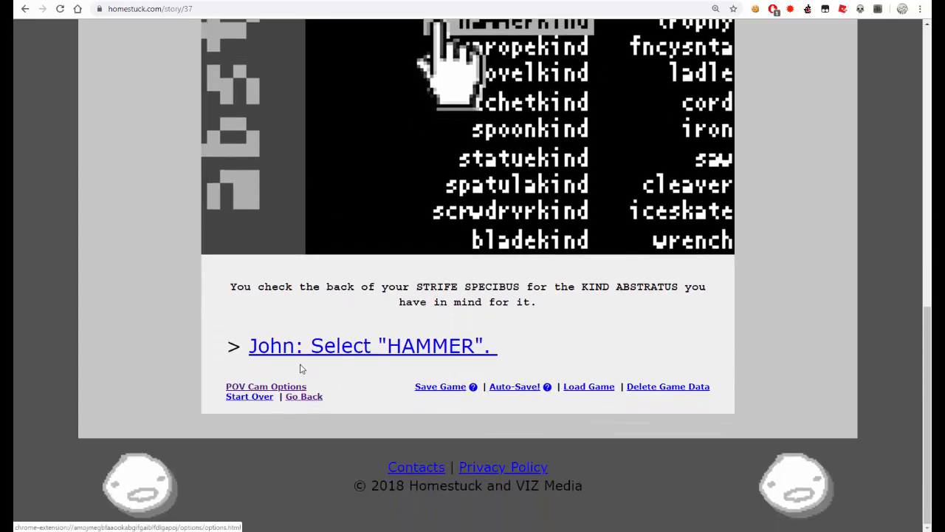
- Read John selecting the hammer, reporting progress to TG, and the Colonel's big book page
left_click(372, 345)
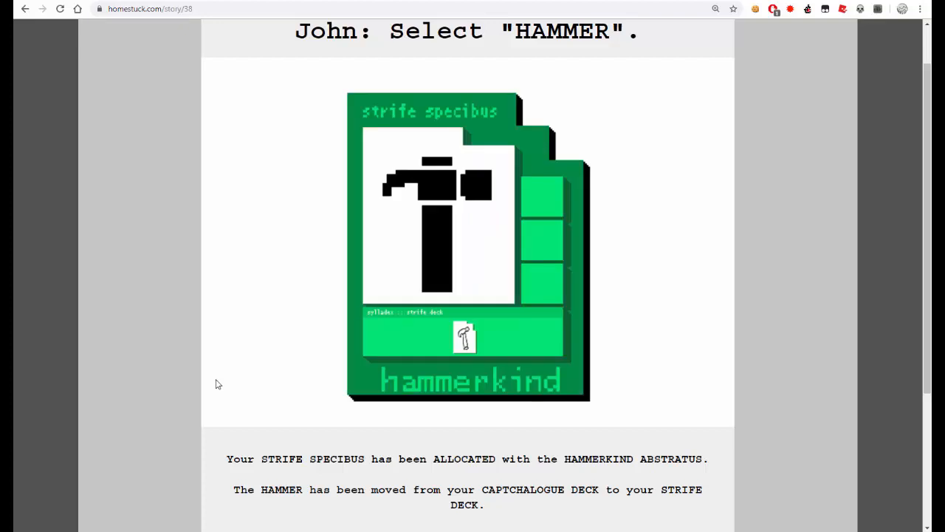
scroll("down", 3)
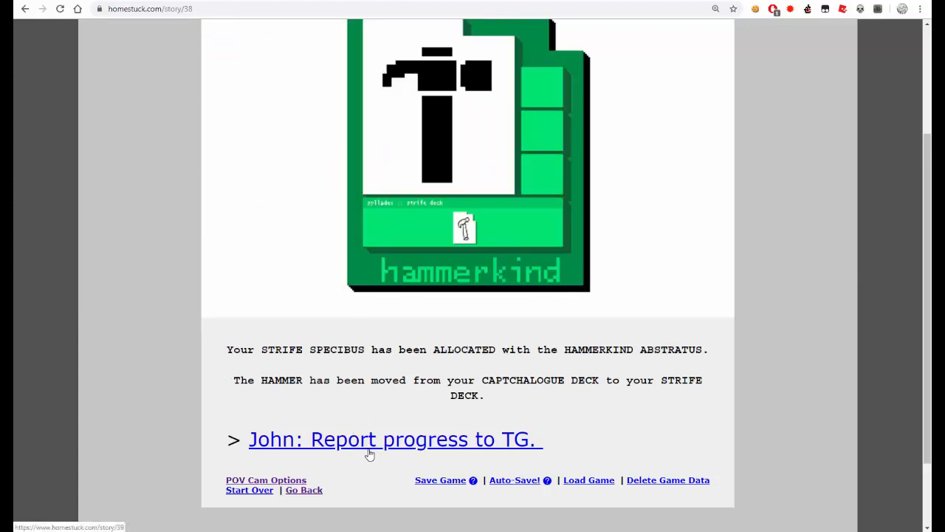
left_click(391, 440)
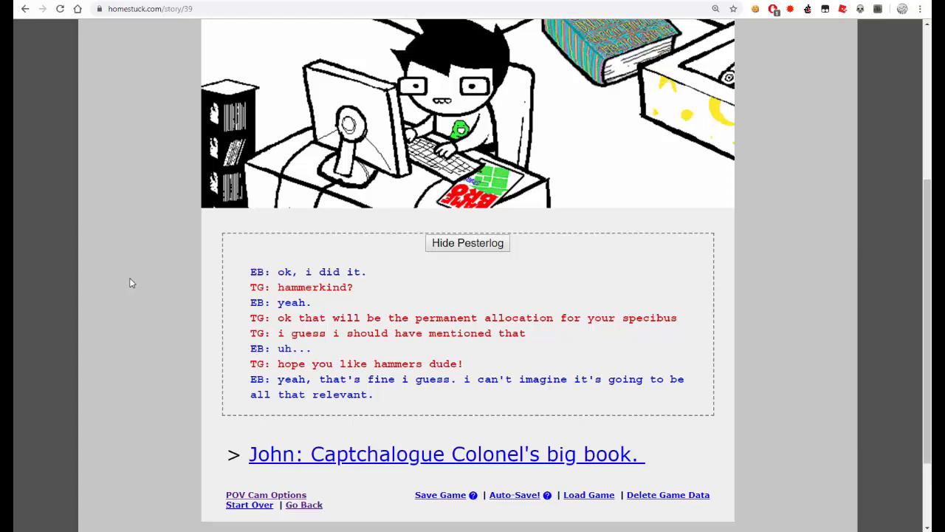
scroll("down", 3)
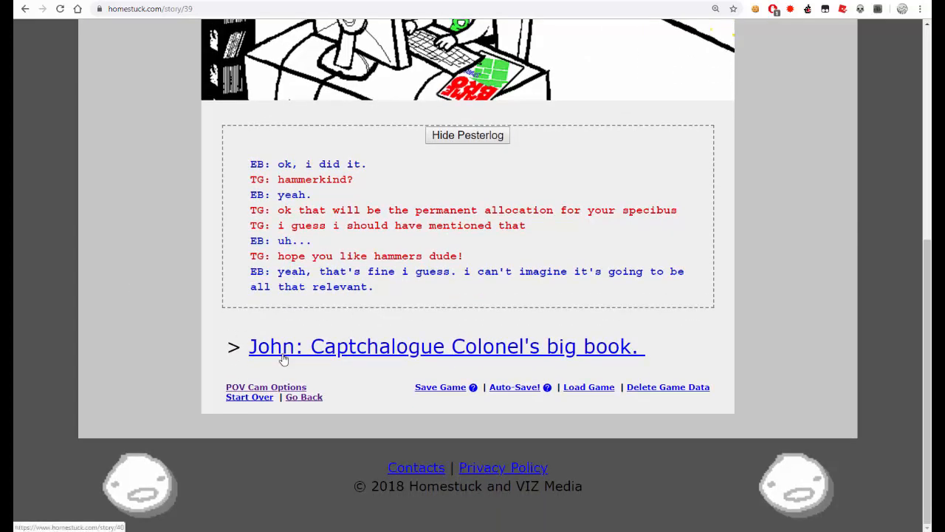
left_click(446, 345)
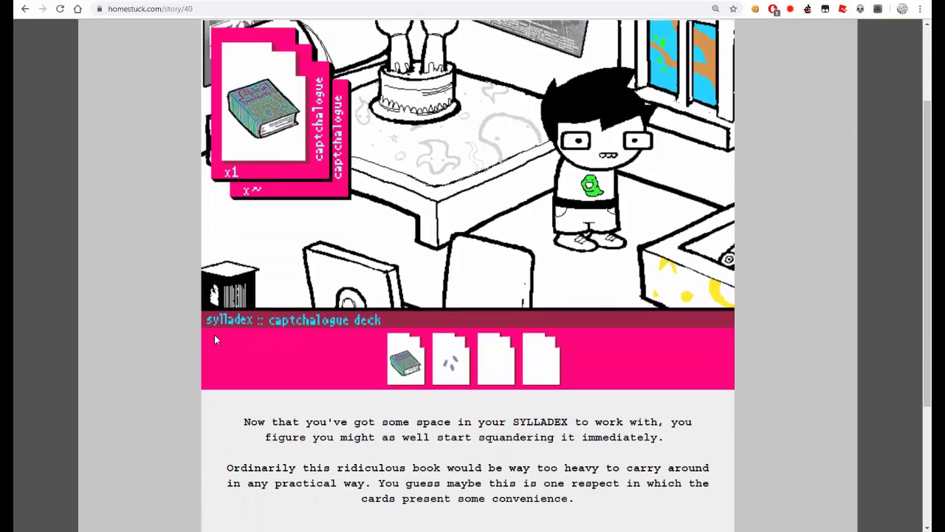
scroll("down", 3)
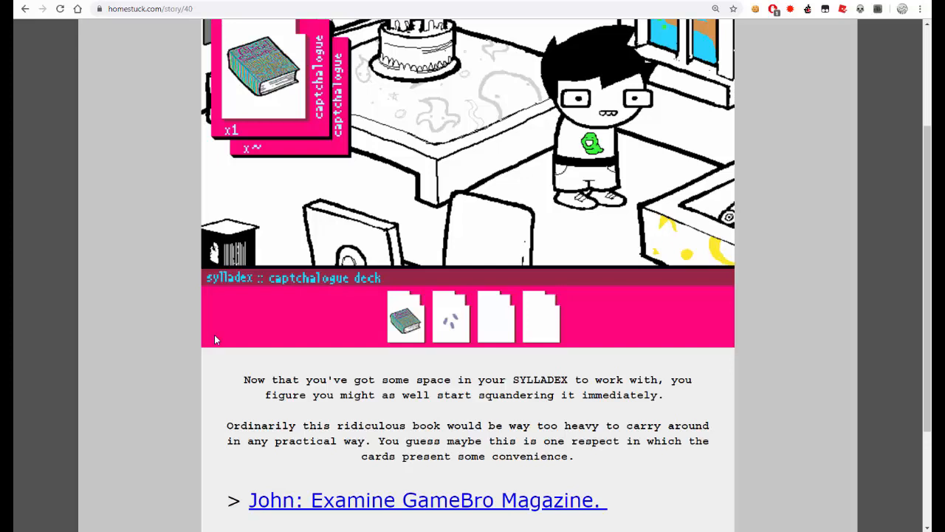
scroll("down", 3)
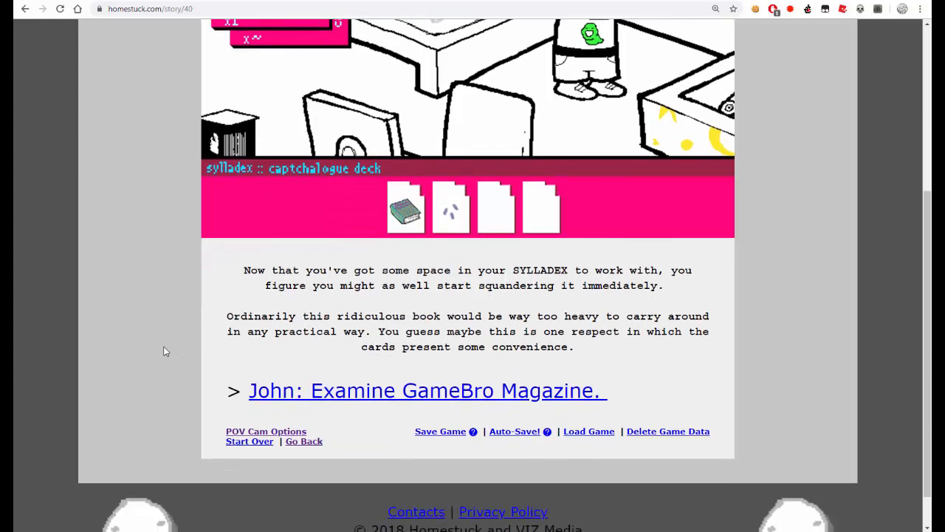
mouse_move(163, 363)
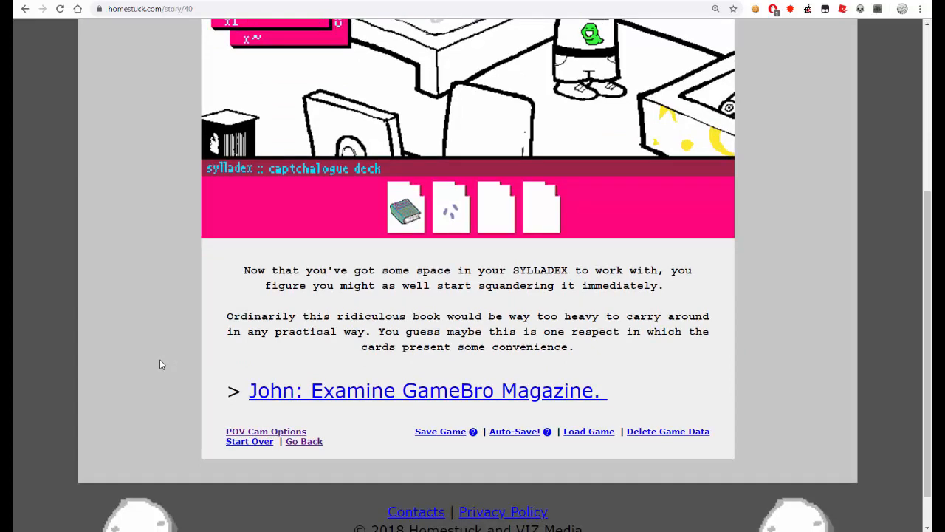
mouse_move(195, 384)
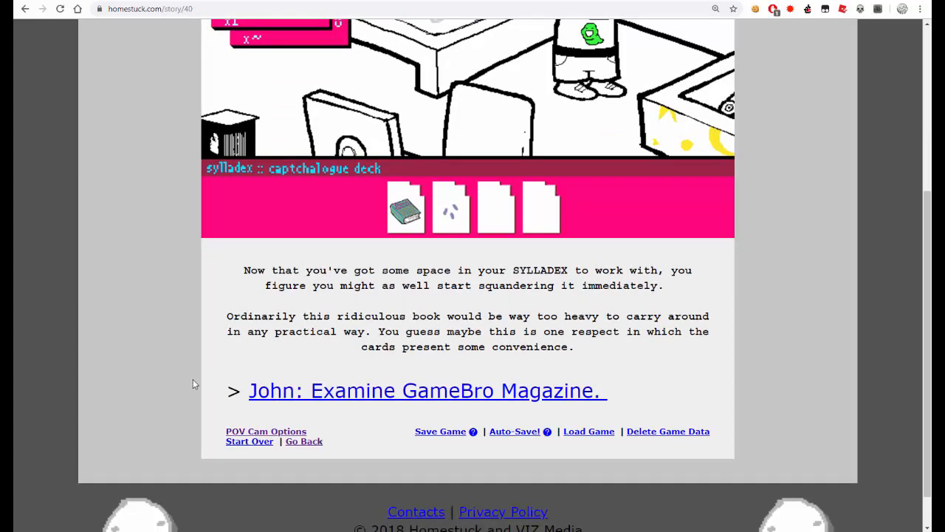
mouse_move(293, 398)
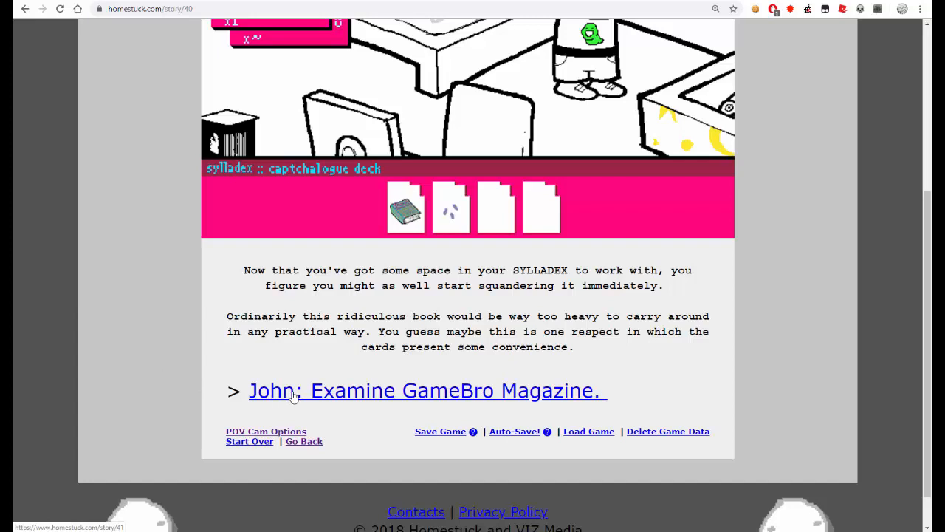
- Read the 'John: Examine GameBro Magazine.' page showing the SBURB cover down to 'Read article'
left_click(427, 390)
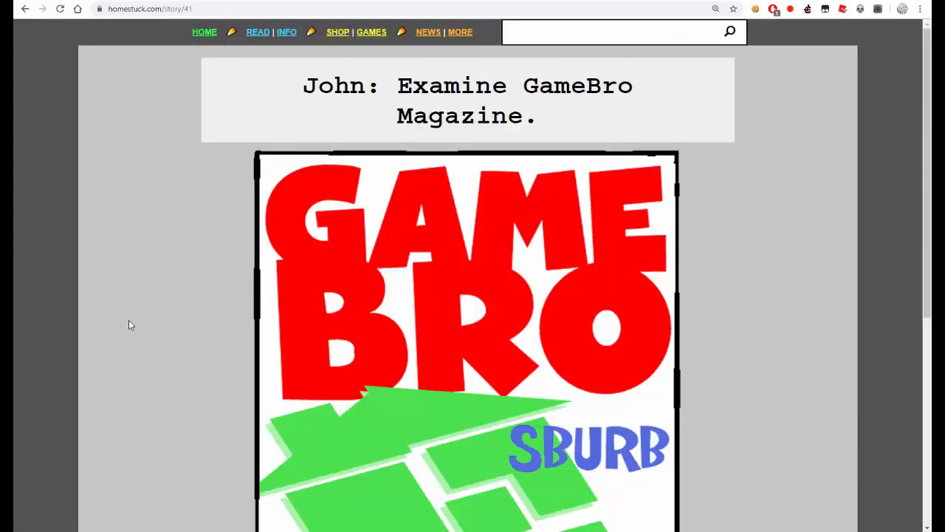
scroll("down", 3)
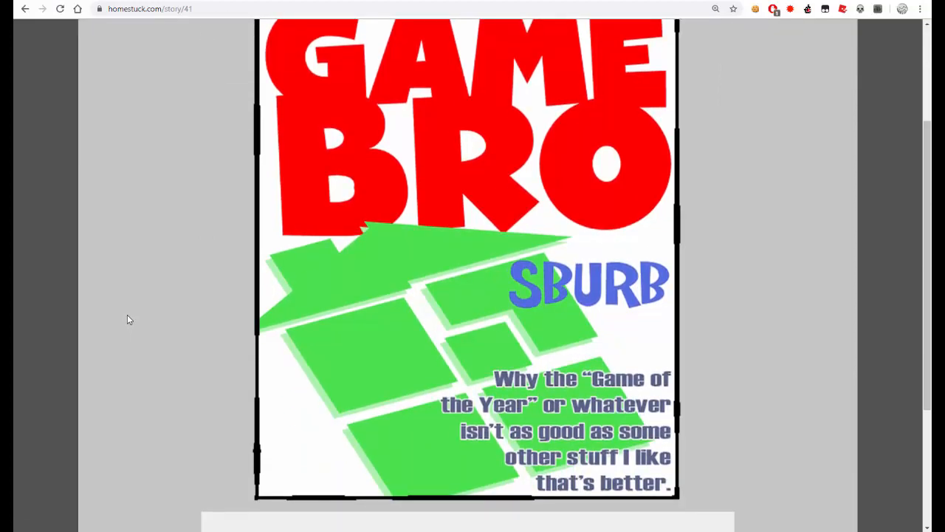
scroll("down", 3)
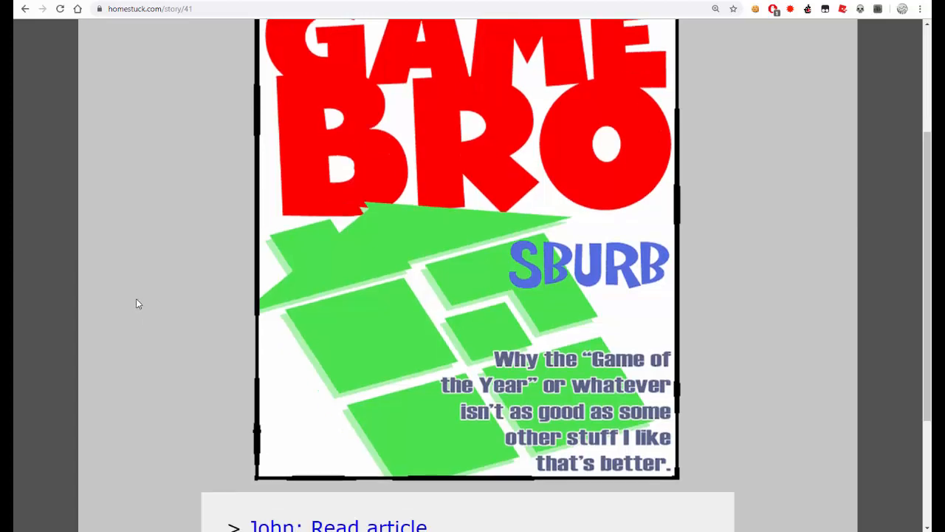
scroll("down", 3)
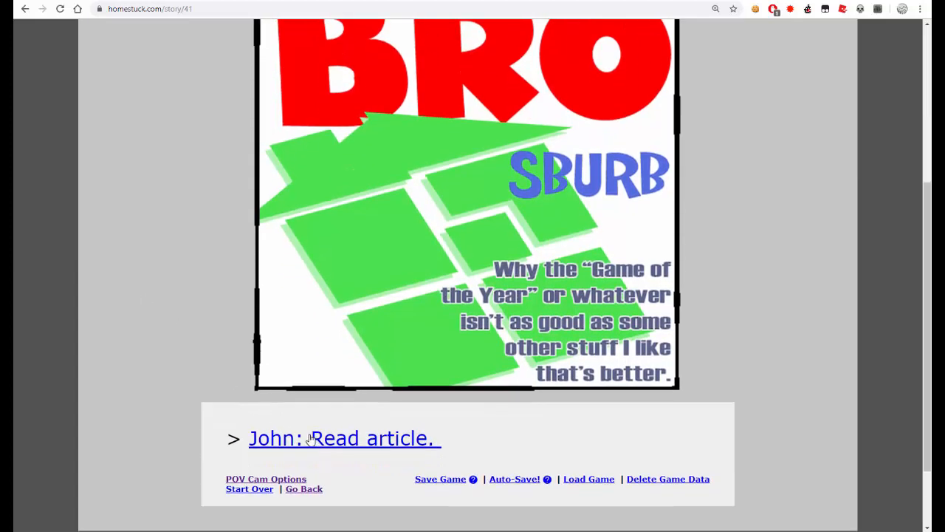
- Read the GameBro SBURB feature article through its rating to 'John: Captchalogue GameBro.'
left_click(343, 437)
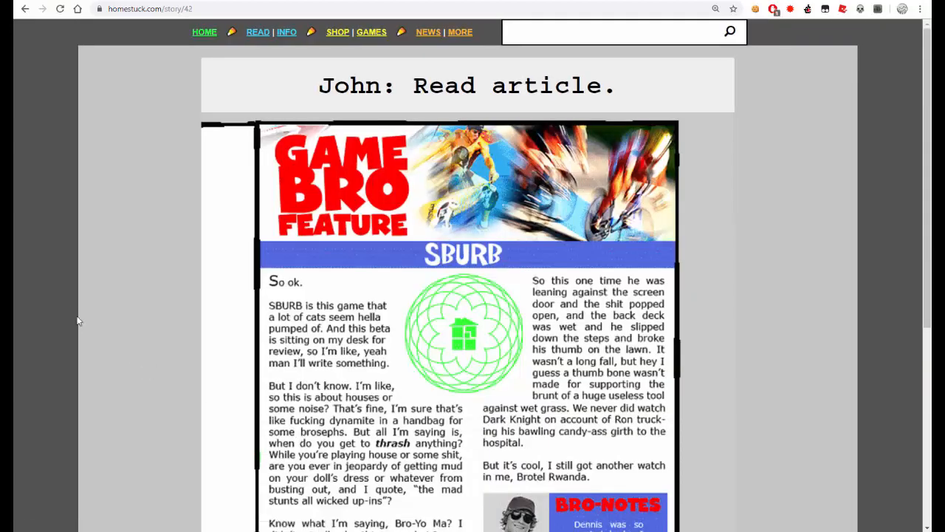
scroll("down", 3)
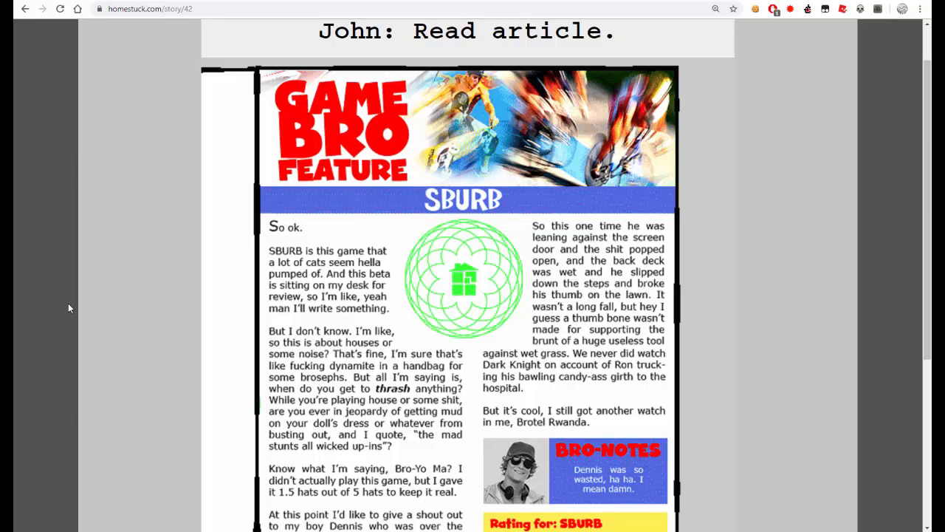
scroll("down", 3)
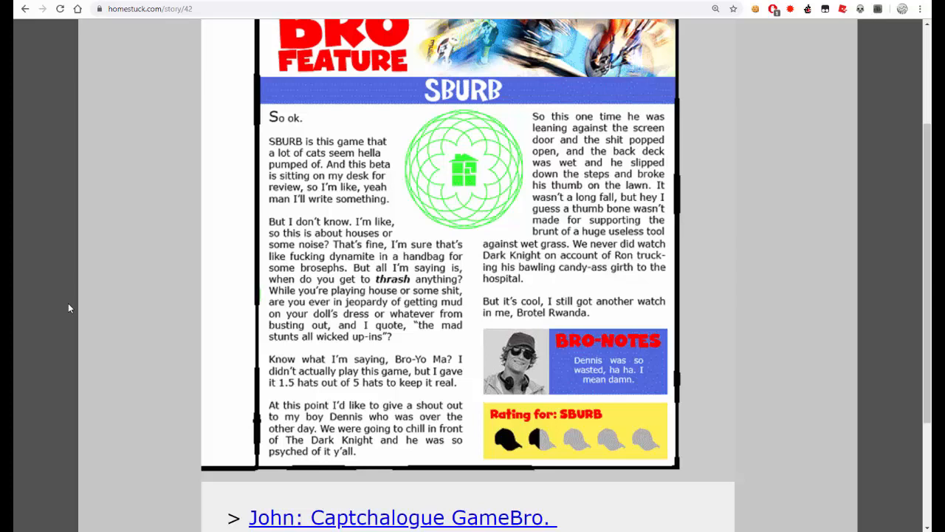
scroll("down", 3)
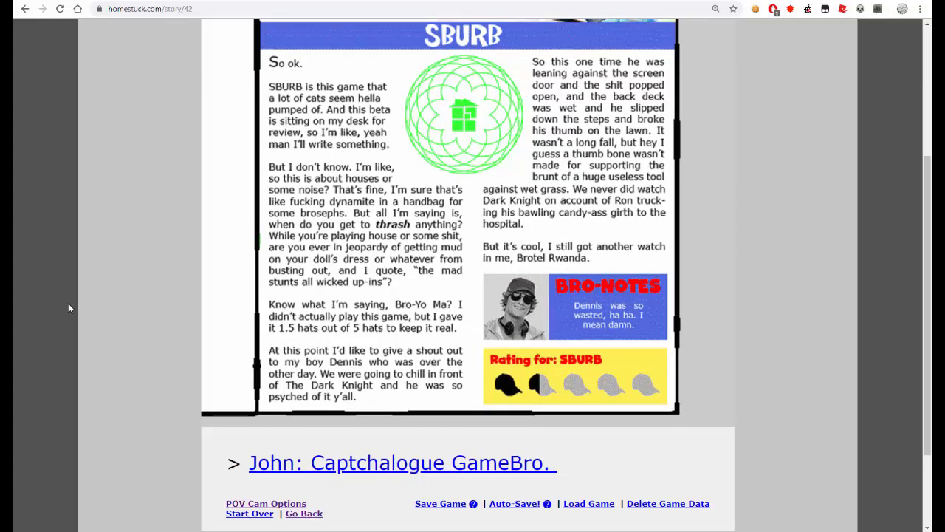
scroll("up", 3)
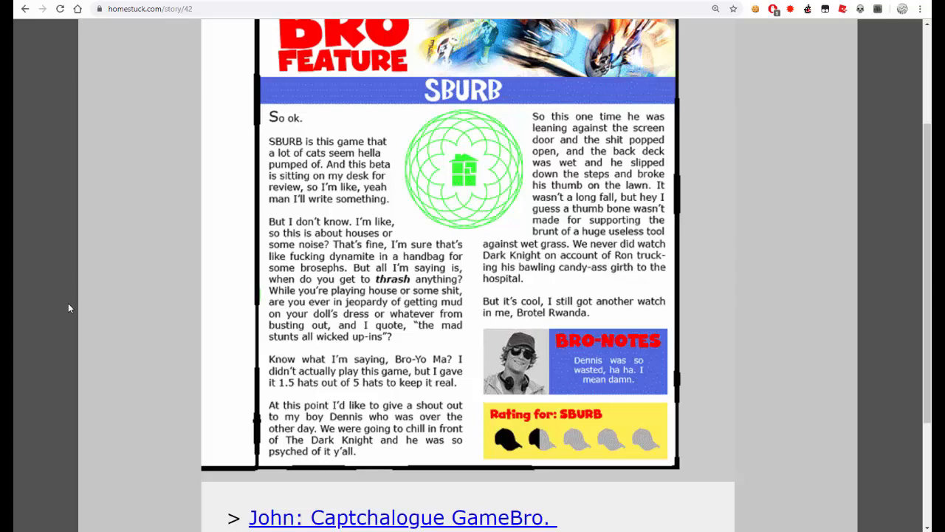
mouse_move(347, 354)
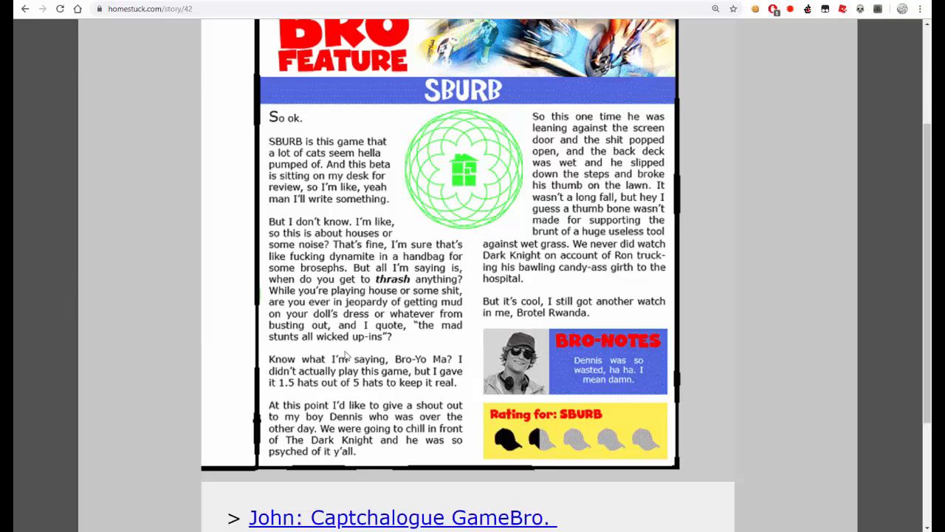
mouse_move(545, 361)
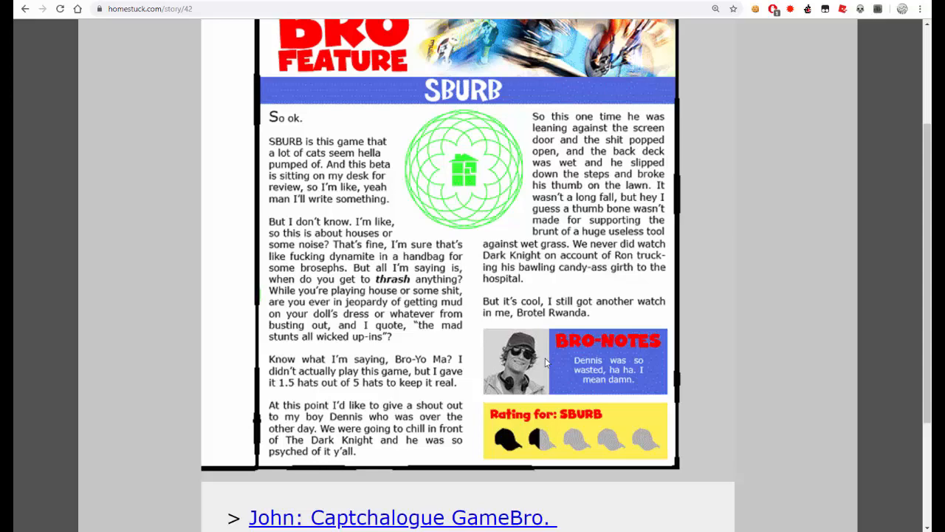
scroll("down", 3)
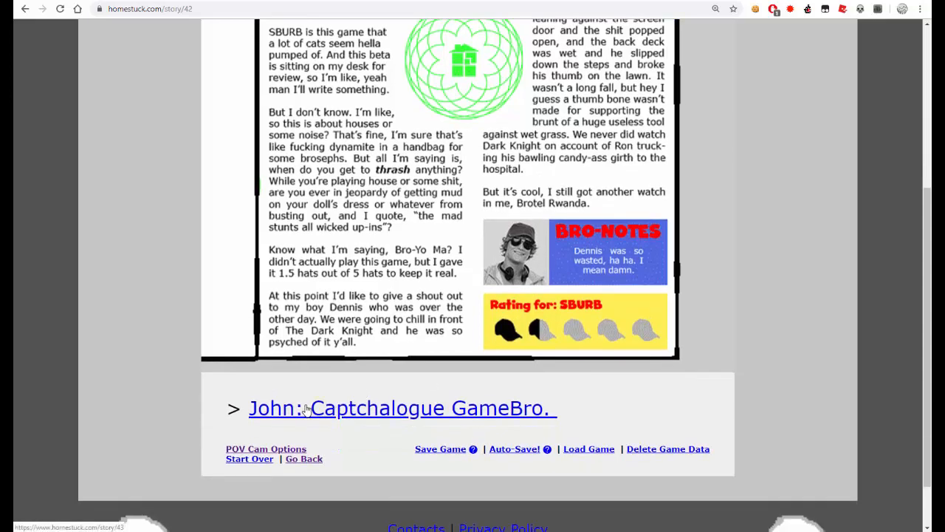
- Read through captchaloguing the GameBro and the magician's hat to 'John: Get funny glasses too.'
left_click(402, 408)
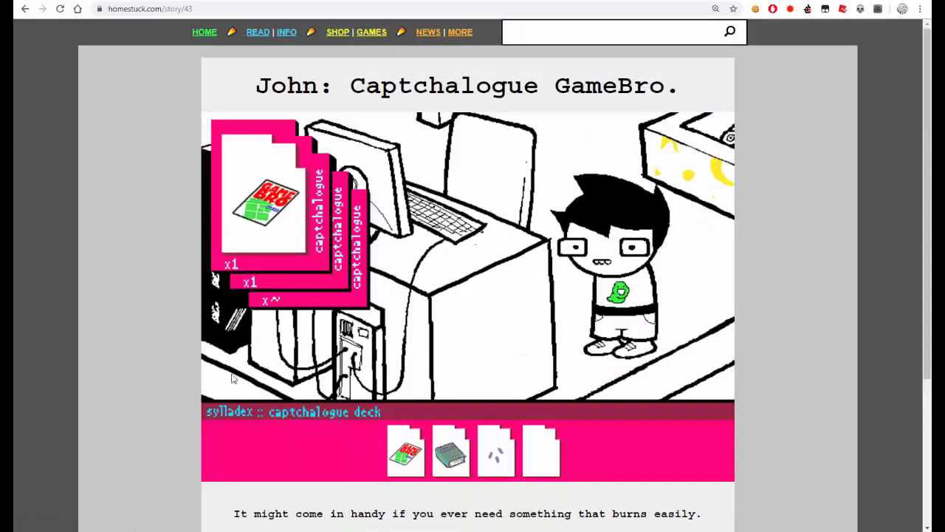
scroll("down", 3)
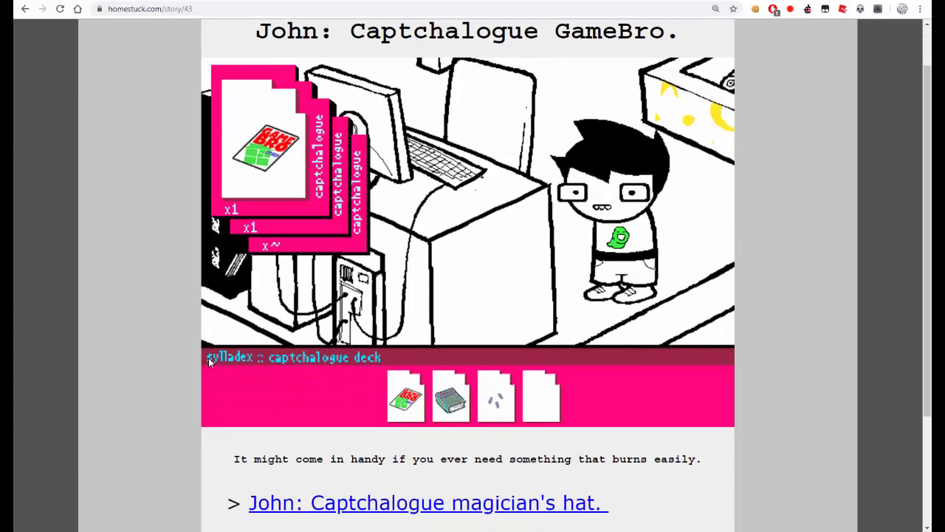
mouse_move(269, 352)
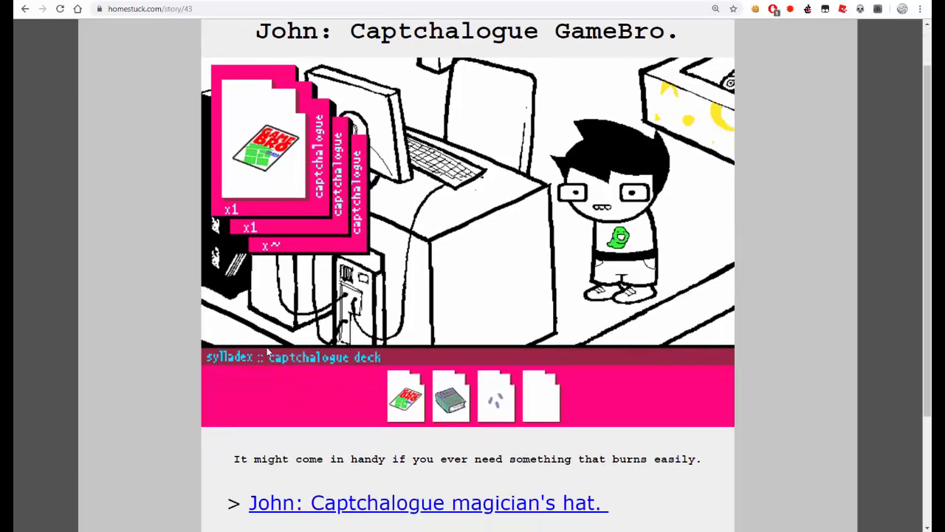
scroll("up", 3)
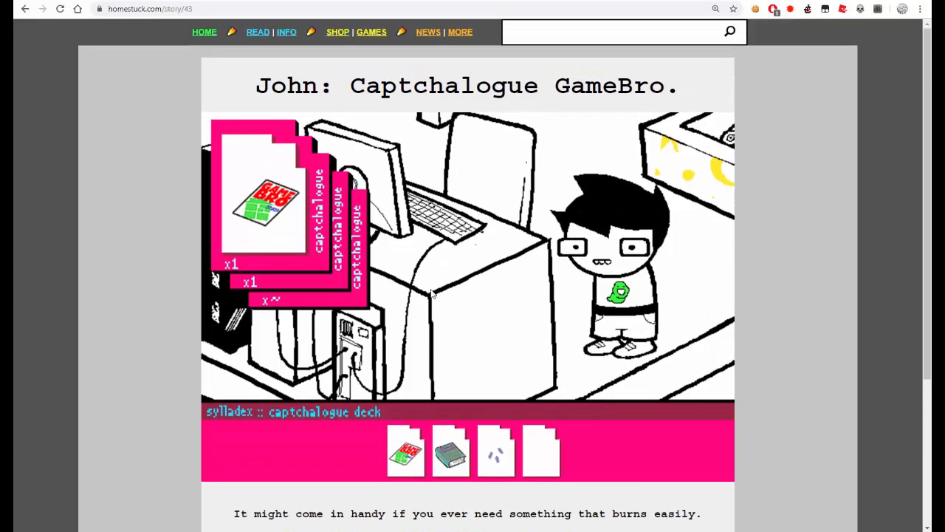
scroll("down", 3)
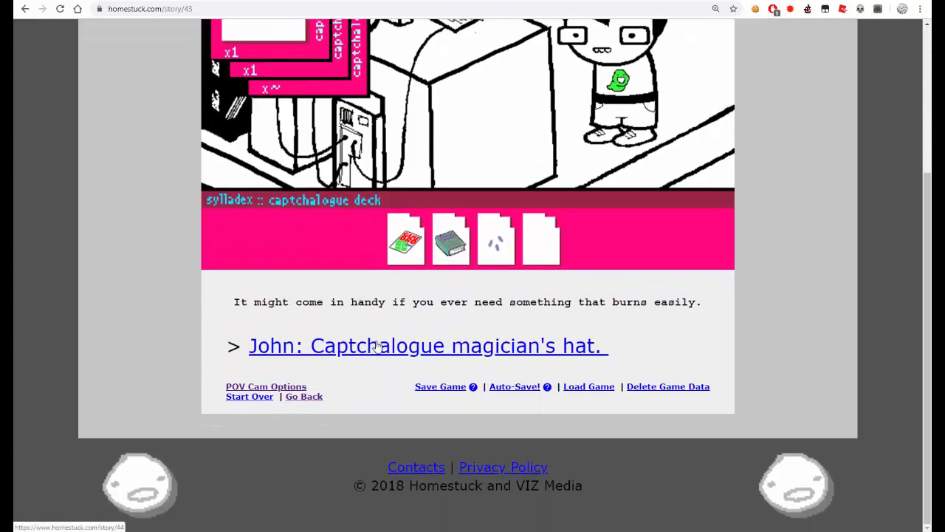
left_click(427, 346)
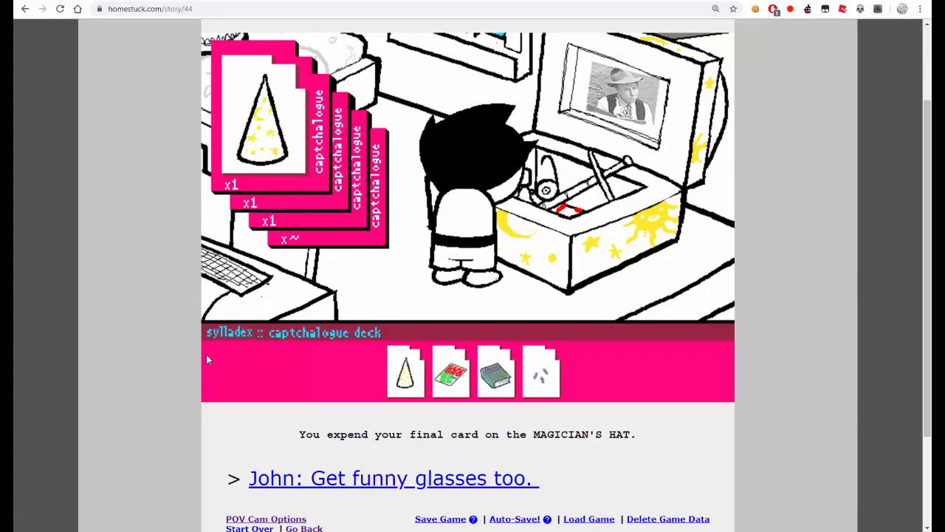
mouse_move(377, 476)
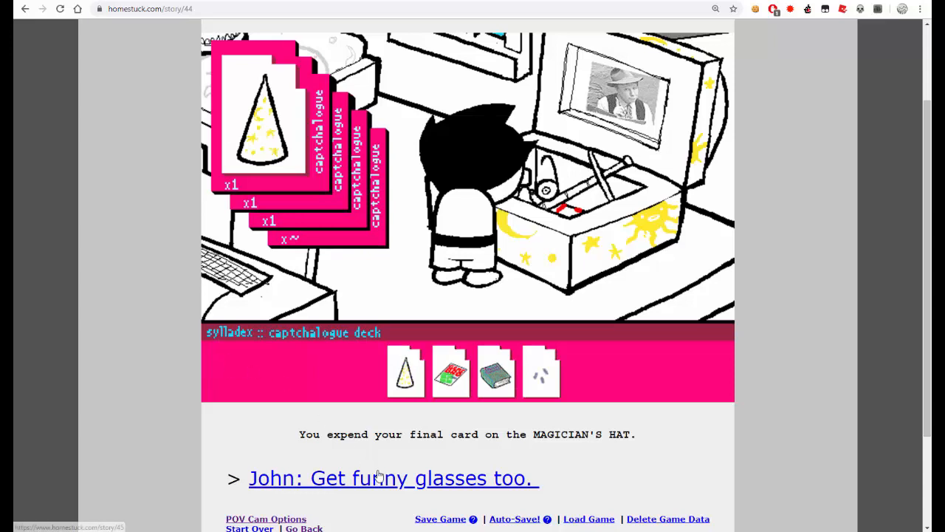
left_click(391, 479)
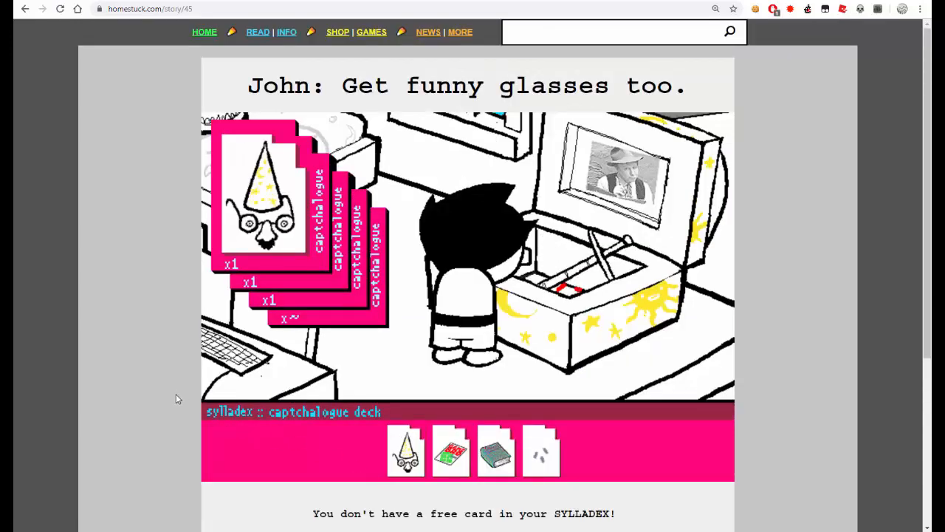
scroll("down", 3)
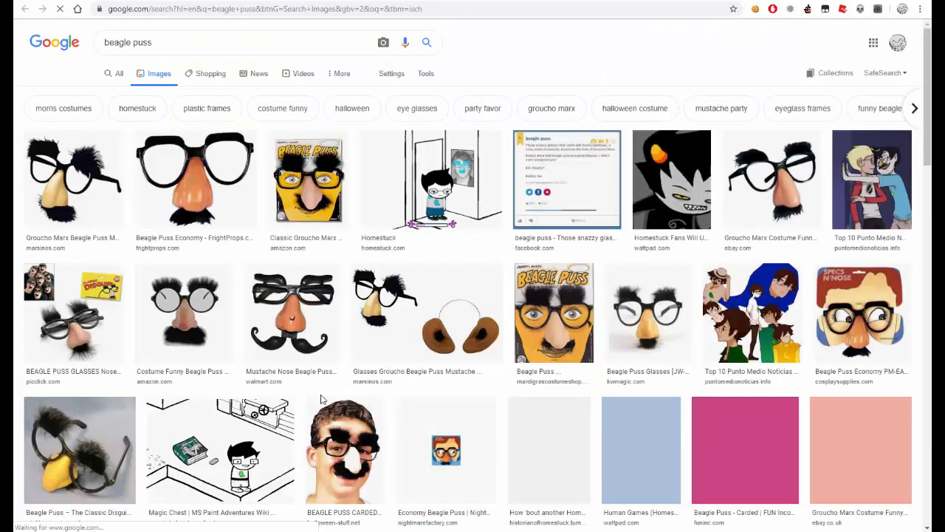
mouse_move(321, 360)
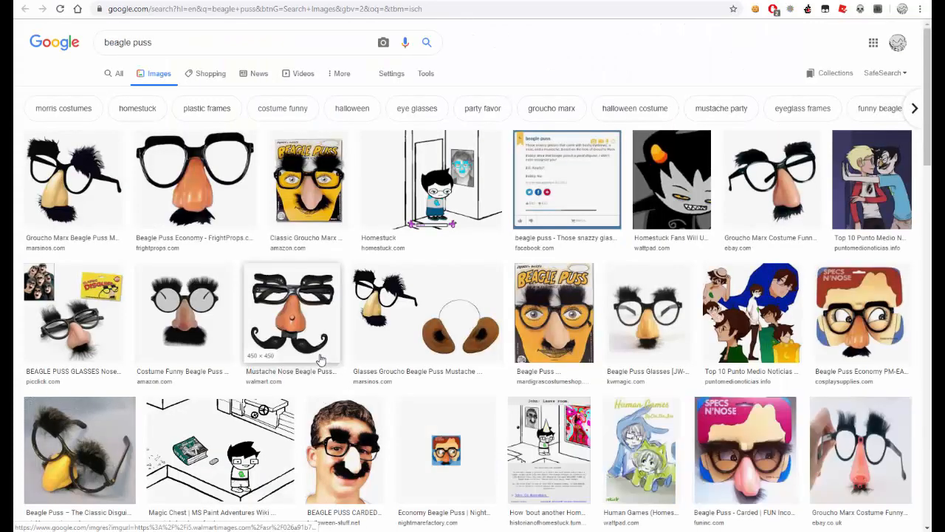
mouse_move(871, 177)
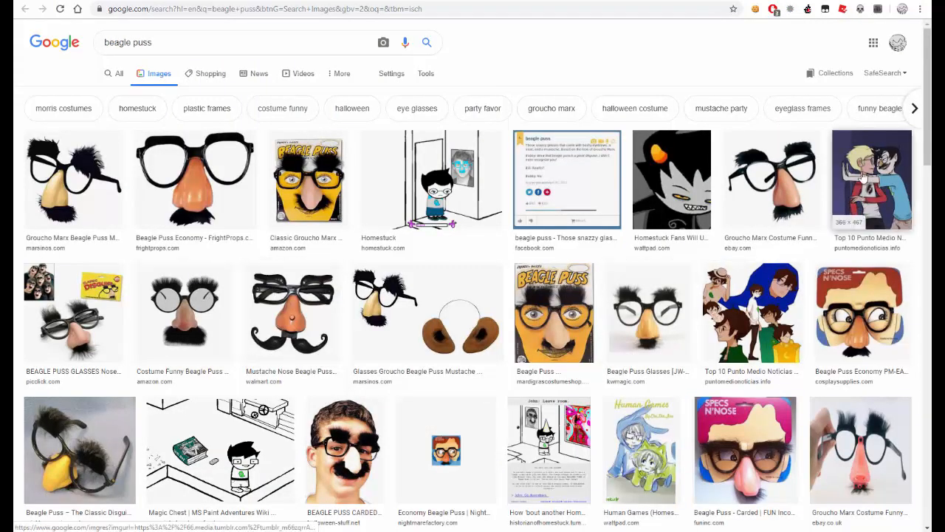
- Preview a beagle puss fan art image, then a pair of beagle puss glasses in Google Images
left_click(871, 180)
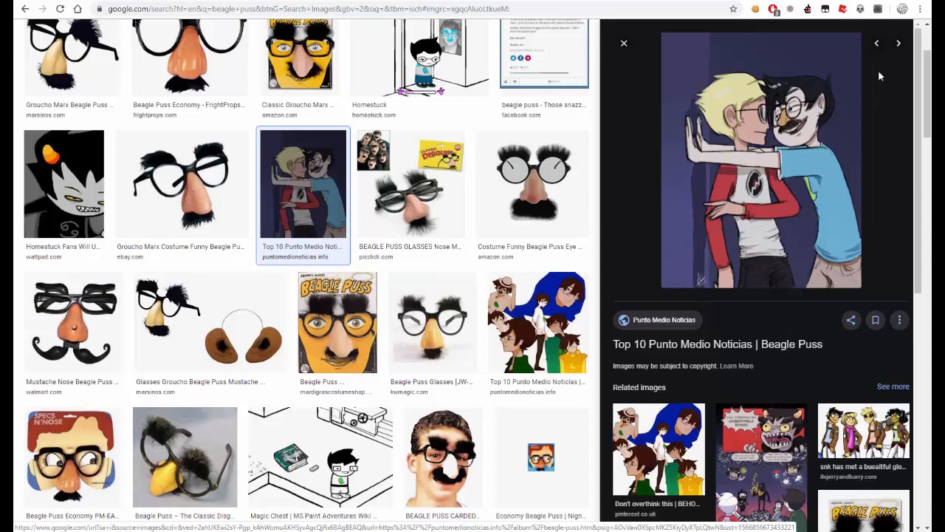
mouse_move(624, 47)
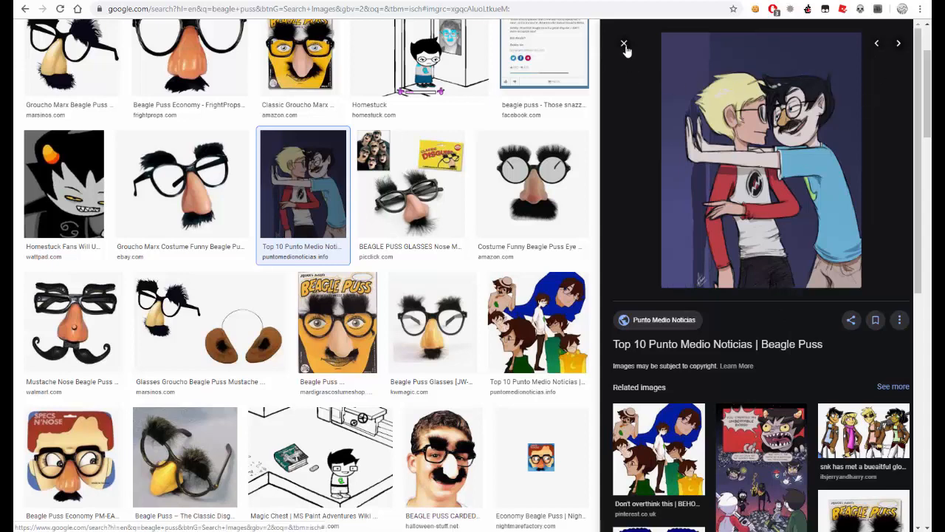
left_click(623, 44)
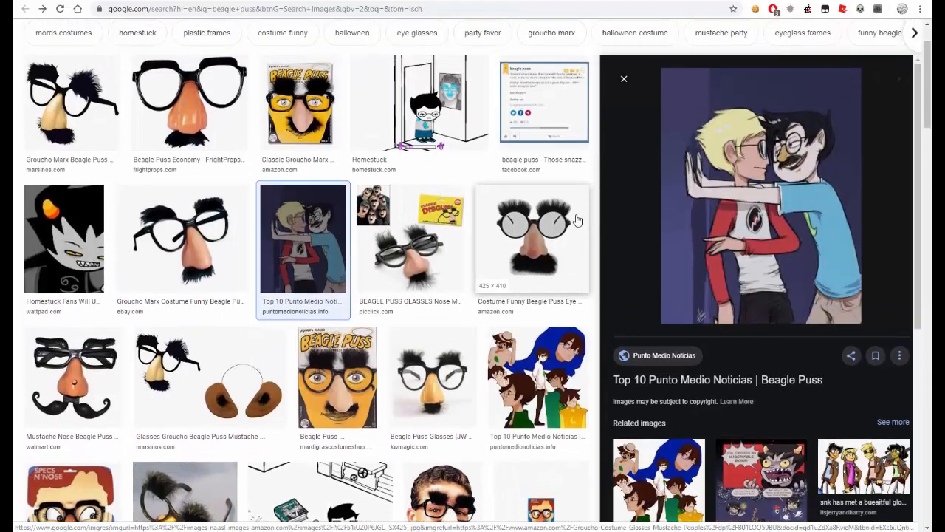
left_click(623, 80)
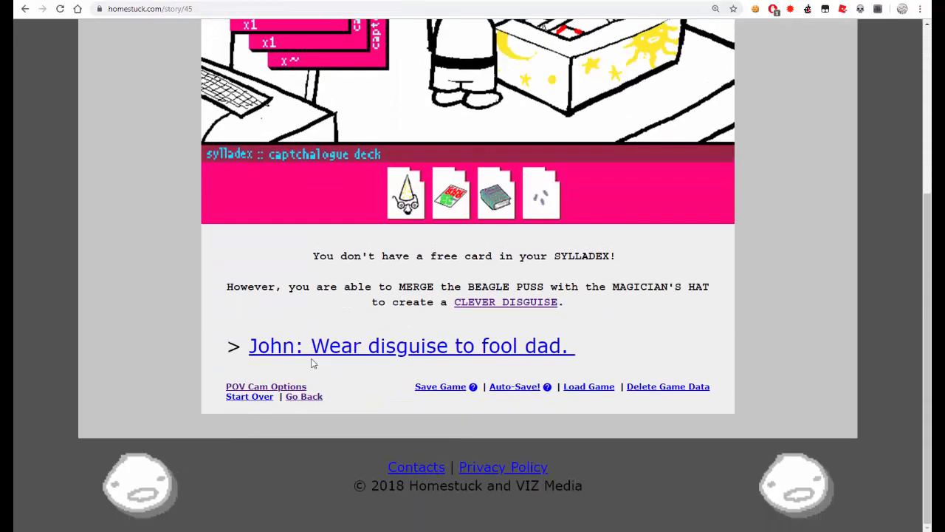
mouse_move(328, 361)
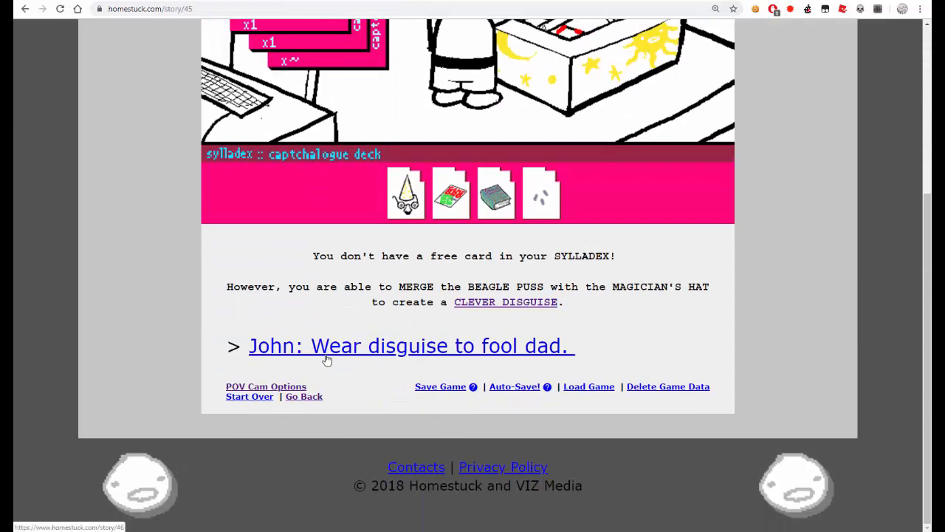
- Advance to page 46, watch John put on the disguise items, and read to 'John: Leave room.'
left_click(410, 345)
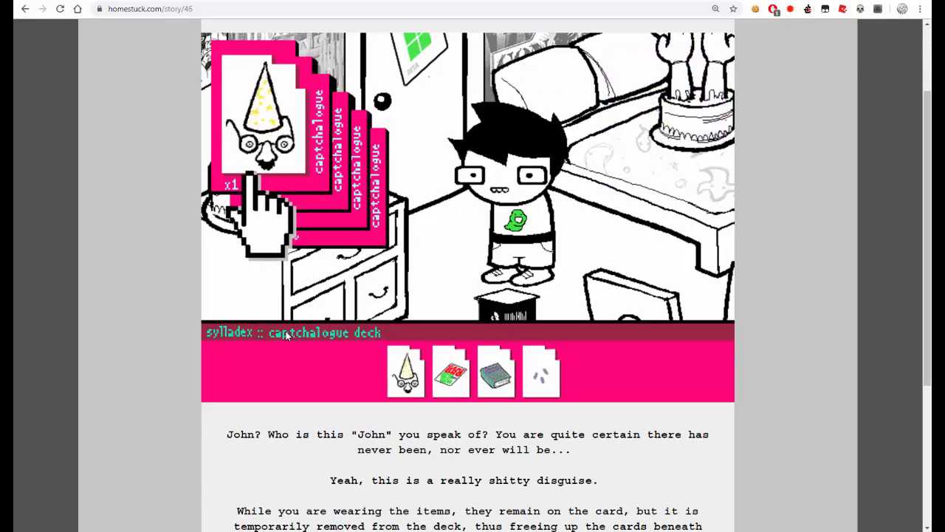
left_click(405, 370)
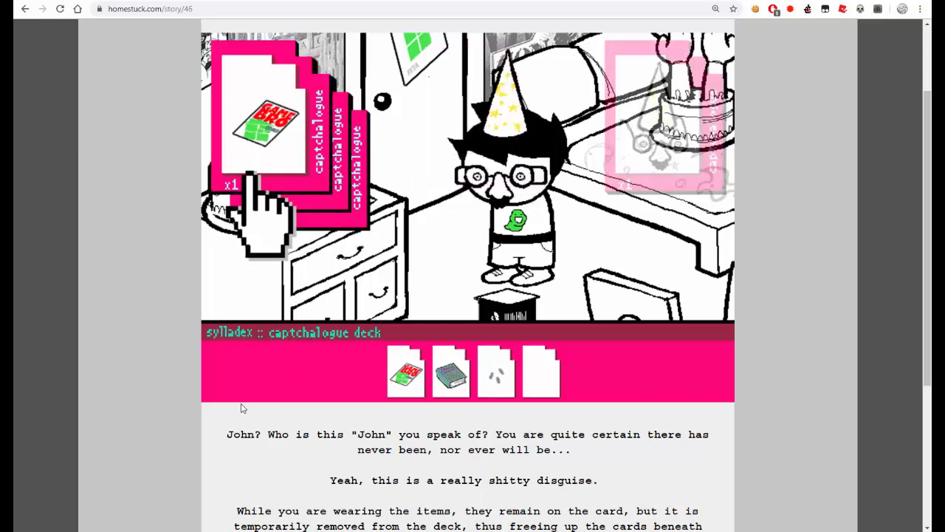
scroll("down", 3)
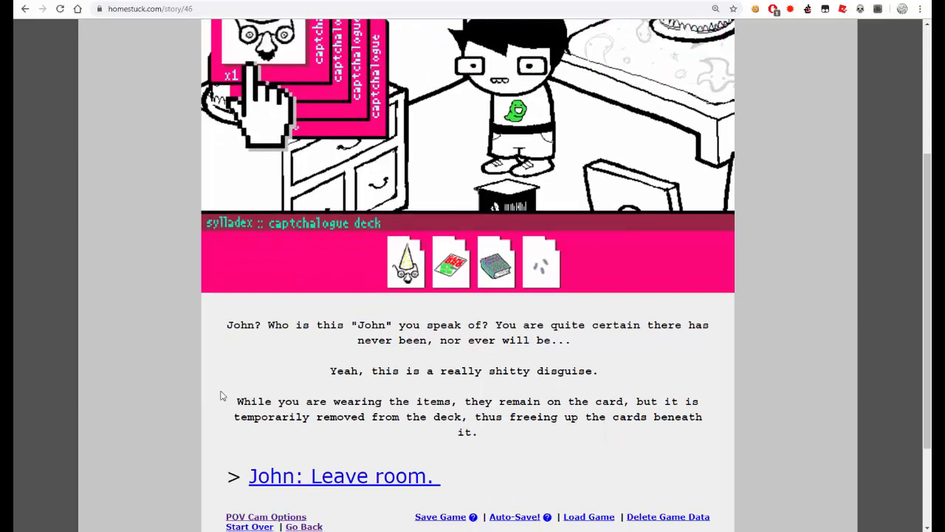
left_click(405, 261)
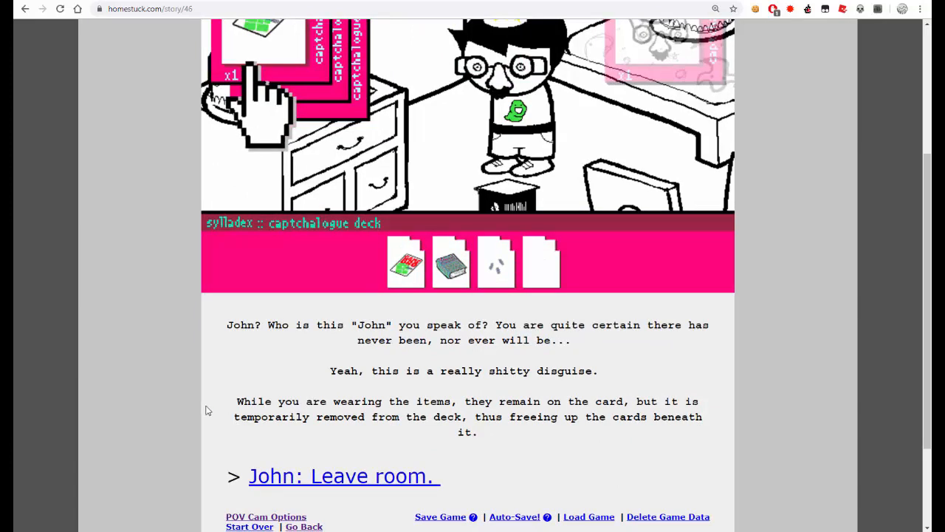
mouse_move(298, 471)
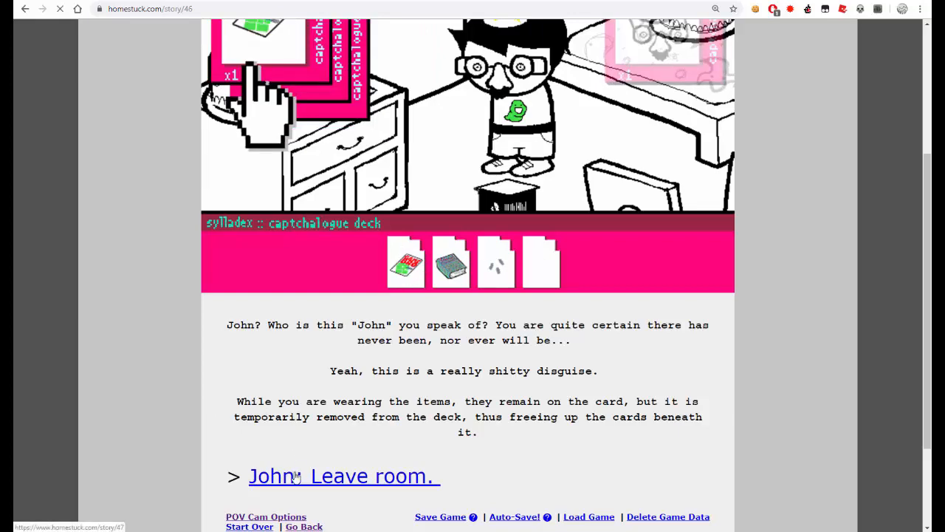
- Read the 'John: Leave room.' hallway page and search Google for the name Michael Cera
left_click(343, 475)
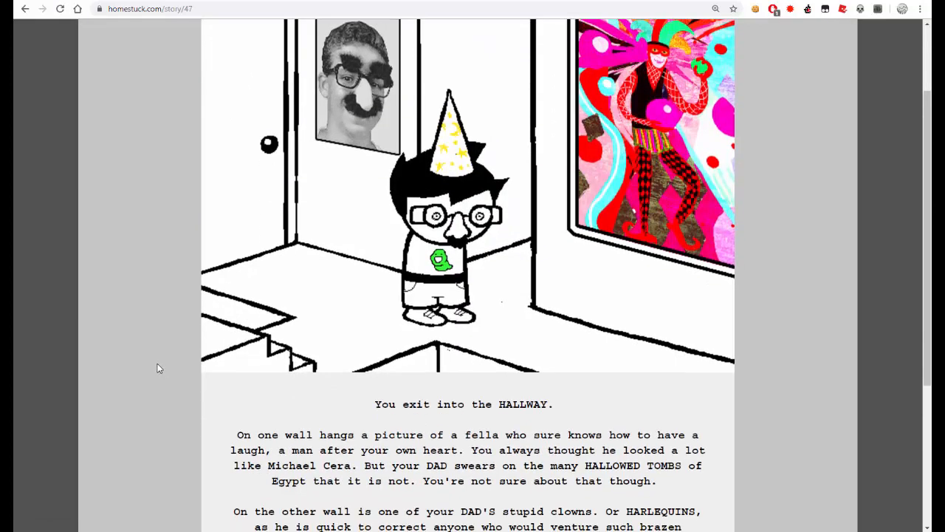
scroll("up", 3)
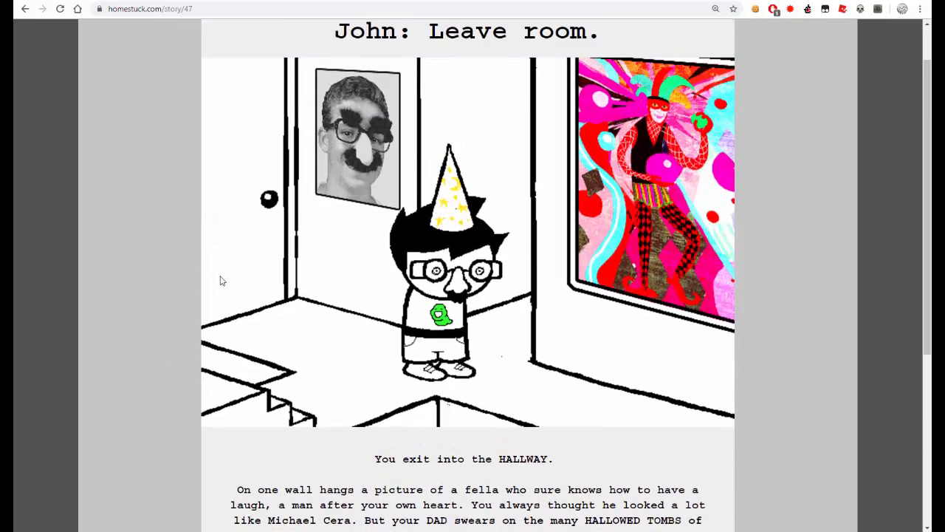
mouse_move(286, 131)
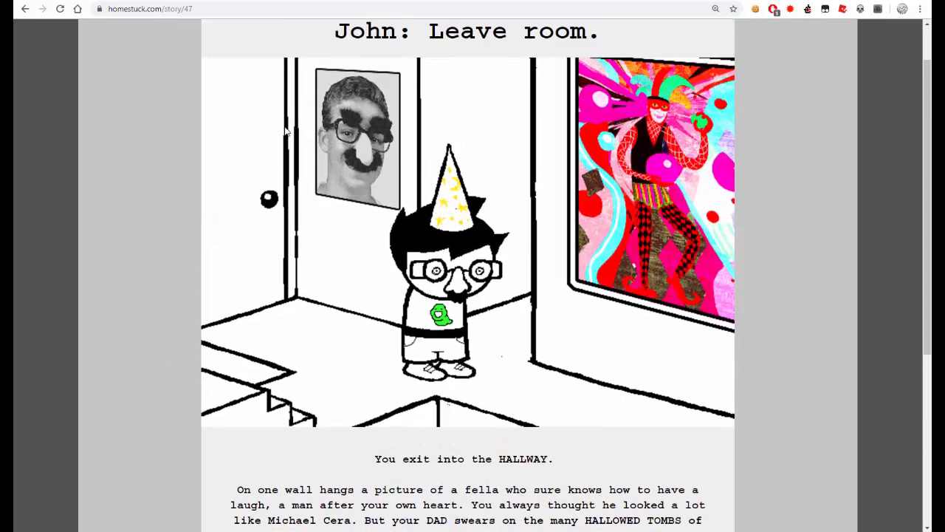
mouse_move(277, 172)
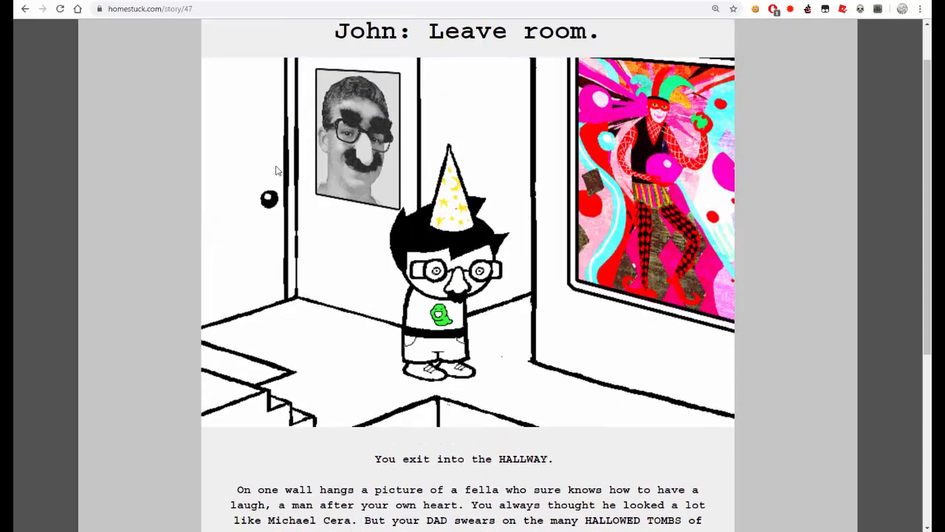
scroll("down", 3)
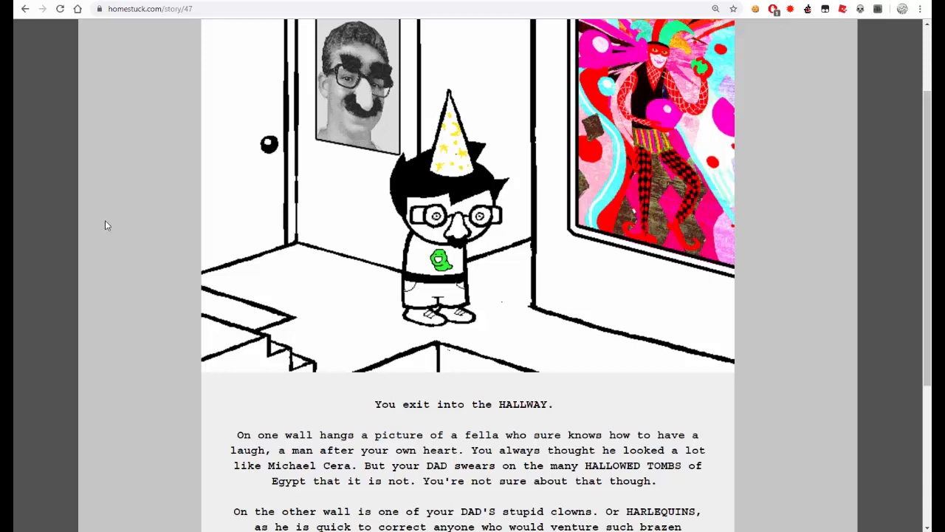
mouse_move(145, 475)
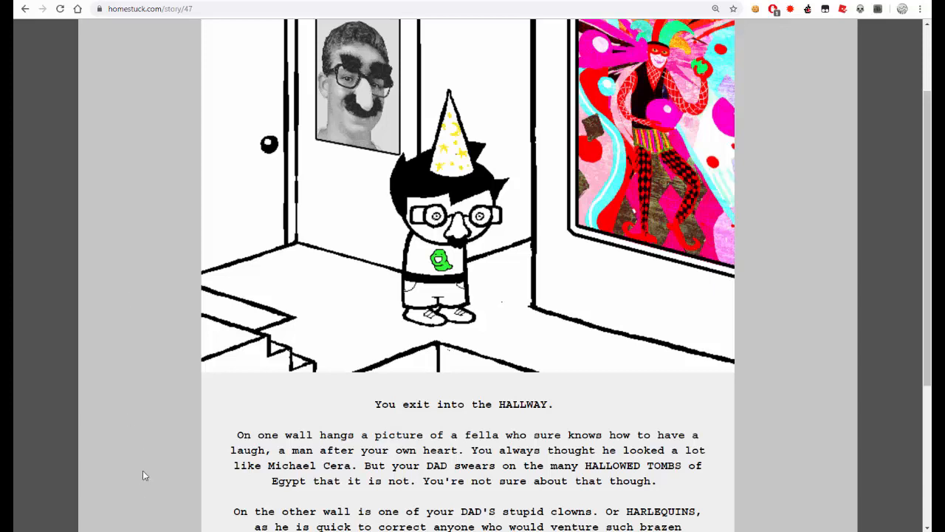
mouse_move(348, 467)
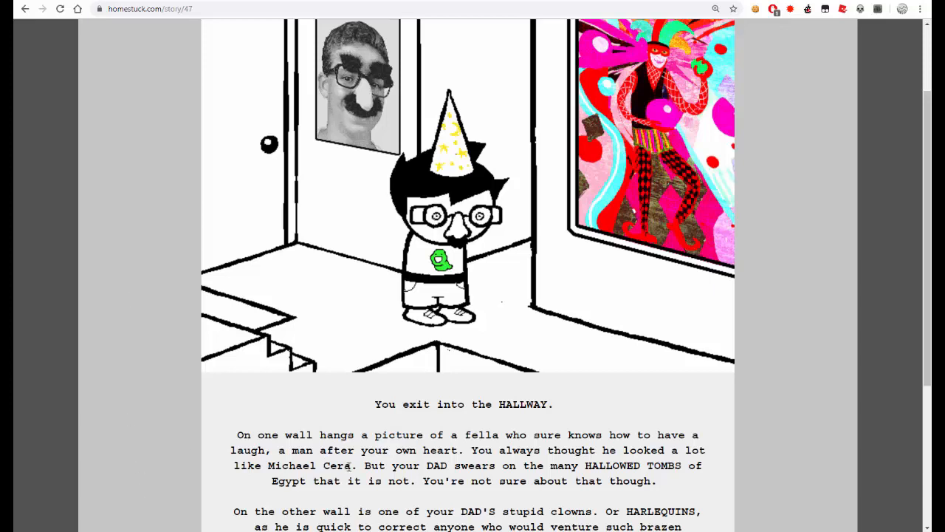
double_click(310, 465)
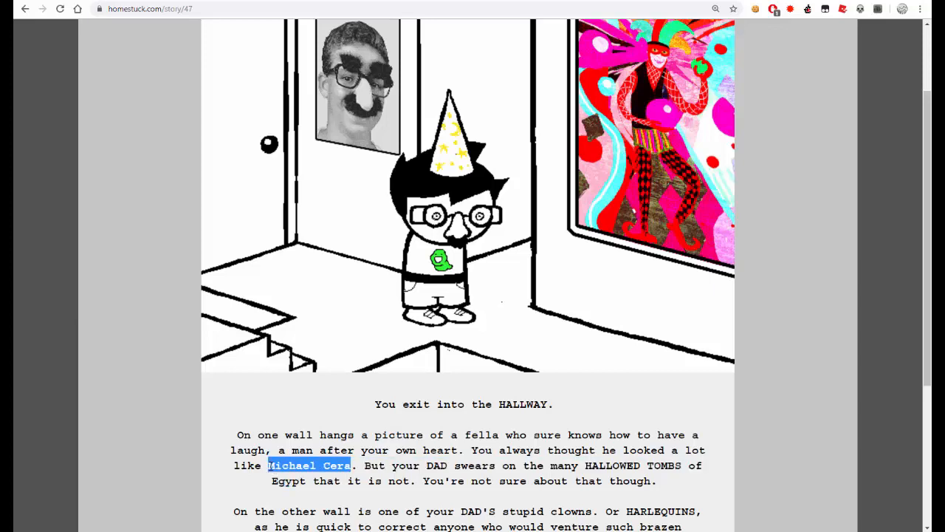
mouse_move(288, 414)
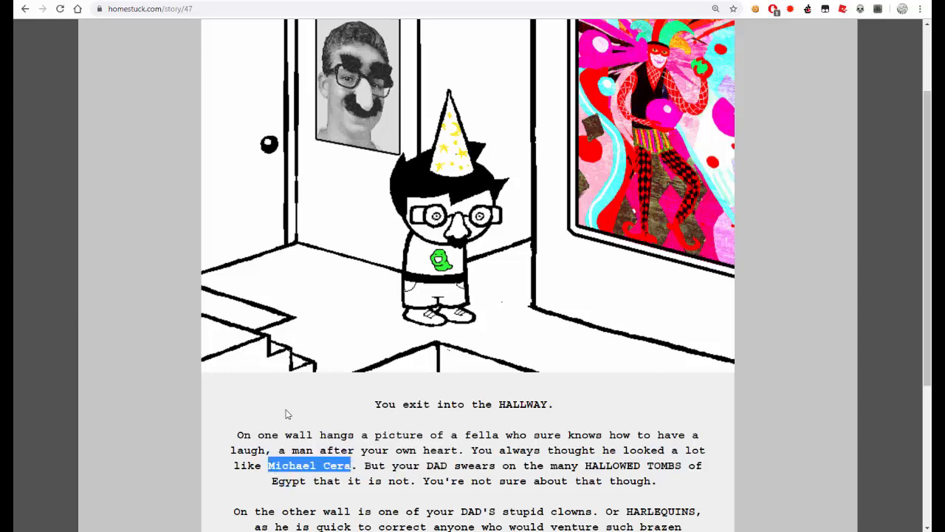
left_click(308, 465)
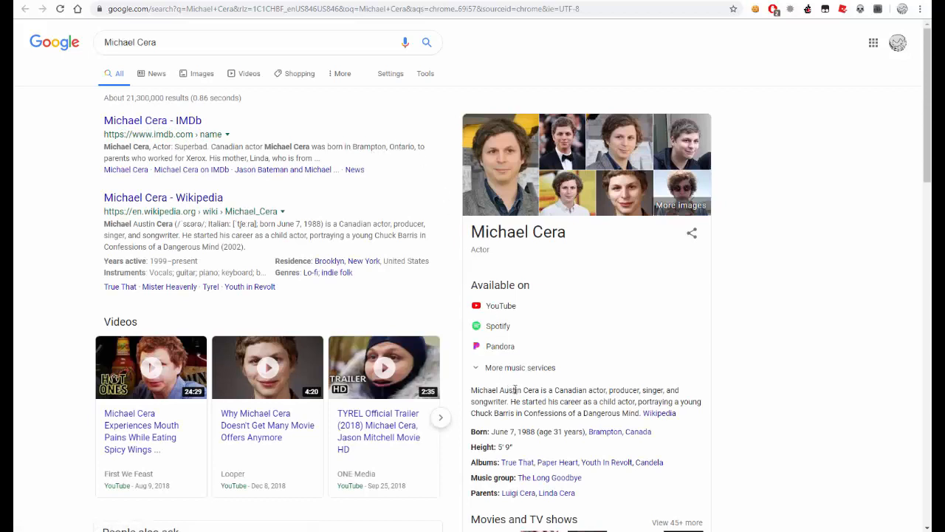
mouse_move(68, 414)
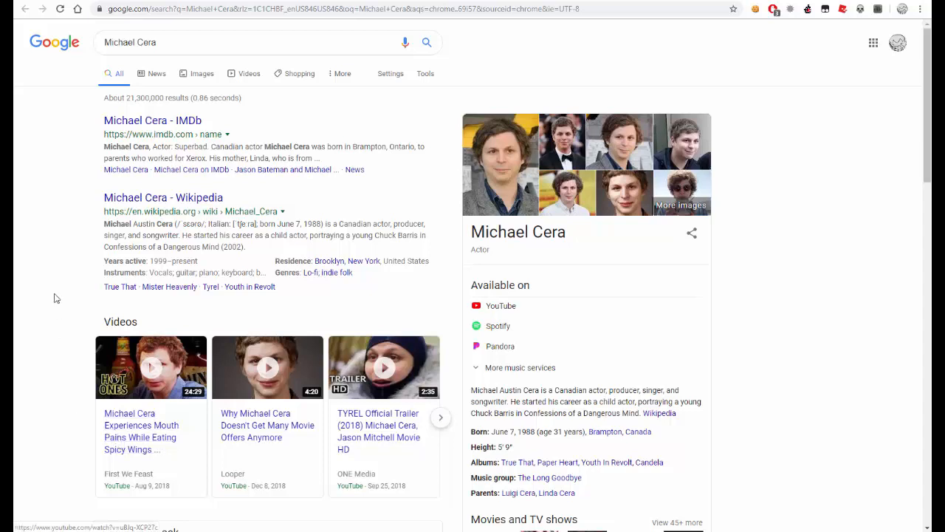
mouse_move(115, 397)
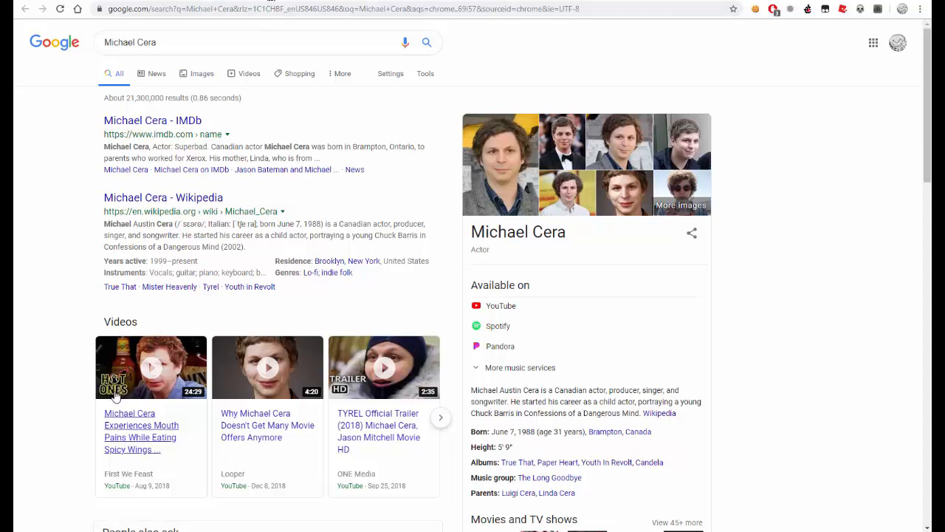
- Look over Google's Michael Cera results, knowledge panel and videos
scroll("down", 3)
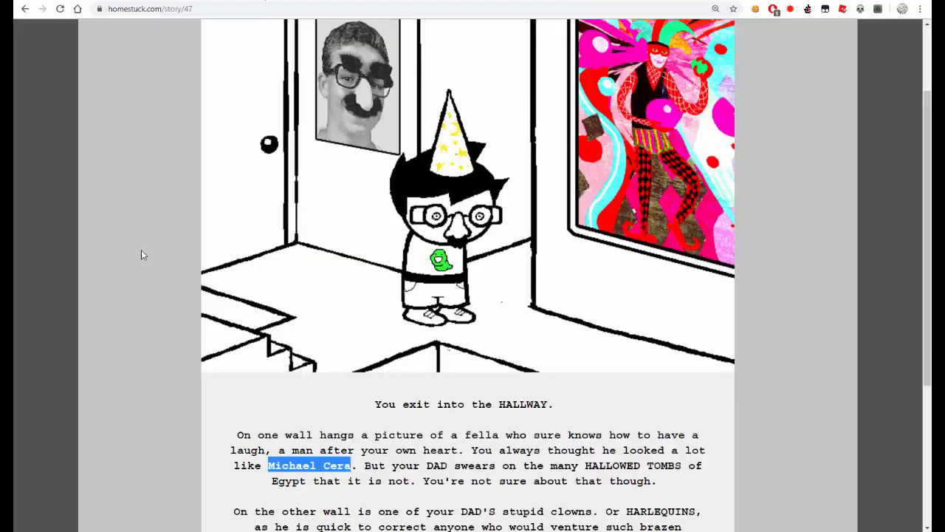
- Finish the hallway page and read page 48, 'John: Go downstairs.', to the Admire harlequins choice
scroll("down", 3)
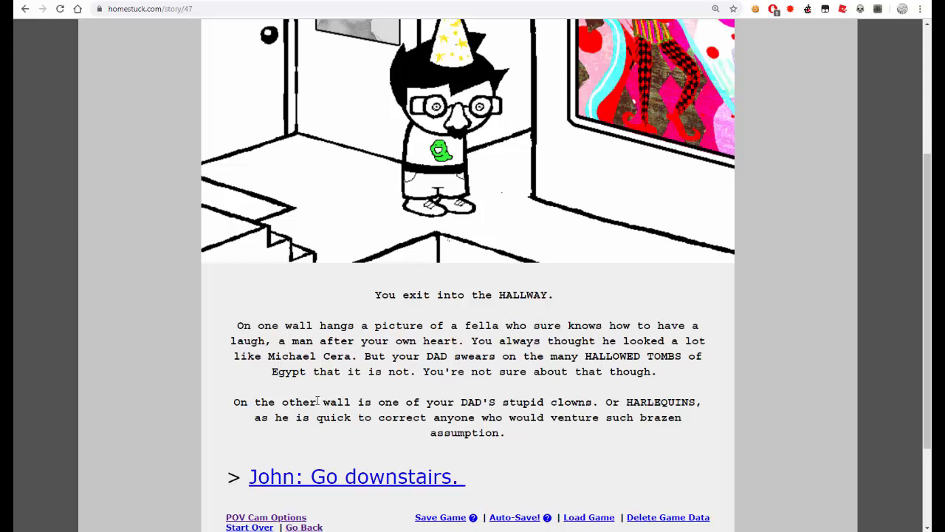
mouse_move(299, 390)
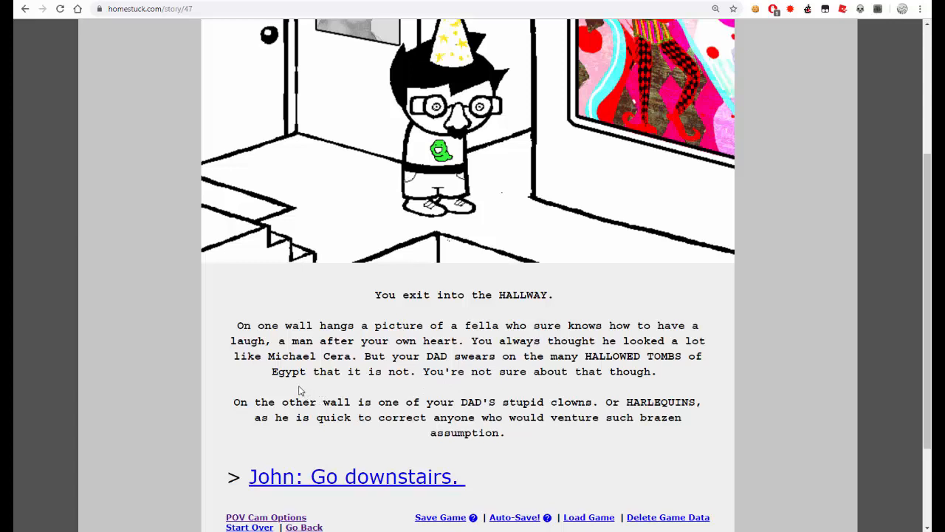
scroll("down", 3)
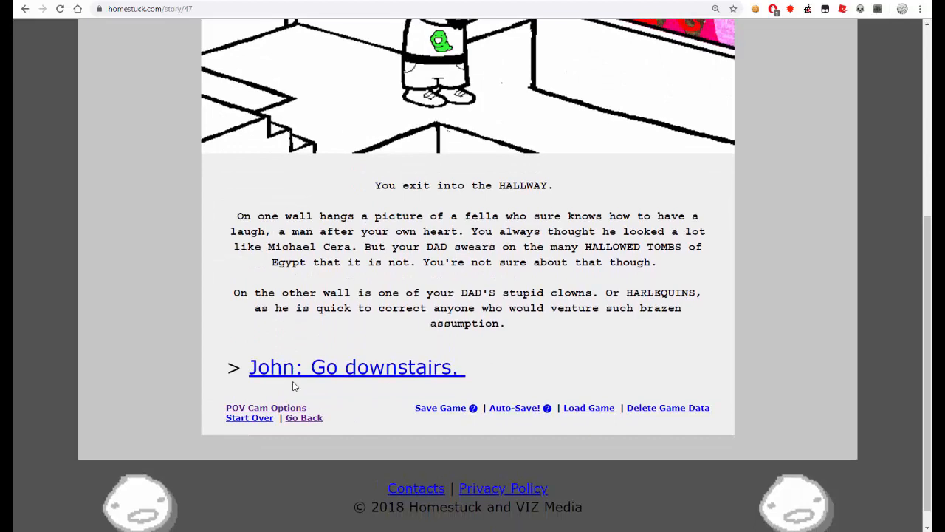
mouse_move(290, 381)
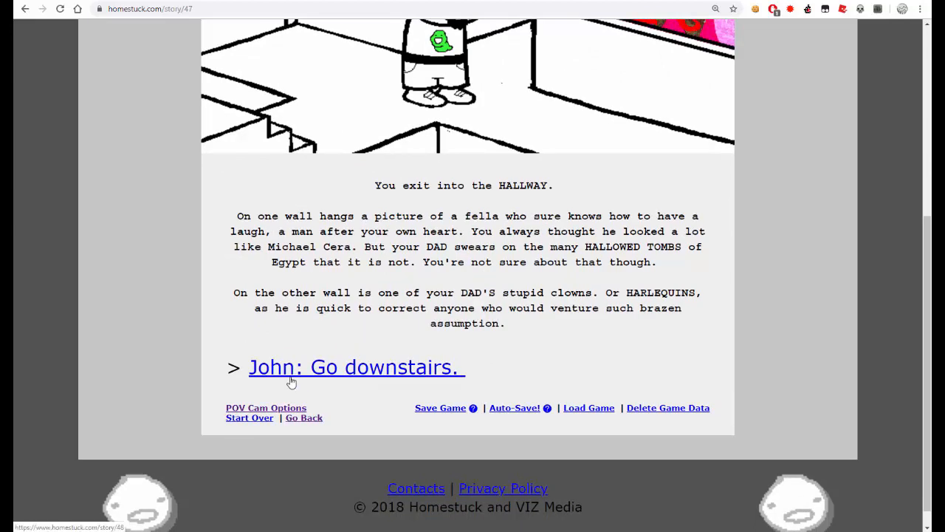
left_click(354, 366)
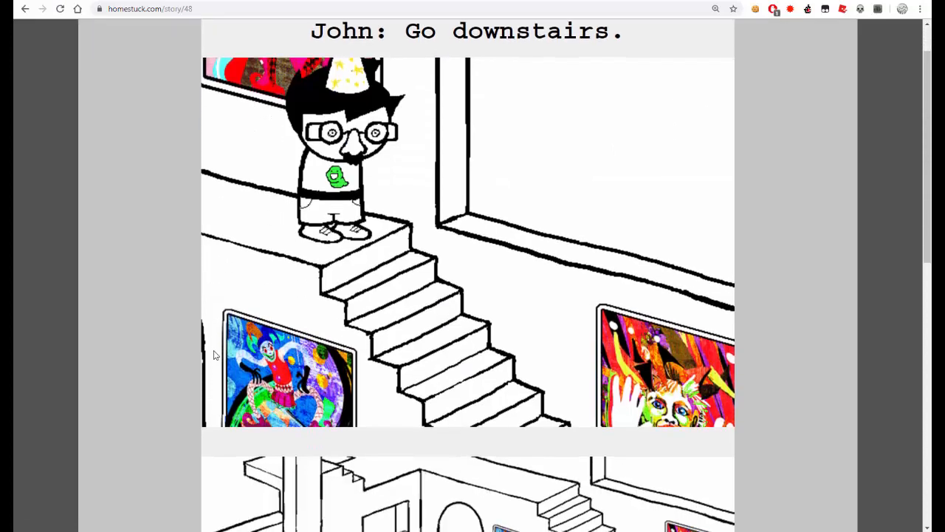
scroll("down", 3)
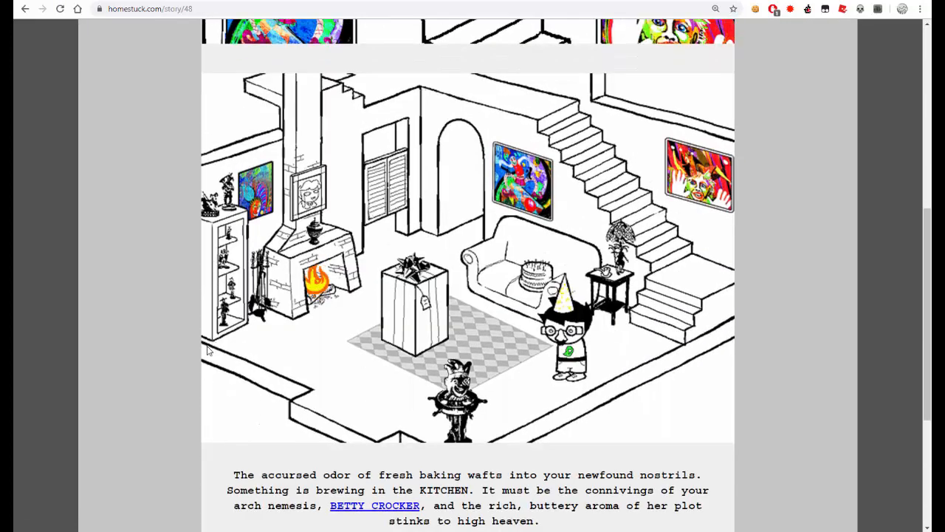
scroll("down", 3)
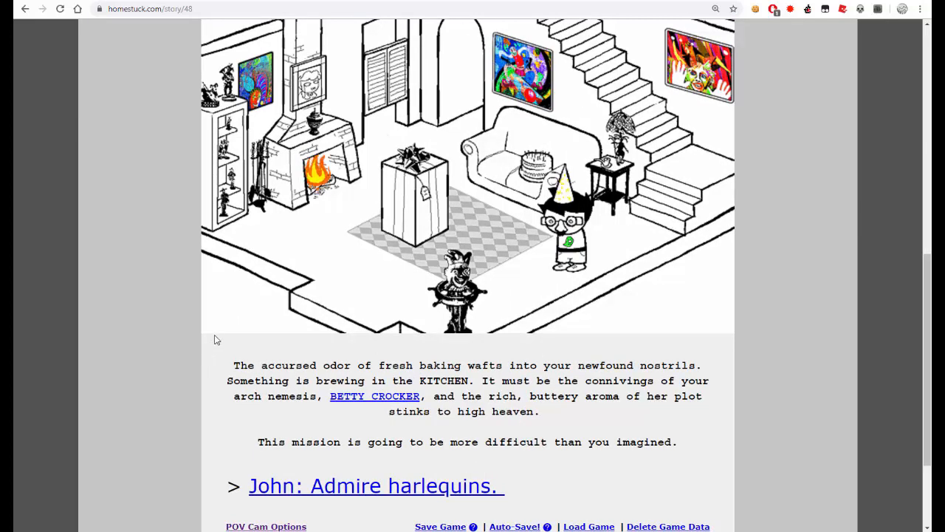
mouse_move(260, 347)
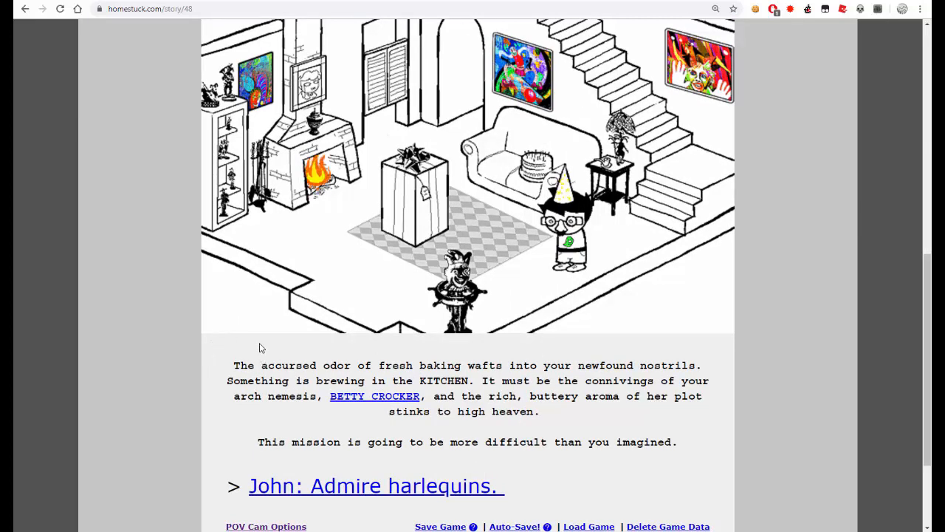
mouse_move(299, 337)
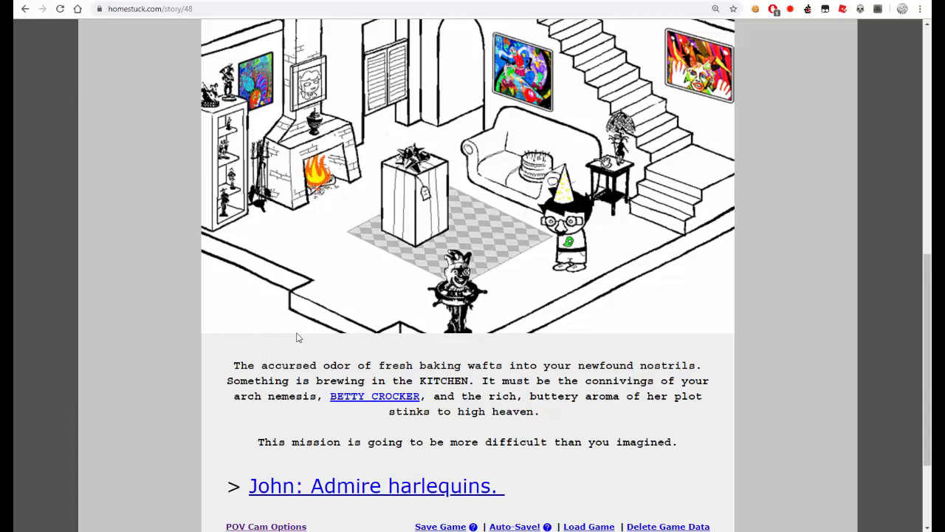
mouse_move(357, 405)
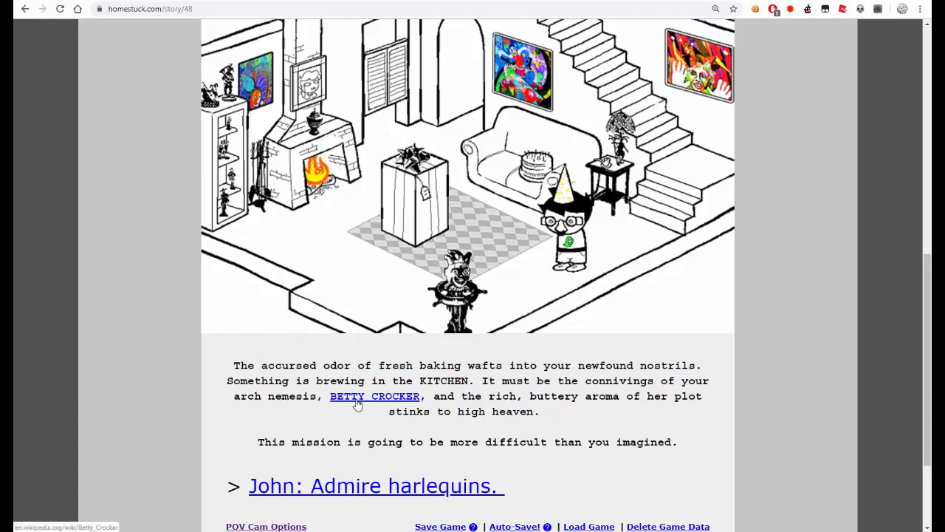
right_click(375, 396)
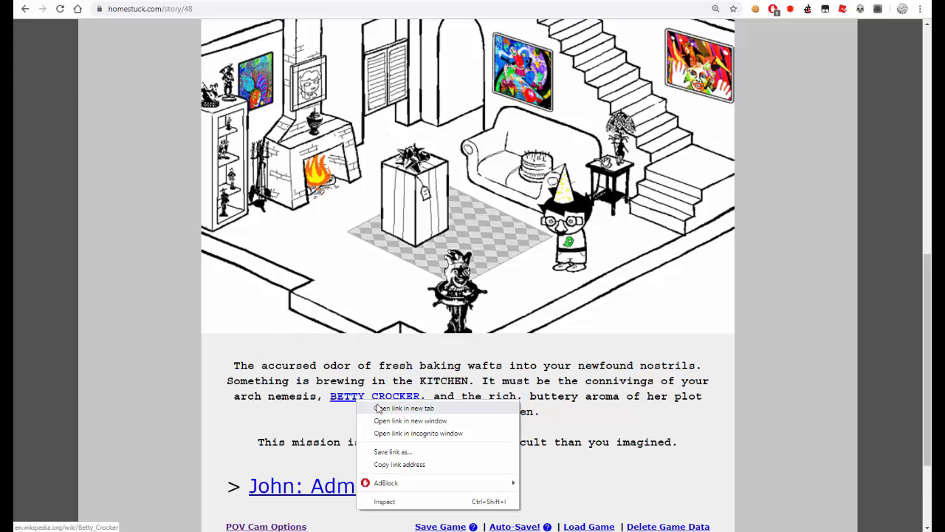
left_click(405, 407)
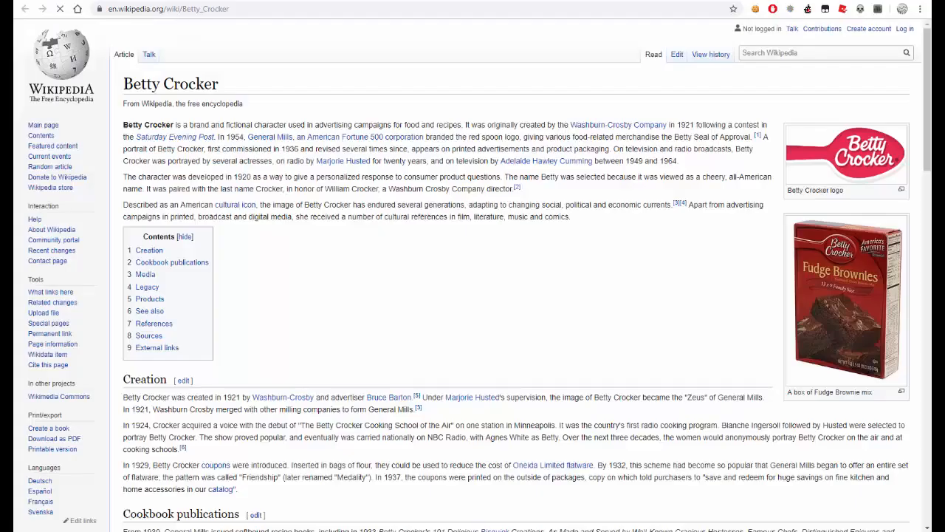
scroll("down", 3)
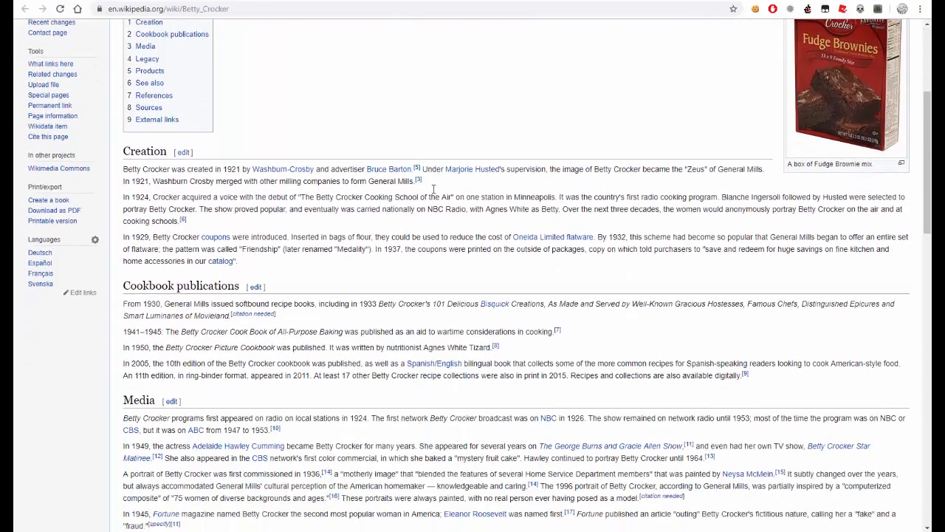
scroll("down", 3)
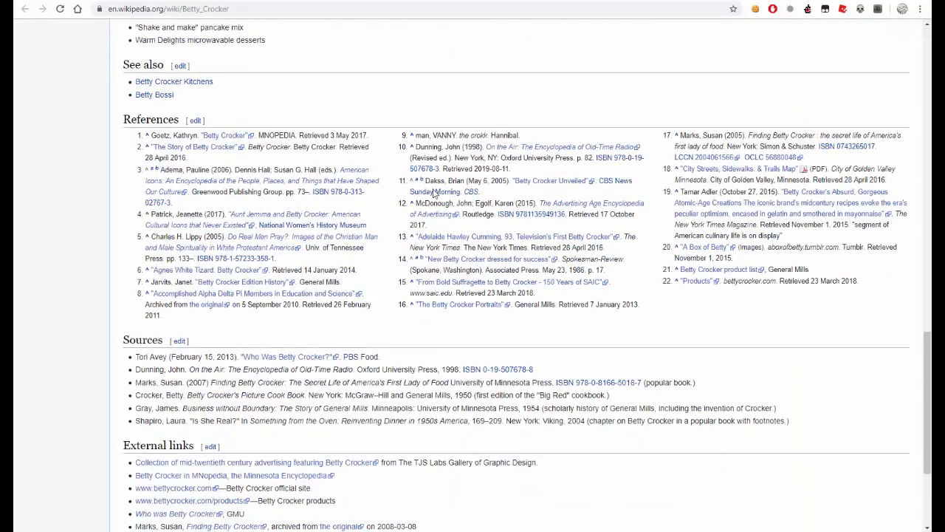
scroll("up", 3)
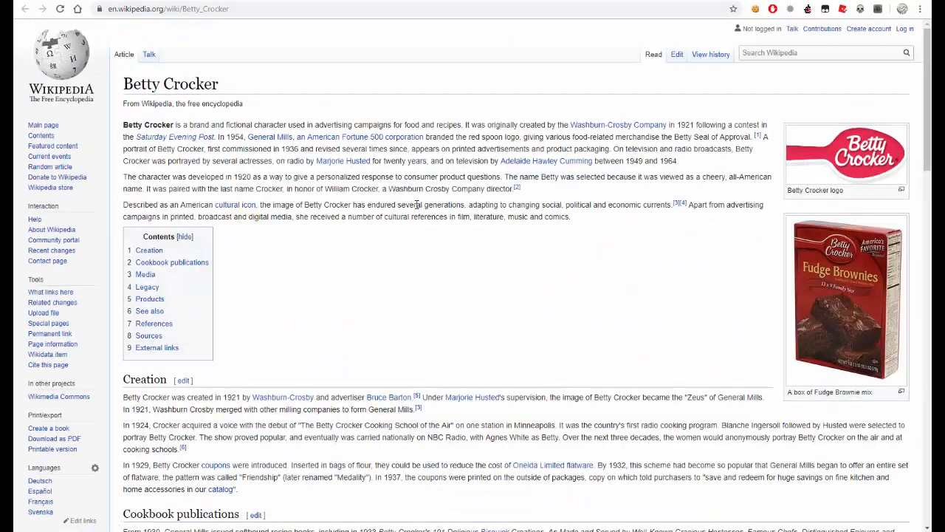
mouse_move(52, 96)
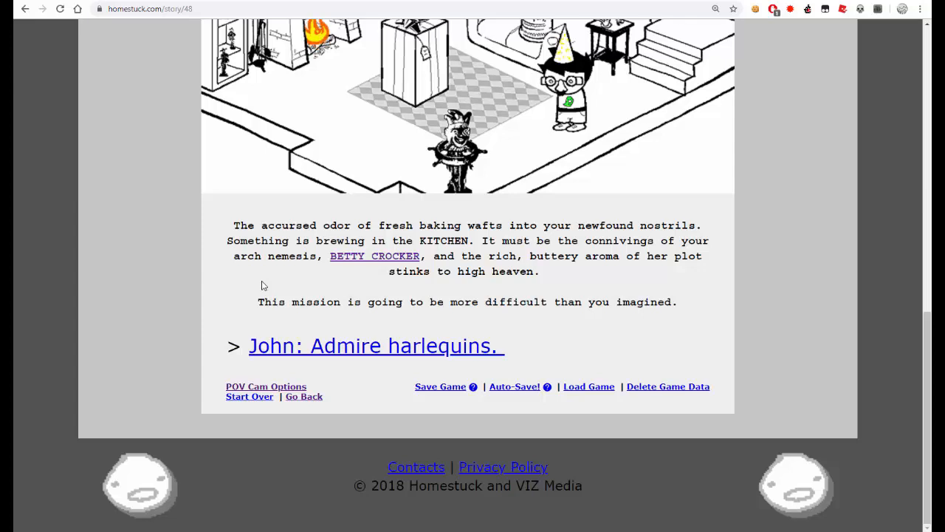
mouse_move(293, 339)
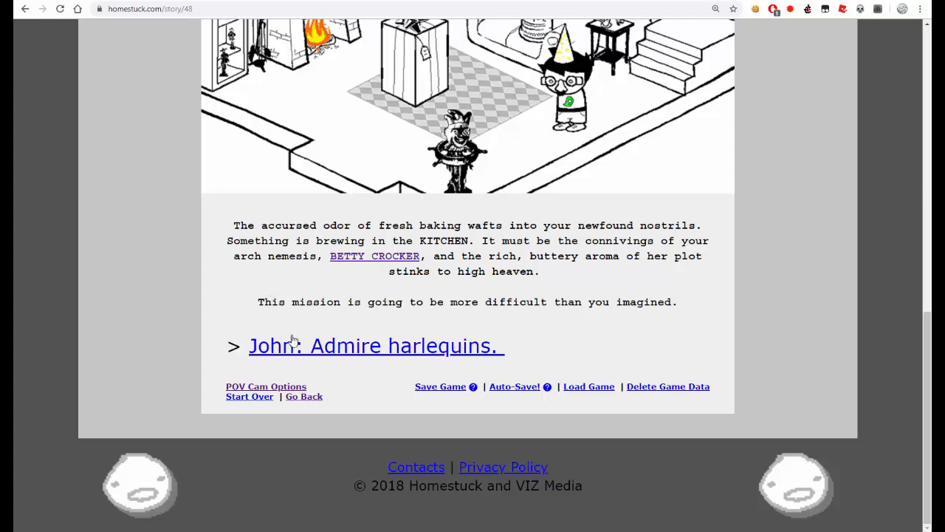
- Read the 'John: Admire harlequins.' page and on into 'John: Examine fireplace.'
left_click(375, 345)
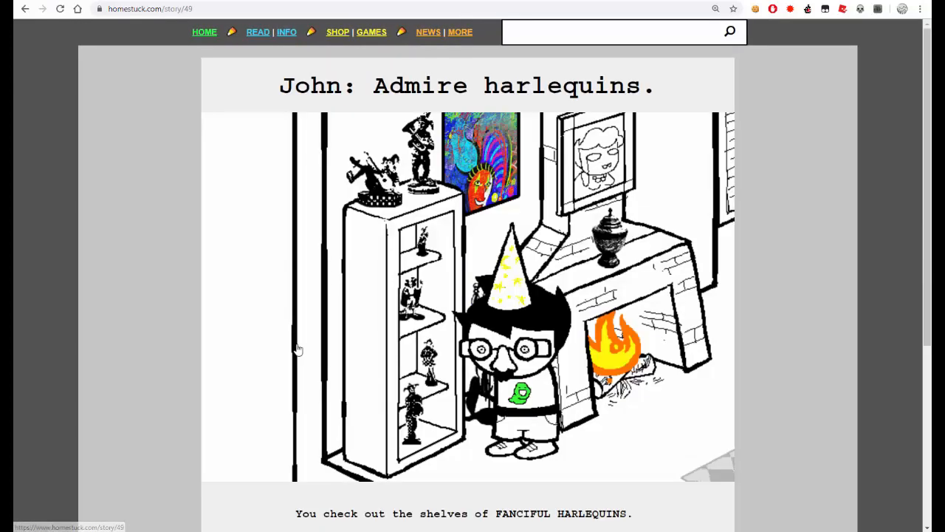
scroll("down", 3)
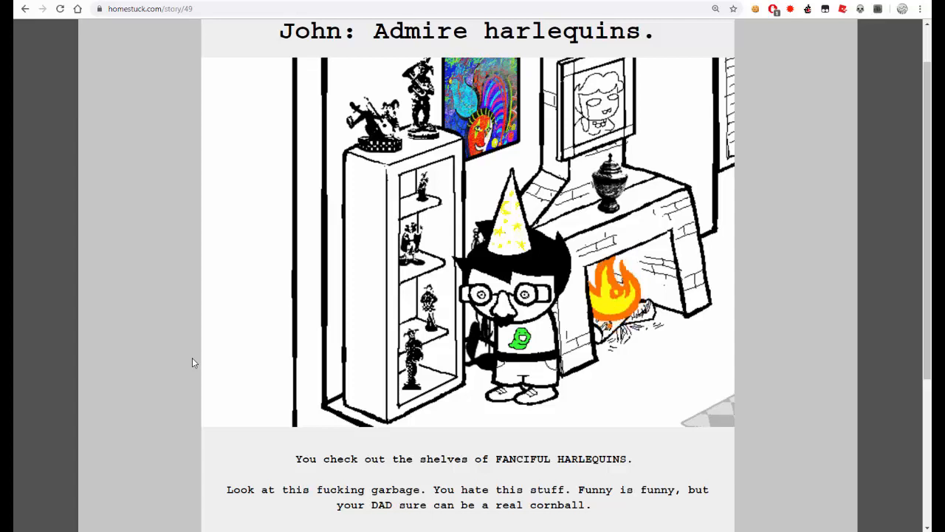
scroll("down", 3)
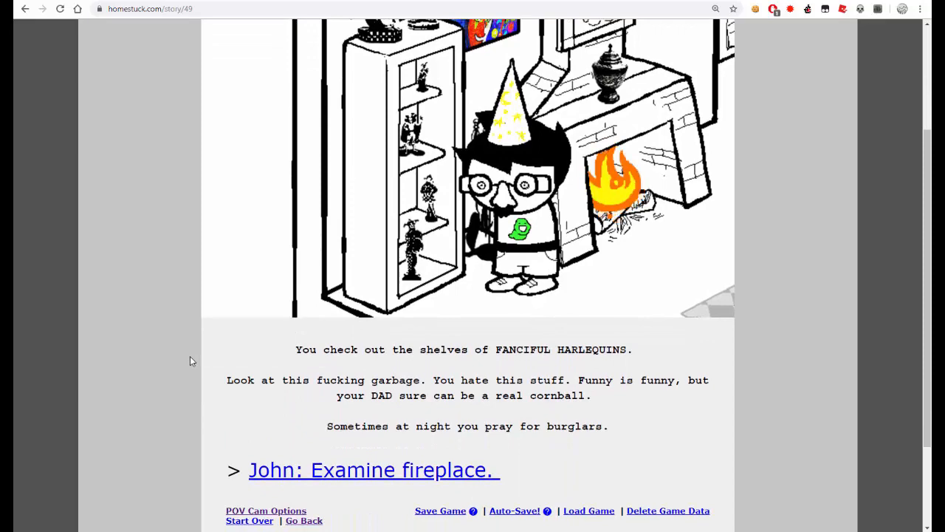
mouse_move(192, 355)
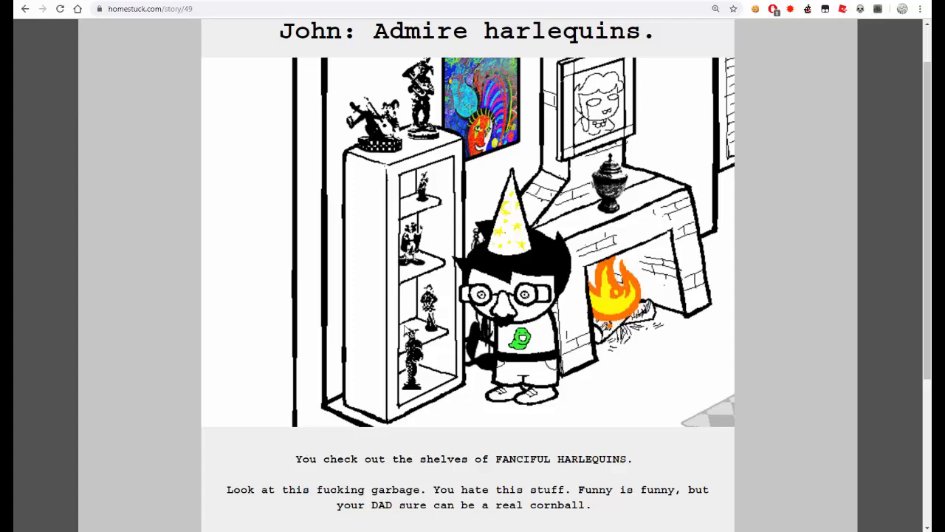
scroll("down", 3)
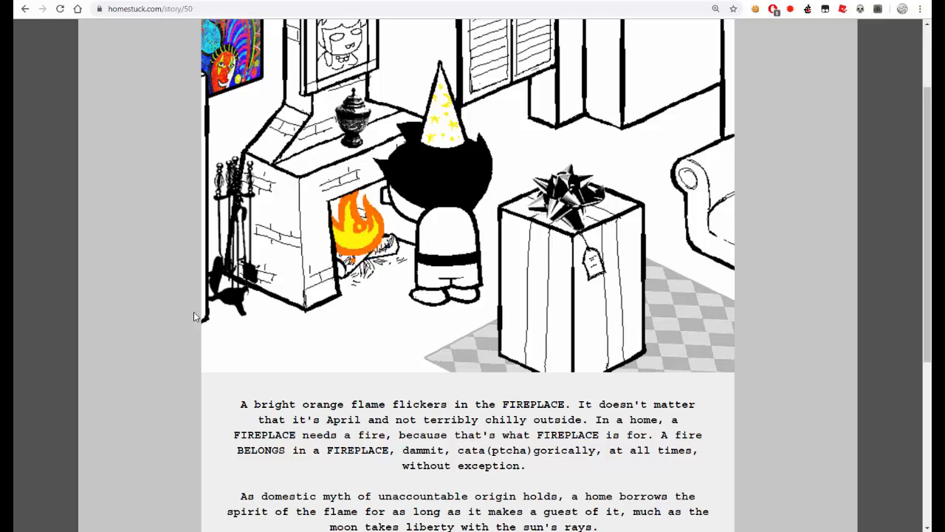
scroll("down", 3)
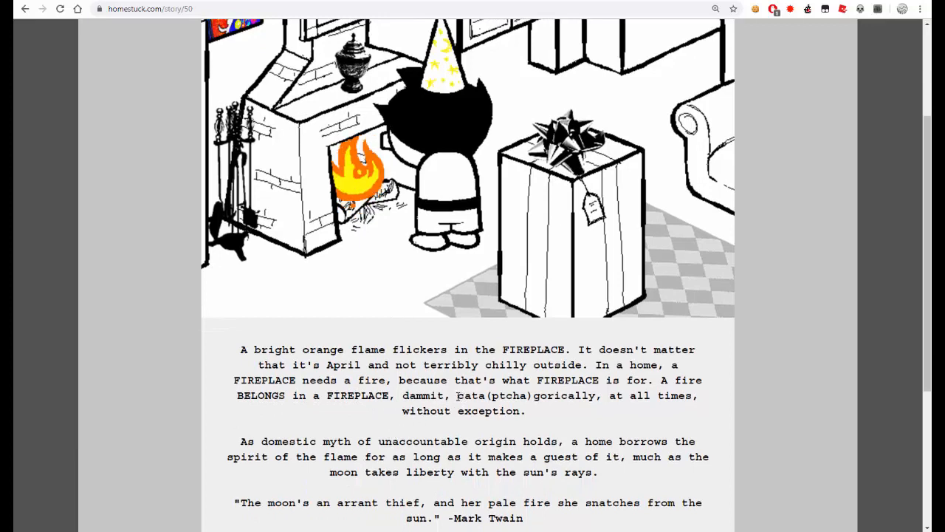
- Highlight the whole cata(ptcha)gorically pun word on the fireplace page
double_click(470, 396)
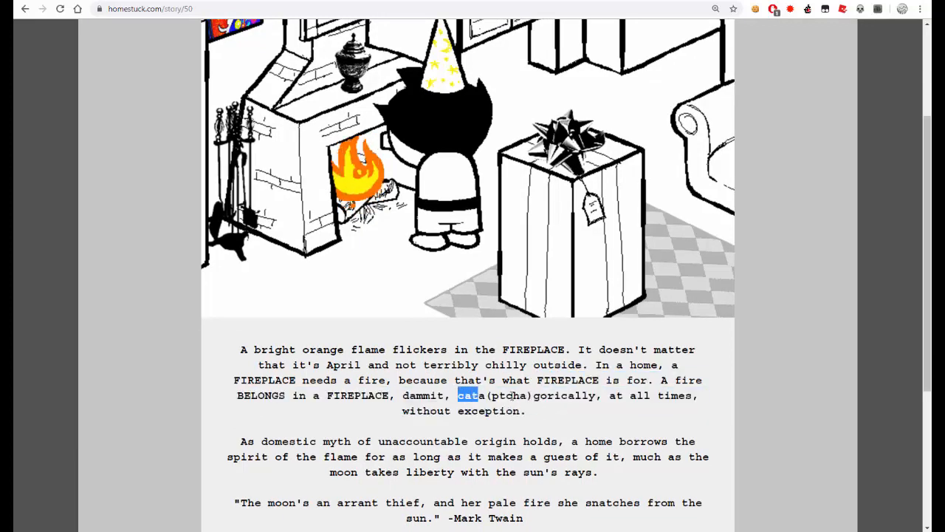
left_click_drag(457, 396, 487, 396)
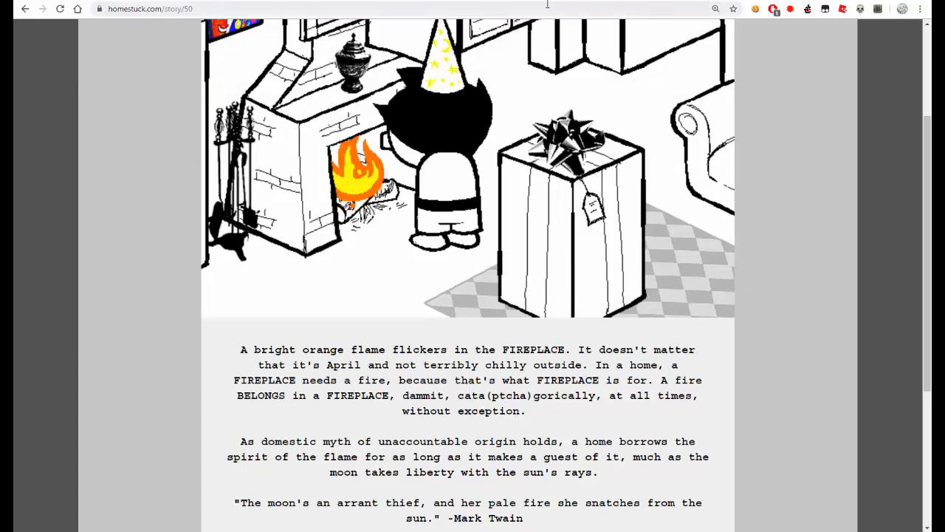
- Search Google for captcha then captchalogue and open the 'How to Pronounce Captchalogue' video
type("cap")
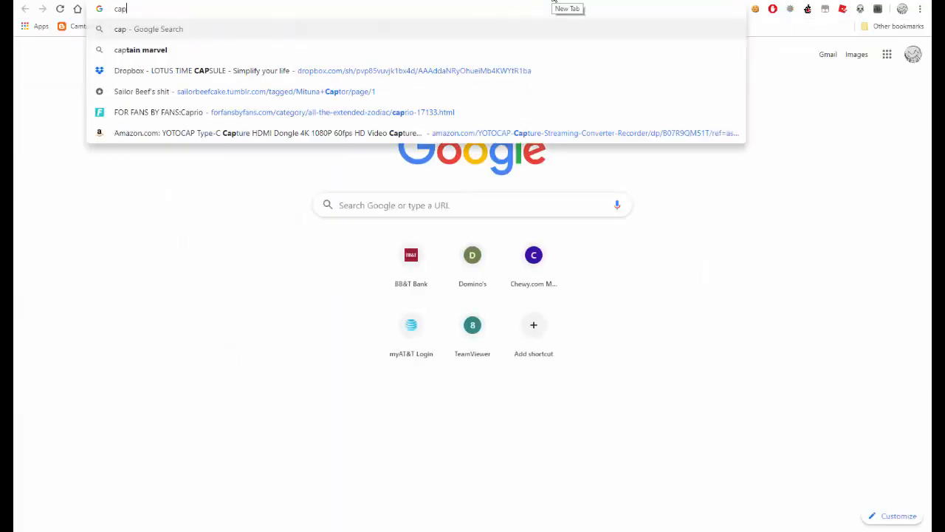
key("Return")
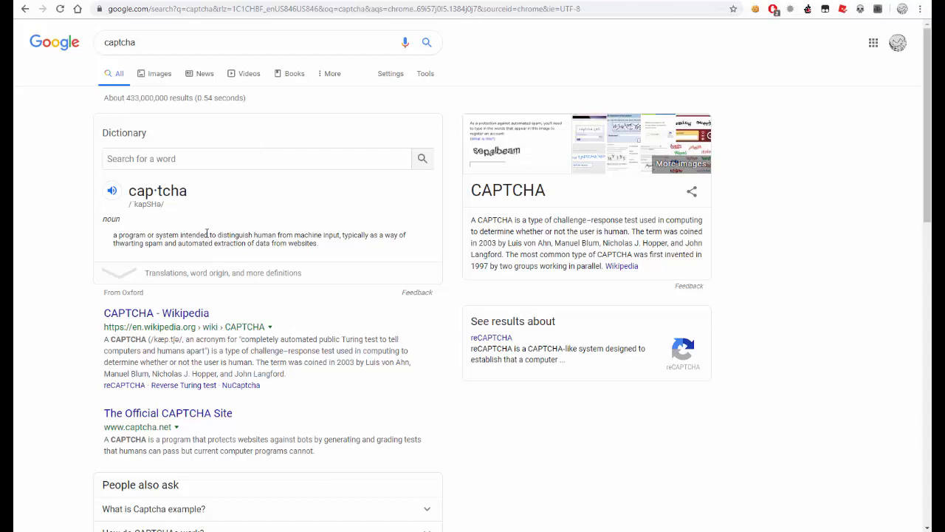
mouse_move(549, 178)
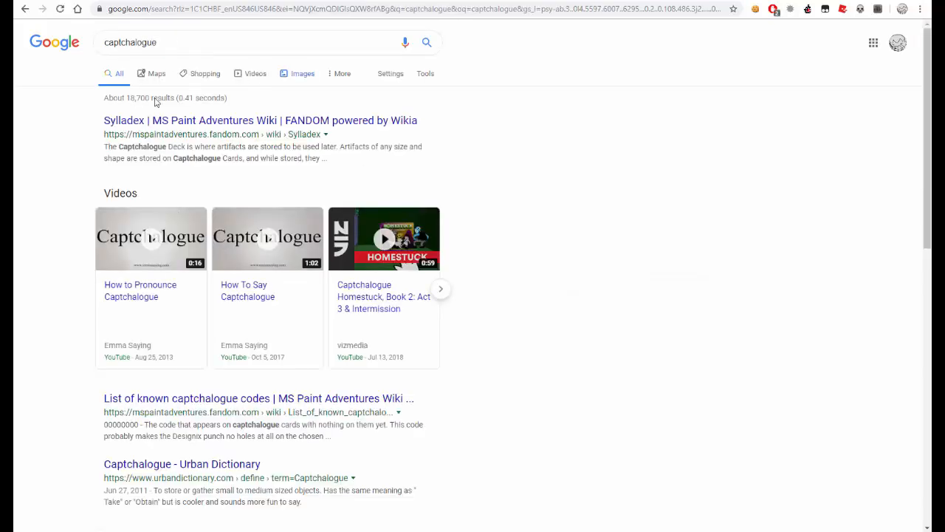
mouse_move(122, 148)
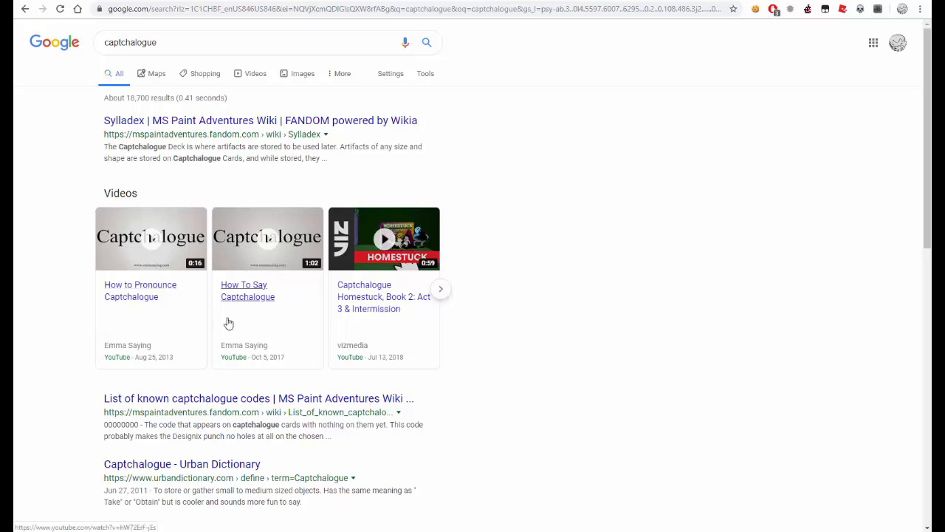
mouse_move(235, 316)
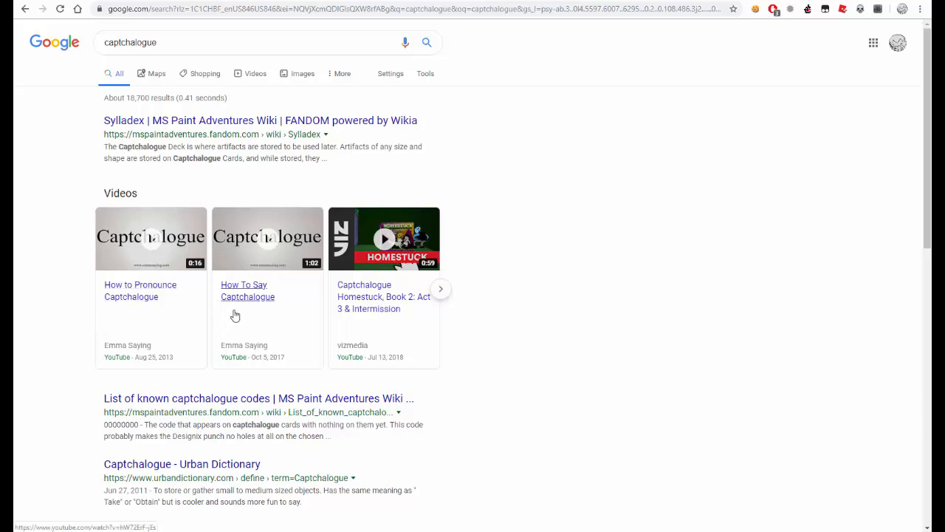
scroll("down", 3)
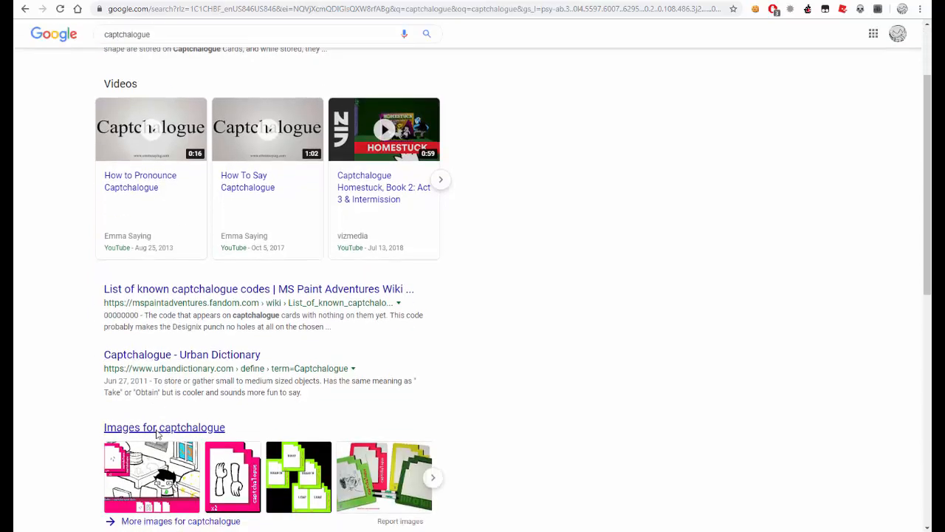
scroll("down", 3)
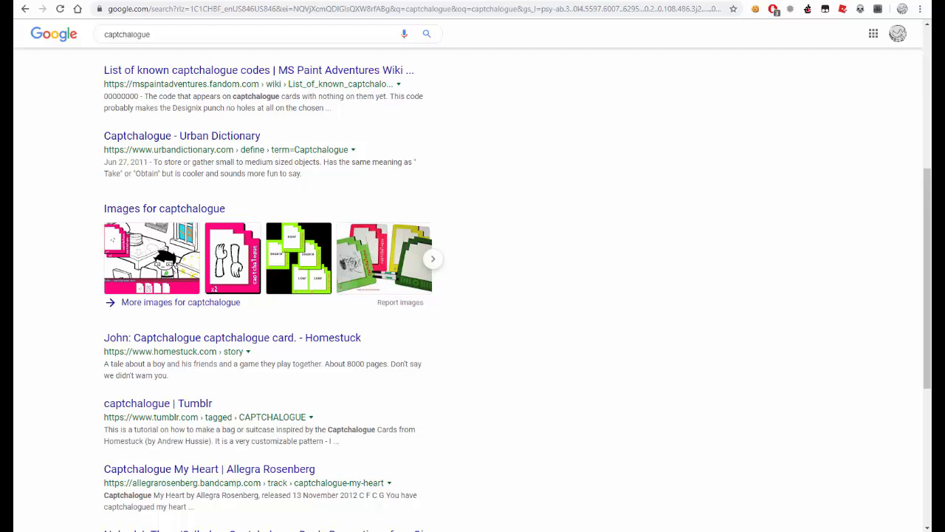
scroll("up", 3)
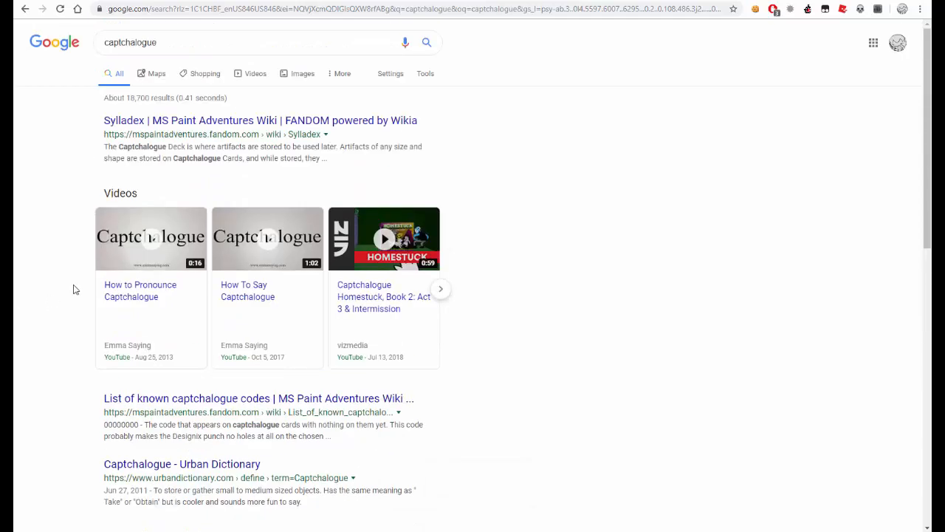
left_click(150, 238)
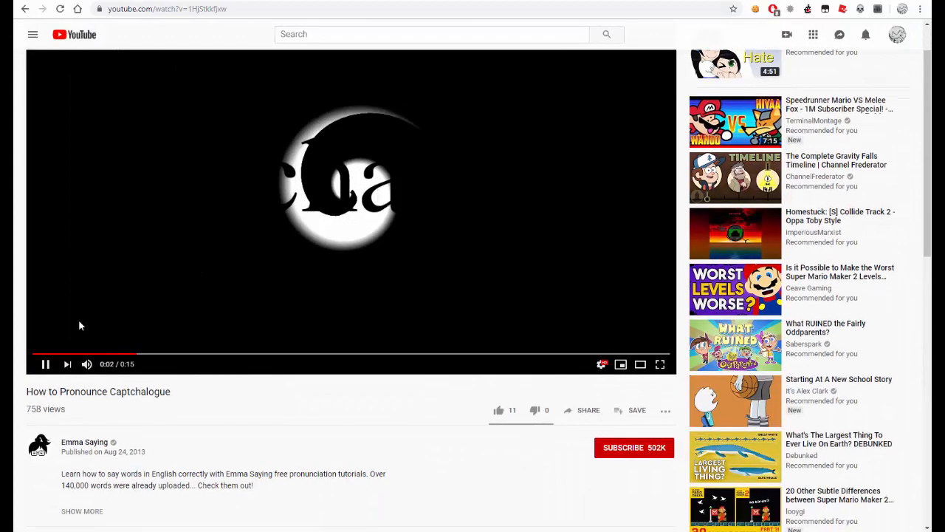
- Watch the Captchalogue pronunciation video and read its Homestuck comments
scroll("down", 3)
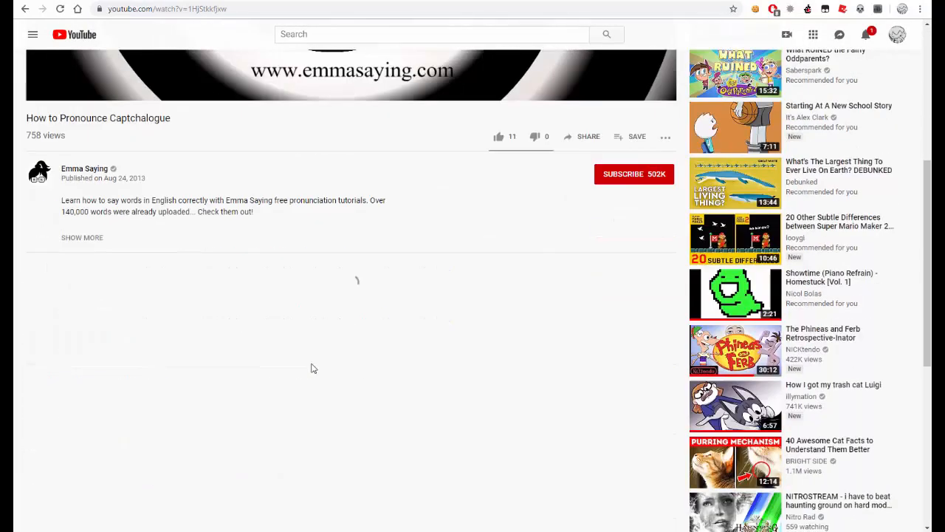
scroll("down", 3)
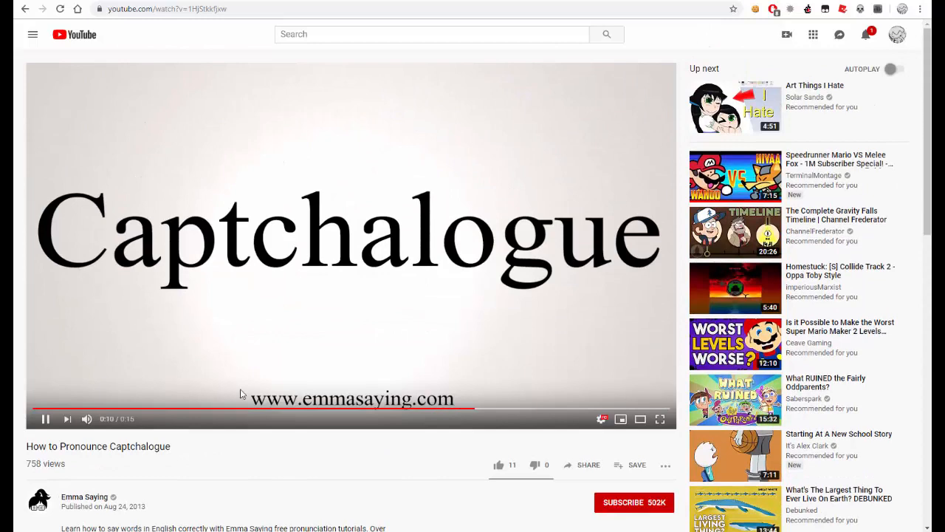
scroll("down", 3)
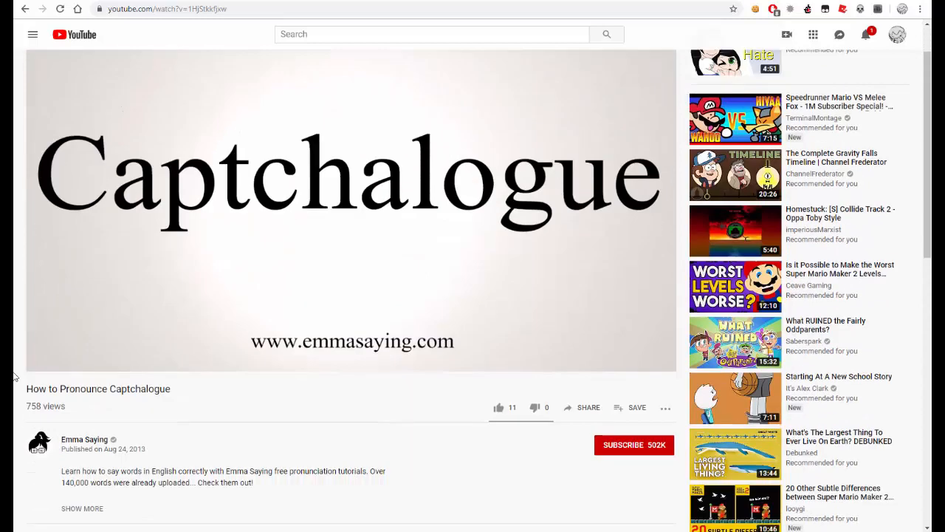
scroll("down", 3)
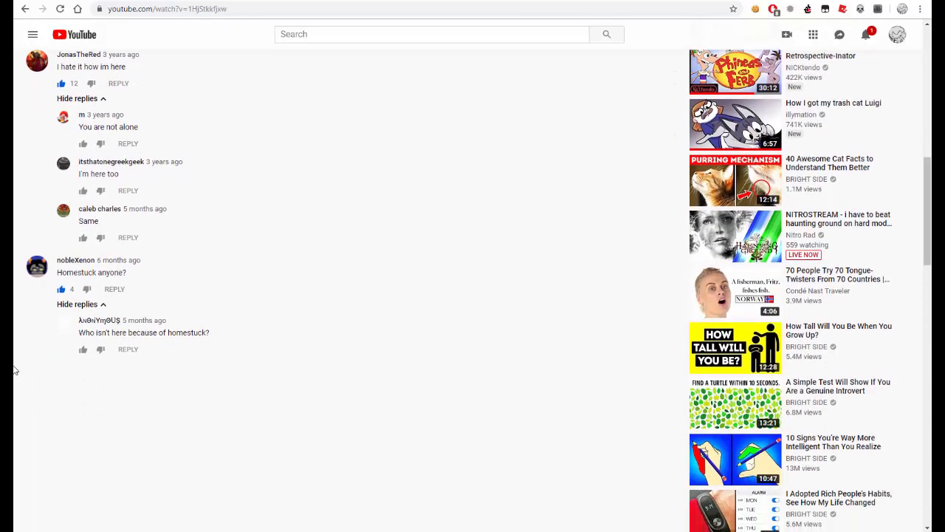
scroll("down", 3)
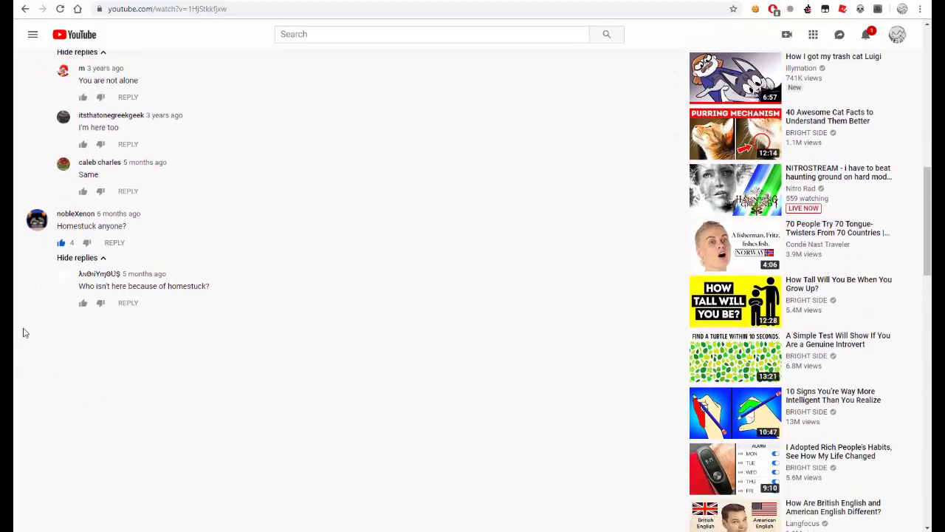
scroll("up", 3)
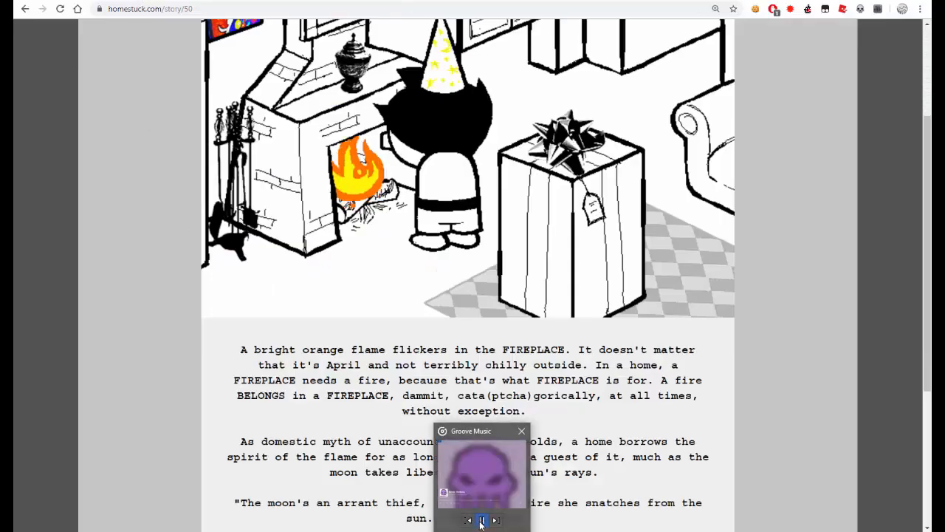
- Pause the Groove Music playback and return to the Homestuck fireplace page
left_click(521, 432)
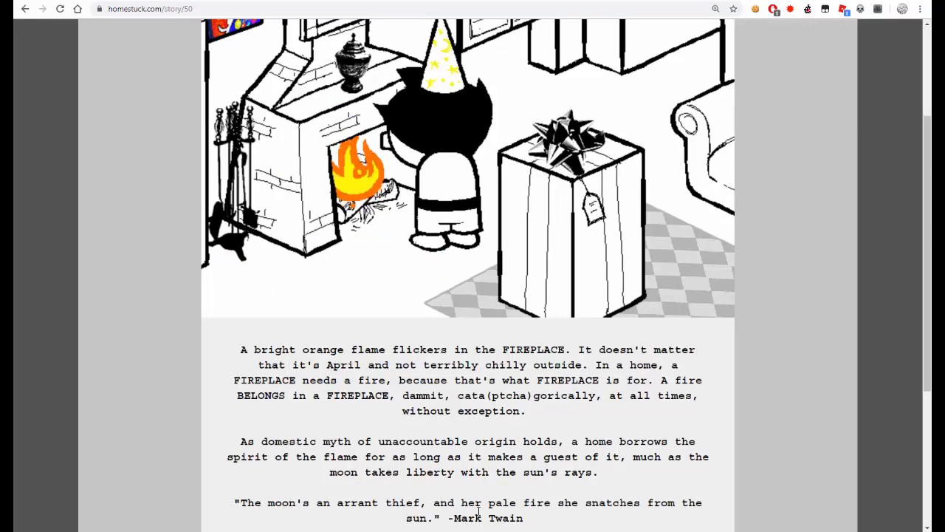
mouse_move(845, 9)
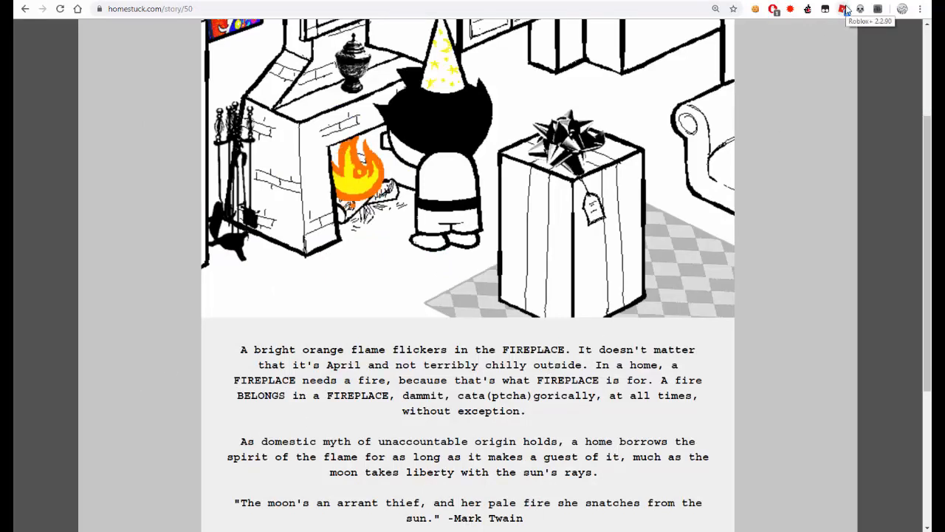
left_click(845, 9)
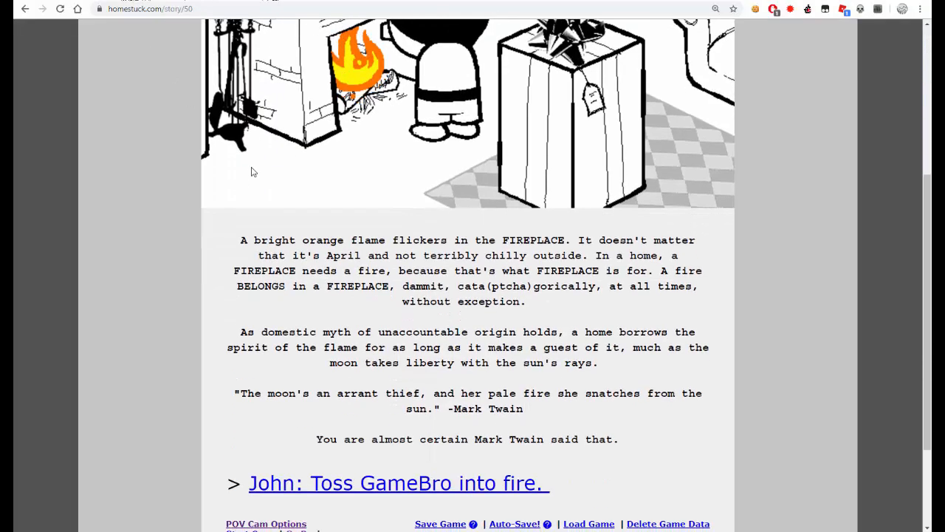
mouse_move(337, 342)
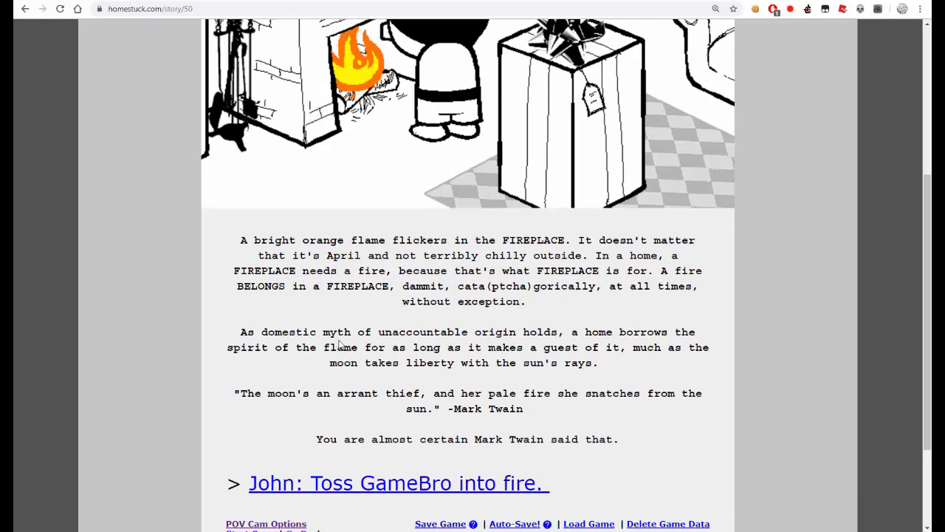
mouse_move(363, 309)
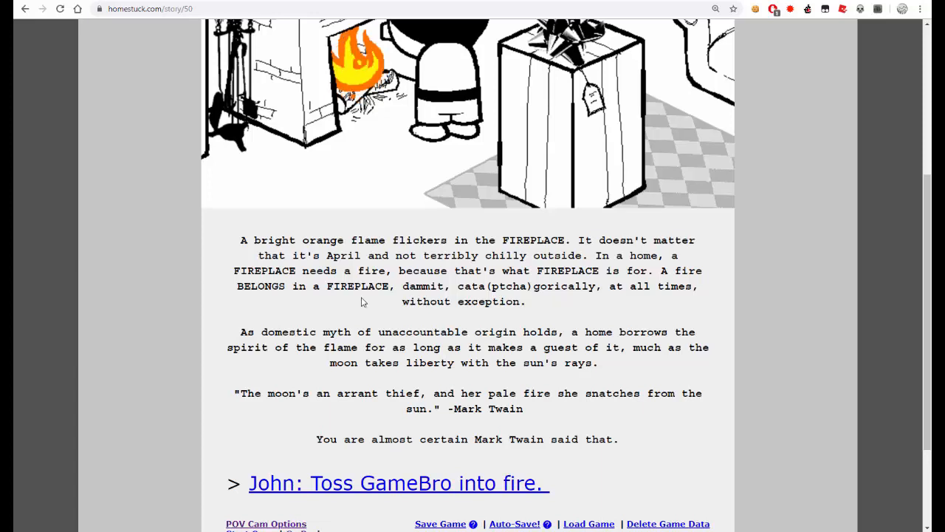
mouse_move(416, 404)
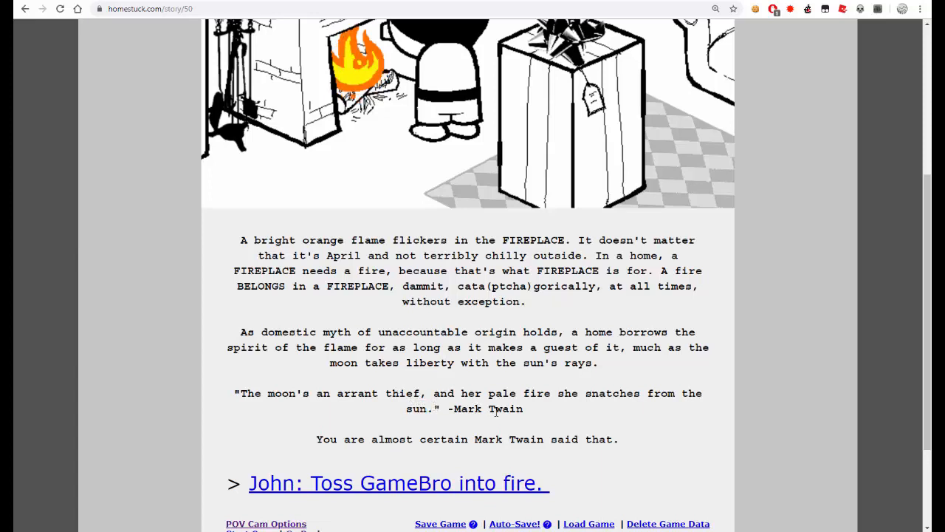
- Highlight the whole moon-as-arrant-thief quote attributed to Mark Twain
double_click(419, 408)
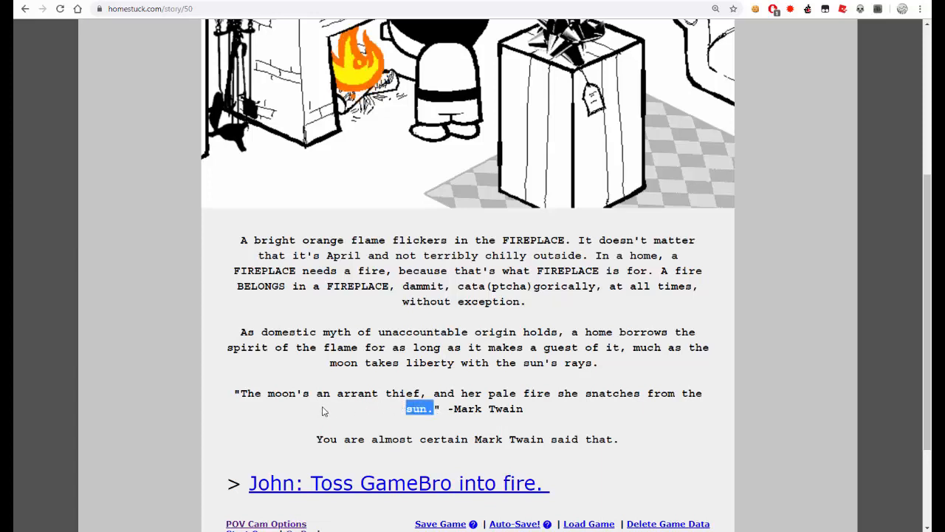
left_click_drag(419, 408, 239, 393)
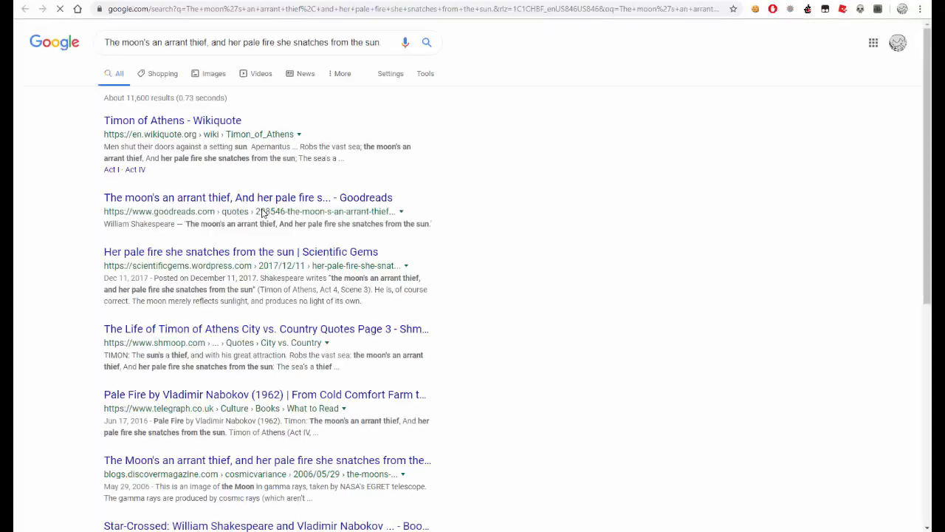
mouse_move(171, 121)
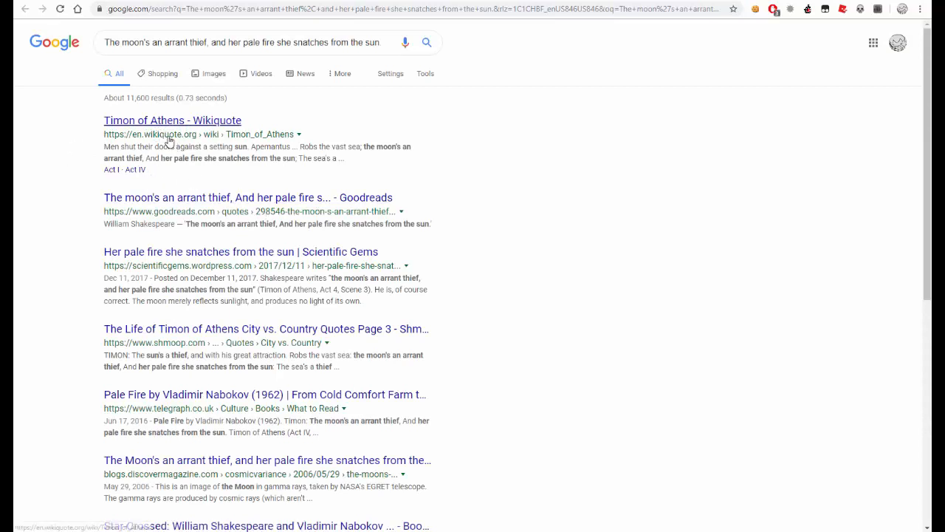
- Open the 'Timon of Athens - Wikiquote' result for the moon quote
left_click(171, 121)
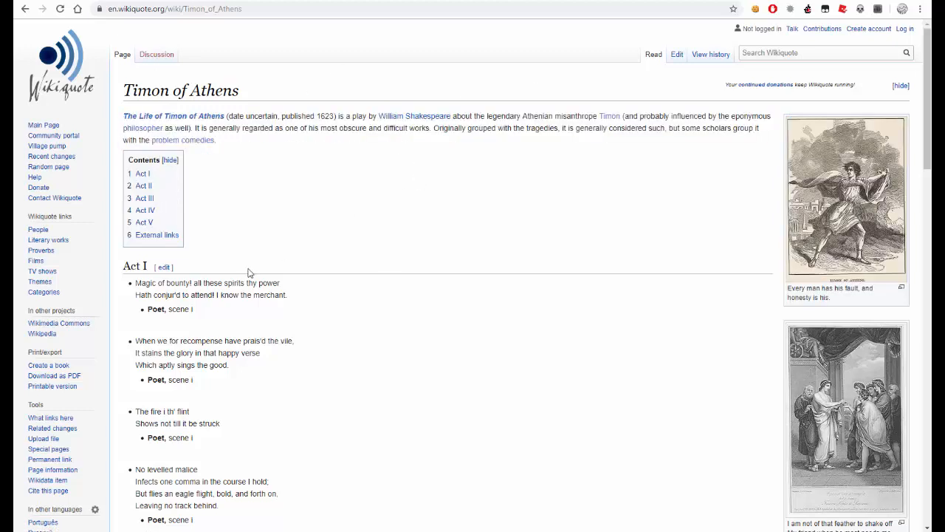
mouse_move(419, 124)
type("fire she snatches from the sun")
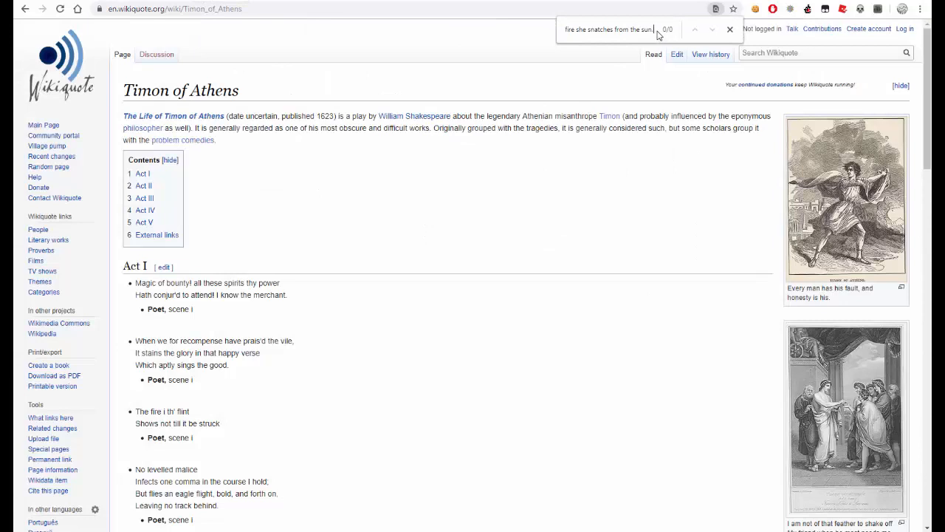
- Find 'The moon's an arrant thief' in Timon's Act IV lines on Wikiquote and skim around it
type("The moon's an arrant thief, a")
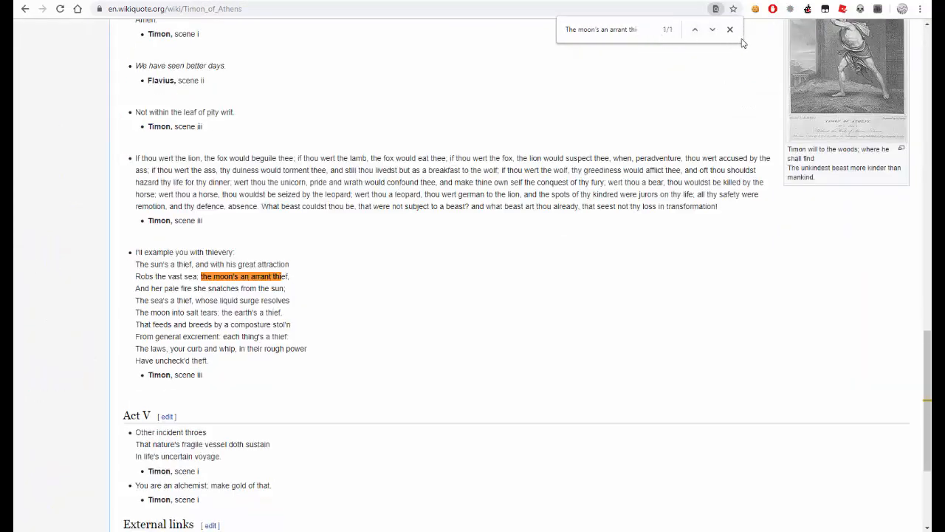
left_click(729, 30)
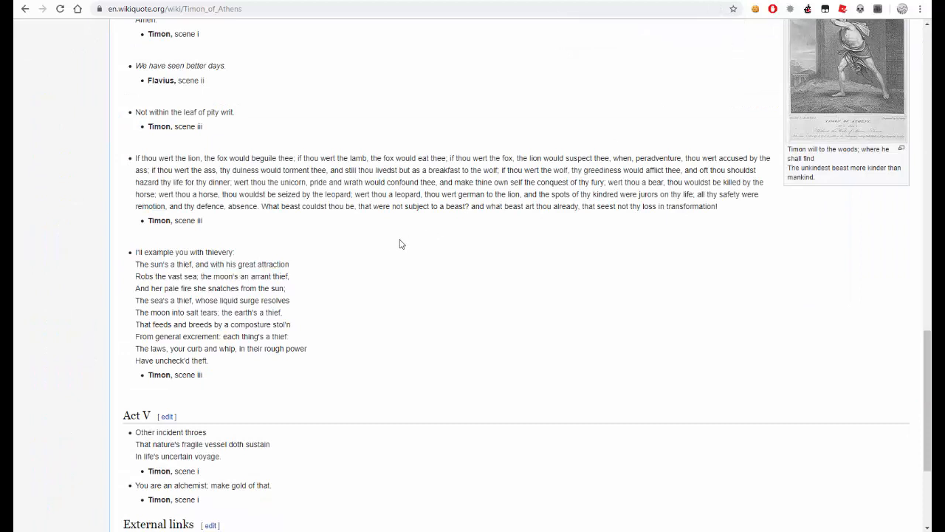
mouse_move(228, 266)
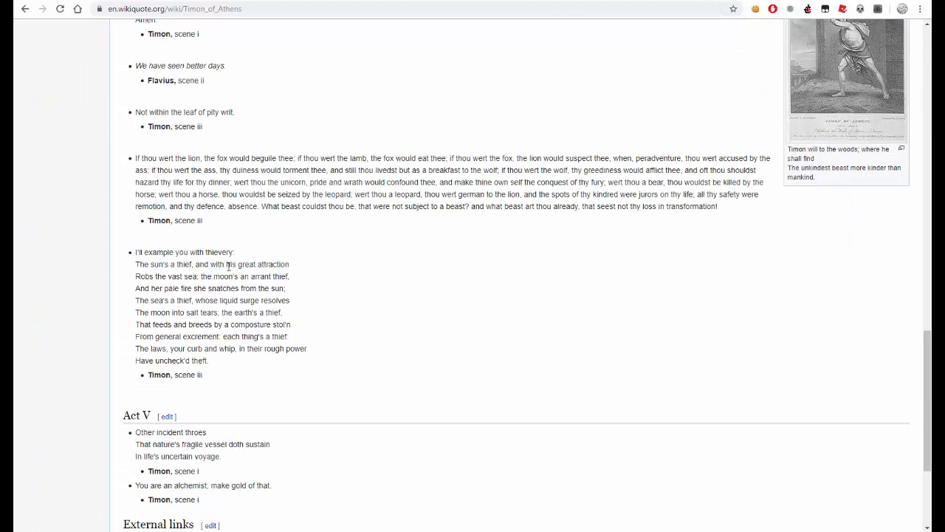
scroll("down", 3)
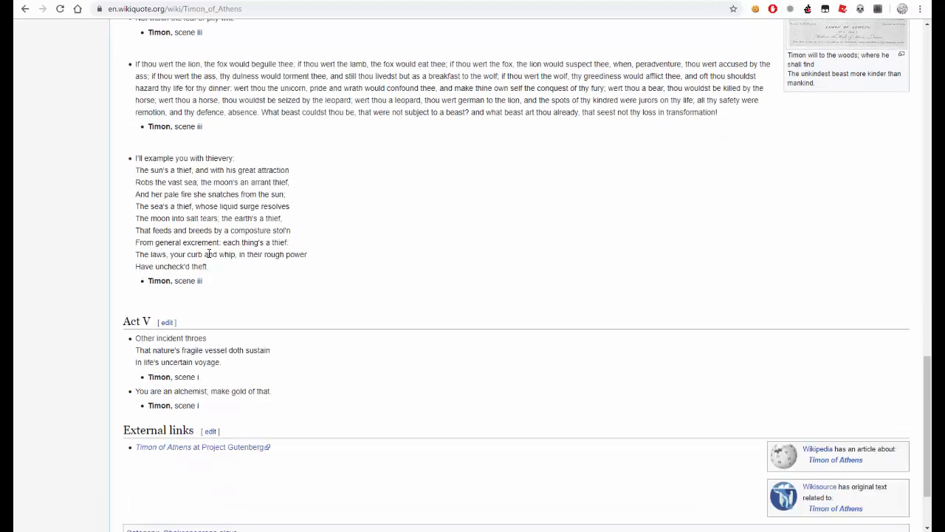
scroll("up", 3)
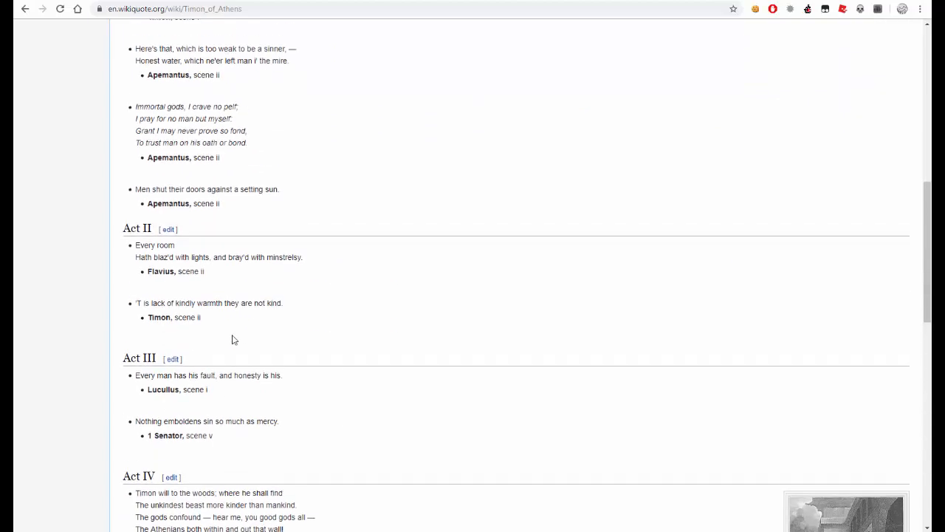
scroll("up", 3)
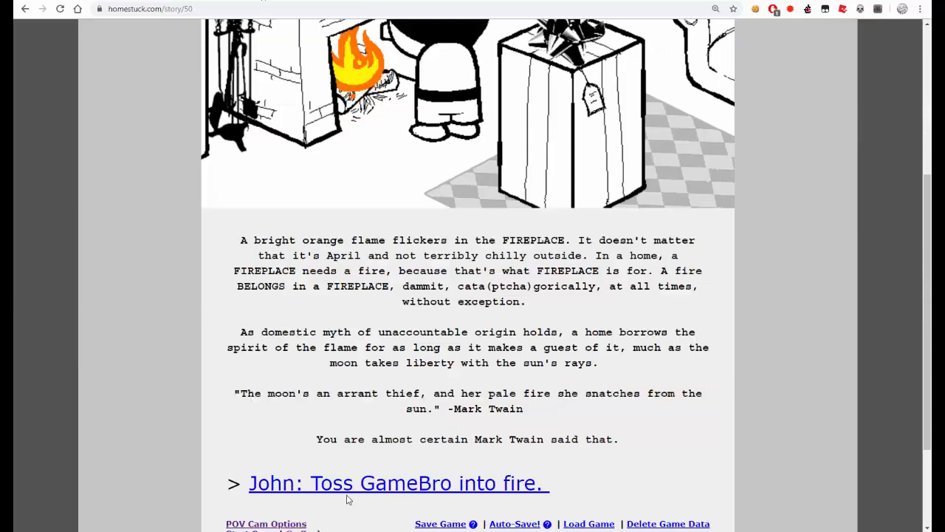
- Advance to 'John: Toss GameBro into fire.' and read down page 51
left_click(397, 483)
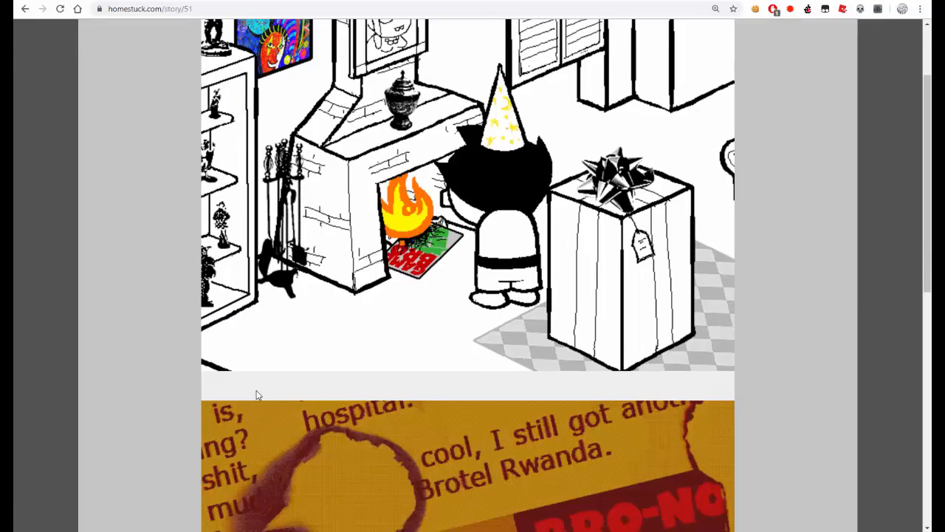
scroll("down", 3)
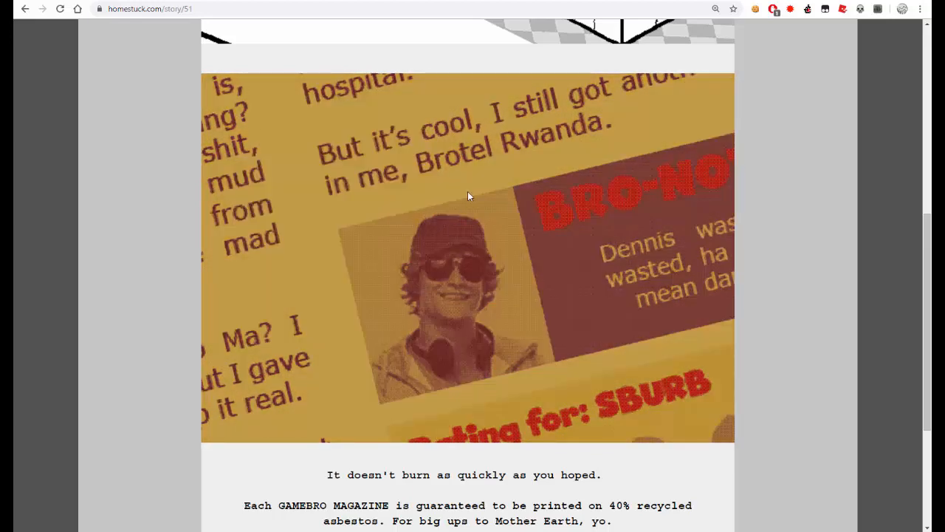
scroll("down", 3)
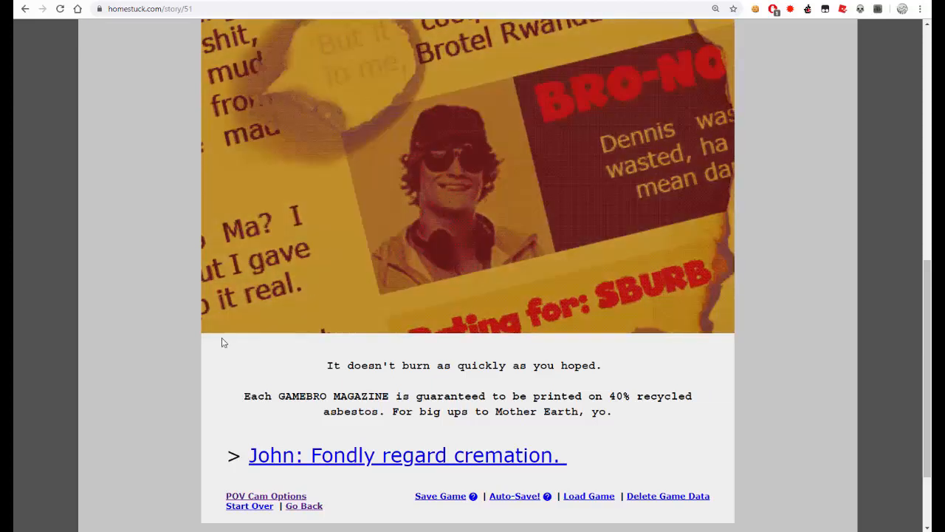
mouse_move(59, 390)
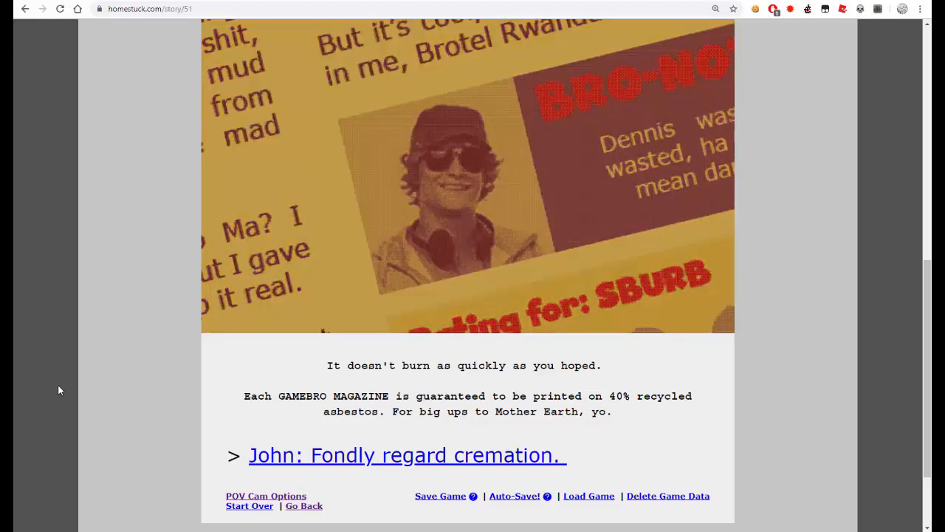
scroll("down", 3)
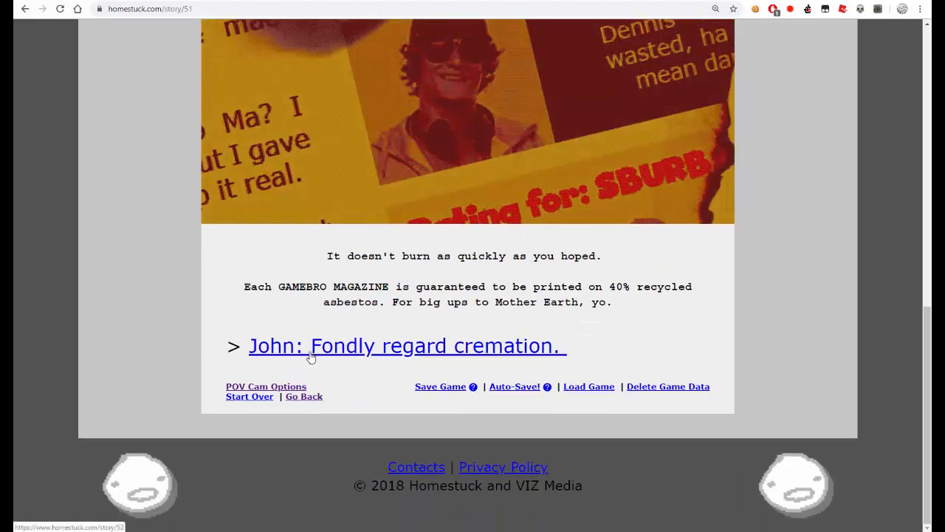
- Advance to 'John: Fondly regard cremation.', select its title and read about Nanna's urn
left_click(406, 346)
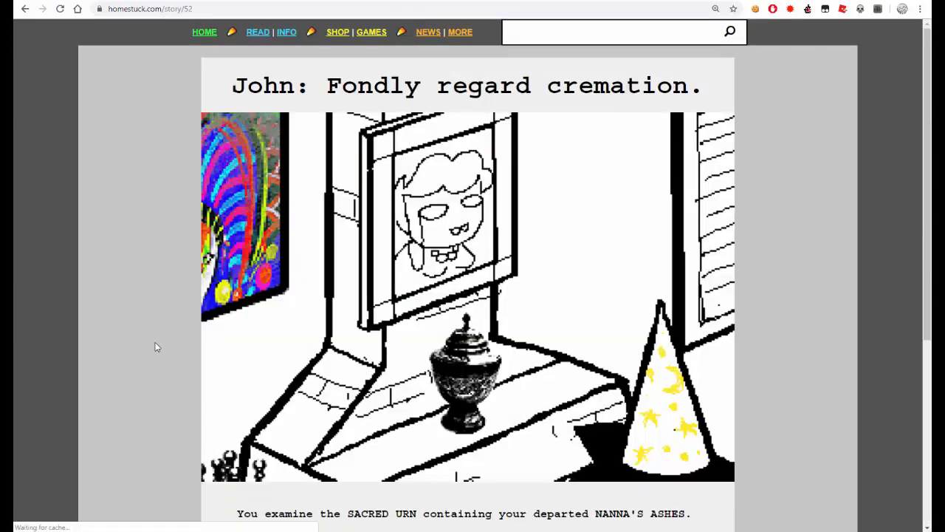
scroll("down", 3)
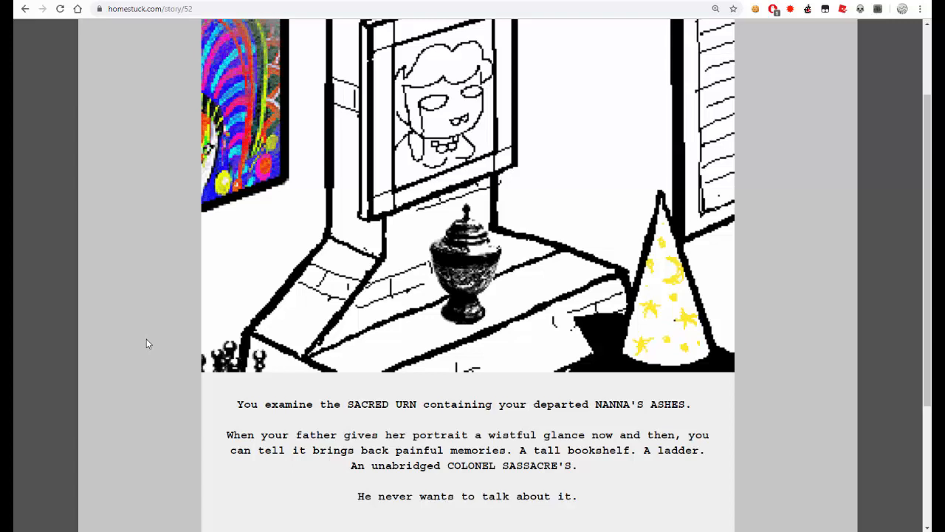
scroll("up", 3)
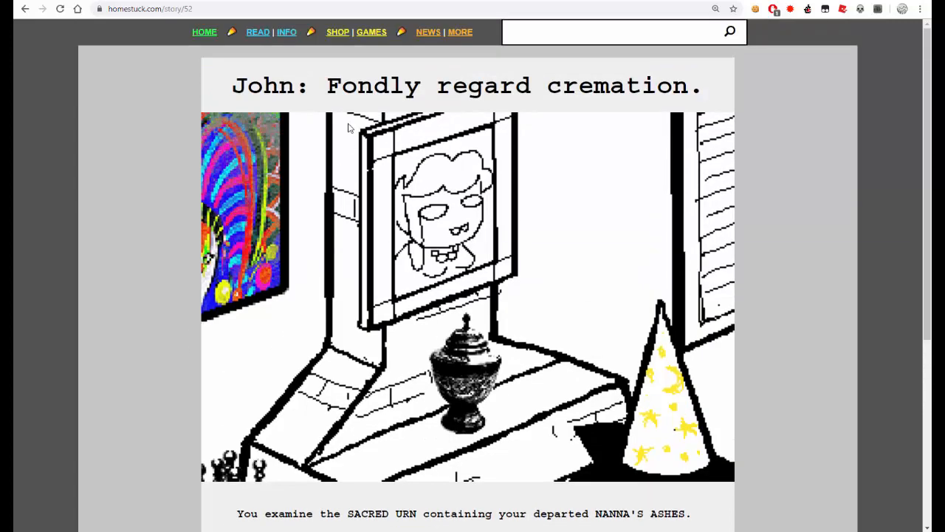
triple_click(466, 86)
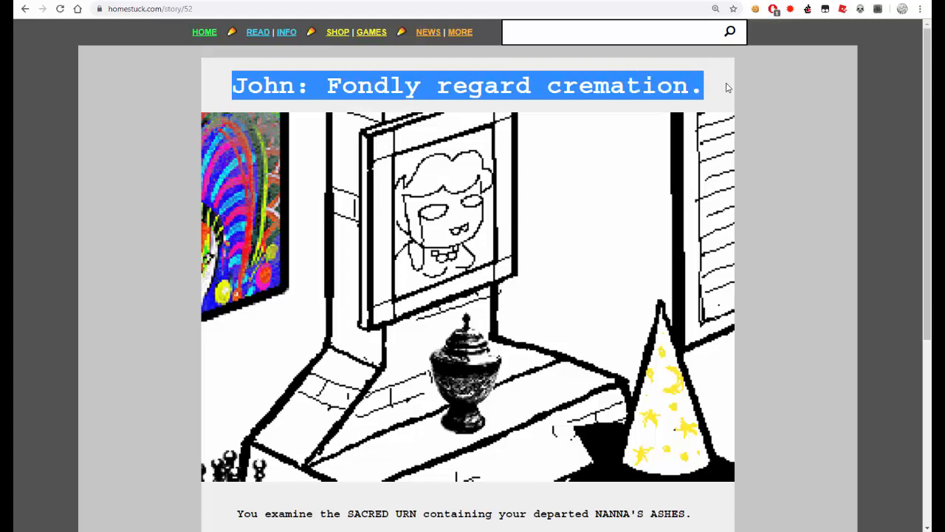
scroll("down", 3)
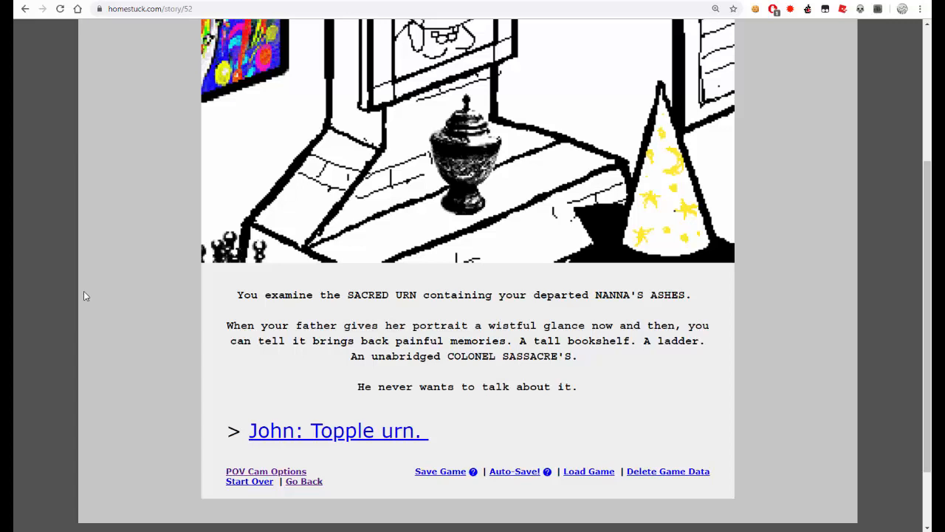
mouse_move(390, 338)
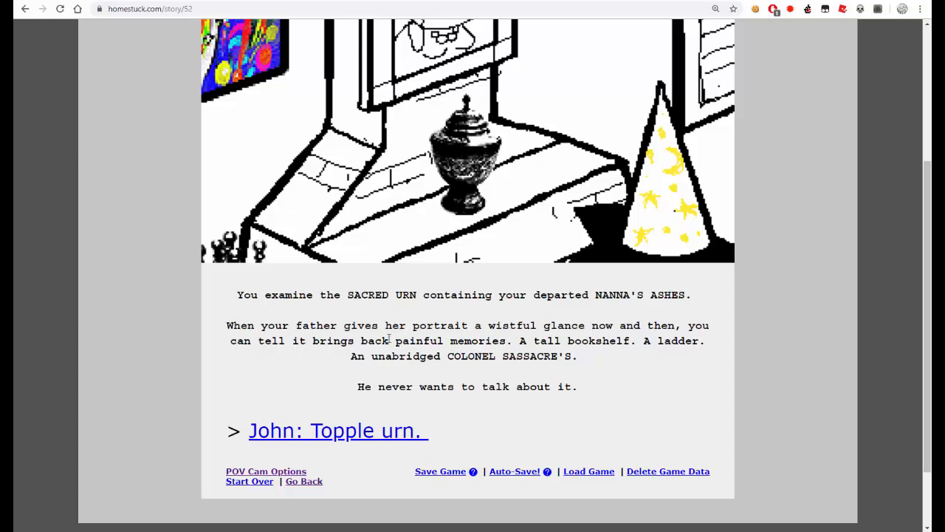
mouse_move(142, 348)
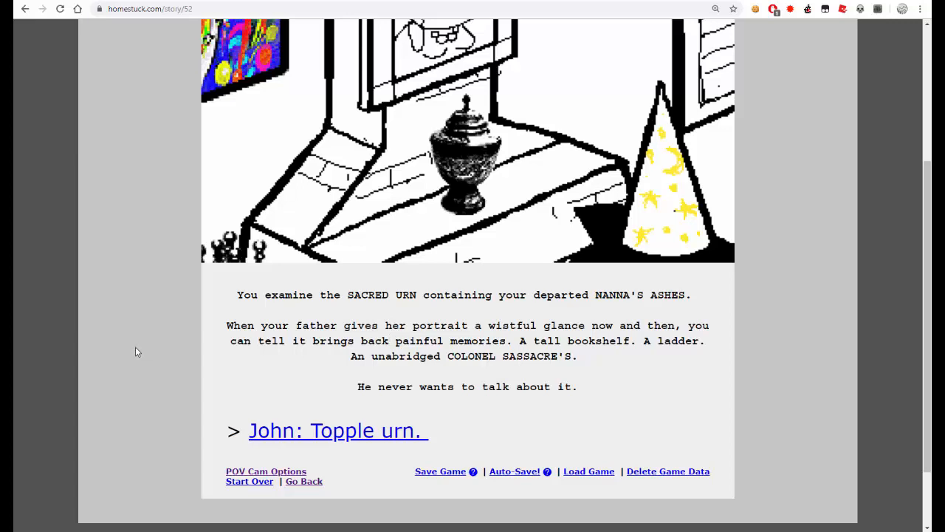
mouse_move(234, 341)
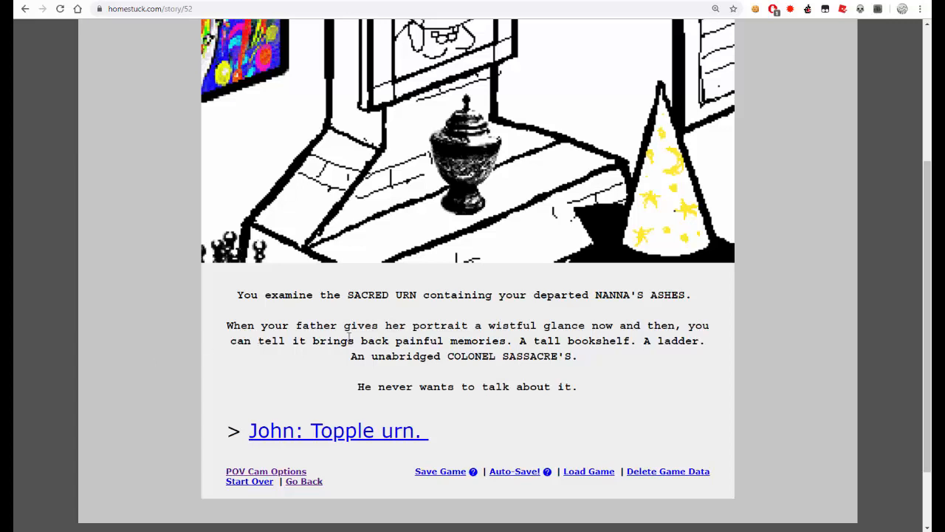
mouse_move(362, 407)
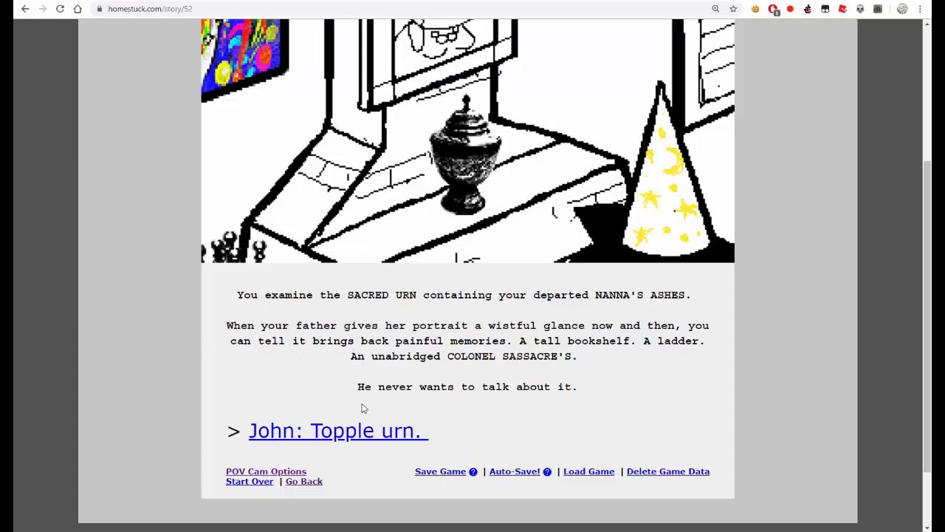
mouse_move(307, 438)
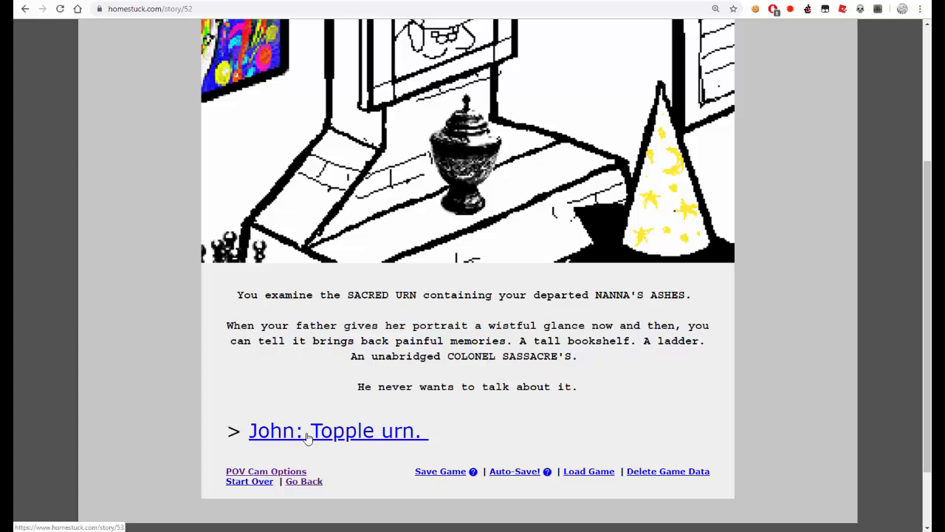
- Advance to 'John: Topple urn.' and read down to the clever disguise pipe
left_click(337, 431)
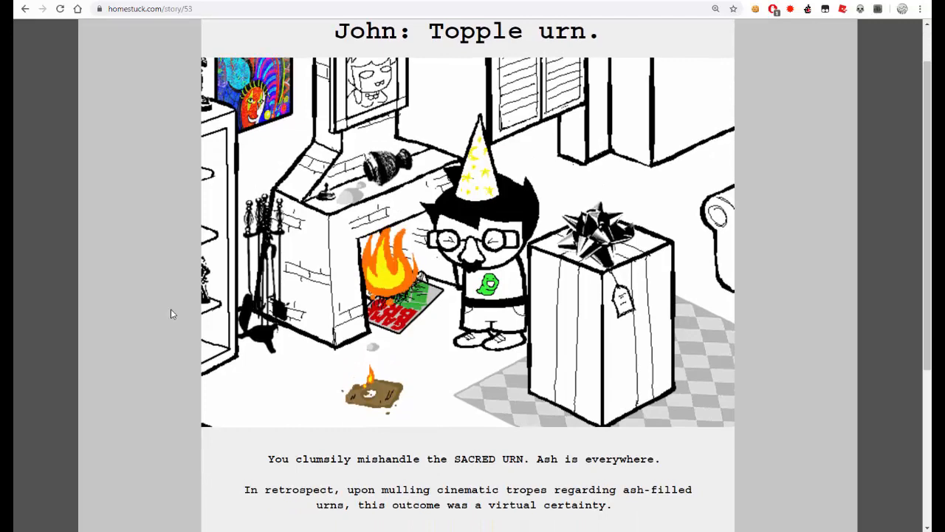
scroll("down", 3)
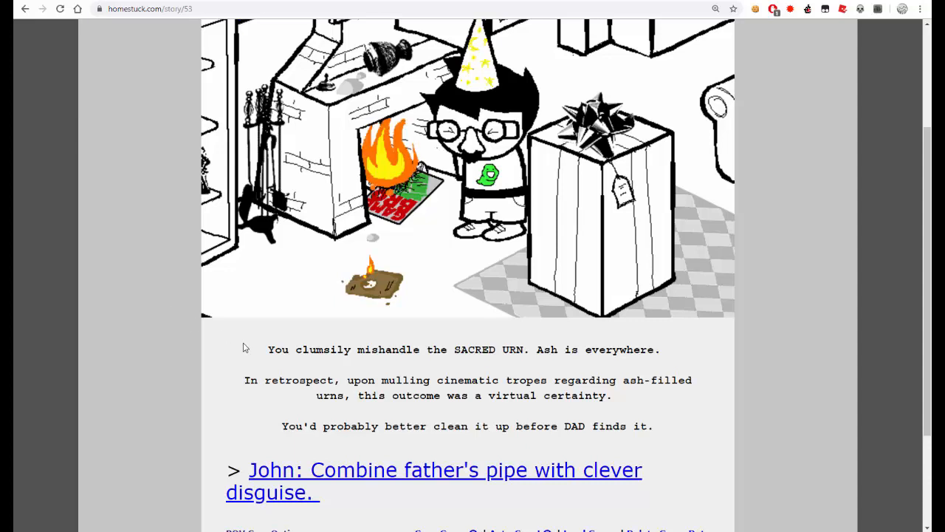
mouse_move(279, 440)
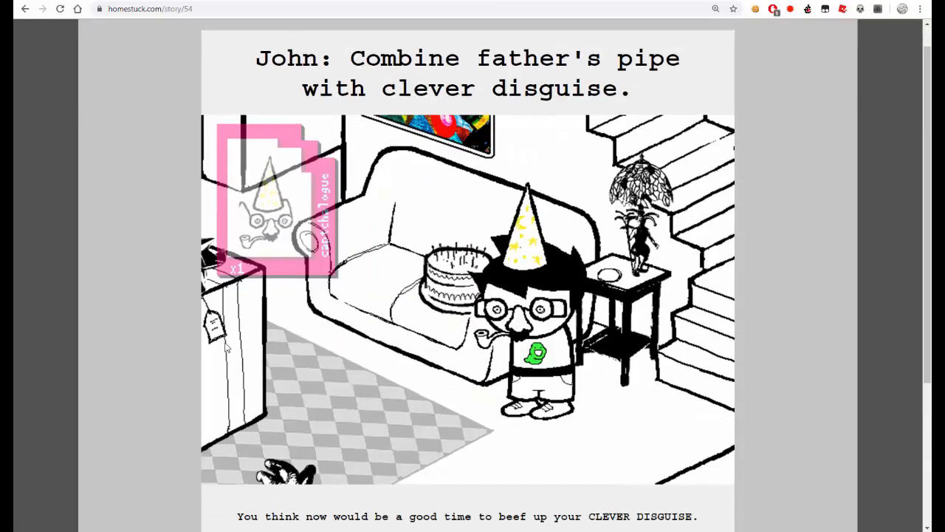
scroll("down", 3)
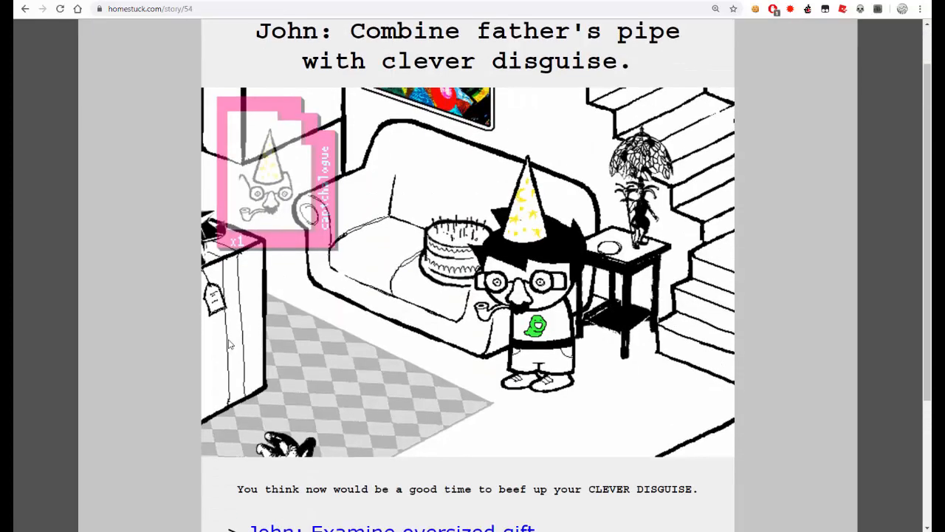
scroll("down", 3)
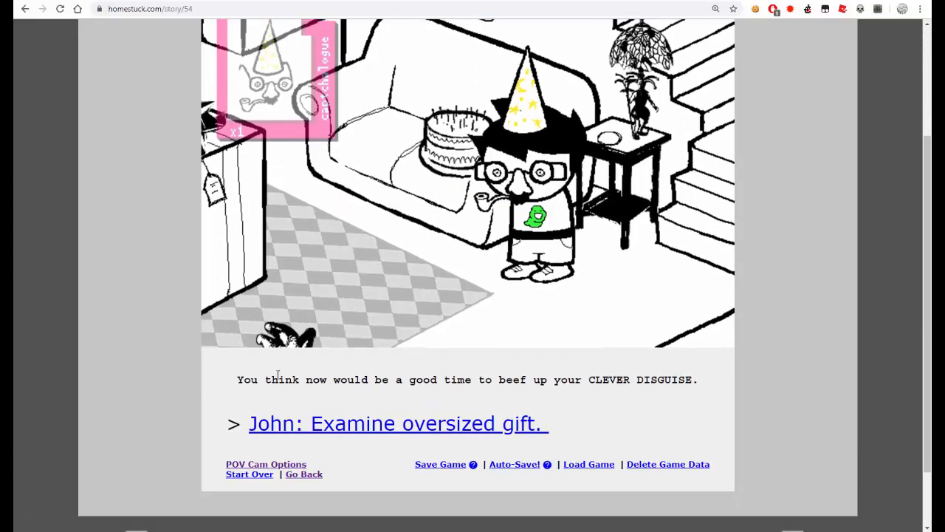
mouse_move(337, 422)
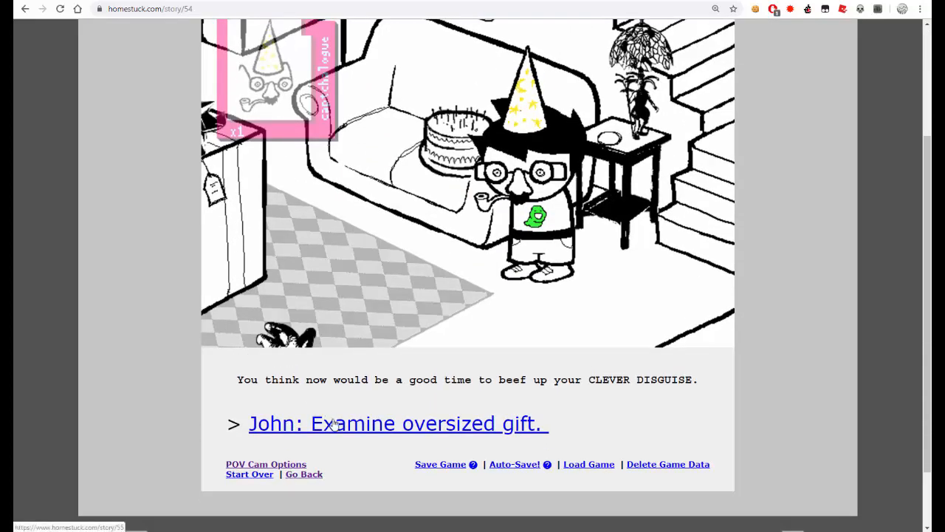
- Advance to 'John: Examine oversized gift.' and read Dad's note on the tag
left_click(397, 422)
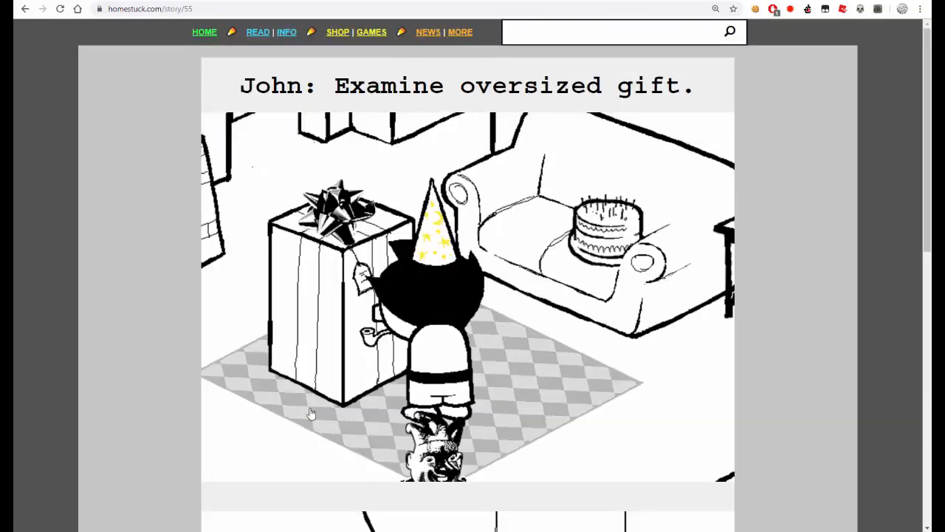
scroll("down", 3)
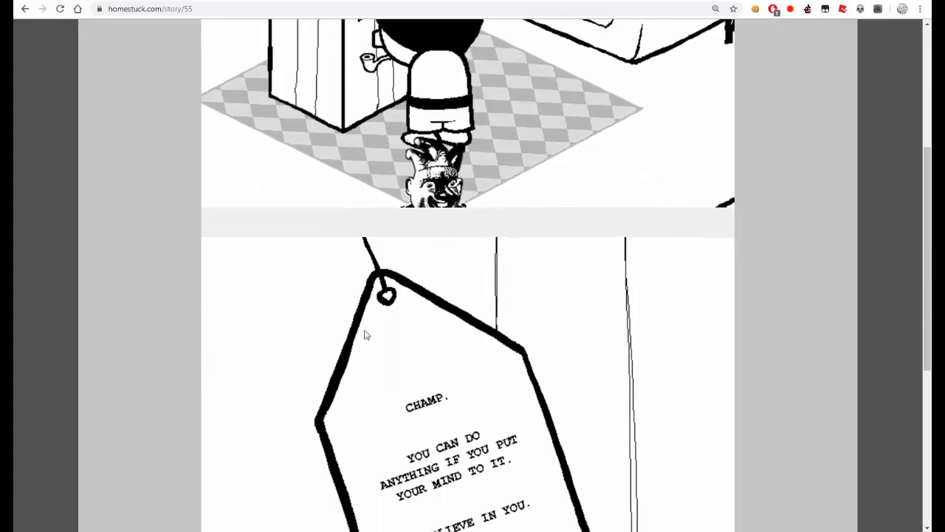
scroll("down", 3)
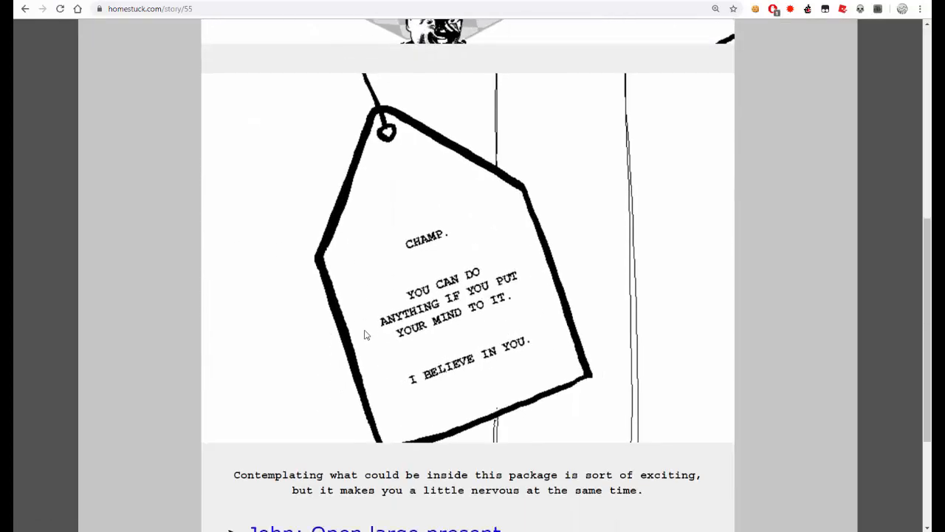
mouse_move(363, 326)
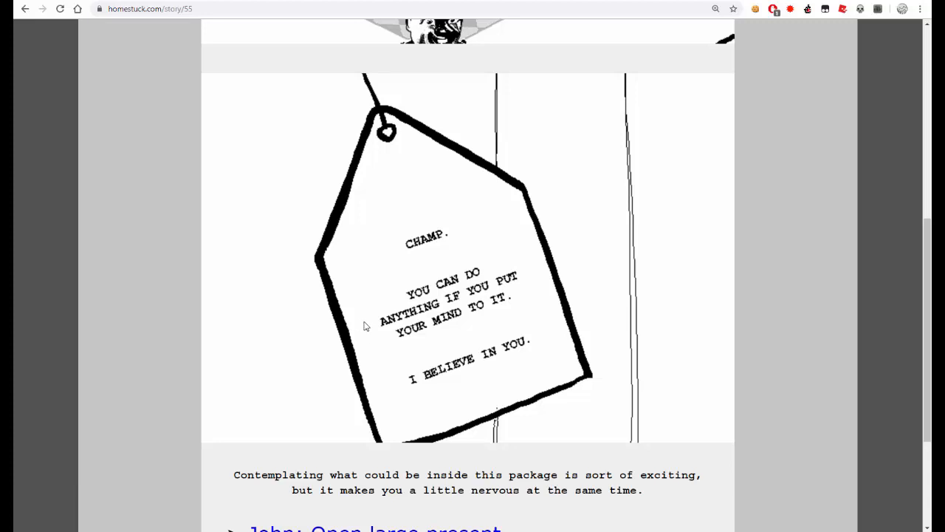
mouse_move(454, 319)
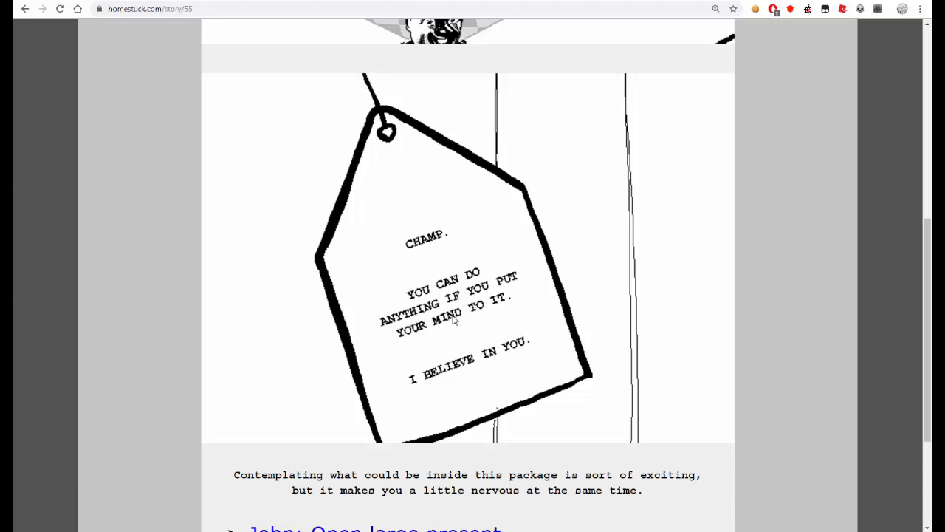
mouse_move(155, 369)
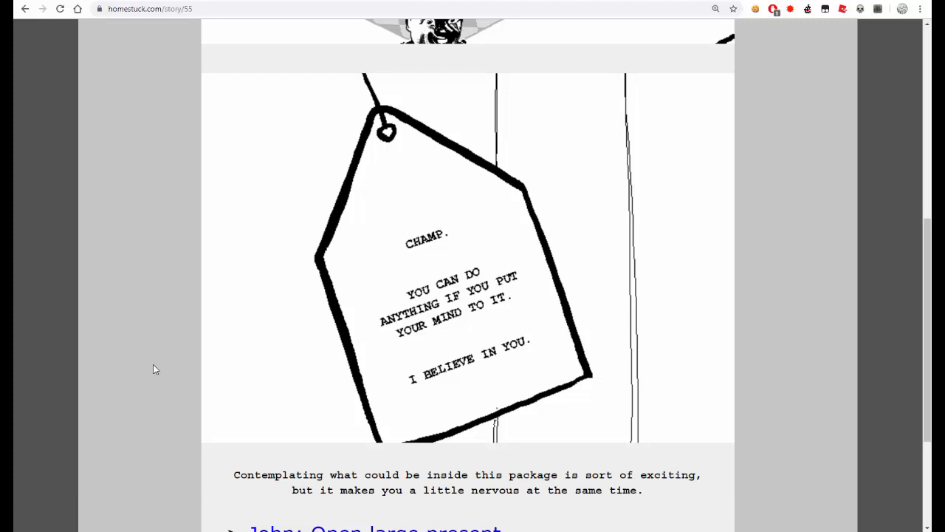
scroll("down", 3)
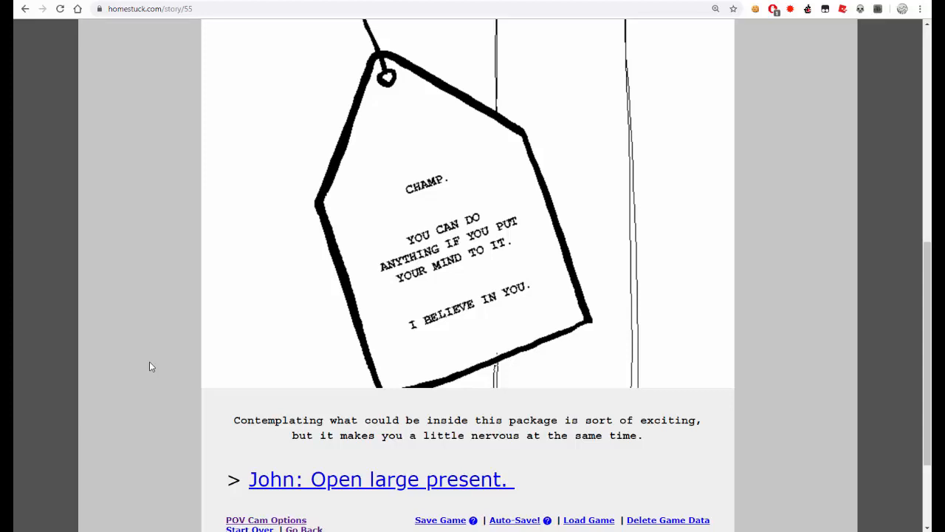
mouse_move(331, 491)
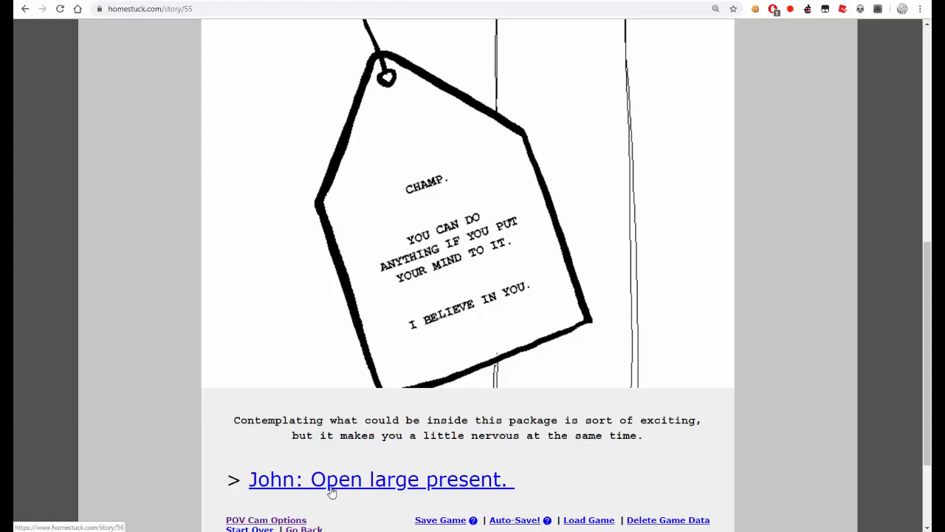
- Advance to 'John: Open large present.' and read through the page
left_click(378, 478)
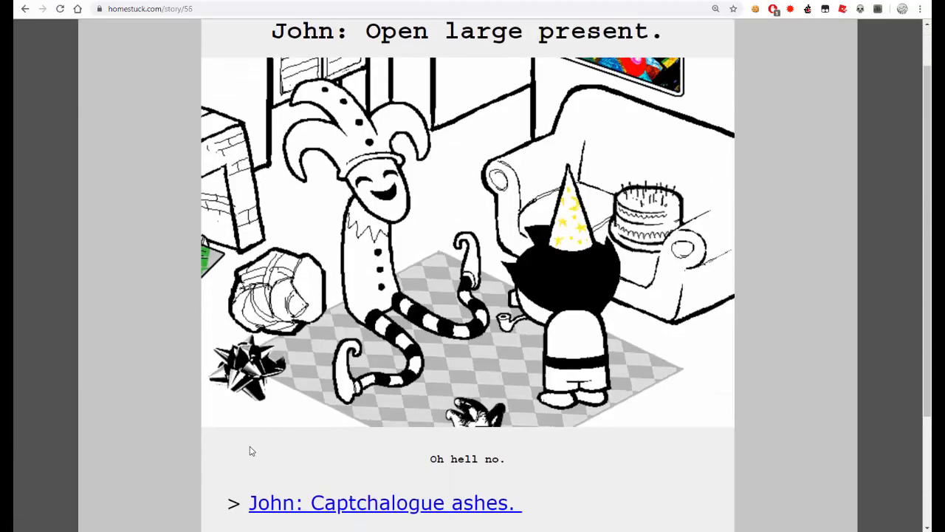
mouse_move(248, 449)
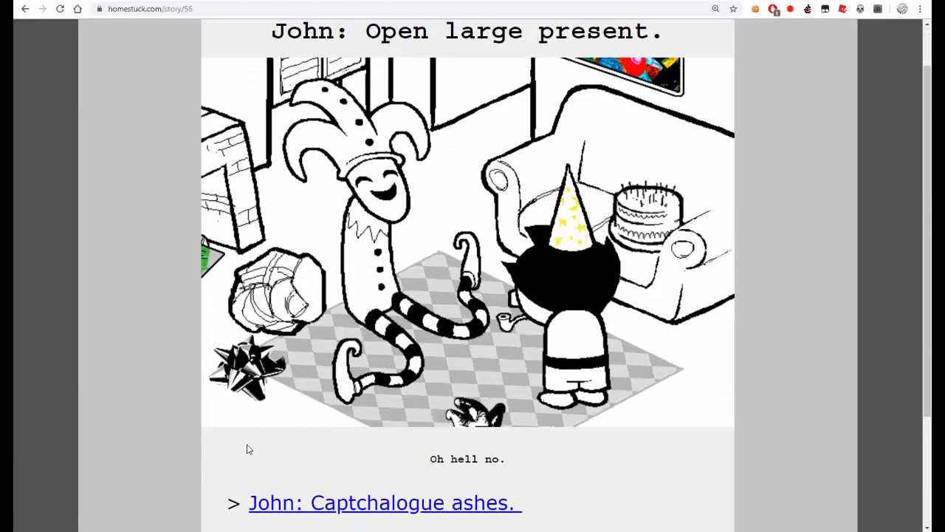
scroll("down", 3)
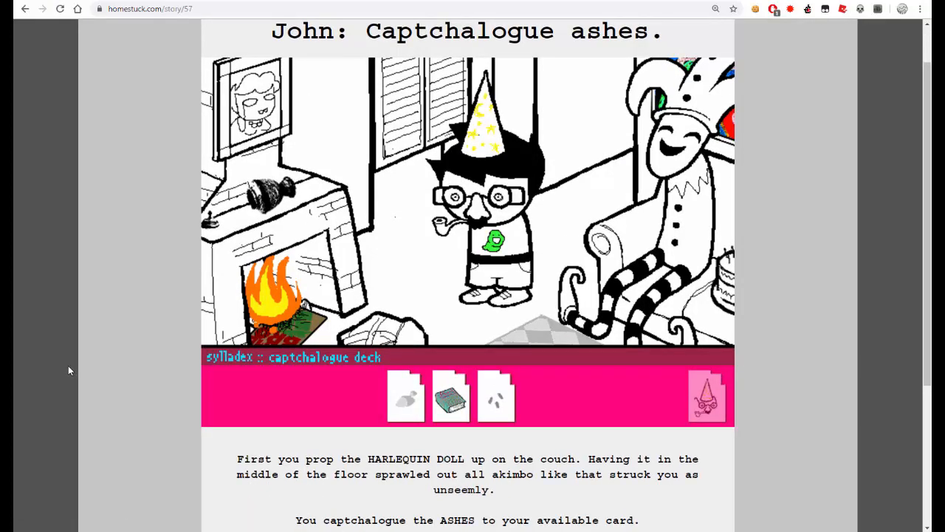
scroll("down", 3)
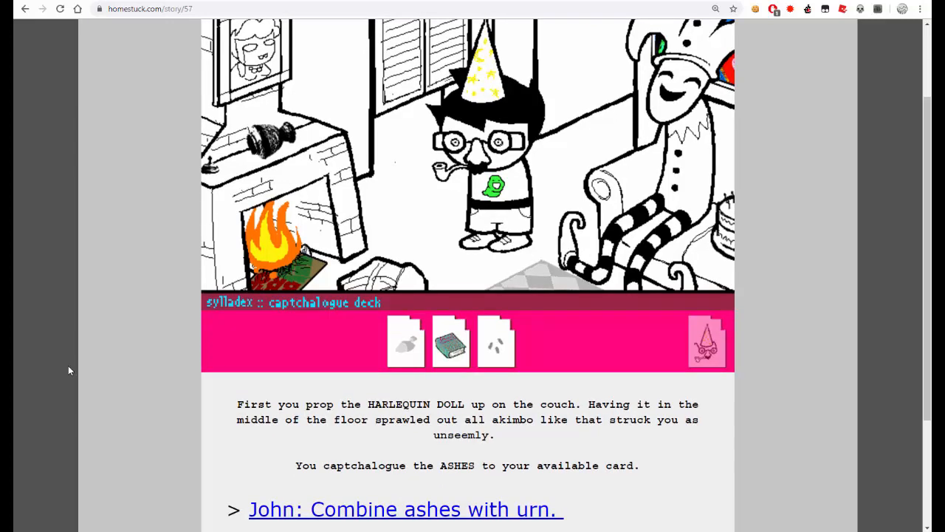
mouse_move(91, 375)
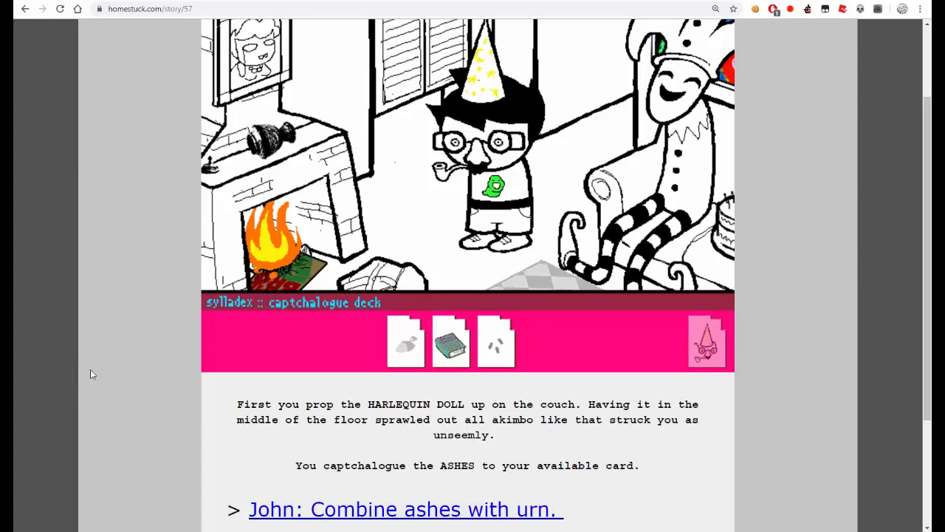
scroll("down", 3)
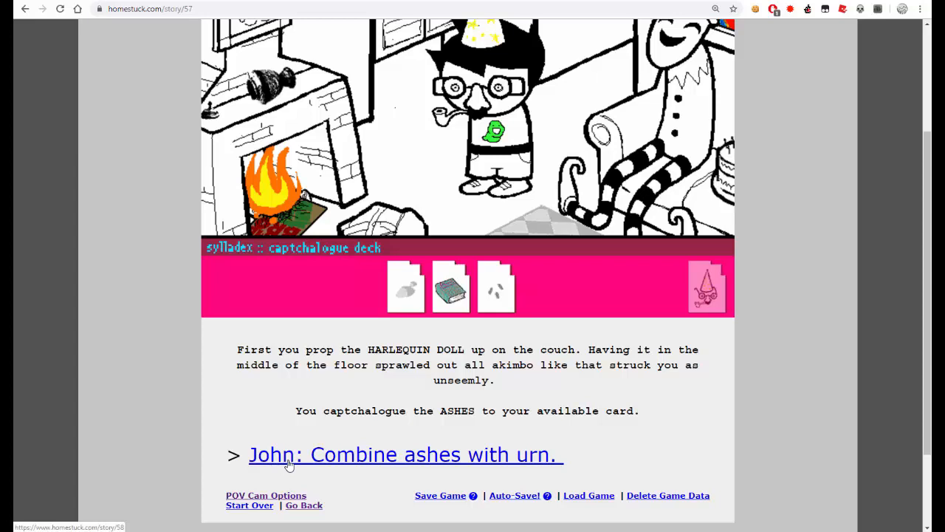
- Read 'John: Combine ashes with urn.' then advance to 'John: Put urn back.'
left_click(405, 455)
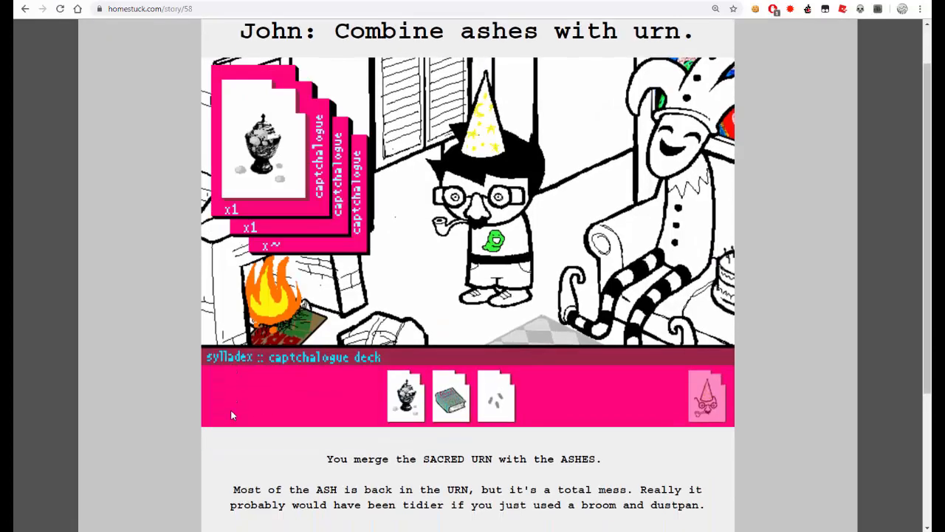
scroll("down", 3)
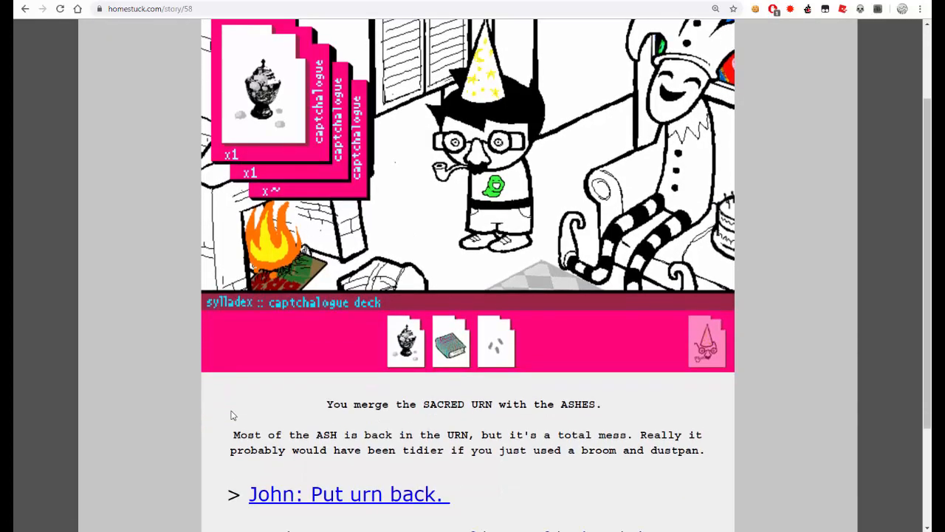
mouse_move(234, 372)
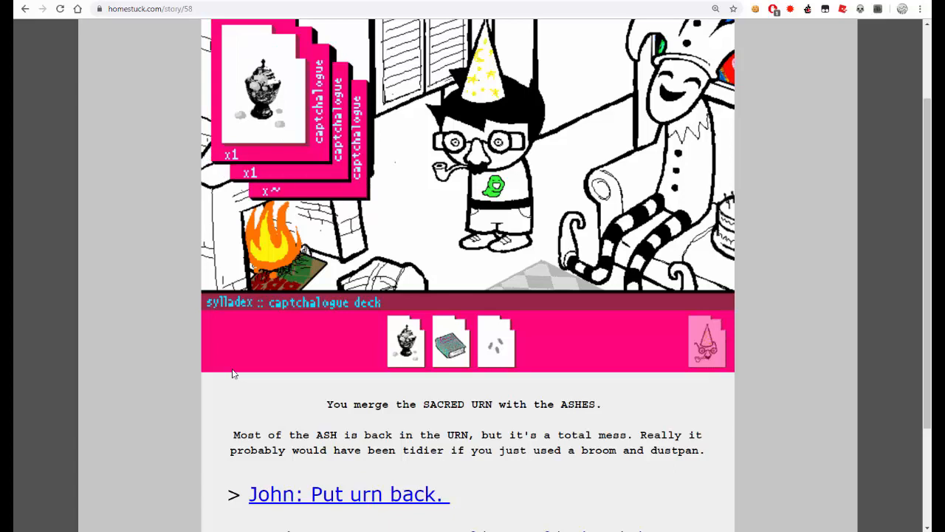
scroll("down", 3)
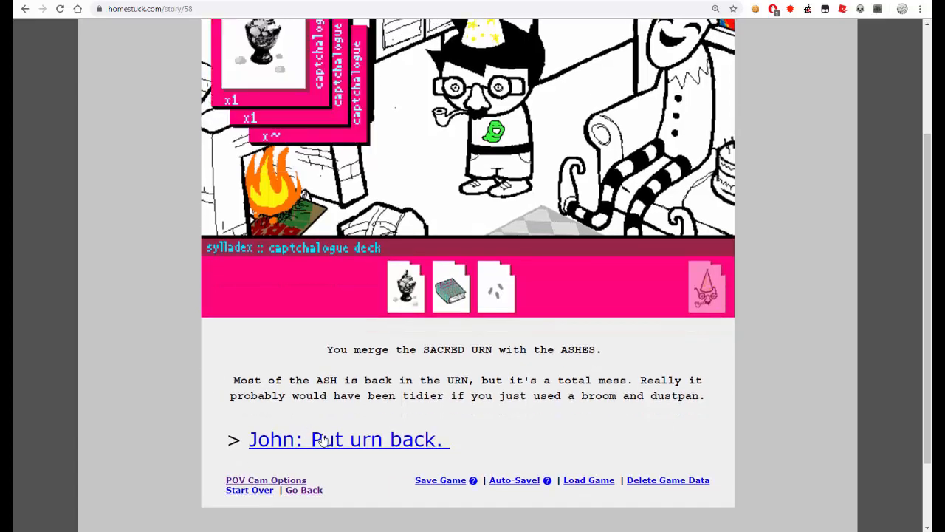
left_click(349, 440)
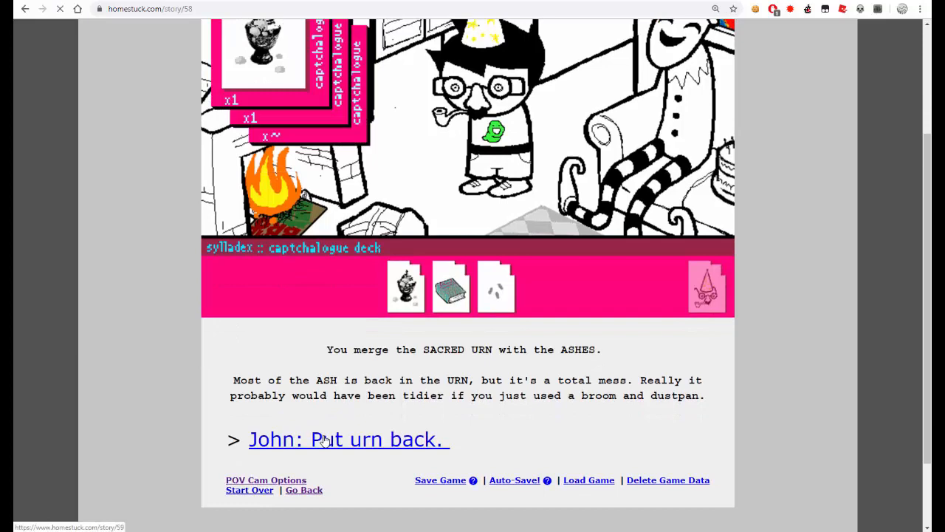
left_click(347, 439)
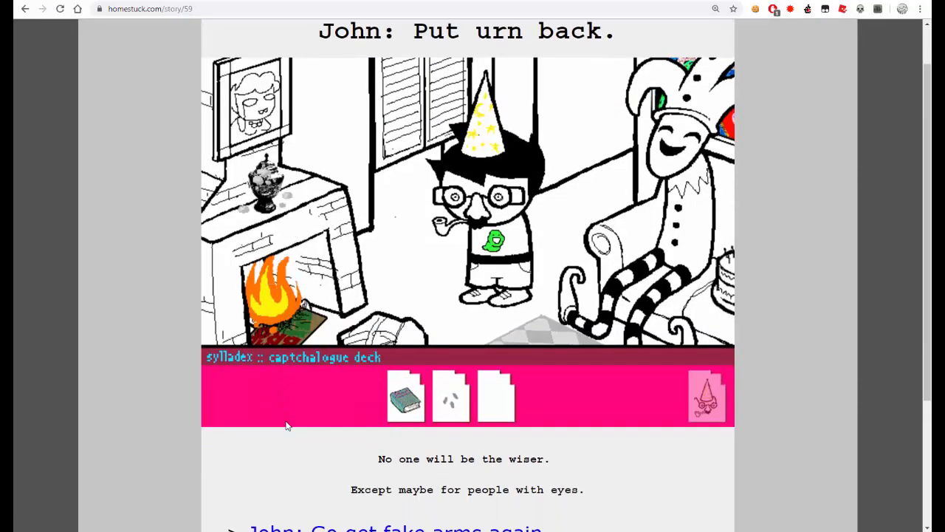
scroll("down", 3)
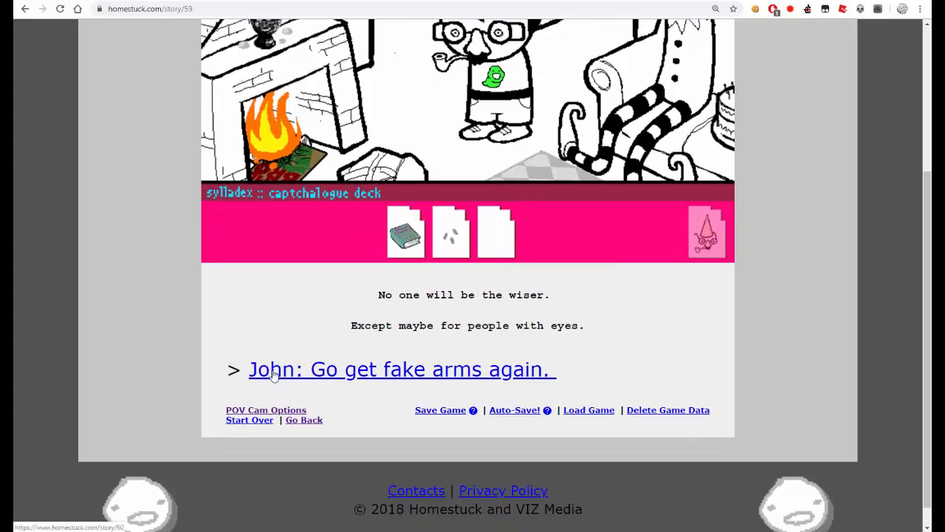
- Advance to 'John: Go get fake arms again.' and read the page
left_click(401, 369)
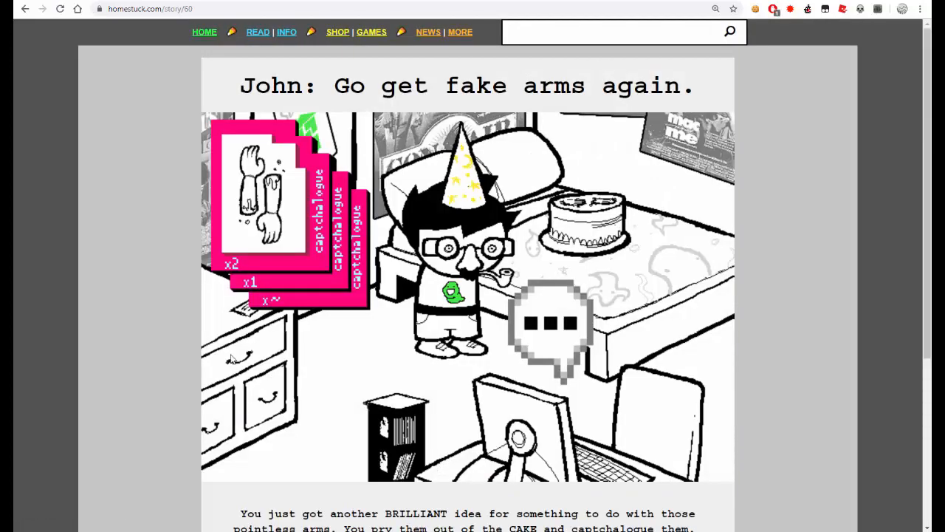
scroll("down", 3)
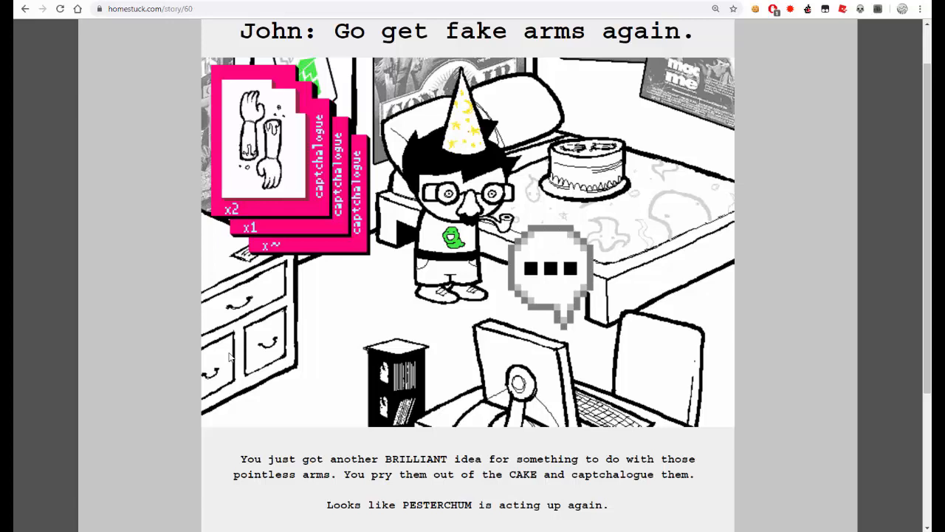
scroll("down", 3)
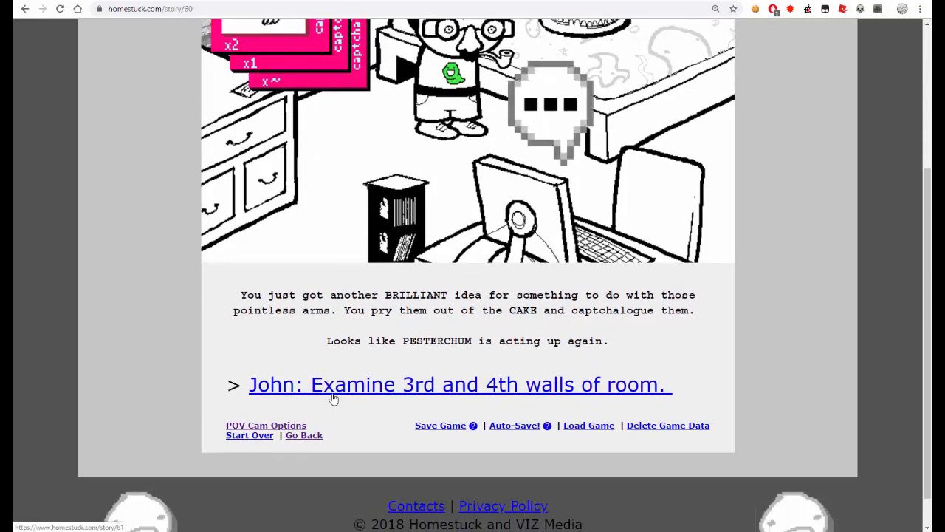
- Advance to 'John: Examine 3rd and 4th walls of room.' and read down to the Pesterchum link
left_click(458, 384)
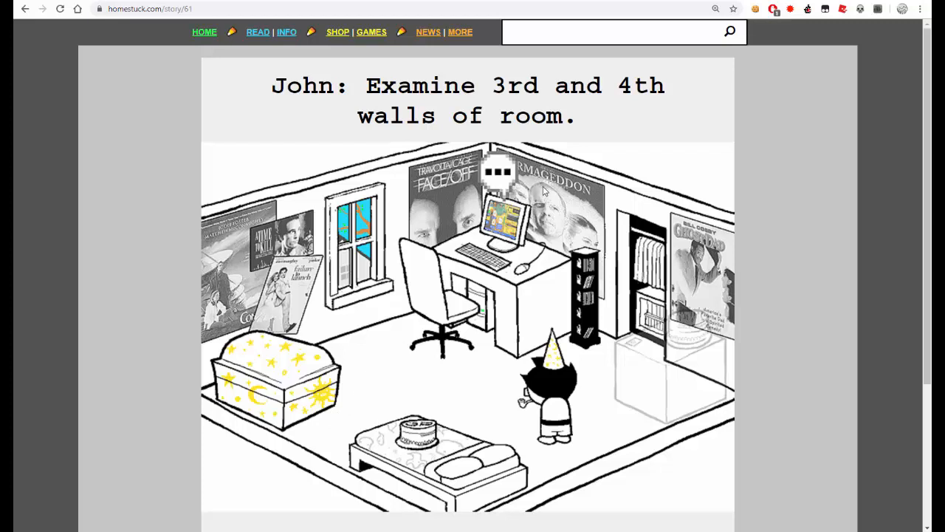
mouse_move(365, 243)
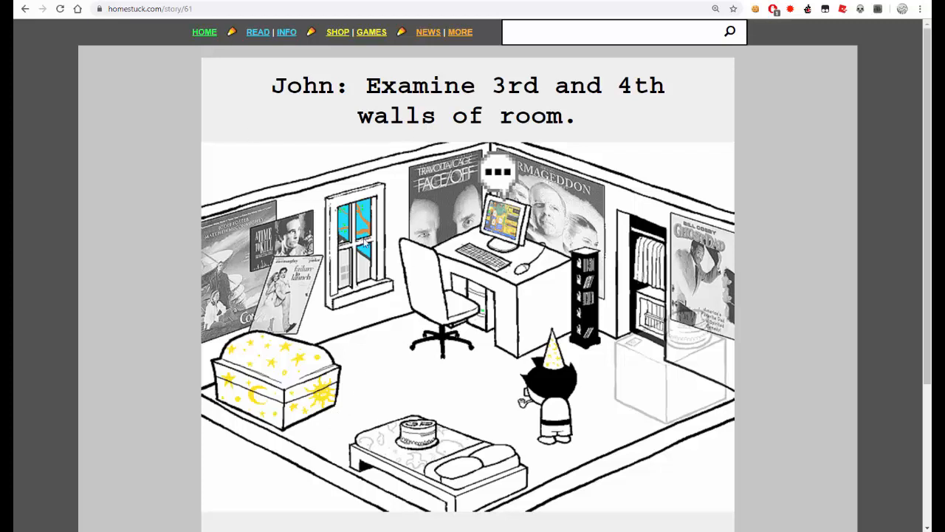
mouse_move(351, 225)
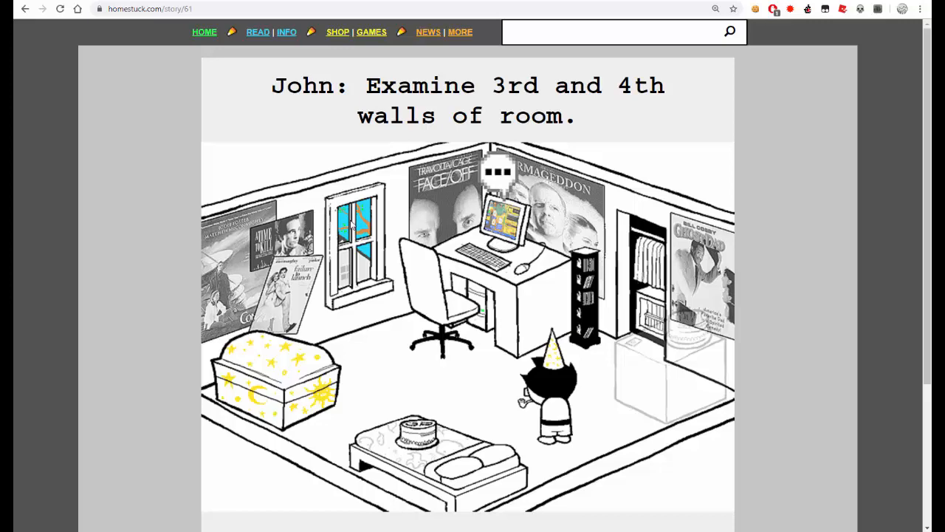
mouse_move(351, 225)
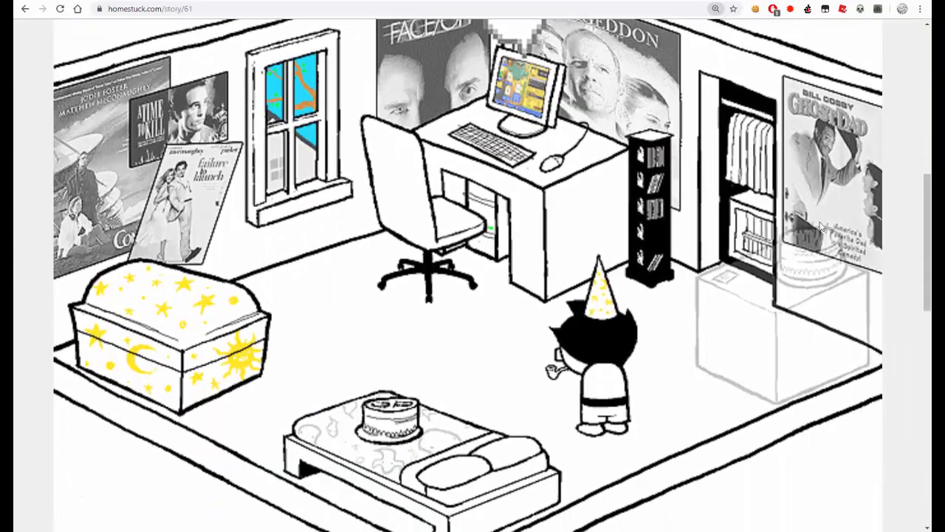
scroll("down", 3)
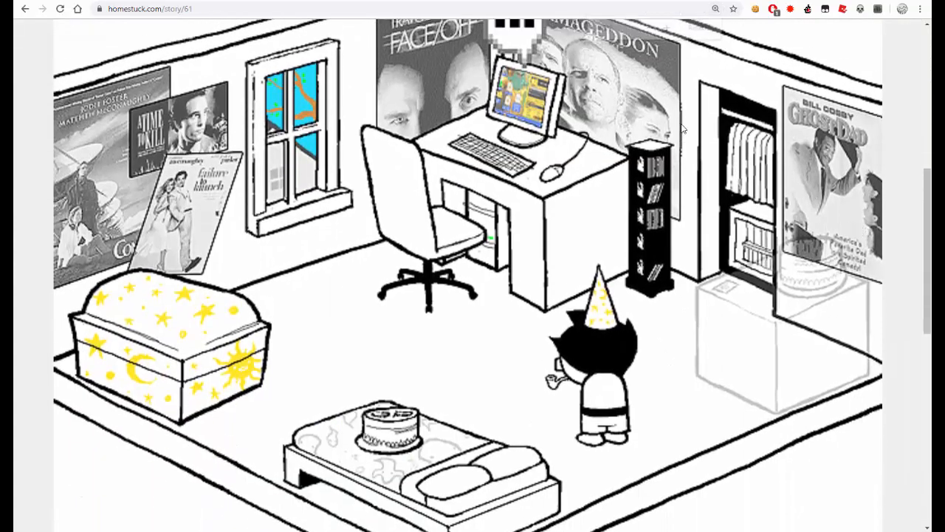
scroll("down", 3)
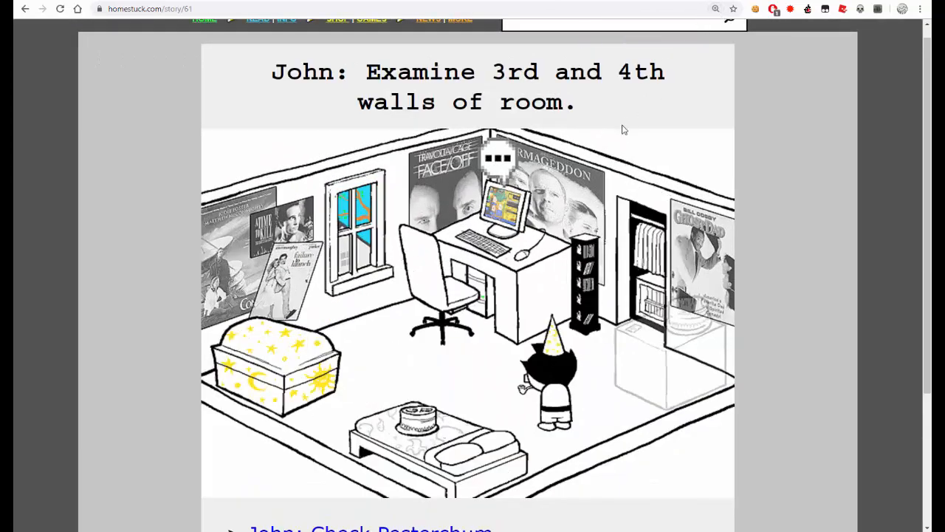
scroll("down", 3)
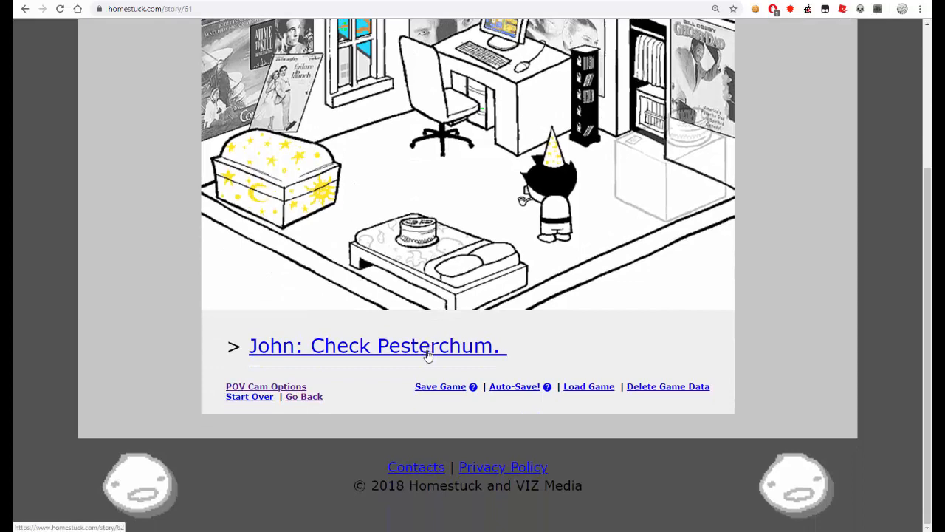
left_click(375, 346)
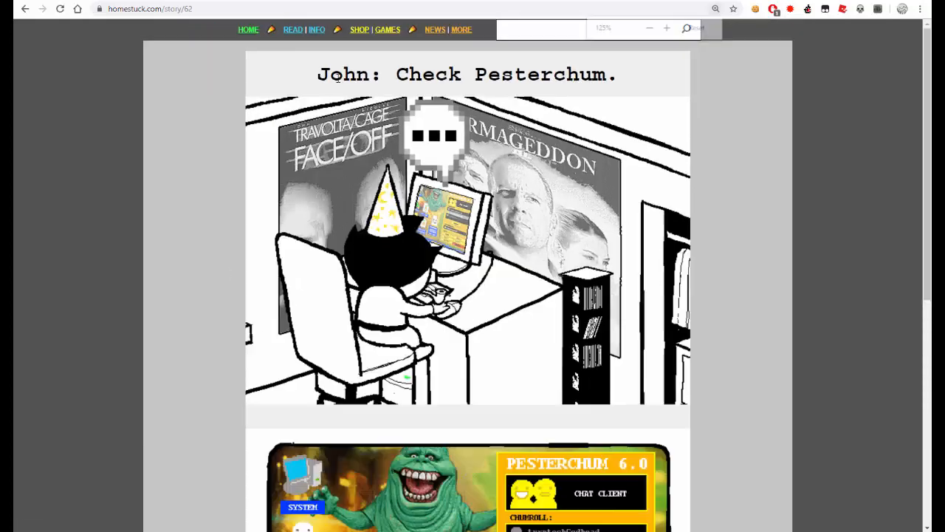
left_click(666, 28)
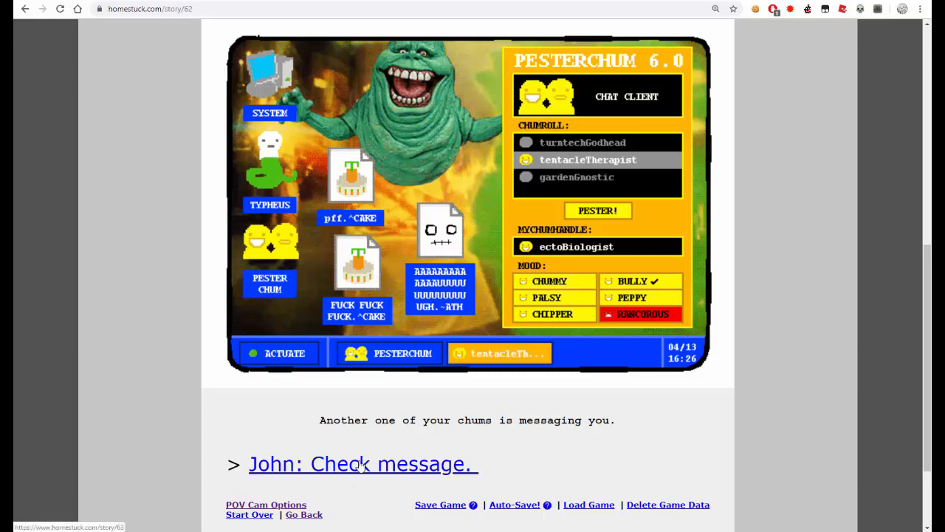
- Advance to 'John: Check message.' and read the whole TT–EB pesterlog to 'Go back downstairs.'
left_click(361, 463)
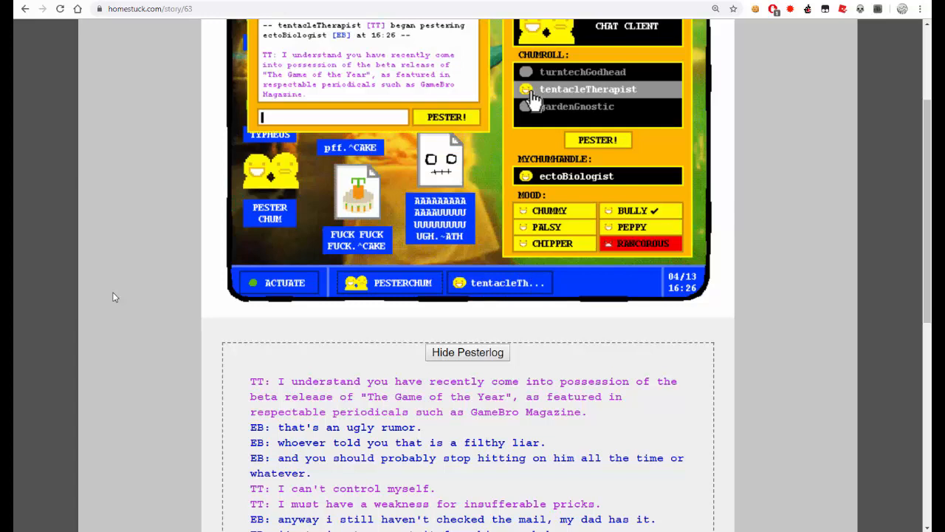
scroll("down", 3)
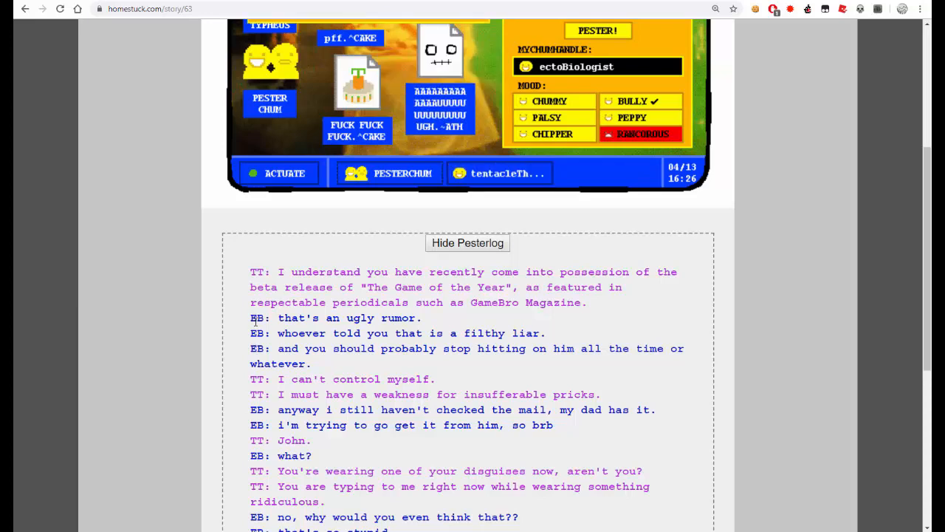
scroll("down", 3)
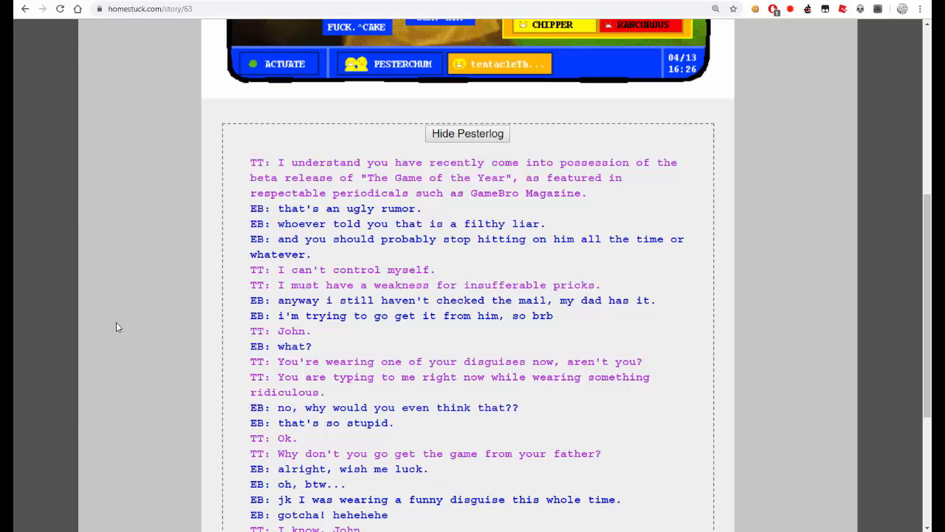
scroll("down", 3)
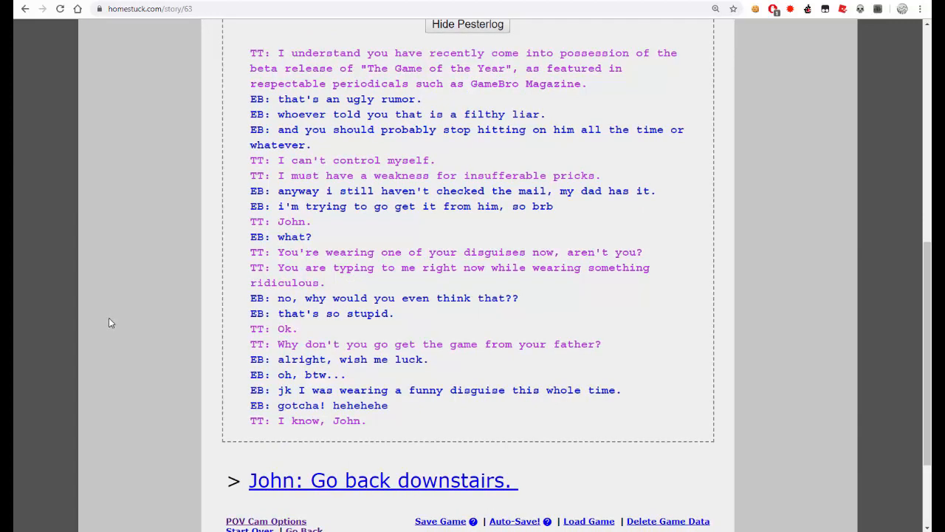
mouse_move(274, 313)
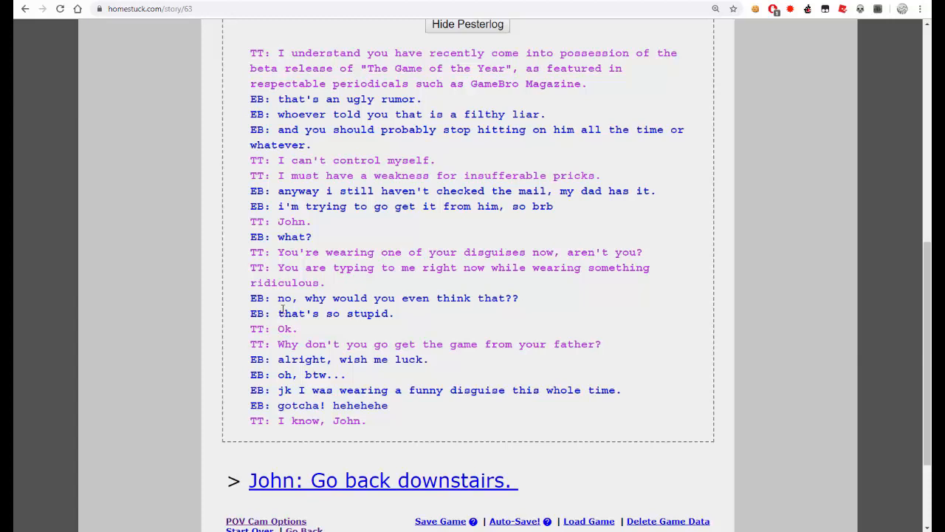
mouse_move(234, 318)
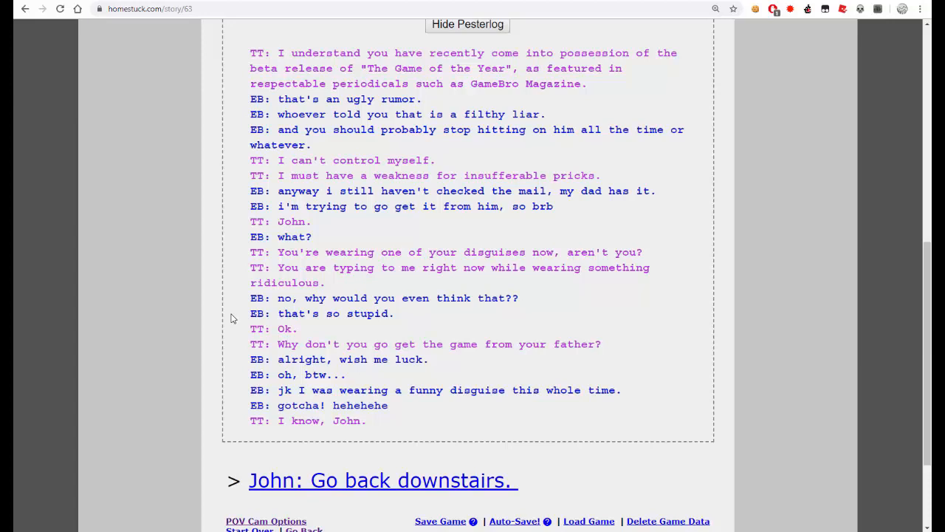
scroll("down", 3)
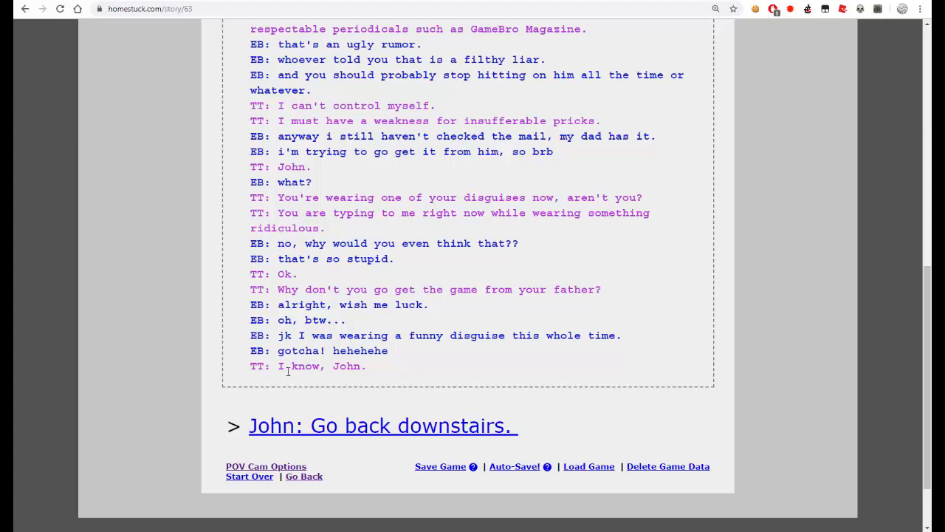
scroll("up", 3)
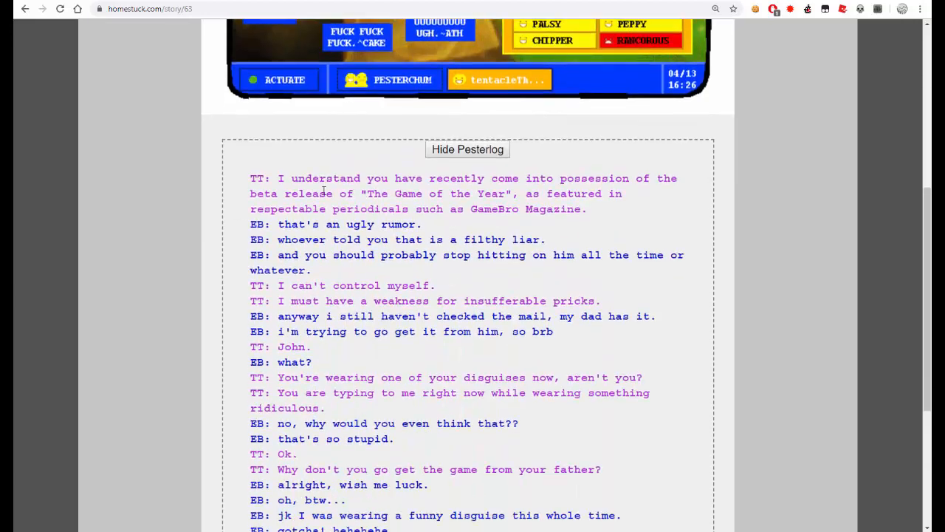
scroll("down", 3)
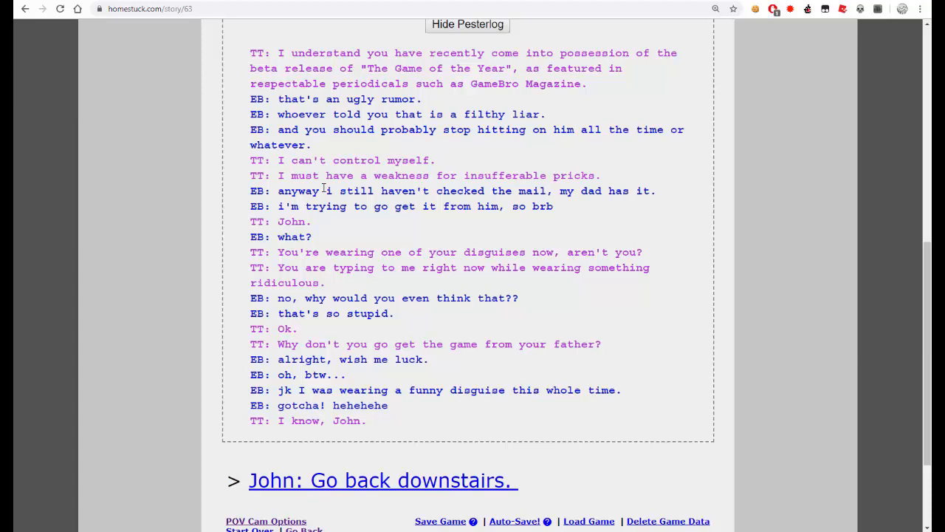
scroll("down", 3)
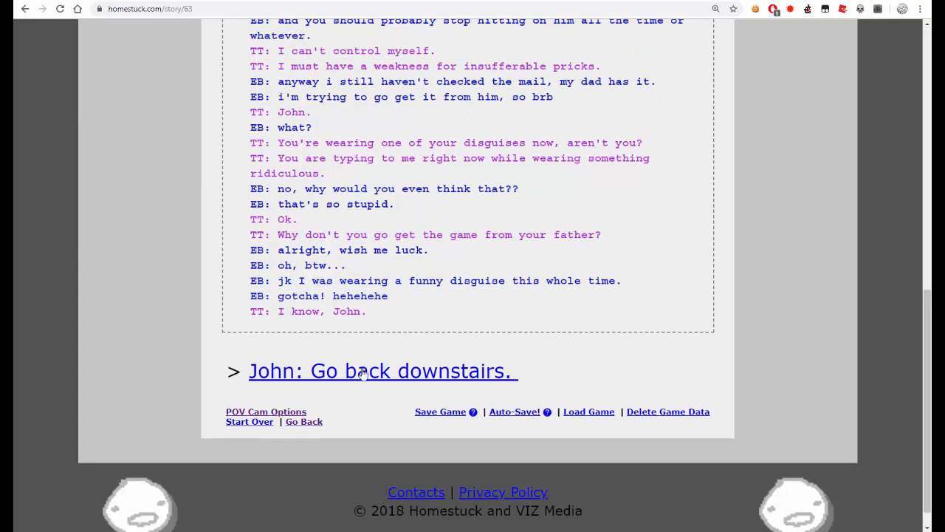
- Advance to 'John: Go back downstairs.' and read down toward the doll pages
left_click(382, 370)
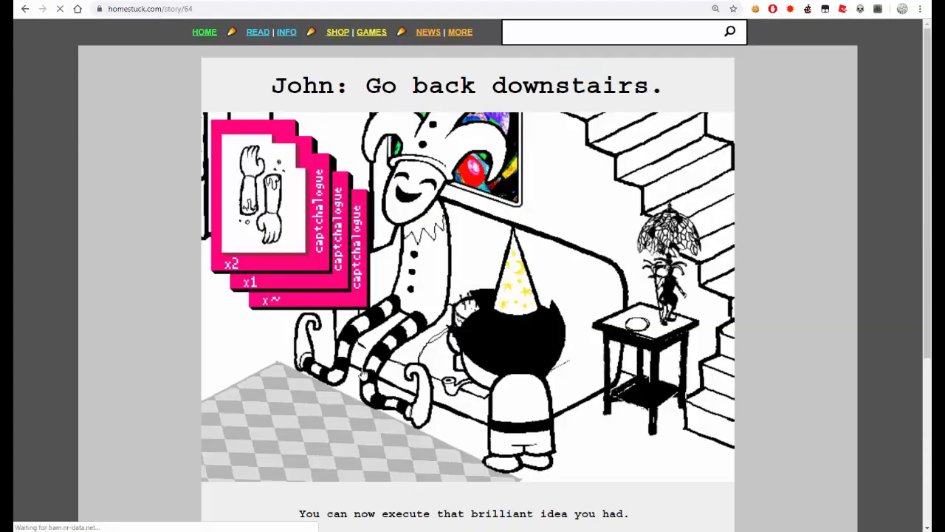
scroll("down", 3)
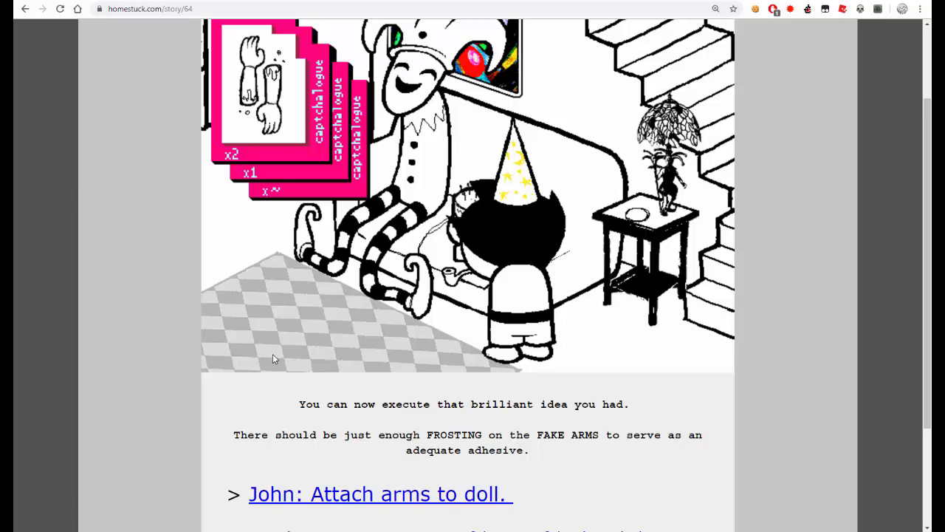
mouse_move(364, 378)
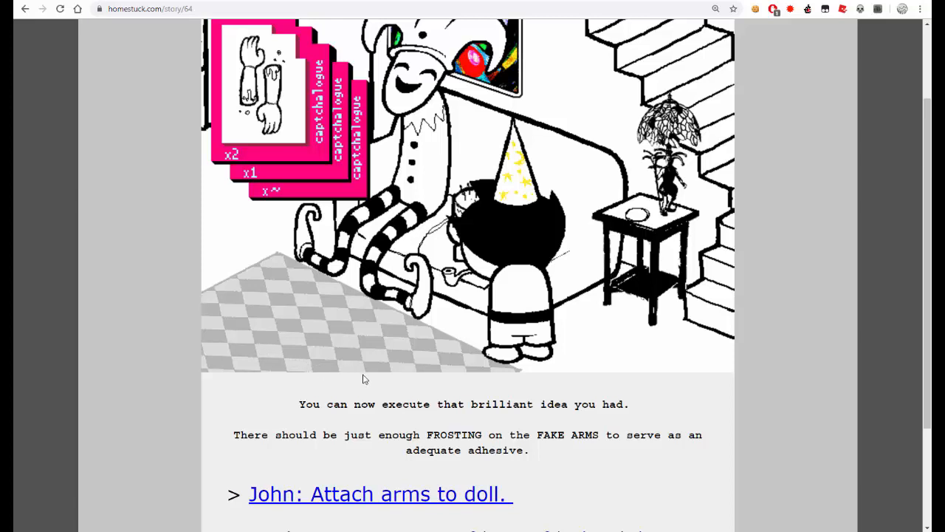
scroll("down", 3)
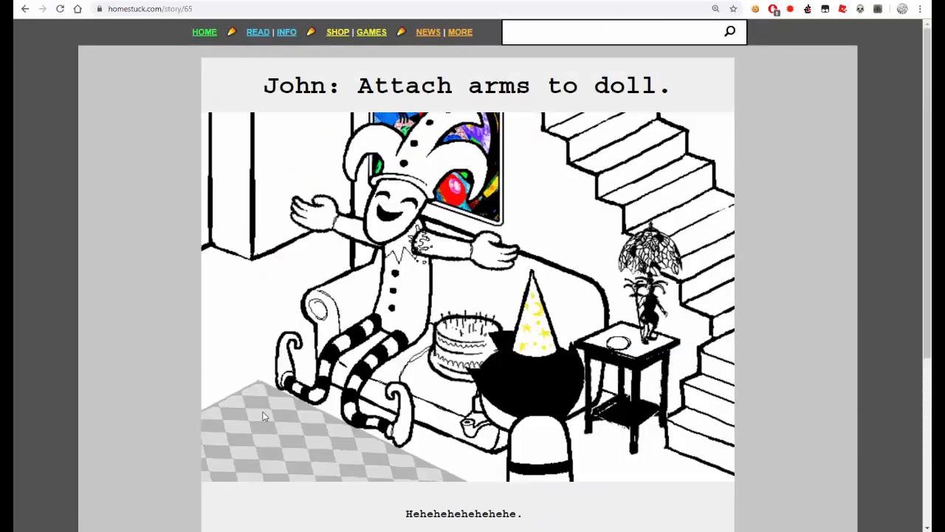
scroll("down", 3)
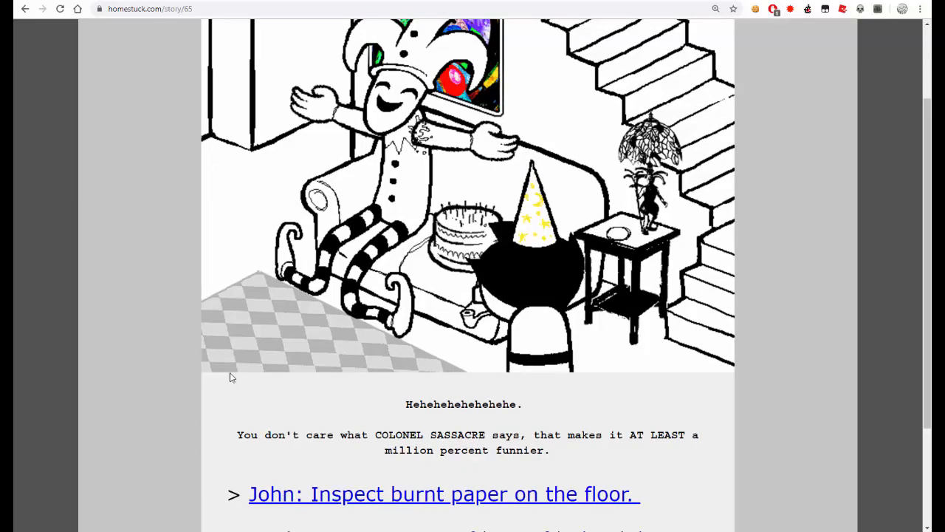
mouse_move(239, 386)
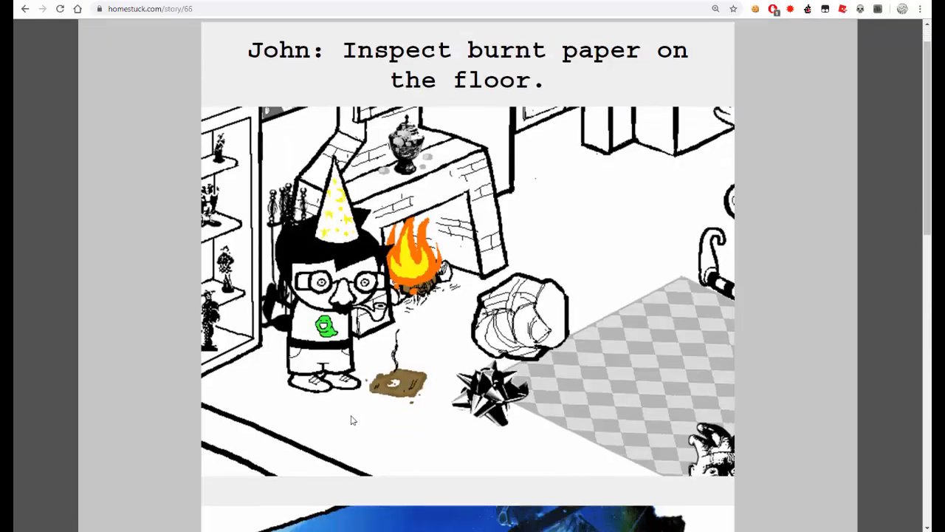
scroll("down", 3)
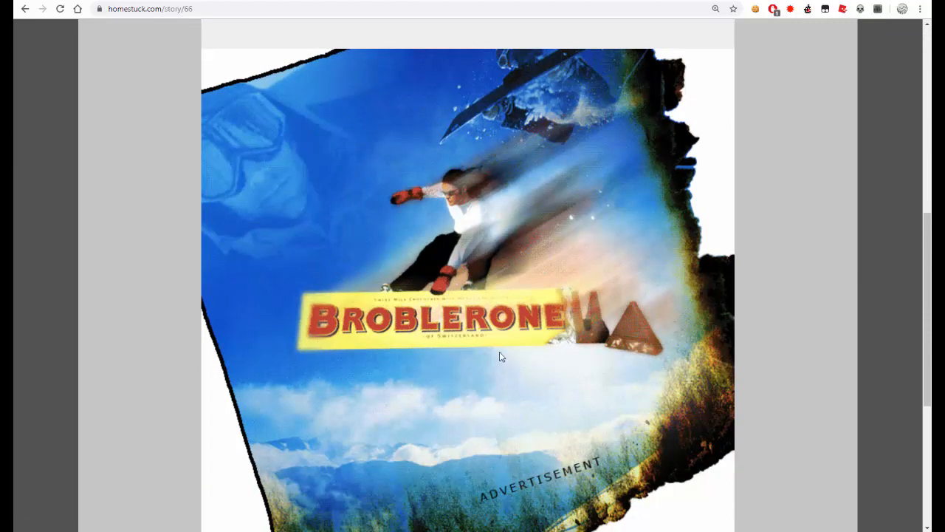
mouse_move(471, 349)
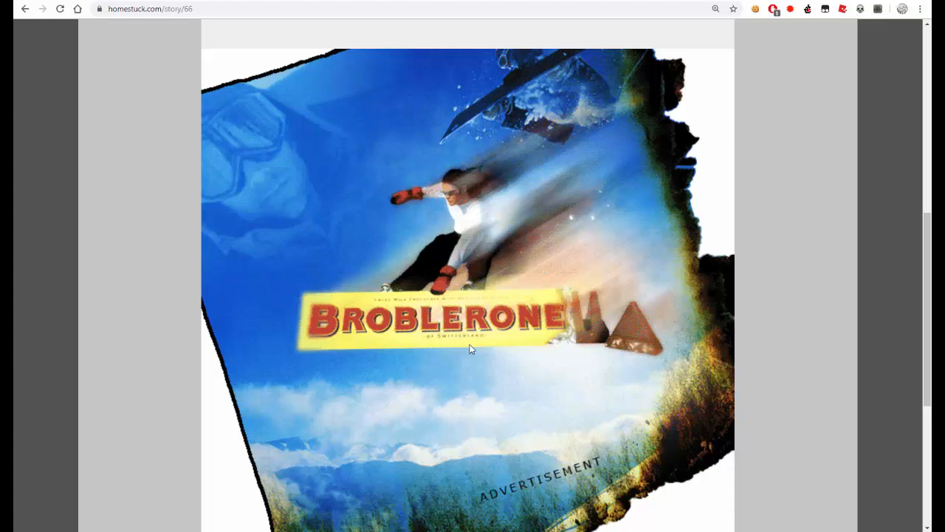
scroll("down", 3)
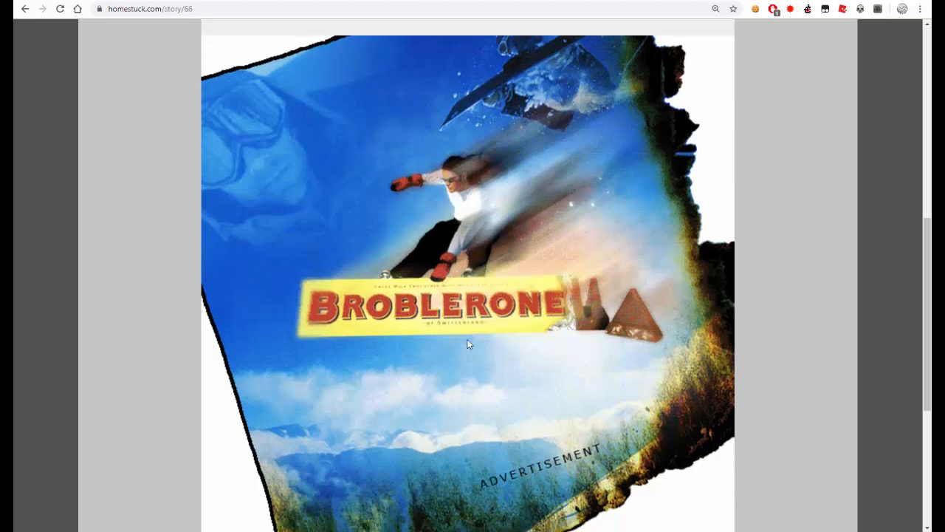
scroll("down", 3)
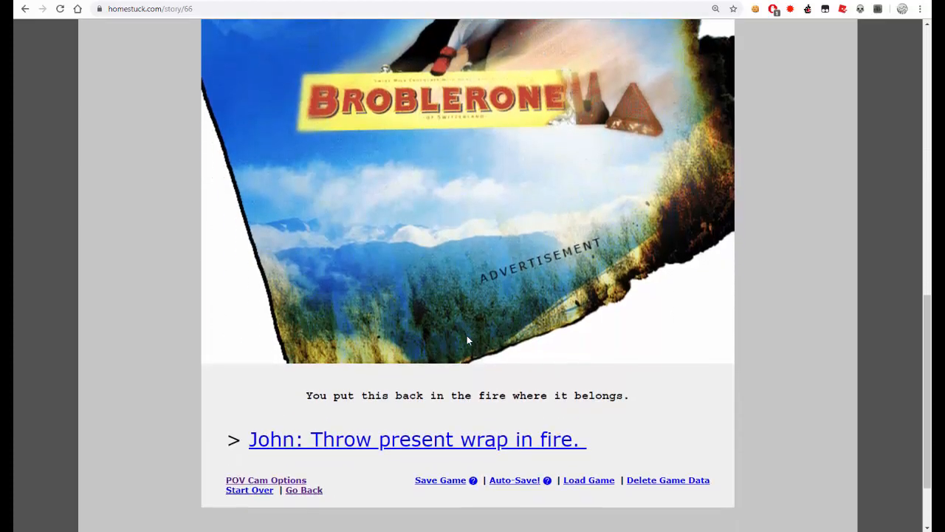
mouse_move(487, 434)
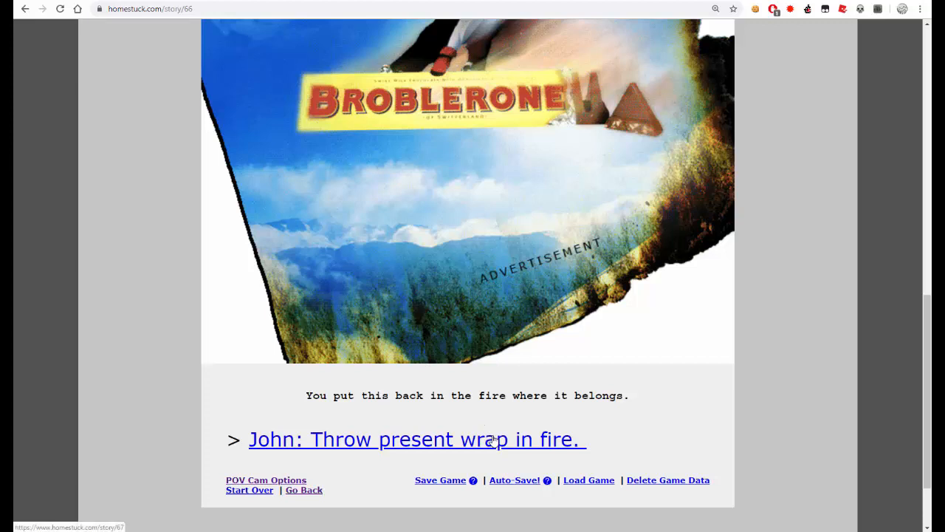
mouse_move(428, 450)
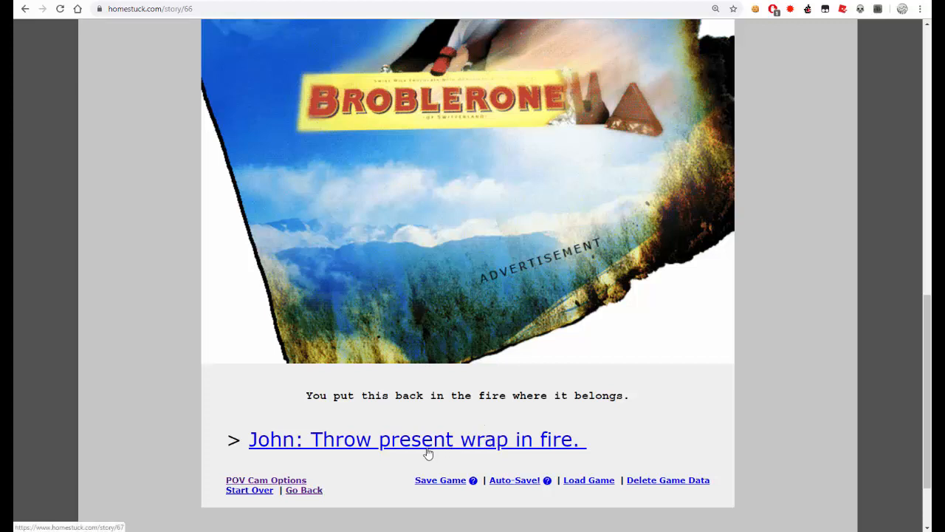
- Advance to 'John: Throw present wrap in fire.' and read to the 'Captchalogue doll.' link
left_click(416, 439)
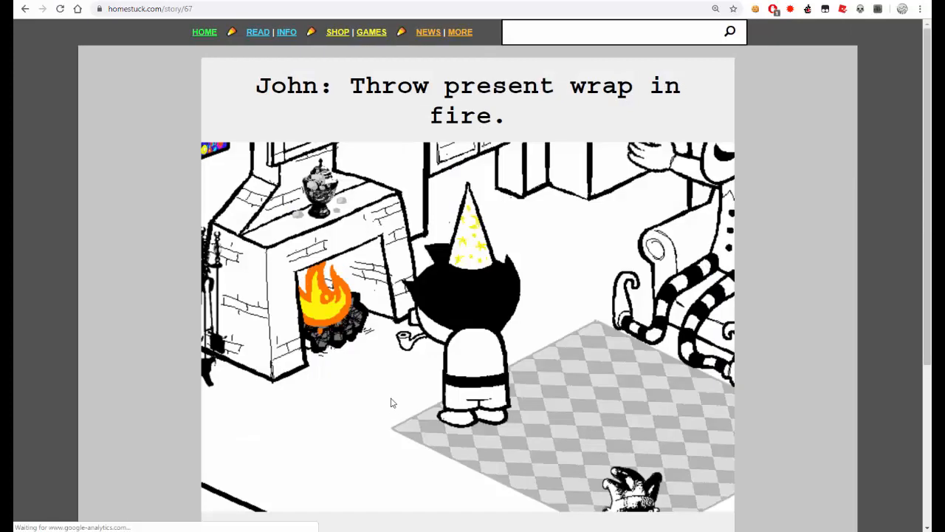
scroll("down", 3)
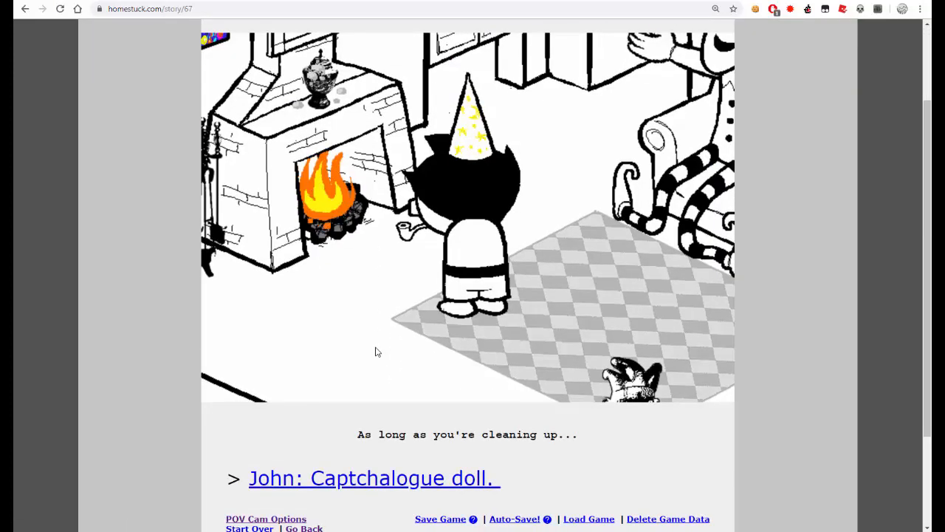
mouse_move(359, 378)
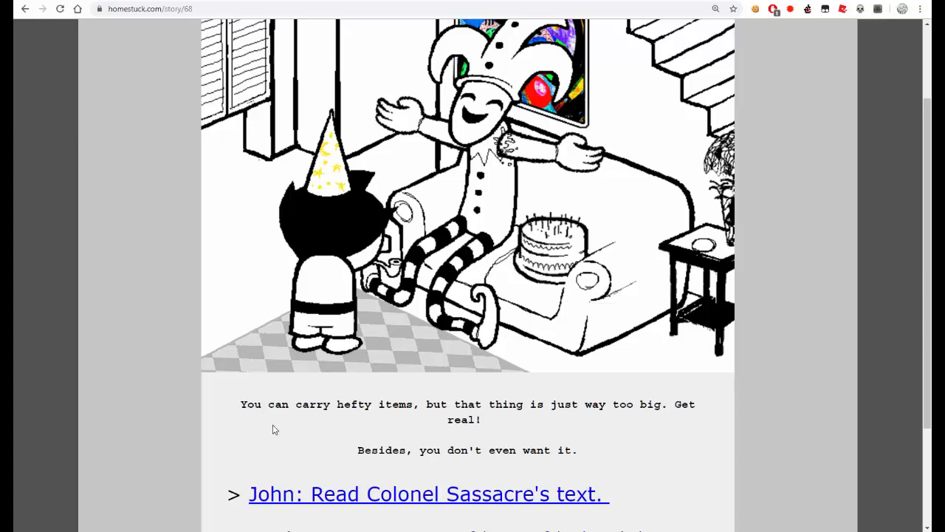
mouse_move(372, 494)
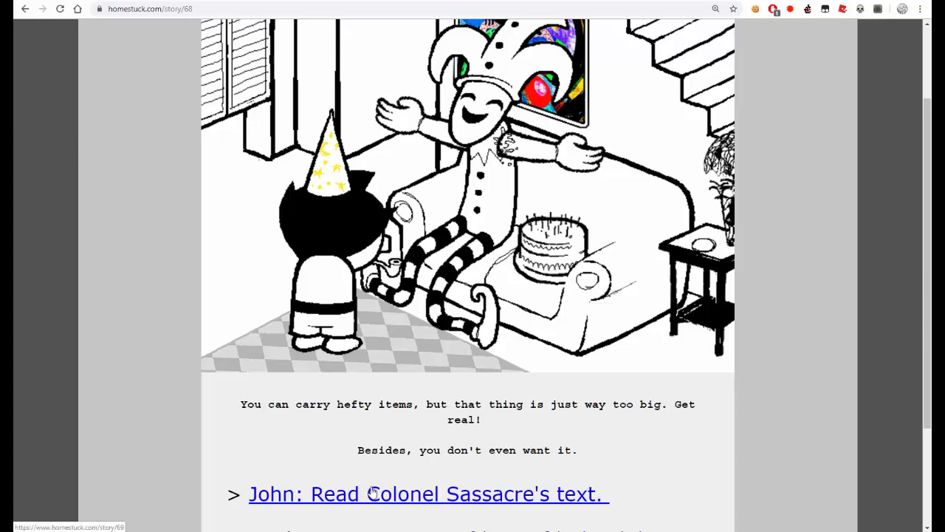
left_click(428, 493)
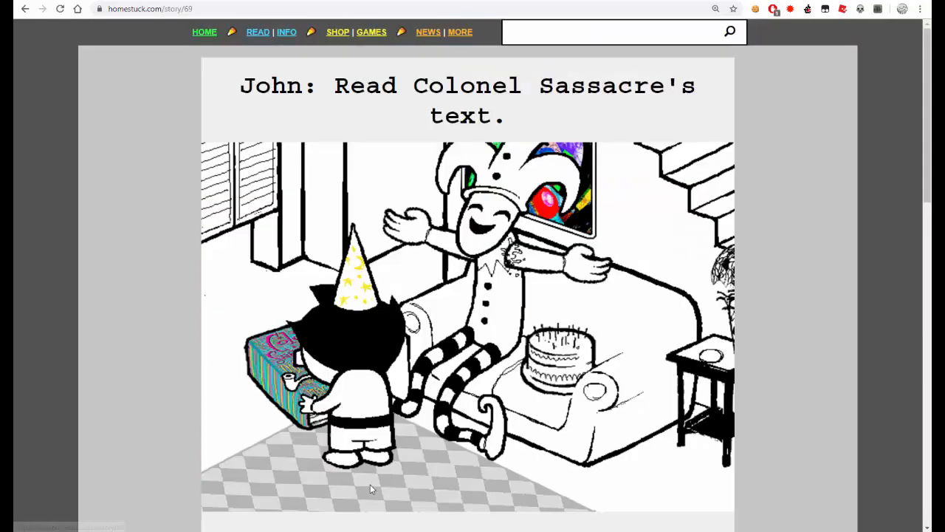
scroll("down", 3)
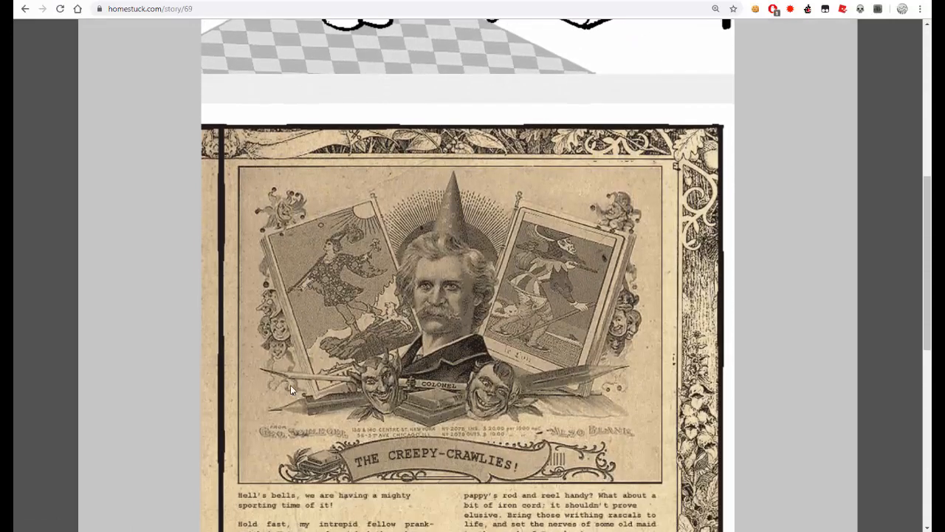
scroll("down", 3)
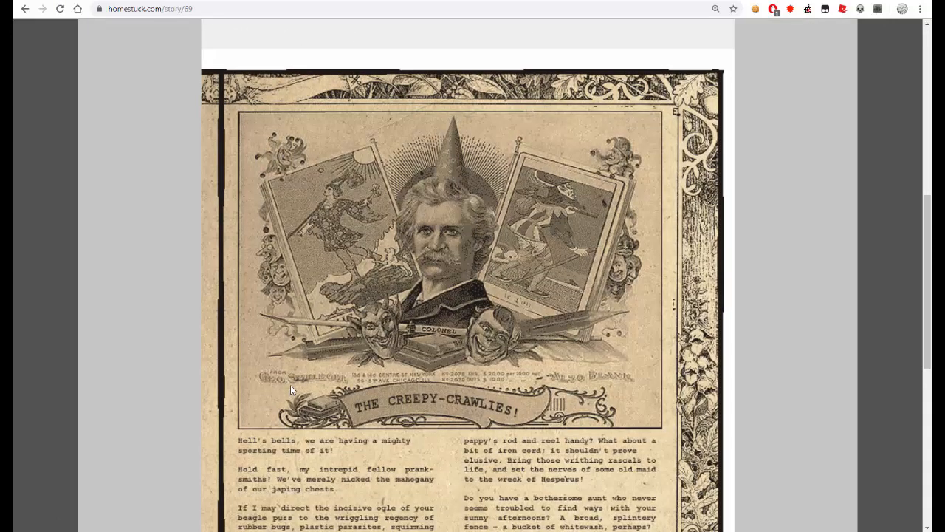
scroll("down", 3)
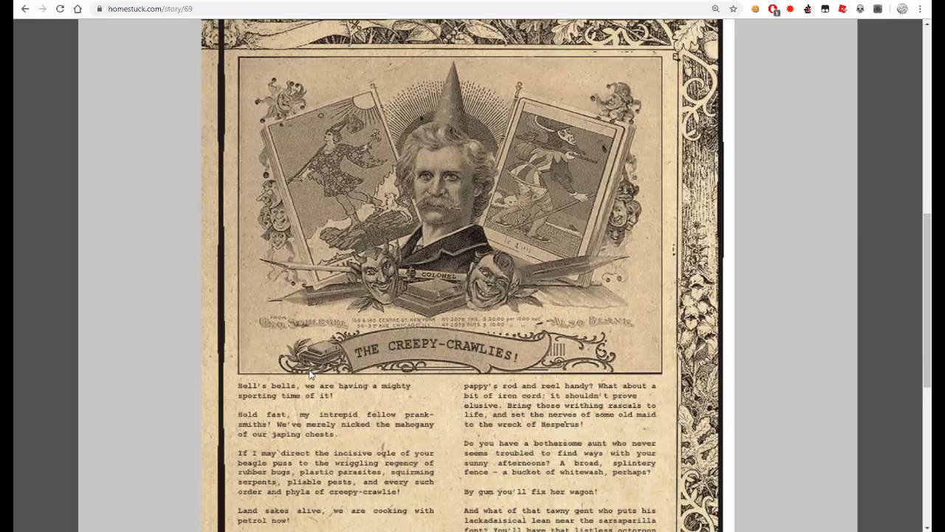
scroll("down", 3)
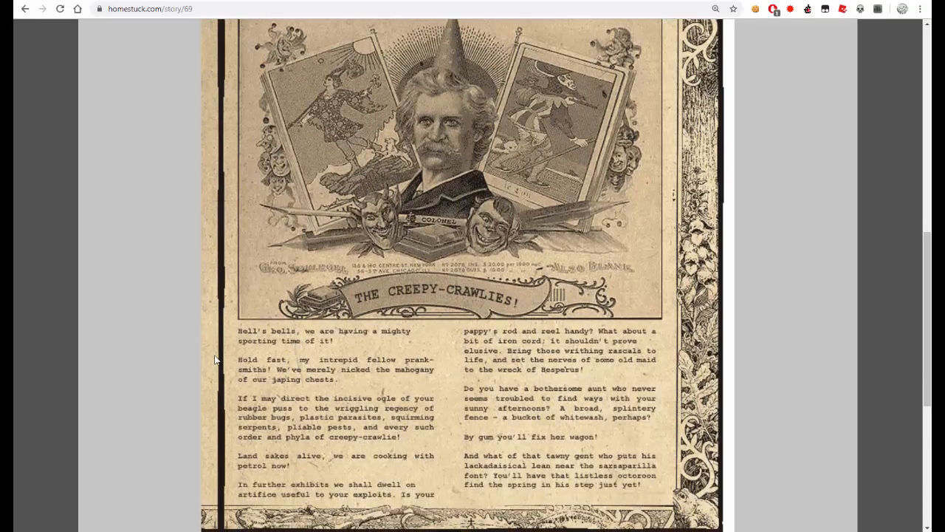
mouse_move(210, 360)
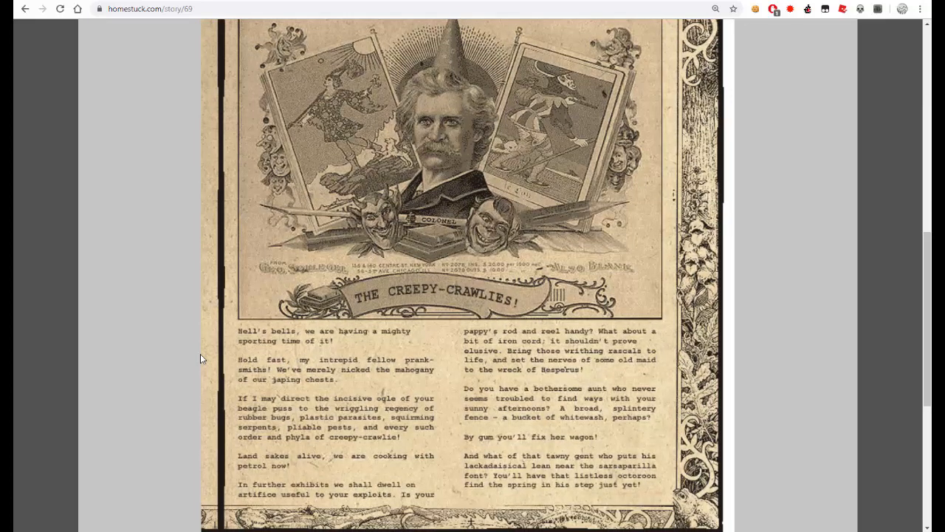
scroll("down", 3)
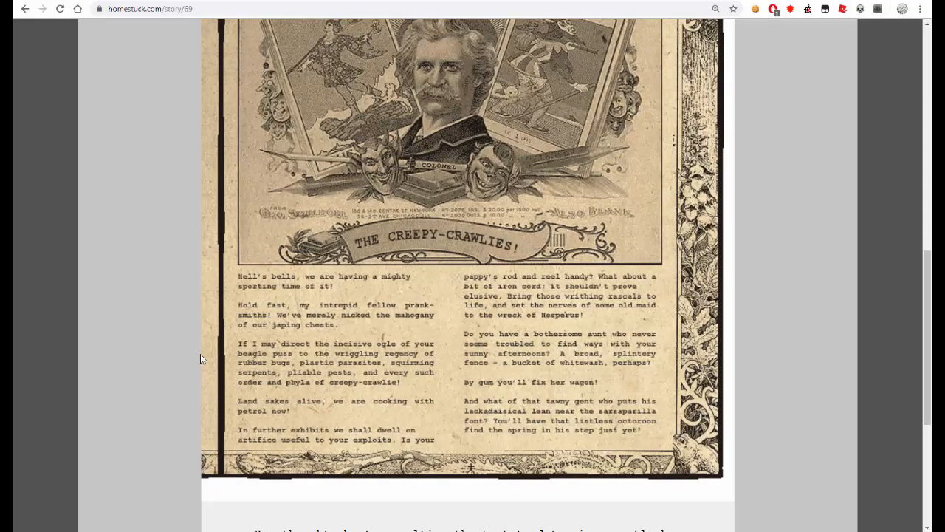
scroll("down", 3)
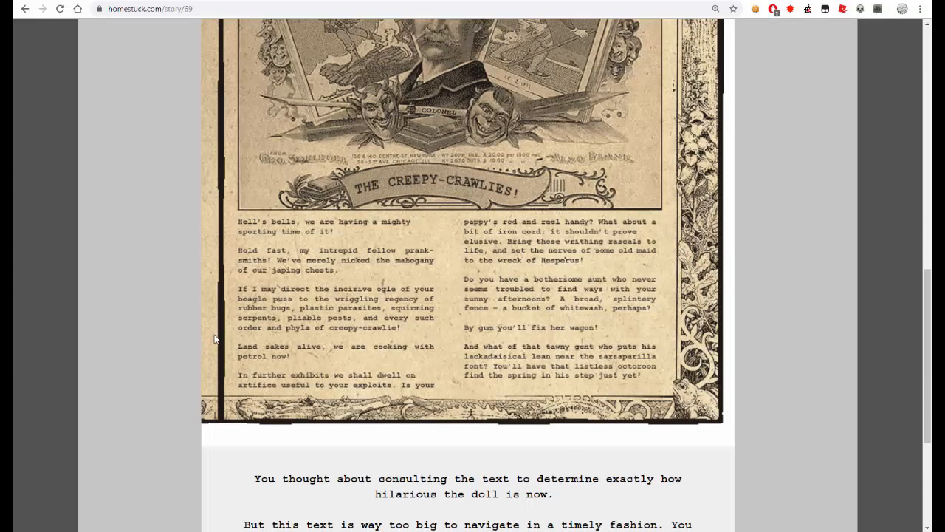
mouse_move(279, 309)
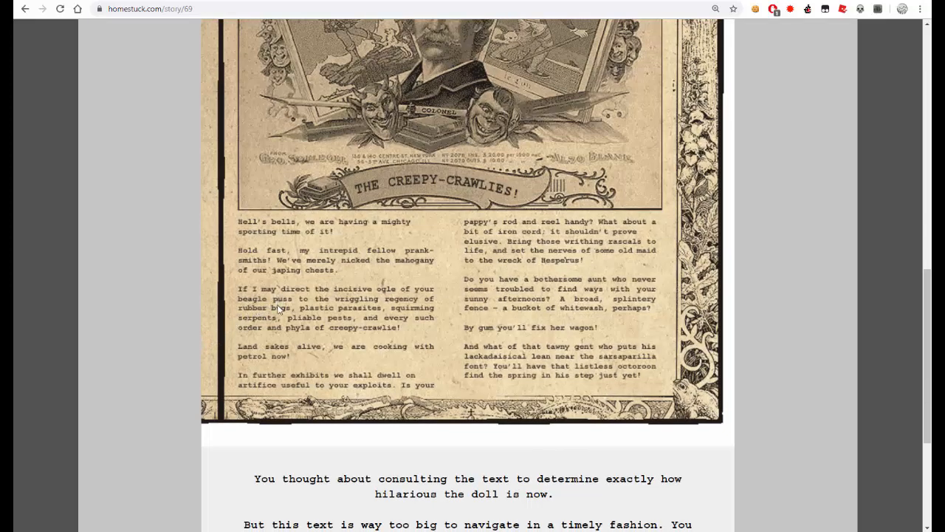
mouse_move(216, 302)
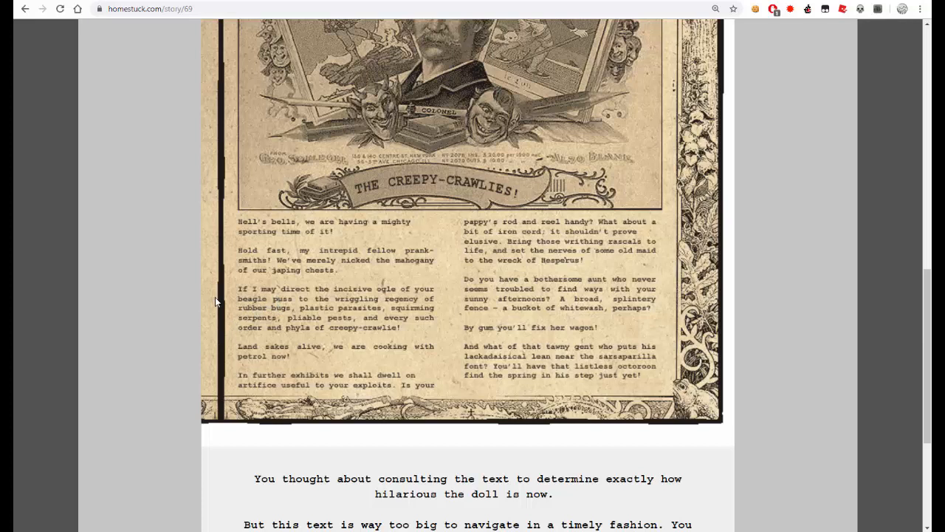
mouse_move(233, 313)
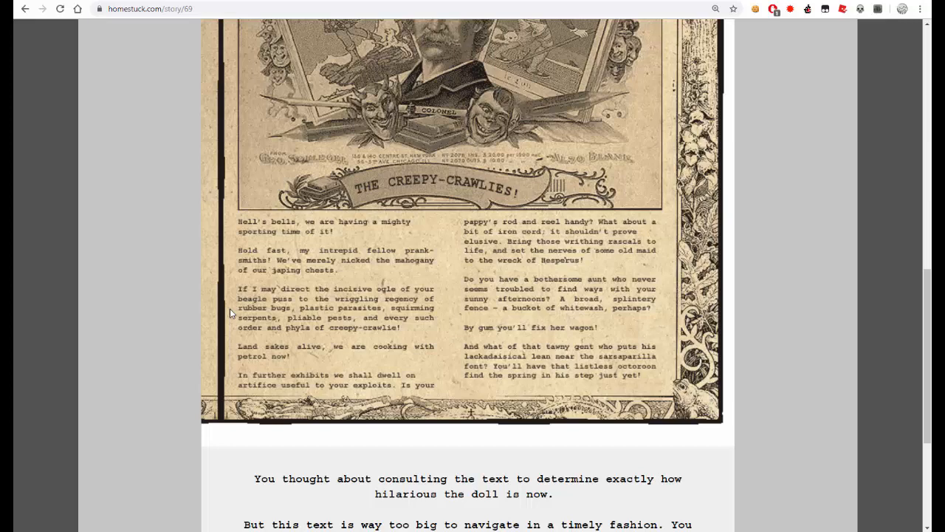
scroll("down", 3)
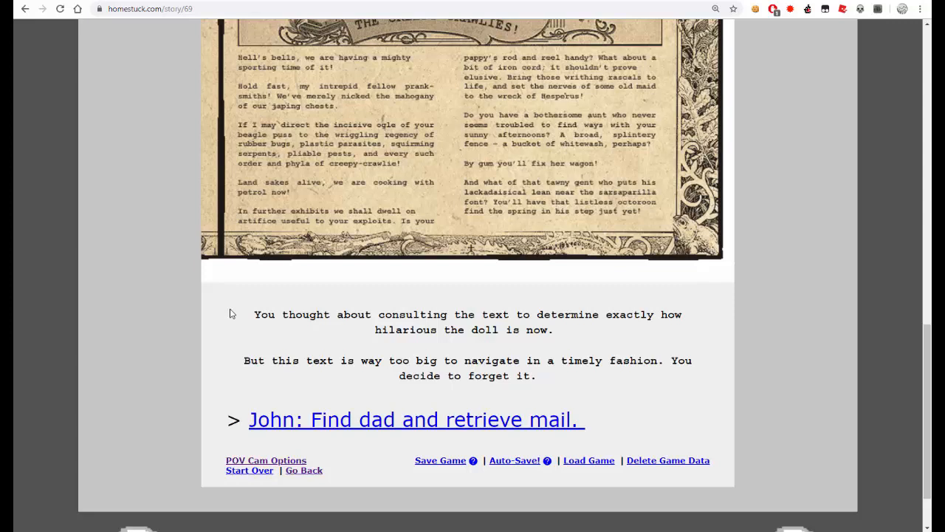
mouse_move(478, 520)
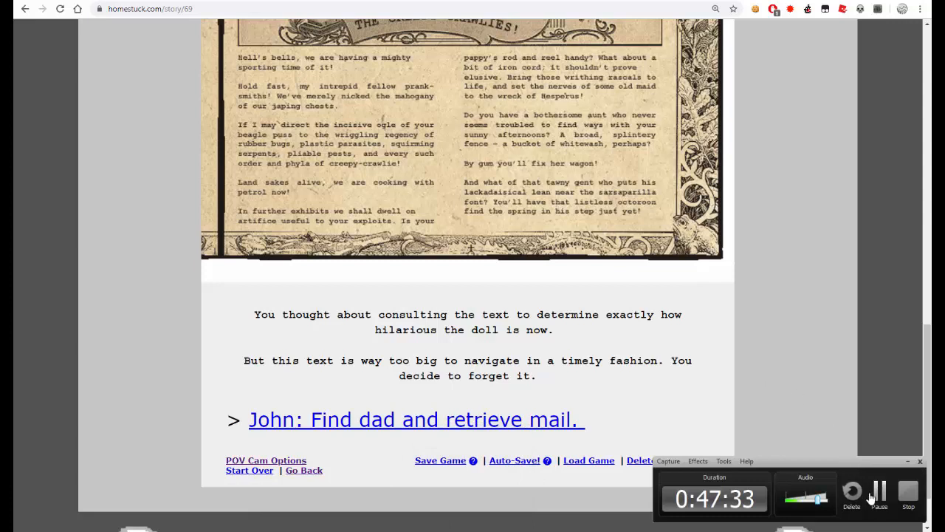
mouse_move(804, 352)
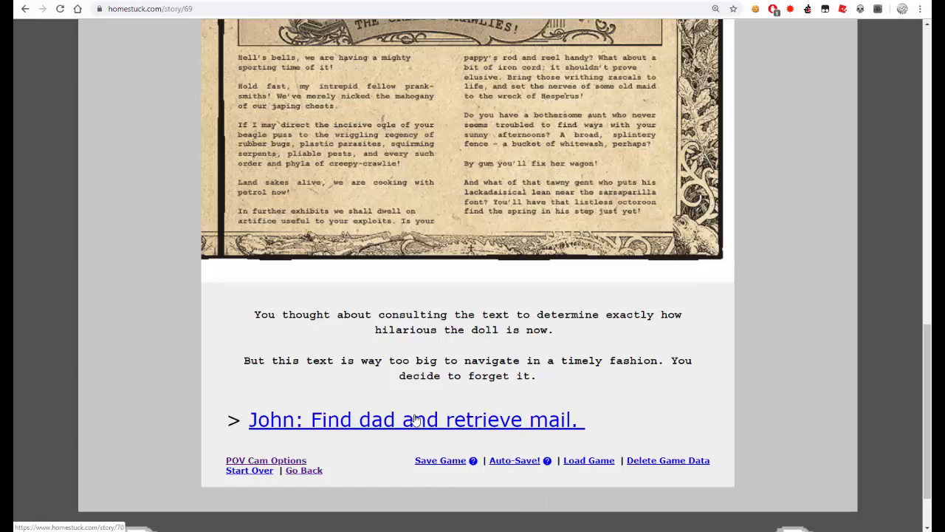
- Read through 'John: Find dad and retrieve mail.' and continue into 'John: Go in the study.'
left_click(415, 419)
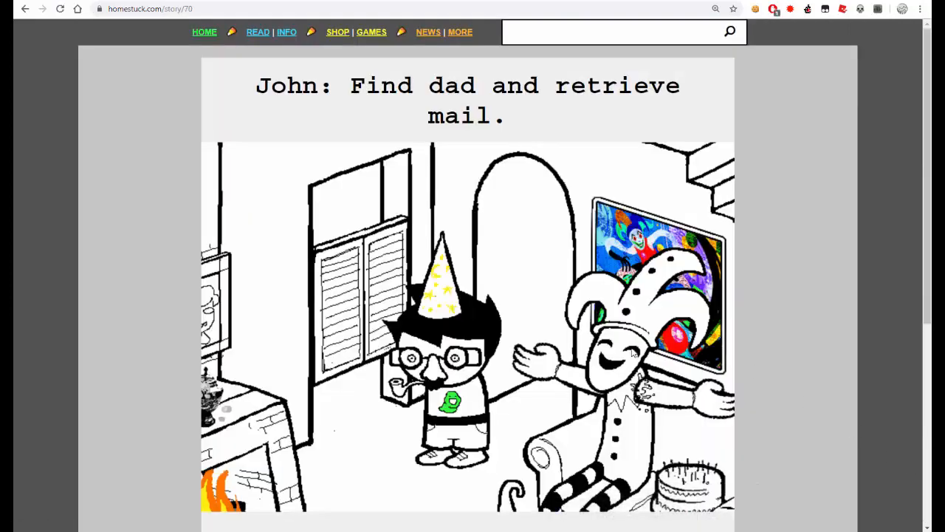
scroll("down", 3)
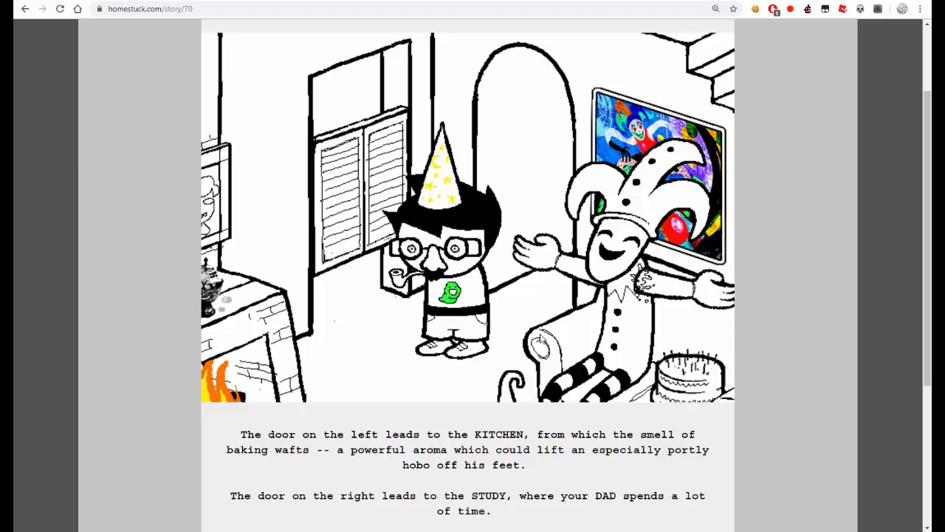
scroll("down", 3)
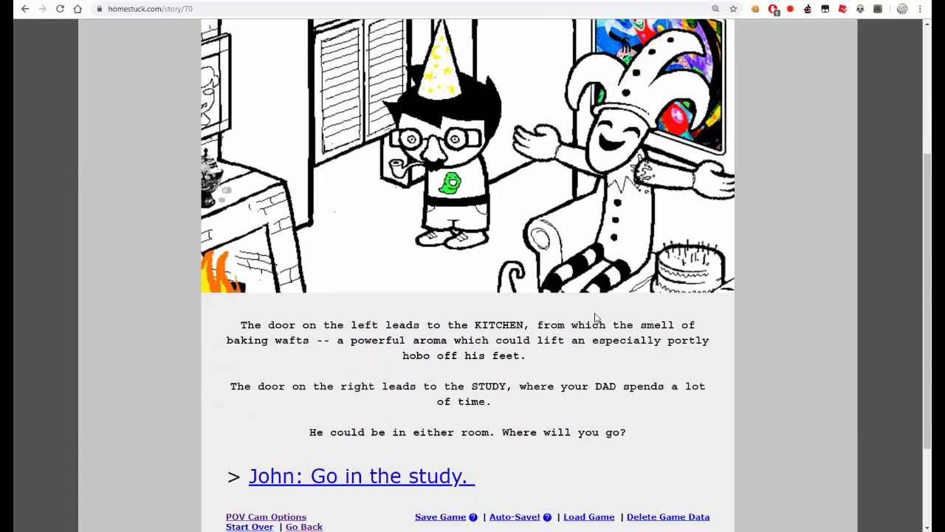
mouse_move(505, 406)
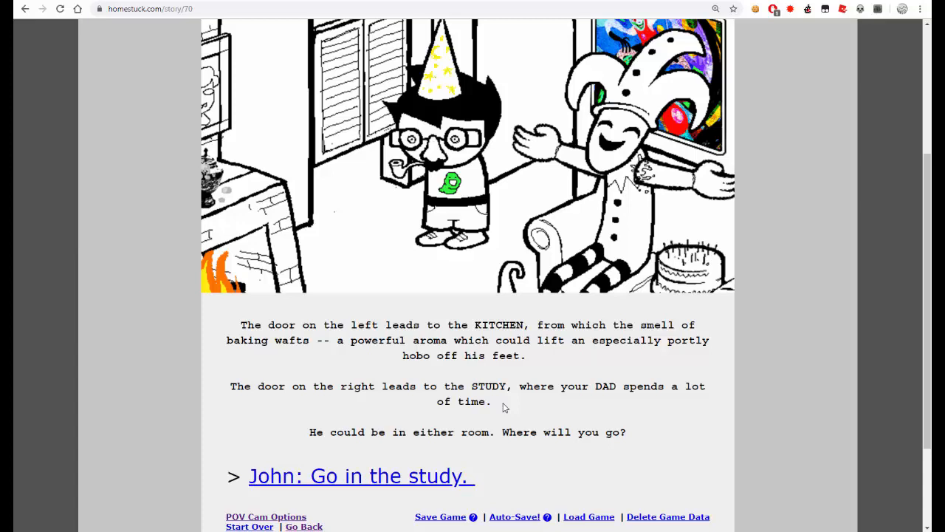
mouse_move(420, 461)
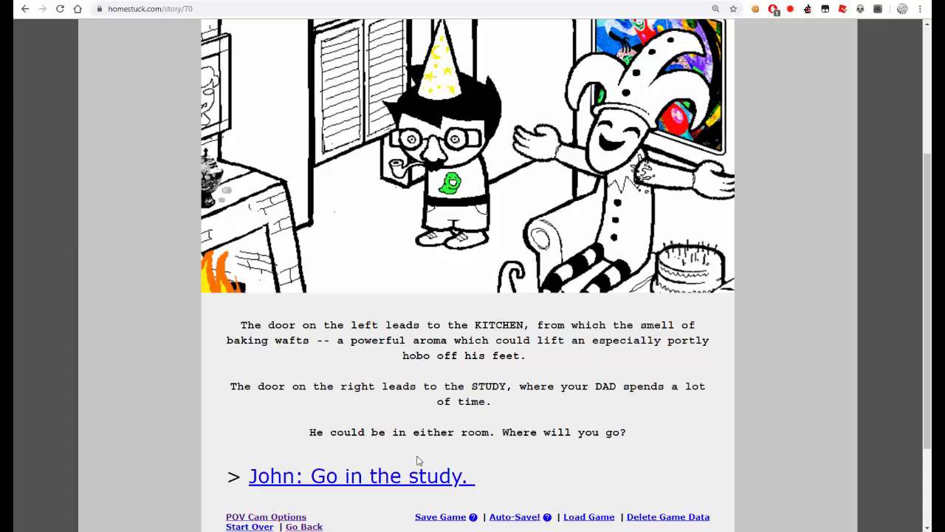
left_click(360, 475)
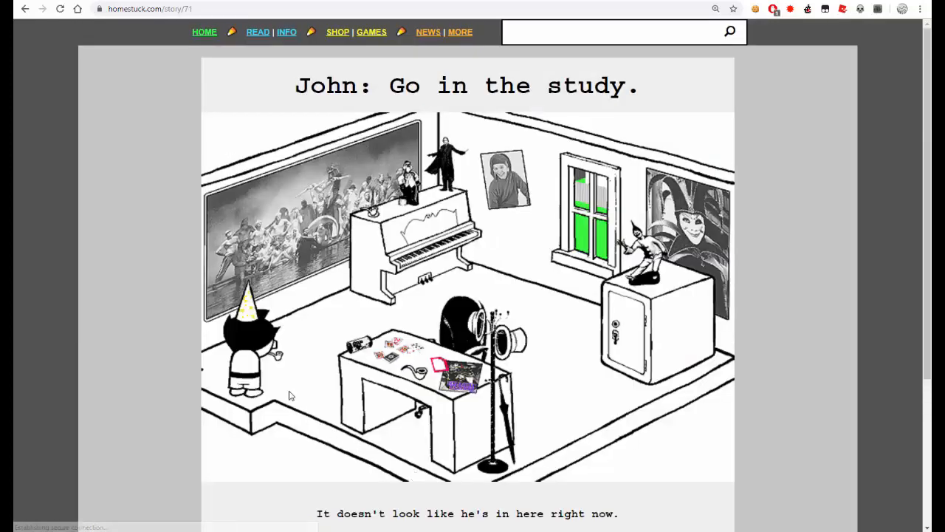
scroll("down", 3)
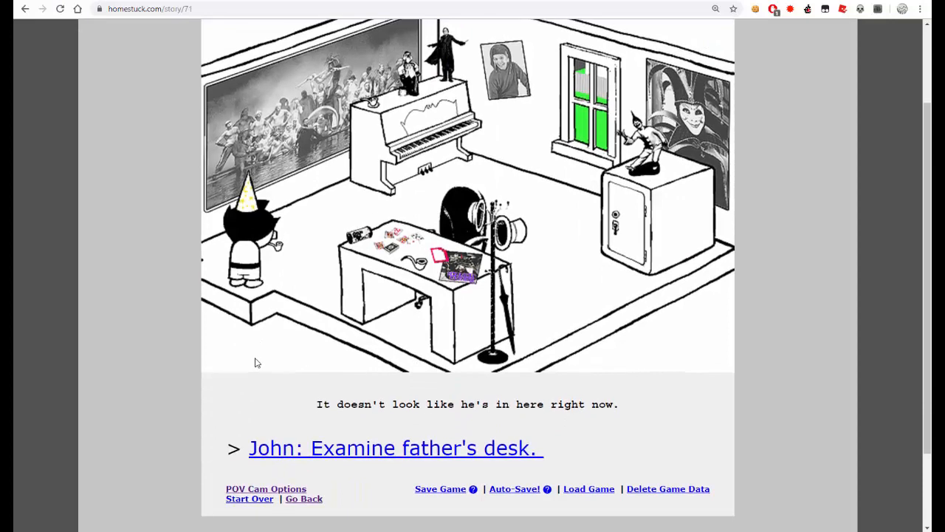
mouse_move(326, 420)
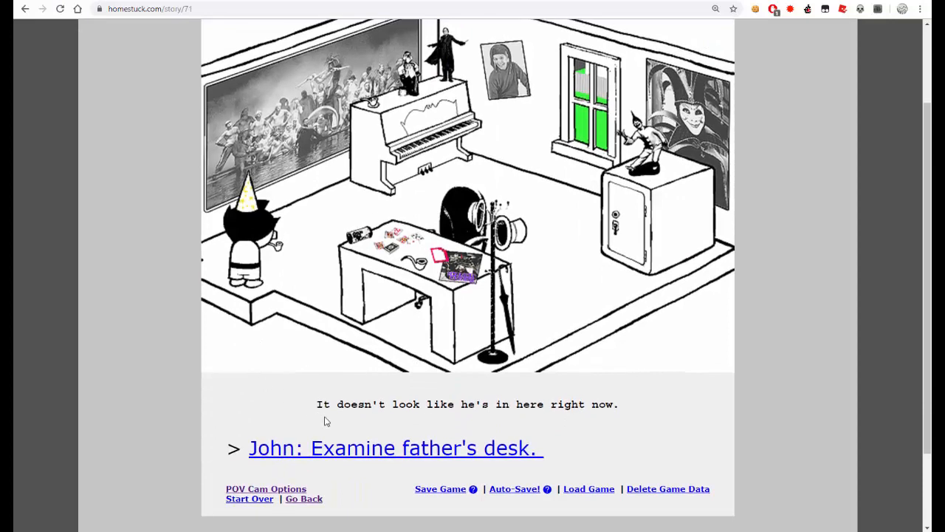
mouse_move(372, 449)
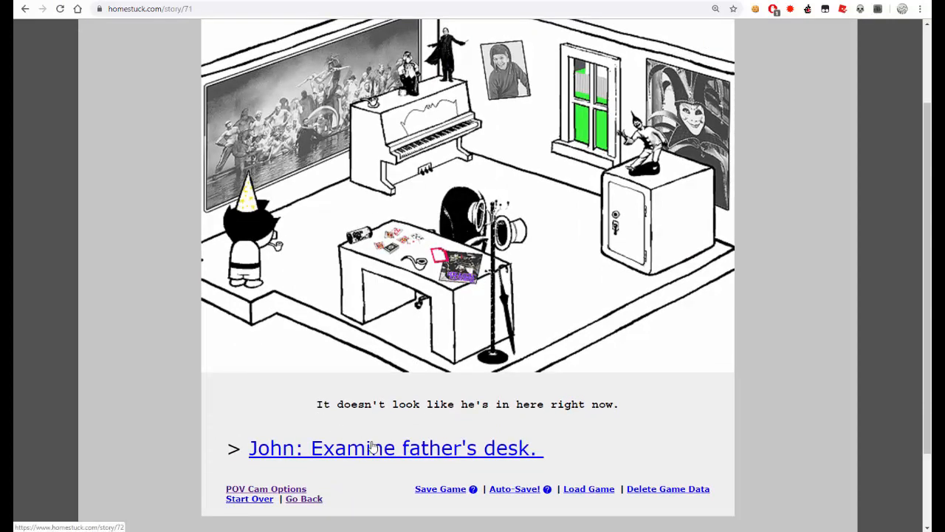
- Read 'John: Examine father's desk.' down to the hat swap and its next command link
left_click(395, 447)
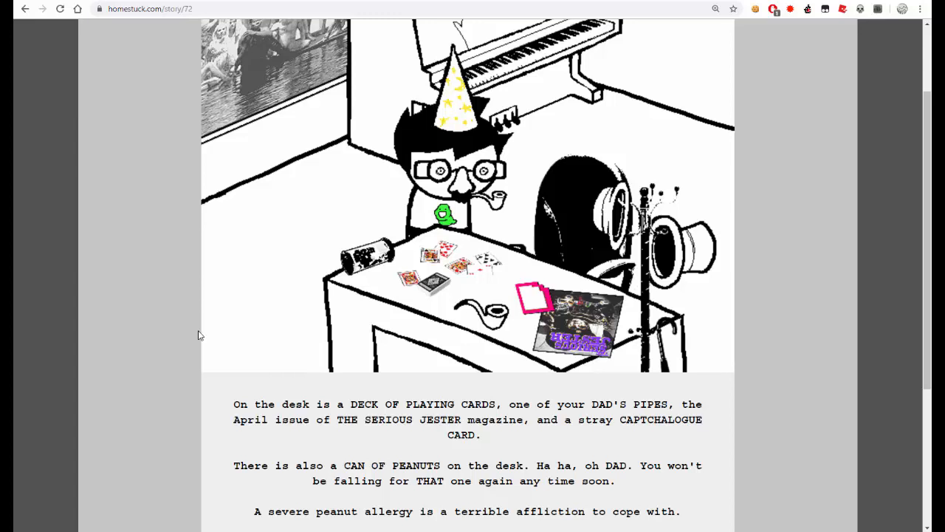
scroll("down", 3)
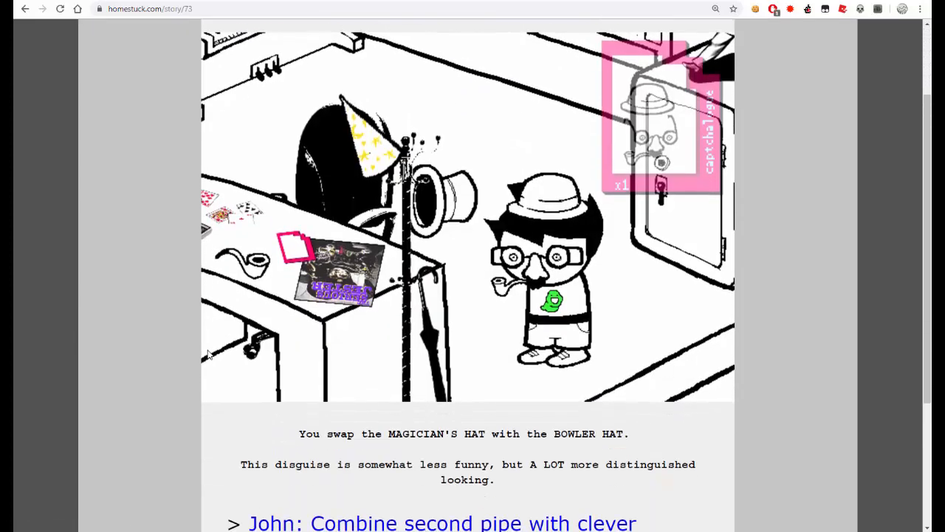
scroll("down", 3)
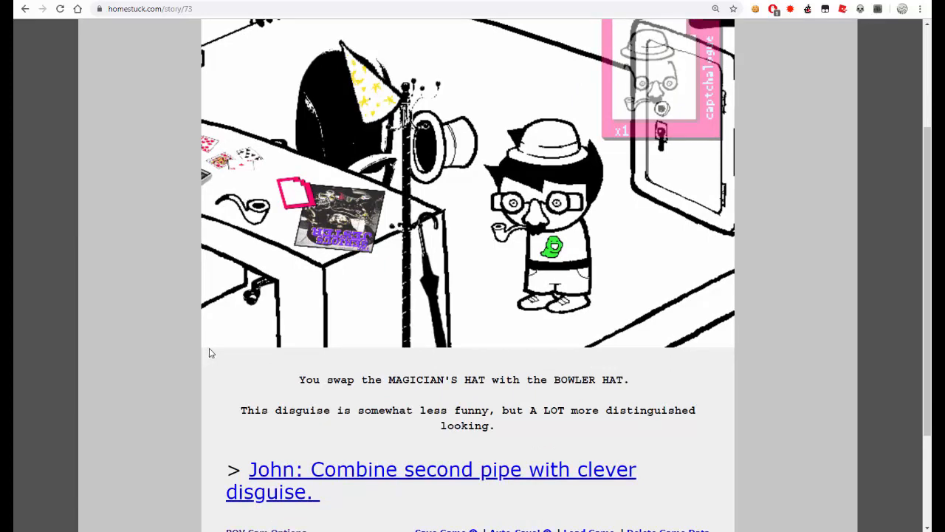
mouse_move(298, 441)
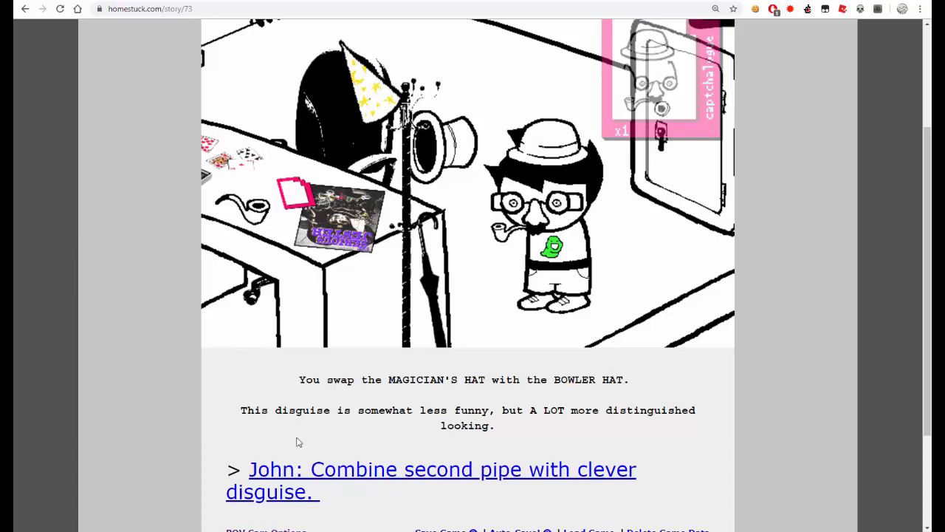
mouse_move(307, 466)
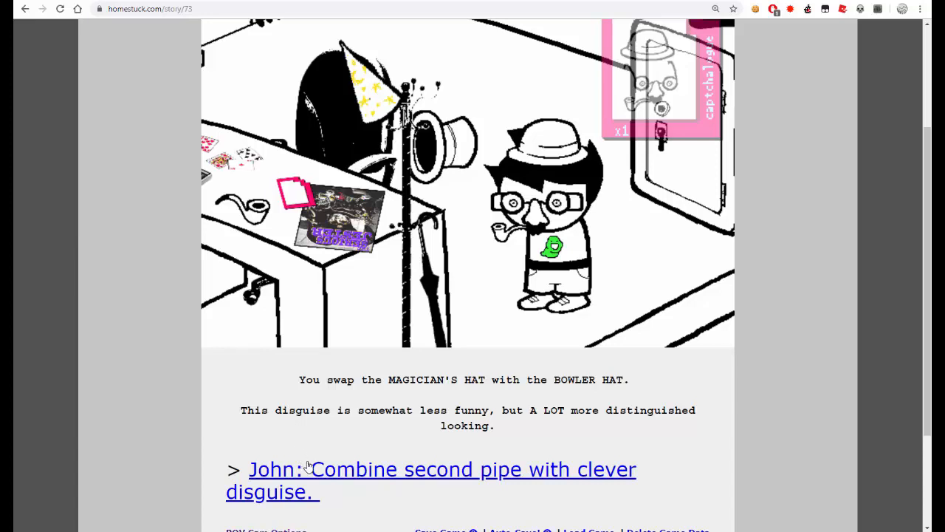
mouse_move(313, 469)
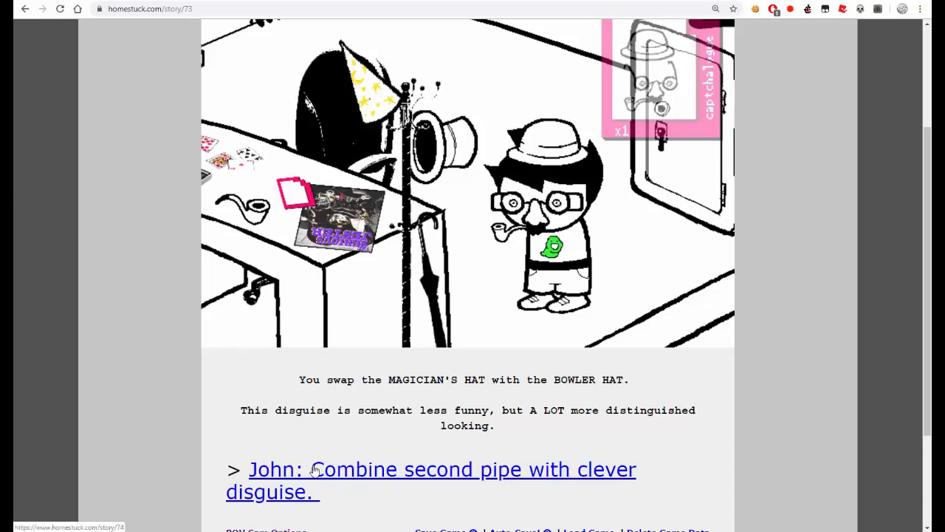
- Read the pipe-and-disguise page, then 'John: Captchalogue captchalogue card.' with the ARGH!!! reaction
left_click(440, 470)
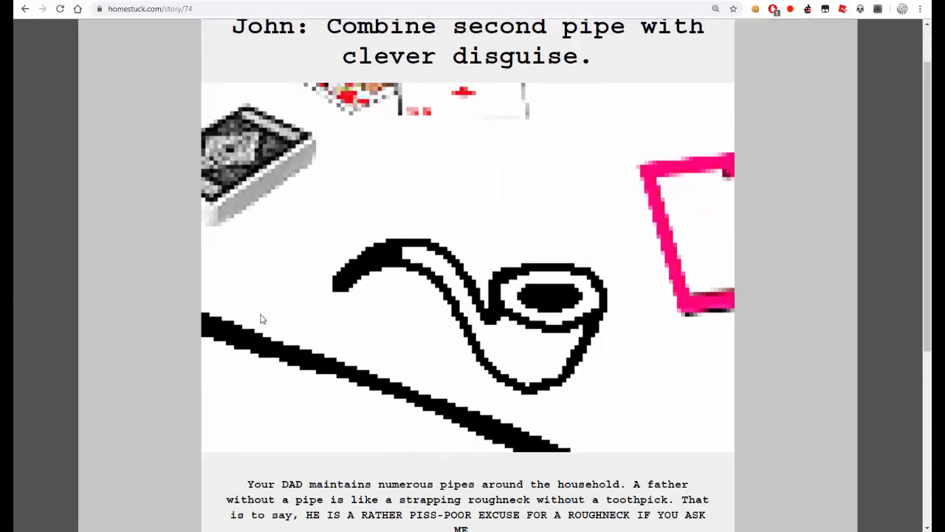
scroll("down", 3)
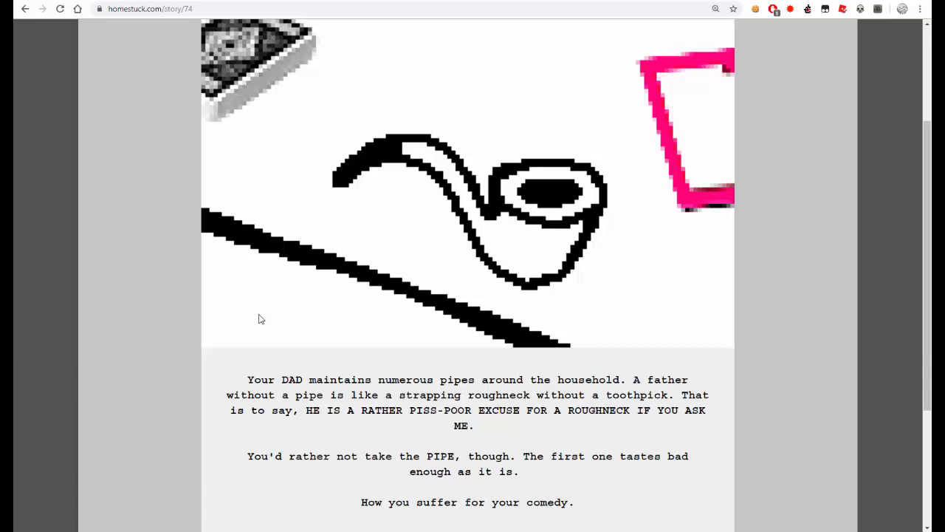
mouse_move(324, 375)
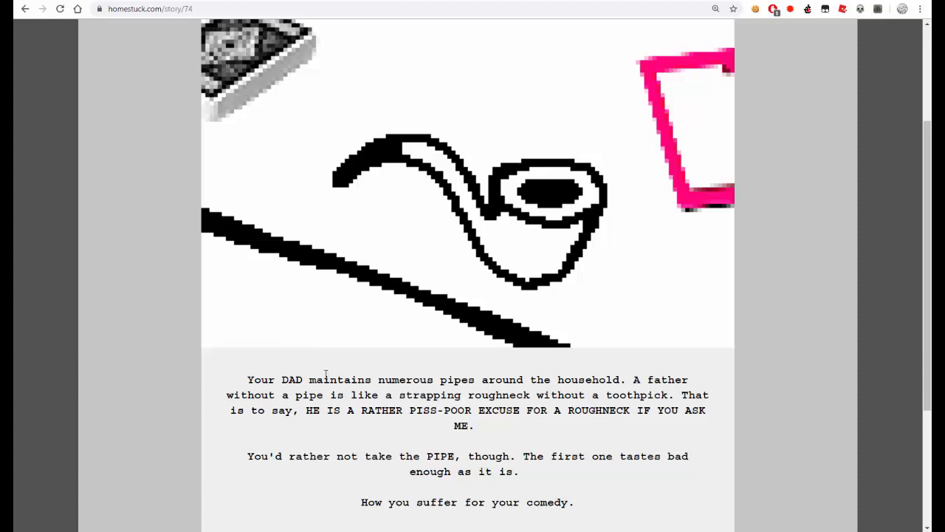
mouse_move(191, 378)
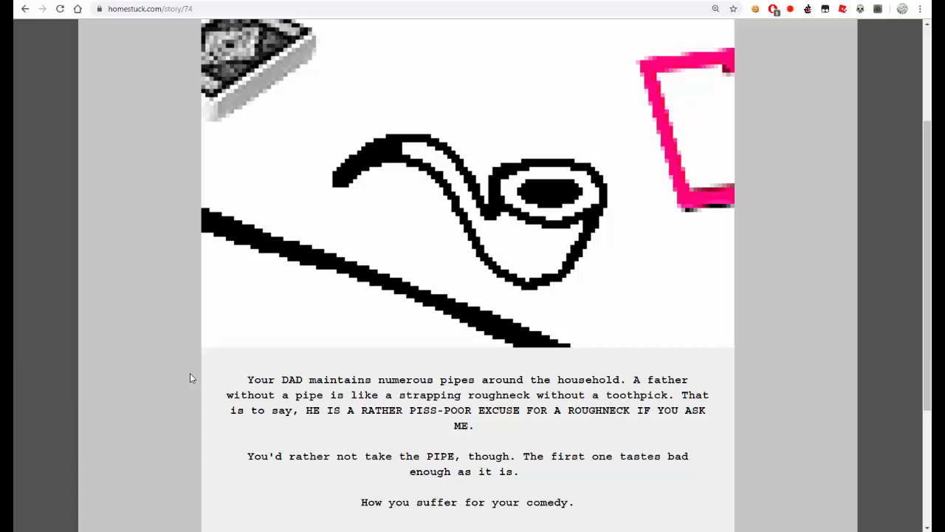
scroll("down", 3)
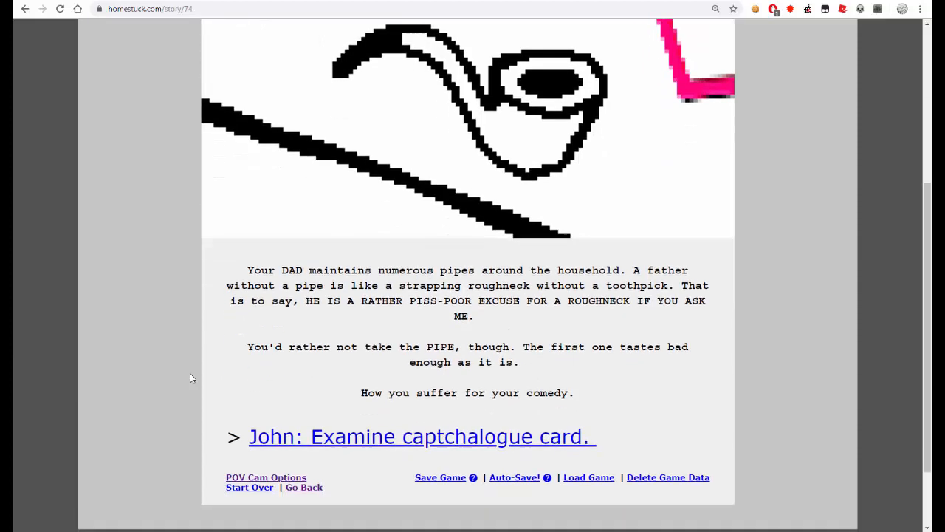
mouse_move(378, 436)
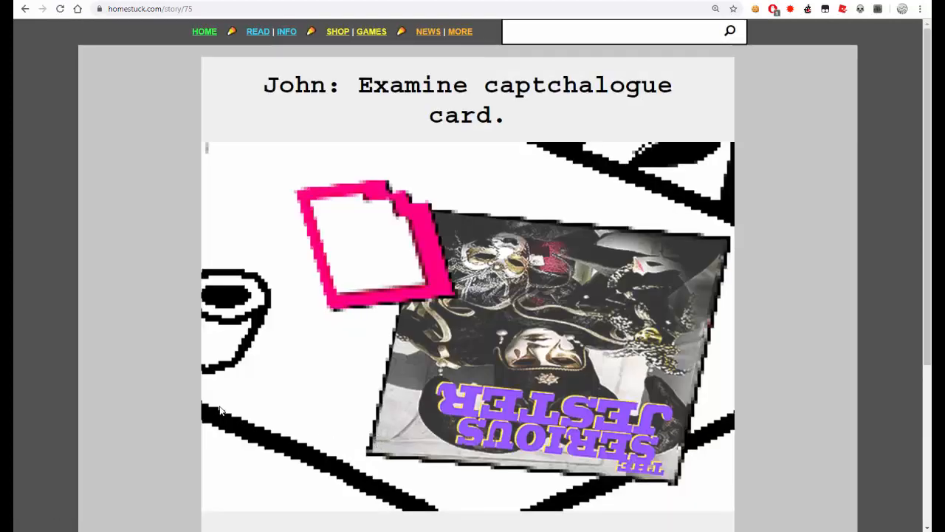
scroll("down", 3)
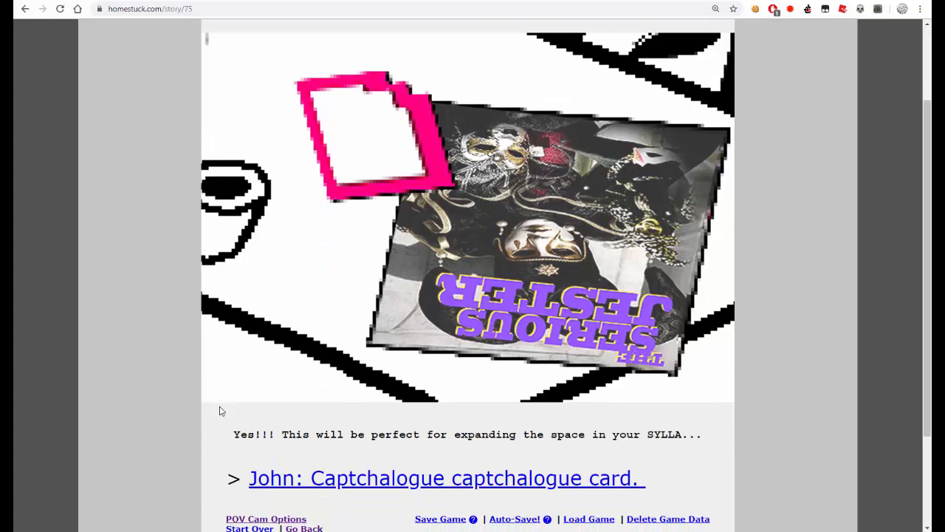
mouse_move(302, 478)
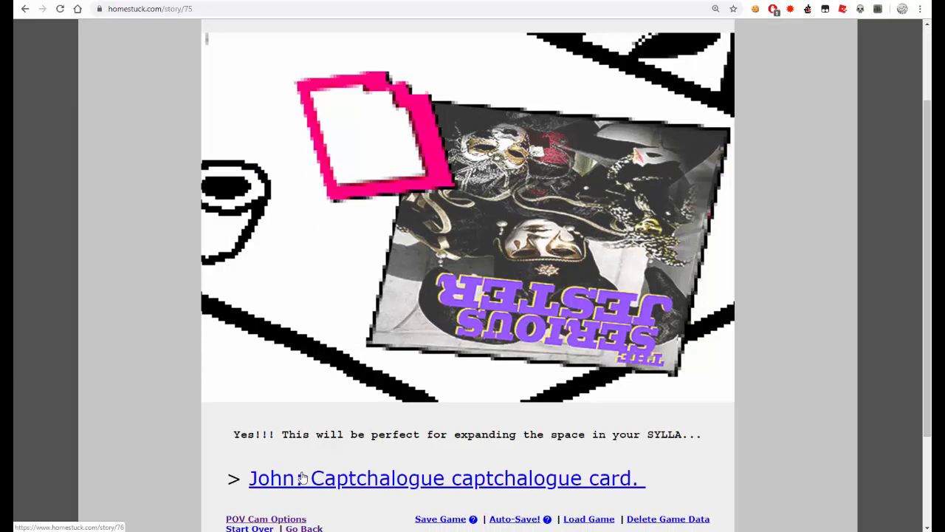
left_click(443, 478)
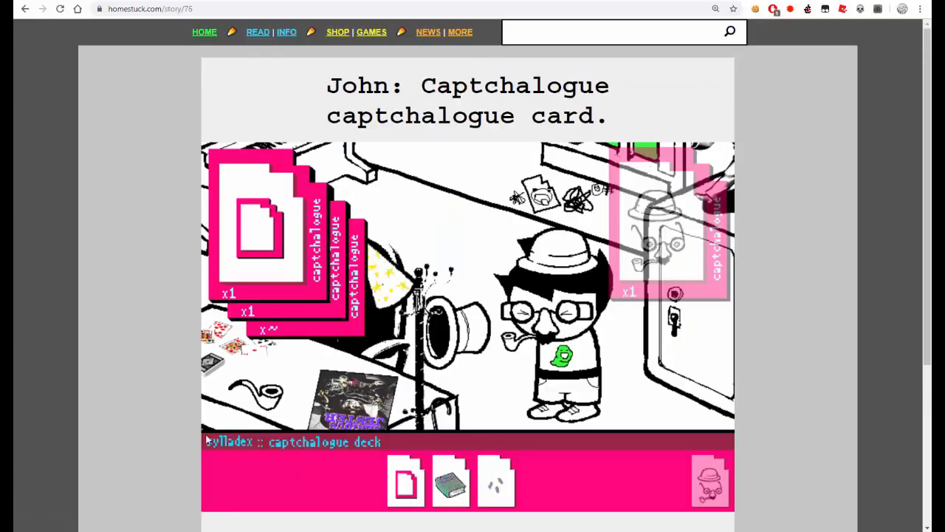
scroll("down", 3)
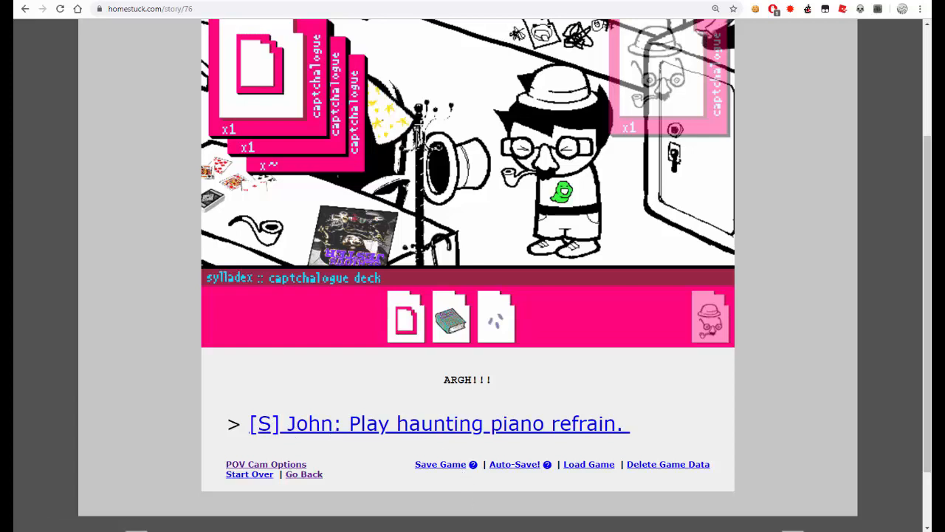
mouse_move(292, 354)
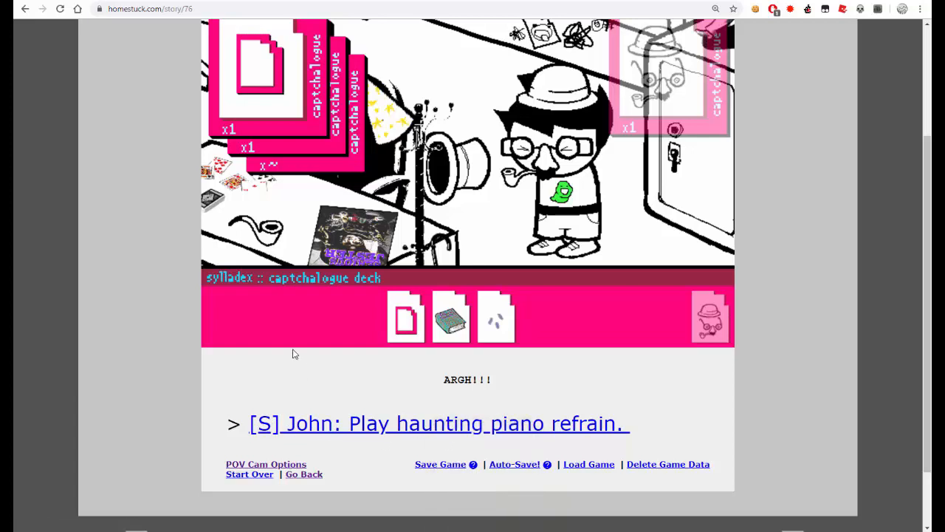
mouse_move(351, 422)
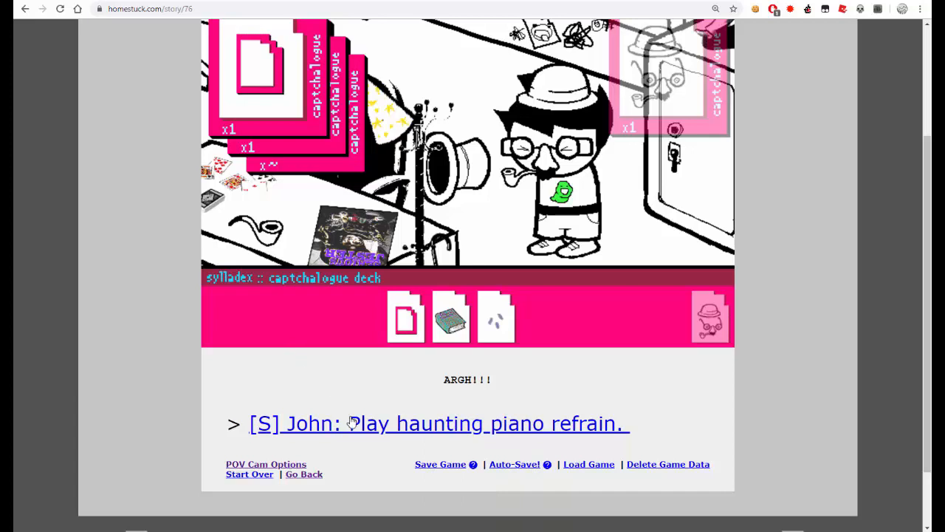
mouse_move(372, 407)
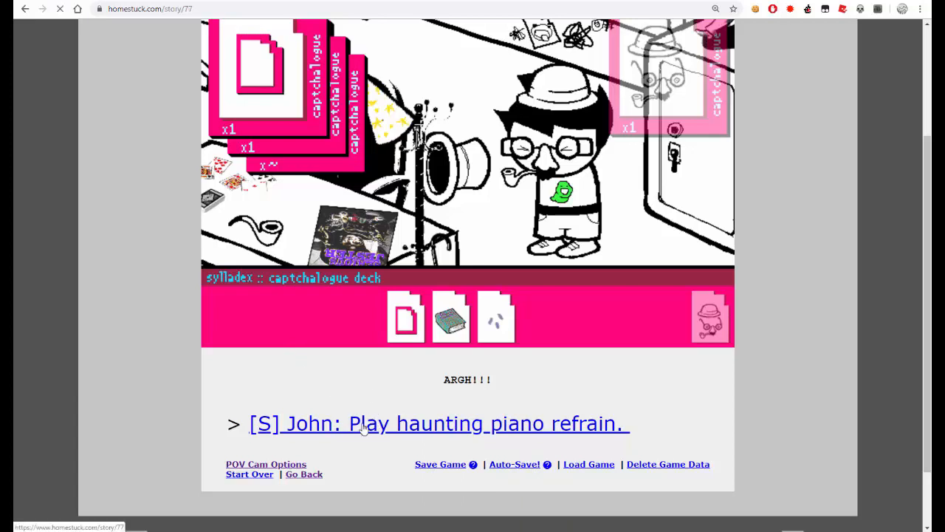
- Watch '[S] John: Play haunting piano refrain.' through and scroll to the next command
left_click(438, 422)
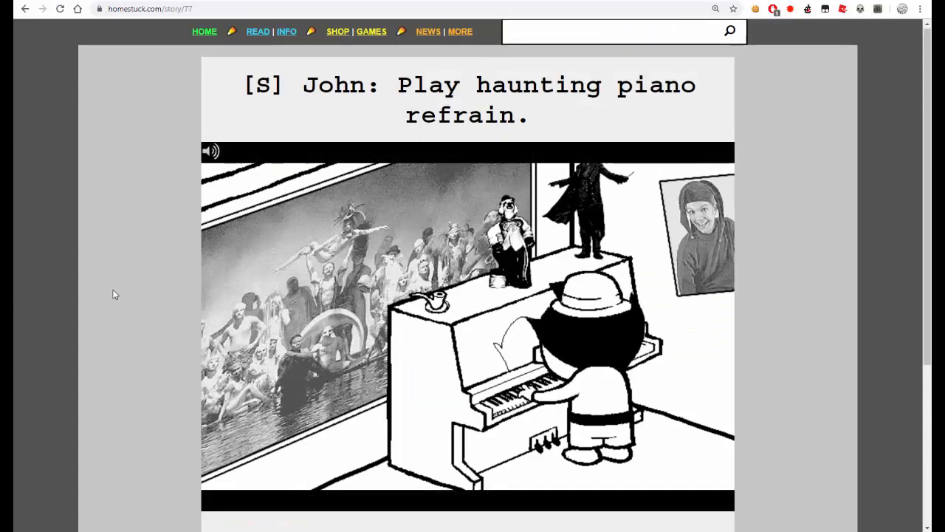
scroll("down", 3)
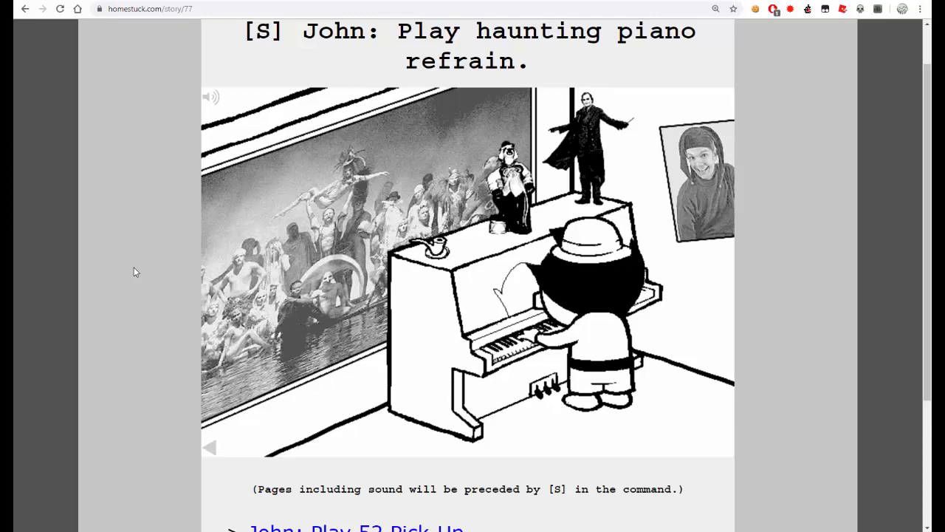
scroll("down", 3)
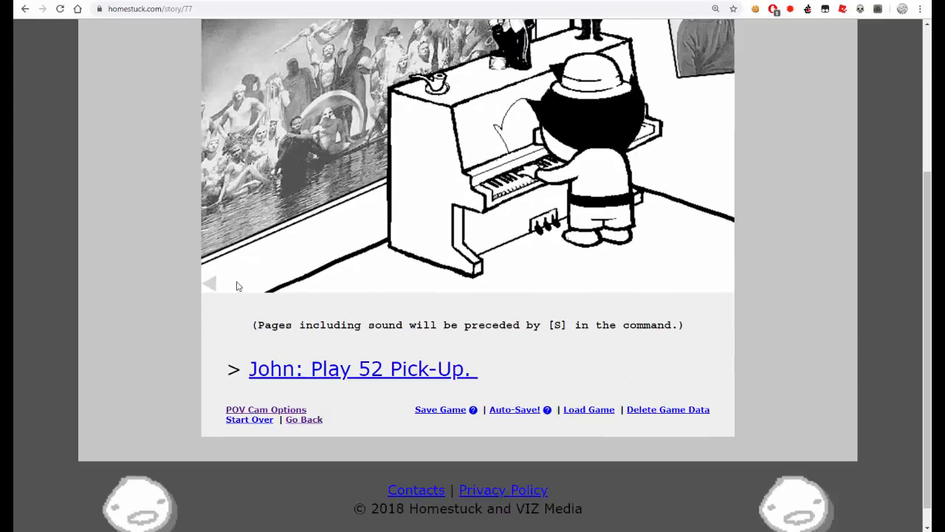
mouse_move(508, 337)
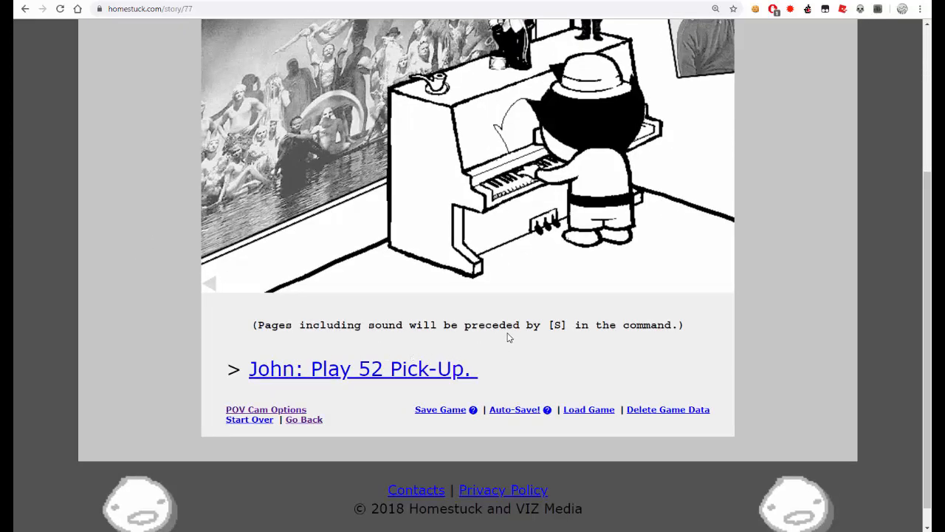
mouse_move(617, 337)
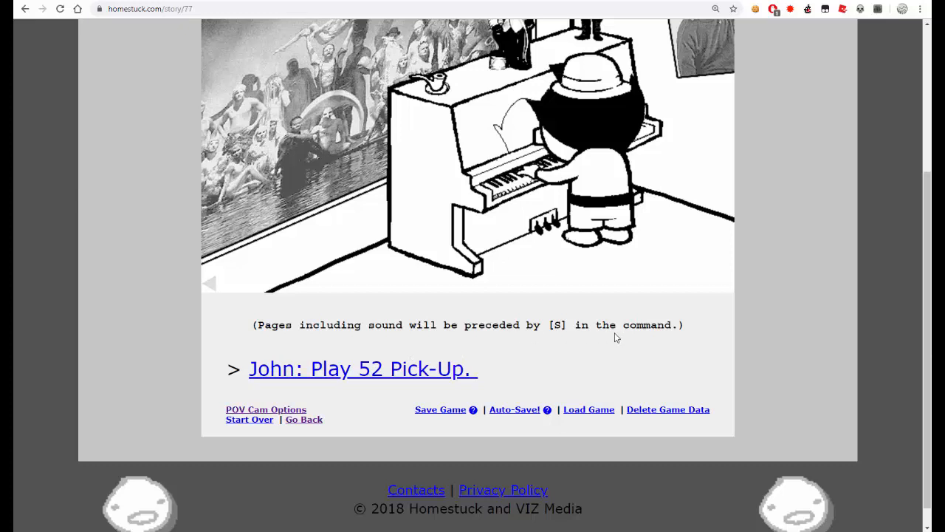
mouse_move(418, 383)
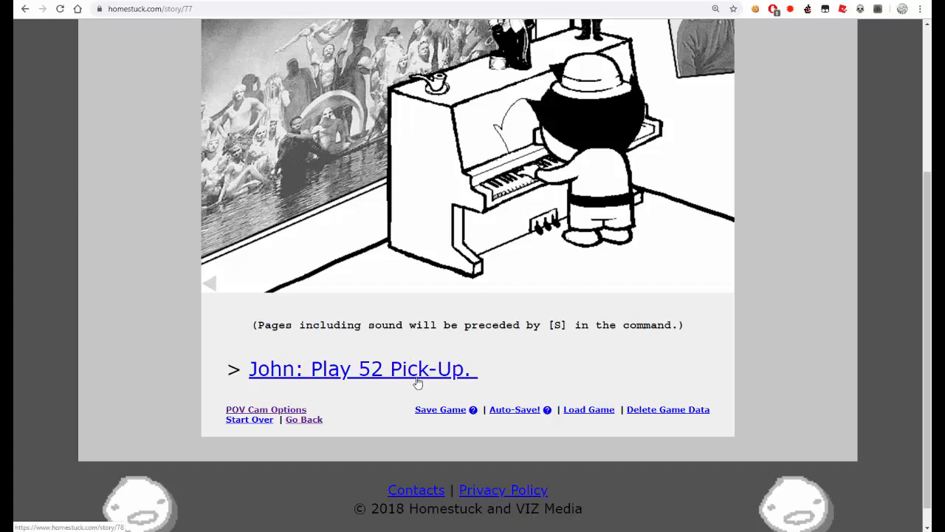
- Read 'John: Play 52 Pick-Up.' through the scattered-cards narration to its next link
left_click(362, 369)
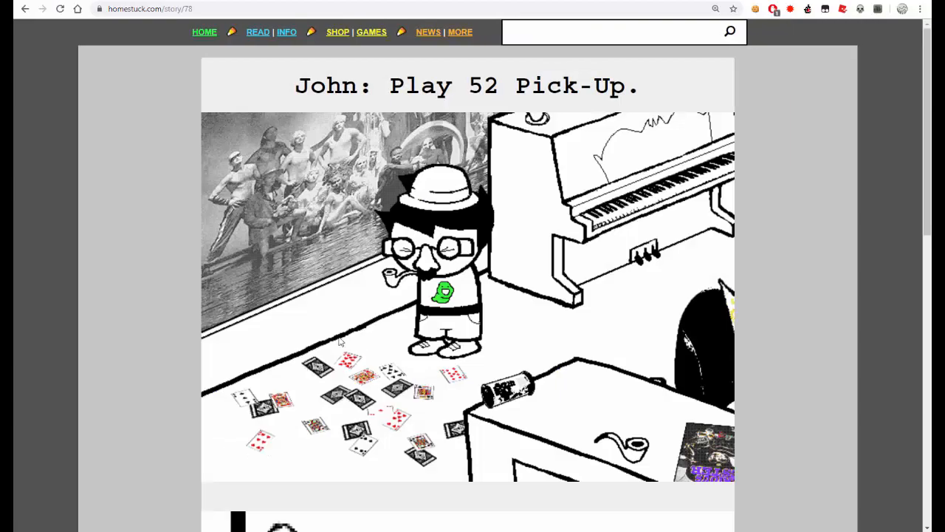
scroll("down", 3)
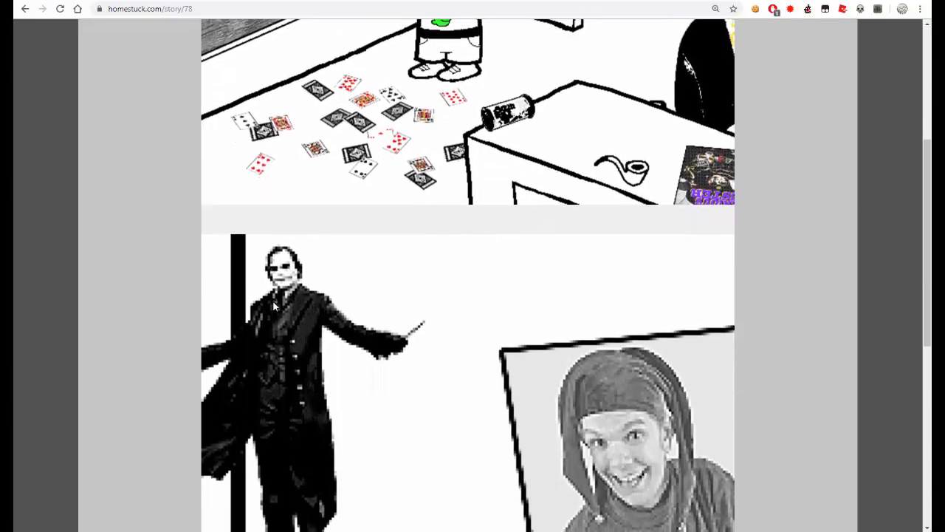
scroll("down", 3)
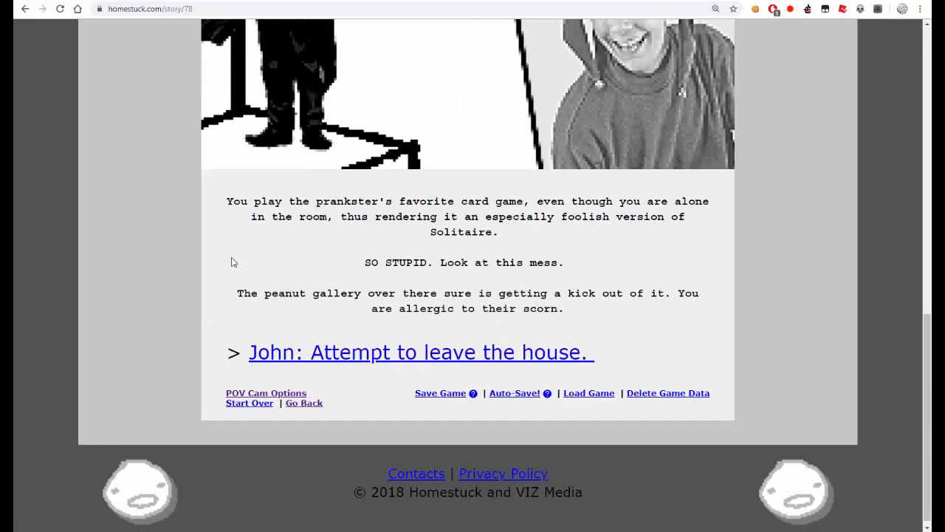
scroll("up", 3)
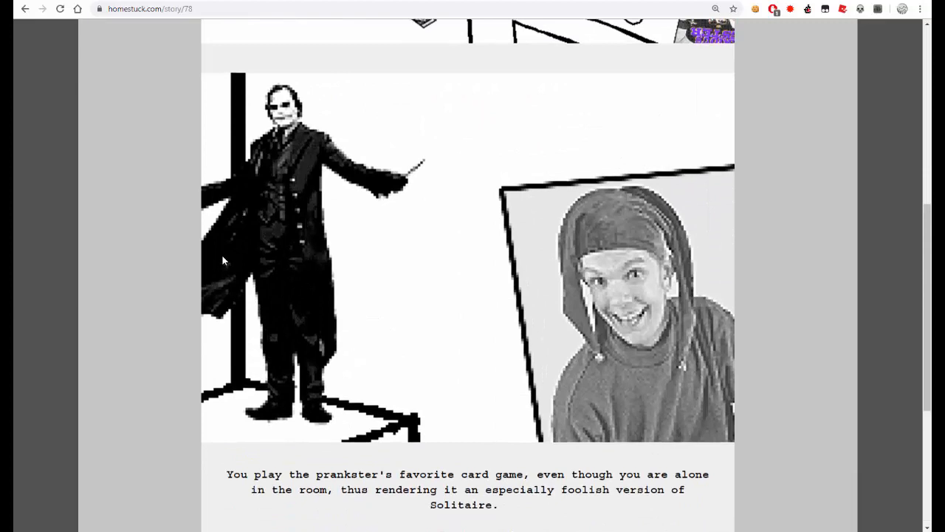
scroll("down", 3)
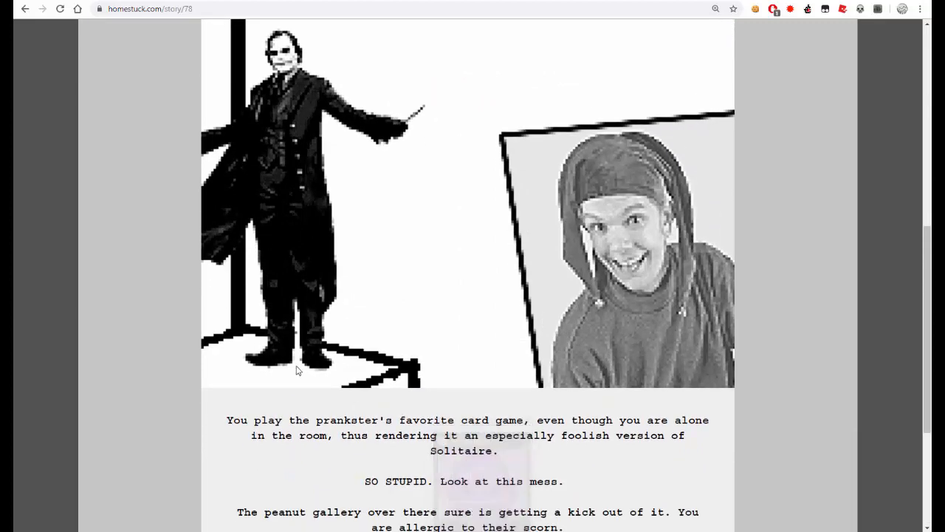
scroll("down", 3)
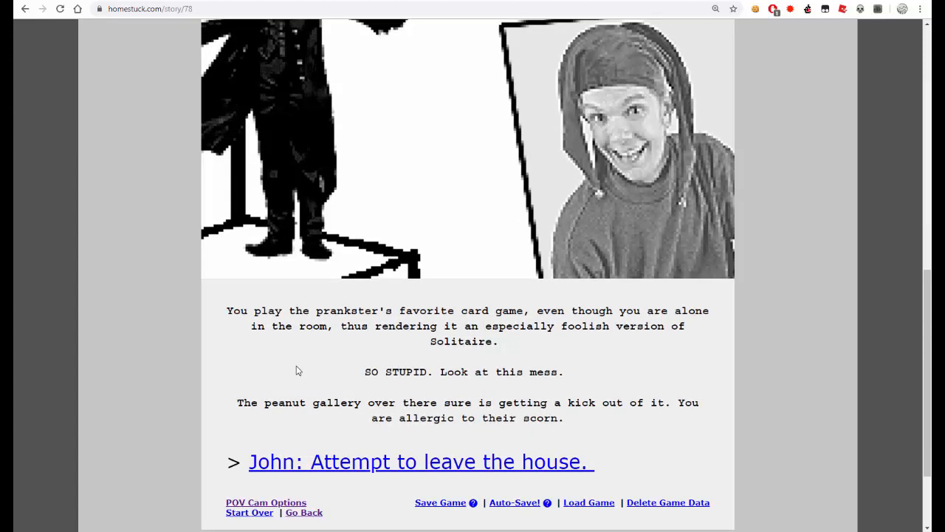
mouse_move(147, 310)
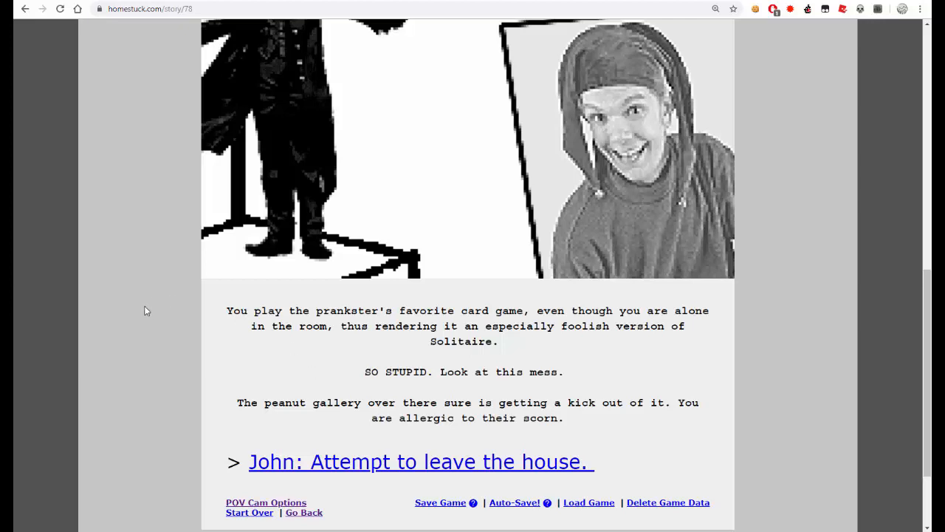
mouse_move(157, 324)
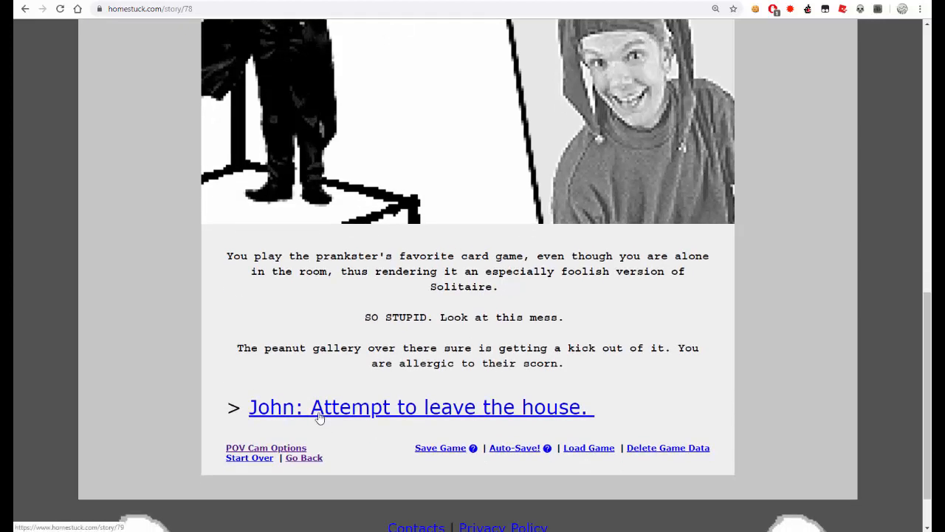
- Read 'John: Attempt to leave the house.' including the TV commercial, down to 'John: Exit.'
left_click(419, 407)
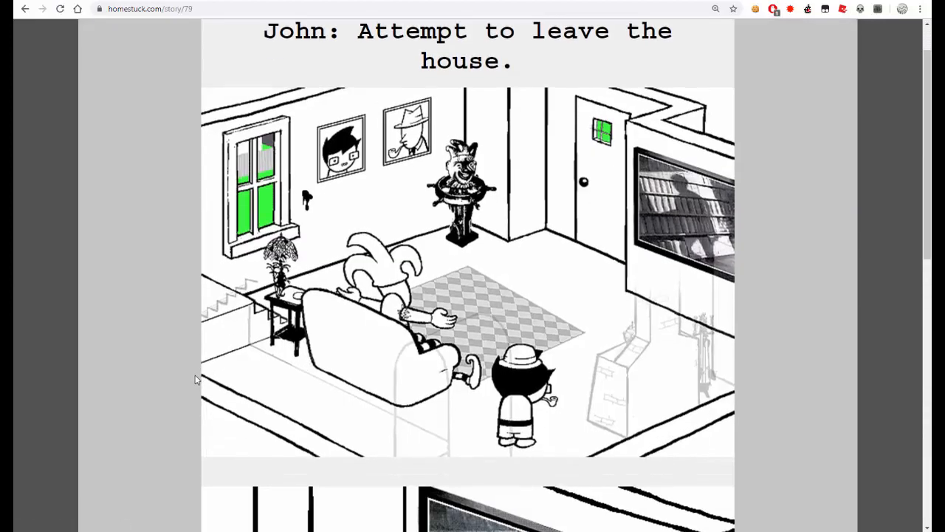
scroll("down", 3)
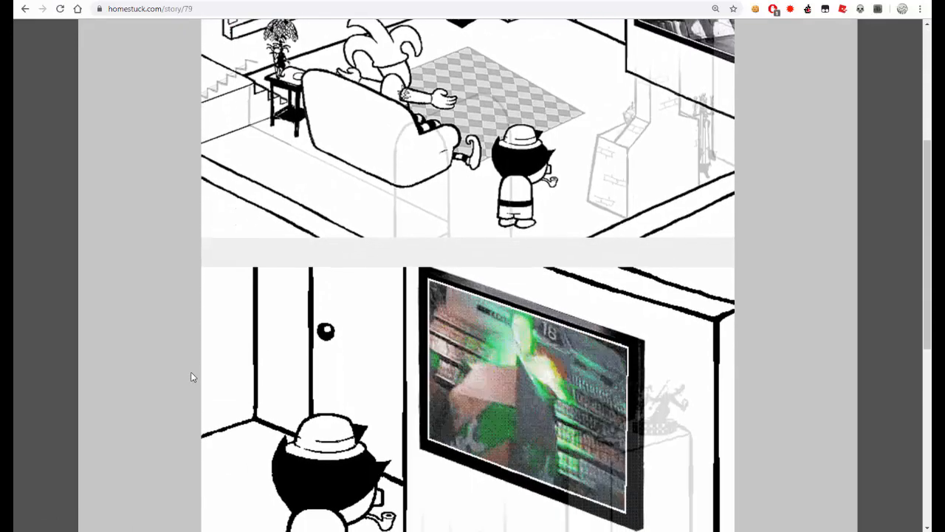
scroll("down", 3)
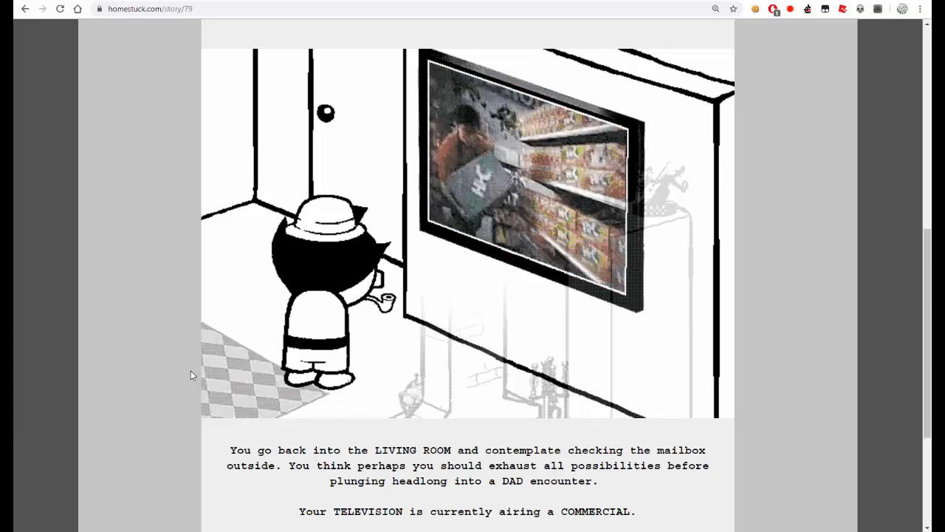
scroll("down", 3)
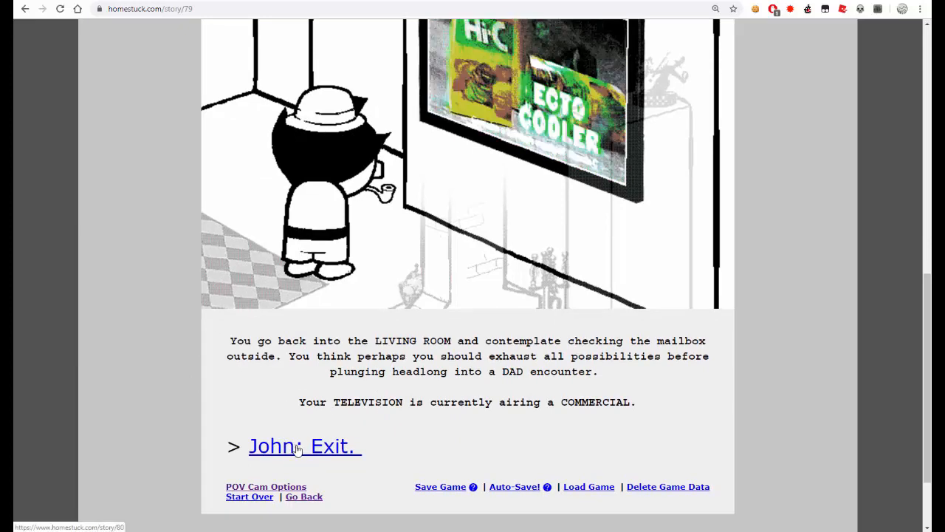
- Read 'John: Exit.' and continue to 'John: Check mail.' where the mailbox is empty
left_click(301, 446)
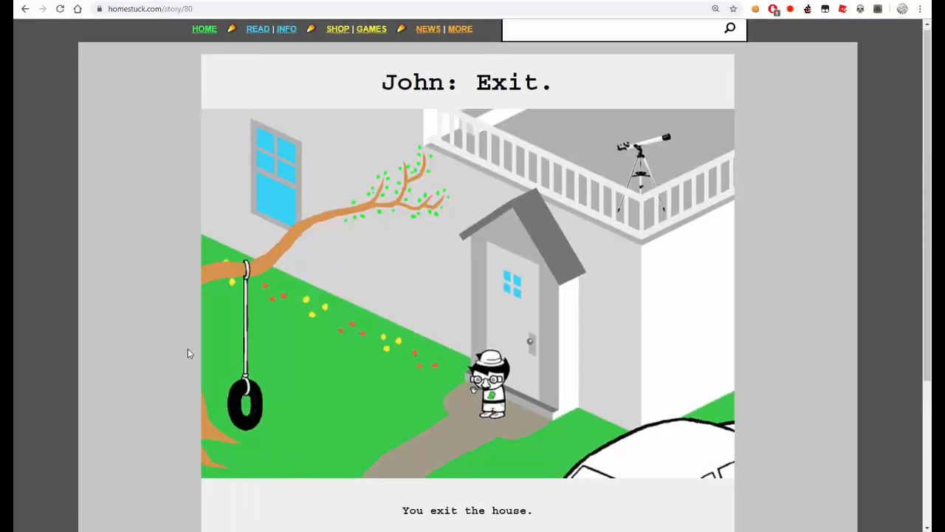
scroll("down", 3)
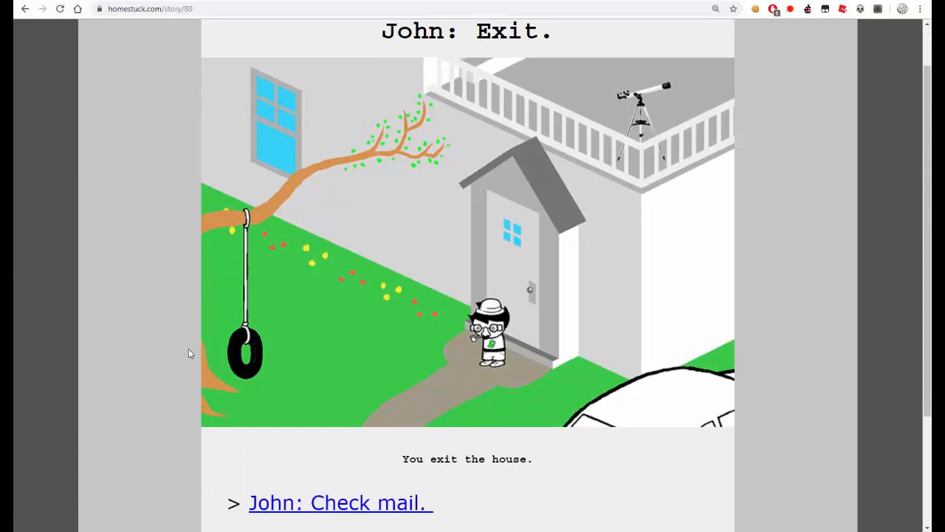
scroll("down", 3)
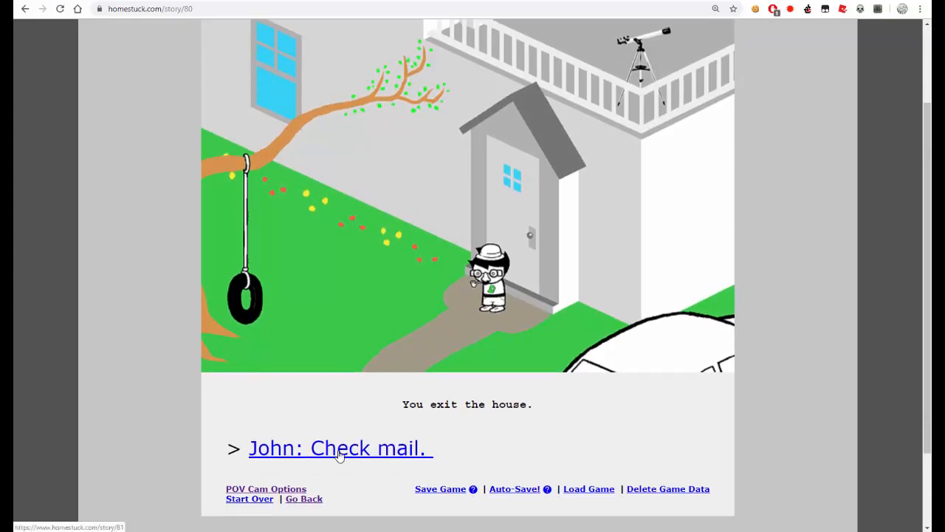
left_click(339, 448)
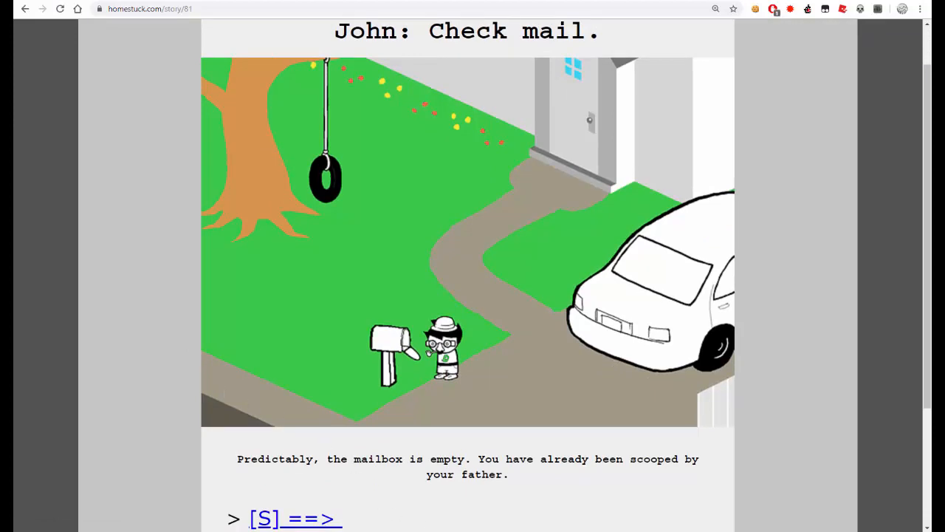
scroll("down", 3)
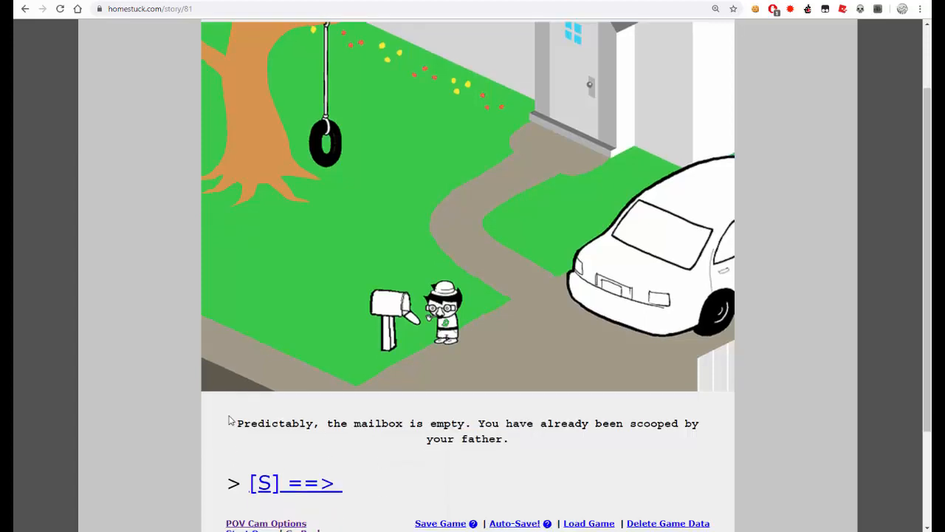
- Read the '[S] ==>' page 82 narration down to the Walt Whitman quote and next link
left_click(295, 483)
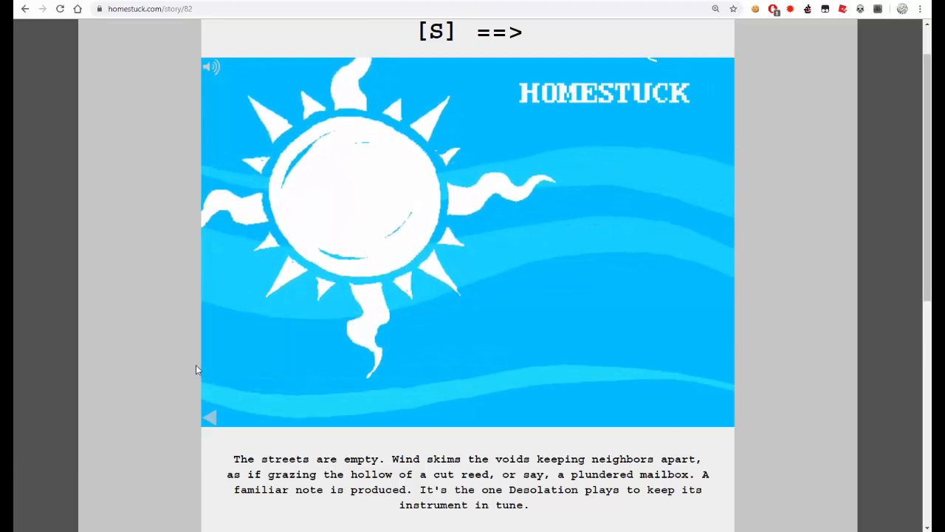
mouse_move(166, 319)
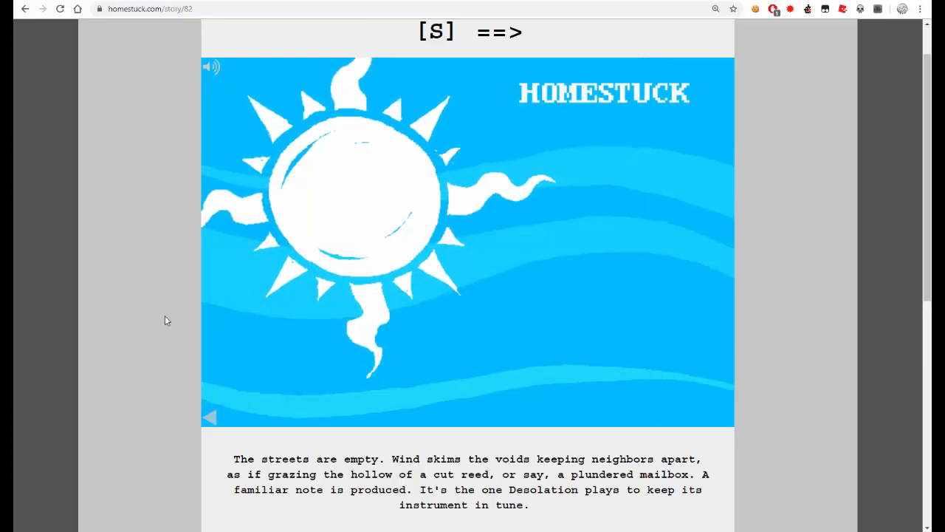
scroll("down", 3)
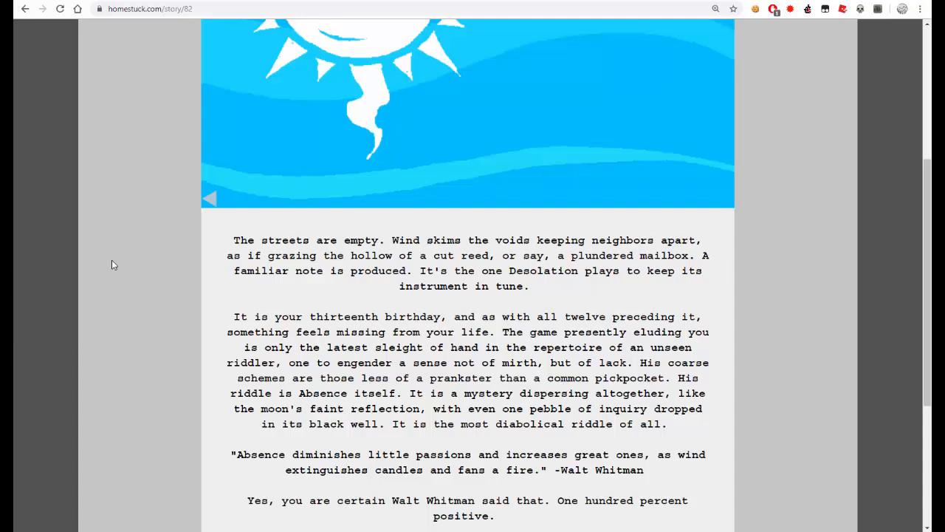
scroll("down", 3)
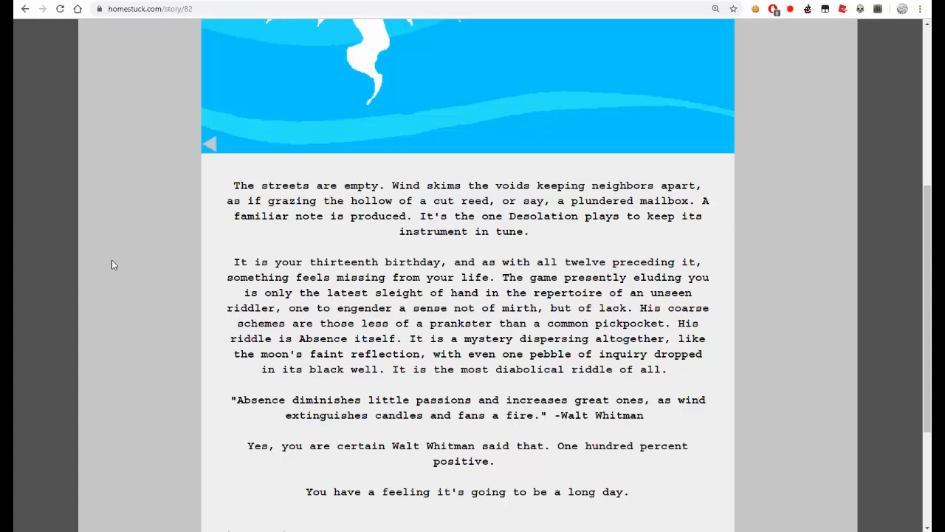
scroll("down", 3)
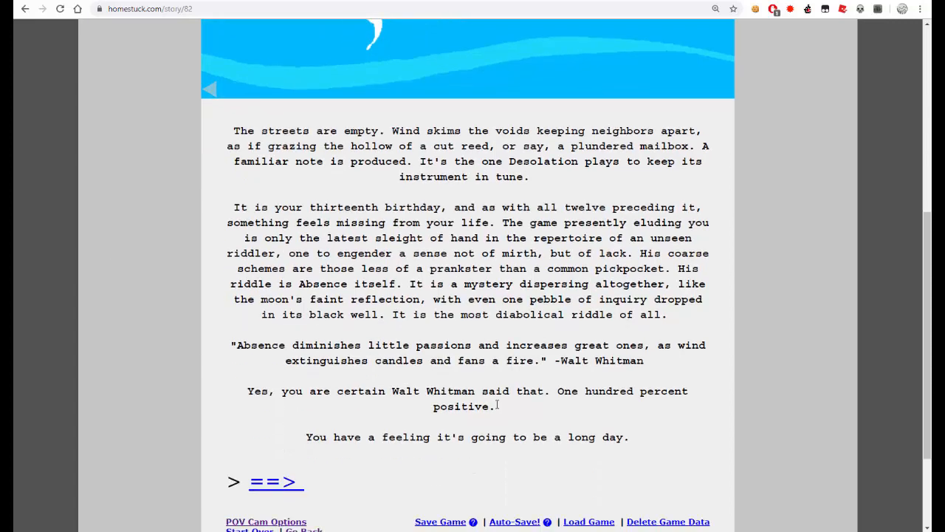
left_click_drag(428, 360, 539, 361)
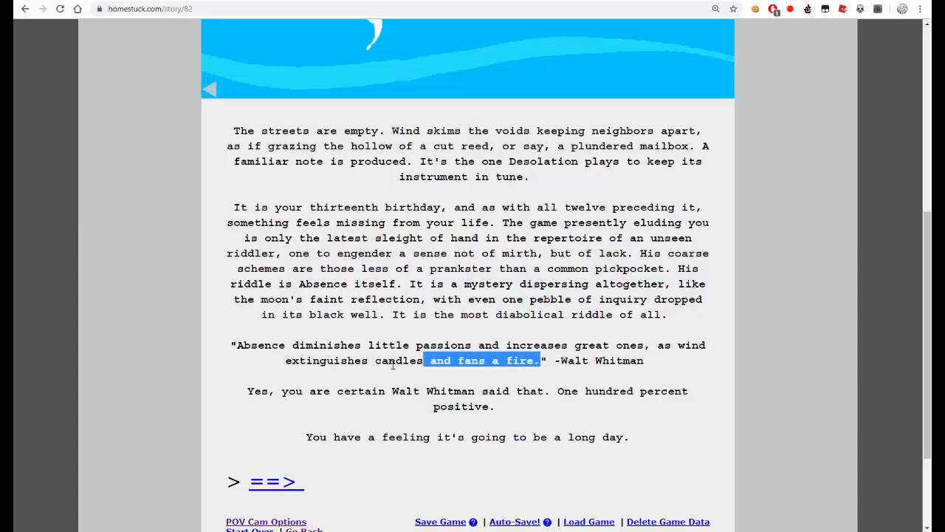
left_click_drag(539, 360, 233, 345)
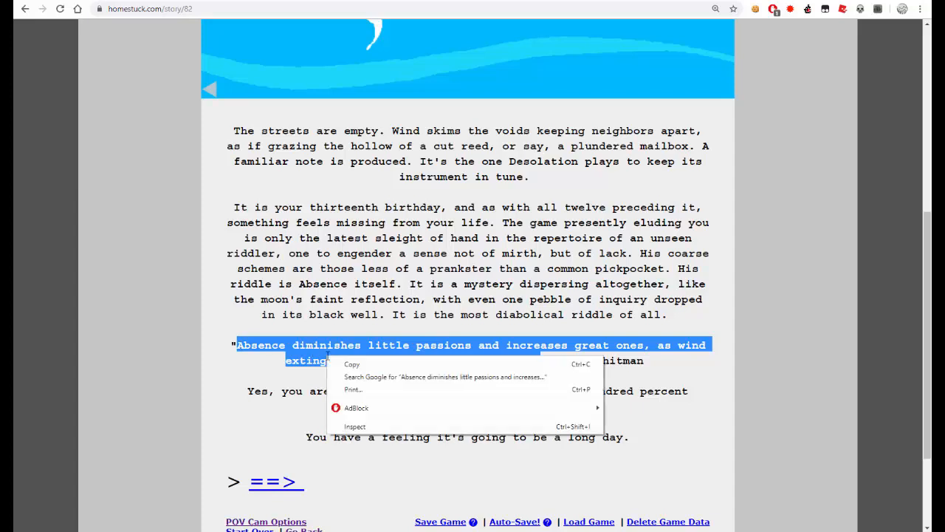
left_click(446, 376)
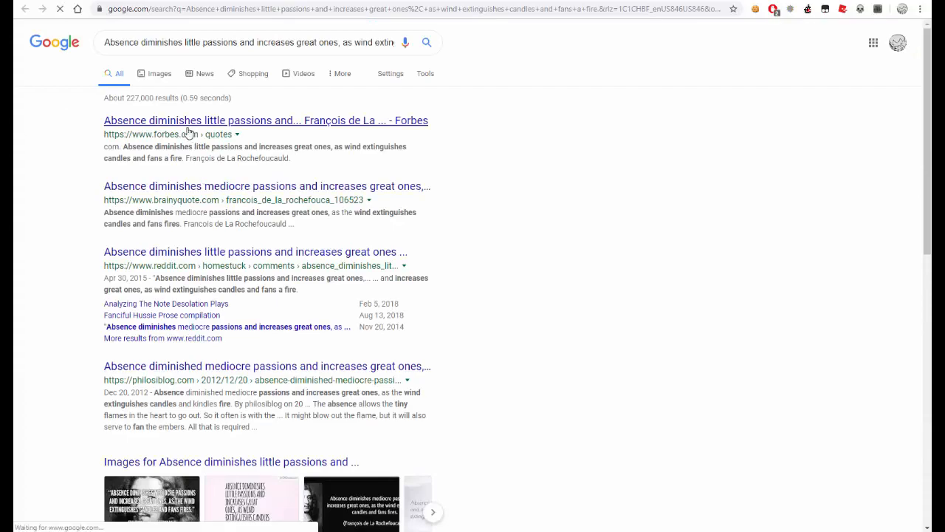
left_click(266, 121)
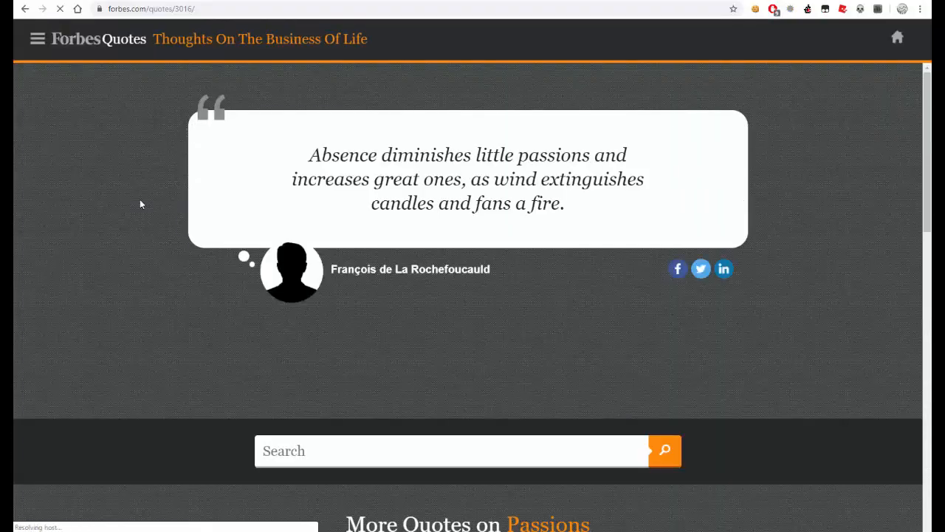
mouse_move(351, 272)
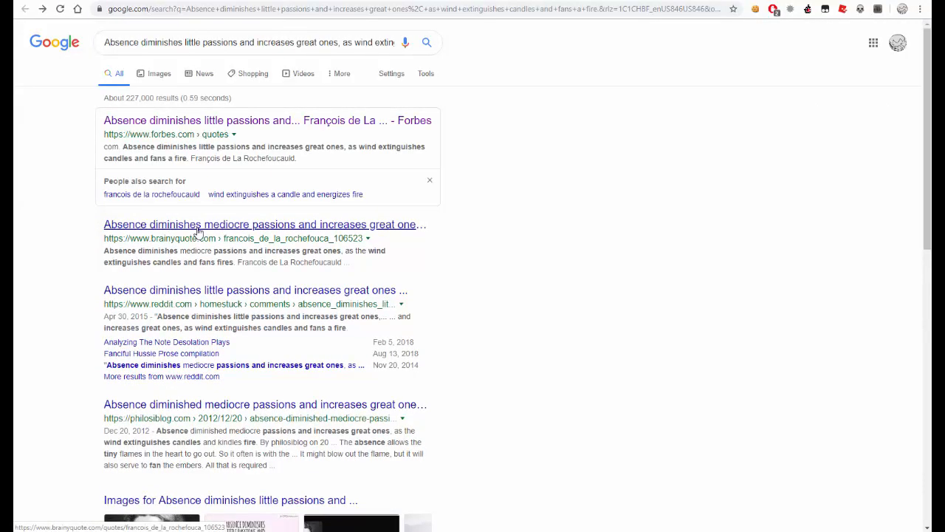
left_click(268, 121)
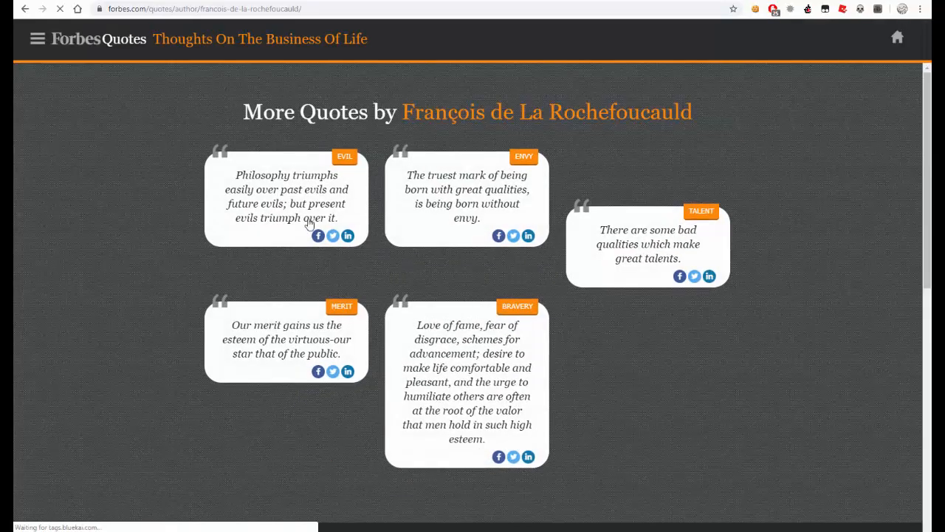
scroll("down", 3)
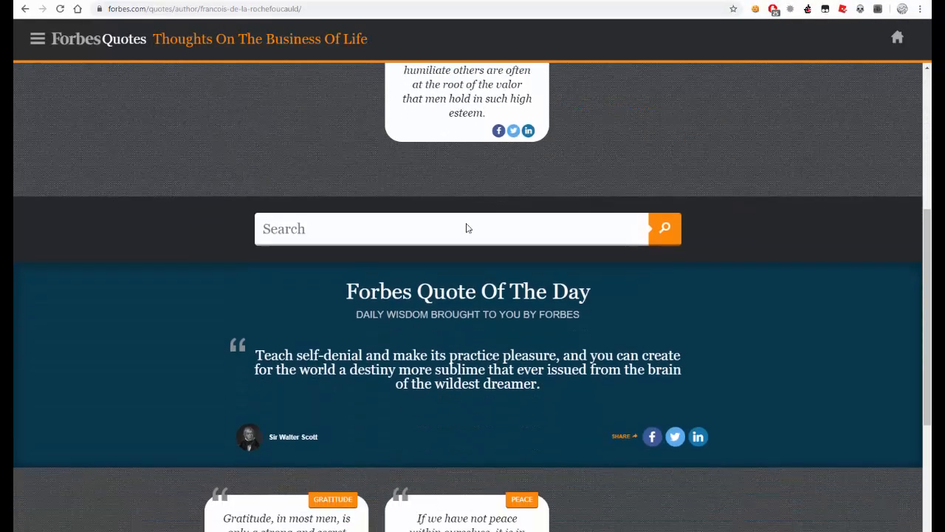
scroll("down", 3)
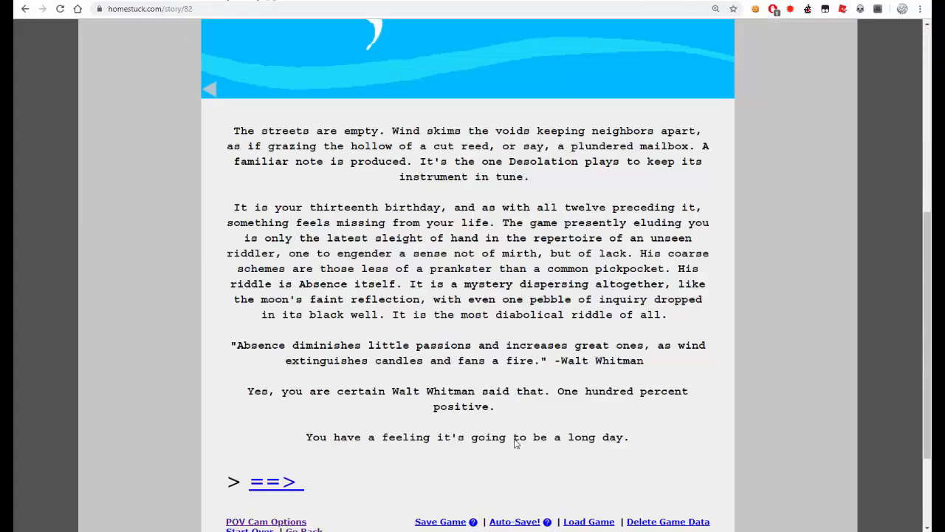
- Read the ==> page and the mailman-surprise page with the locked car, reaching 'John: Spy in the kitchen.'
left_click(275, 481)
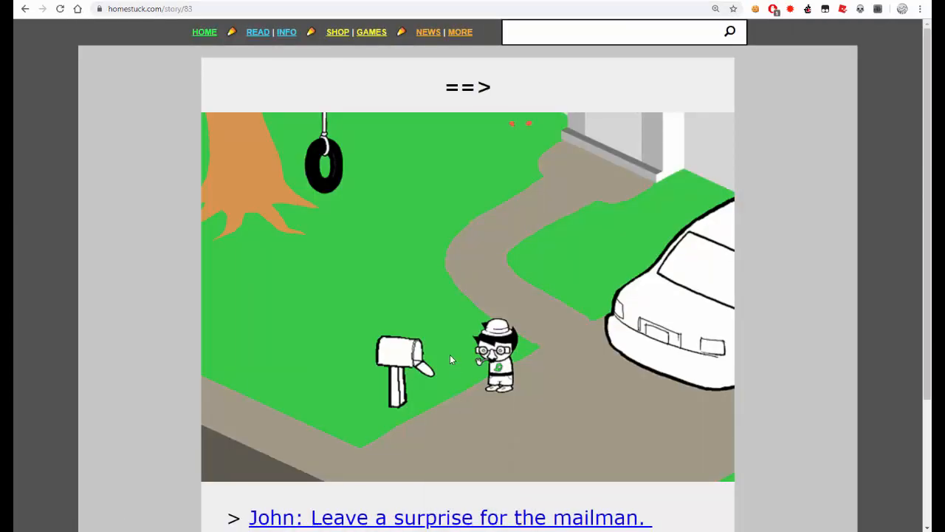
scroll("down", 3)
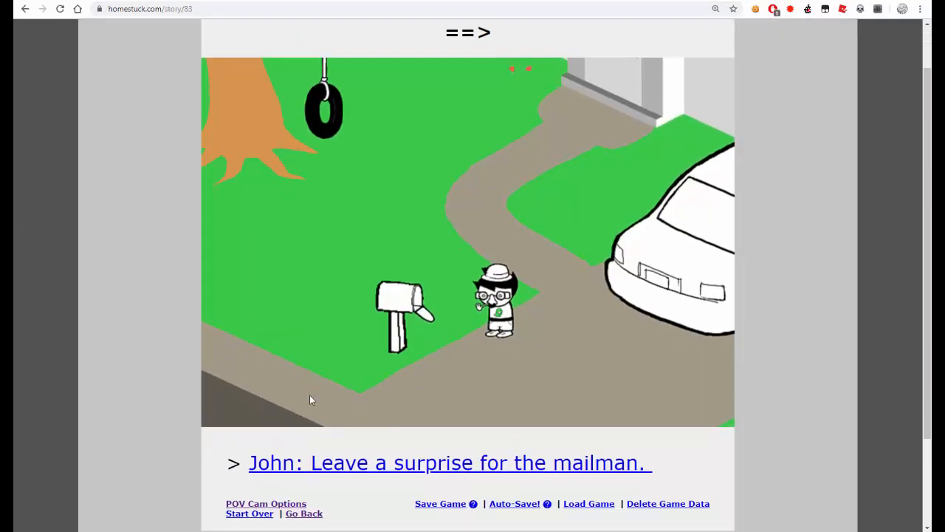
mouse_move(343, 443)
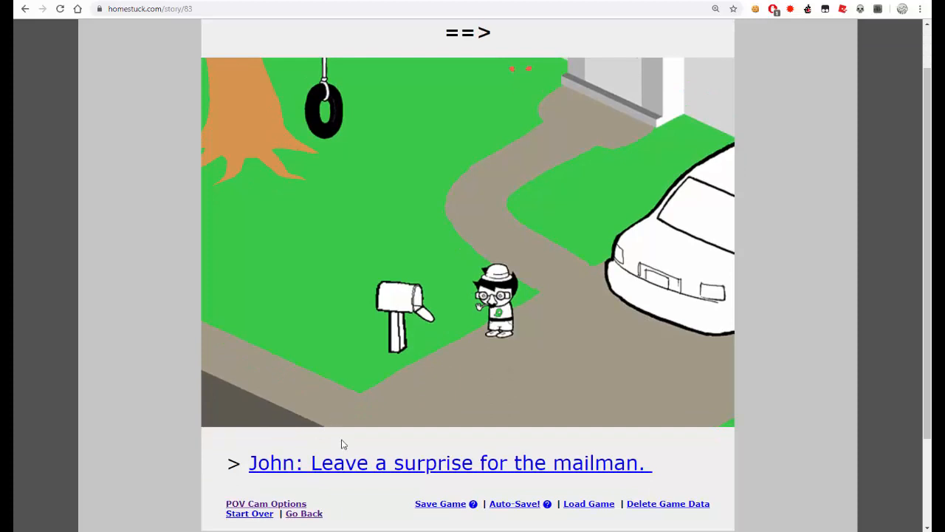
left_click(449, 462)
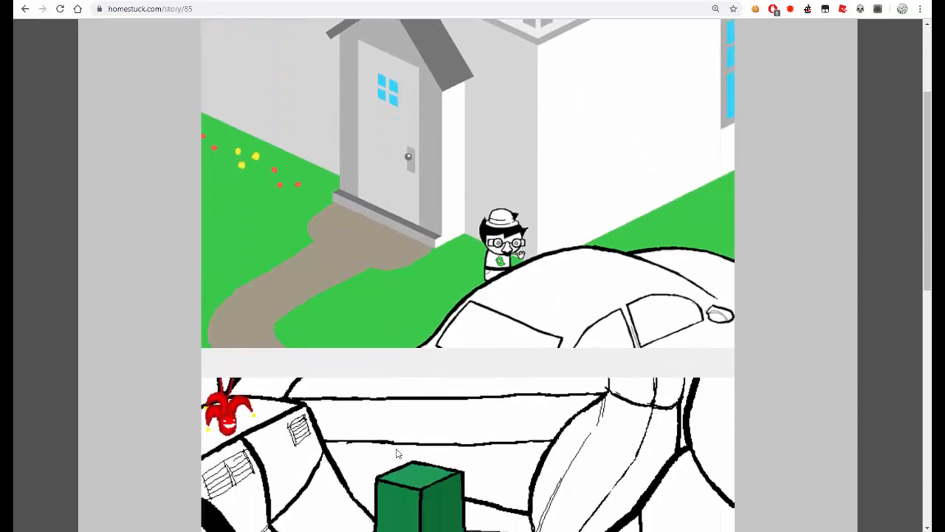
scroll("down", 3)
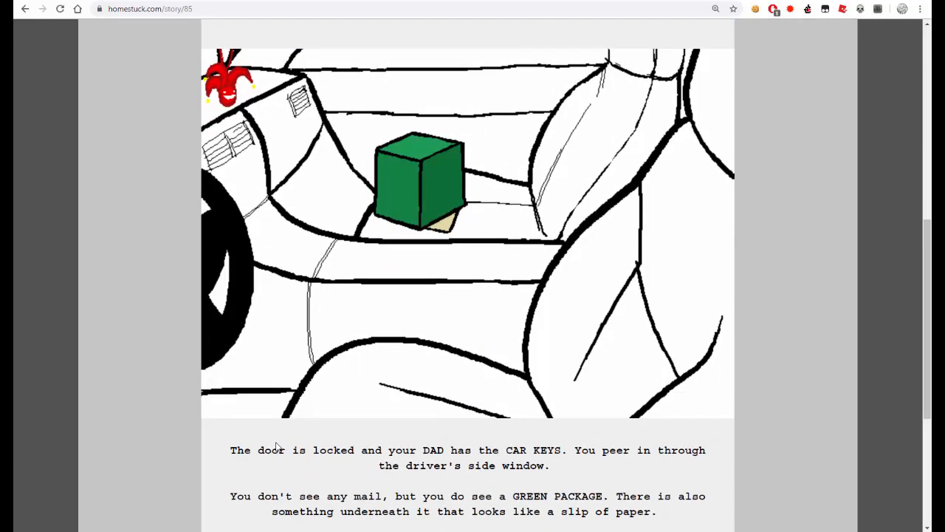
scroll("down", 3)
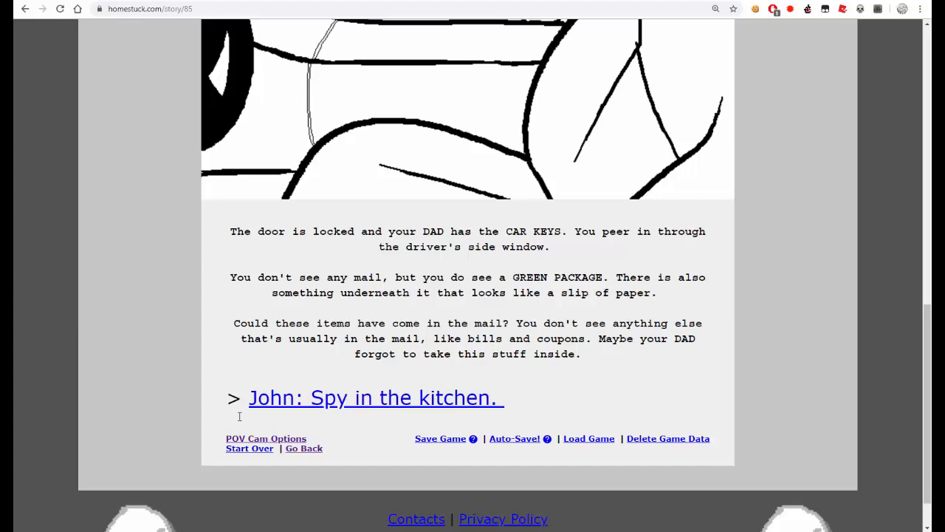
mouse_move(166, 300)
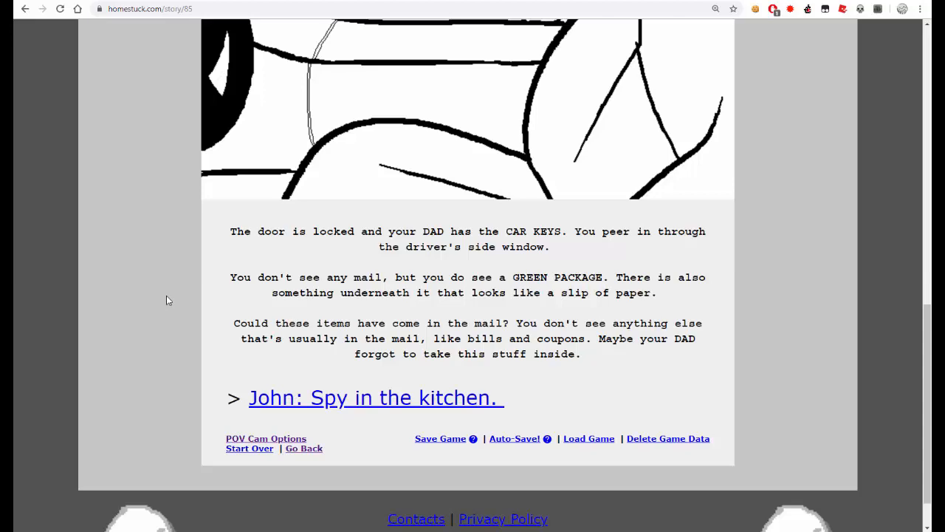
scroll("up", 3)
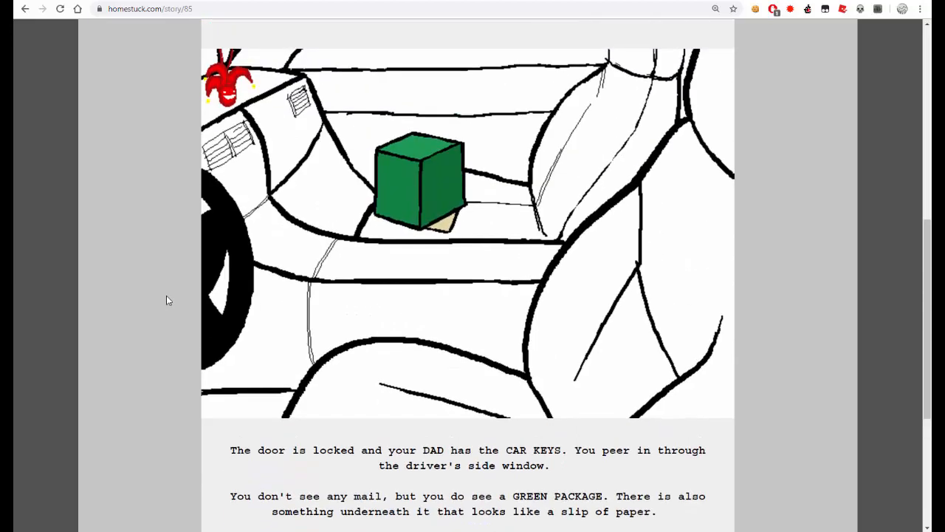
scroll("down", 3)
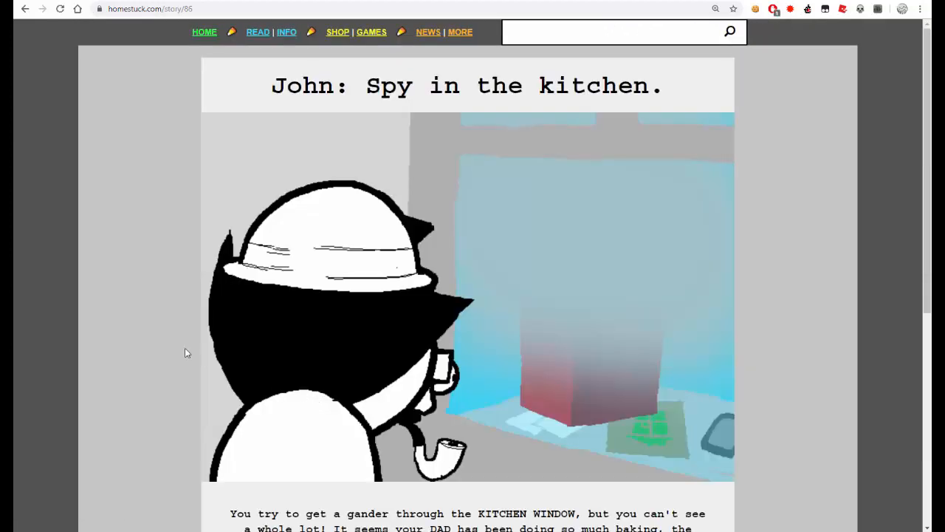
- Scroll the kitchen-window page down to the 'John: Go back into the kitchen.' link
scroll("down", 3)
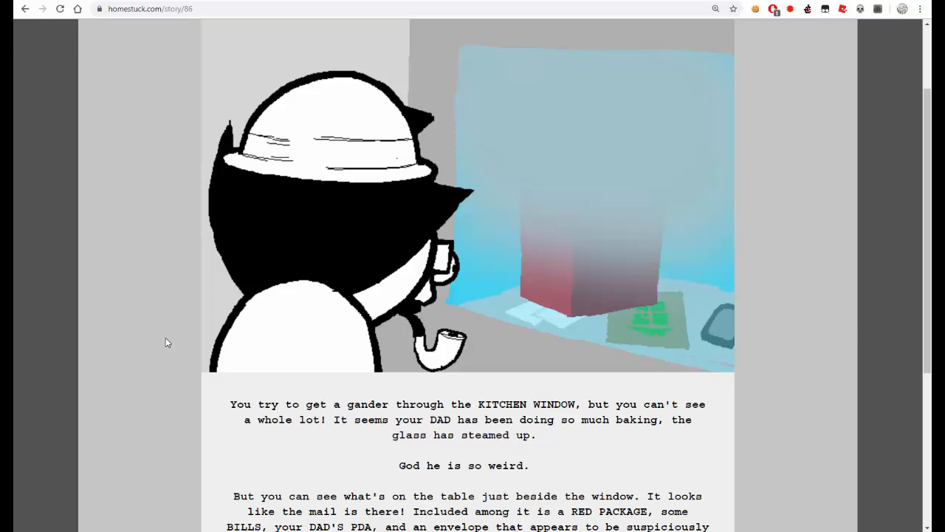
mouse_move(156, 331)
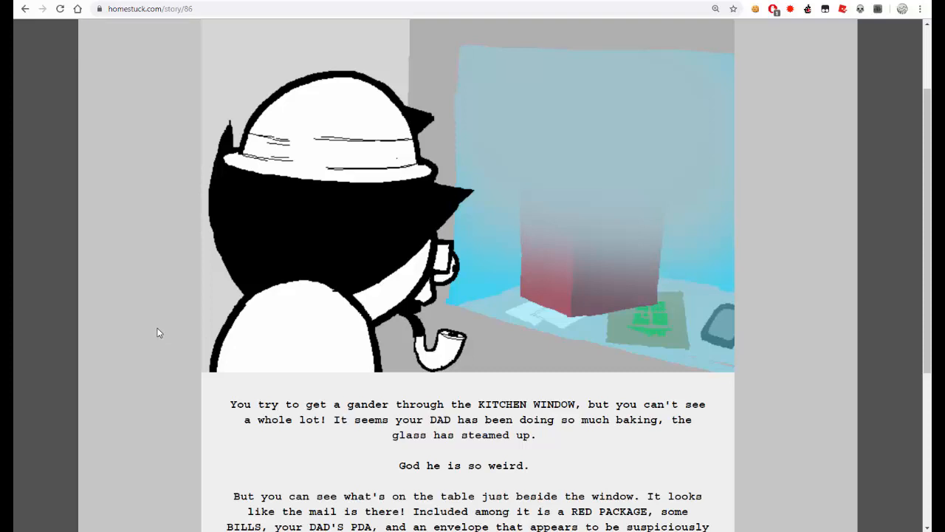
scroll("down", 3)
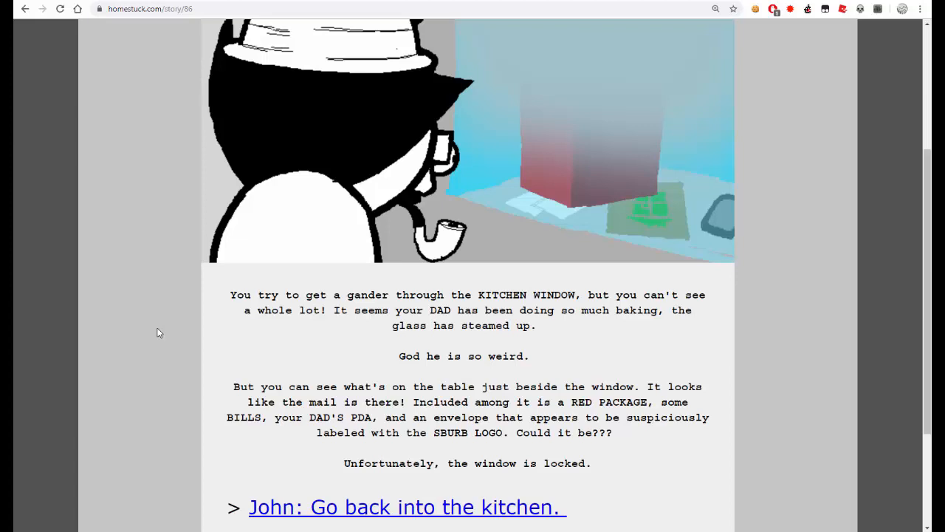
mouse_move(228, 414)
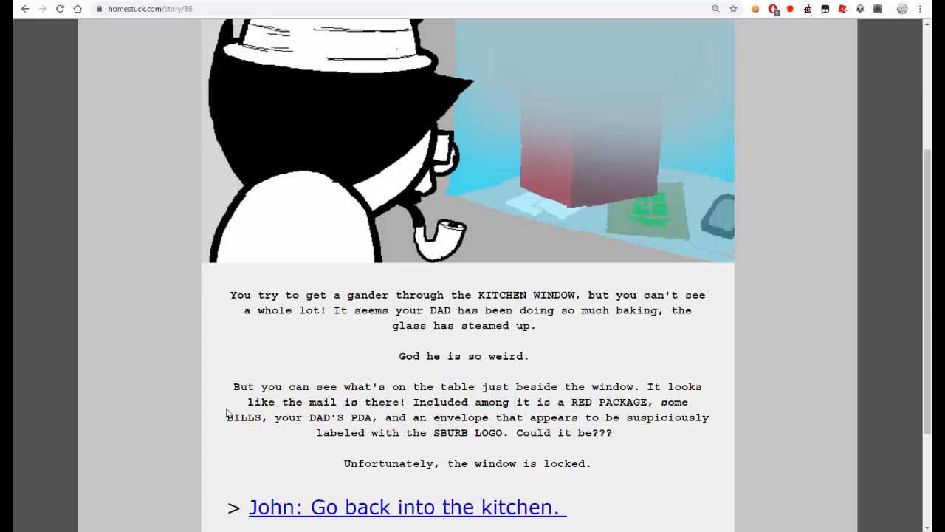
mouse_move(64, 334)
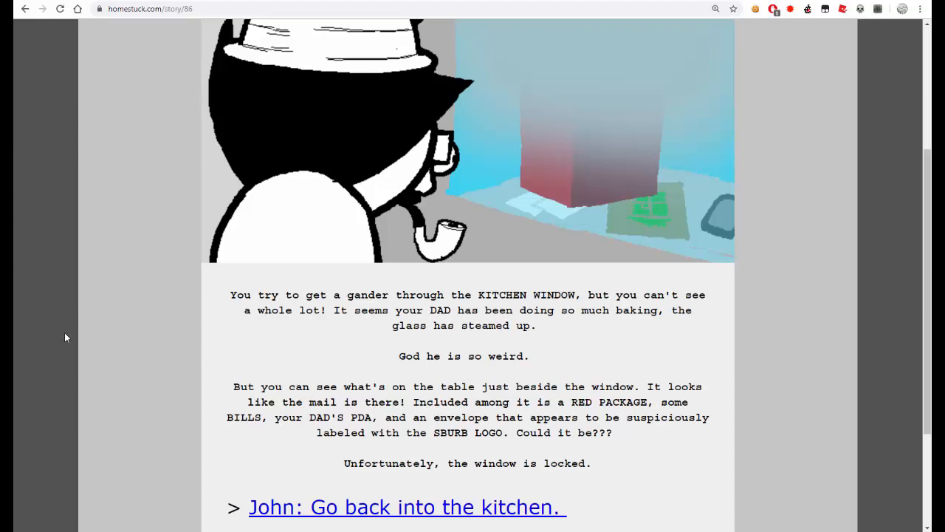
mouse_move(156, 384)
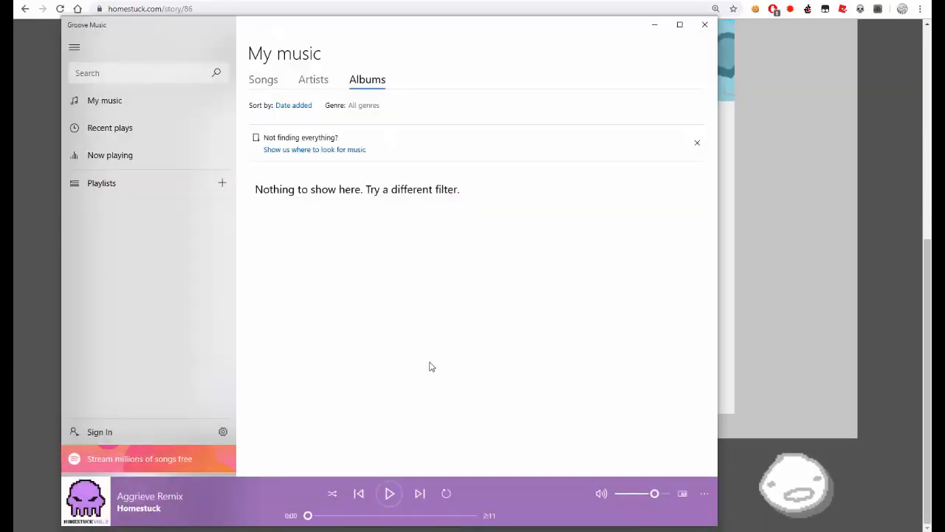
mouse_move(704, 23)
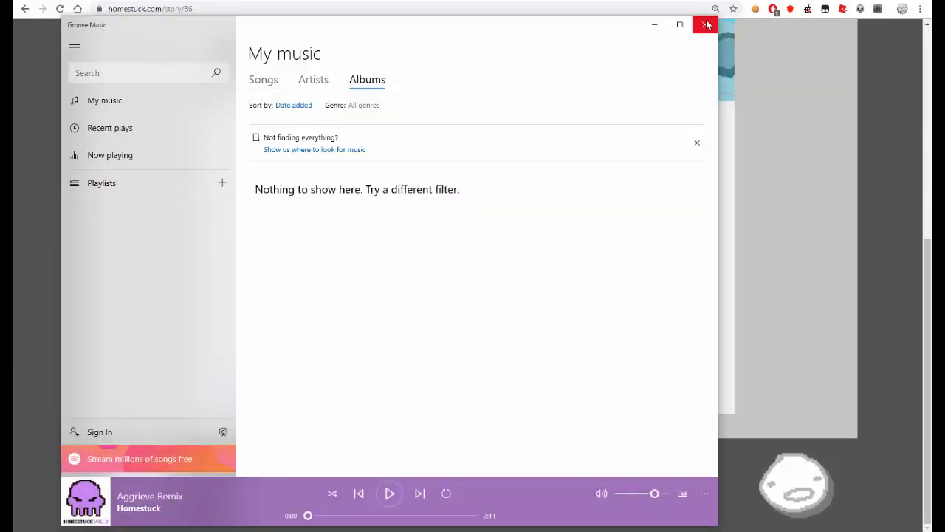
- Close the music player and go to youtube.com
left_click(706, 24)
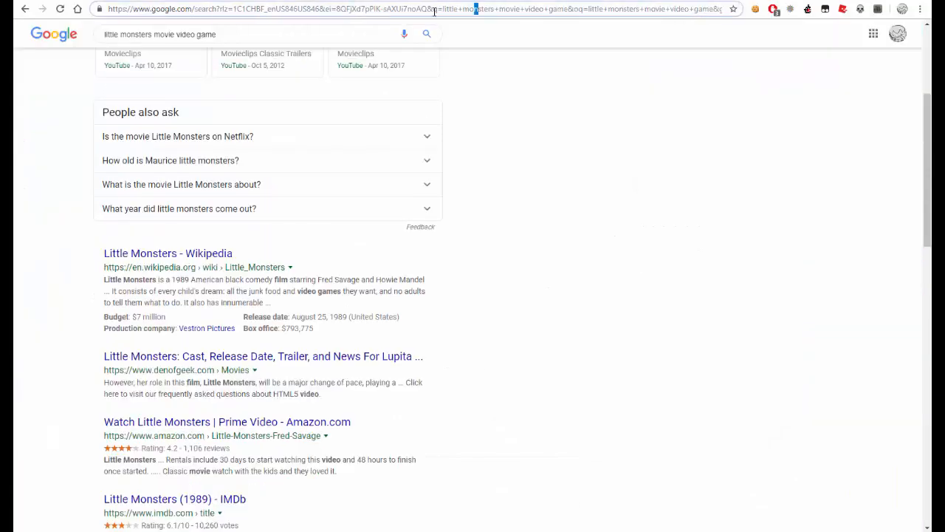
type("youtube.com")
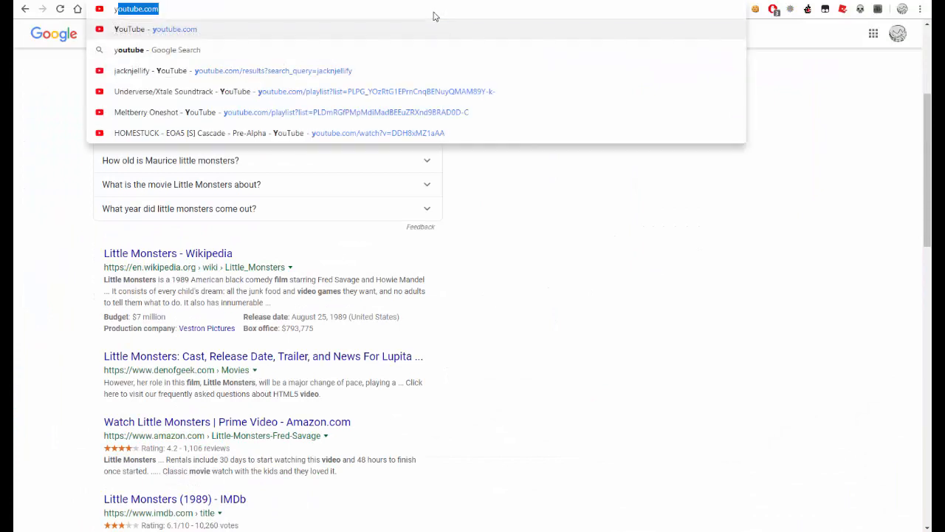
left_click(174, 29)
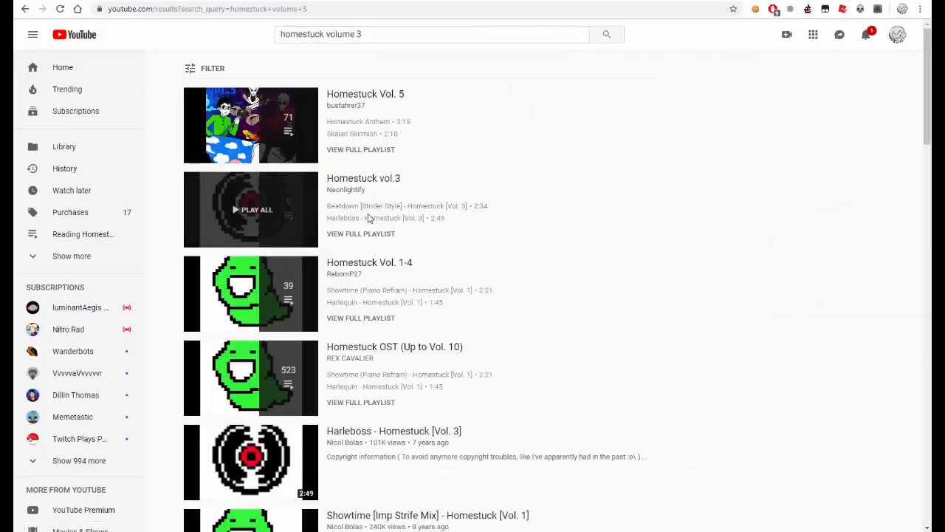
mouse_move(360, 233)
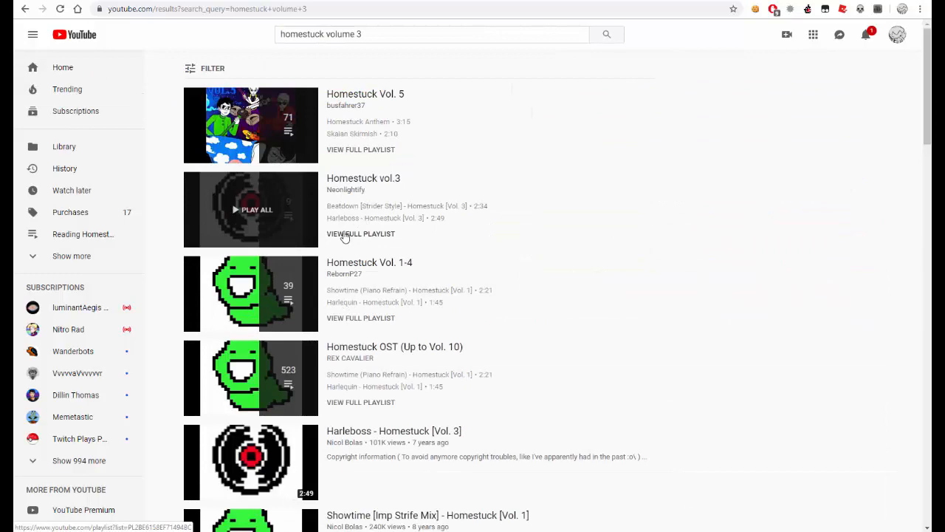
- Filter the 'homestuck volume 3' search to playlists only and pick the Homestuck Vol. 3 playlist
scroll("down", 3)
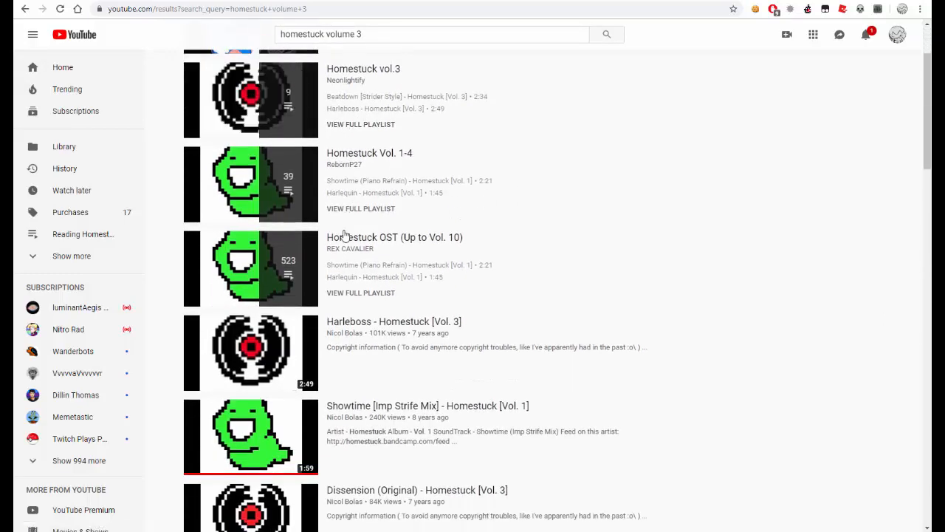
scroll("down", 3)
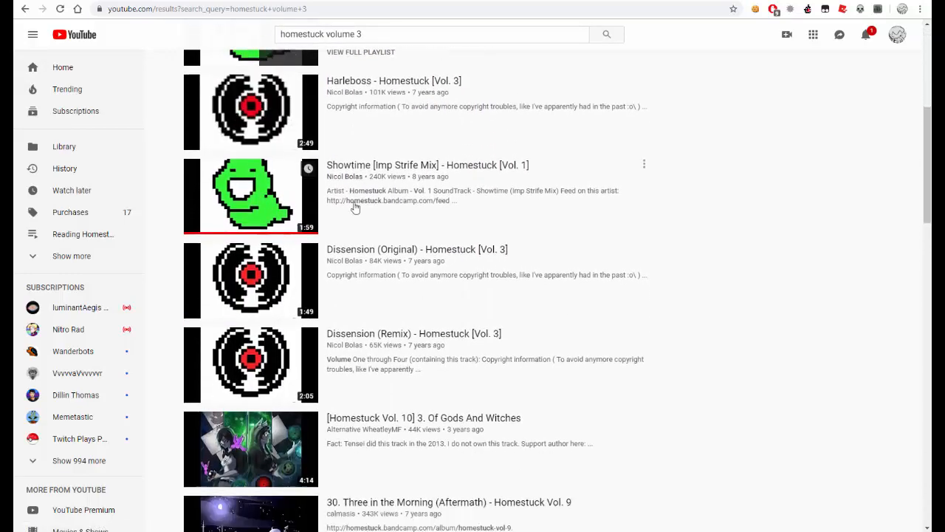
scroll("up", 3)
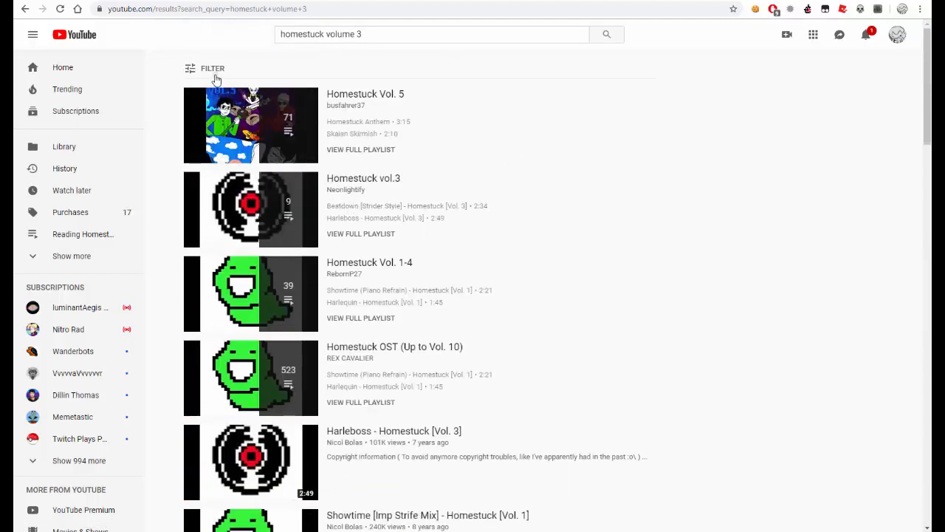
left_click(212, 68)
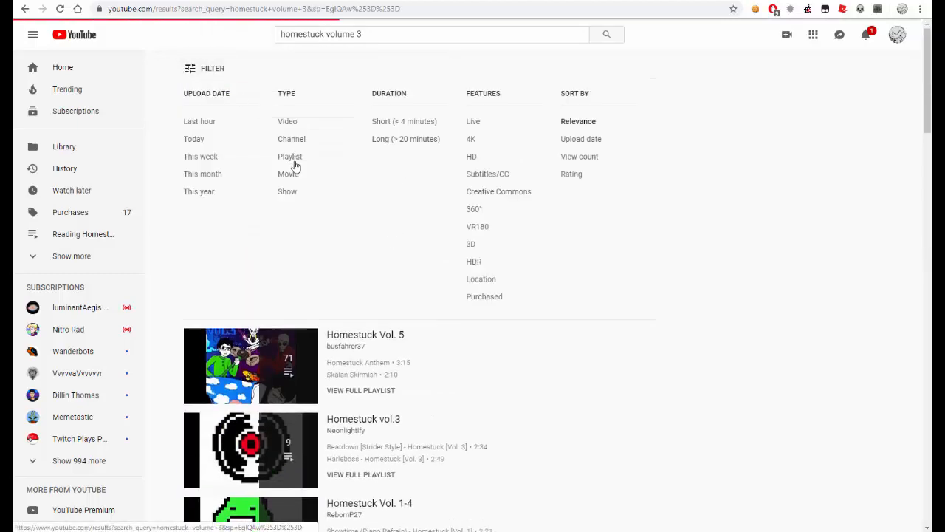
scroll("down", 3)
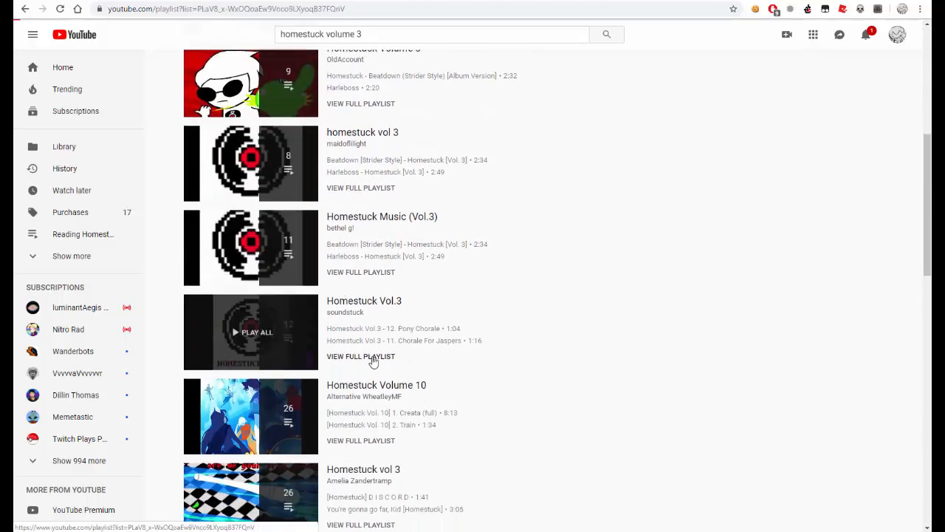
left_click(360, 356)
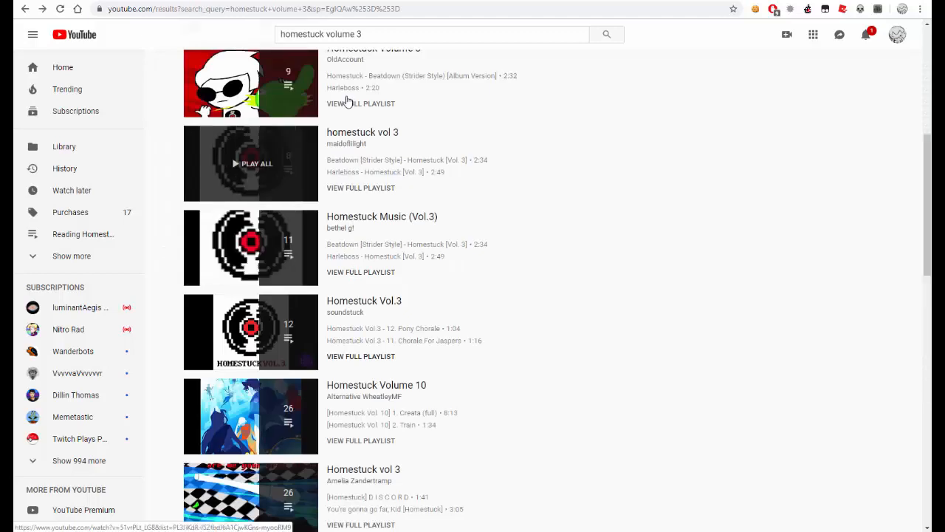
mouse_move(471, 26)
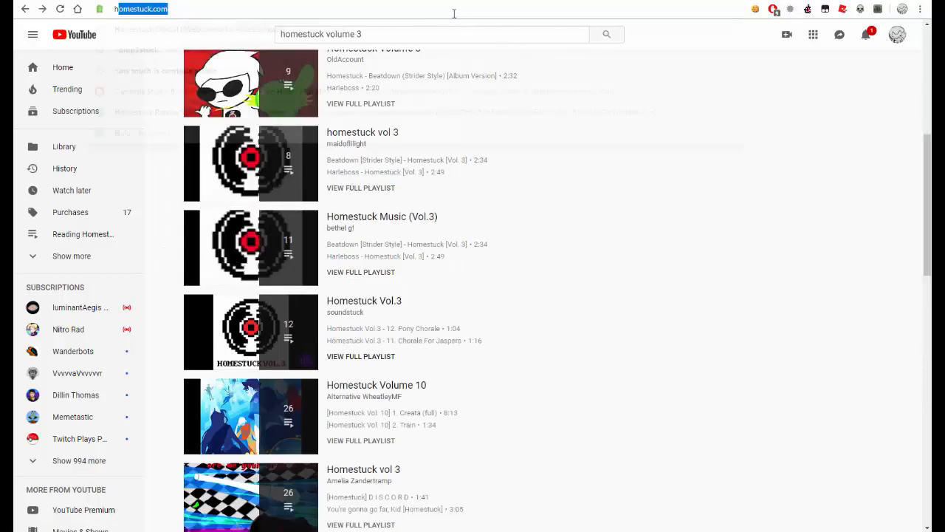
- Search Google for 'homestuck music albums download tumblr', open the album masterpost and follow its Homestuck Vol 3 link to MediaFire
type("homestuck music albums download tumblr")
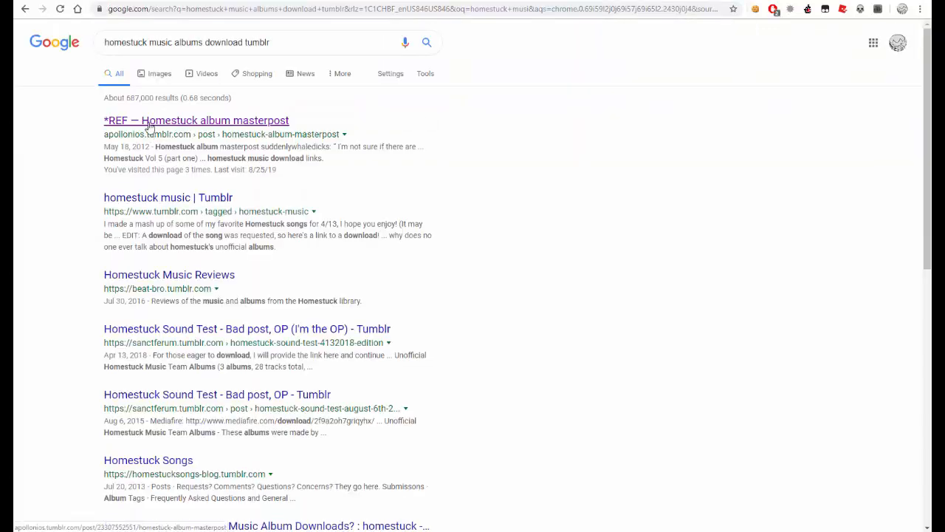
left_click(197, 120)
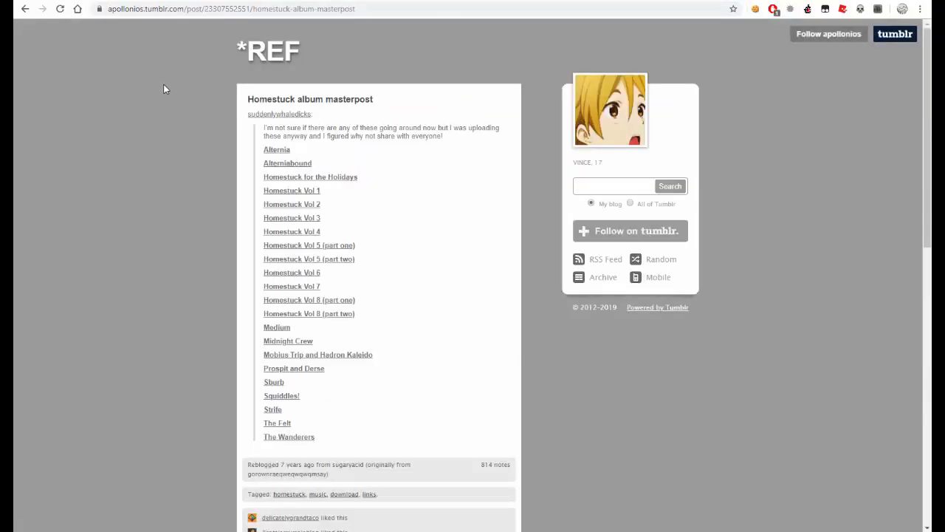
mouse_move(298, 214)
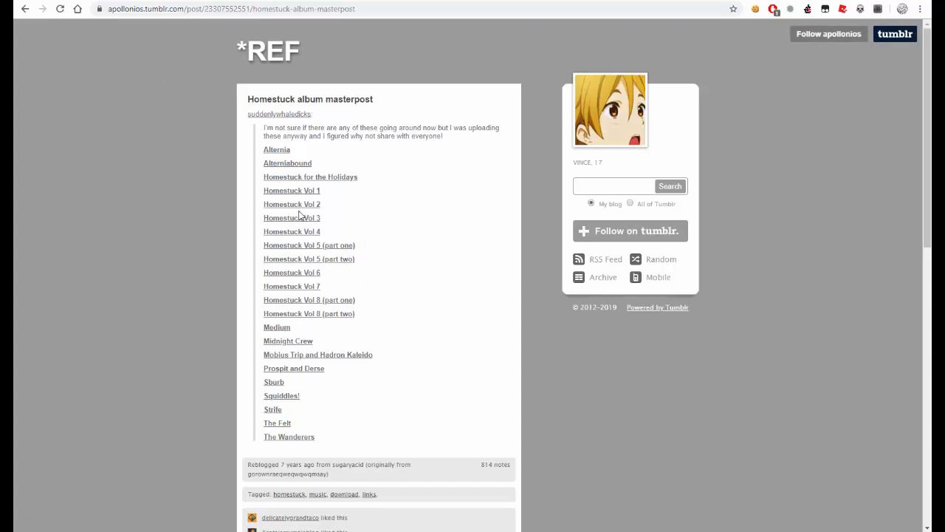
mouse_move(293, 204)
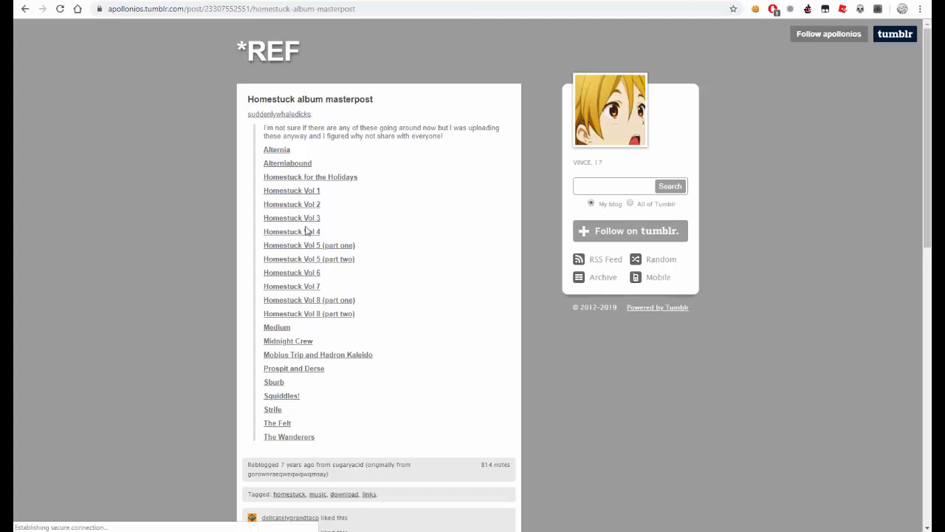
mouse_move(360, 234)
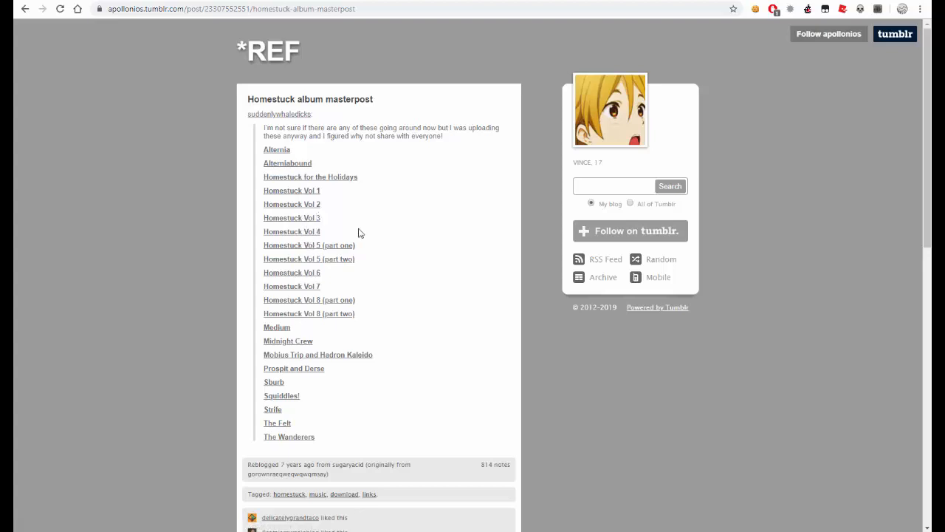
mouse_move(293, 217)
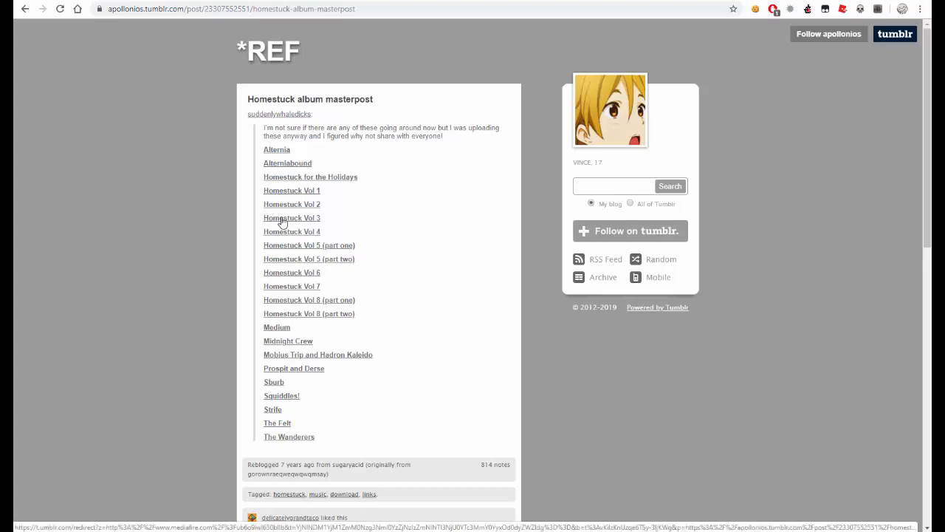
left_click(292, 217)
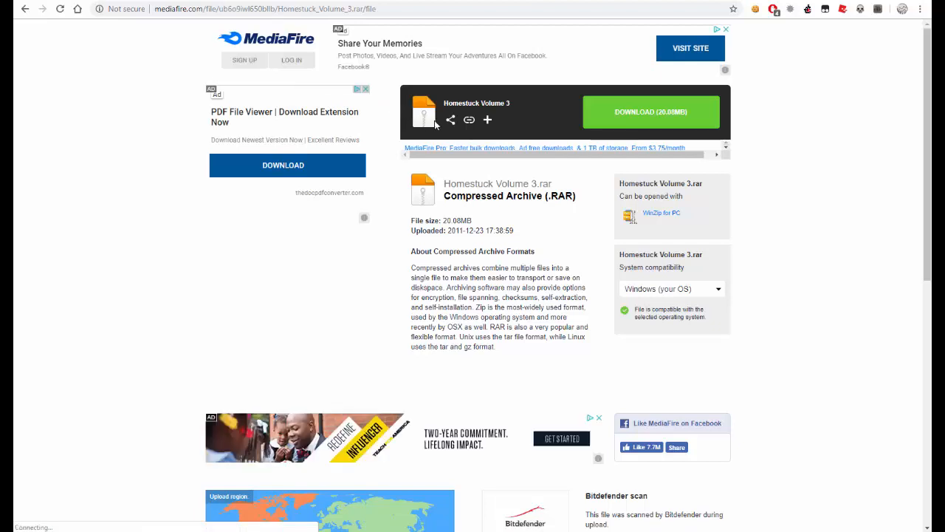
- Start the MediaFire download of the Homestuck Volume 3 archive
left_click(650, 112)
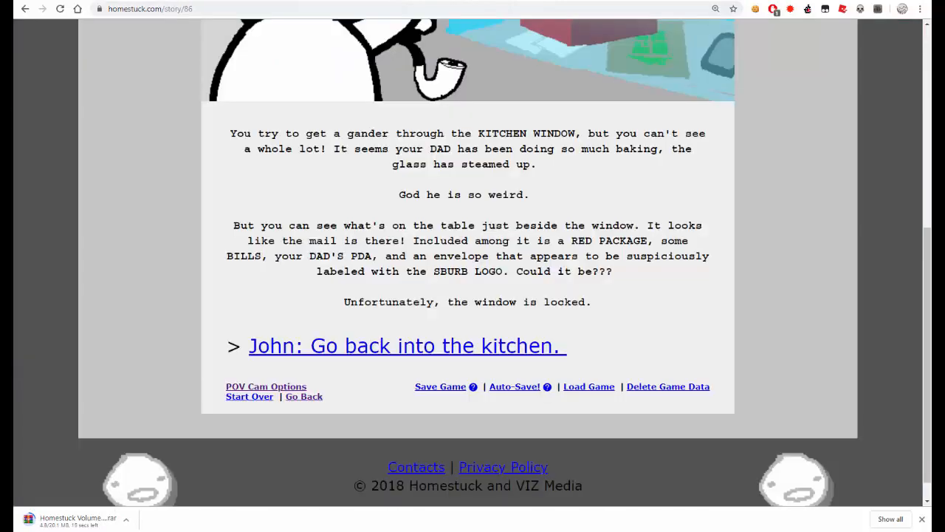
mouse_move(185, 391)
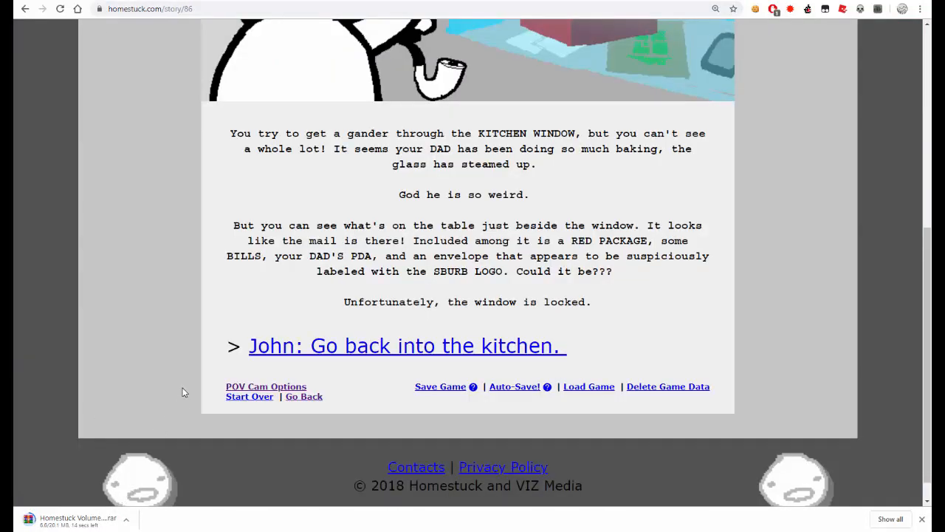
mouse_move(177, 387)
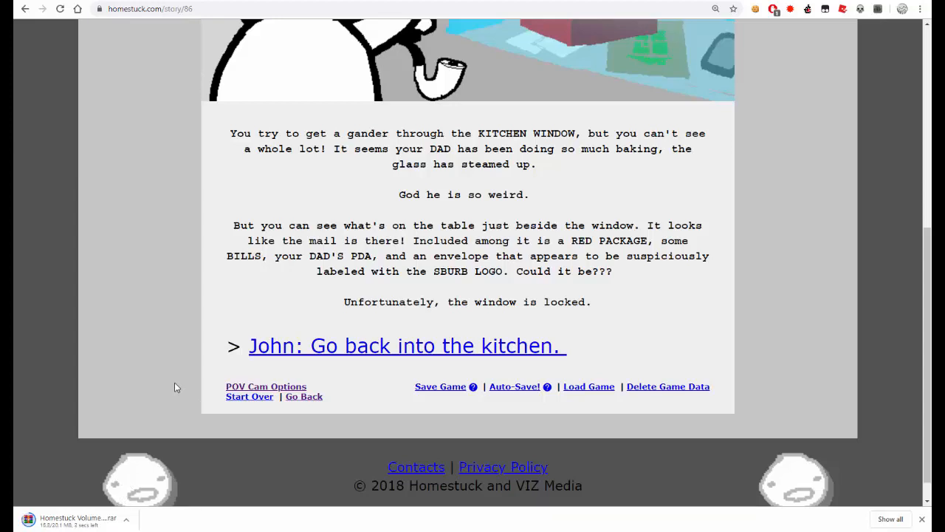
mouse_move(145, 416)
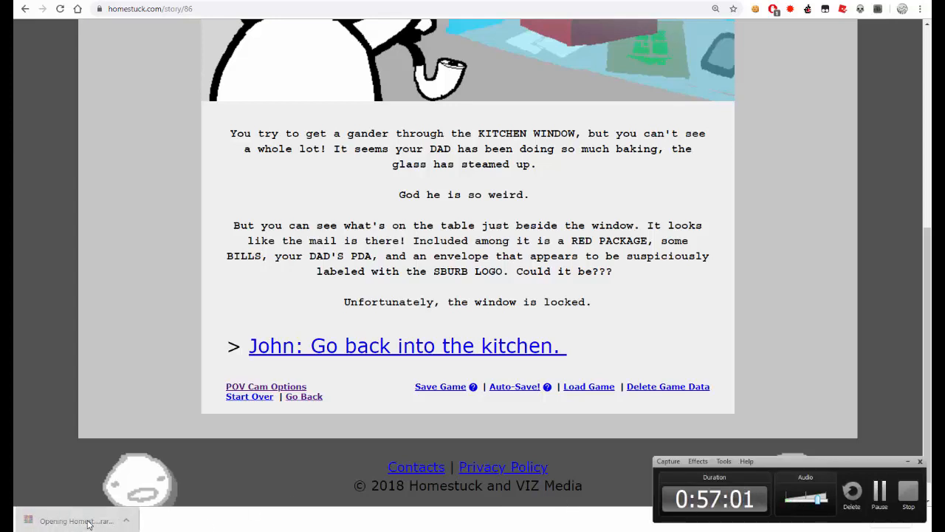
- Open the downloaded Homestuck Volume 3 archive in WinRAR and pick its album folder to extract to the desktop
left_click(77, 520)
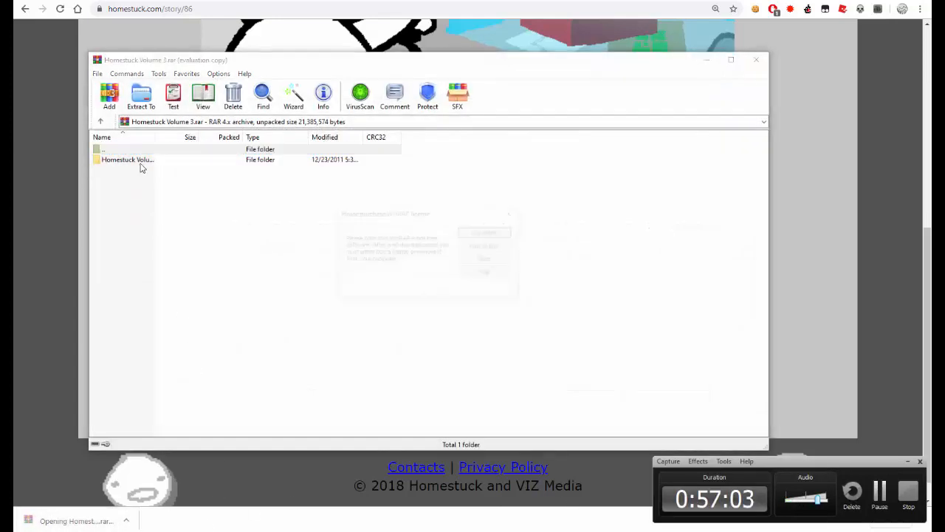
left_click(125, 148)
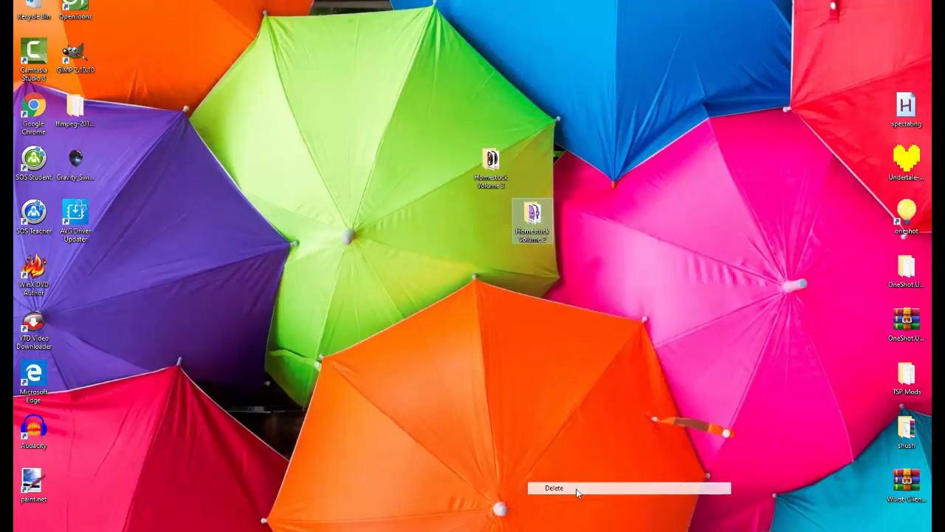
- Open the Homestuck Volume 3 folder, sort its twelve tracks by track number and Play all, starting 'Beatdown (Strider Style)'
double_click(490, 163)
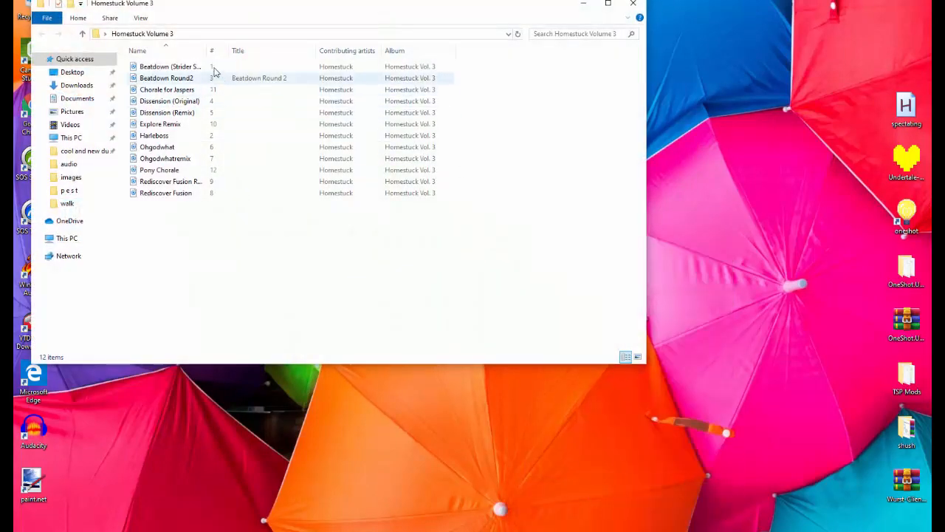
left_click(213, 50)
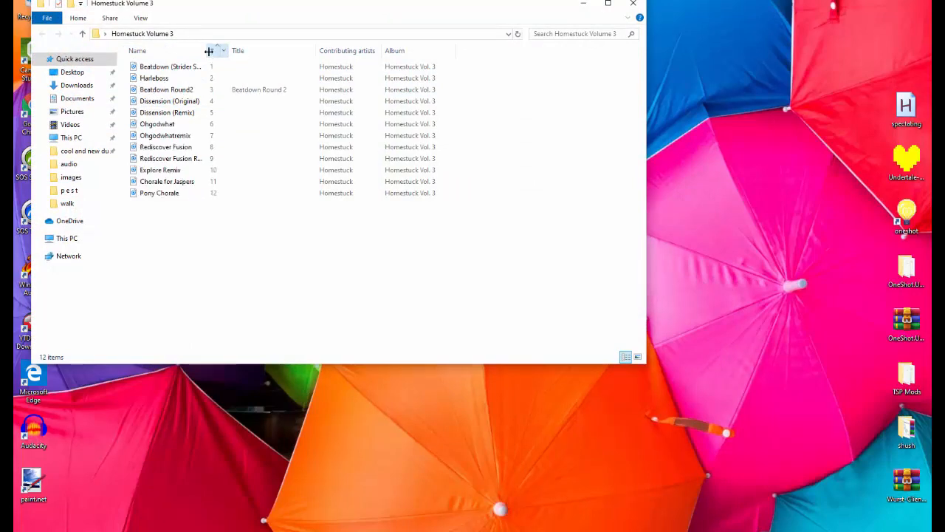
left_click(141, 17)
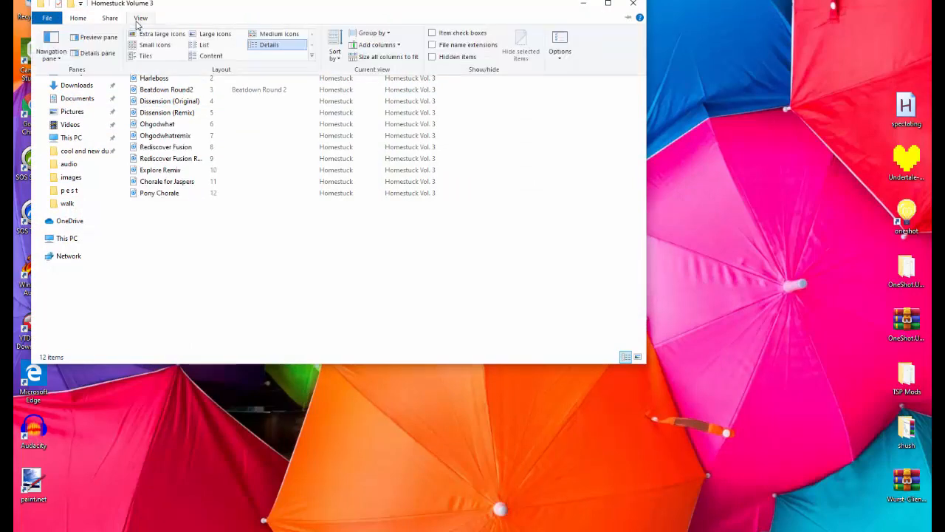
left_click(141, 18)
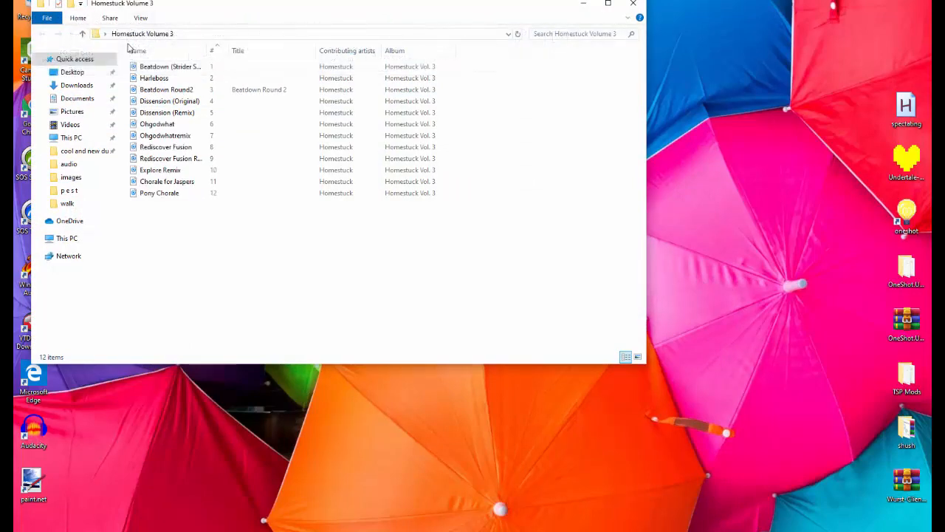
left_click(170, 67)
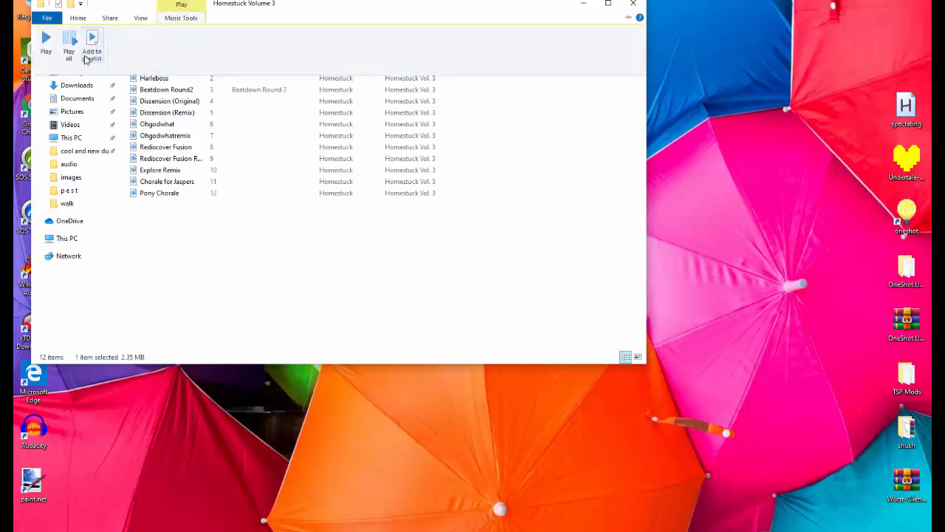
left_click(46, 43)
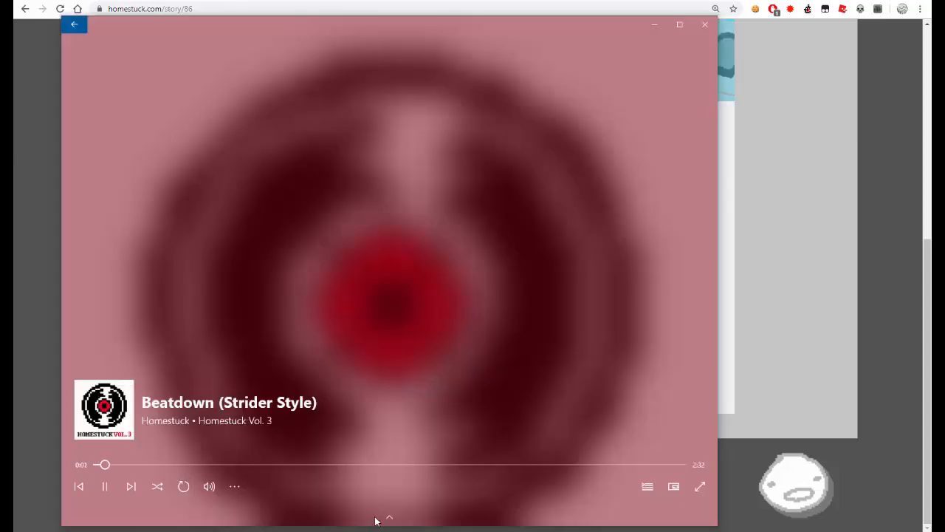
- Hide Groove Music and turn its slider in the Volume Mixer right down, leaving the comic on screen
left_click(104, 486)
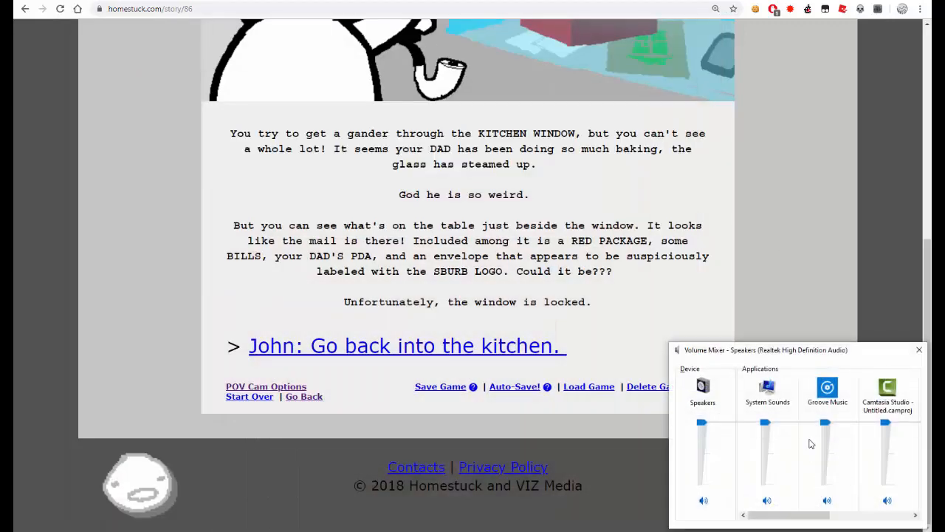
left_click_drag(827, 426, 826, 482)
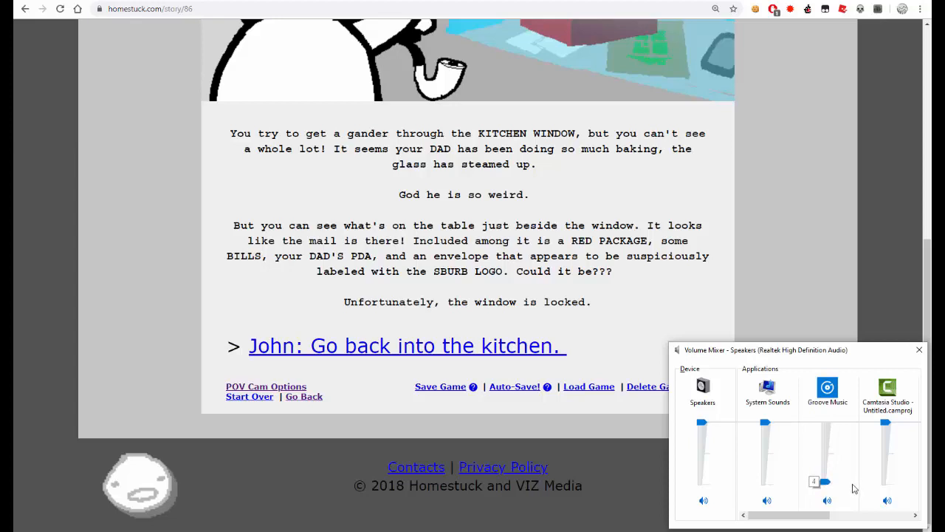
left_click(919, 349)
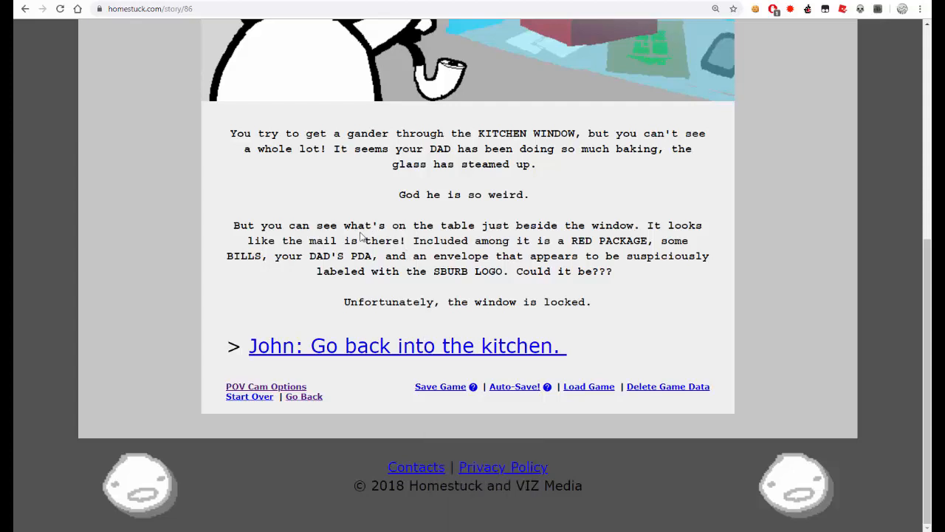
mouse_move(400, 345)
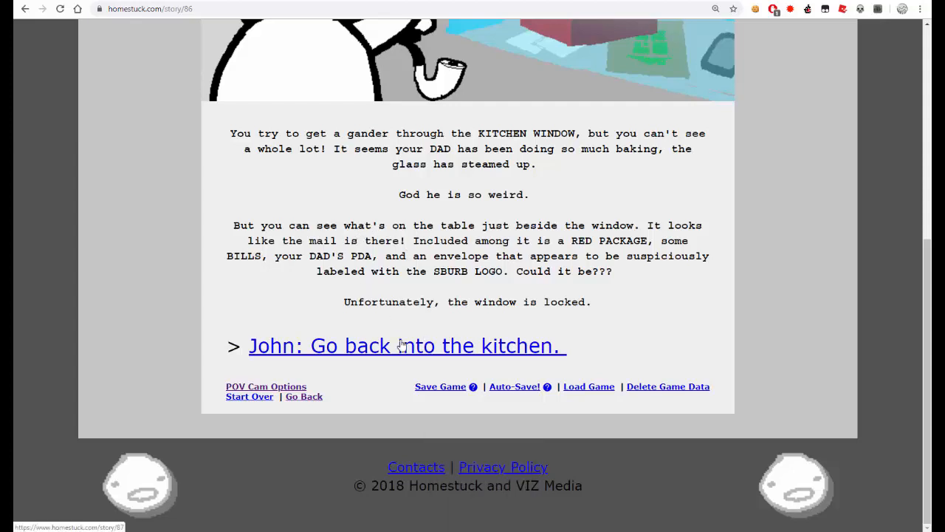
- Advance to the '[S] John: Enter.' page and watch its animation
left_click(405, 346)
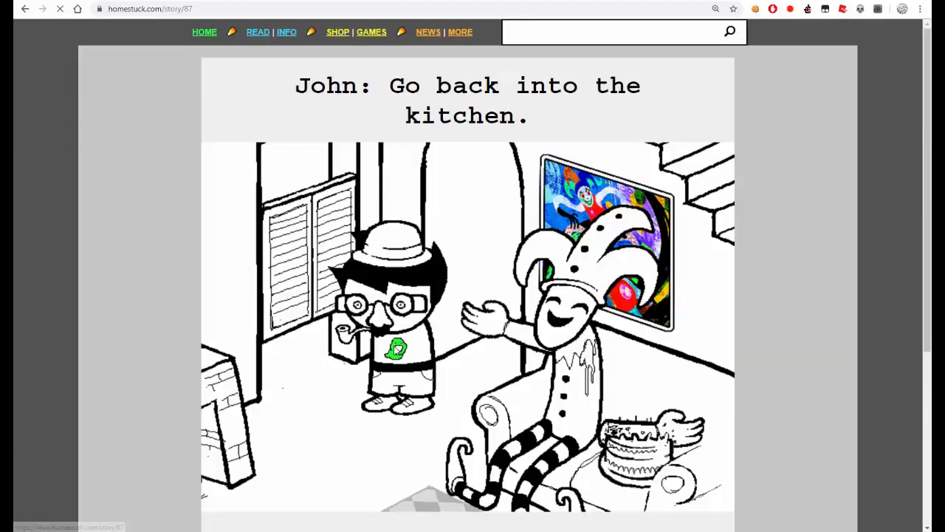
scroll("down", 3)
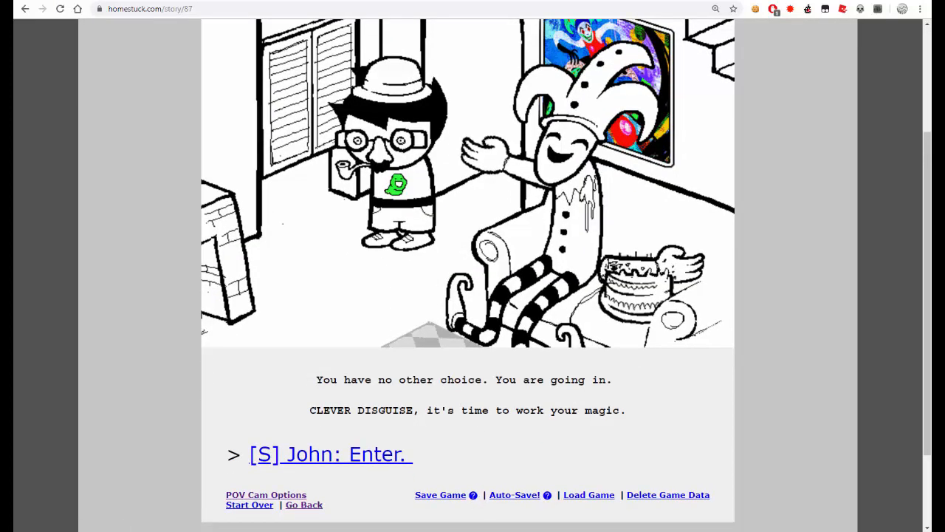
mouse_move(271, 353)
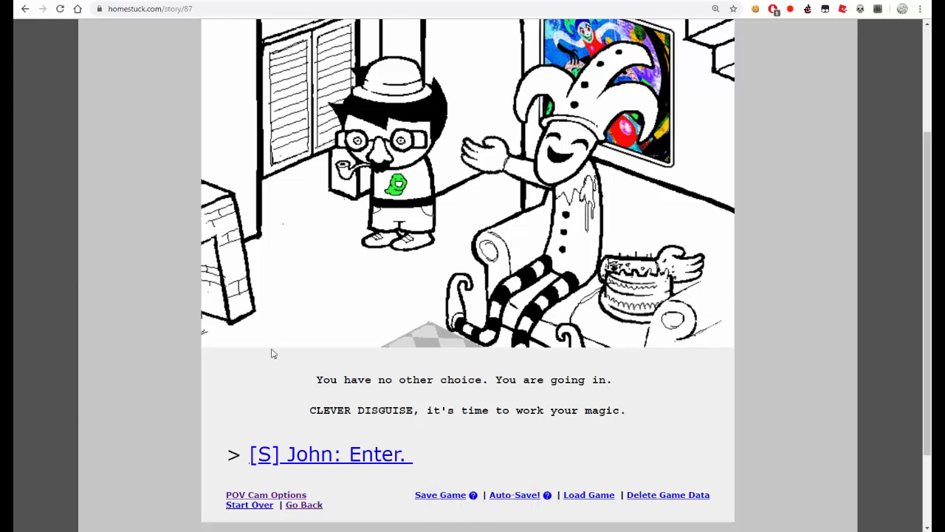
scroll("down", 3)
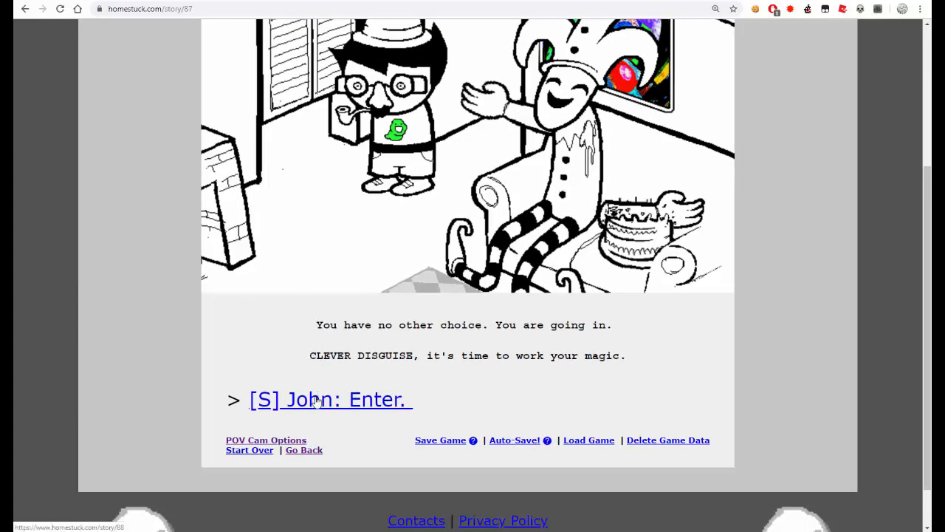
left_click(330, 399)
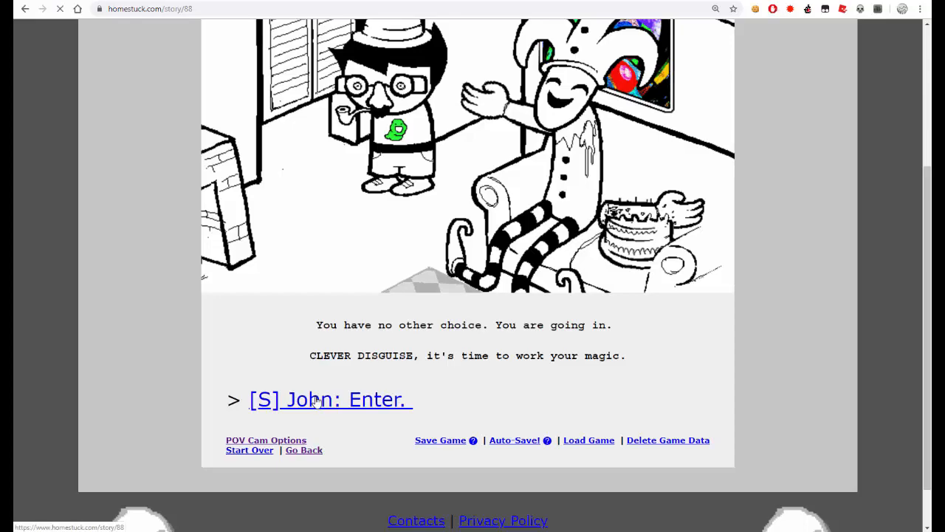
left_click(331, 398)
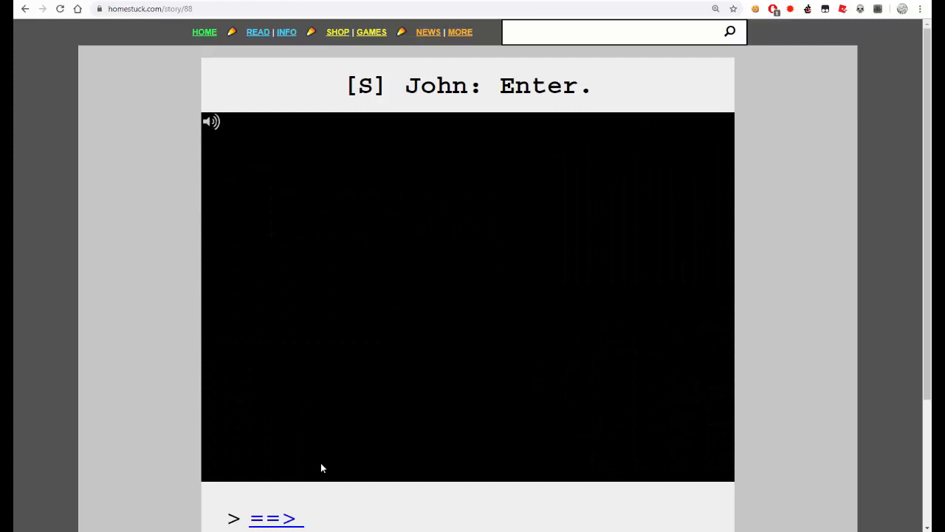
mouse_move(288, 520)
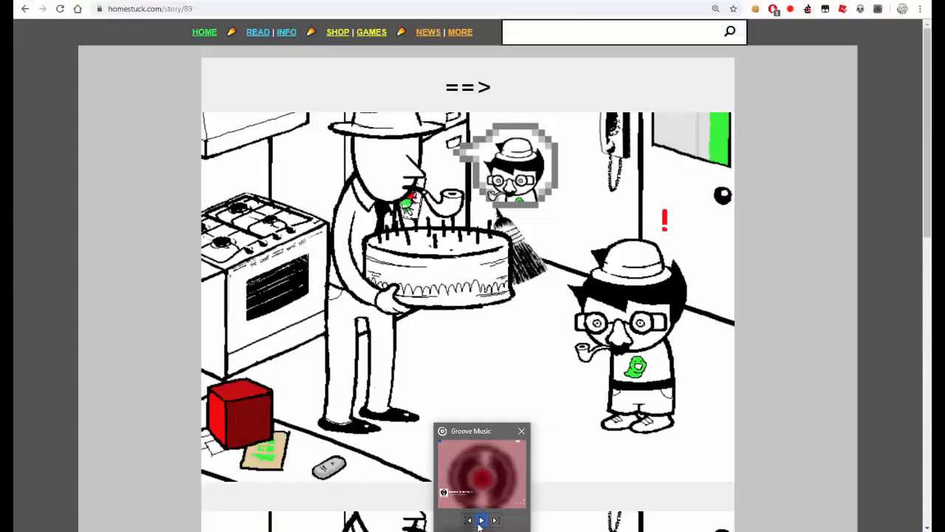
- Continue with '==>' to the page where Dad sees through the disguise, down to the '[S] STRIFE!' link
scroll("down", 3)
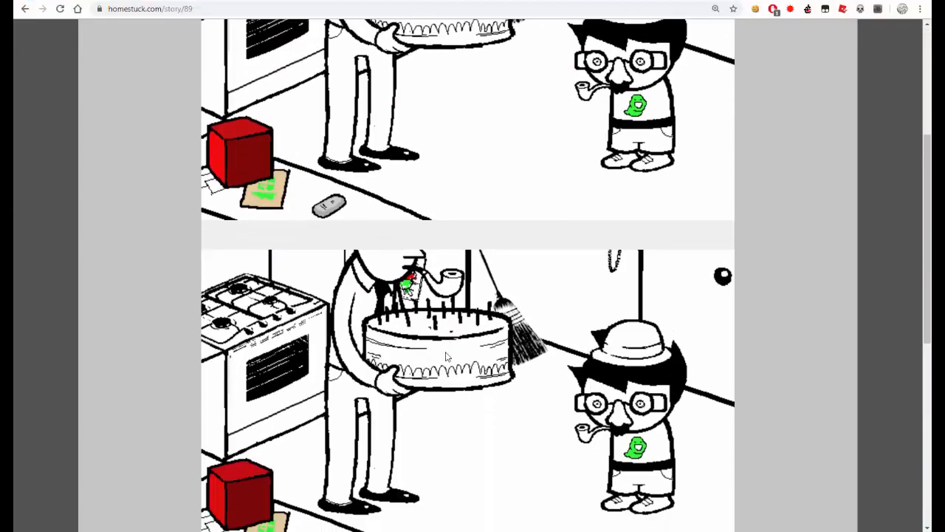
scroll("down", 3)
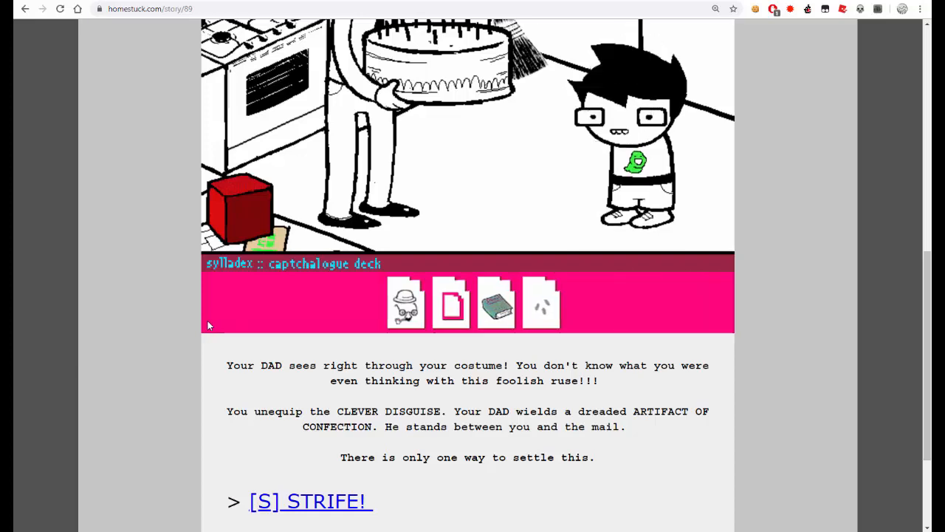
left_click(404, 303)
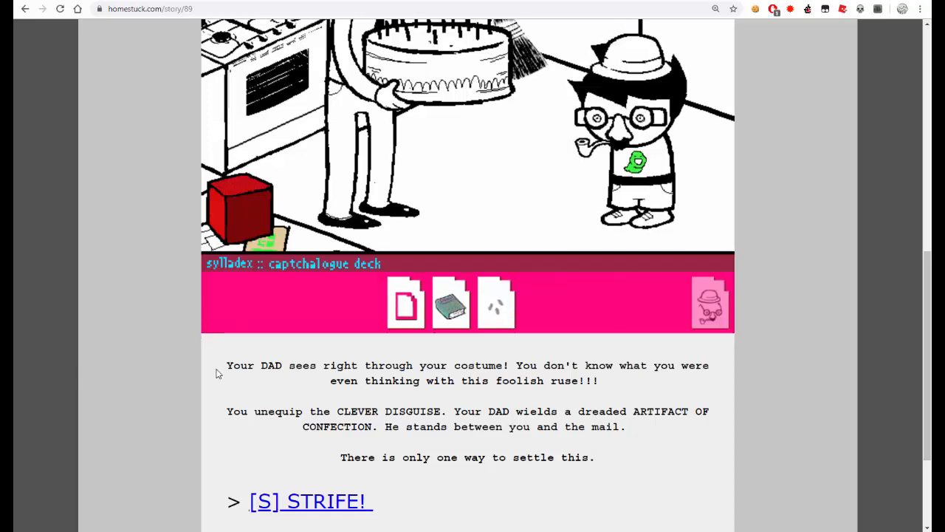
scroll("down", 3)
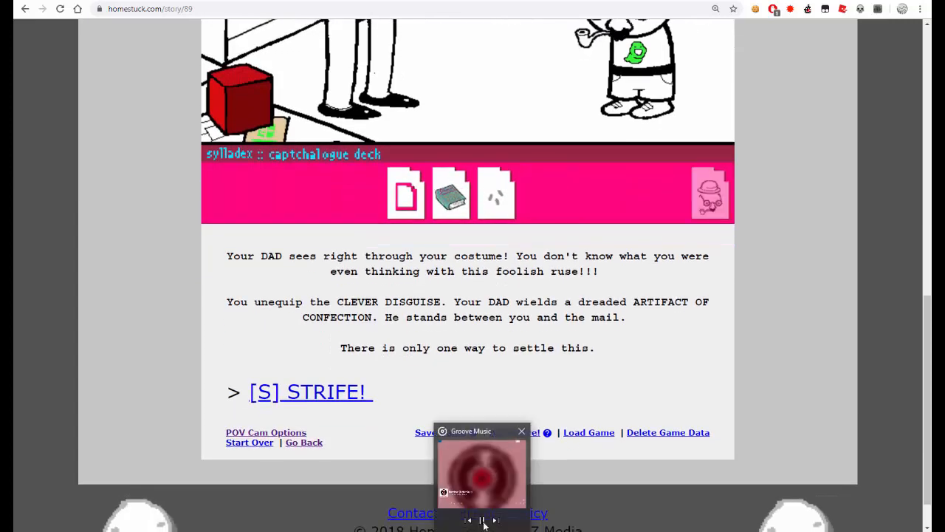
- Start the '[S] STRIFE!' encounter with Dad and choose '>ABJURE' in the strife menu
left_click(310, 392)
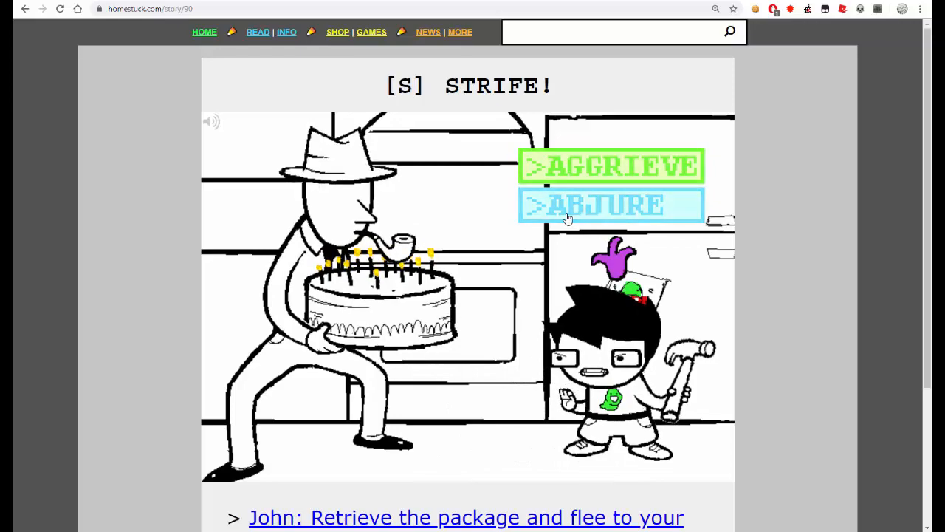
left_click(612, 206)
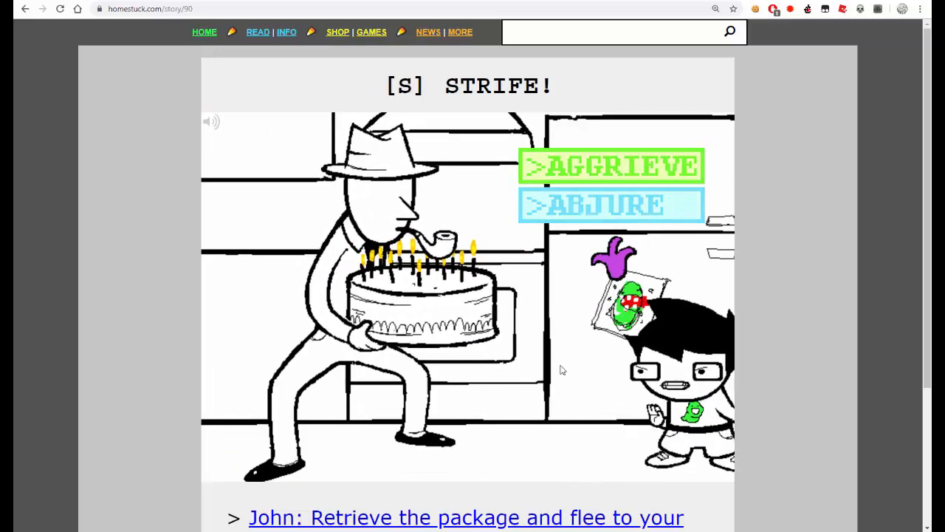
scroll("down", 3)
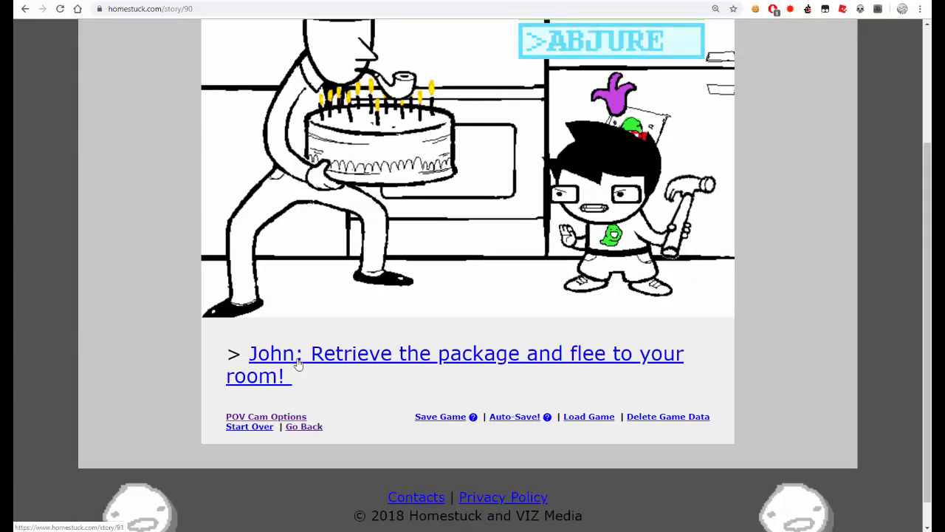
- Read through the 'Retrieve the package' and 'Equip disguise for defense' pages
left_click(454, 353)
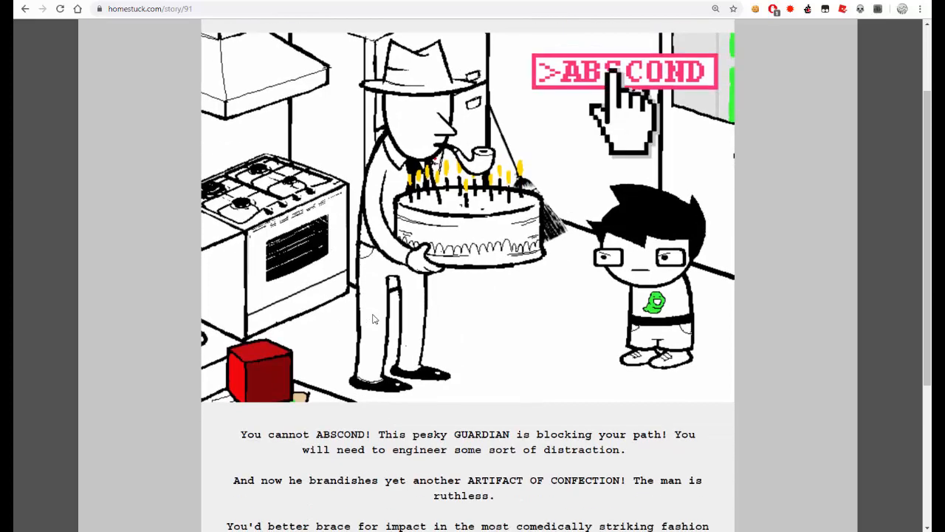
scroll("down", 3)
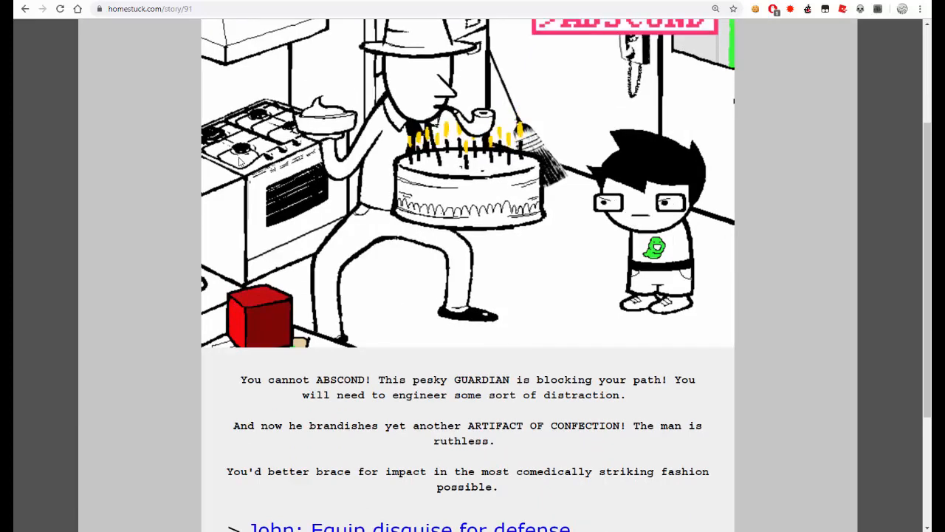
scroll("down", 3)
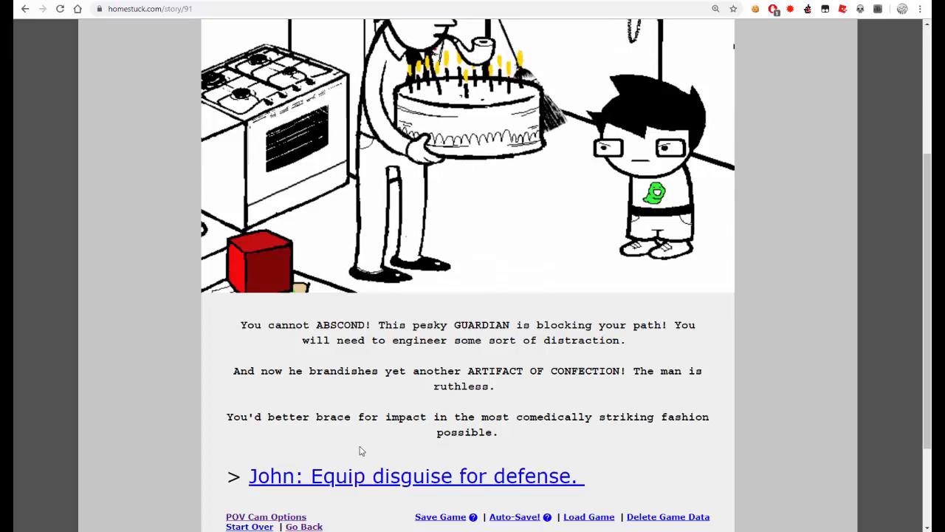
left_click(415, 476)
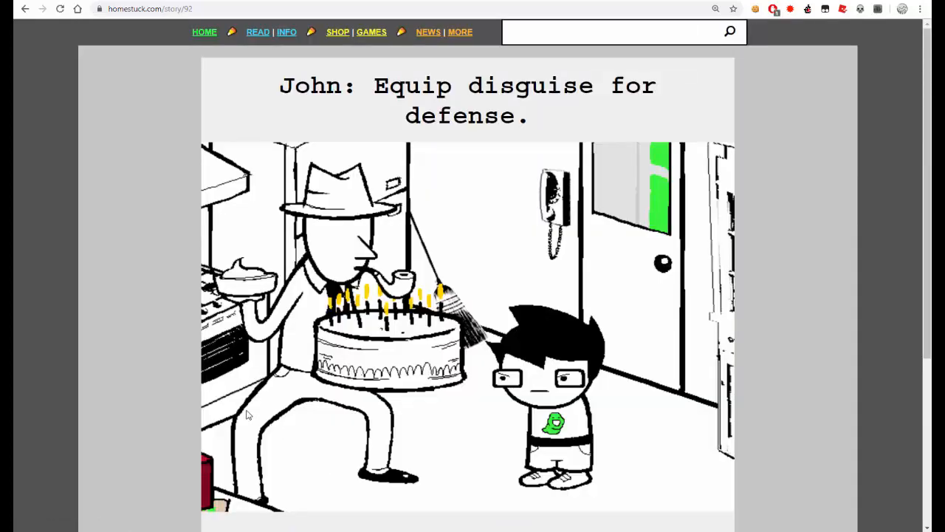
scroll("down", 3)
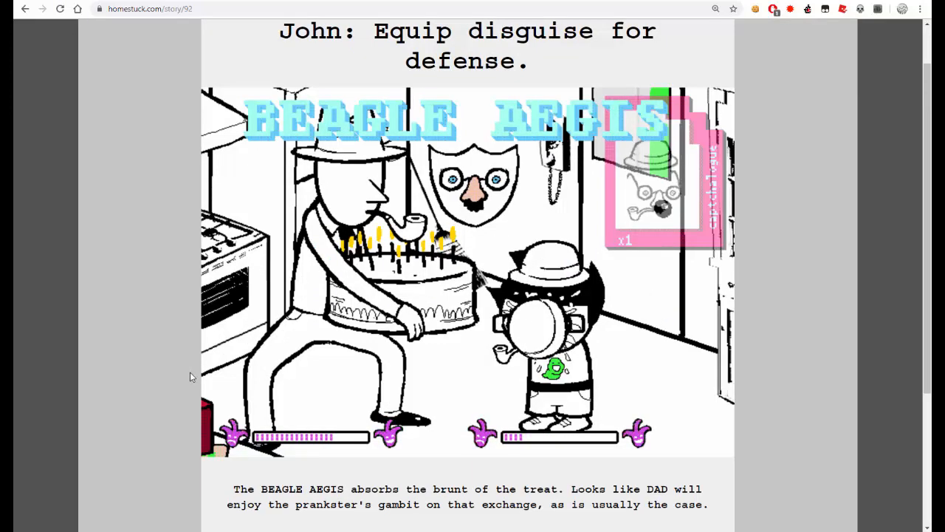
scroll("down", 3)
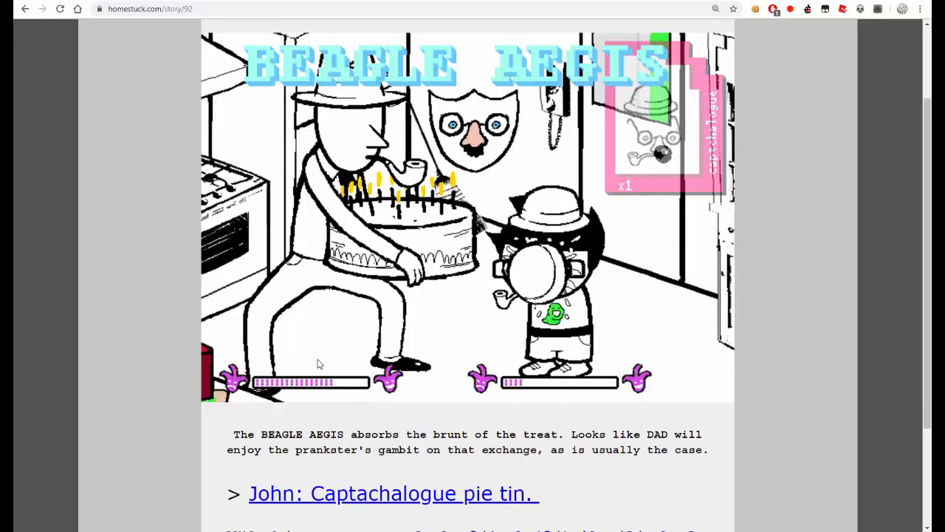
scroll("down", 3)
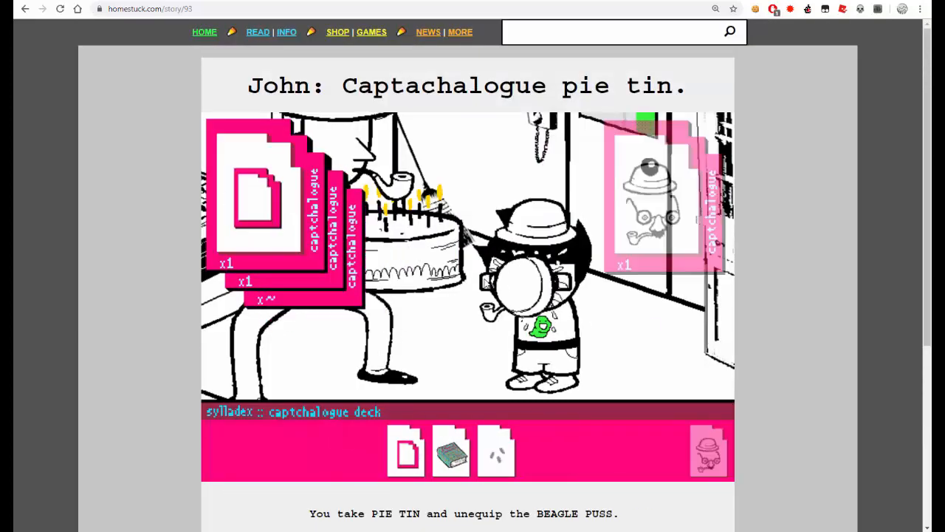
scroll("down", 3)
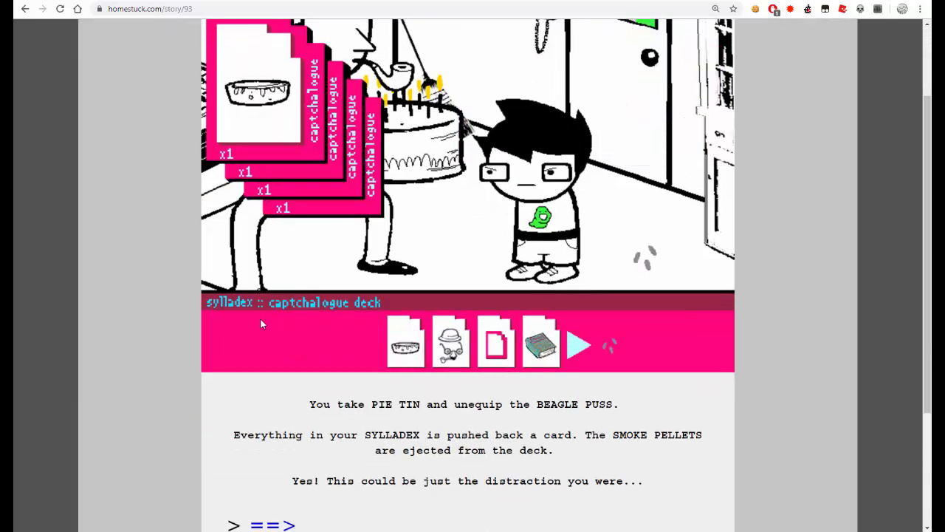
- Read the 'Captchalogue pie tin' page and '==>' on to the dud smoke-pellet page
left_click(579, 344)
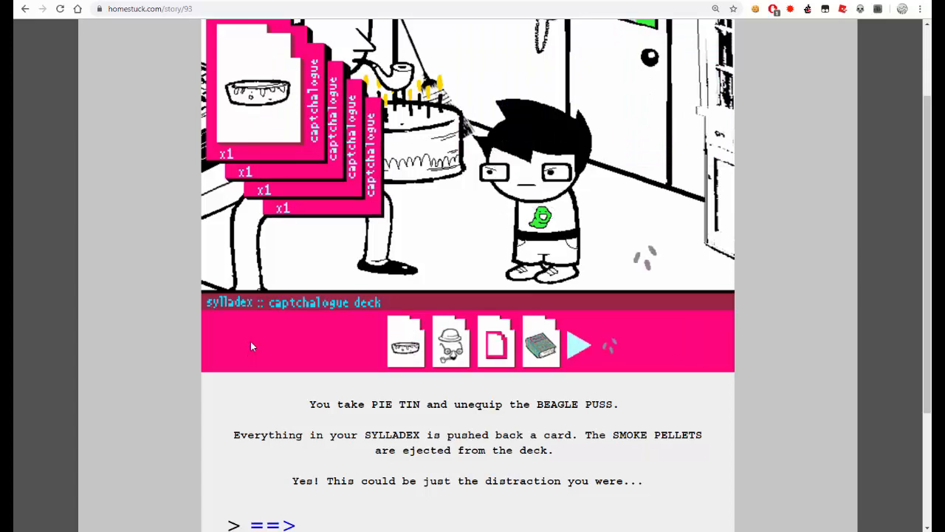
left_click(579, 346)
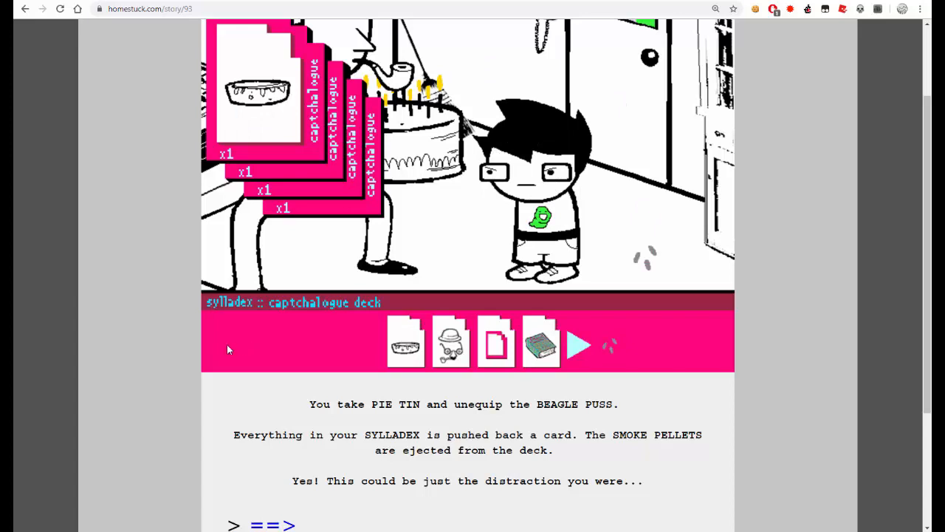
scroll("down", 3)
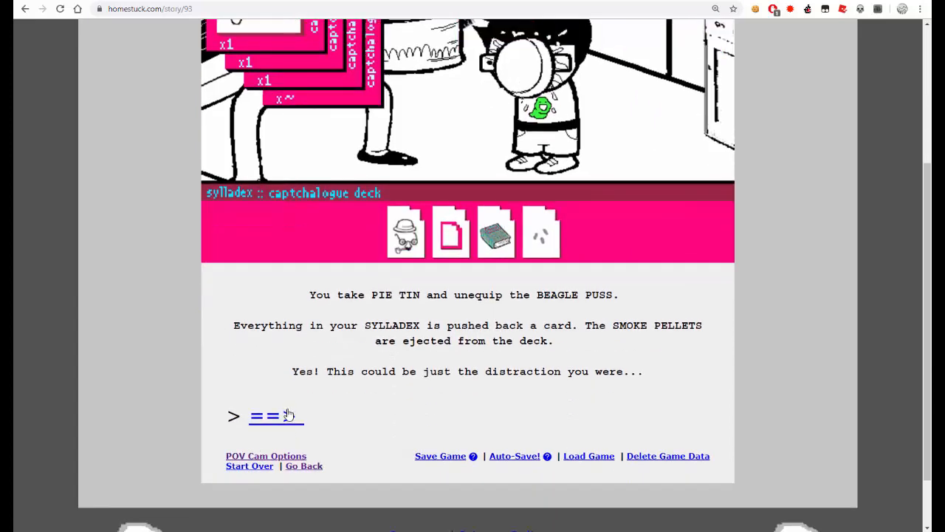
left_click(274, 416)
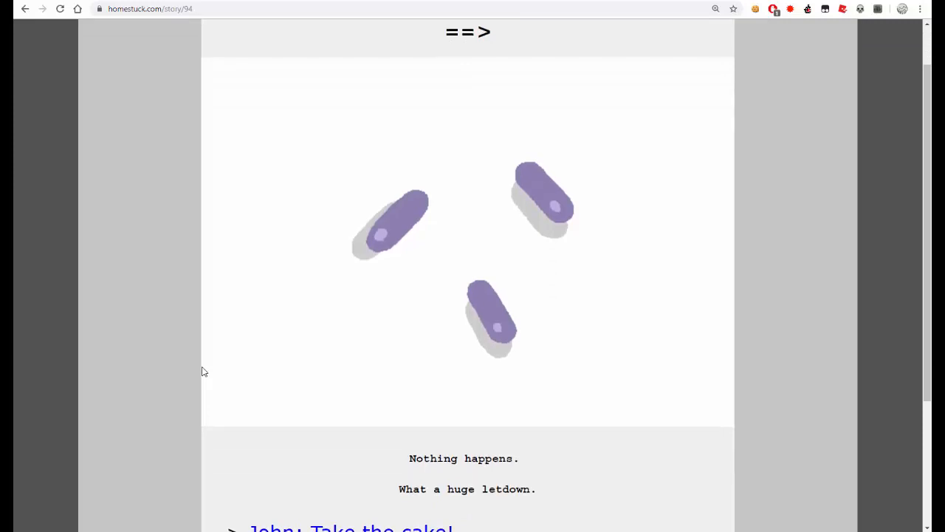
scroll("down", 3)
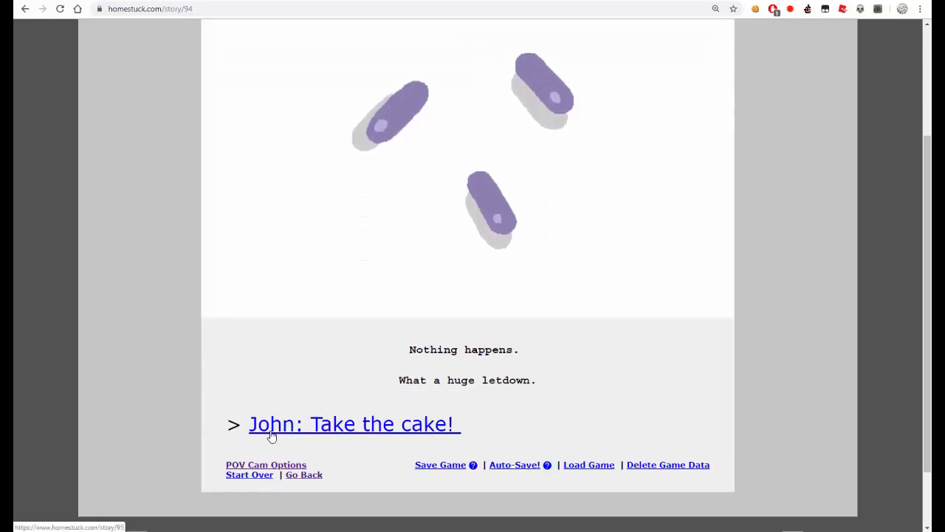
- Advance to 'John: Take the cake!' and select its Oscar Wilde opening quote to look up its real source
left_click(353, 424)
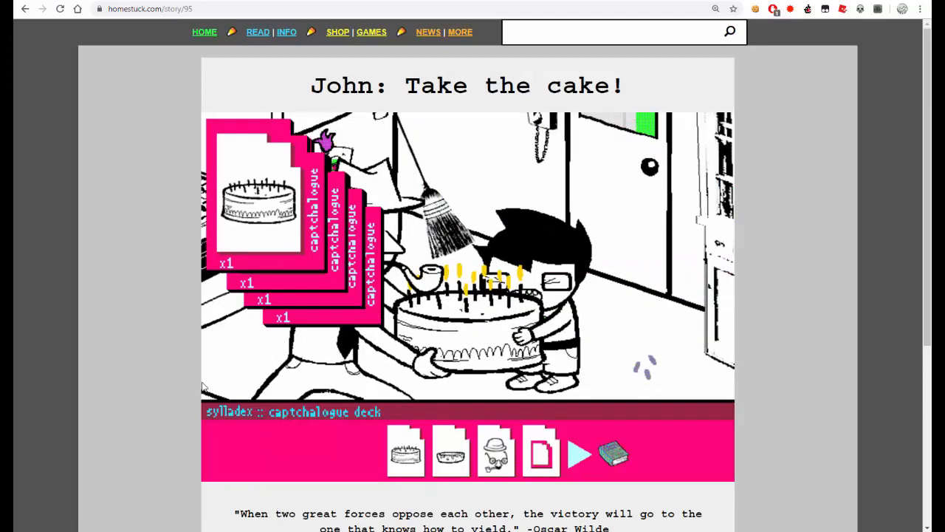
scroll("down", 3)
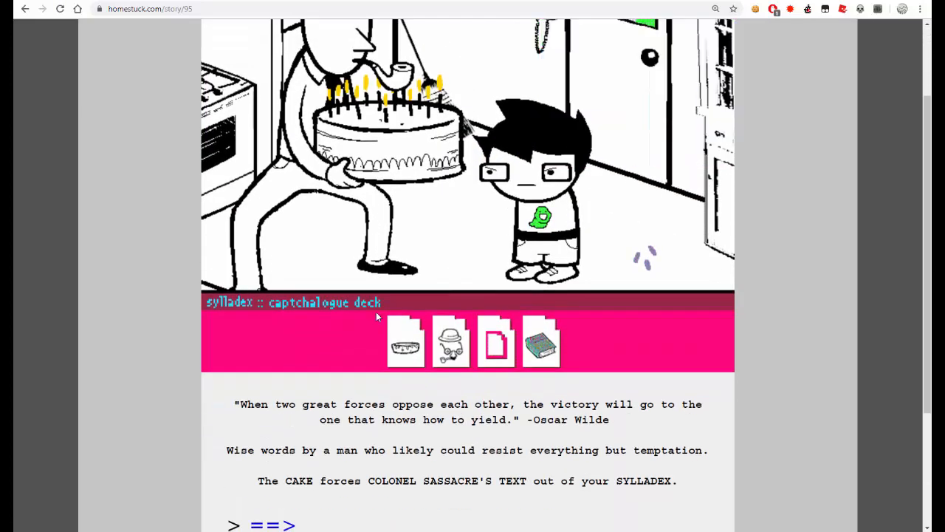
scroll("down", 3)
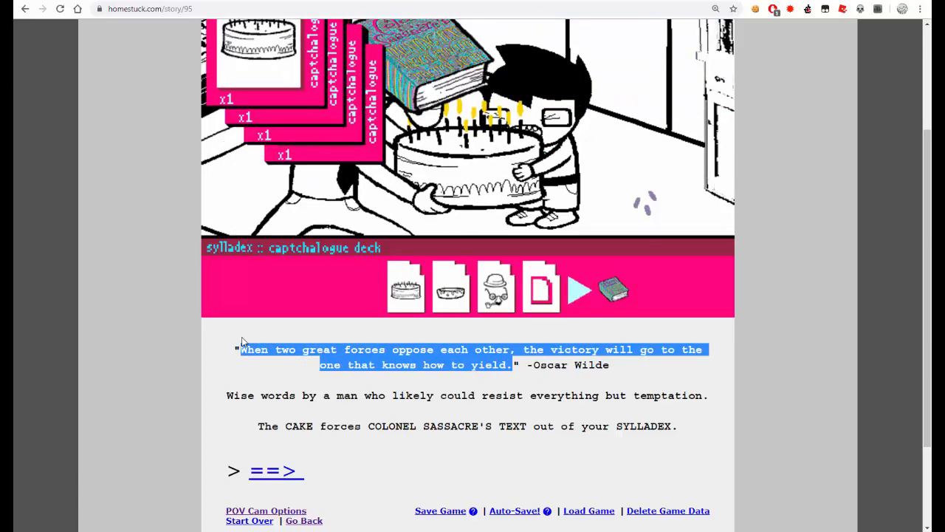
left_click(579, 290)
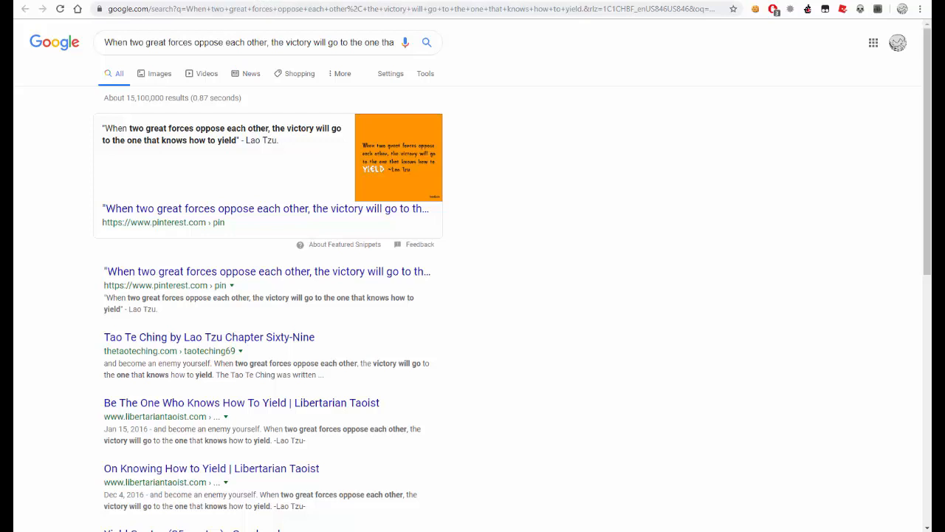
mouse_move(218, 401)
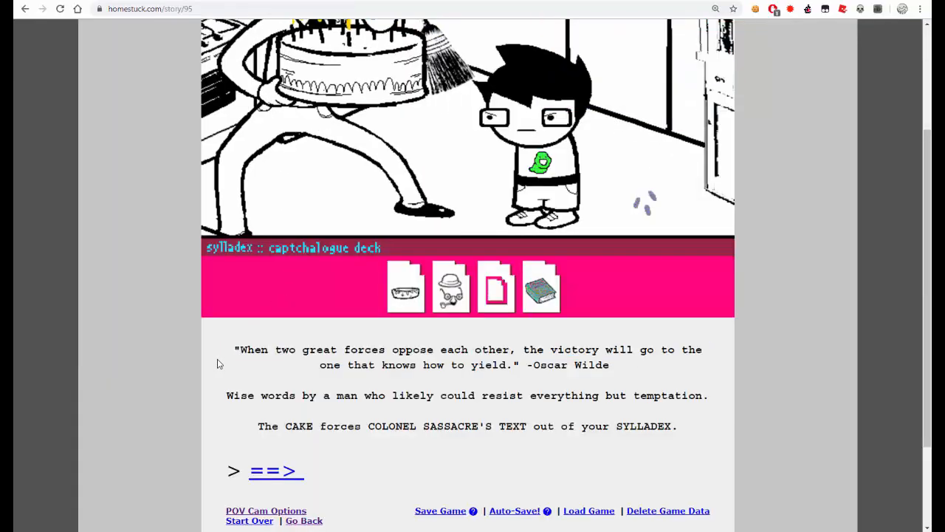
- Advance to 'John: Abscond.' and read down past the kitchen panel to the 'John: Take PDA.' link
scroll("up", 3)
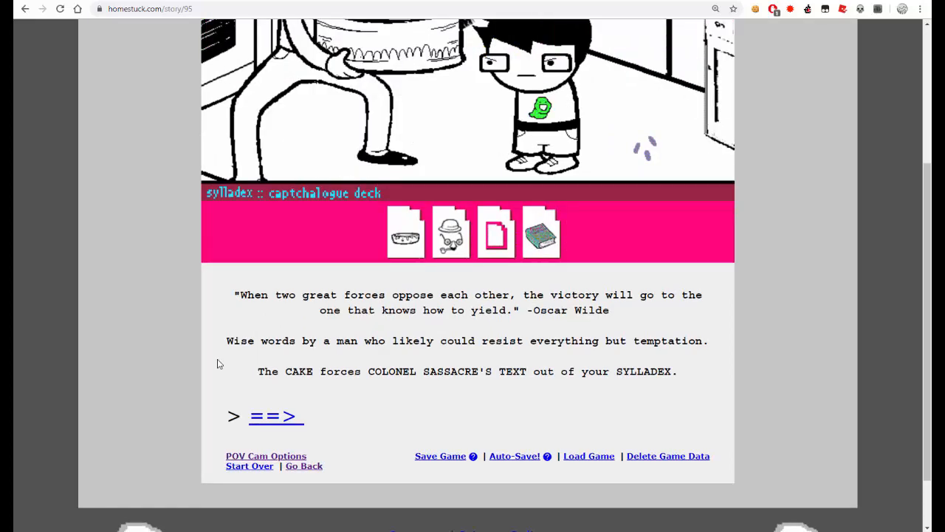
mouse_move(662, 73)
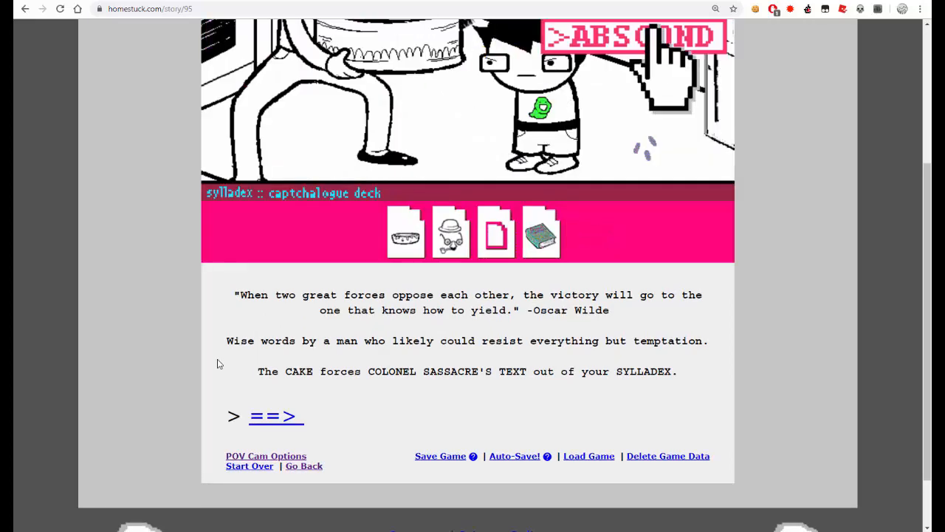
left_click(275, 416)
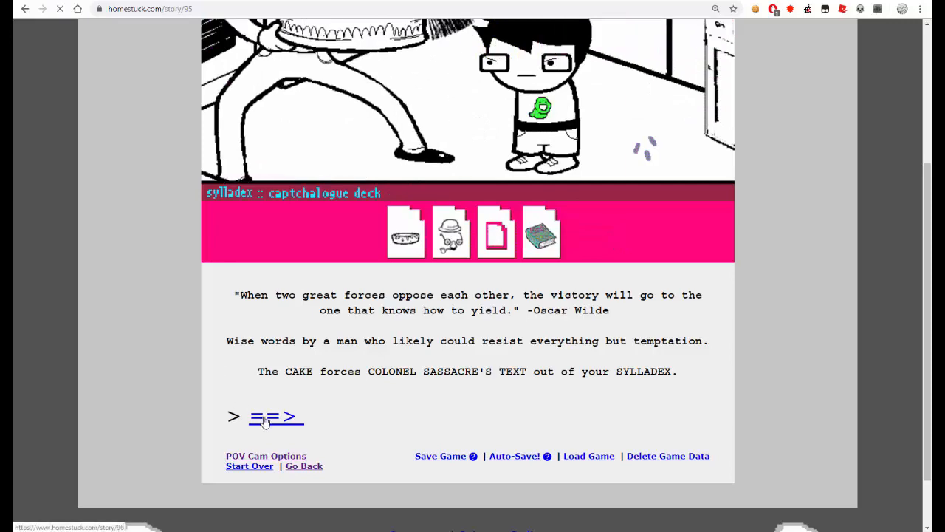
left_click(275, 417)
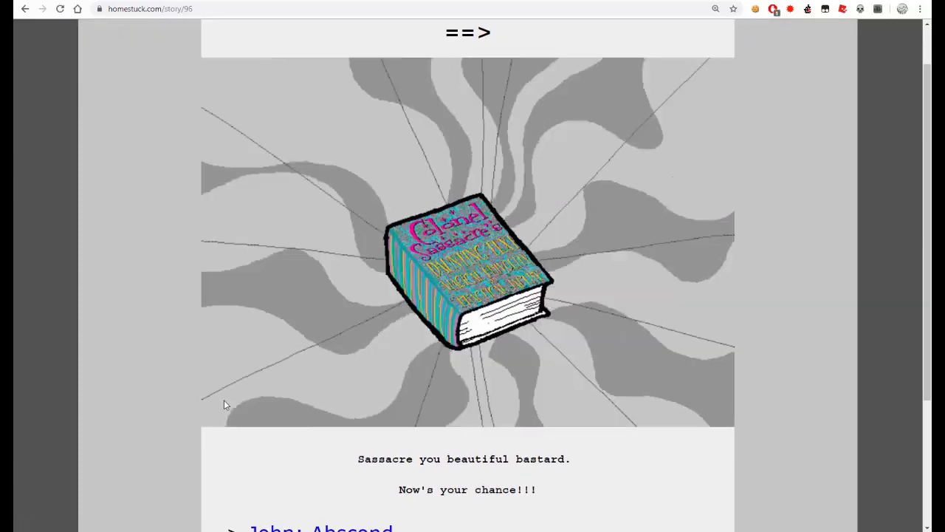
scroll("down", 3)
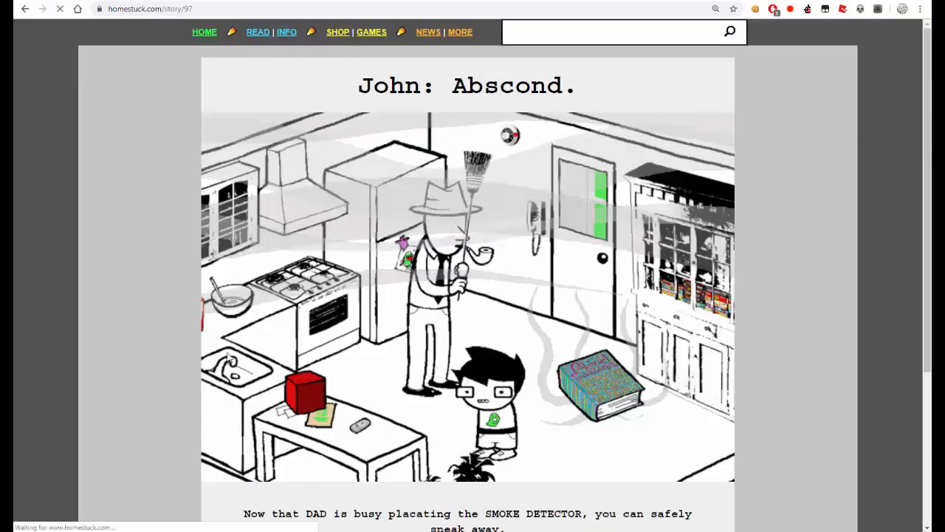
scroll("down", 3)
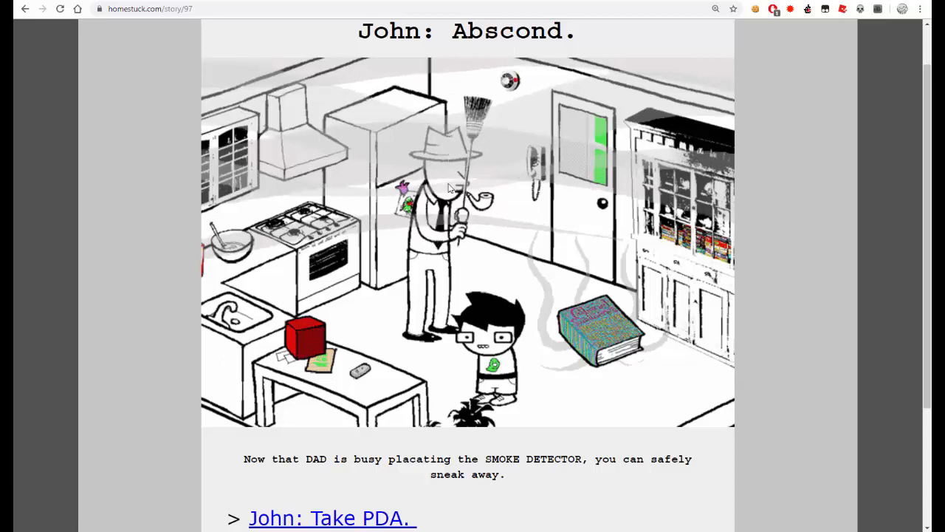
mouse_move(199, 340)
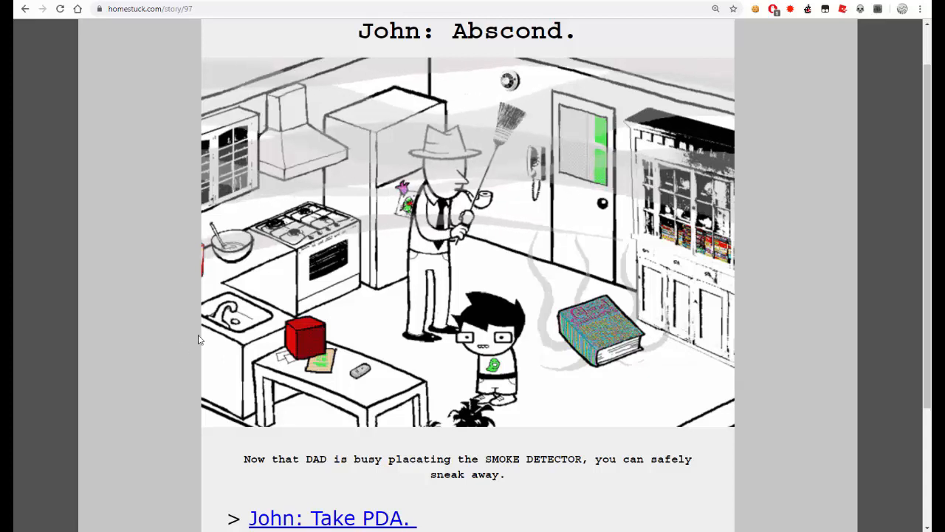
mouse_move(164, 356)
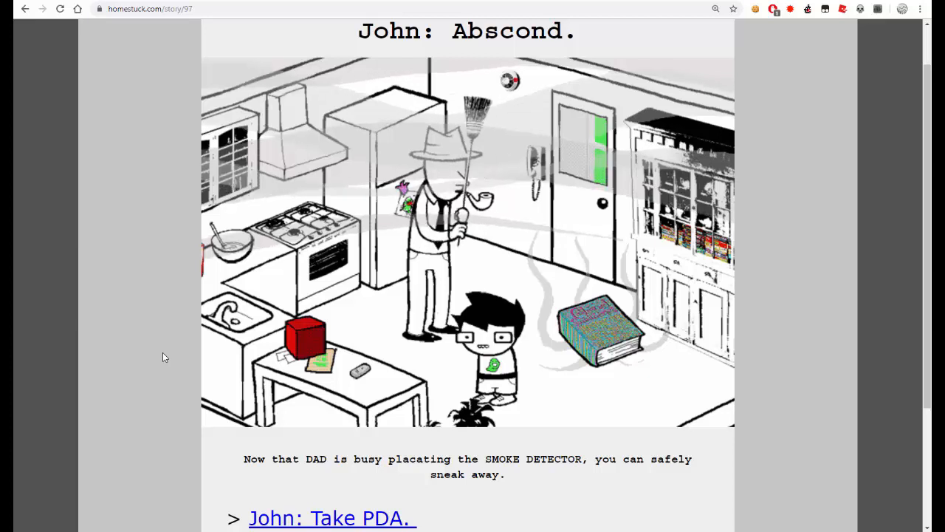
scroll("down", 3)
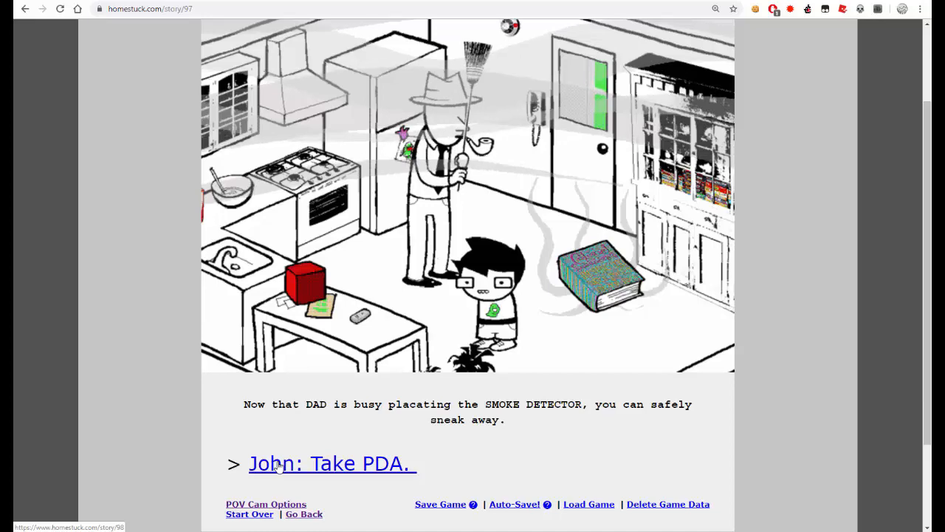
- Read through the Take PDA, Take package and Take envelope pages to 'John: Exit kitchen.'
left_click(330, 464)
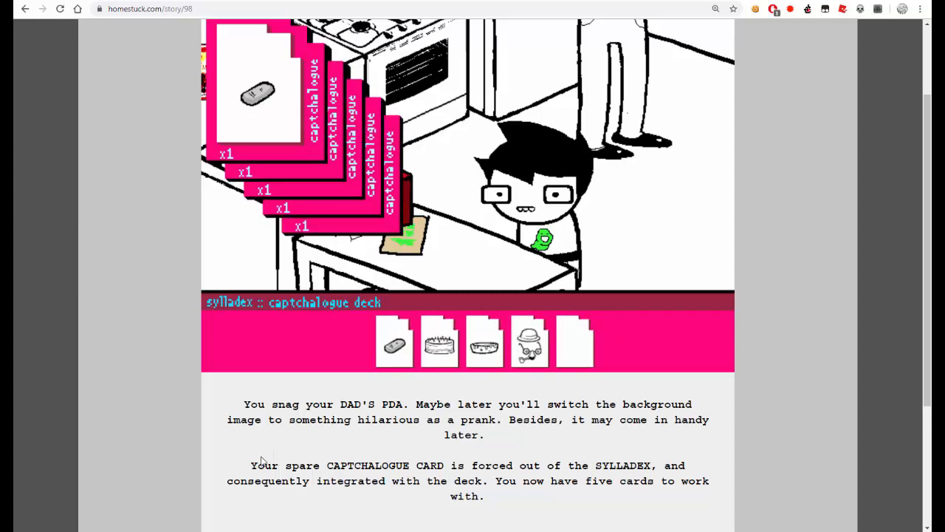
scroll("down", 3)
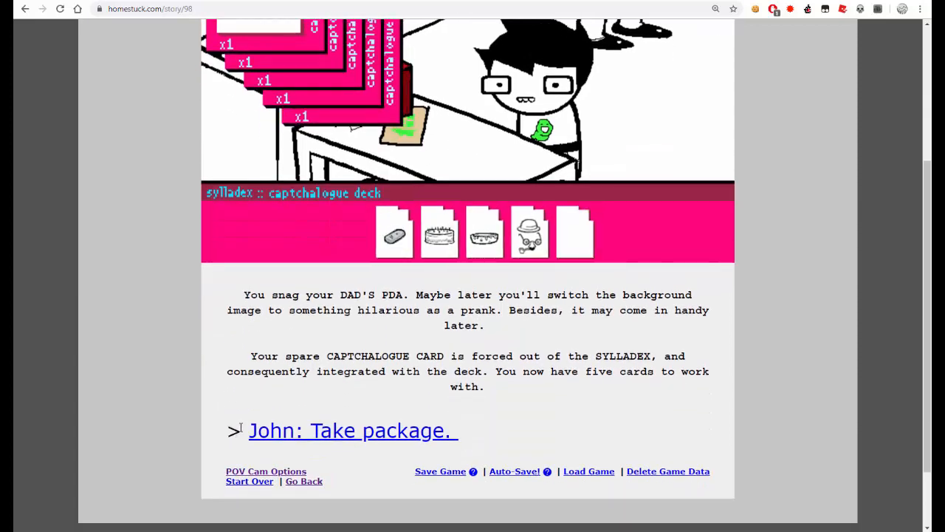
mouse_move(310, 384)
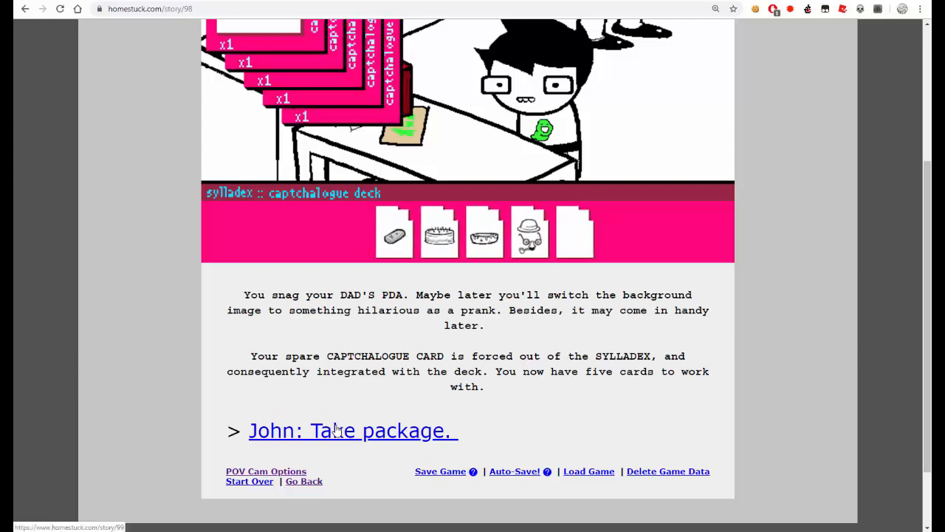
left_click(352, 430)
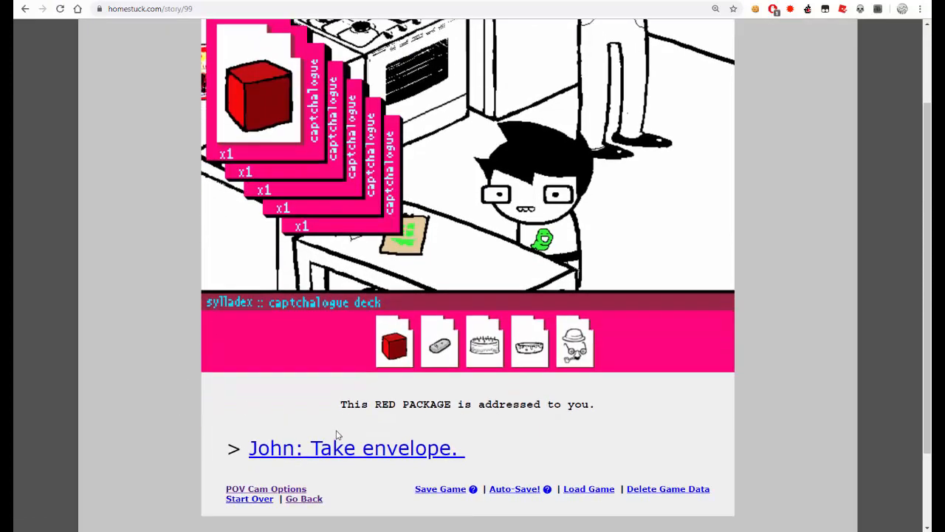
left_click(354, 447)
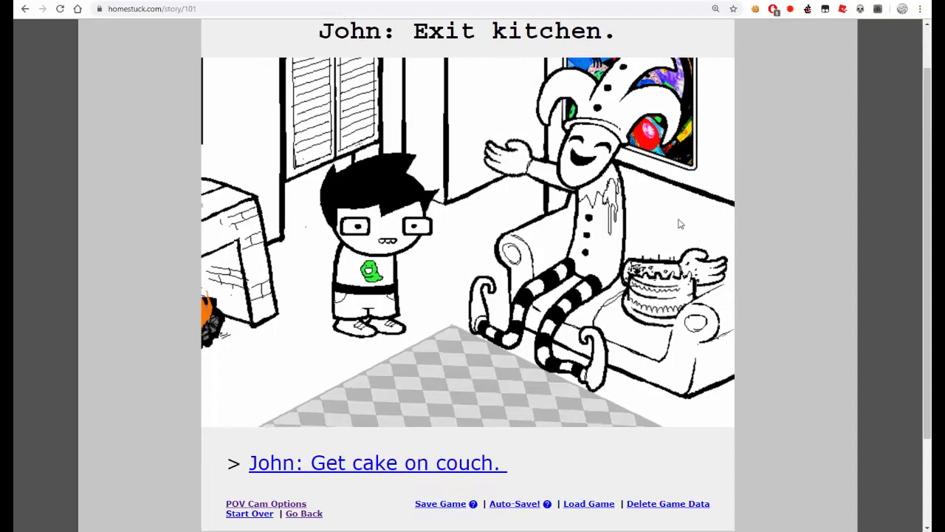
mouse_move(662, 254)
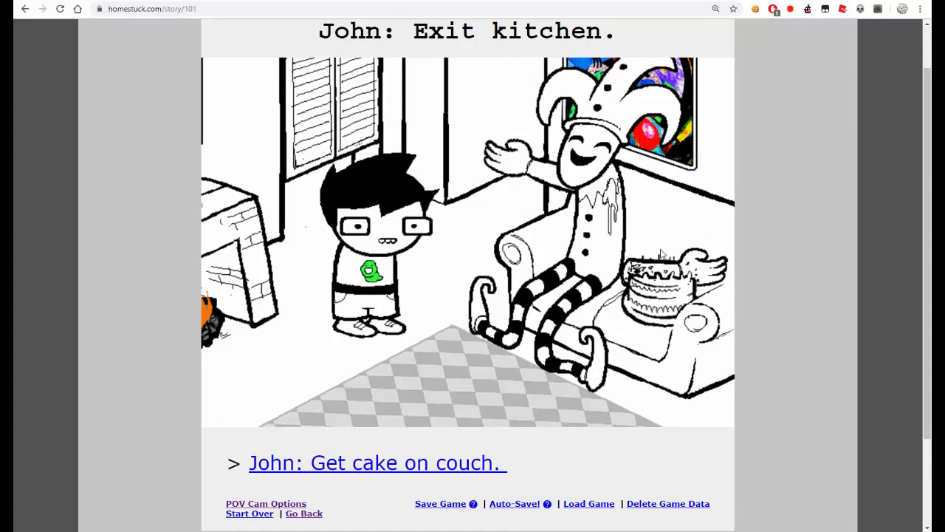
mouse_move(378, 463)
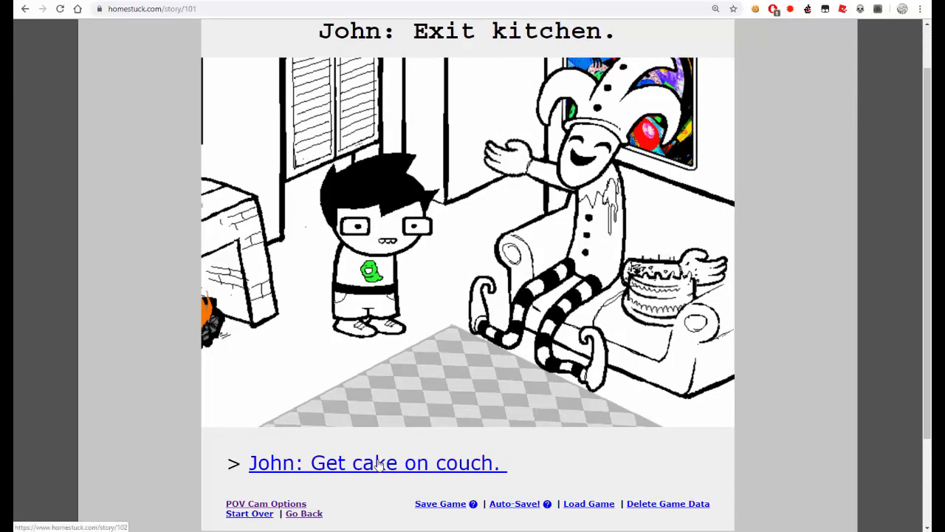
- Get the cake on the couch, combine it into the double decker cake and read to 'John: Retreat upstairs!'
left_click(377, 462)
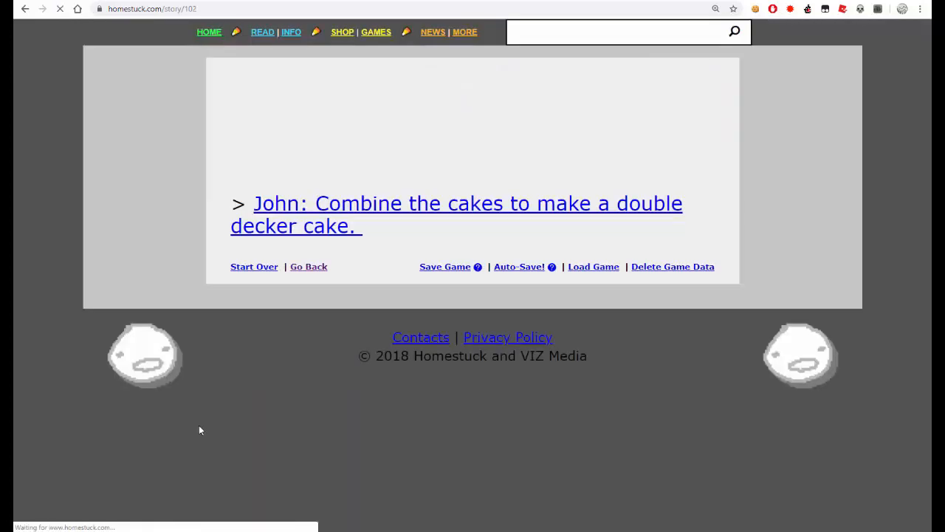
left_click(455, 214)
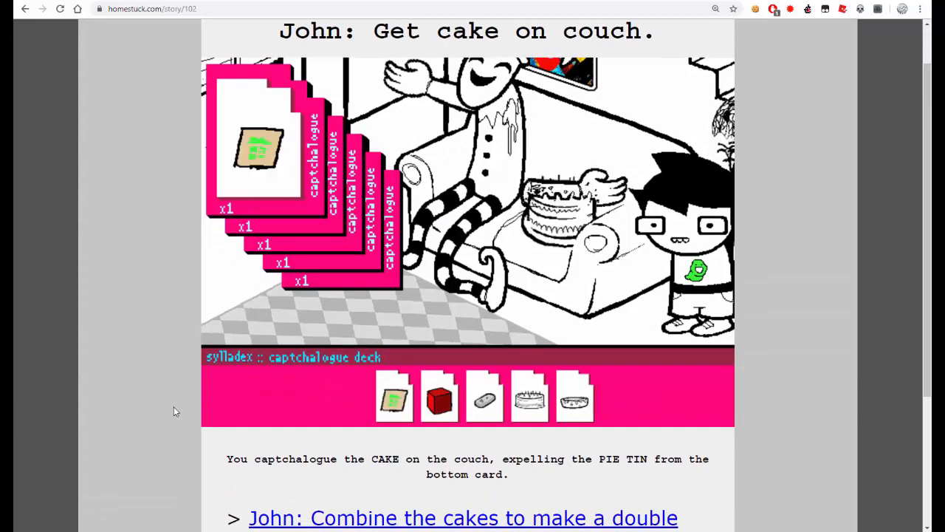
scroll("down", 3)
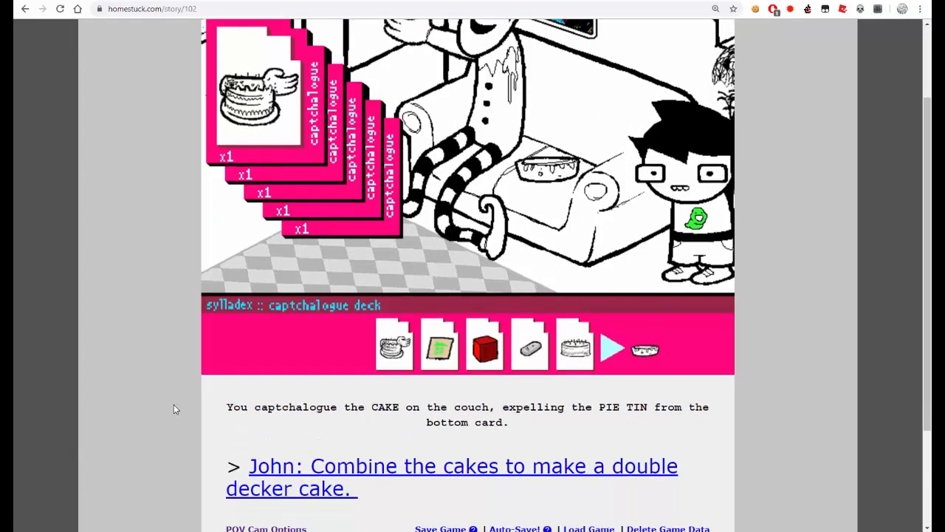
scroll("down", 3)
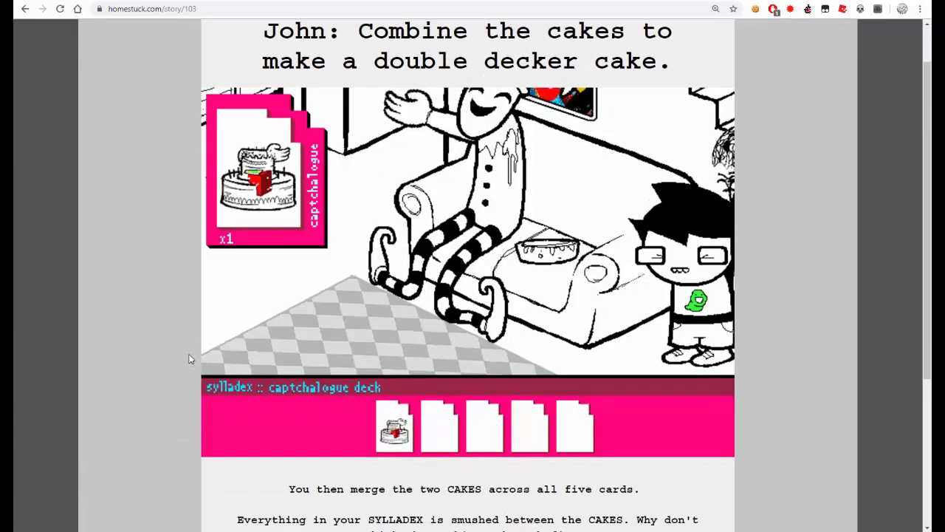
scroll("down", 3)
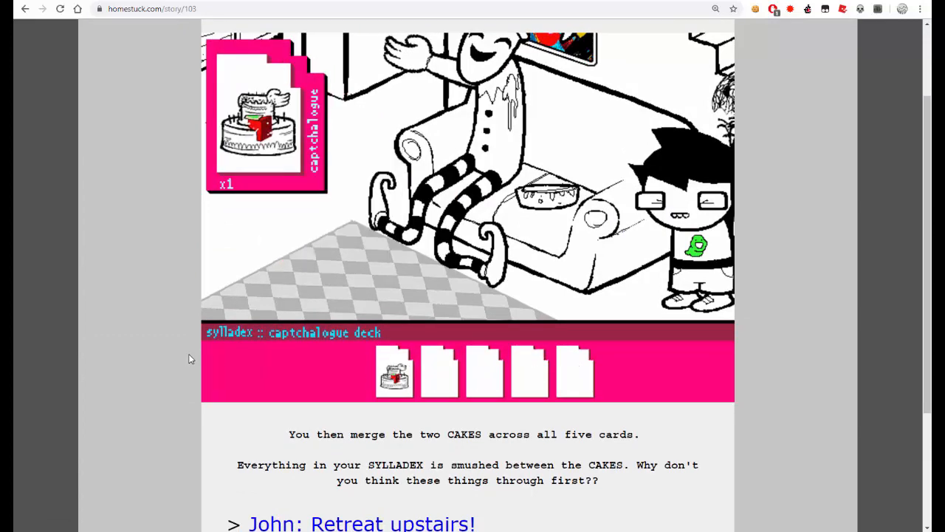
scroll("down", 3)
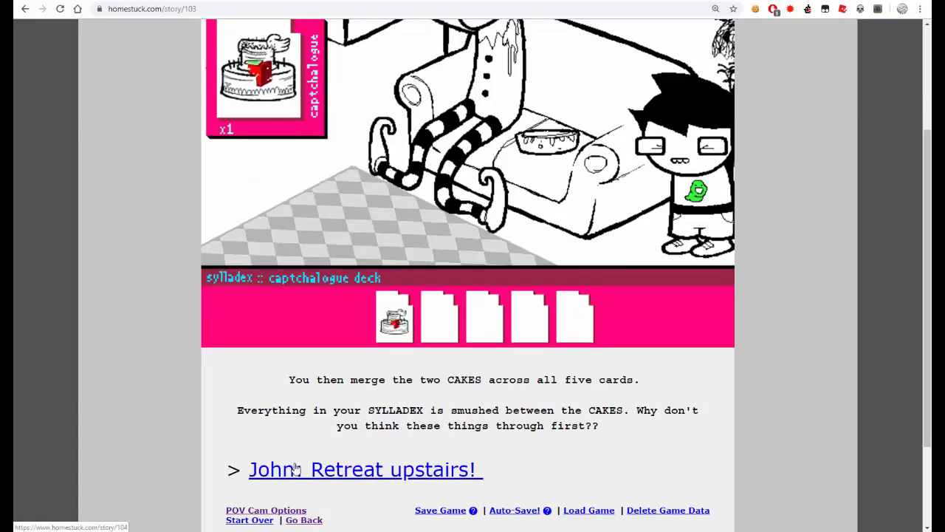
- Read 'John: Retreat upstairs!' down to the 'Go to bathroom and grab a towel' command
left_click(365, 469)
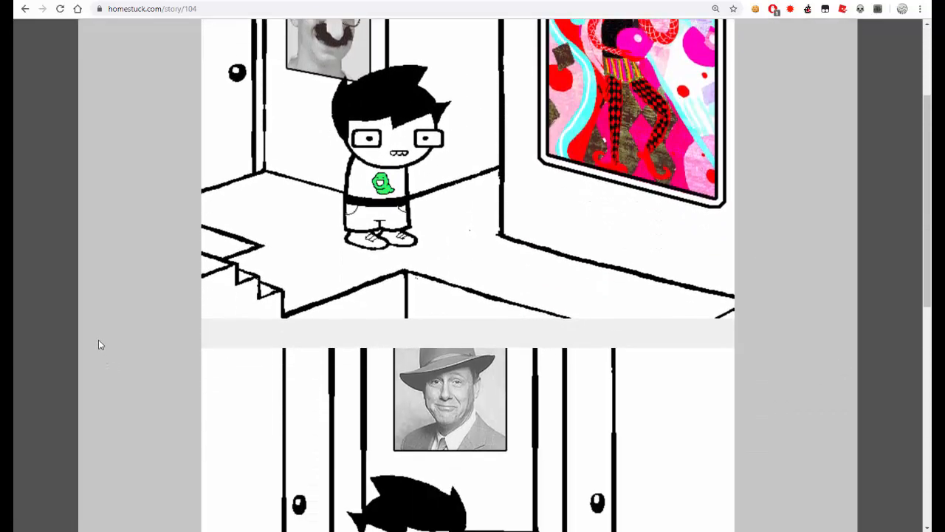
scroll("down", 3)
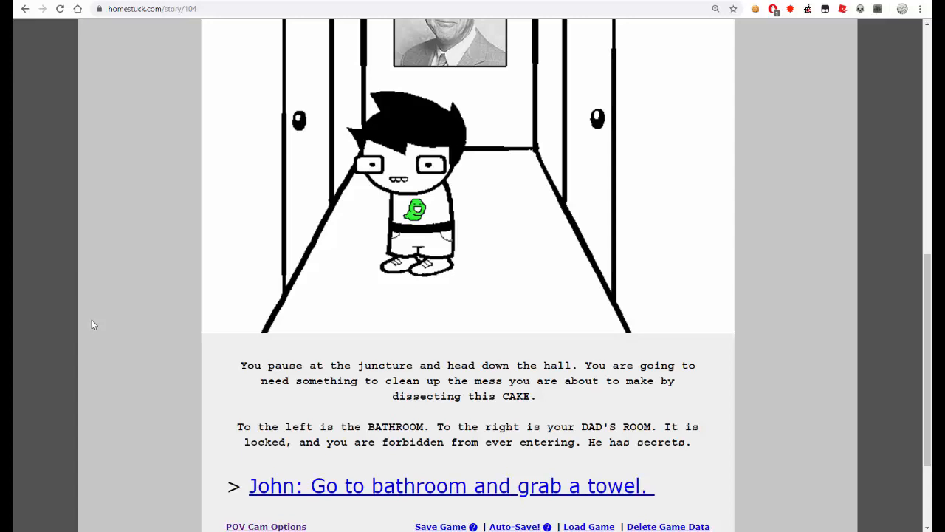
mouse_move(139, 349)
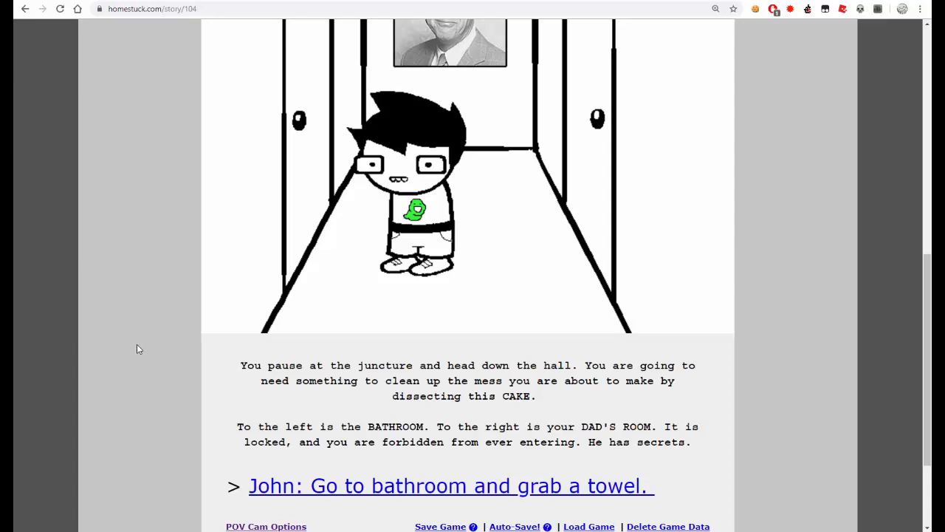
mouse_move(236, 344)
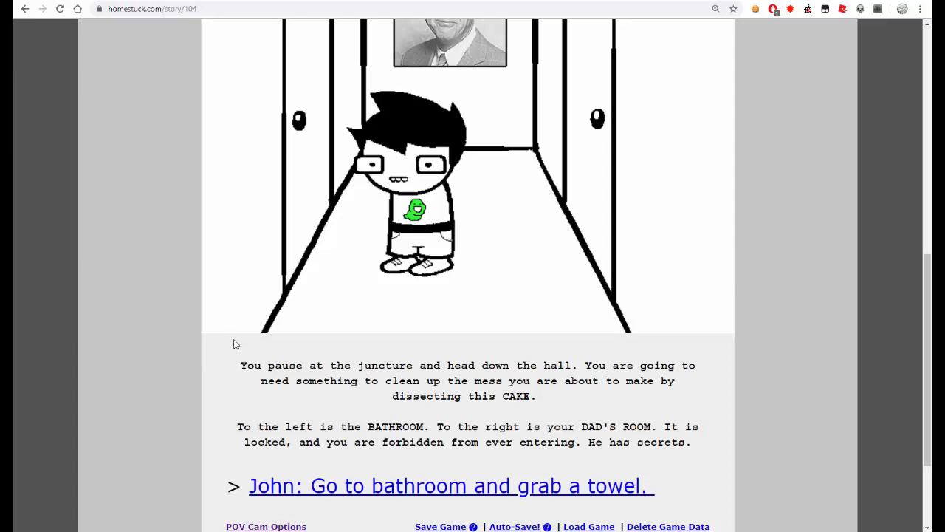
left_click(449, 484)
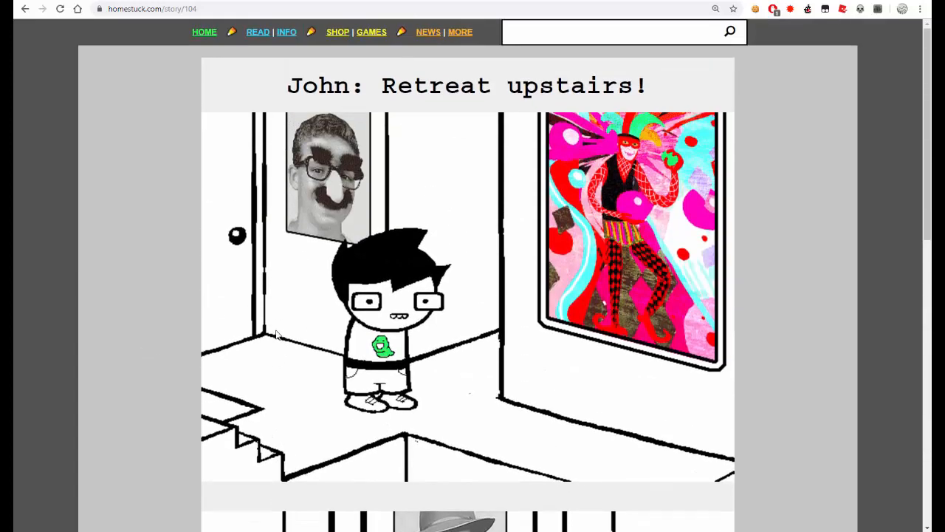
mouse_move(440, 347)
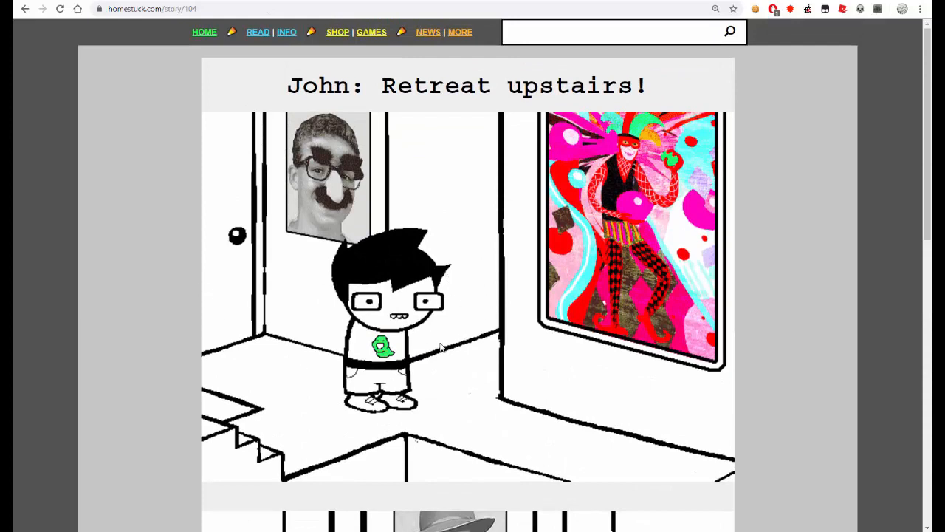
mouse_move(496, 337)
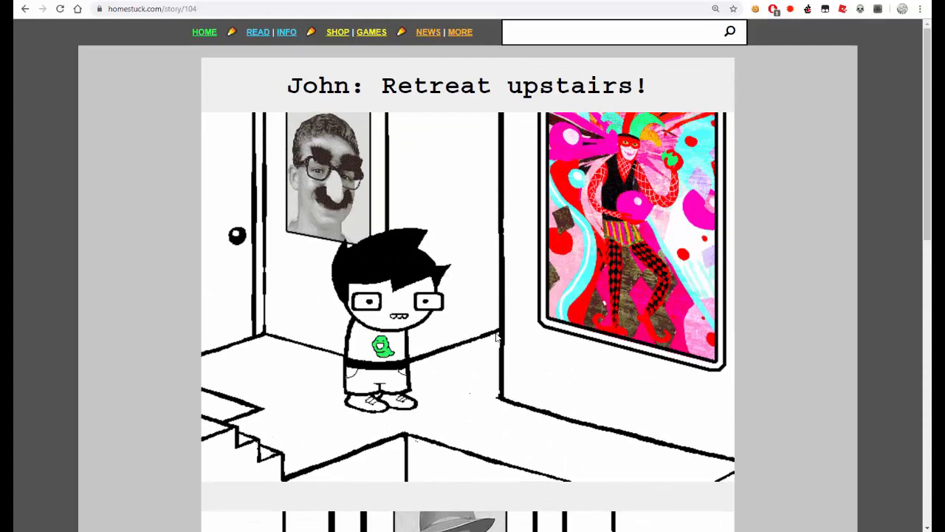
mouse_move(245, 345)
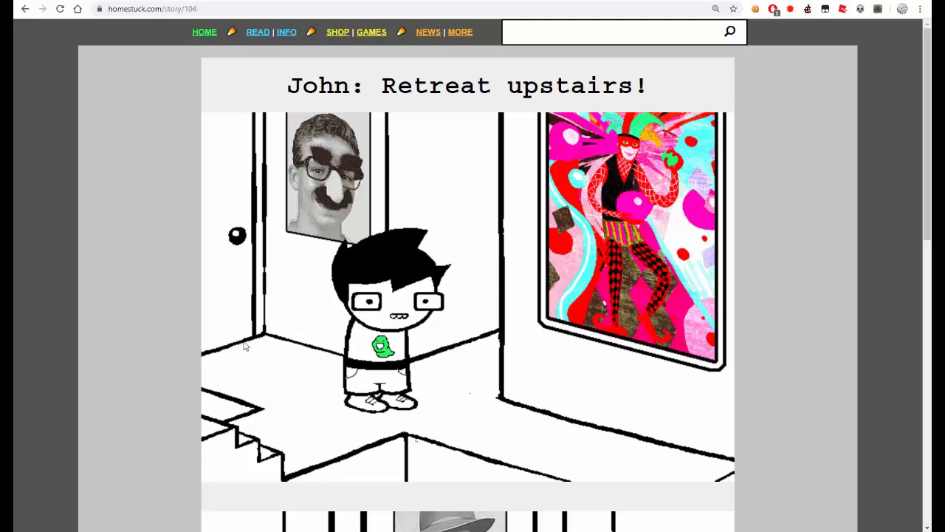
mouse_move(235, 313)
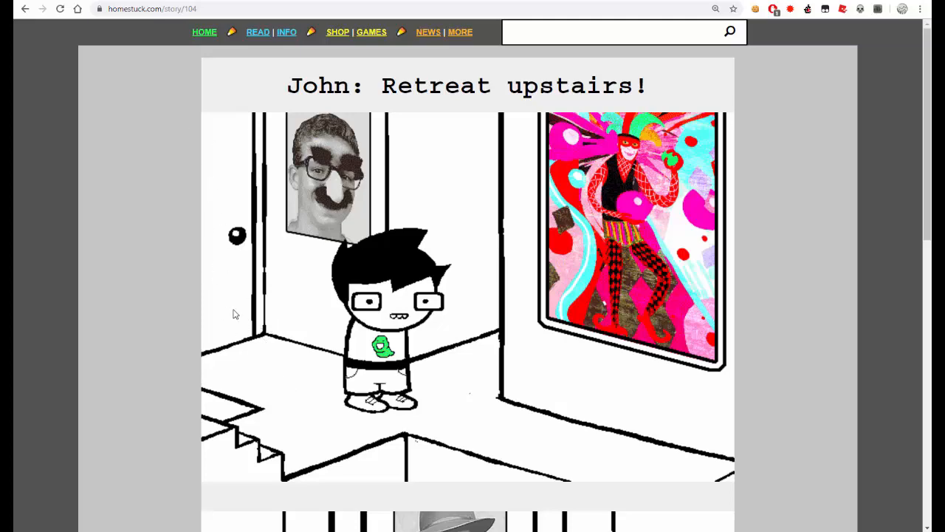
scroll("down", 3)
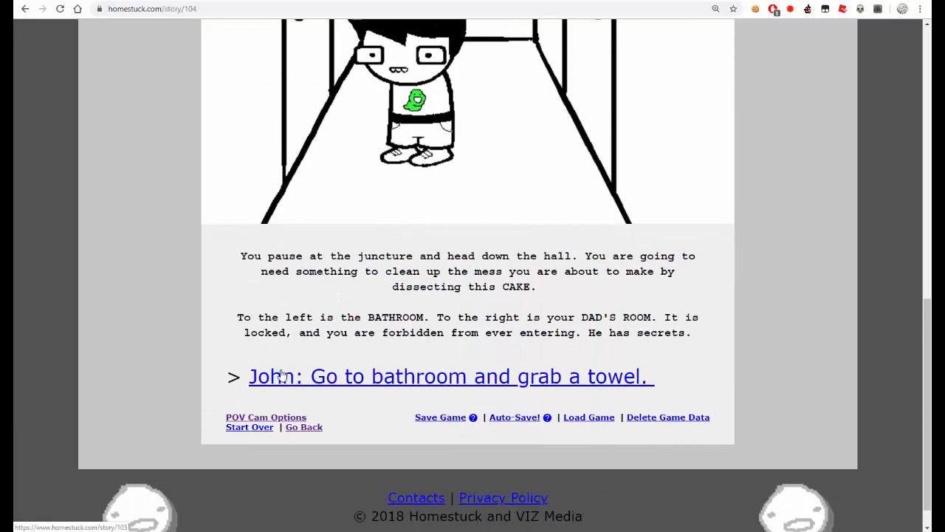
- Read the bathroom towel page down to the 'Remove PDA, envelope and package from cake' link
left_click(449, 376)
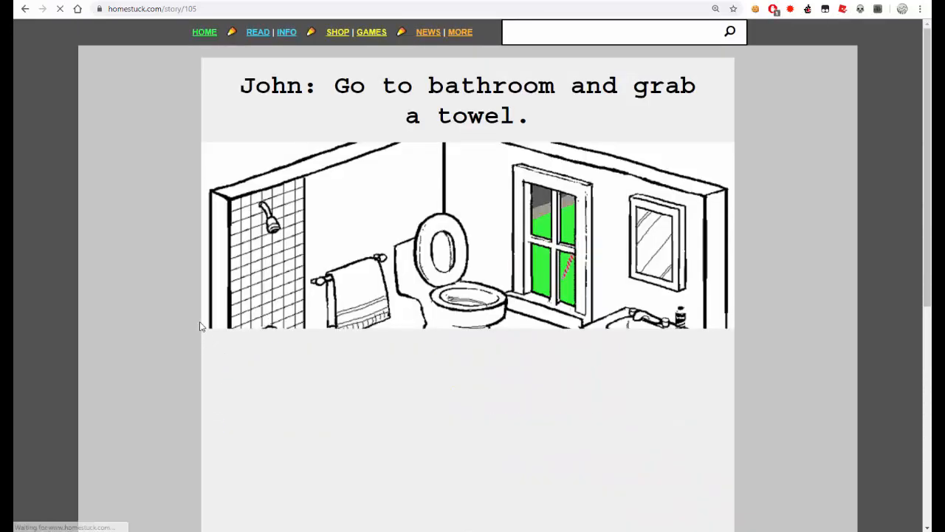
scroll("down", 3)
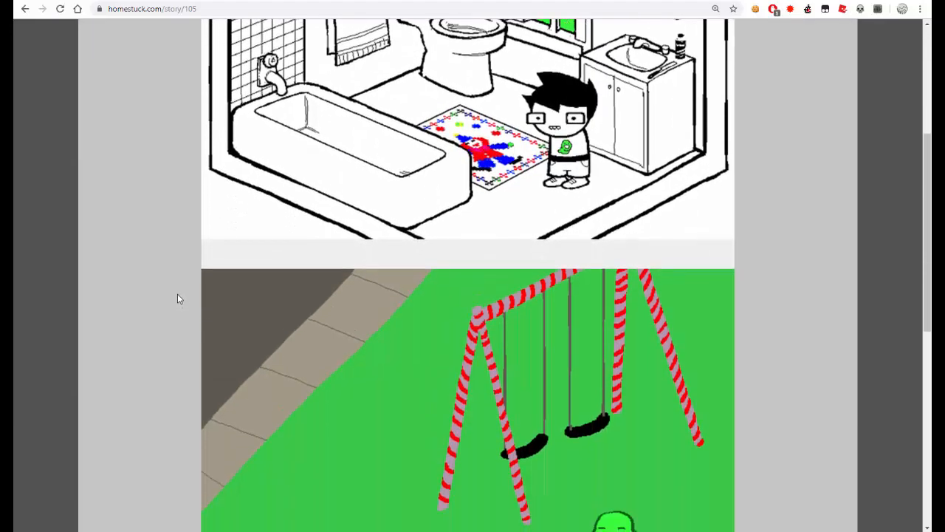
scroll("down", 3)
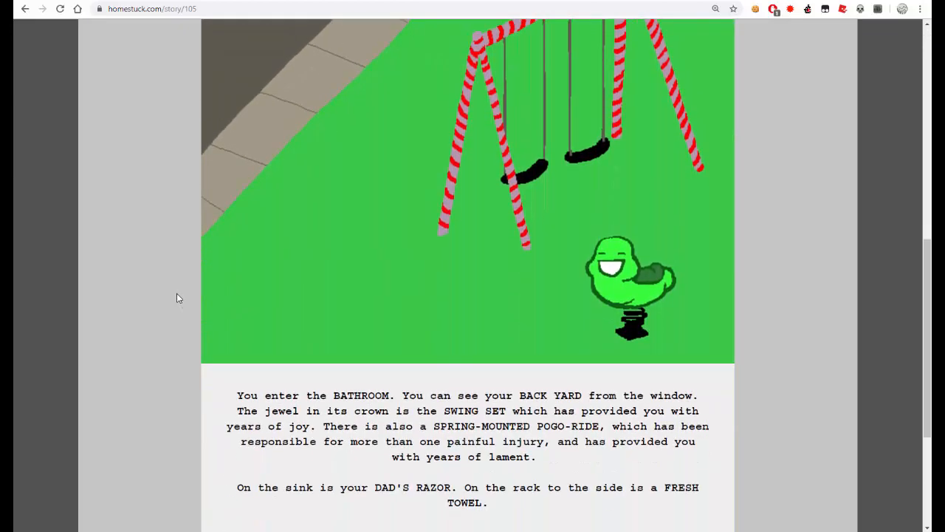
scroll("down", 3)
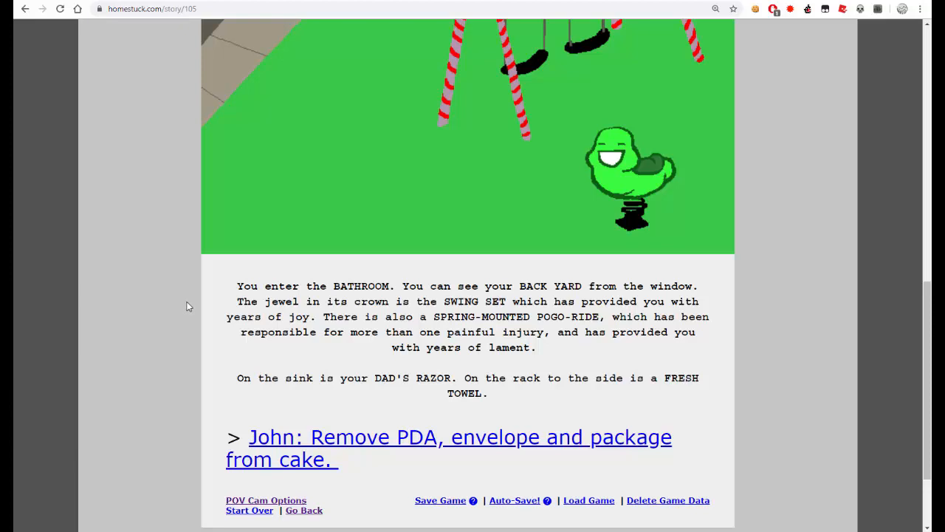
mouse_move(225, 360)
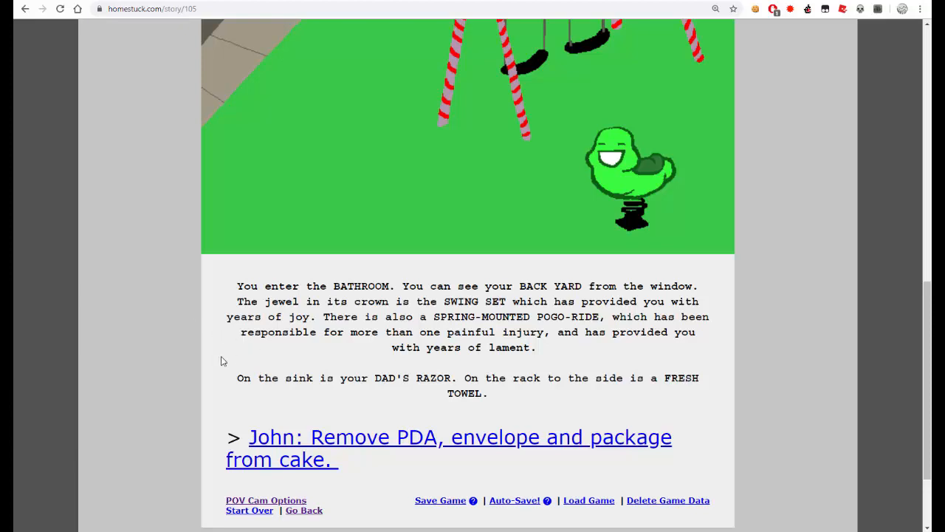
scroll("down", 3)
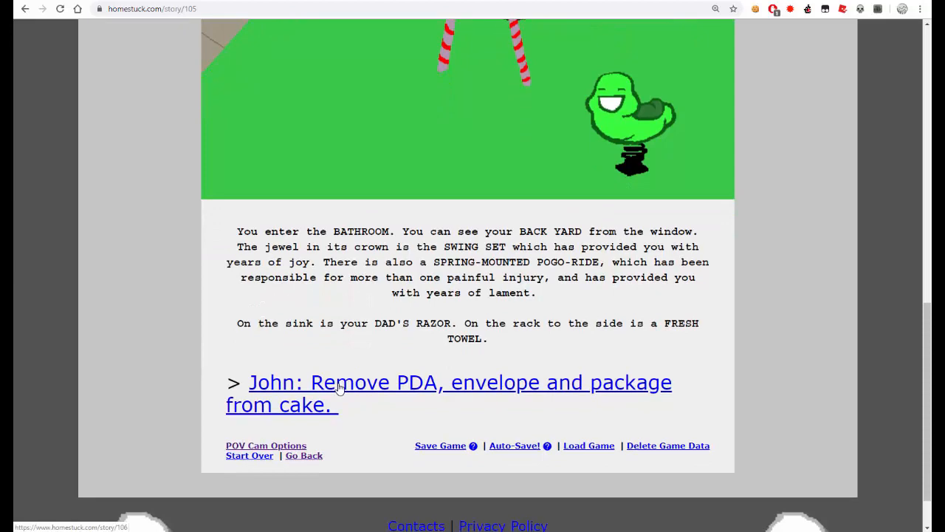
- Read the cake surgery page and 'John: Retrieve your items.' down to 'John: Go to bedroom.'
left_click(449, 381)
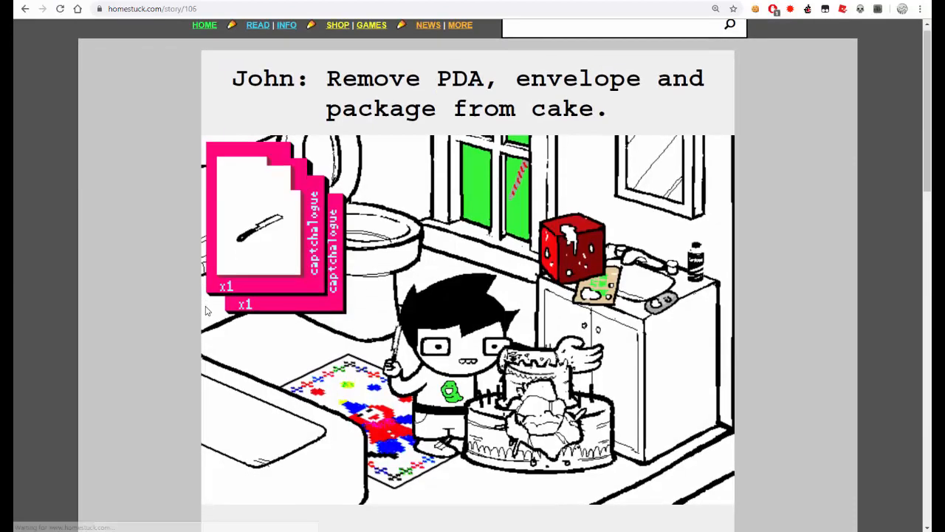
scroll("down", 3)
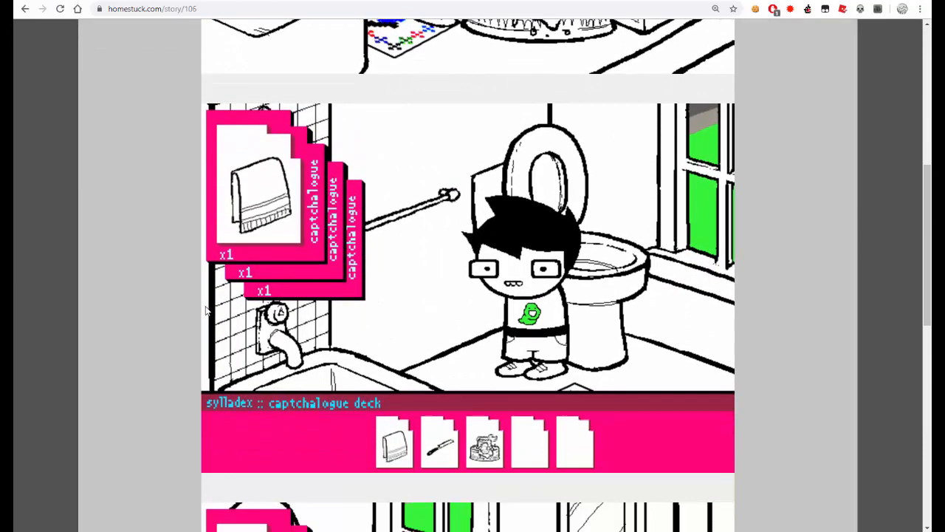
scroll("down", 3)
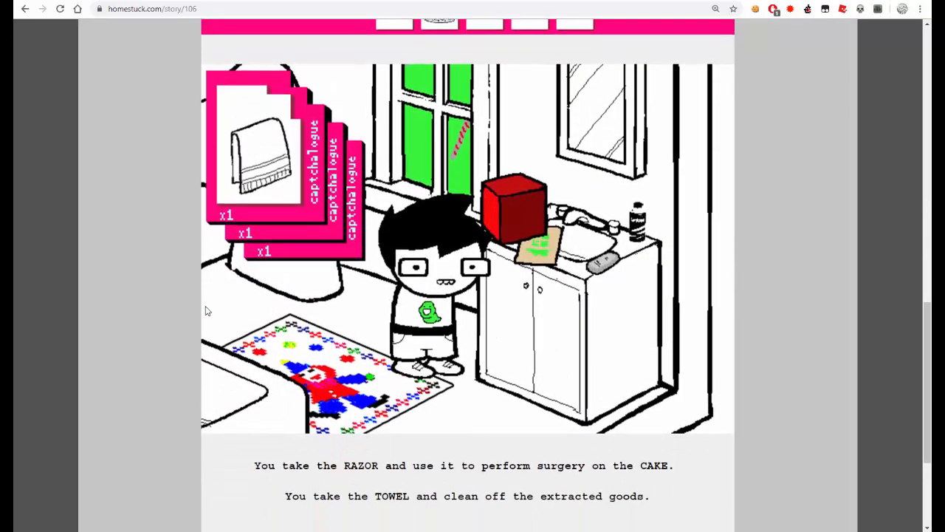
scroll("down", 3)
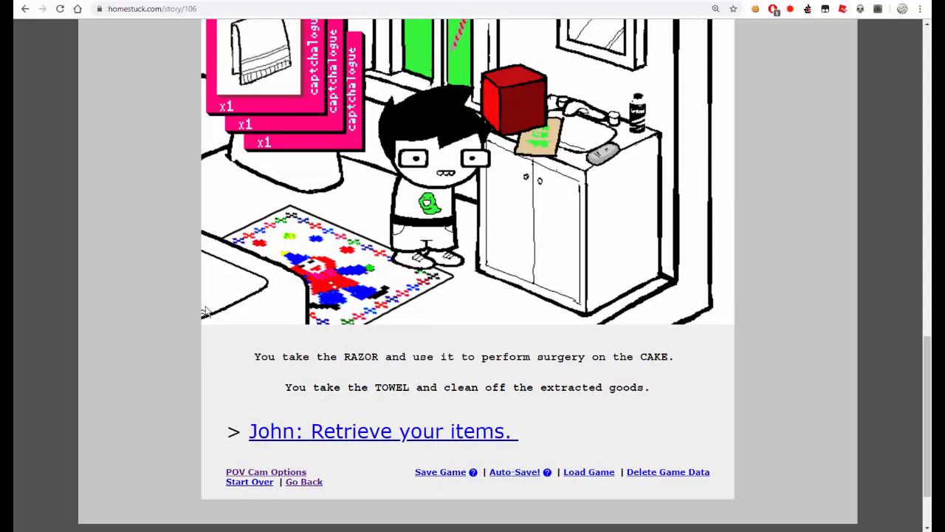
scroll("down", 3)
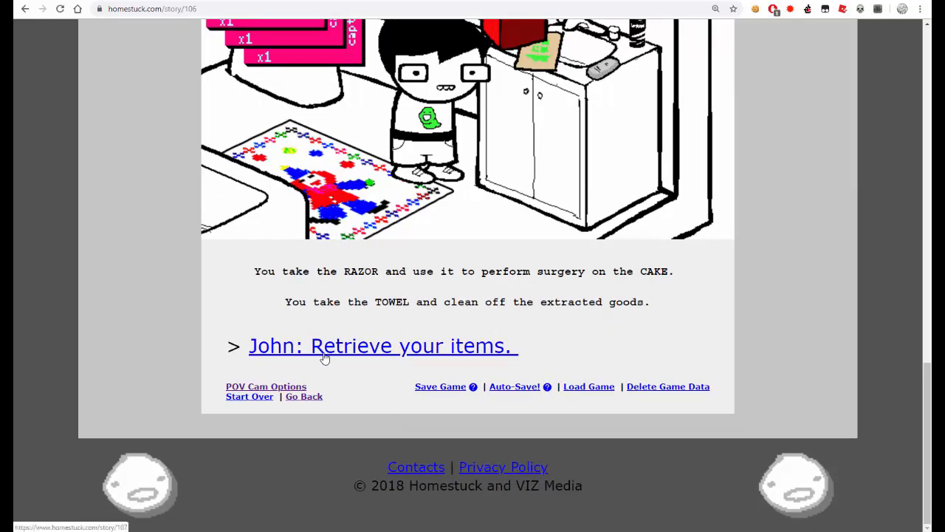
left_click(383, 345)
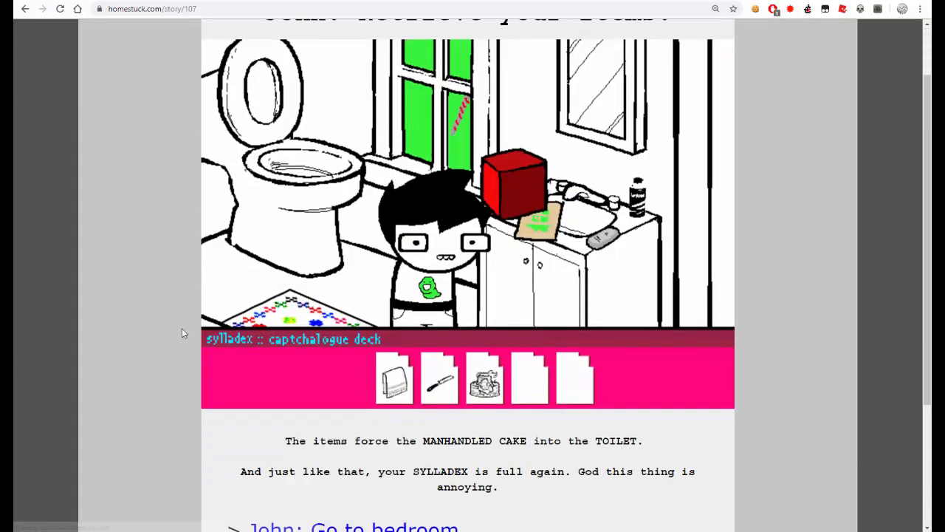
scroll("down", 3)
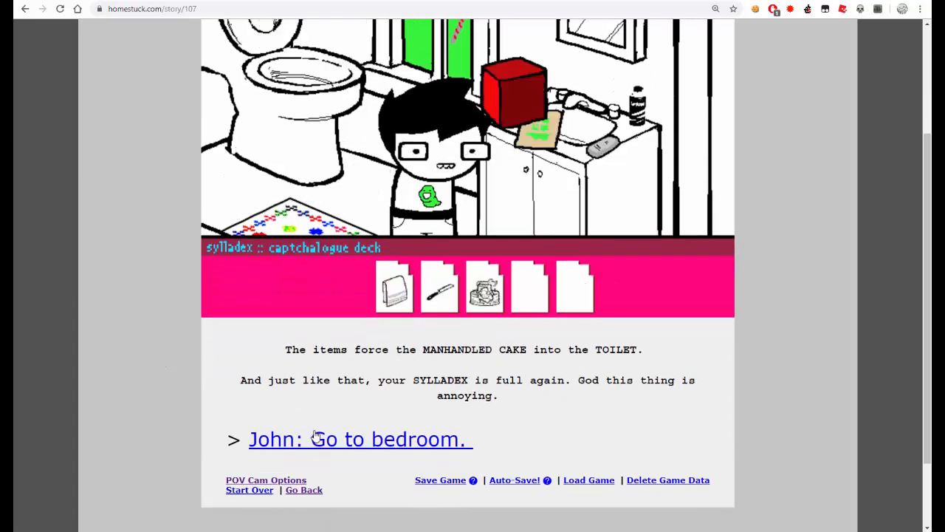
- Go to the bedroom, admire the Failure to Launch poster and read the McConaughey Wall page to its end
left_click(360, 438)
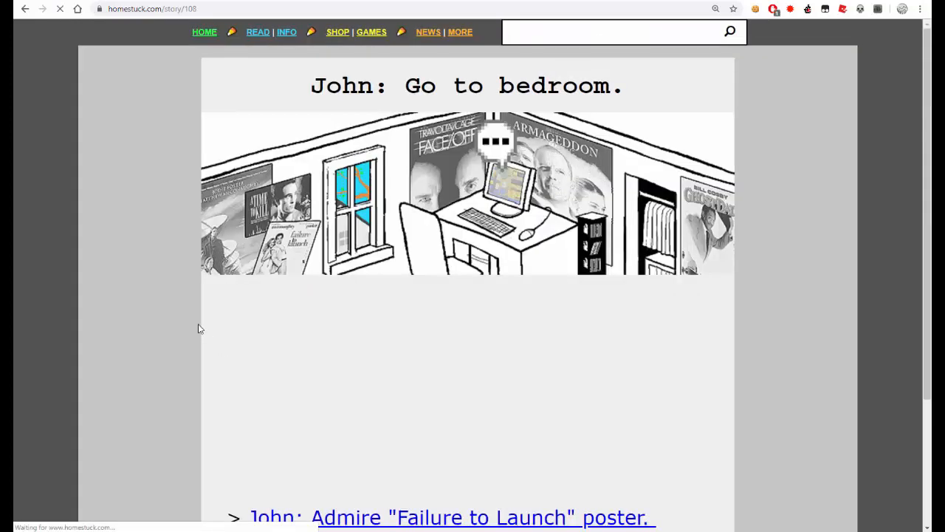
scroll("down", 3)
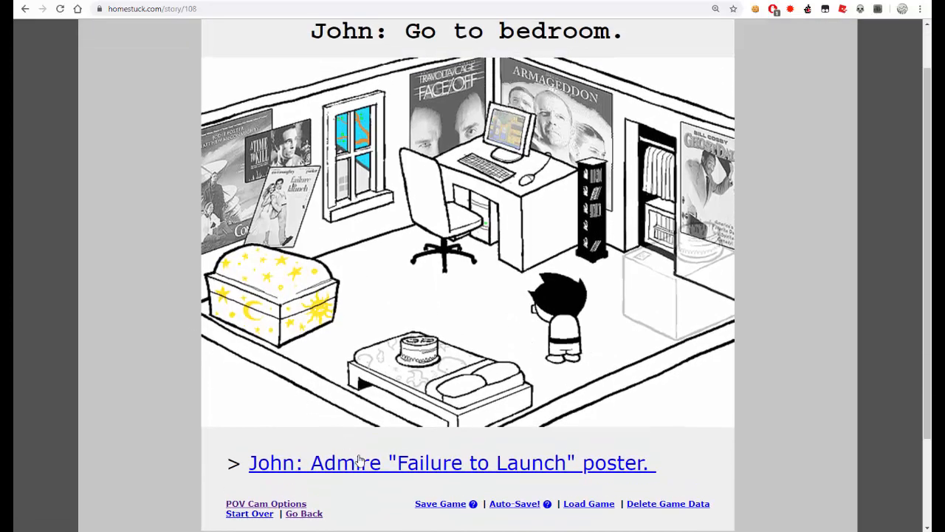
left_click(451, 462)
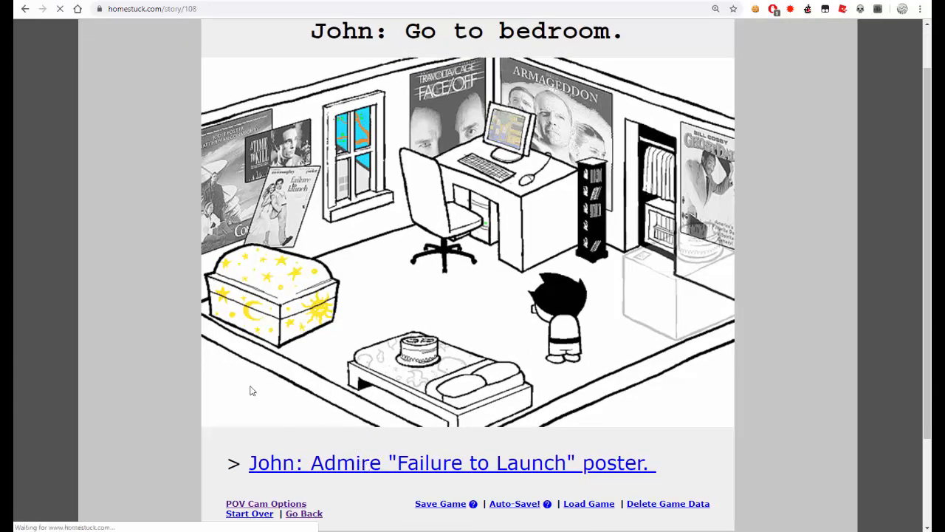
left_click(450, 462)
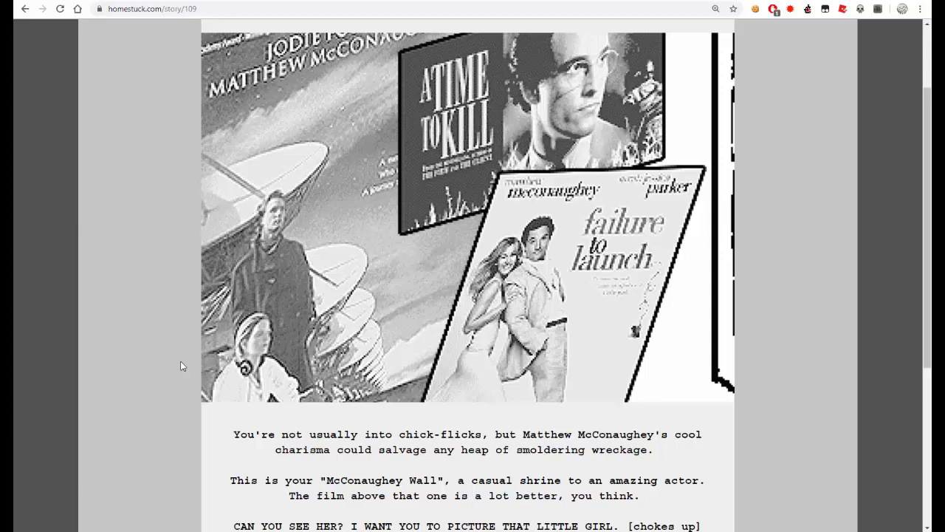
scroll("down", 3)
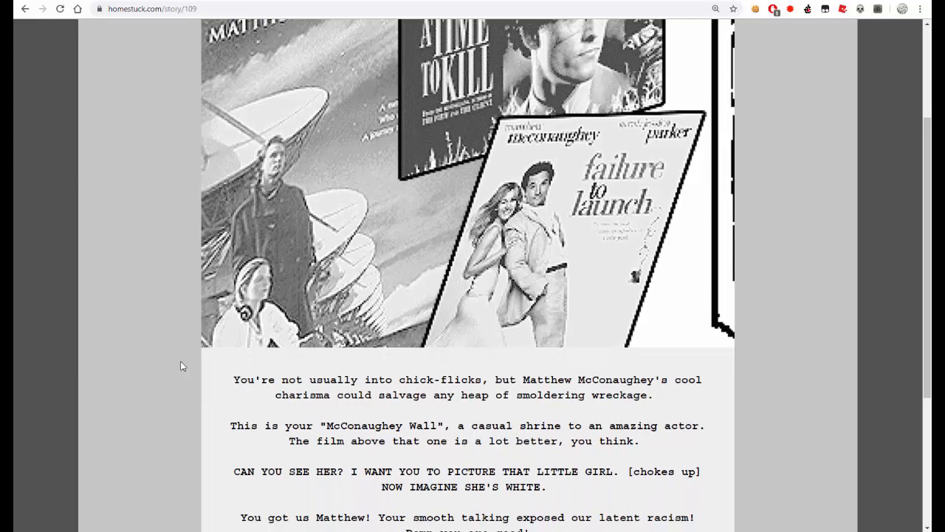
scroll("down", 3)
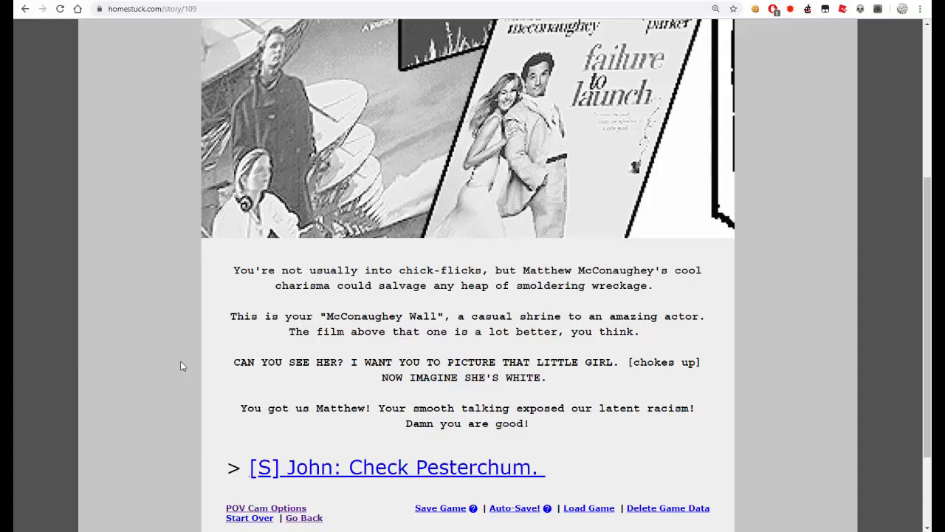
mouse_move(455, 377)
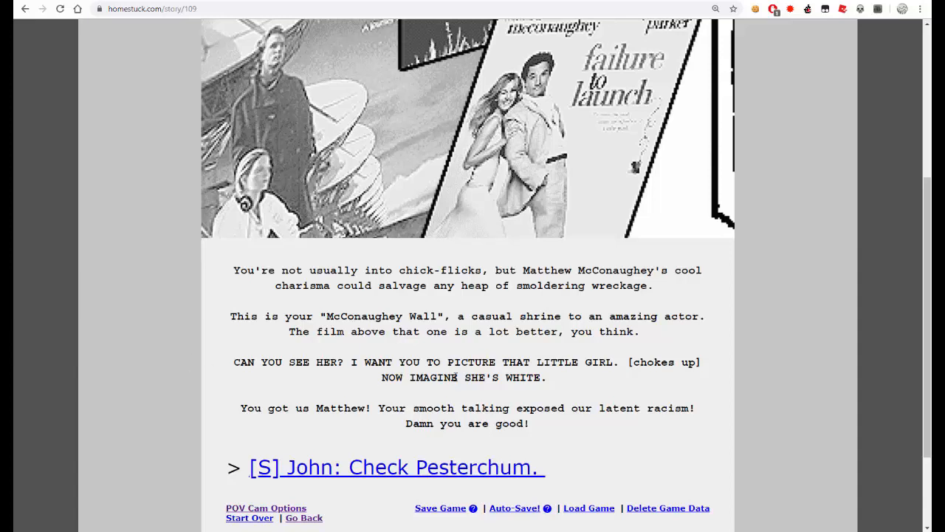
mouse_move(175, 410)
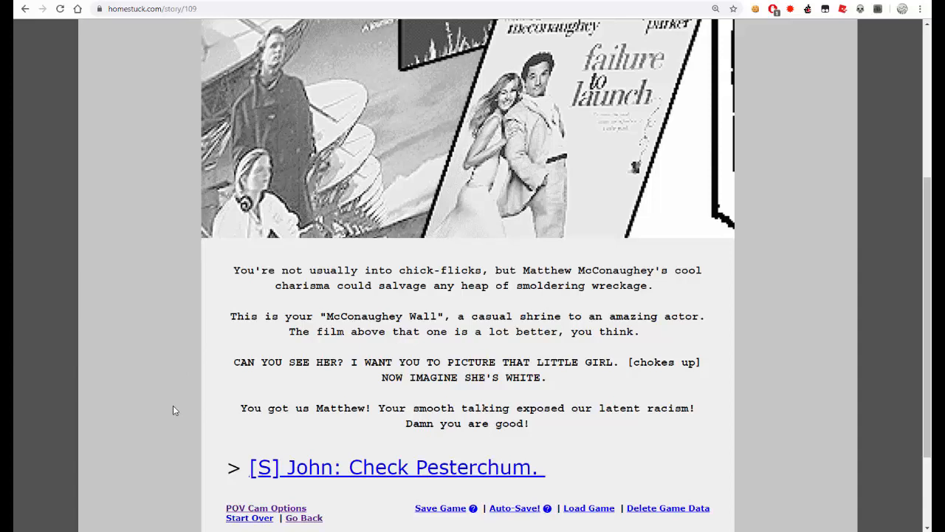
mouse_move(170, 393)
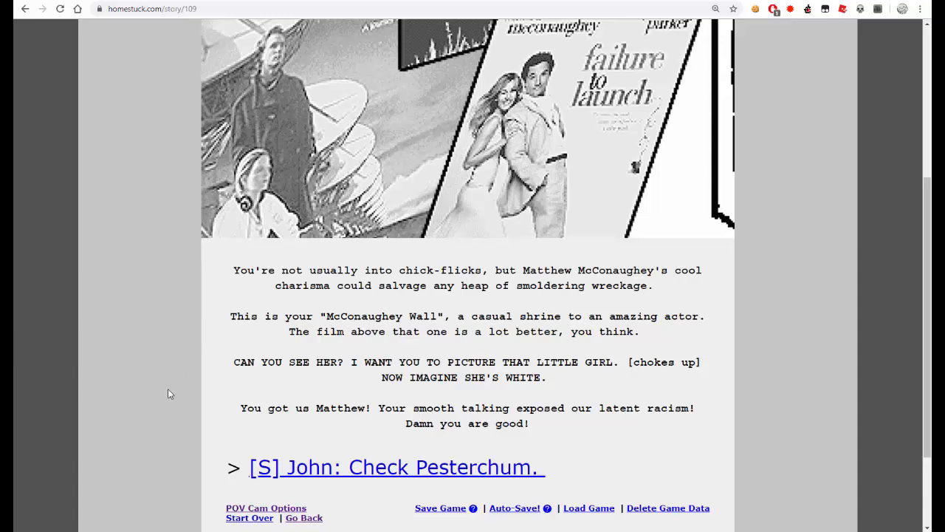
mouse_move(183, 381)
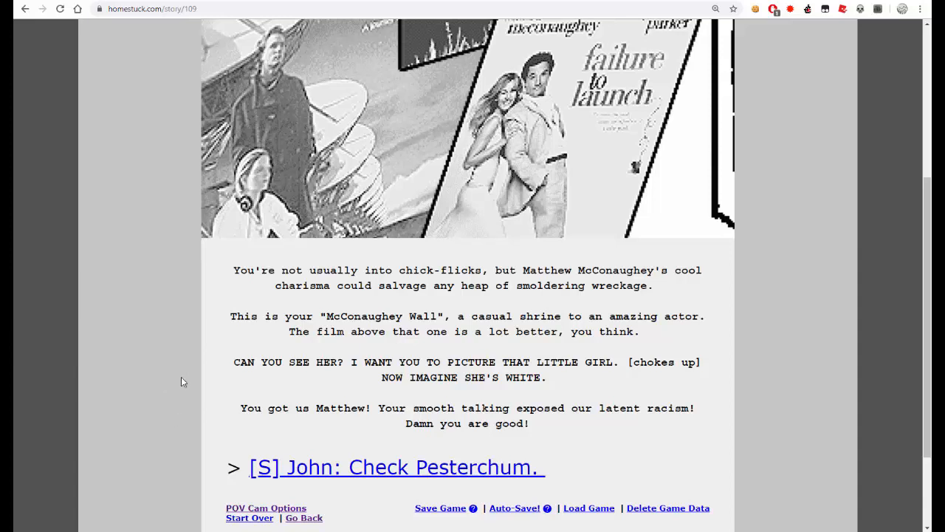
scroll("down", 3)
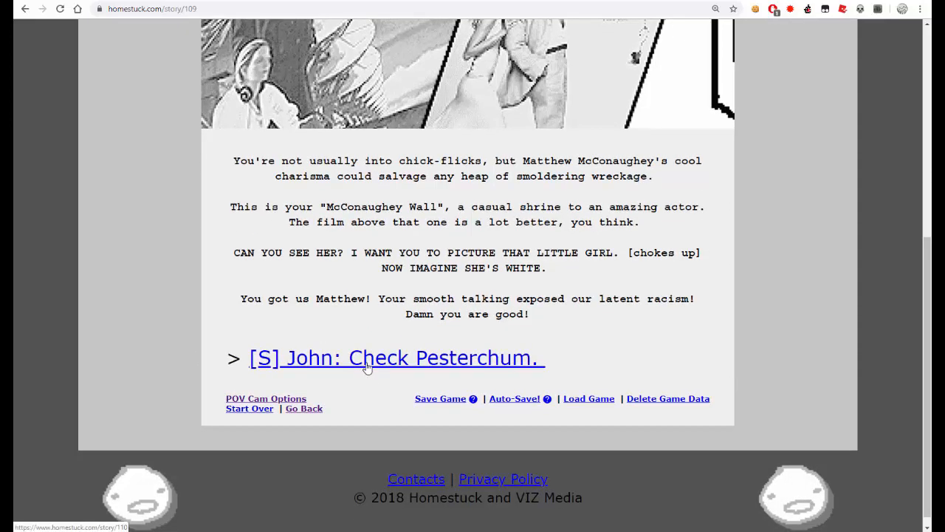
- Open '[S] John: Check Pesterchum' and bring up turntechGodhead's chat log in the animation
left_click(396, 357)
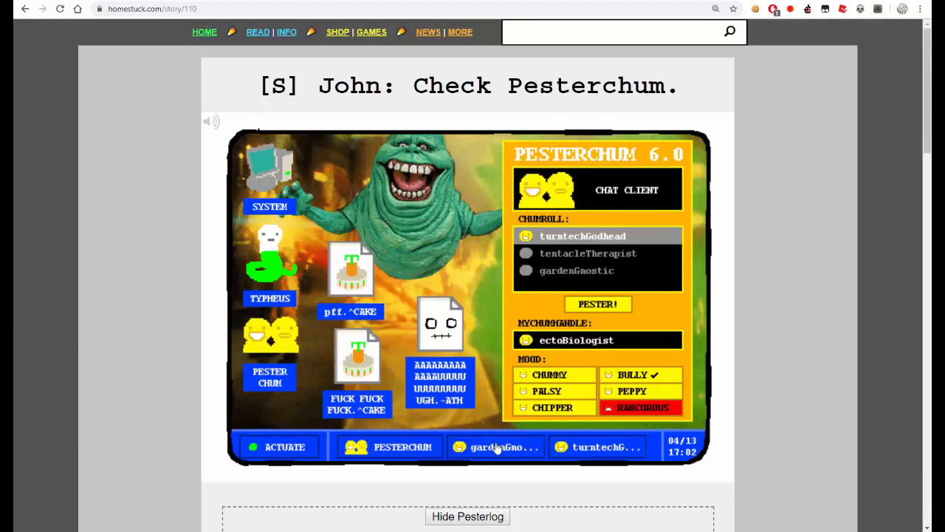
left_click(598, 446)
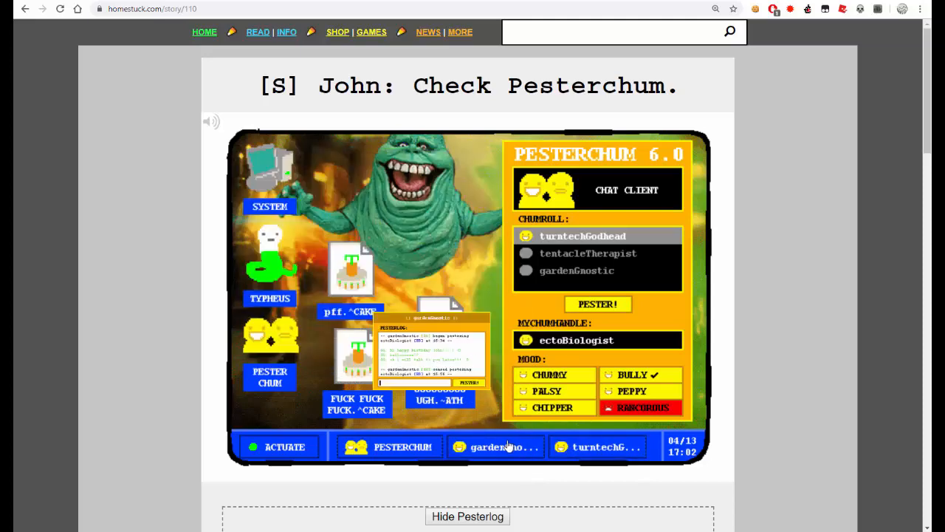
left_click(605, 445)
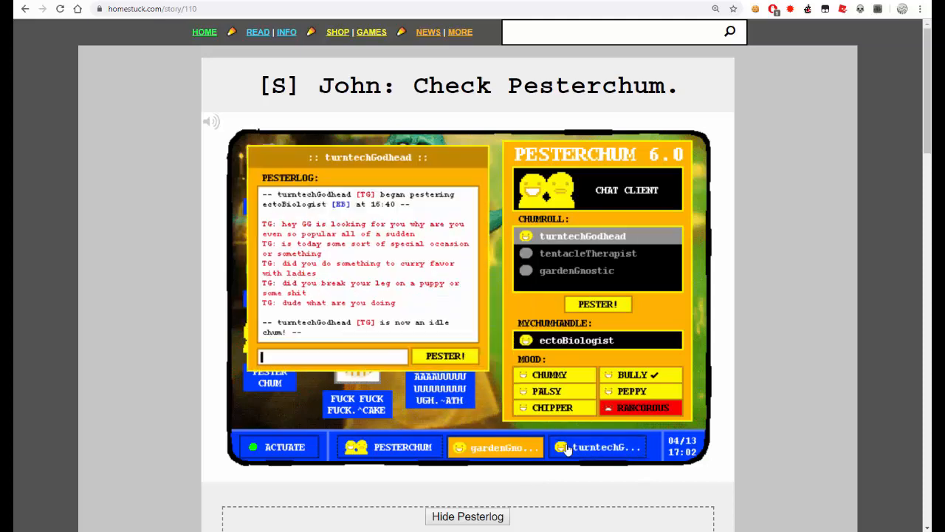
scroll("down", 3)
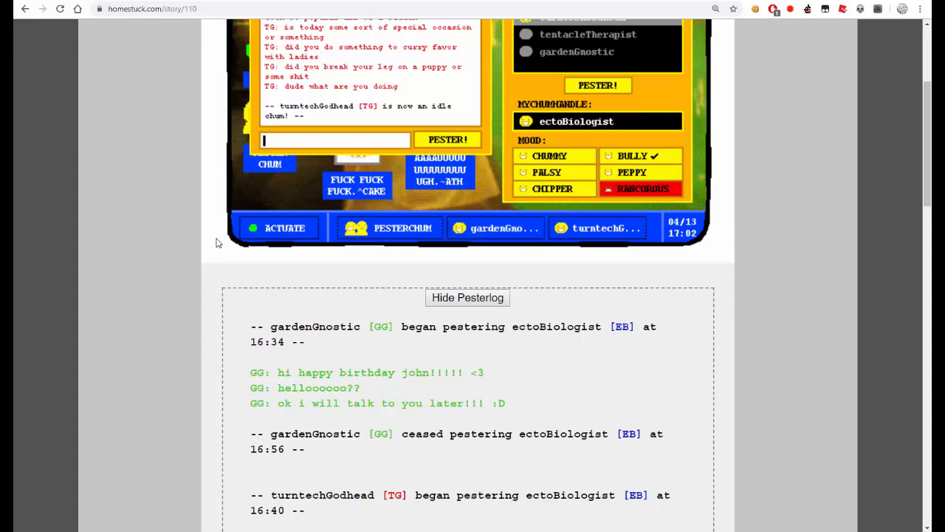
mouse_move(192, 287)
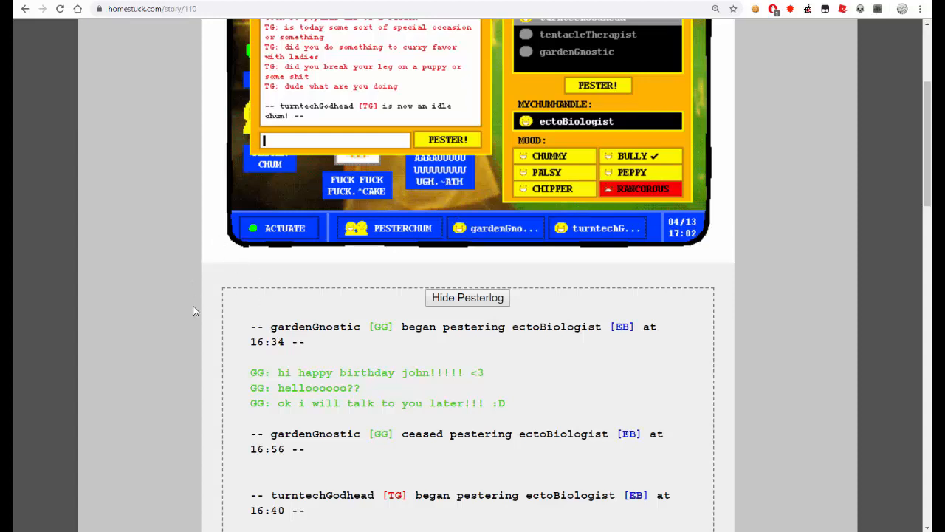
mouse_move(189, 295)
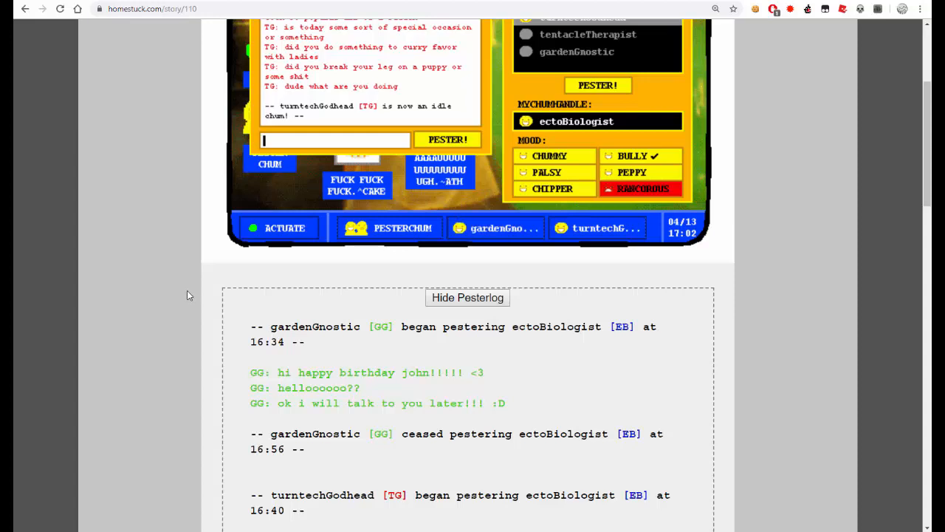
scroll("down", 3)
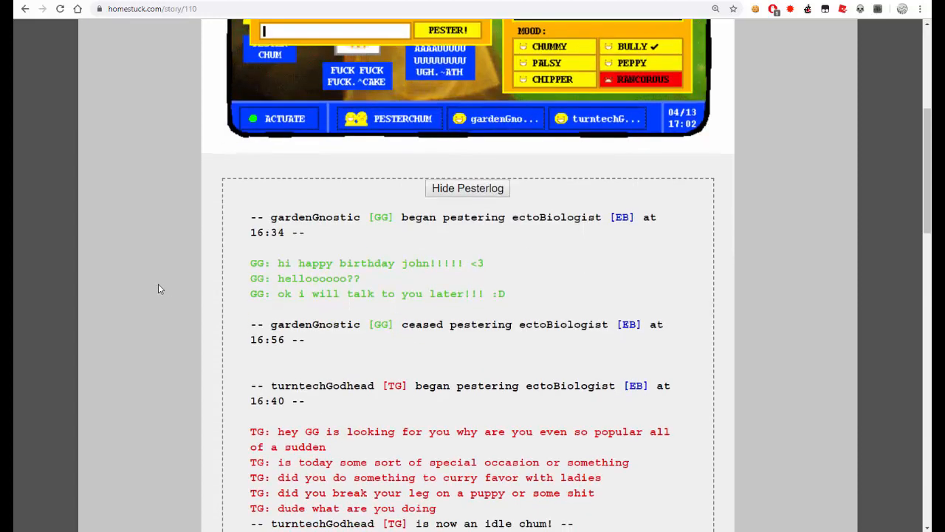
scroll("down", 3)
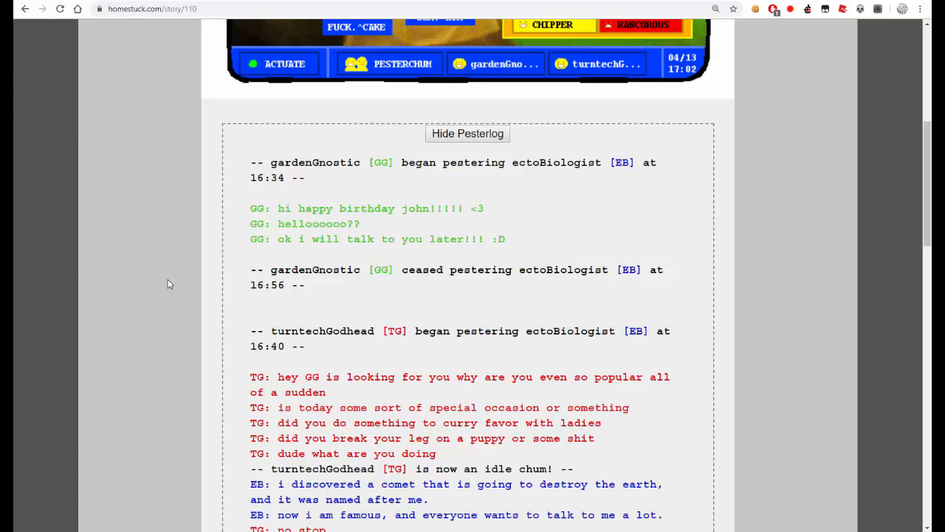
scroll("down", 3)
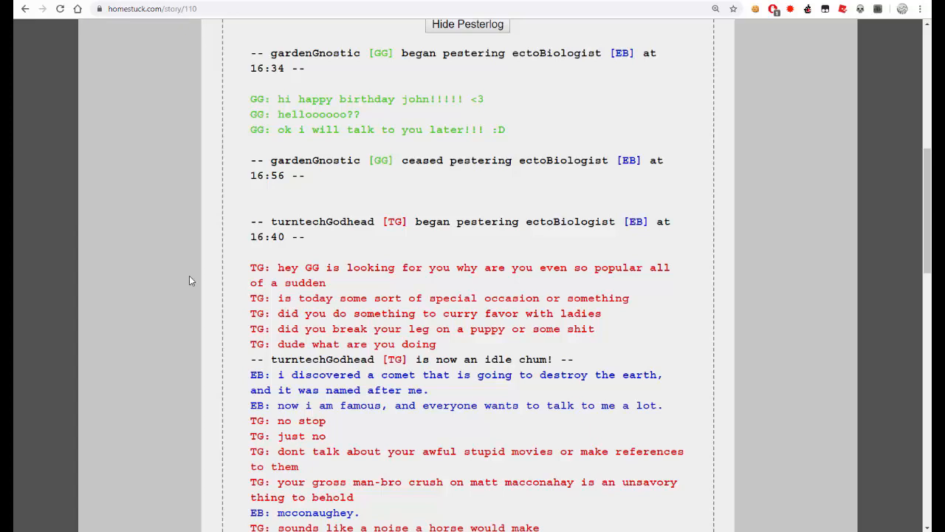
mouse_move(243, 283)
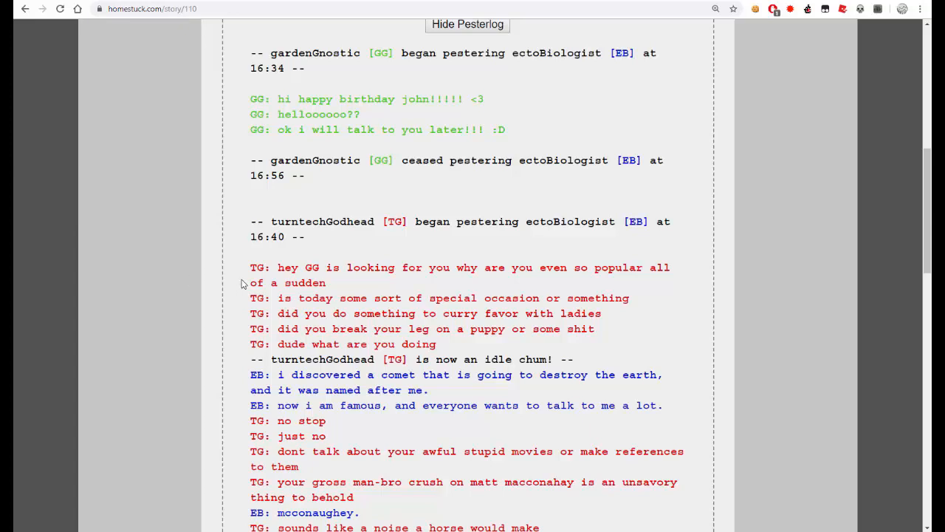
scroll("down", 3)
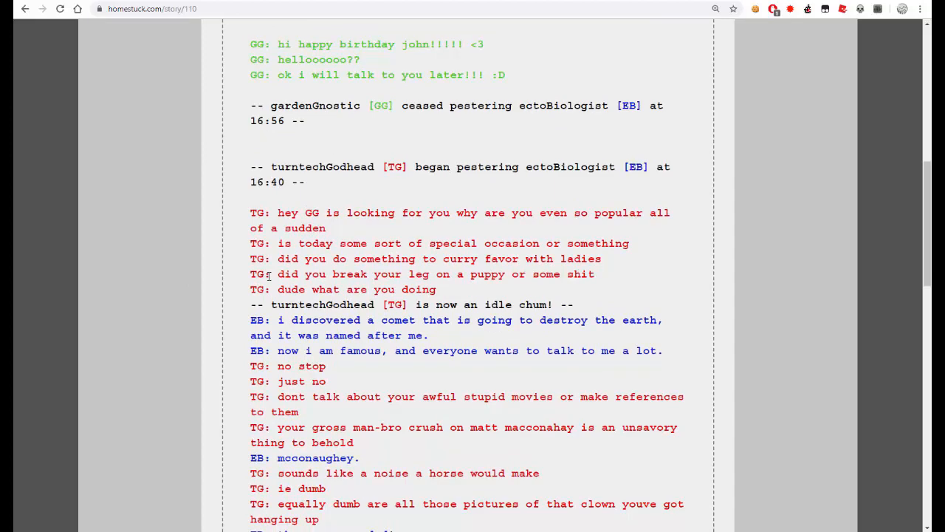
scroll("down", 3)
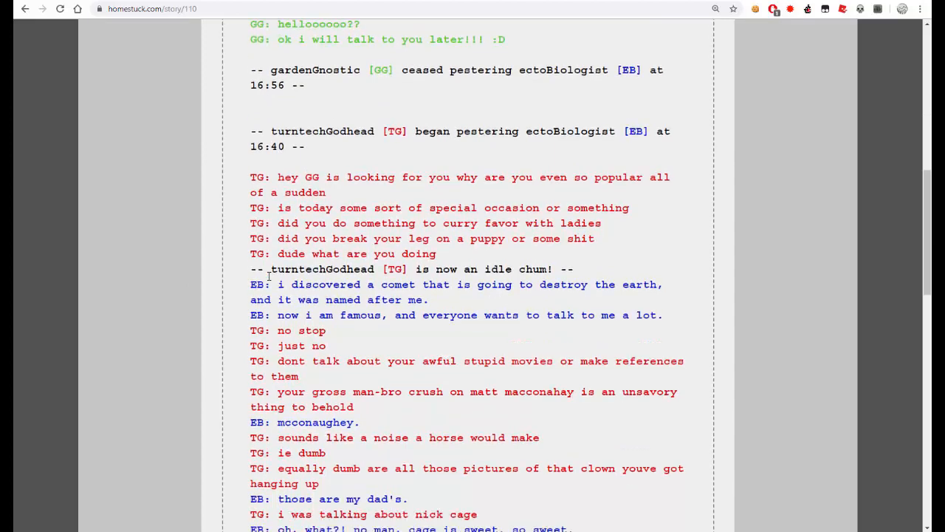
scroll("down", 3)
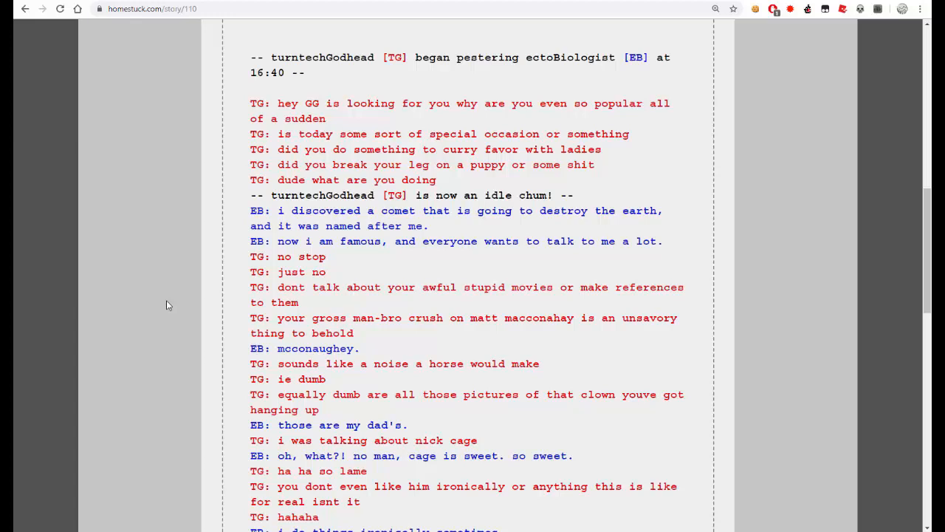
mouse_move(196, 319)
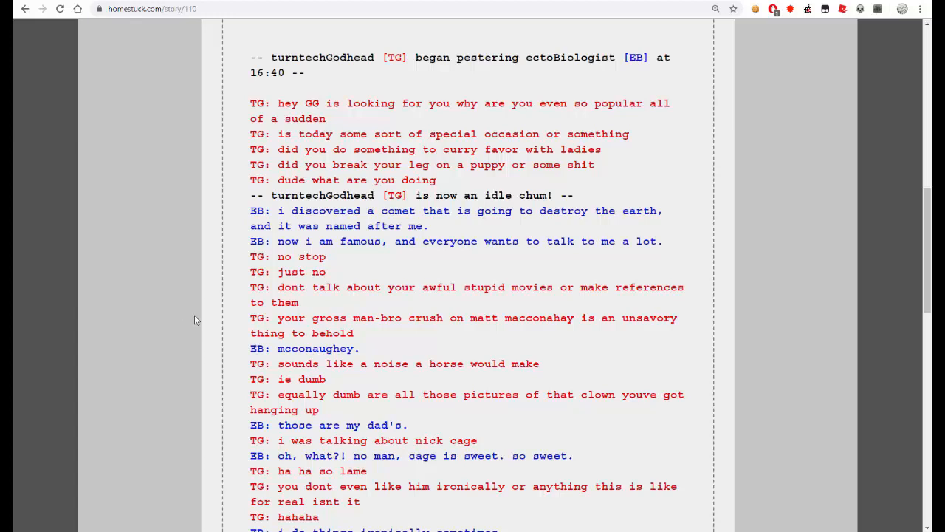
mouse_move(337, 361)
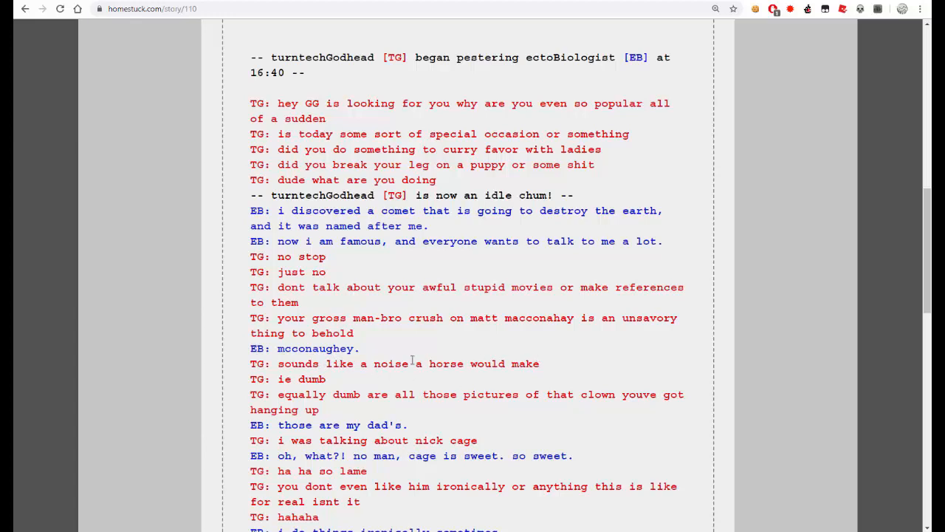
scroll("down", 3)
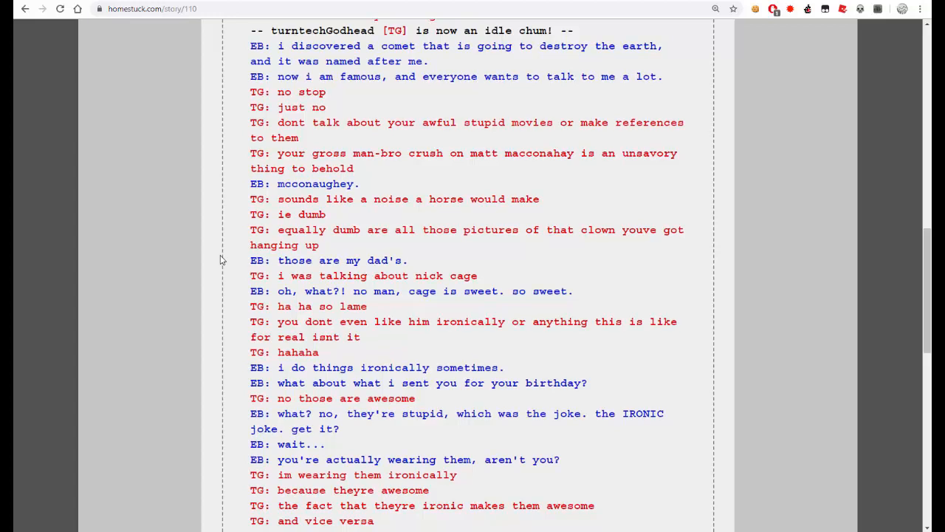
- Read the TG–EB pesterlog to its end at the 'Open browser and go to mspaintadventures.com' link
scroll("down", 3)
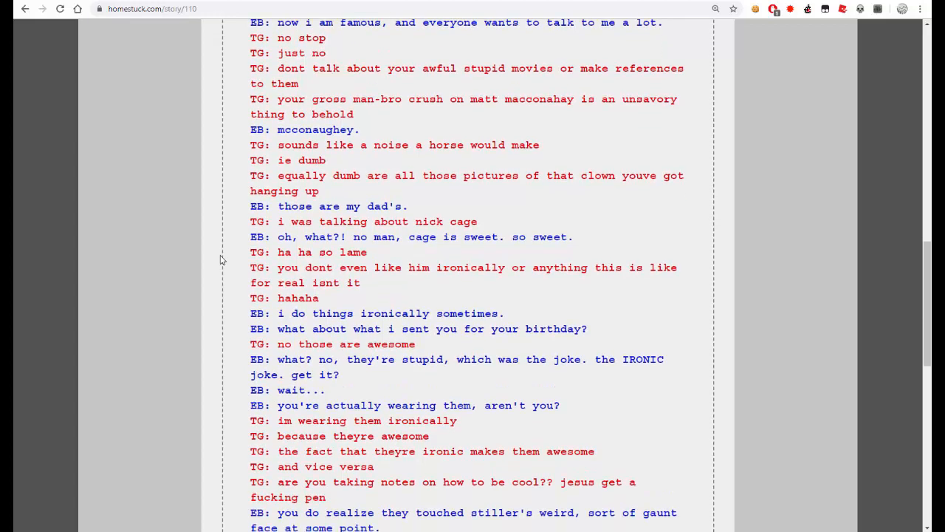
scroll("down", 3)
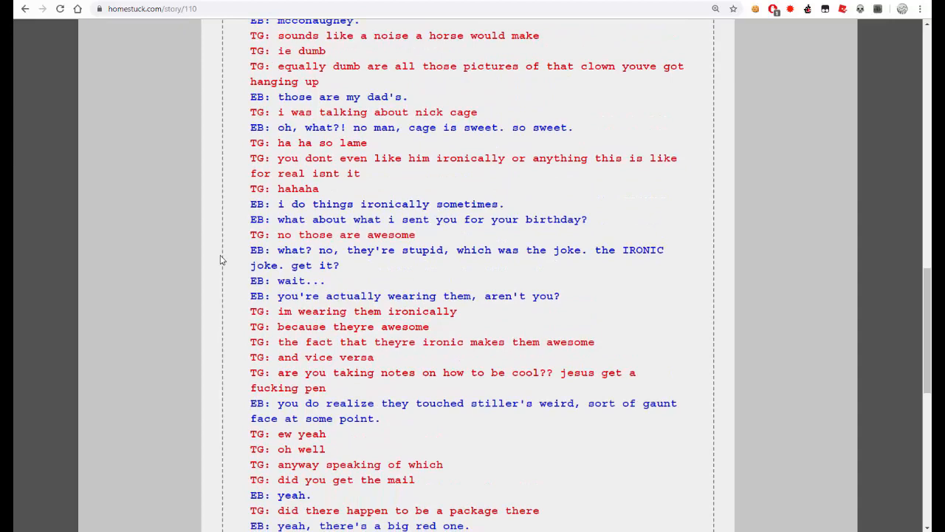
scroll("down", 3)
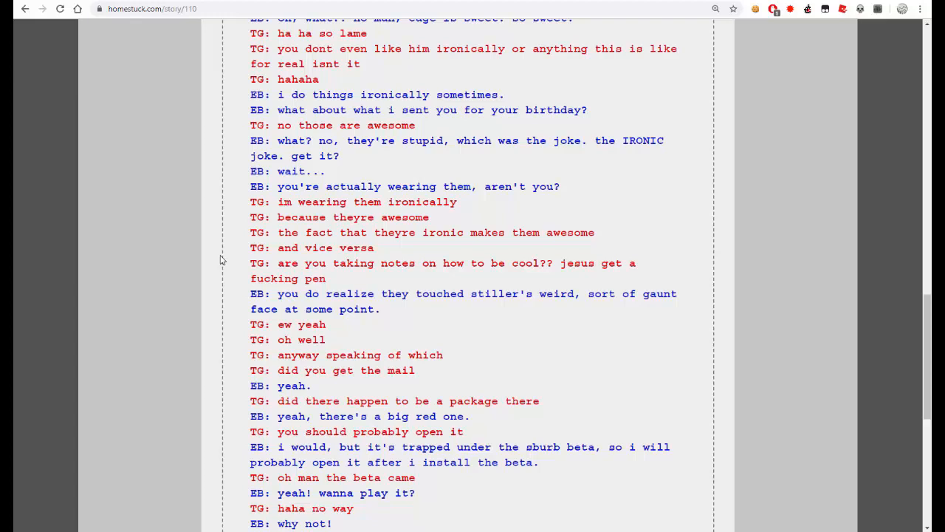
mouse_move(227, 269)
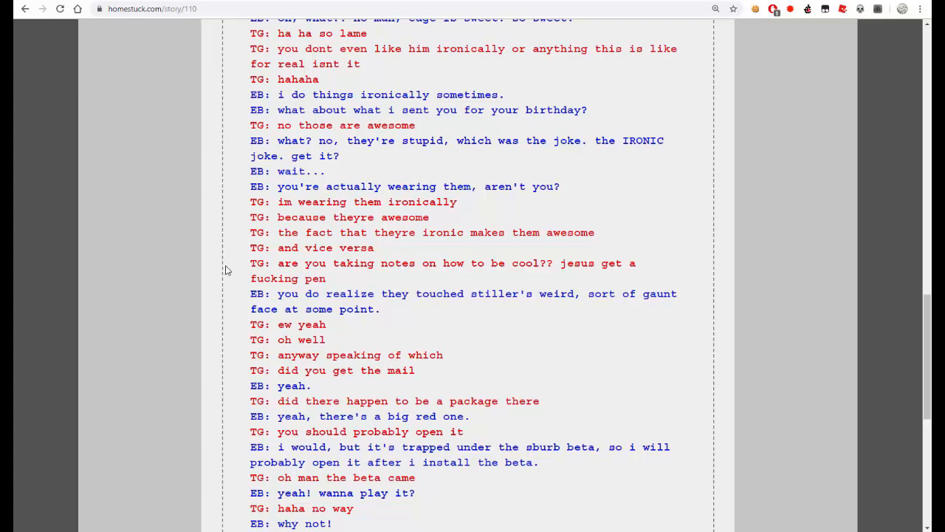
scroll("down", 3)
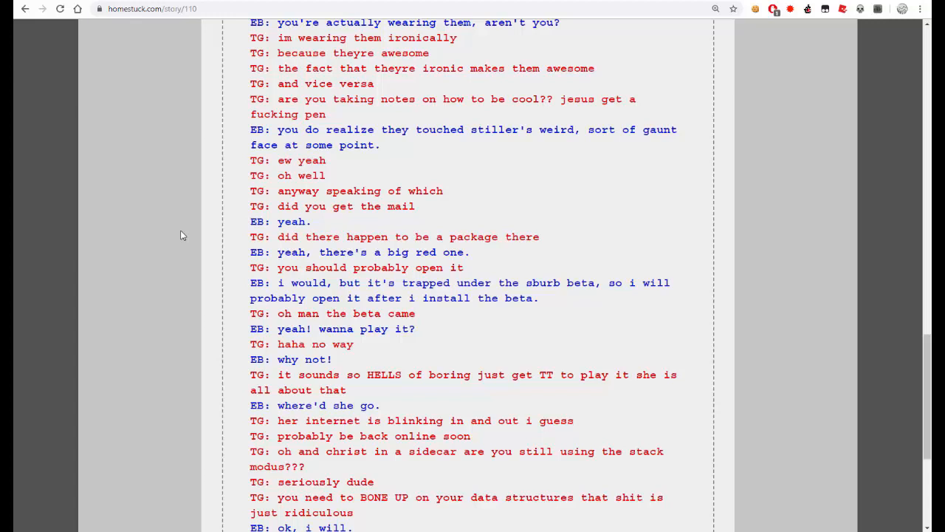
scroll("down", 3)
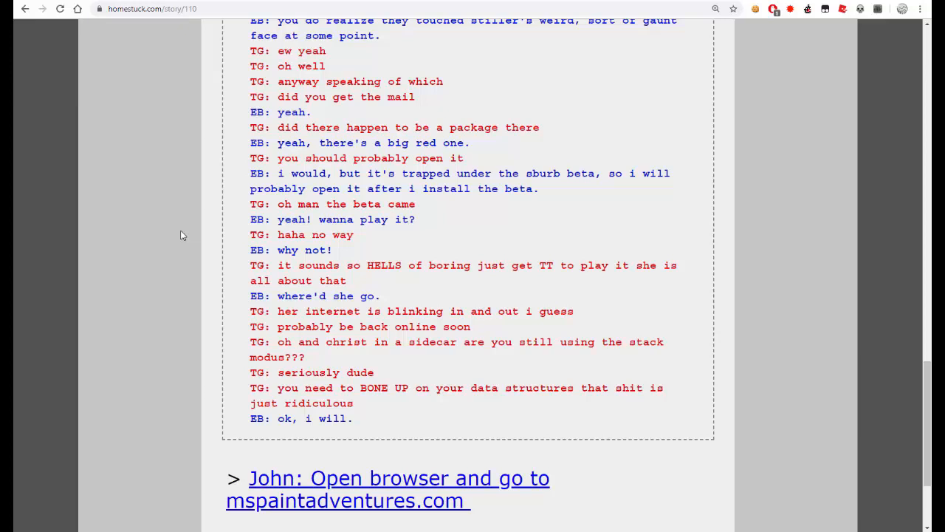
scroll("down", 3)
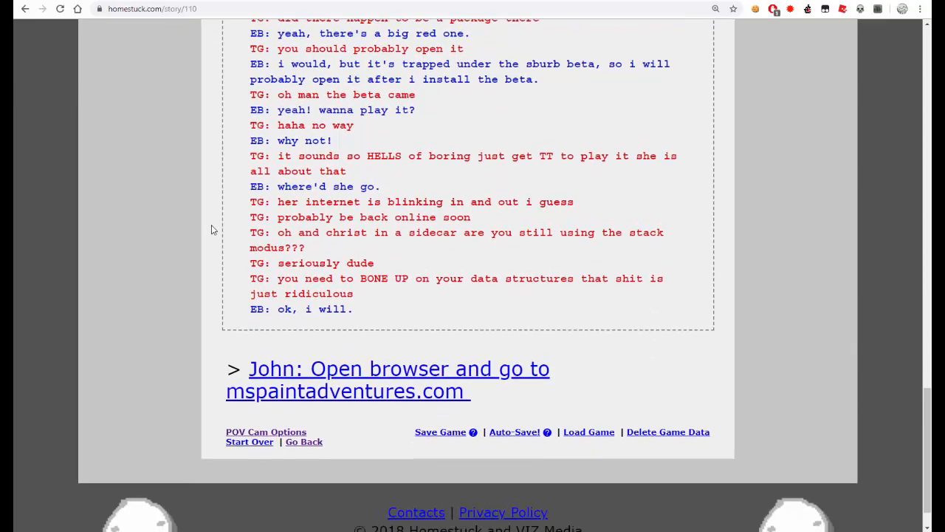
mouse_move(199, 345)
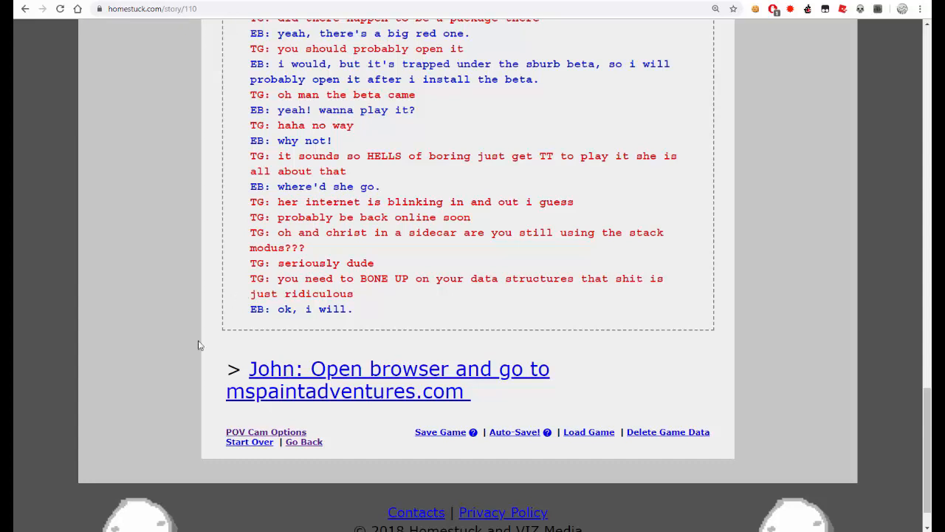
mouse_move(322, 351)
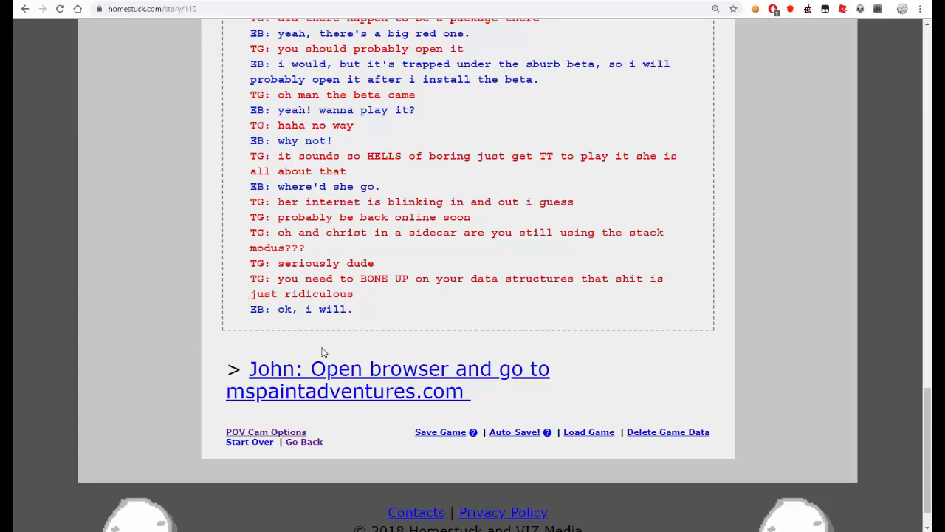
mouse_move(354, 368)
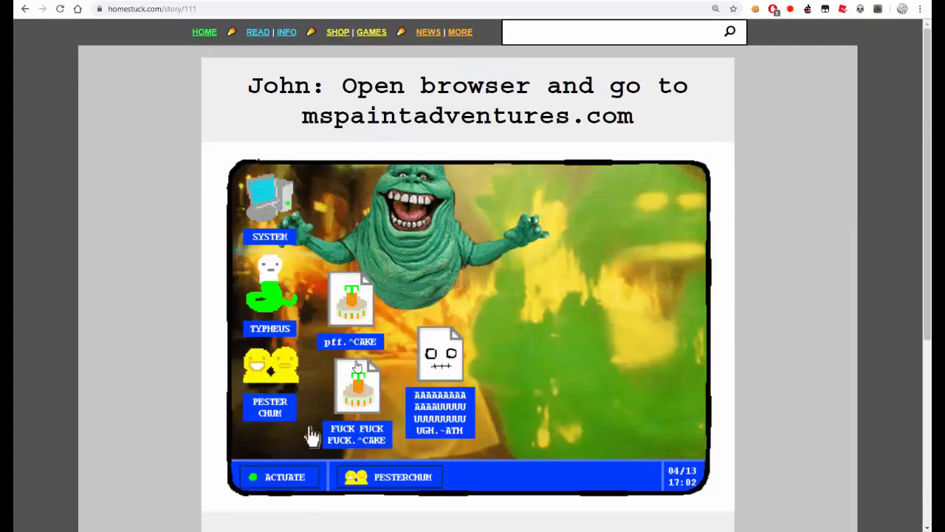
- Open John's Typheus browser in the page 111 animation and head back to homestuck.com
left_click(269, 327)
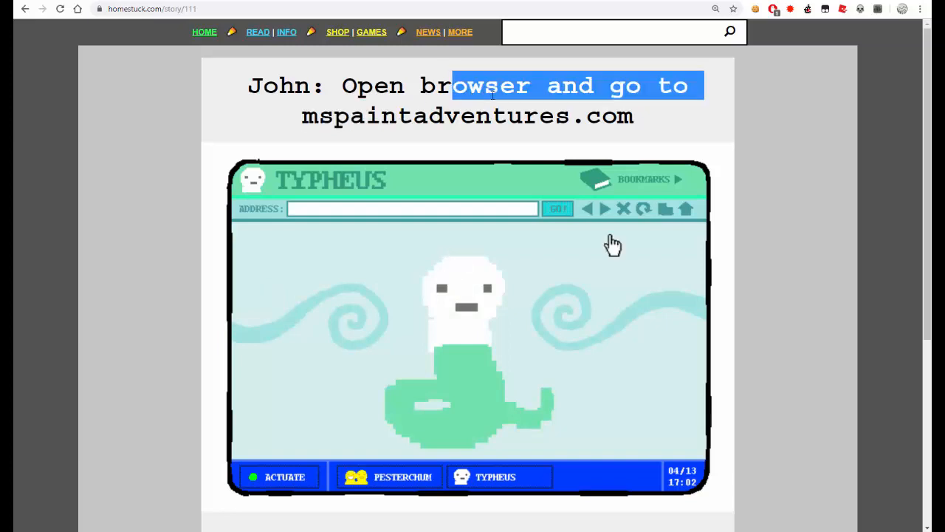
right_click(467, 115)
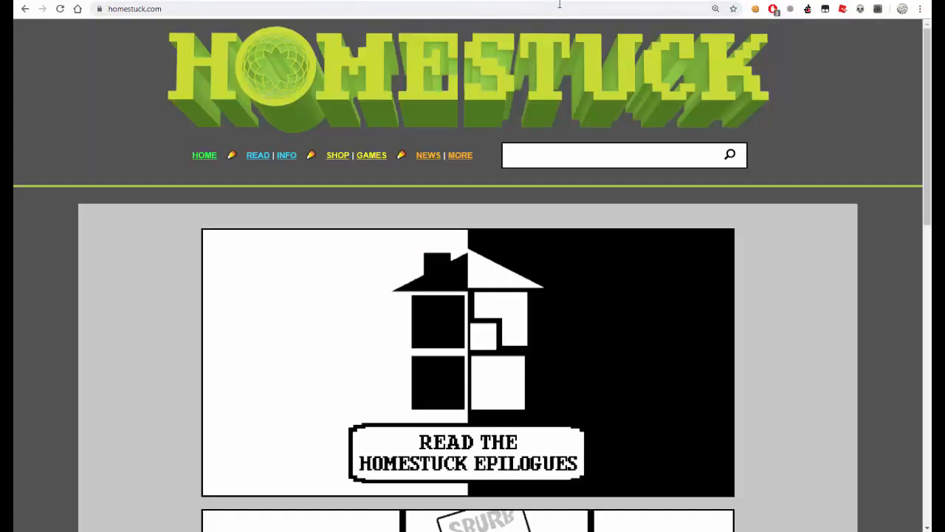
- Go to the Wayback Machine and look up the archive history of mspaintadventures.com
type("wayback")
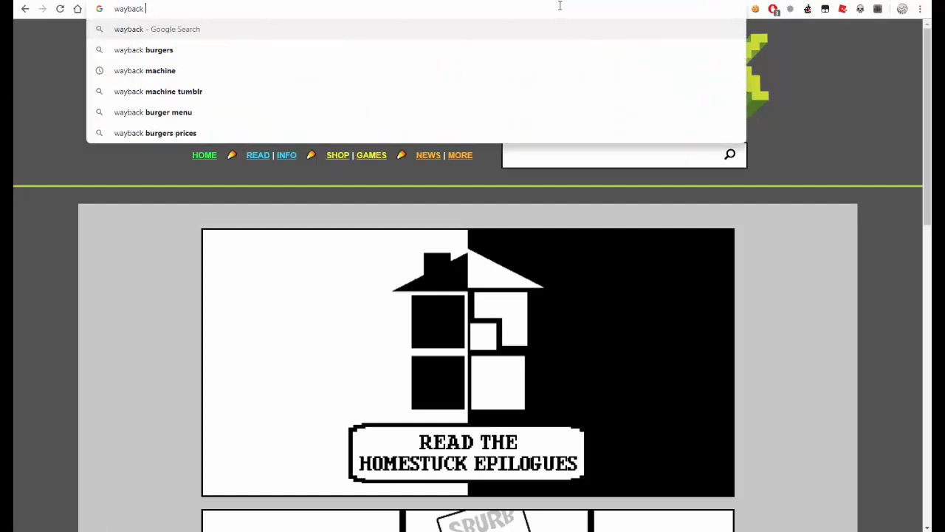
left_click(145, 71)
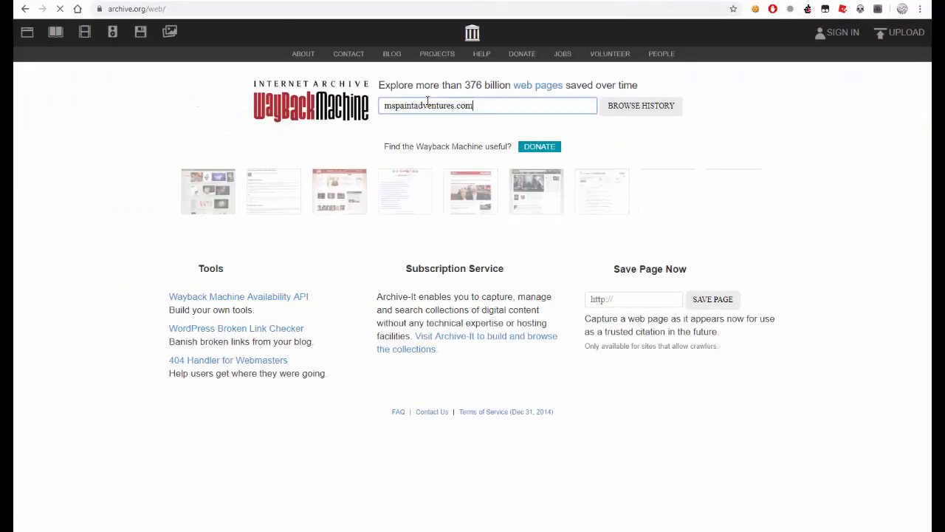
left_click(640, 106)
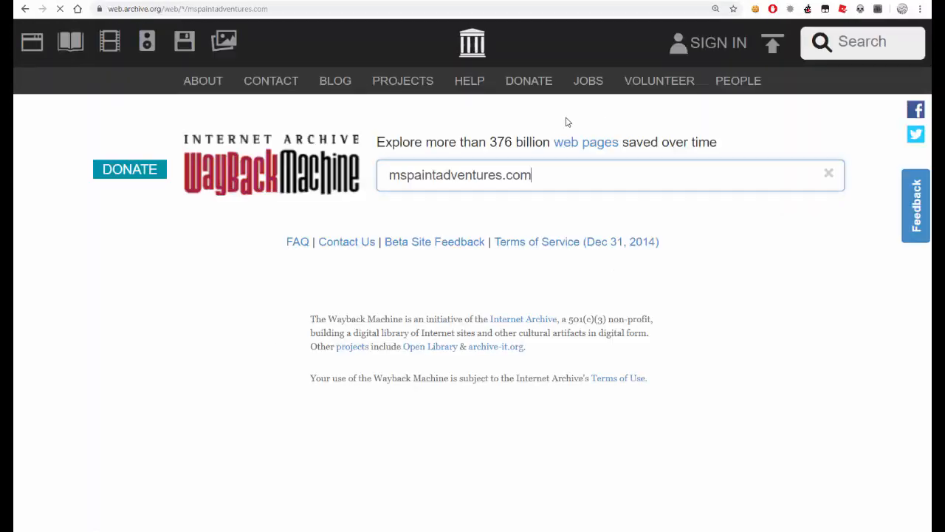
key("Return")
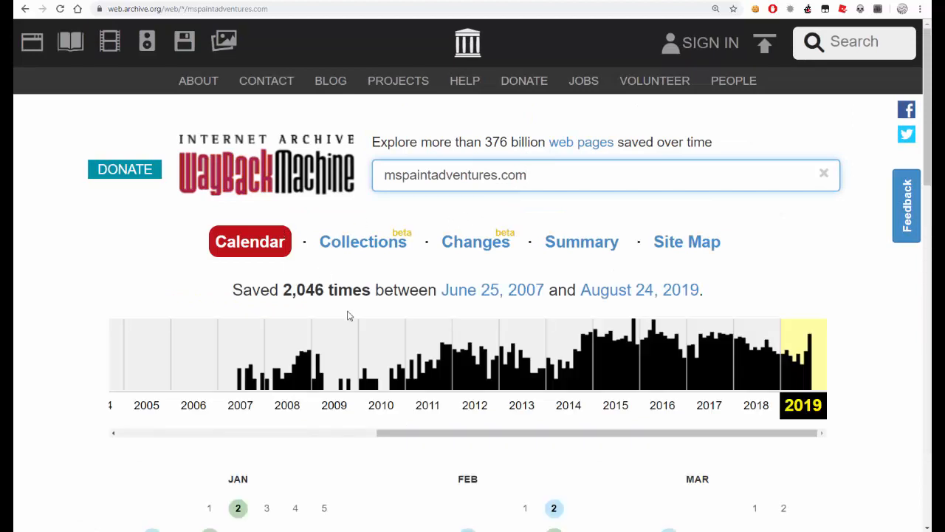
mouse_move(362, 362)
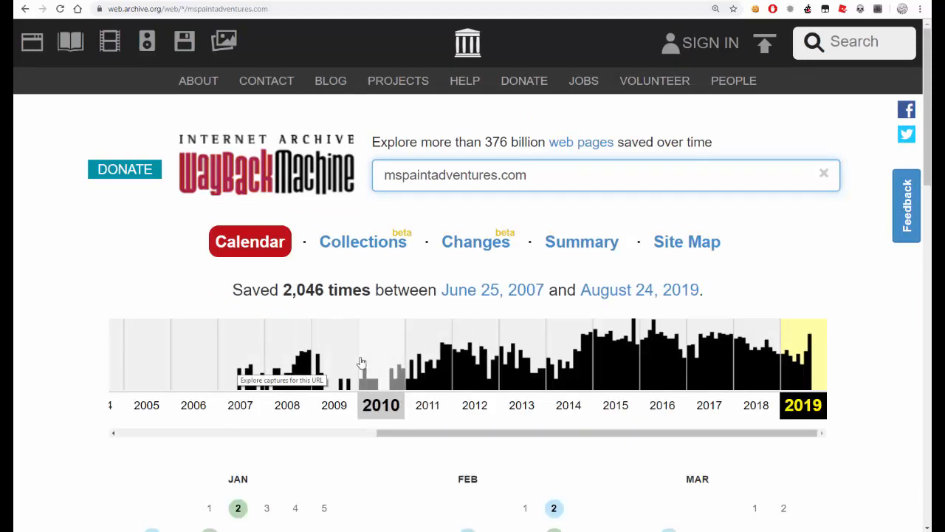
- Pick the 2009 captures and open the August 5, 2009 snapshot of mspaintadventures.com
left_click(334, 355)
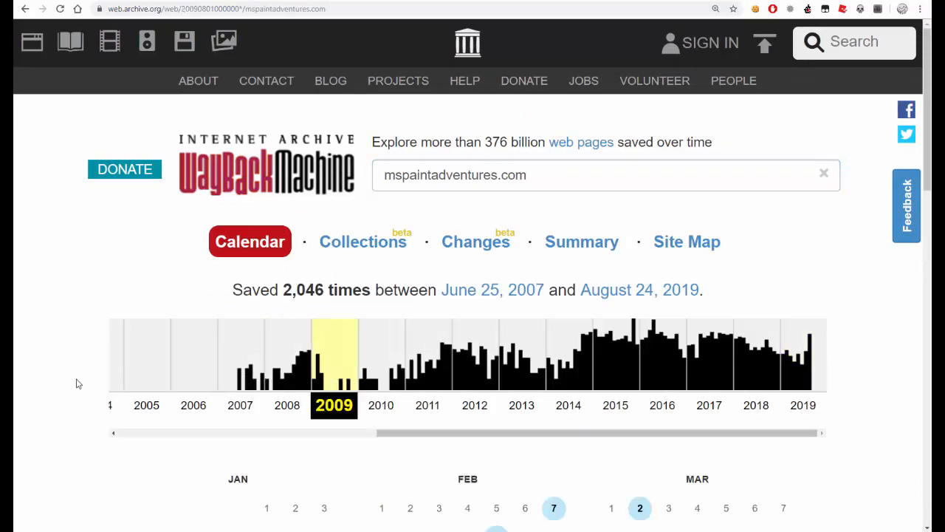
scroll("down", 3)
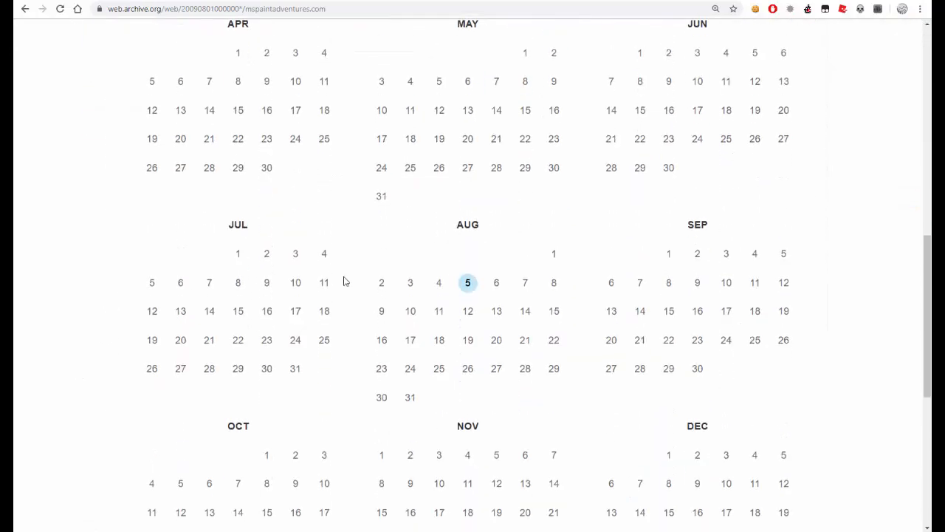
left_click(467, 282)
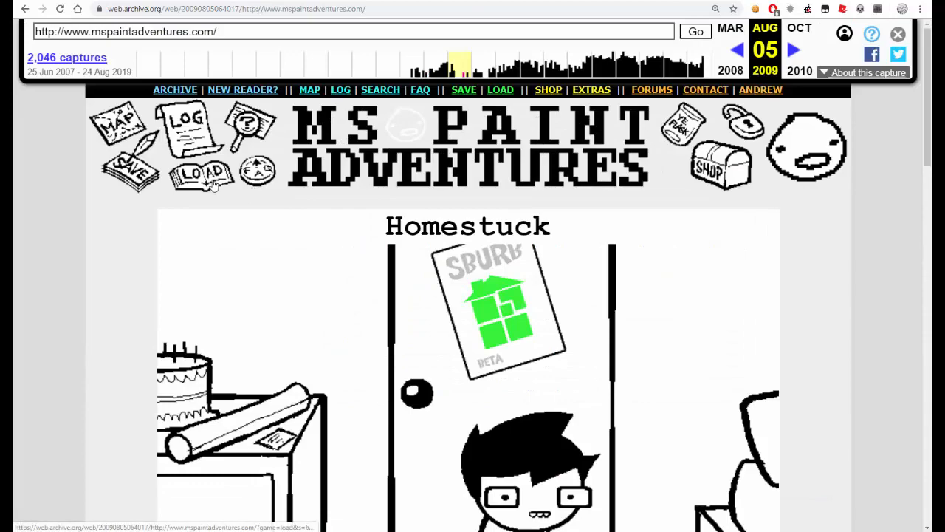
- Scroll down the archived 2009 MS Paint Adventures front page past Homestuck's opening panel, latest pages and news
scroll("down", 3)
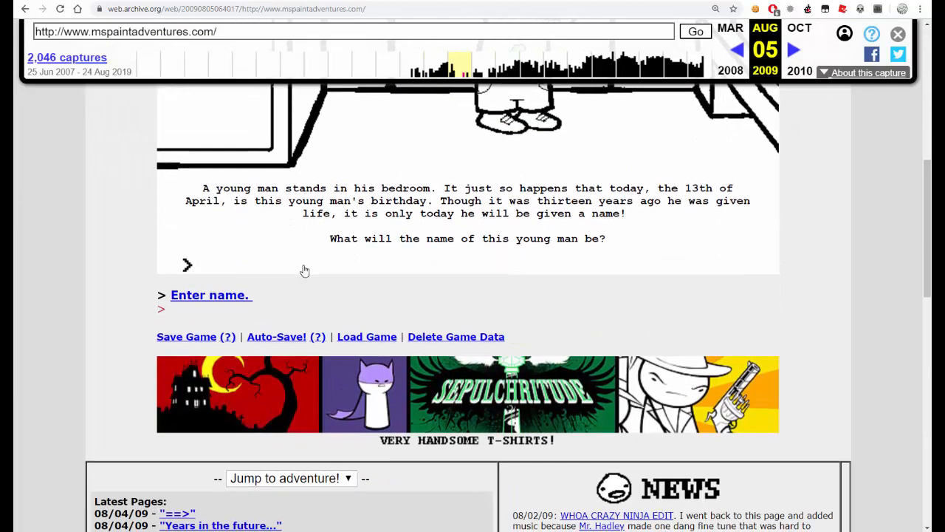
scroll("down", 3)
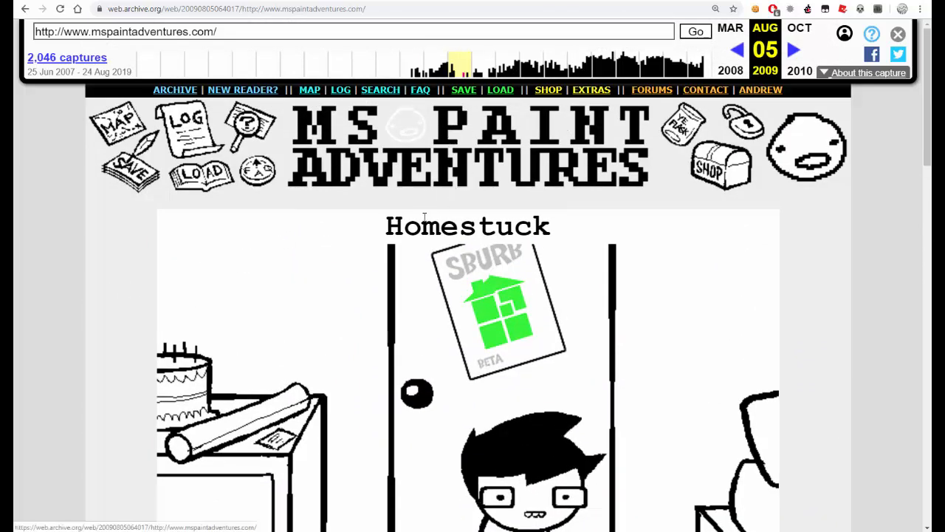
scroll("down", 3)
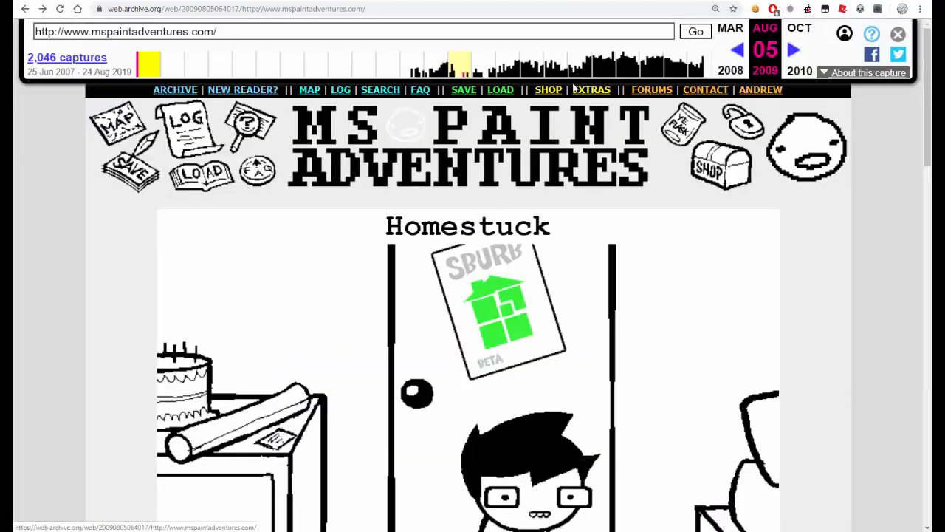
left_click(623, 62)
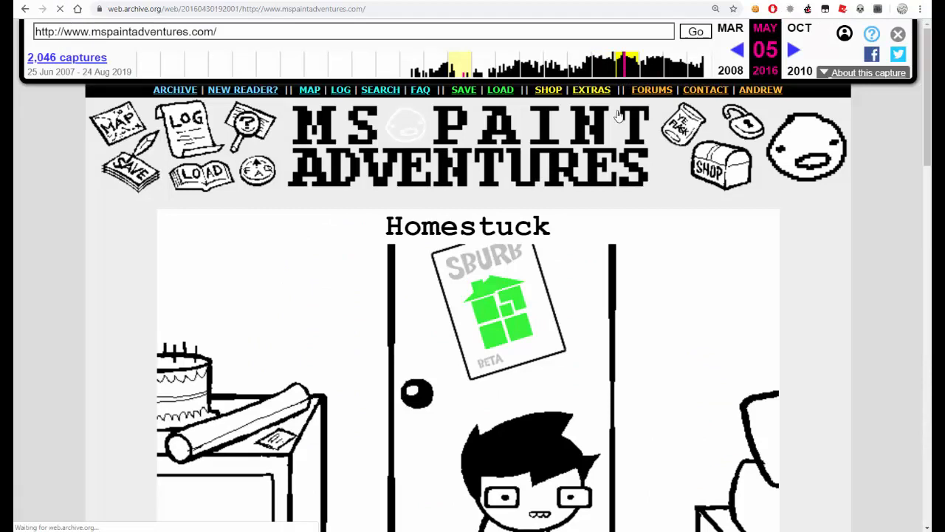
mouse_move(130, 207)
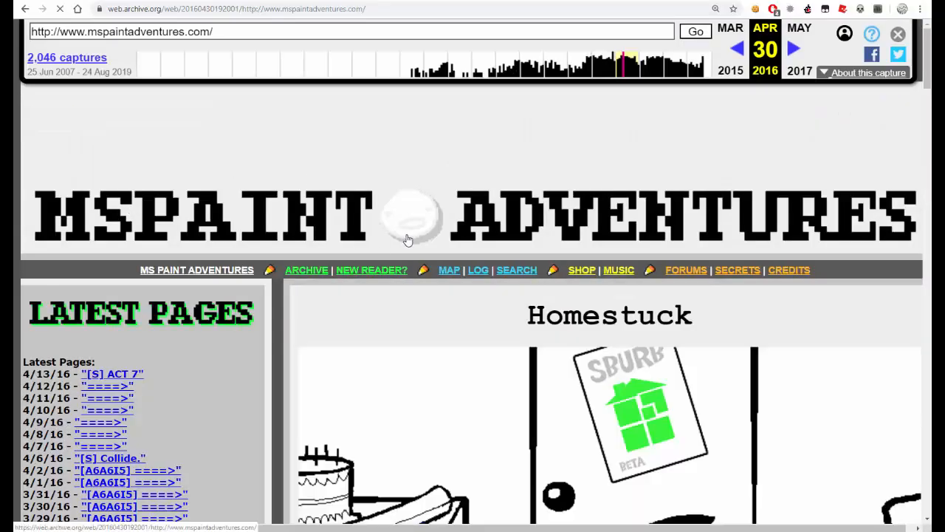
scroll("down", 3)
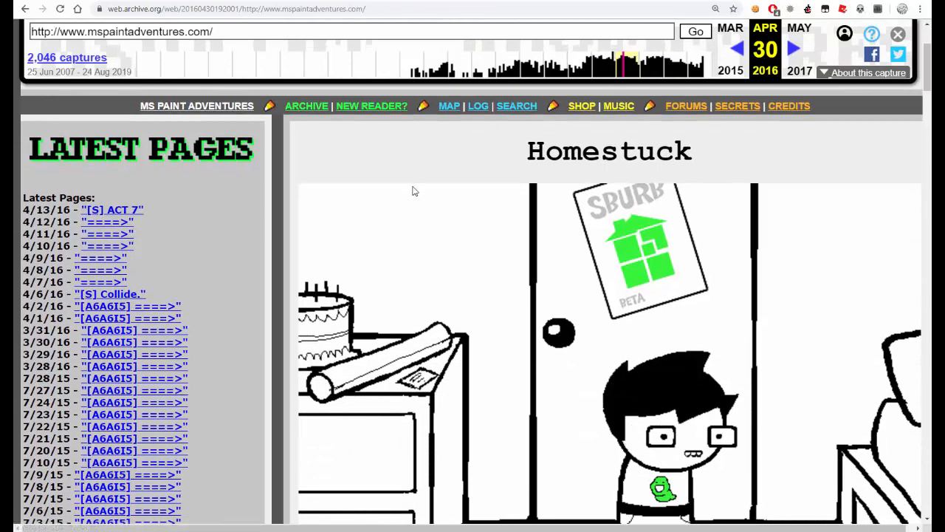
scroll("down", 3)
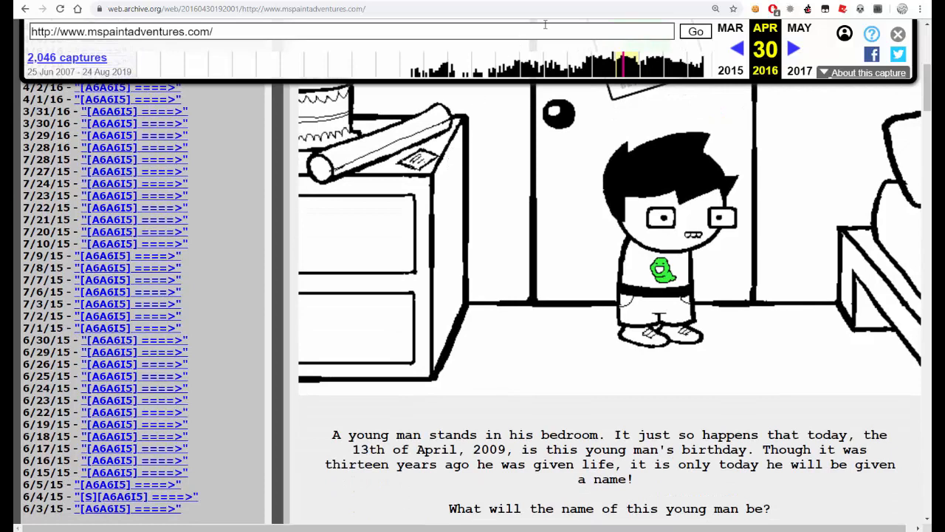
left_click(715, 9)
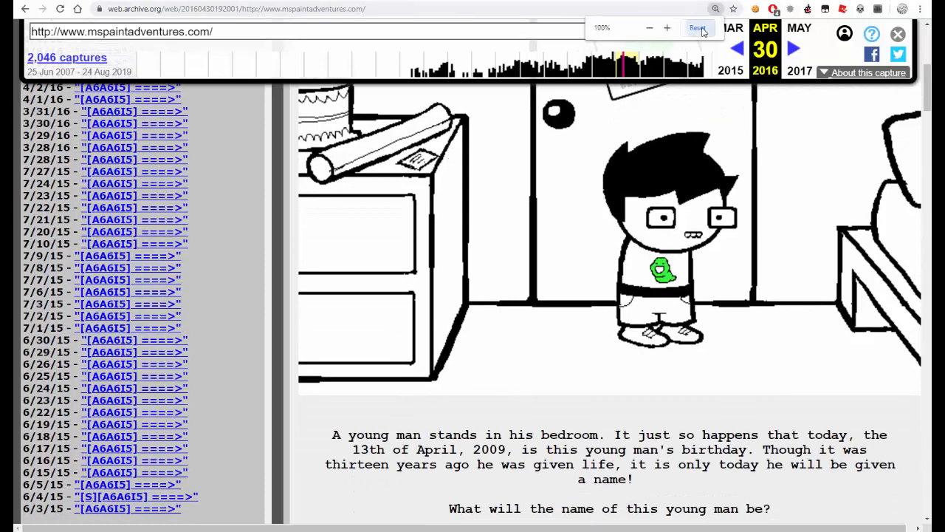
left_click(697, 29)
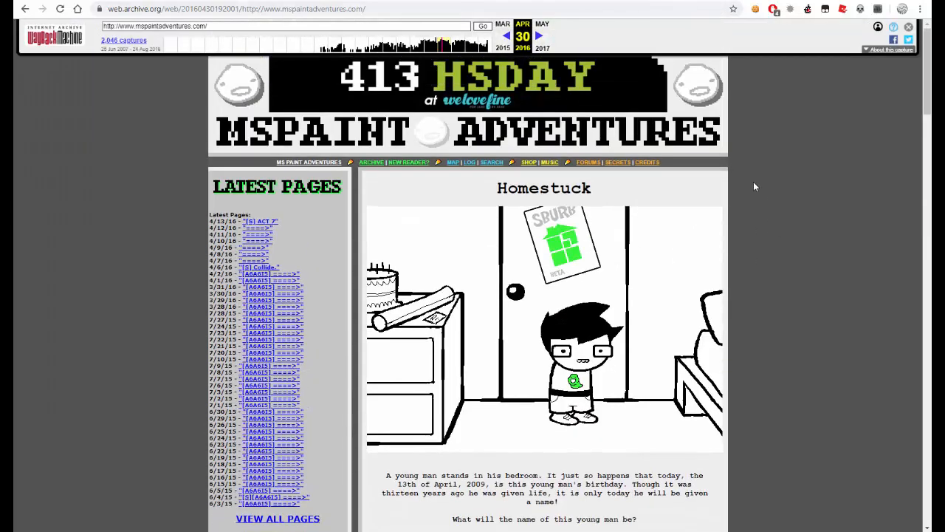
scroll("down", 3)
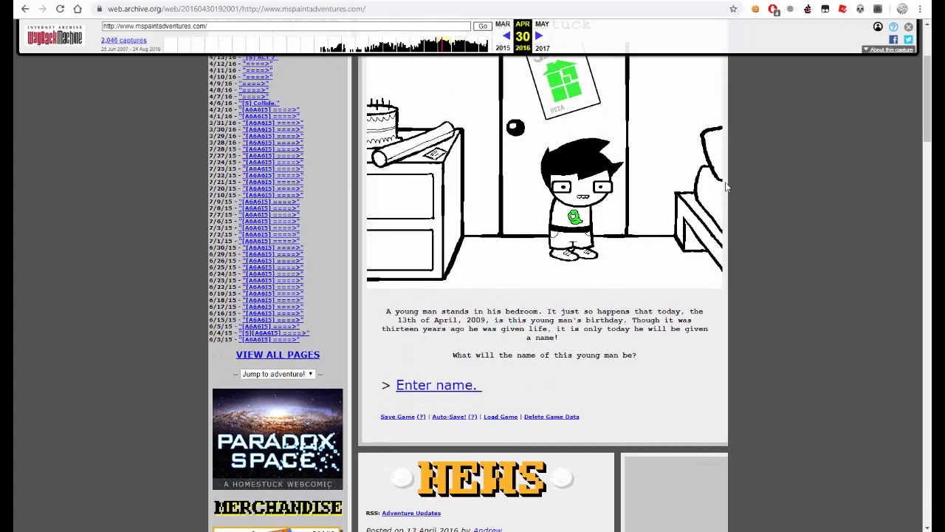
scroll("down", 3)
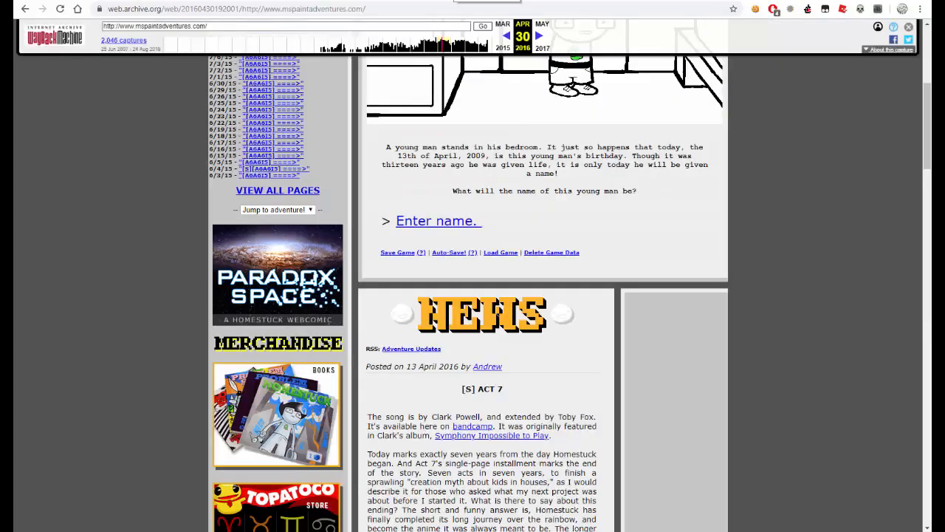
scroll("up", 3)
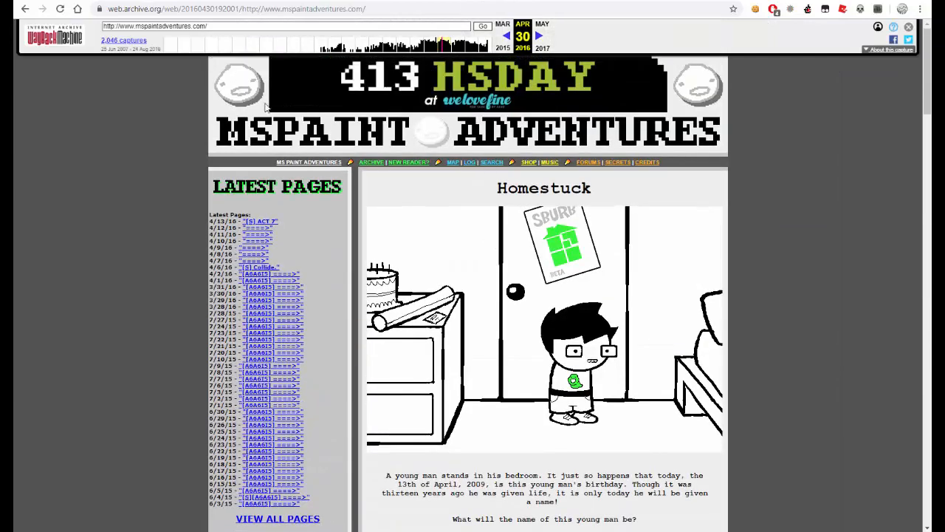
scroll("down", 3)
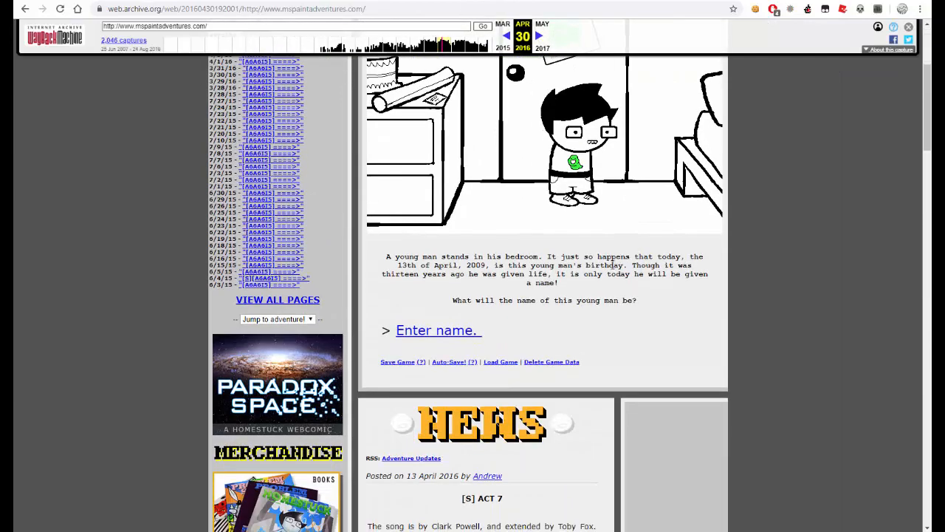
scroll("down", 3)
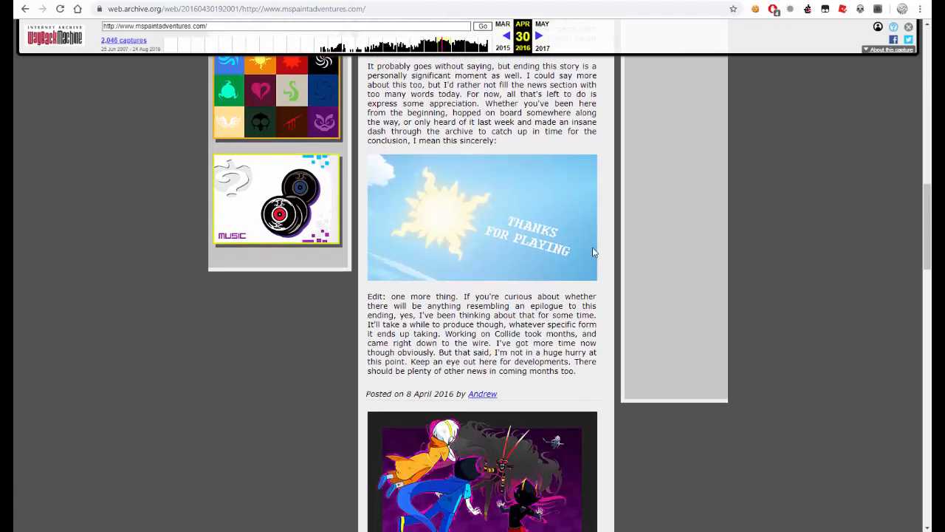
scroll("up", 3)
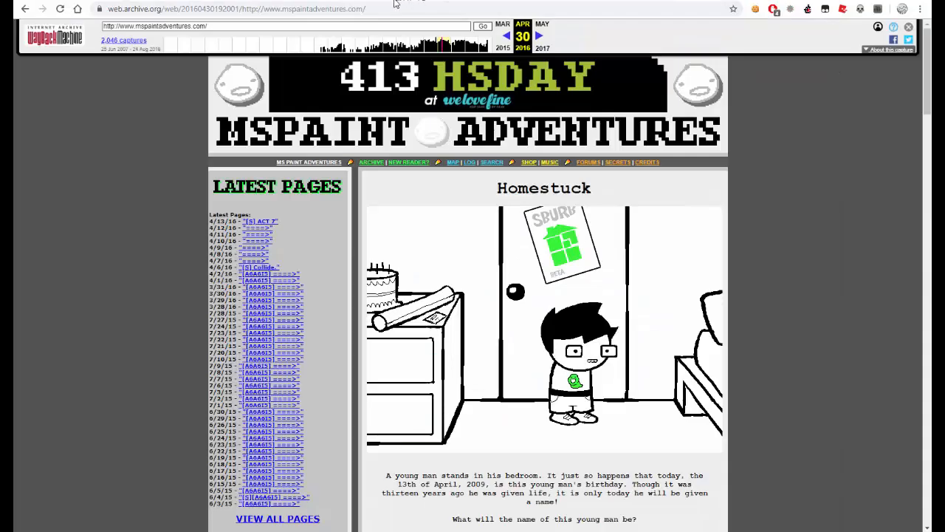
mouse_move(384, 254)
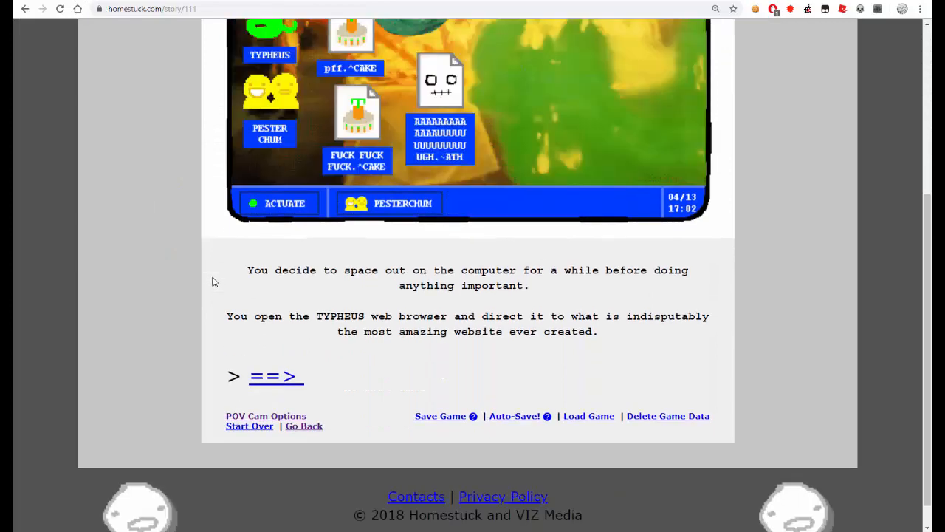
- Enter homestuck.com in the Wayback toolbar URL box to load the 24 August 2019 capture
left_click(275, 377)
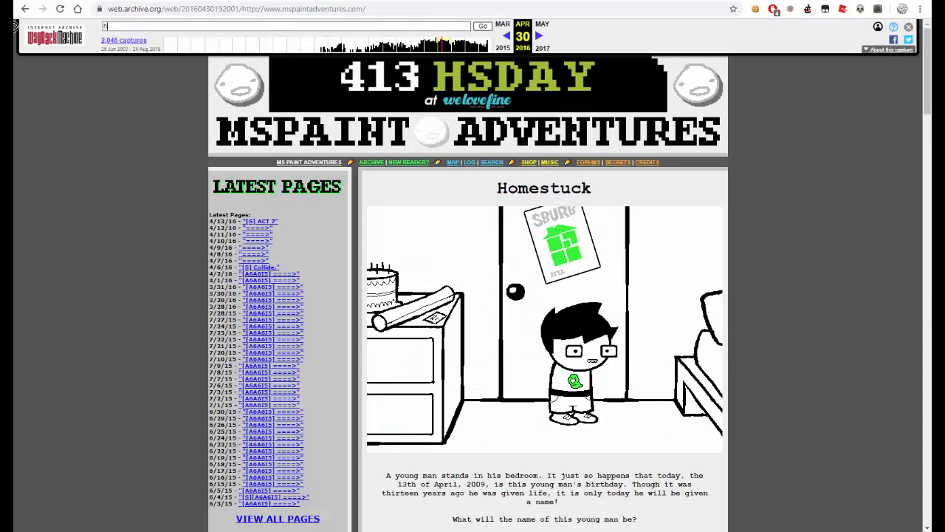
type("homestuck c")
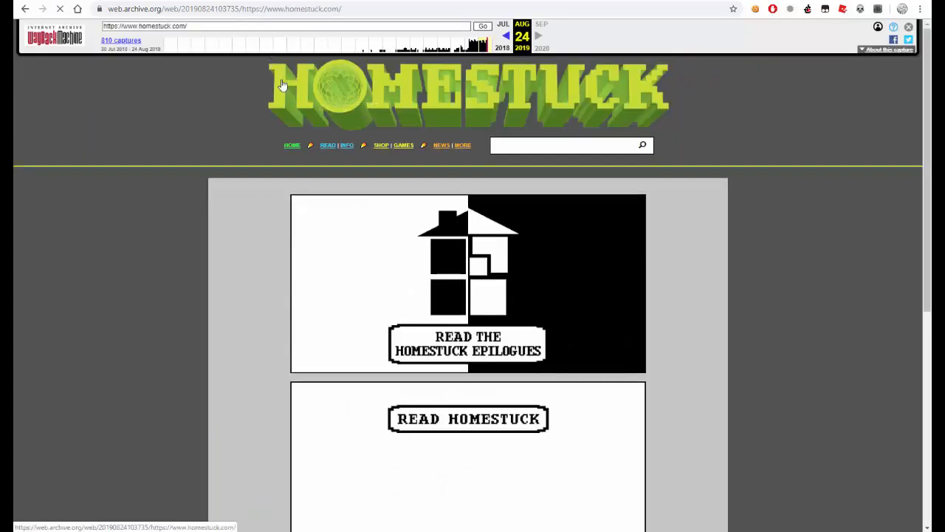
mouse_move(405, 46)
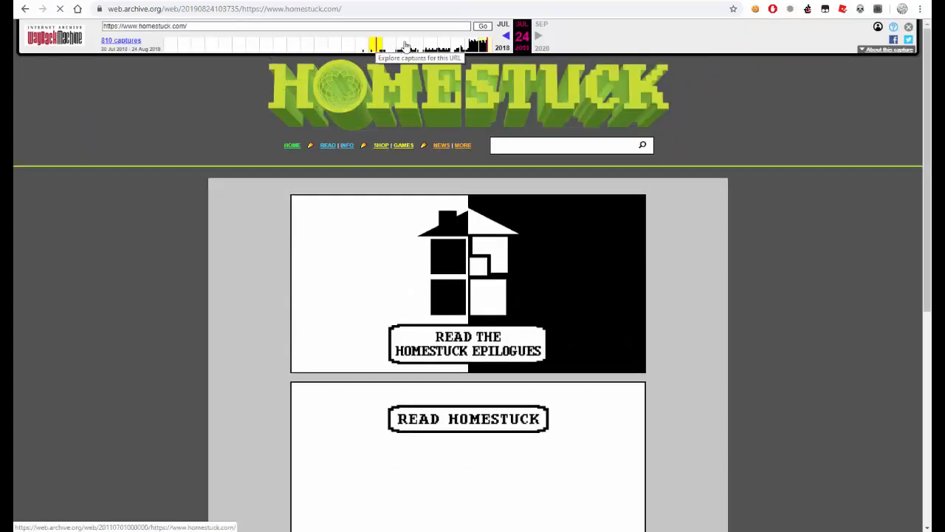
mouse_move(472, 46)
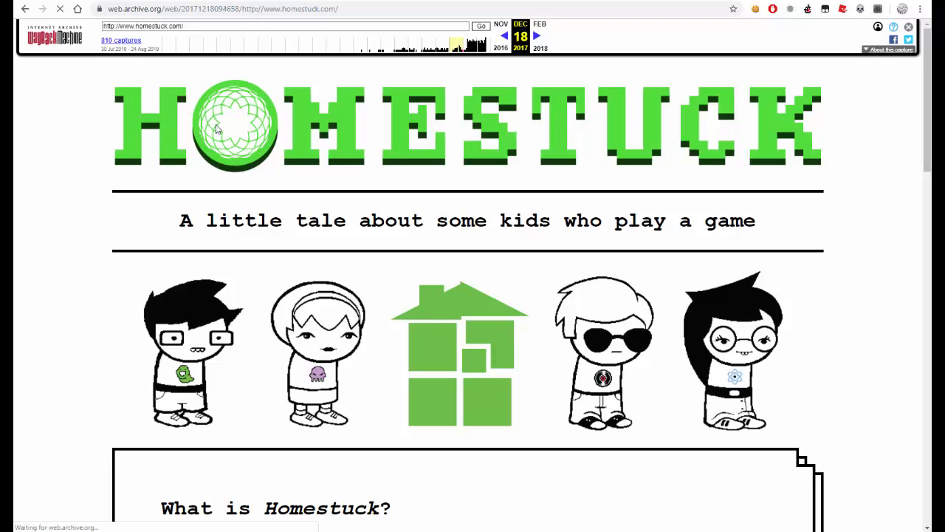
scroll("down", 3)
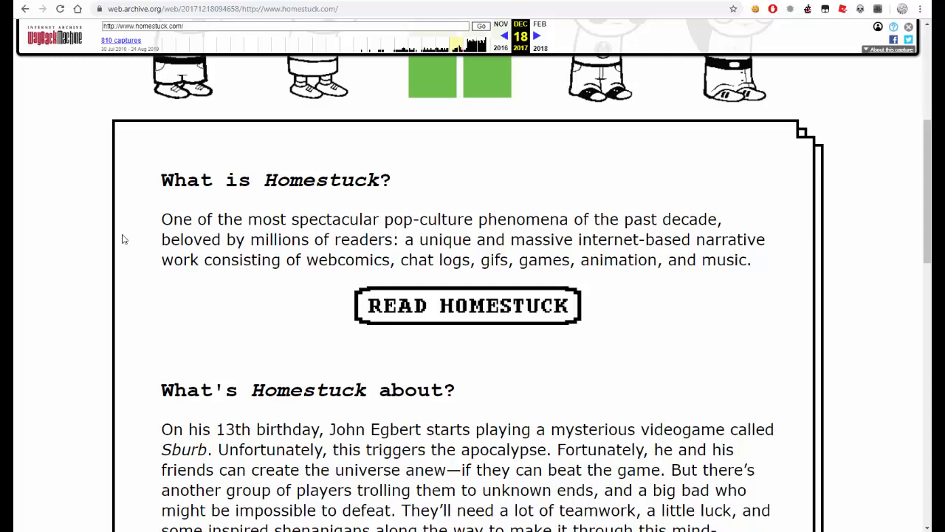
scroll("down", 3)
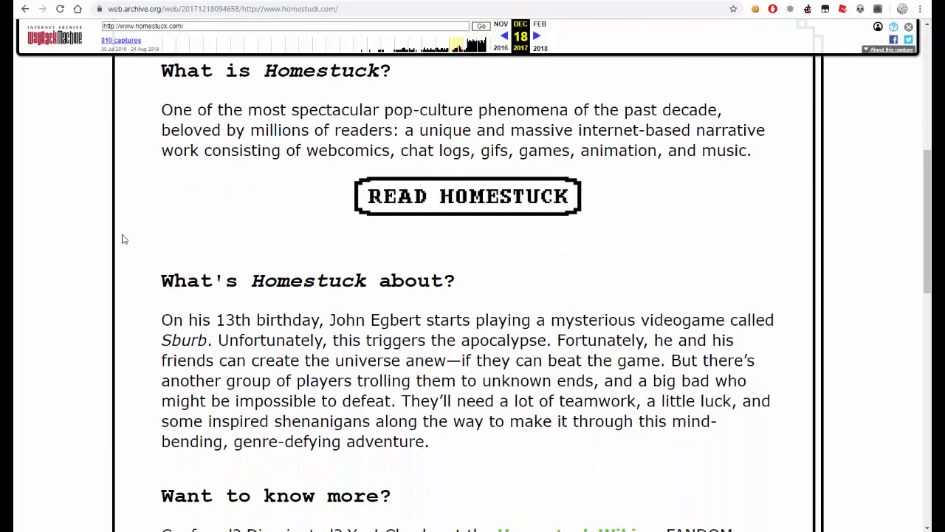
scroll("down", 3)
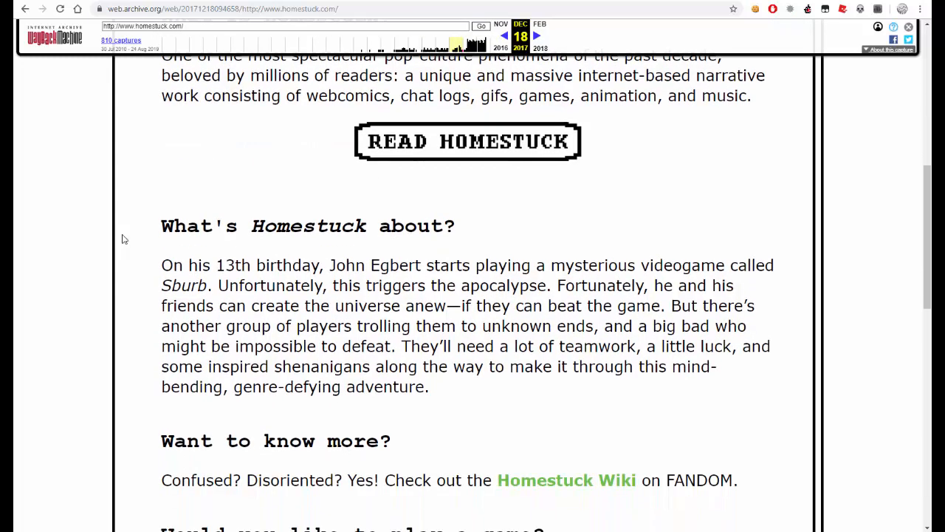
mouse_move(186, 257)
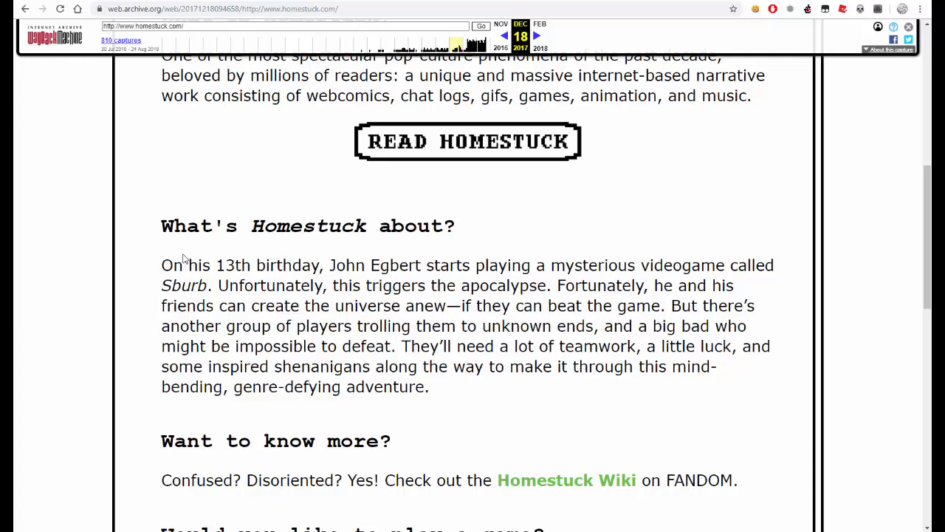
scroll("down", 3)
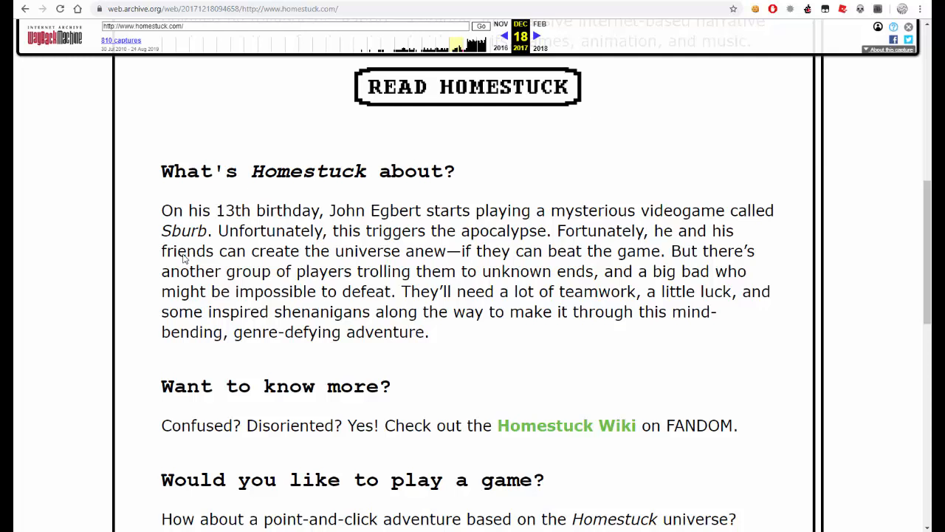
mouse_move(262, 326)
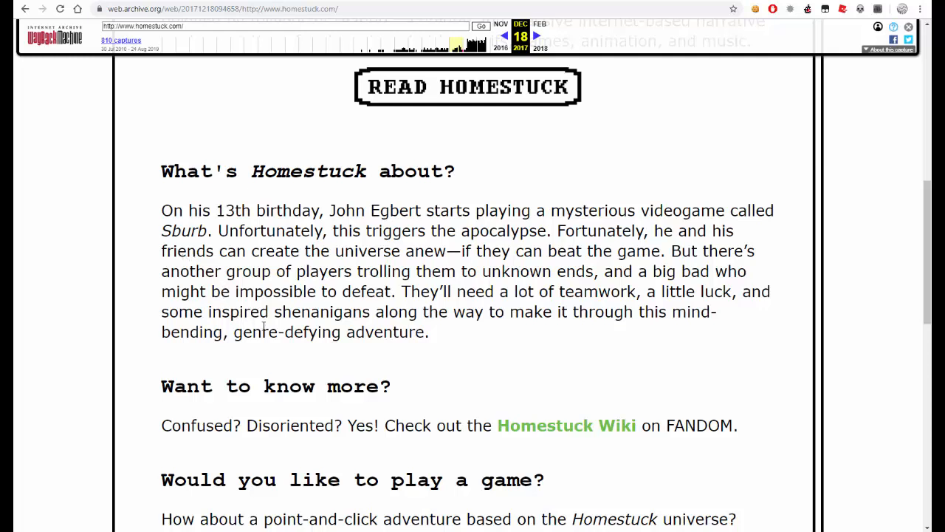
mouse_move(472, 330)
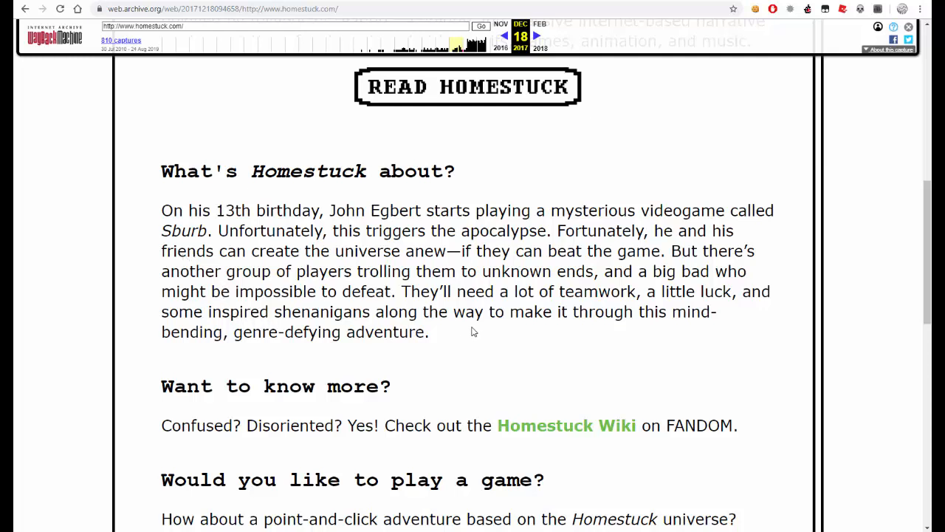
mouse_move(322, 358)
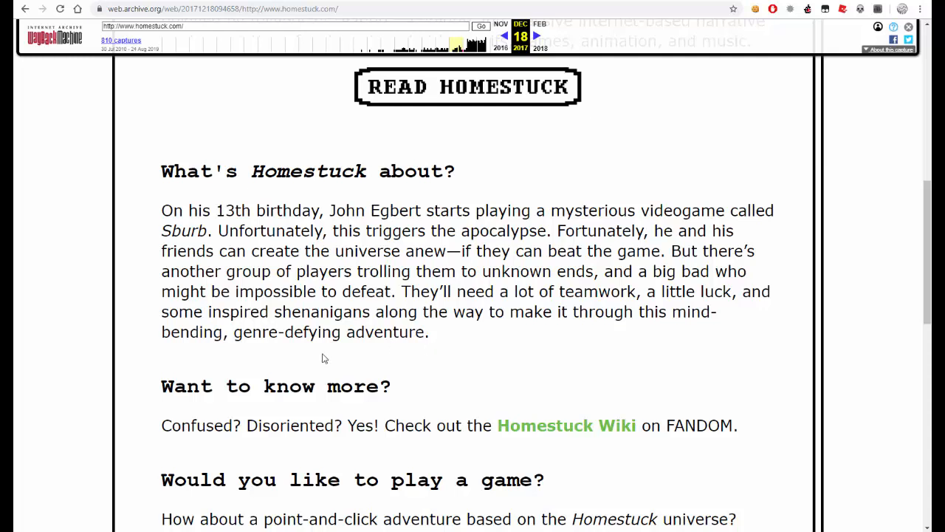
scroll("down", 3)
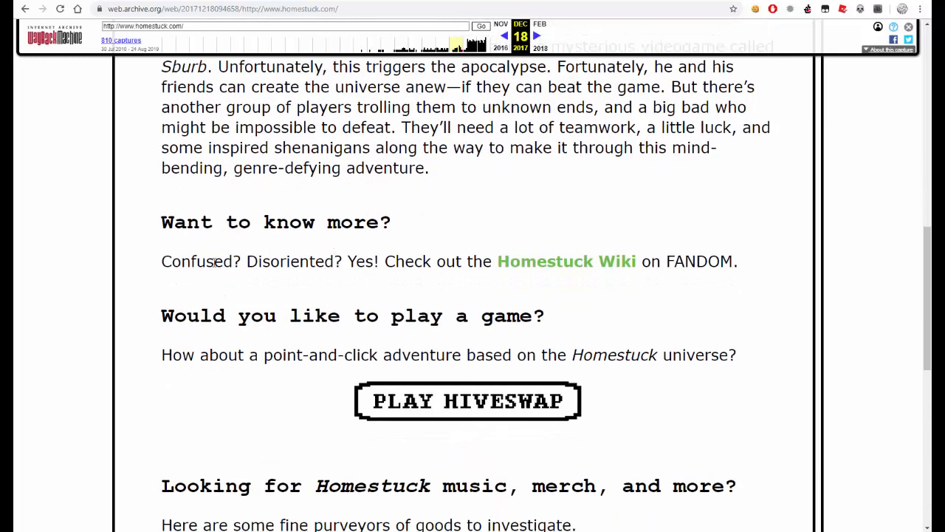
mouse_move(567, 261)
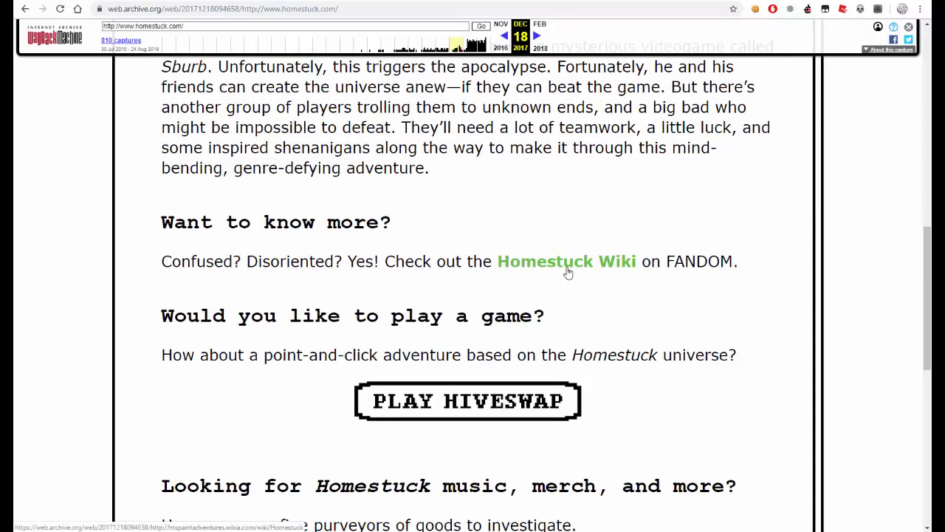
mouse_move(116, 205)
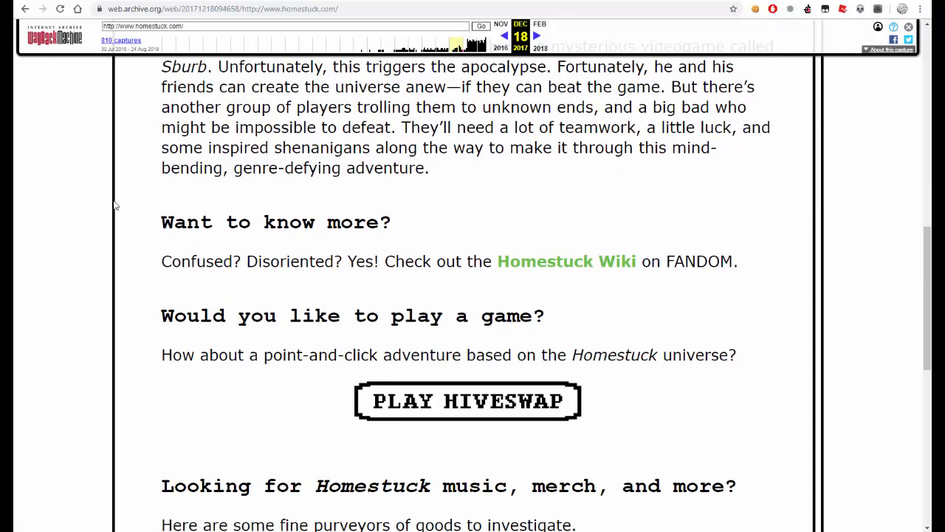
scroll("down", 3)
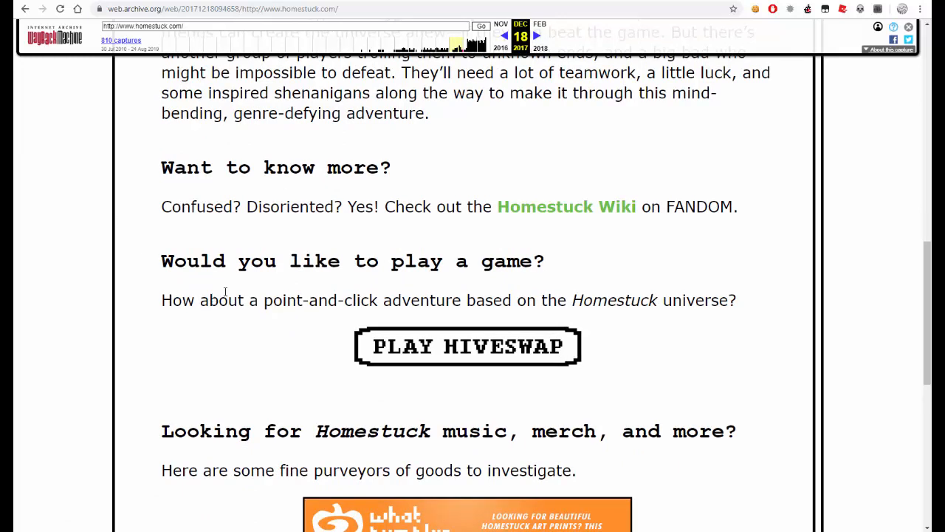
mouse_move(342, 328)
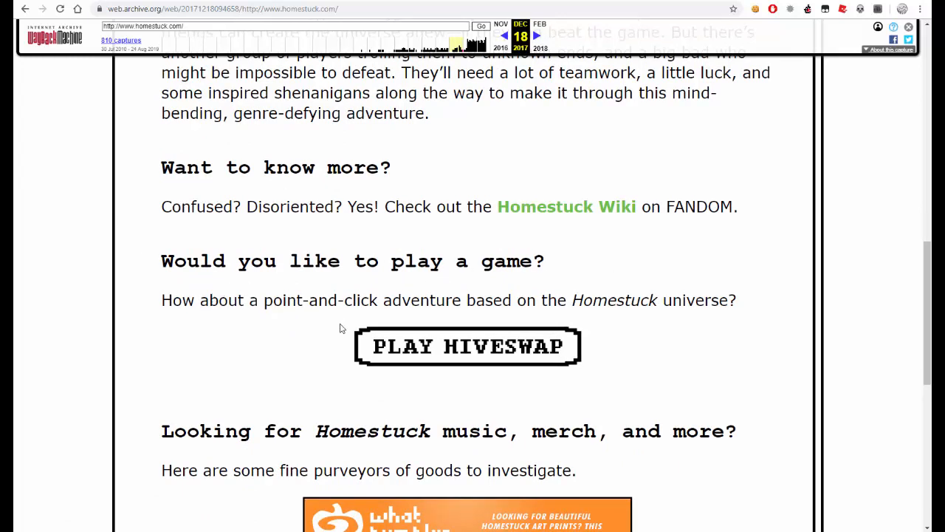
scroll("down", 3)
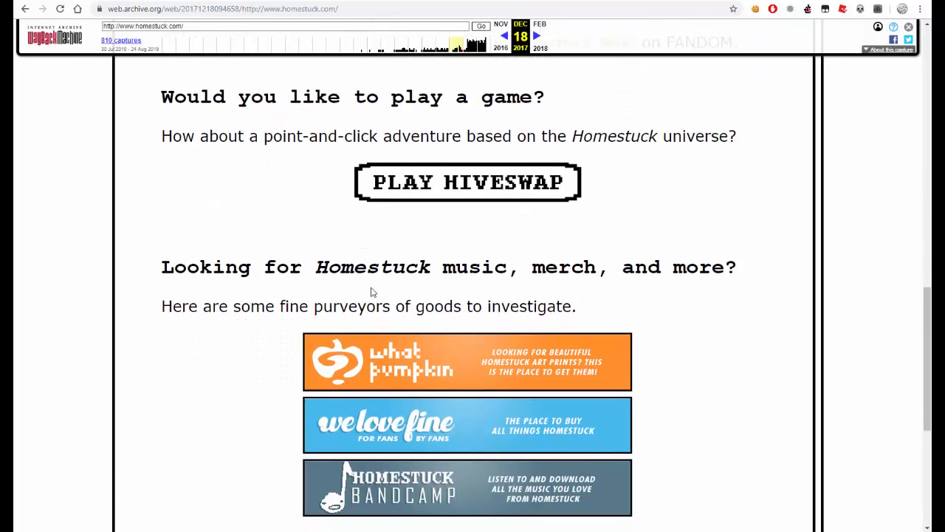
mouse_move(233, 308)
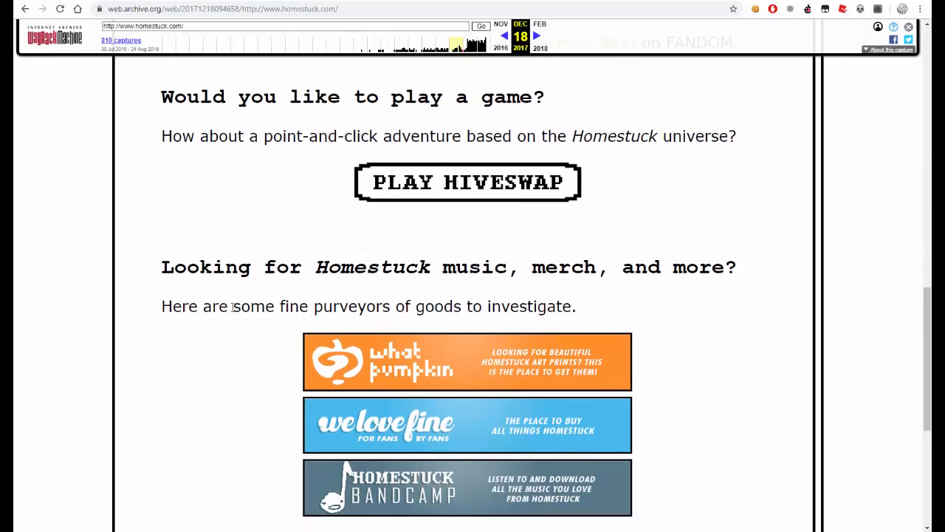
scroll("down", 3)
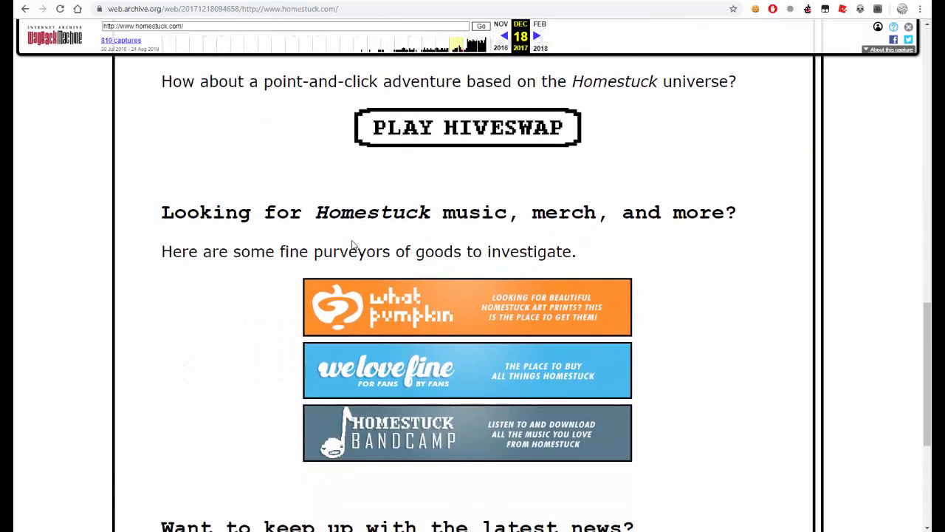
mouse_move(435, 298)
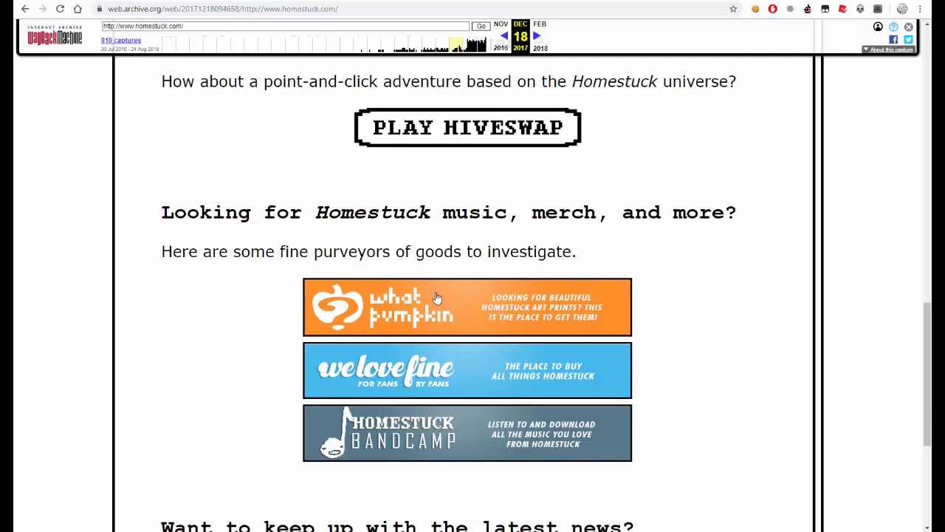
mouse_move(514, 313)
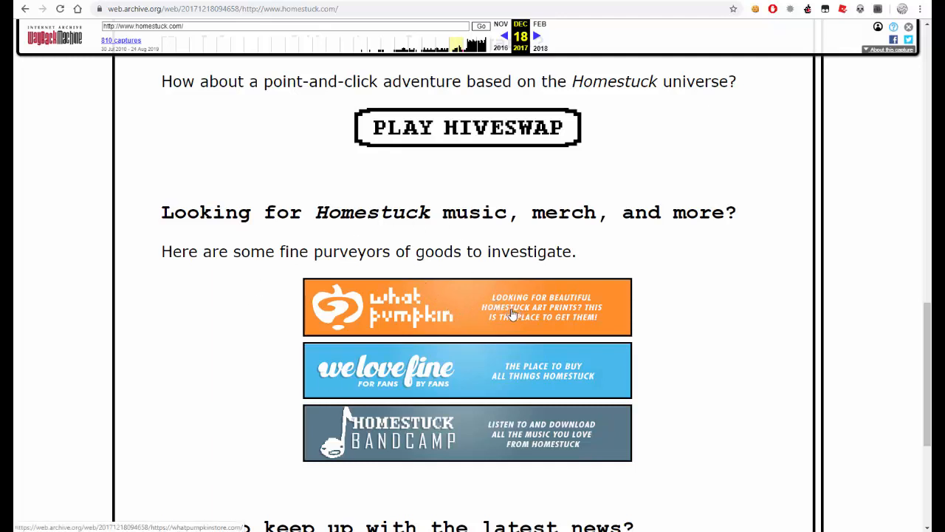
mouse_move(471, 310)
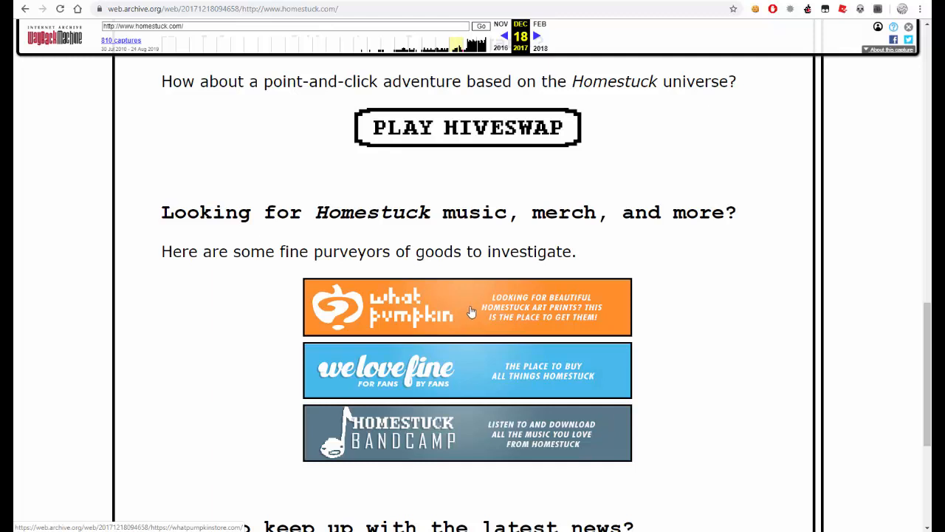
scroll("down", 3)
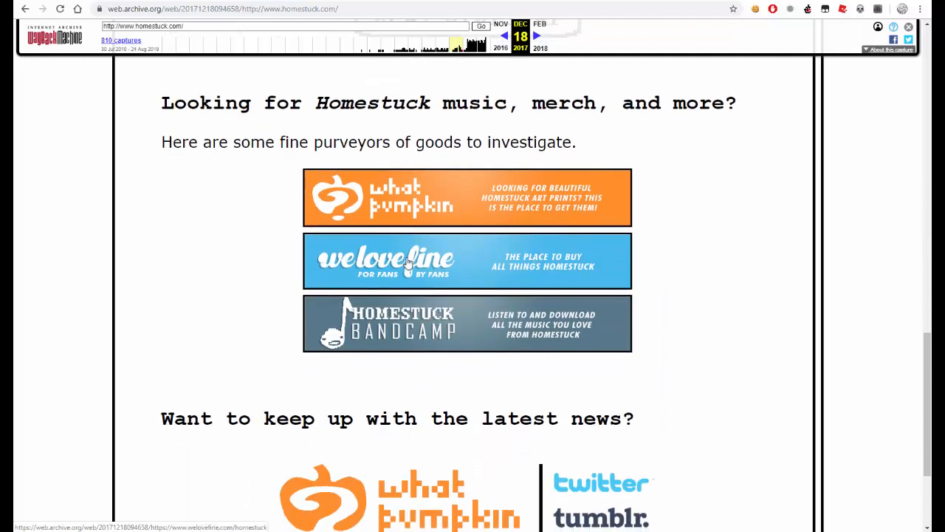
mouse_move(508, 278)
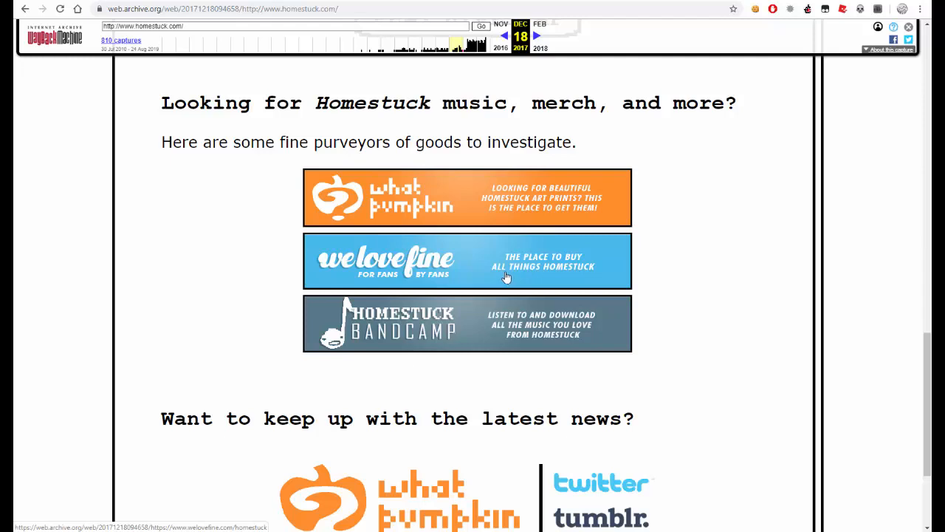
mouse_move(460, 238)
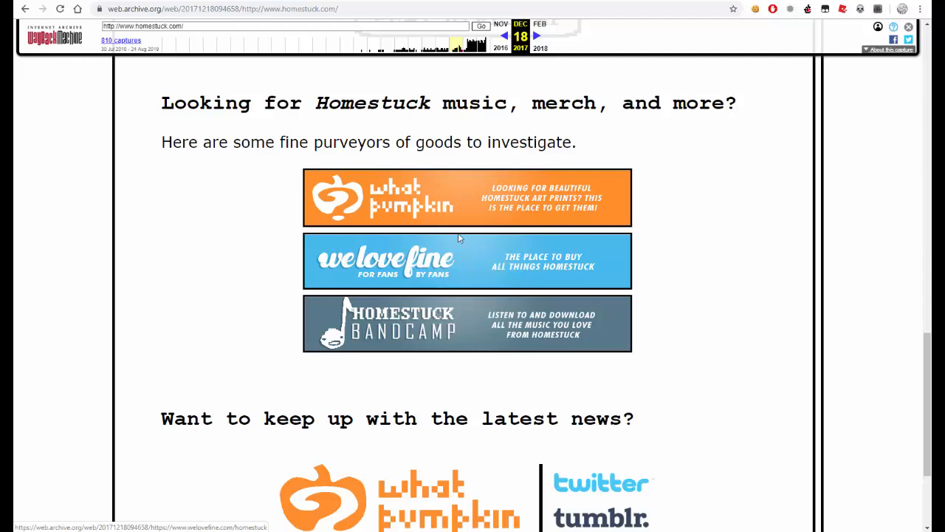
mouse_move(455, 328)
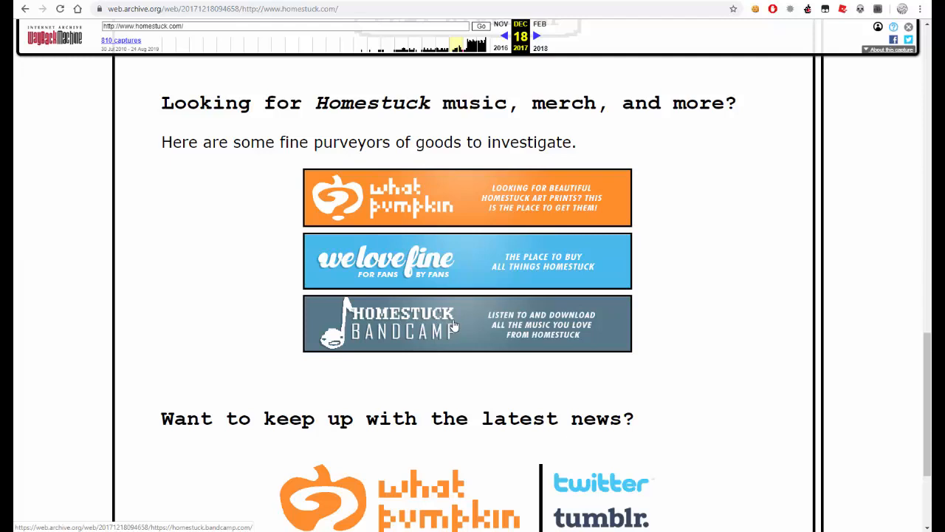
scroll("down", 3)
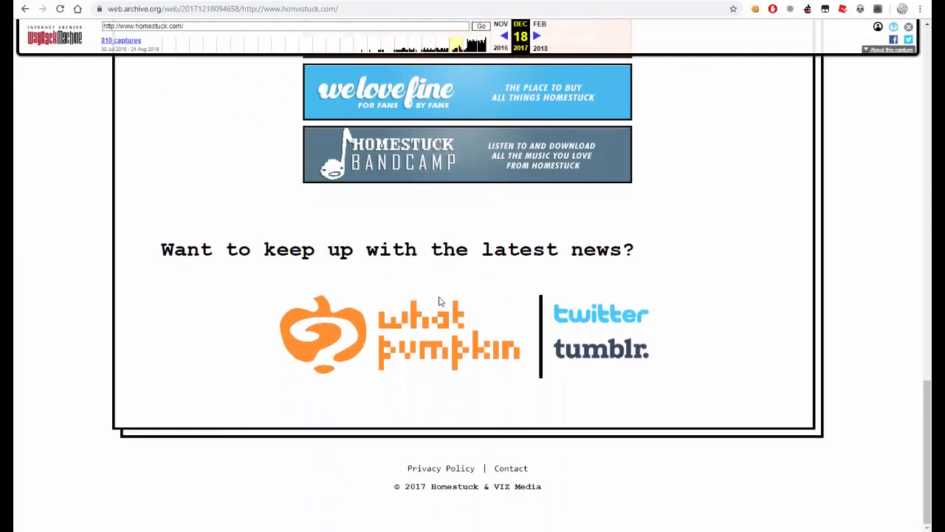
mouse_move(410, 328)
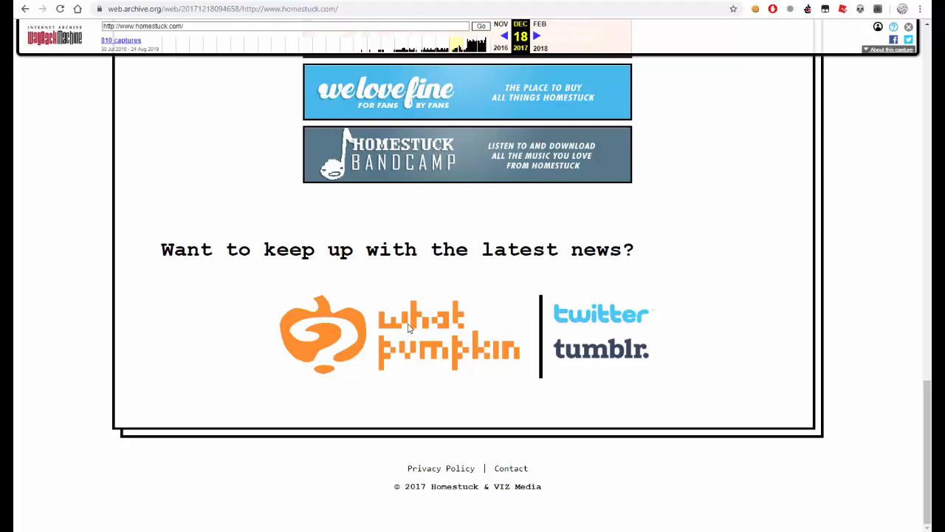
mouse_move(600, 343)
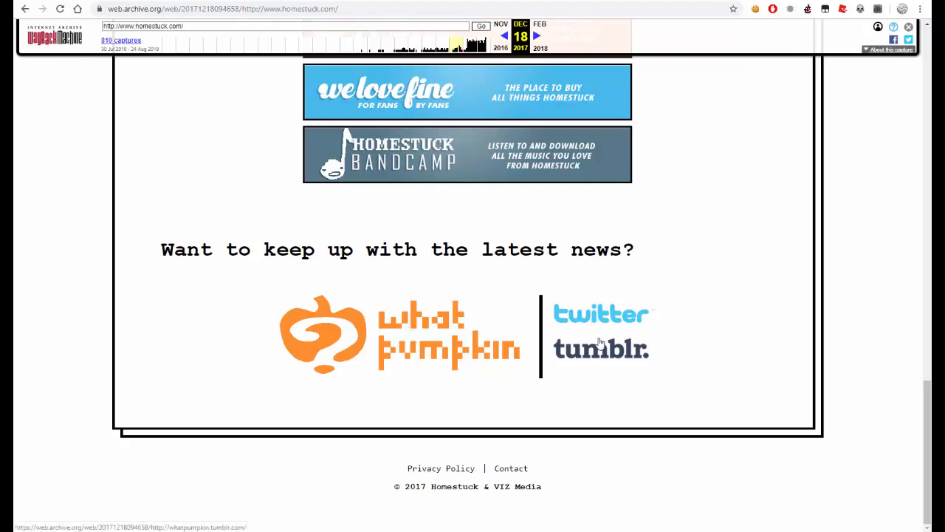
mouse_move(392, 466)
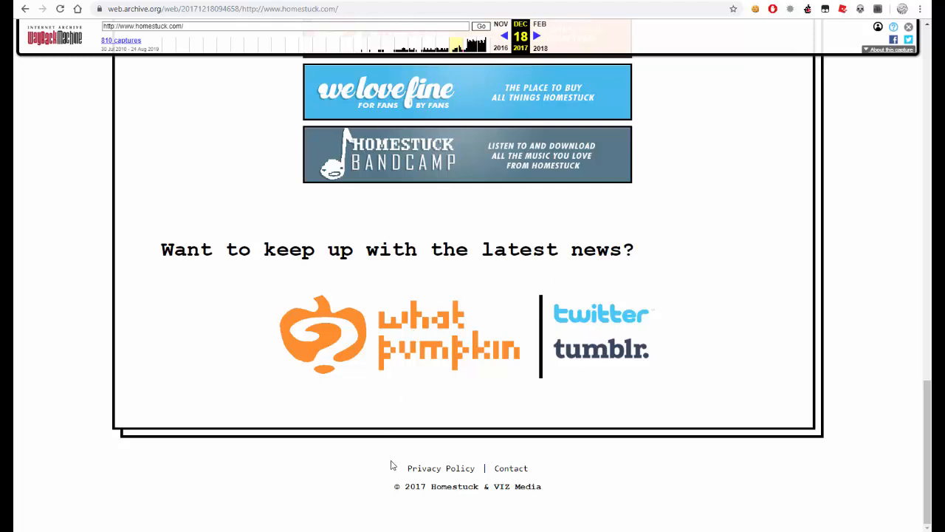
mouse_move(555, 494)
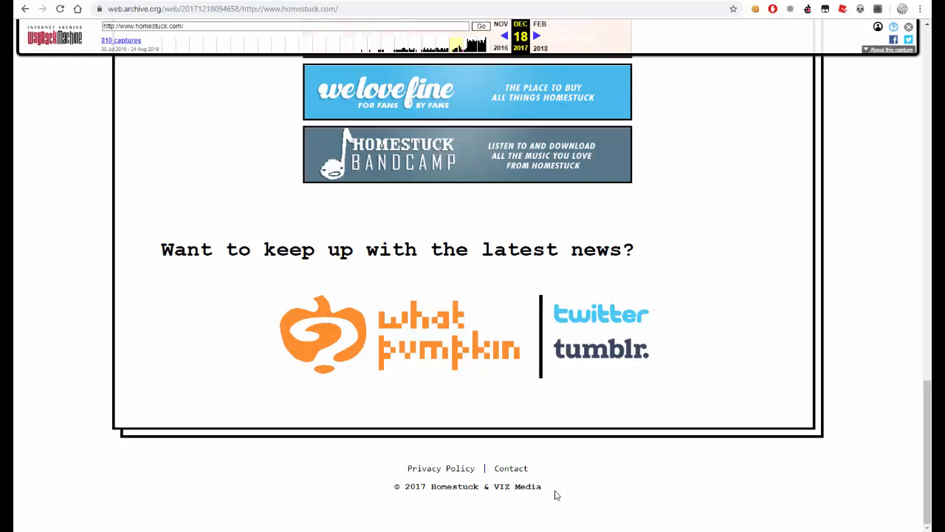
scroll("up", 3)
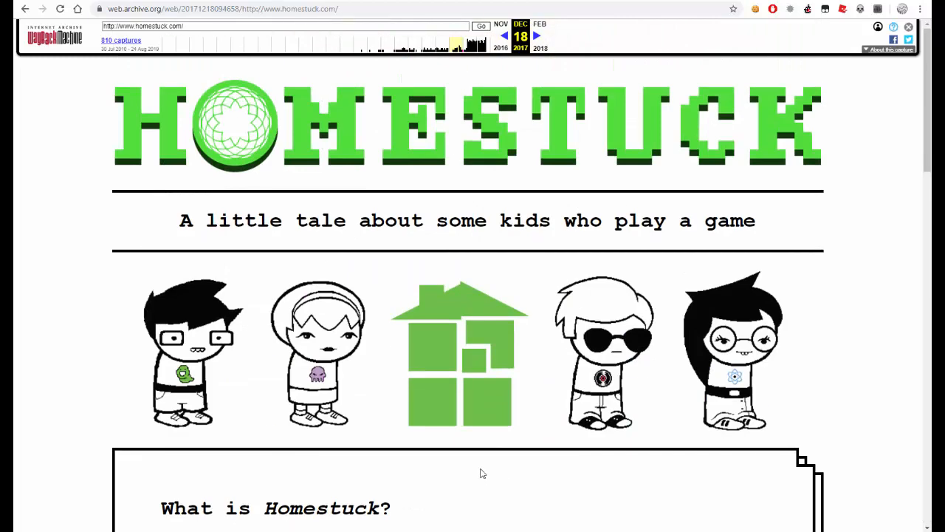
scroll("down", 3)
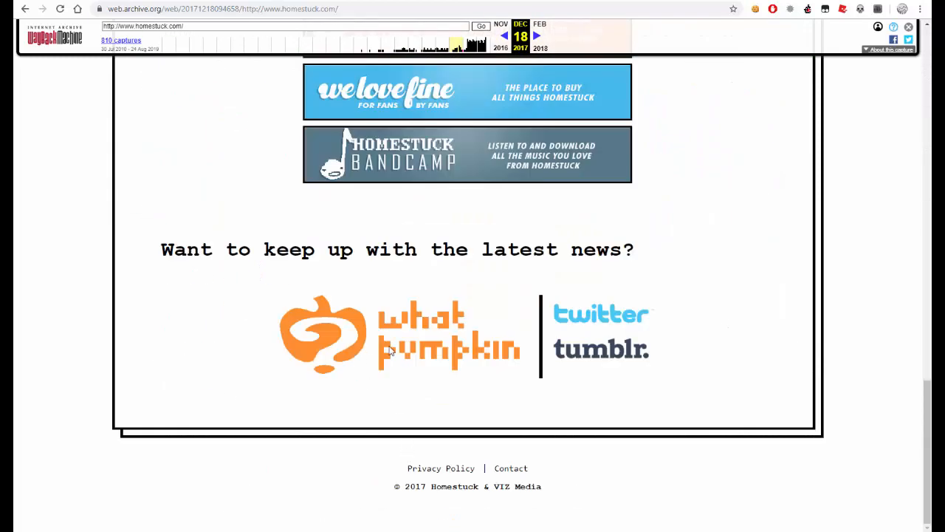
scroll("up", 3)
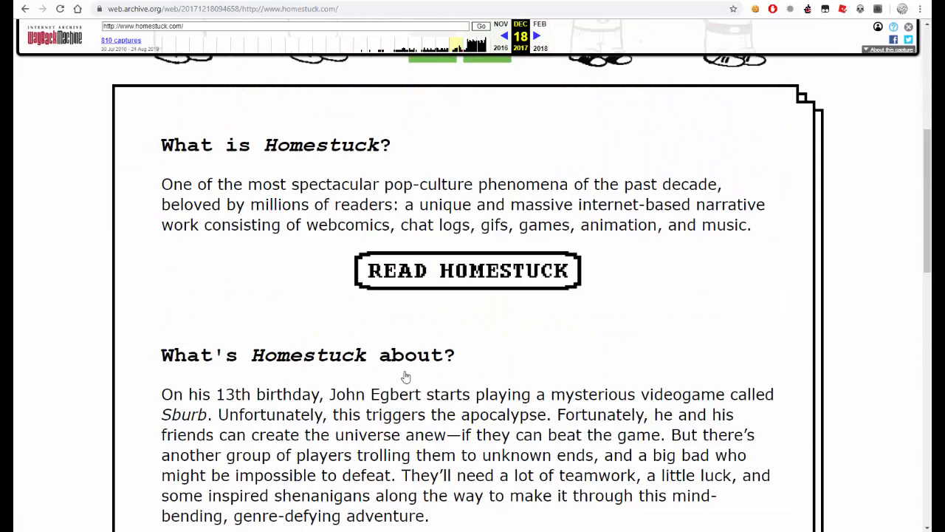
scroll("up", 3)
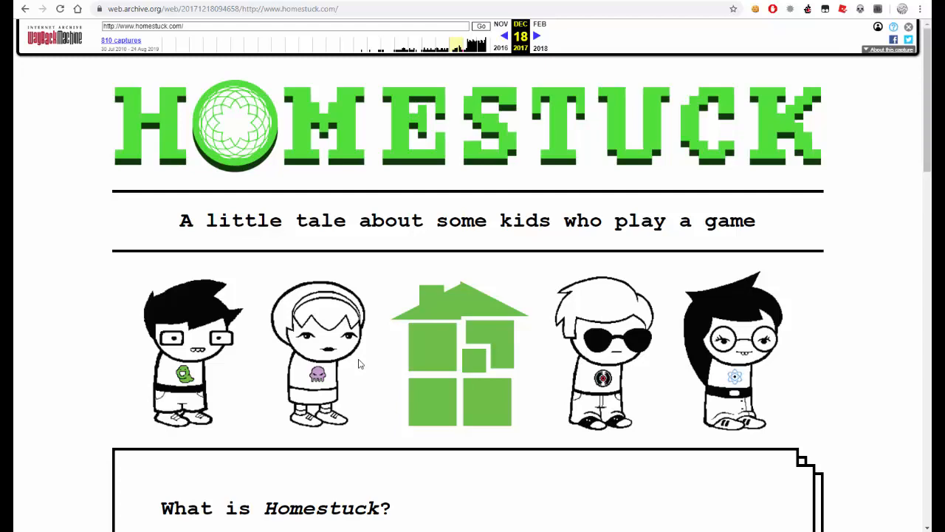
mouse_move(171, 139)
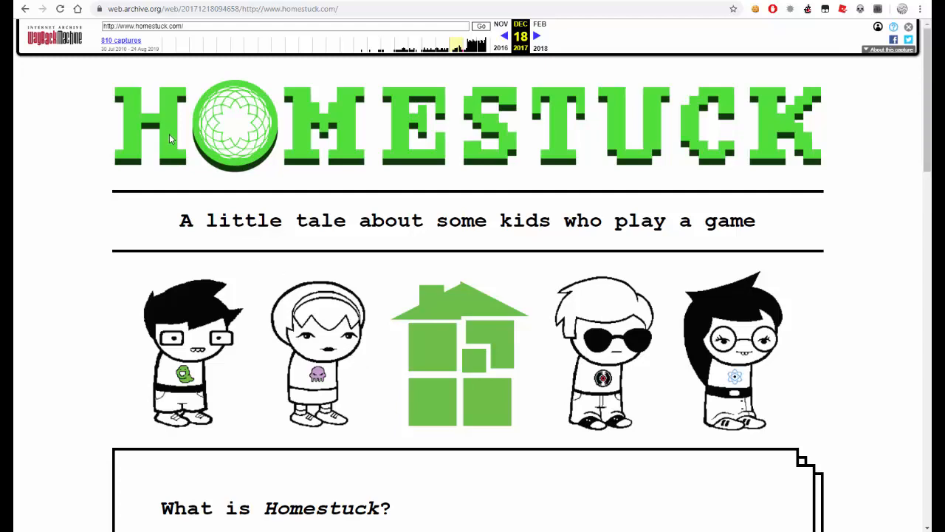
scroll("down", 3)
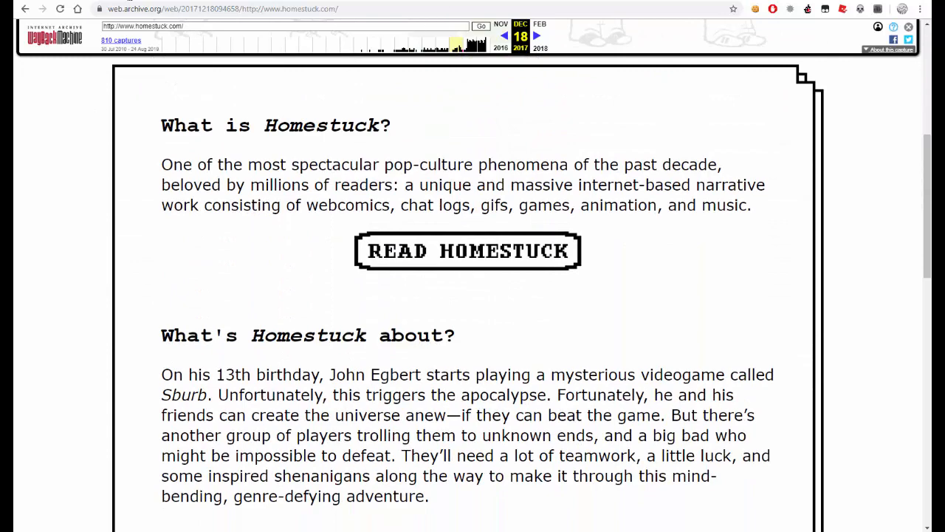
- Return to the homestuck.com tab and read through story page 111
left_click(466, 251)
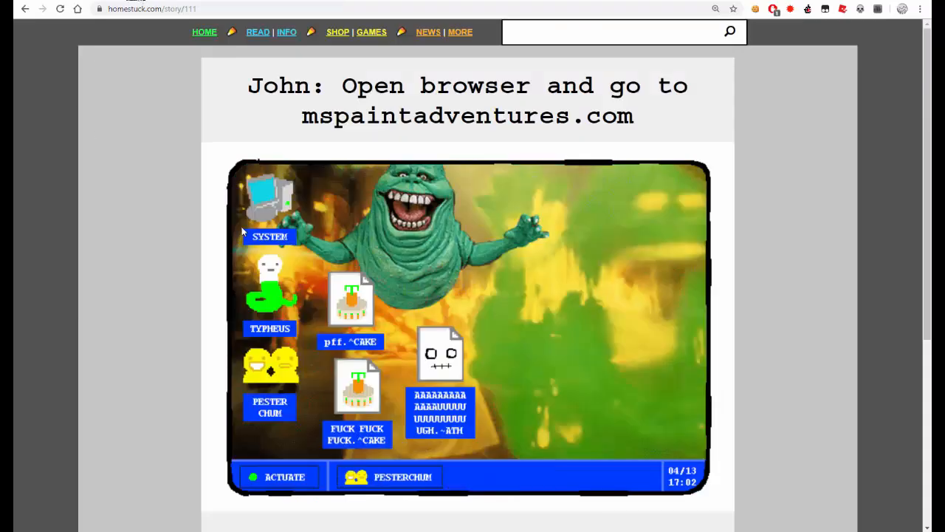
scroll("down", 3)
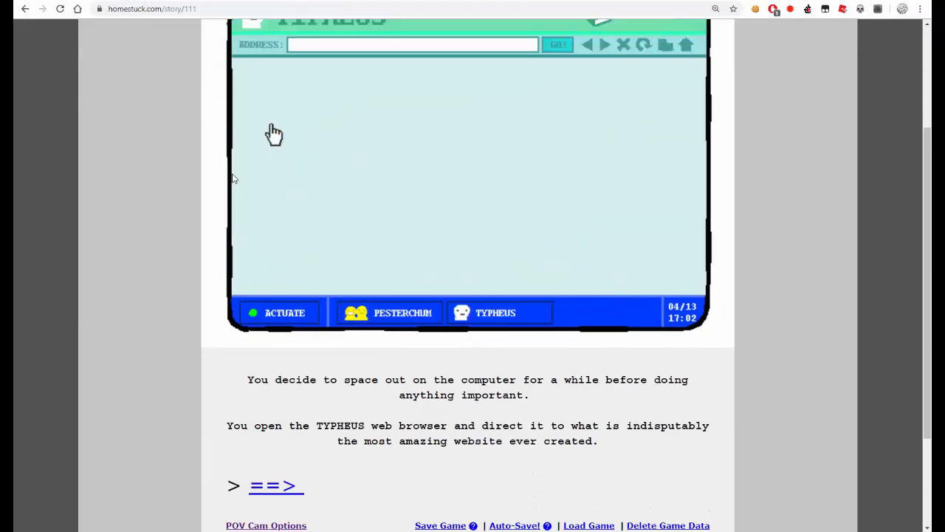
scroll("up", 3)
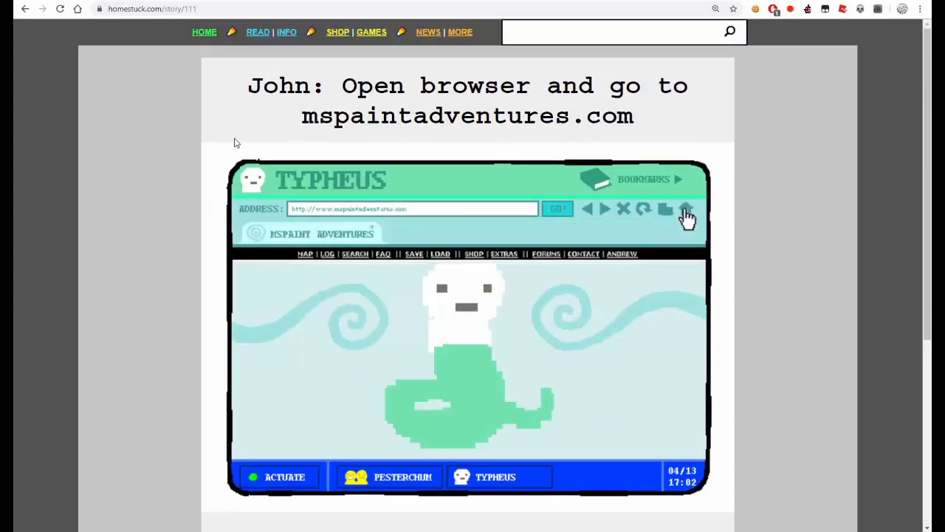
scroll("down", 3)
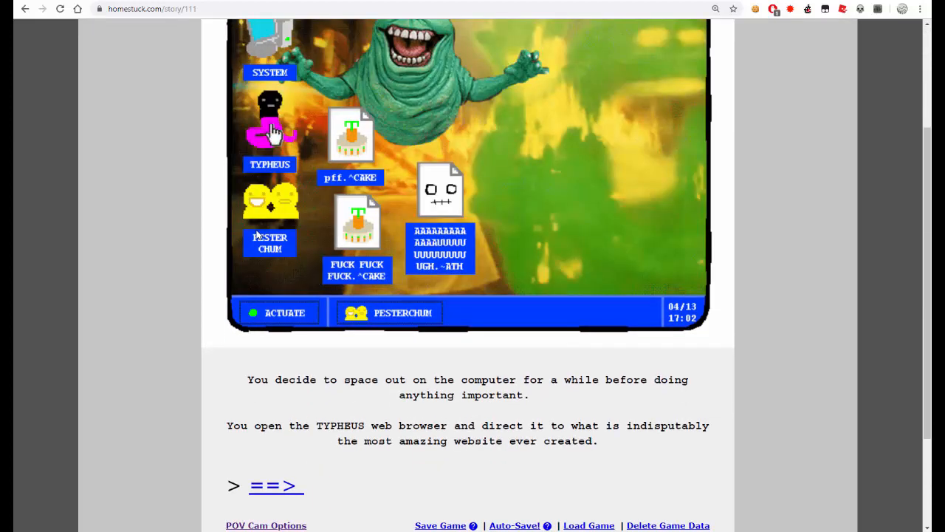
- Advance via the ==> link to page 112 showing the Midnight Crew adventure
left_click(269, 121)
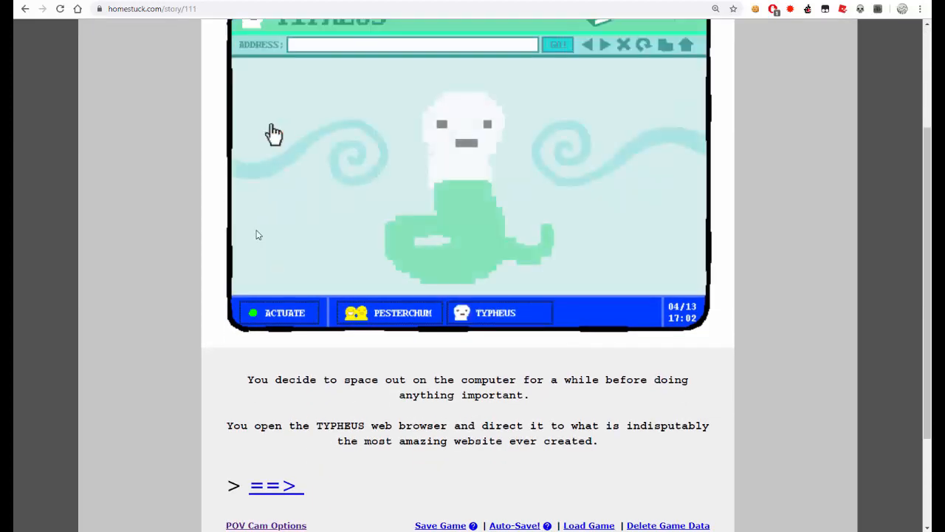
left_click(686, 44)
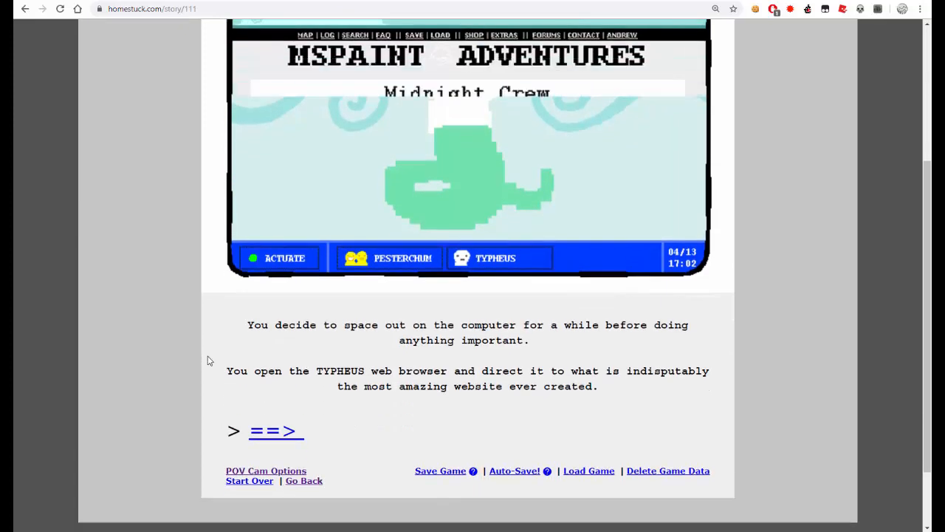
left_click(484, 257)
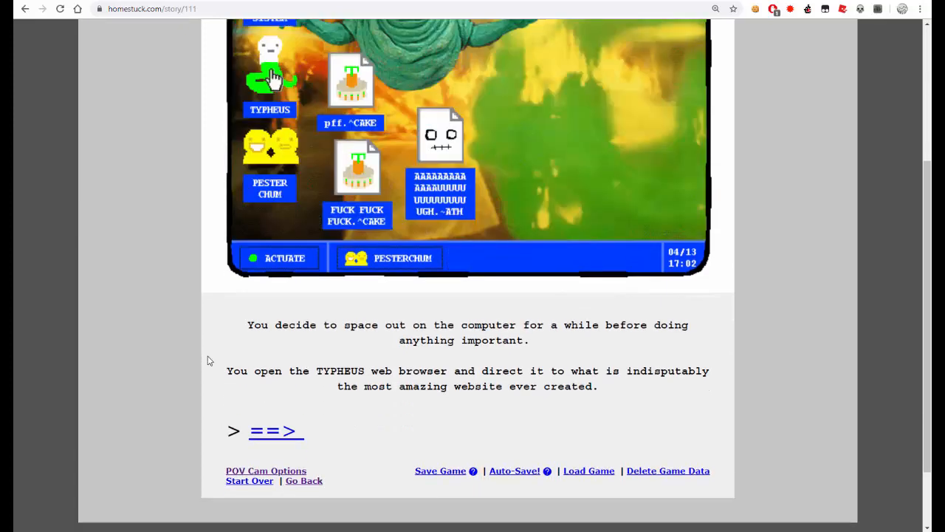
left_click(273, 74)
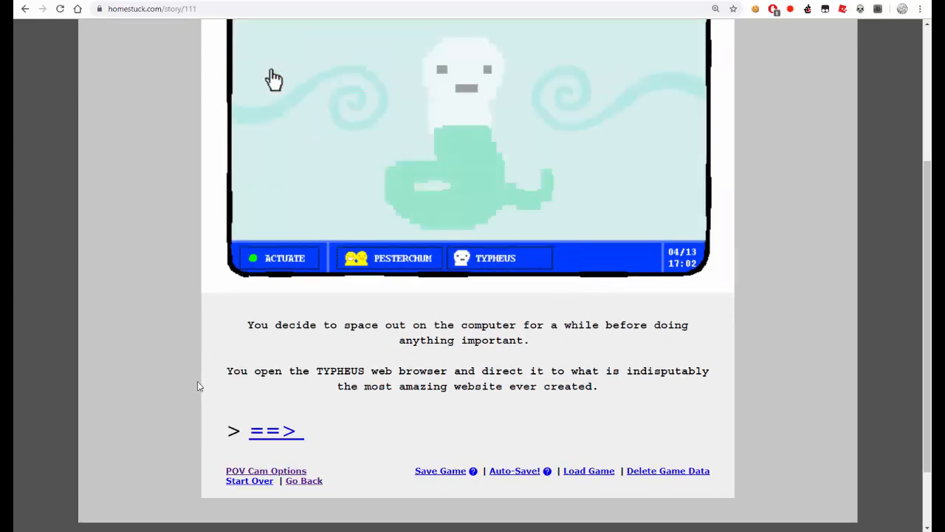
left_click(274, 432)
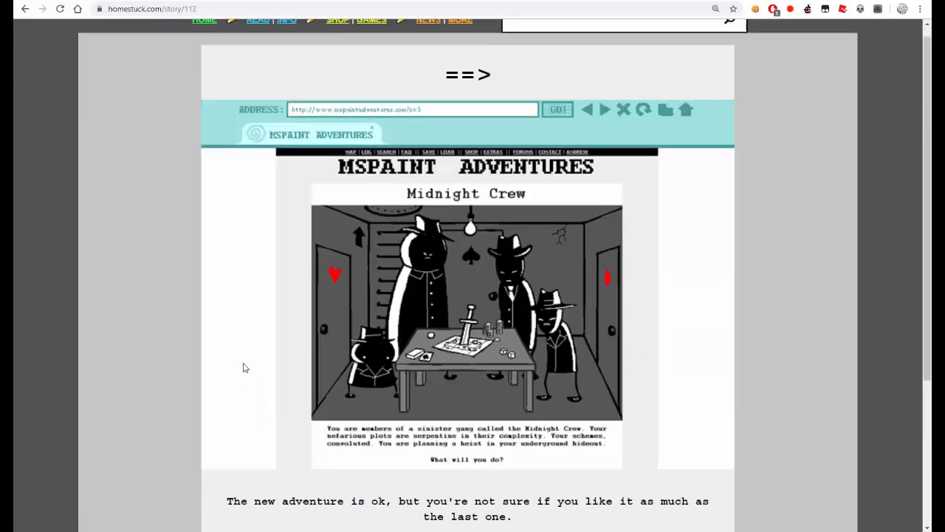
scroll("down", 3)
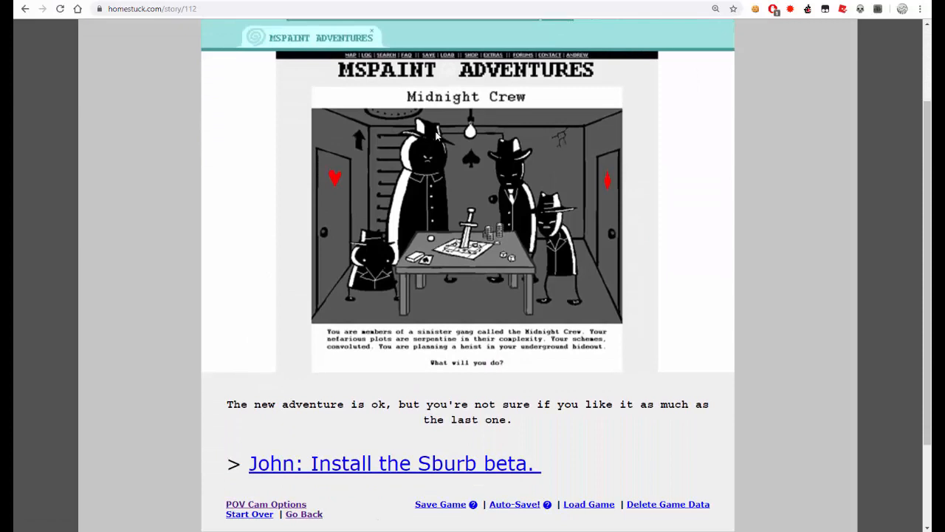
mouse_move(236, 251)
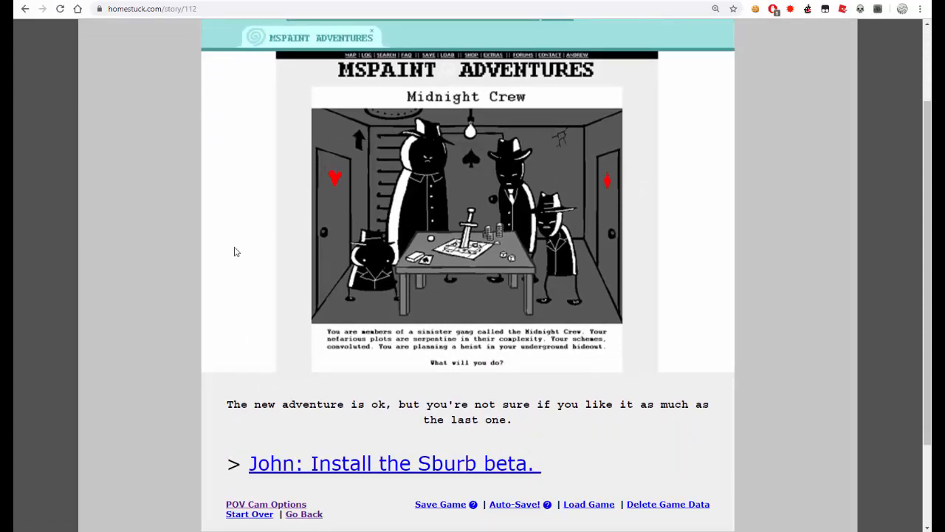
mouse_move(280, 279)
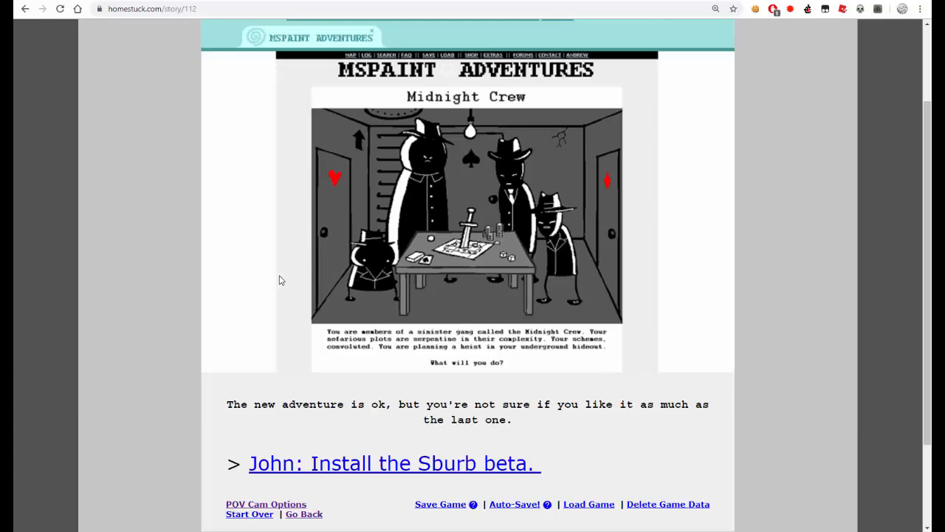
mouse_move(390, 463)
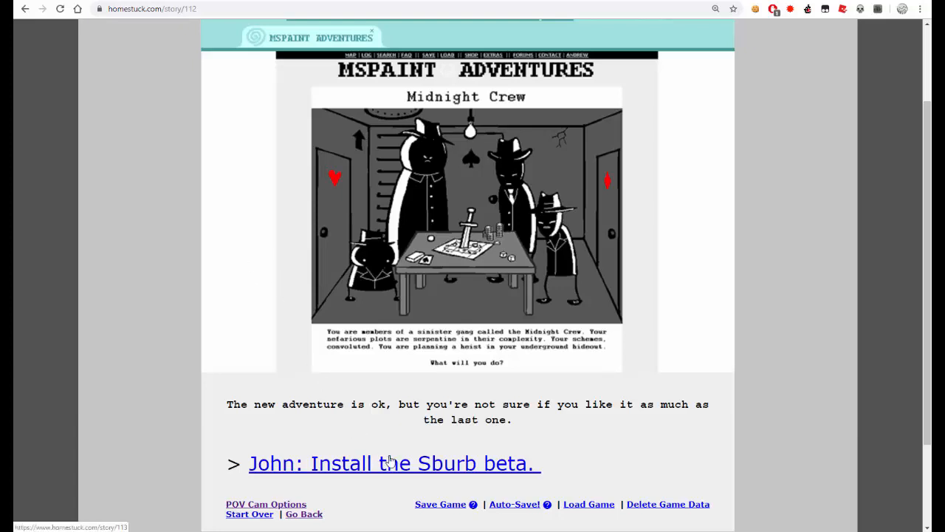
- Follow 'John: Install the Sburb beta.' and read on to page 114's SBURB client waiting for a server connection
left_click(393, 464)
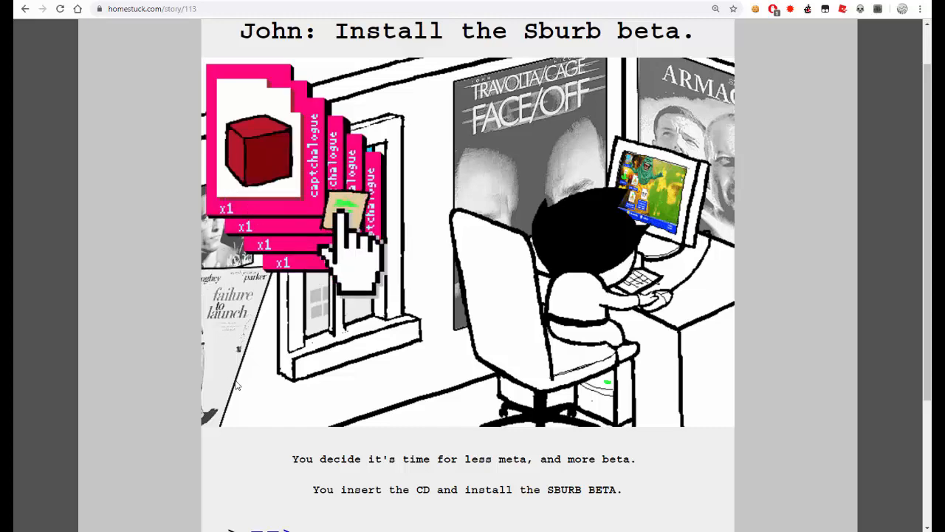
scroll("down", 3)
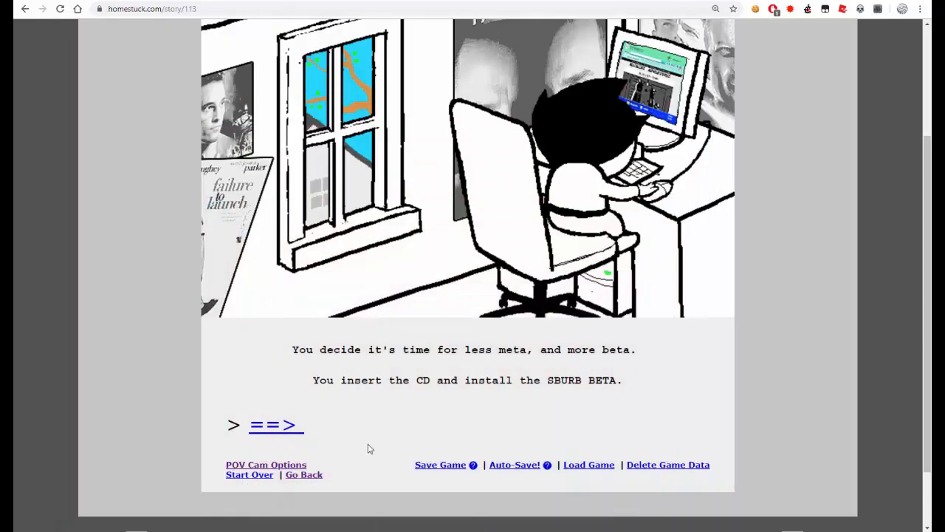
left_click(274, 425)
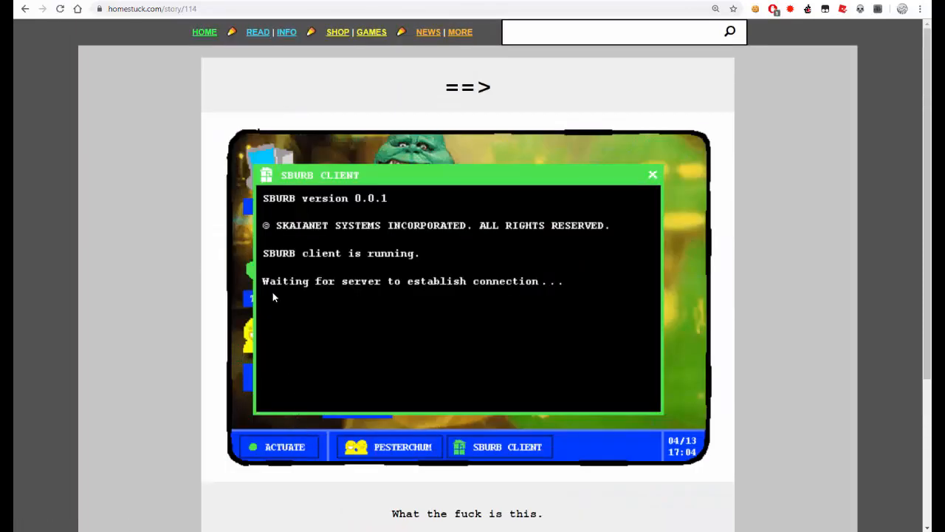
mouse_move(348, 207)
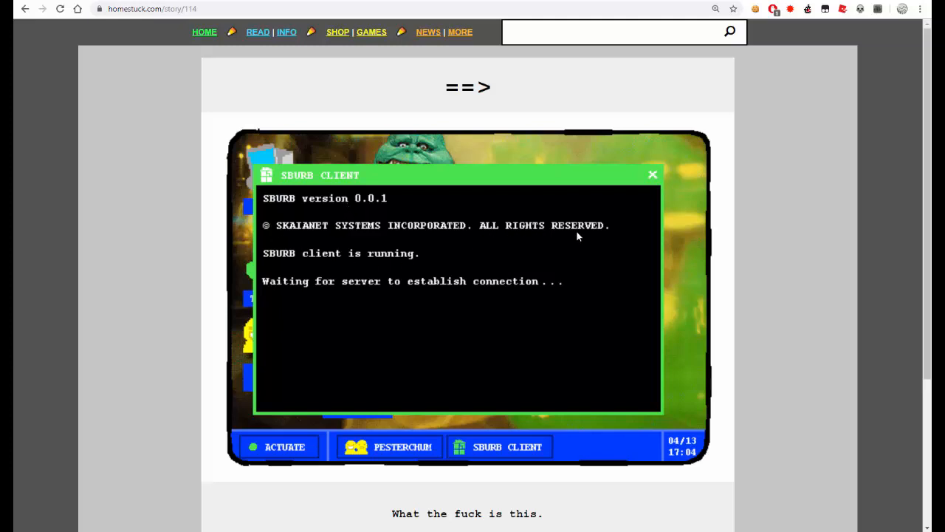
scroll("down", 3)
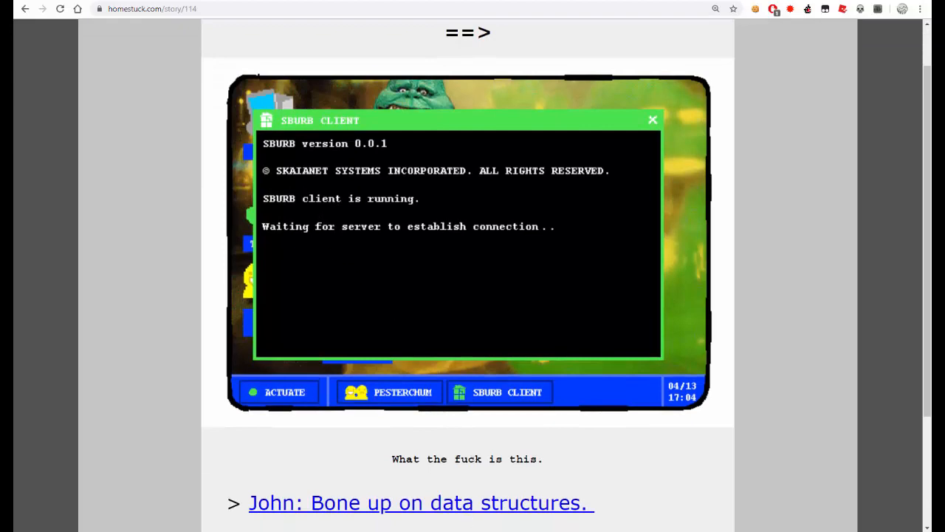
scroll("down", 3)
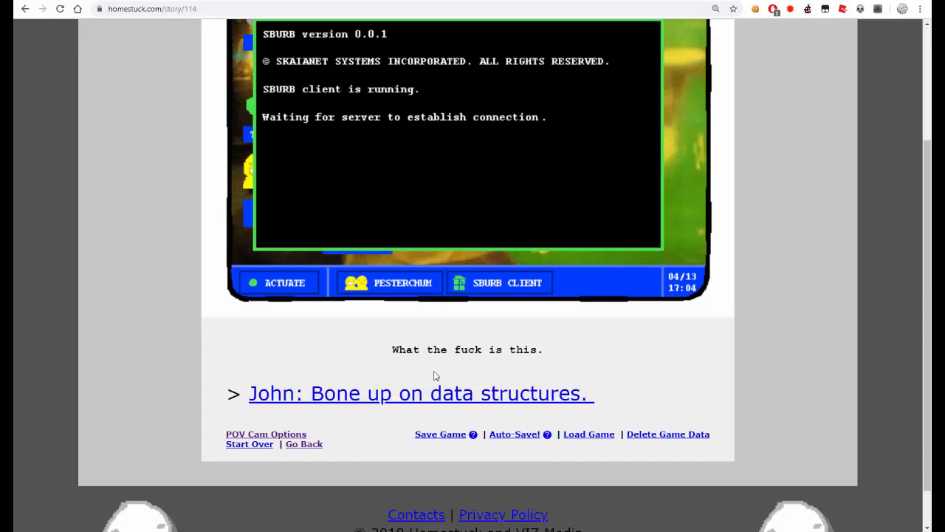
mouse_move(402, 398)
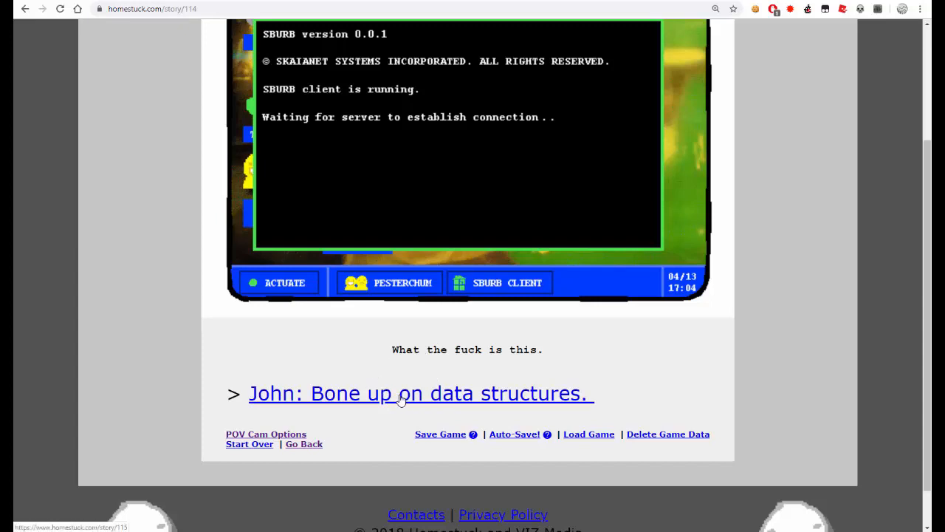
- Follow 'John: Bone up on data structures.' and read page 115 down to John's closet of programming guides
left_click(419, 393)
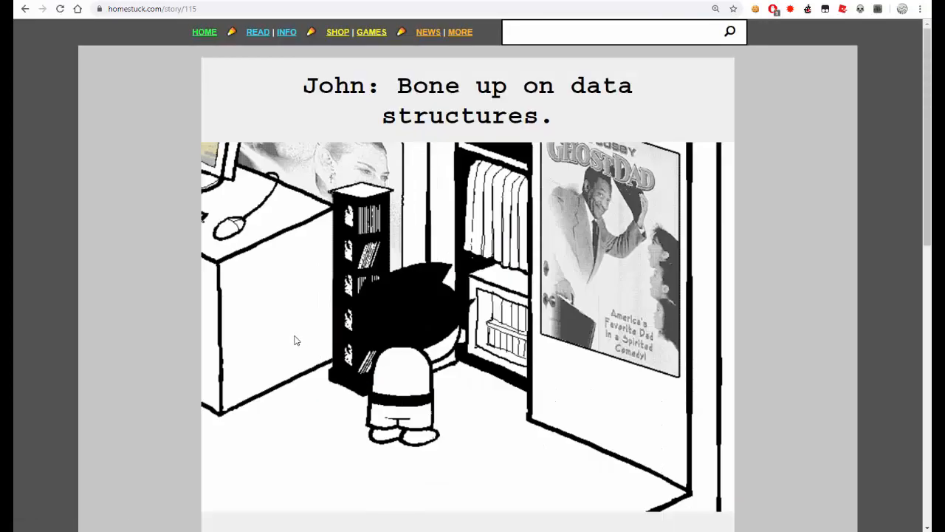
scroll("down", 3)
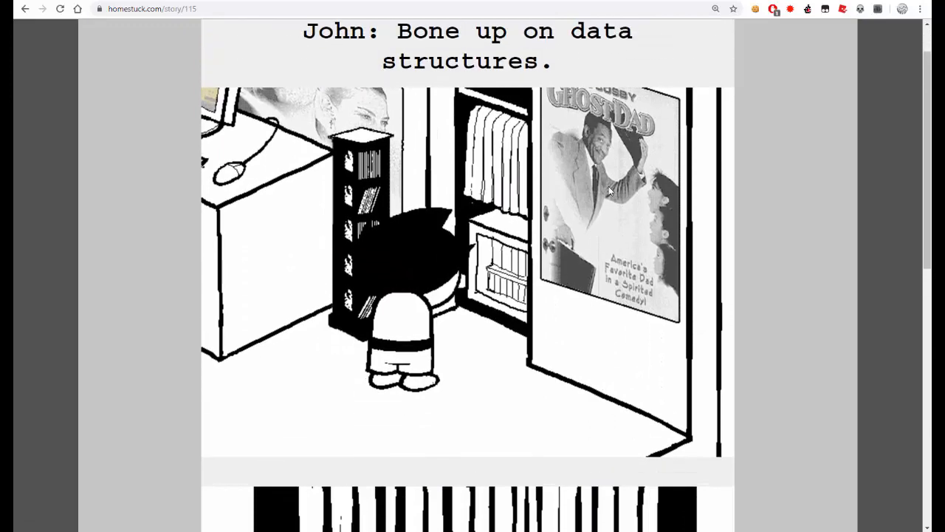
scroll("down", 3)
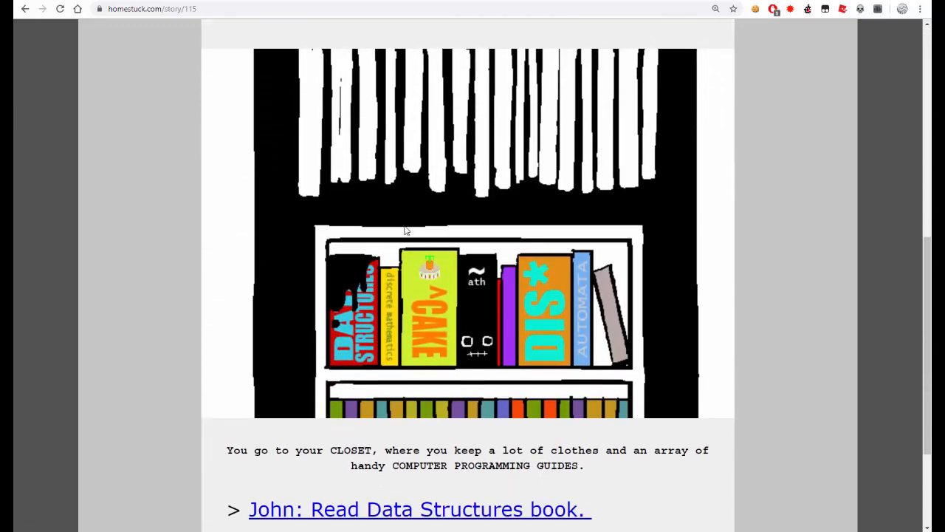
mouse_move(264, 308)
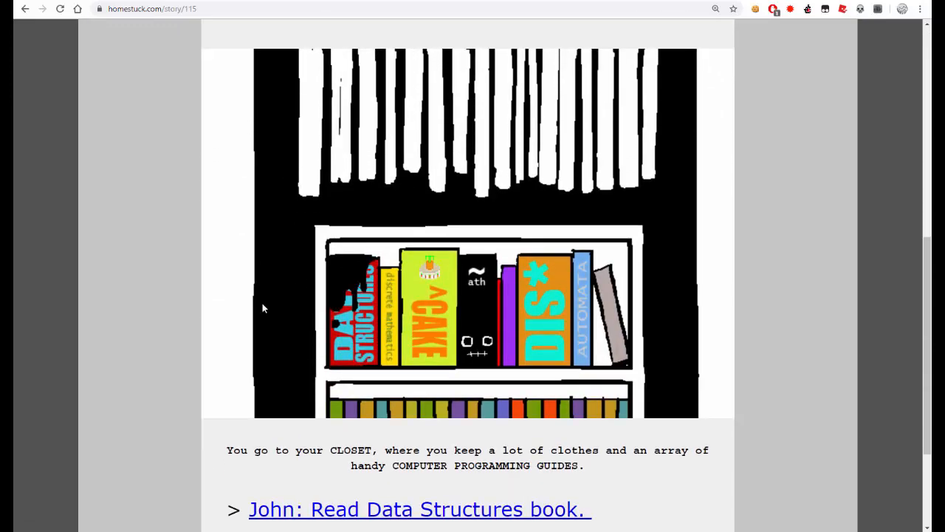
scroll("down", 3)
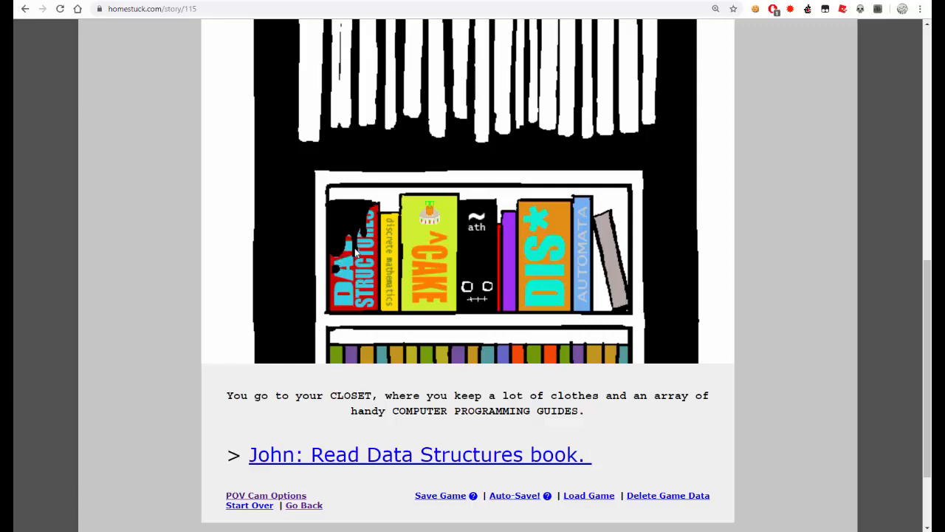
mouse_move(352, 216)
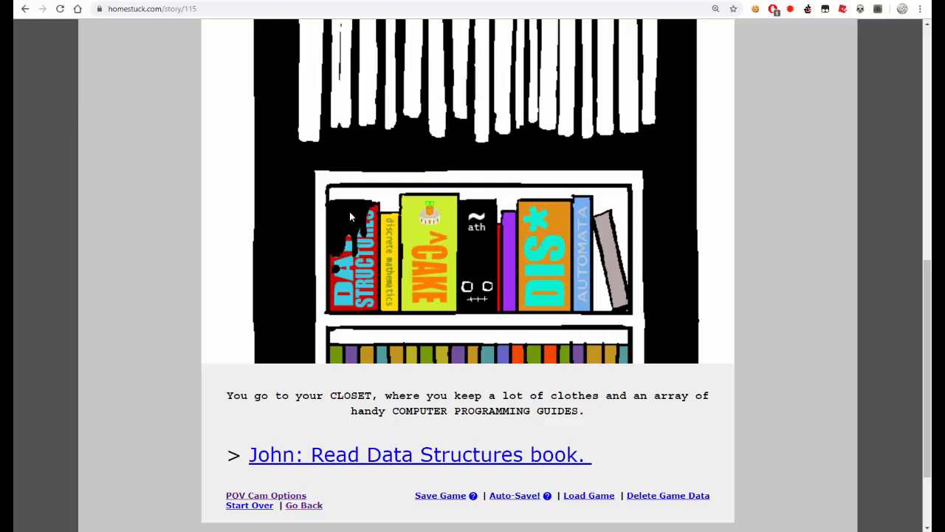
mouse_move(302, 316)
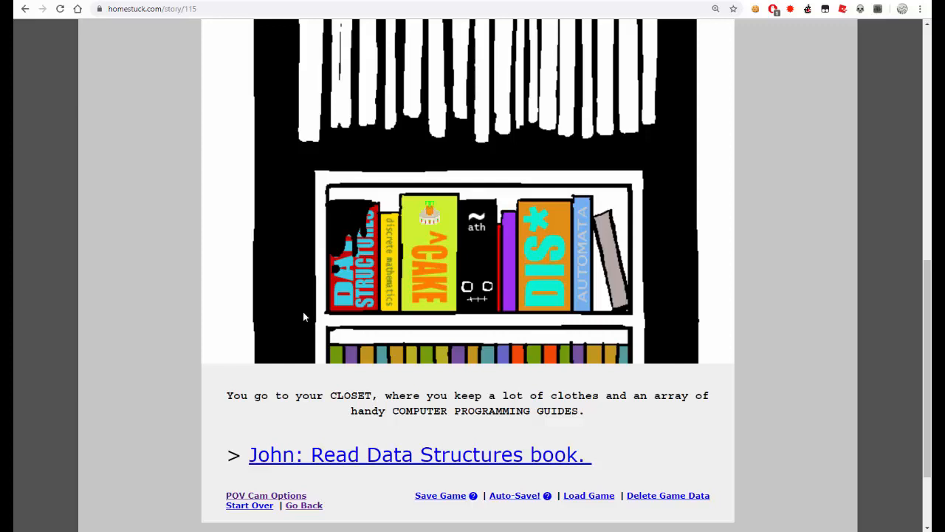
mouse_move(177, 342)
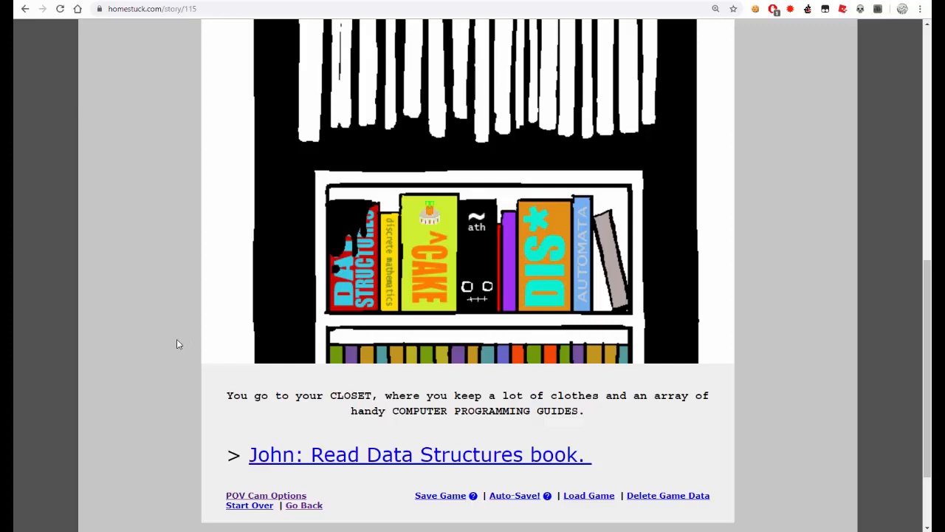
mouse_move(272, 358)
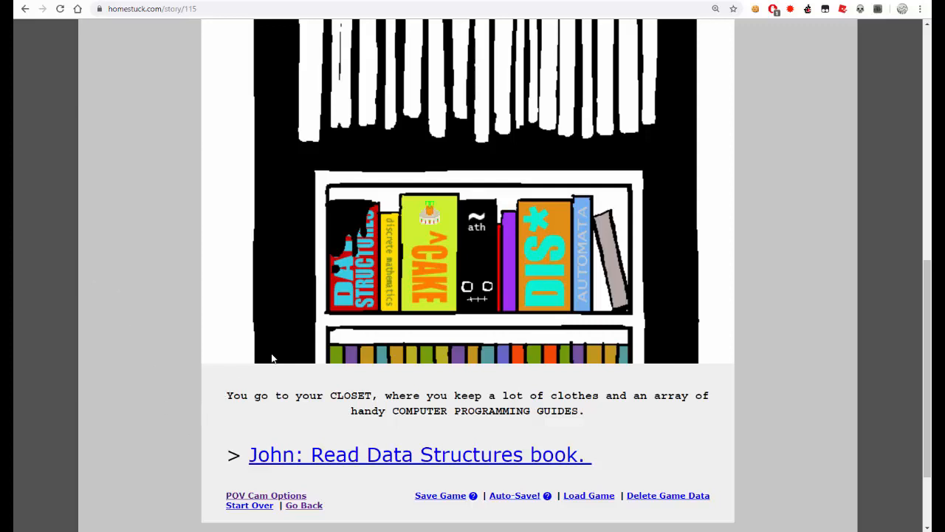
mouse_move(337, 419)
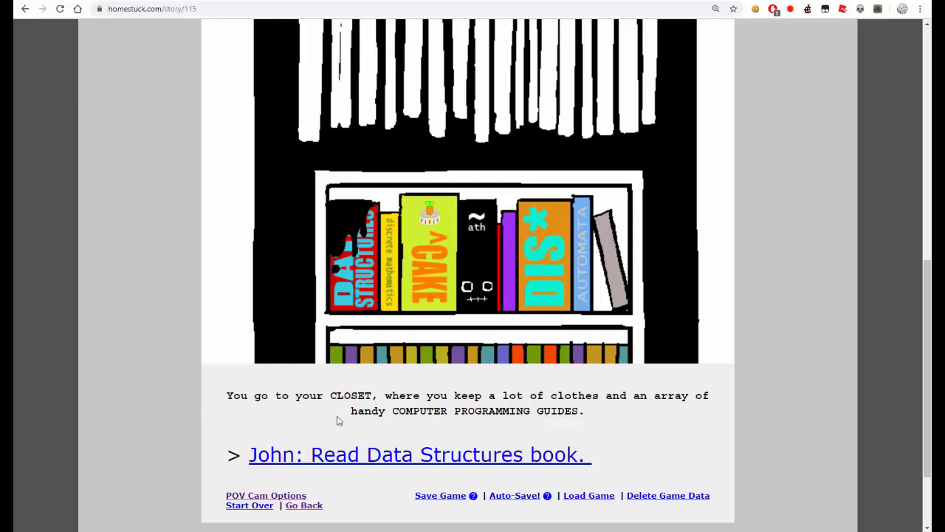
mouse_move(322, 288)
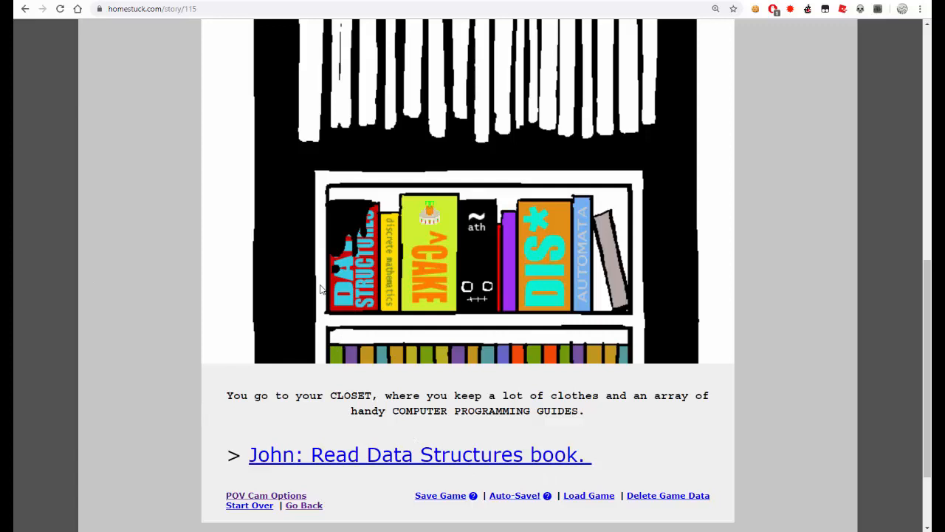
mouse_move(389, 271)
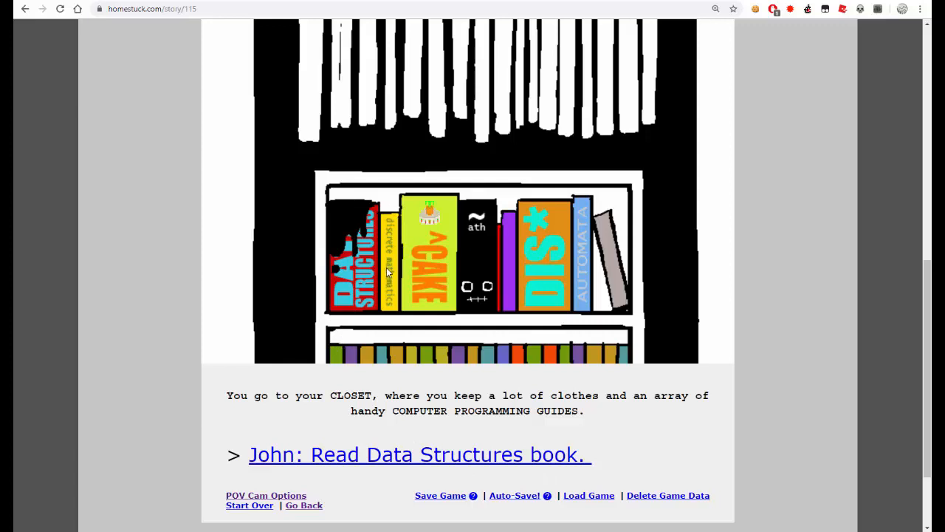
mouse_move(440, 242)
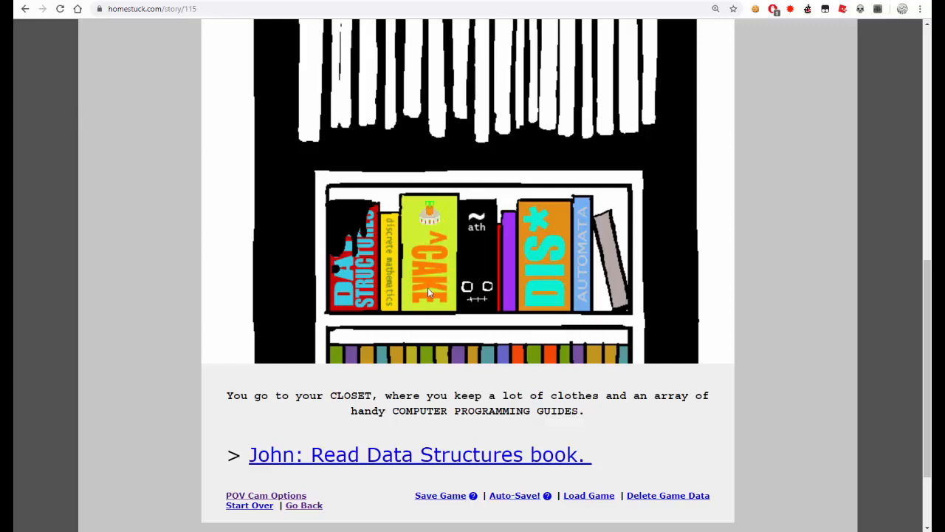
mouse_move(434, 237)
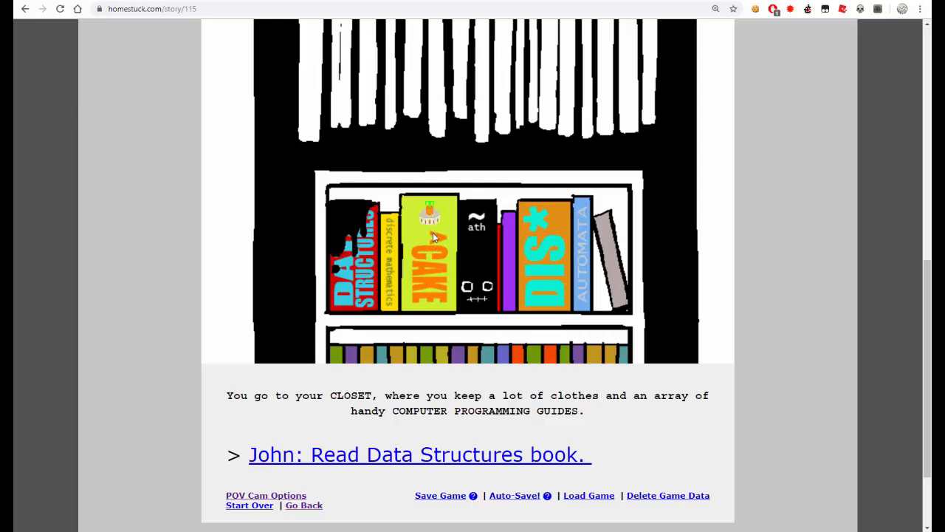
mouse_move(428, 259)
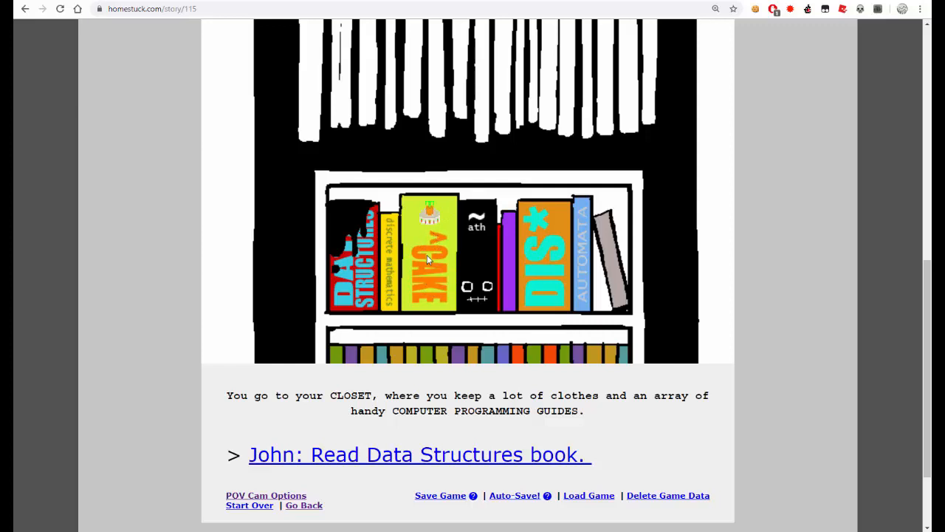
mouse_move(474, 217)
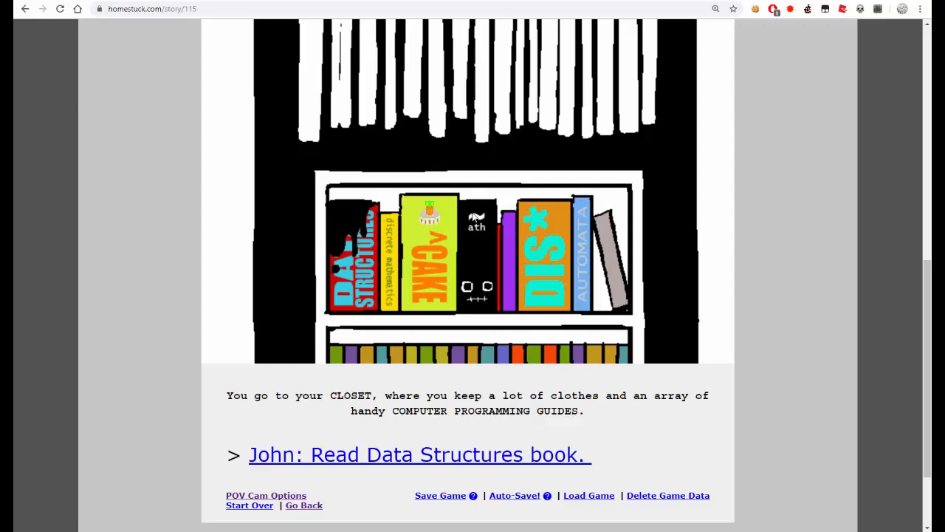
mouse_move(475, 235)
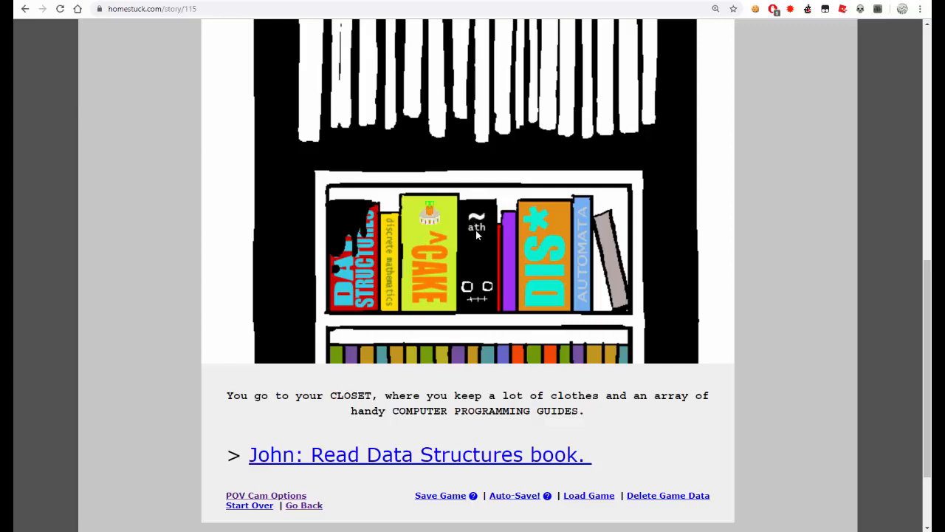
mouse_move(479, 226)
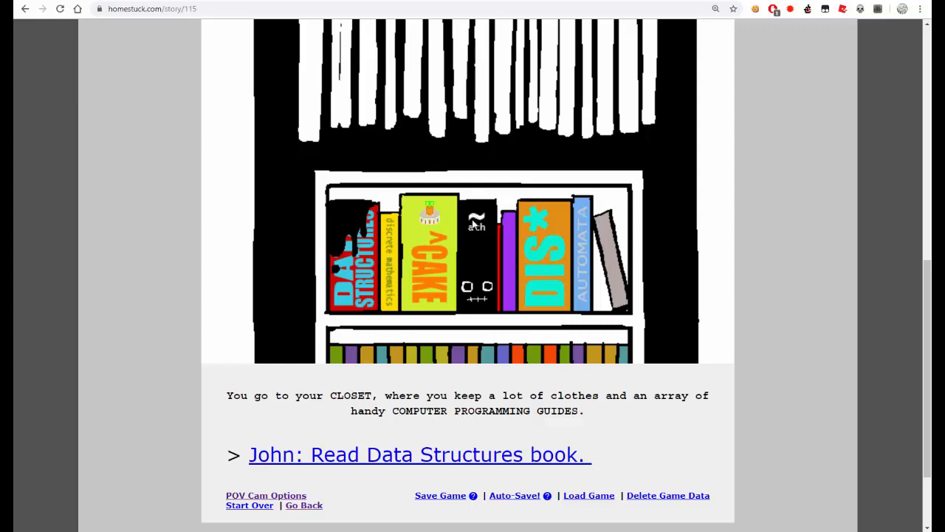
mouse_move(529, 289)
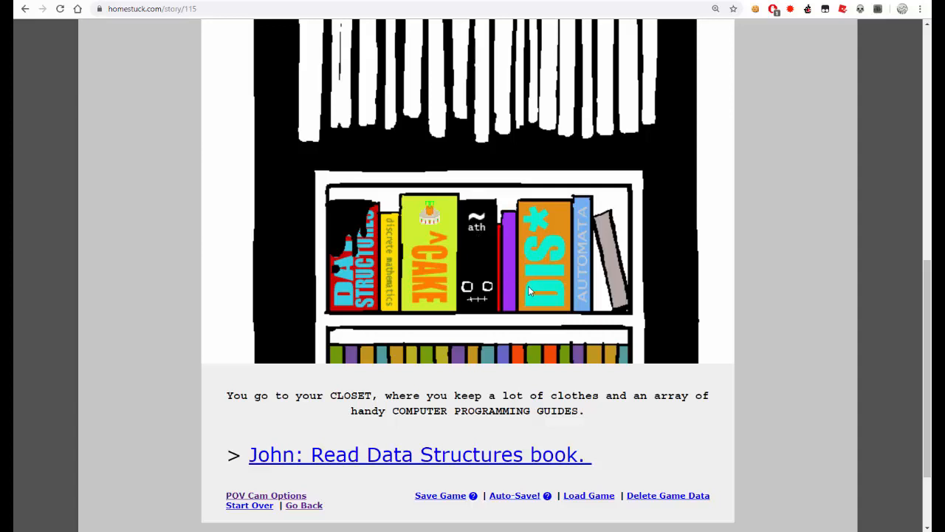
mouse_move(528, 228)
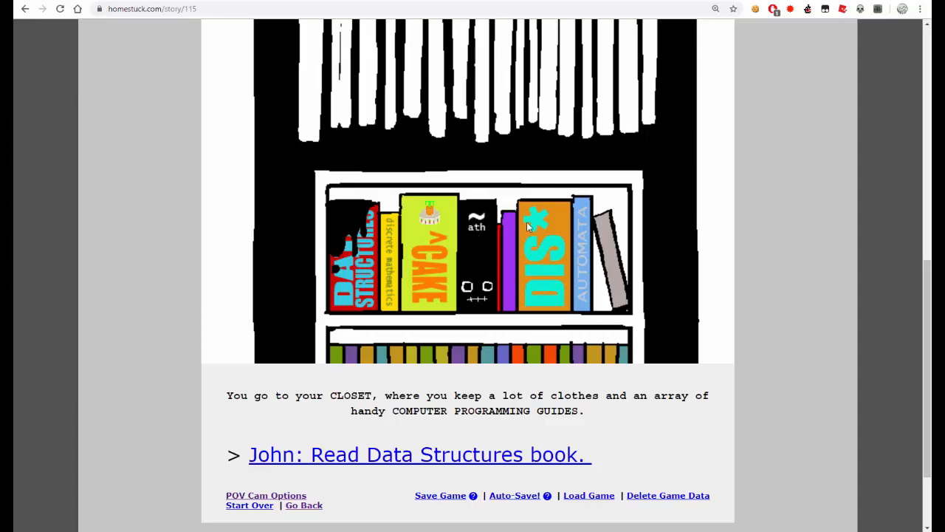
mouse_move(541, 212)
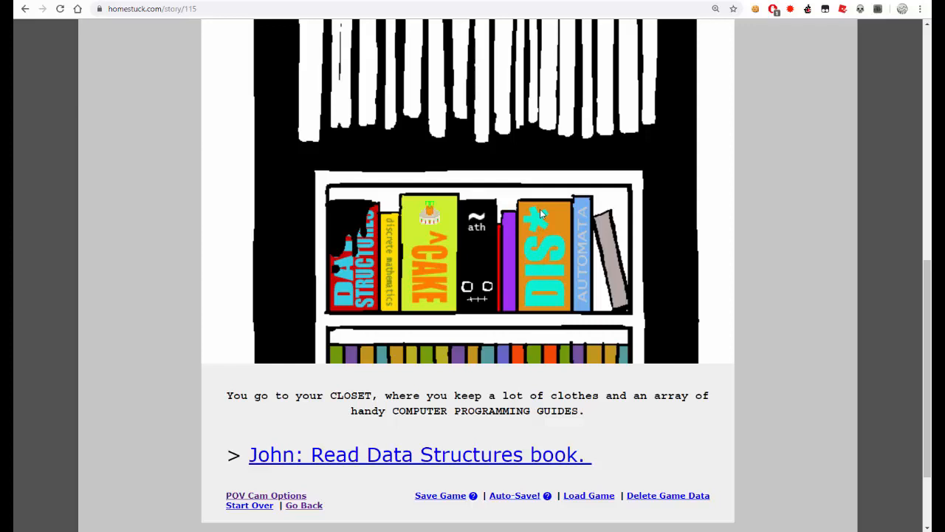
mouse_move(588, 224)
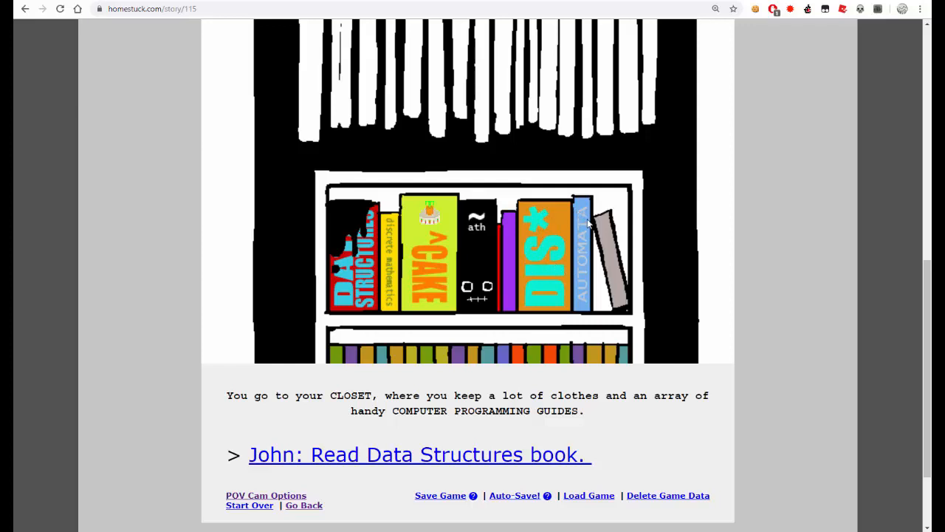
mouse_move(362, 205)
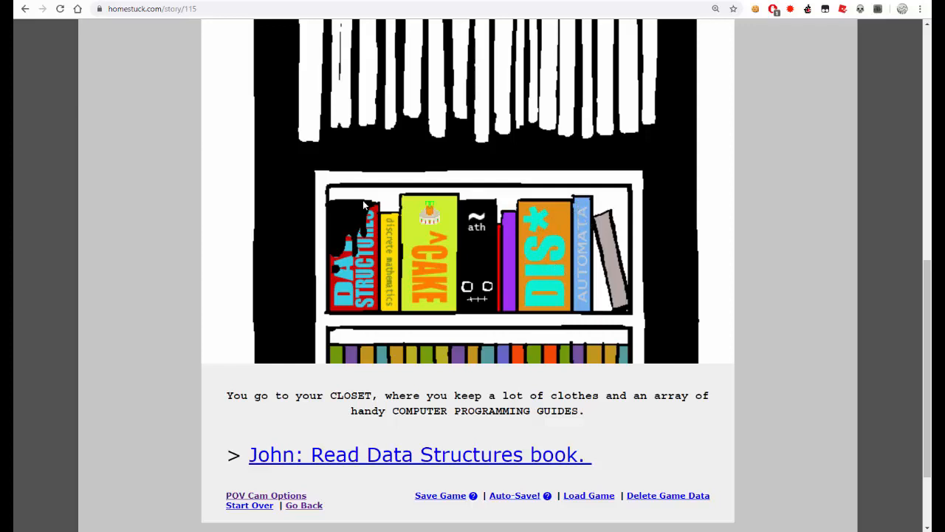
scroll("down", 3)
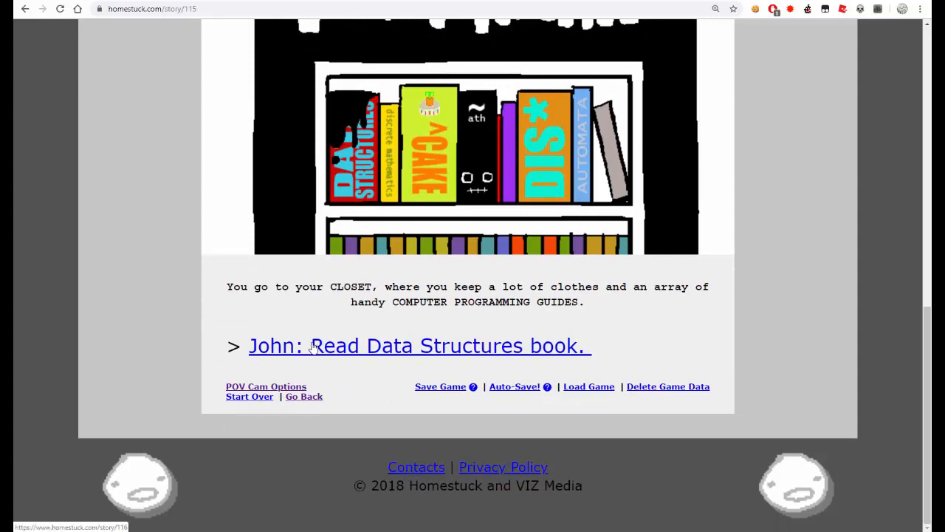
left_click(416, 345)
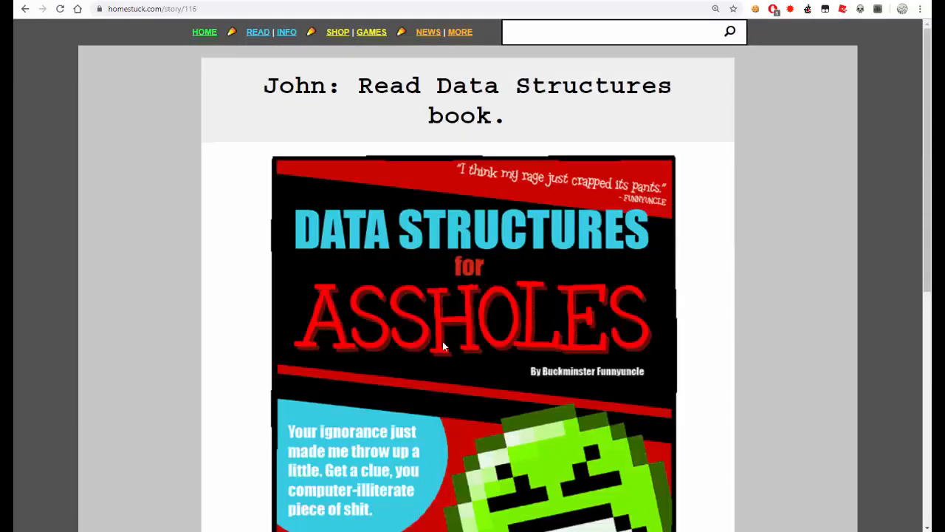
scroll("down", 3)
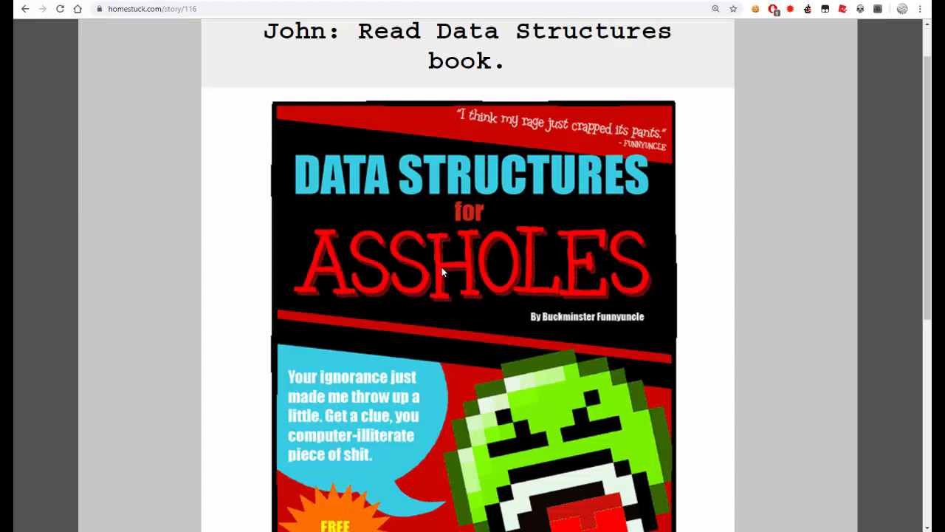
mouse_move(535, 152)
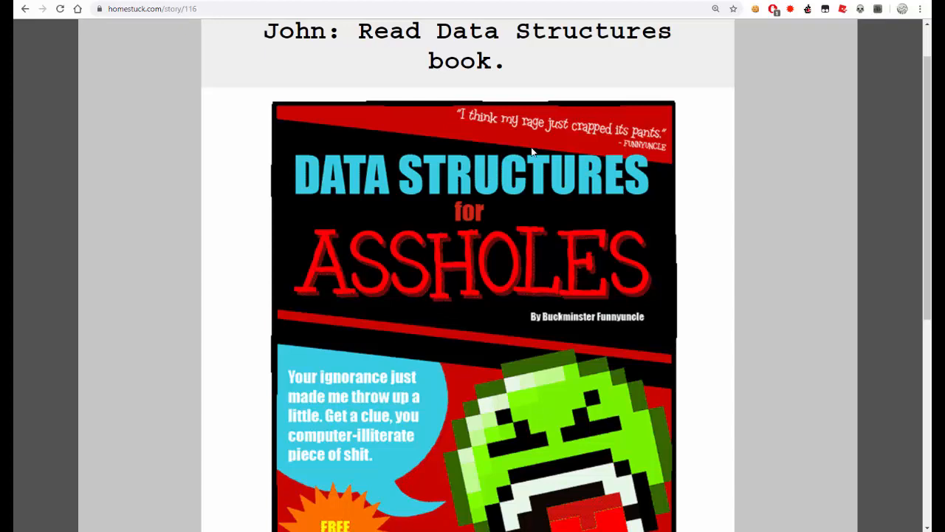
mouse_move(537, 147)
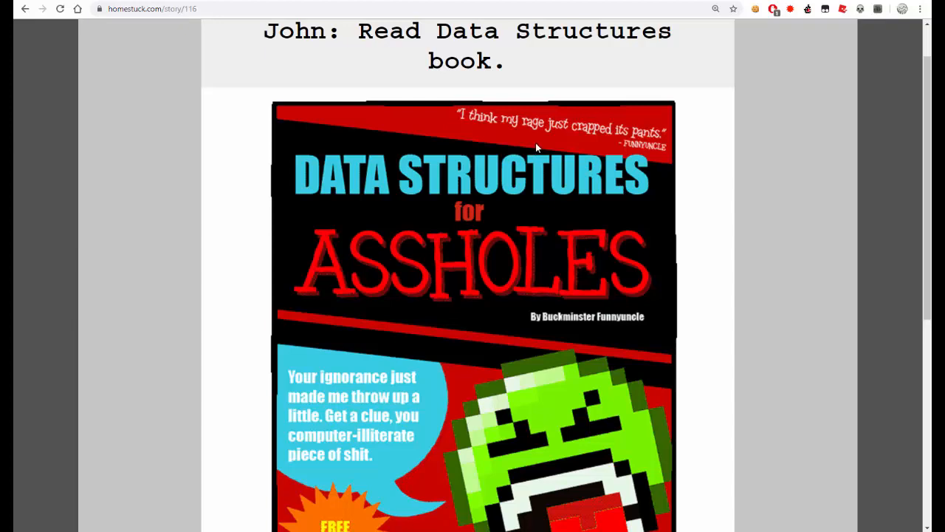
scroll("down", 3)
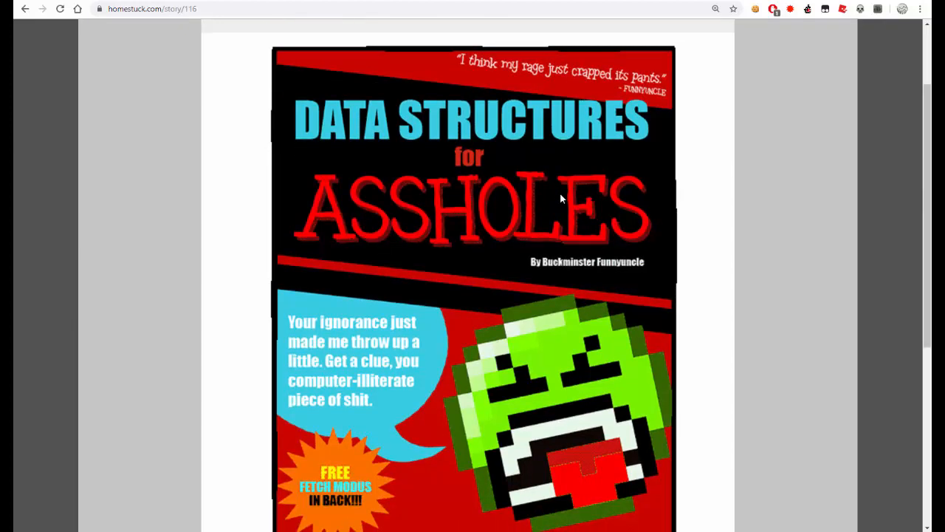
mouse_move(496, 269)
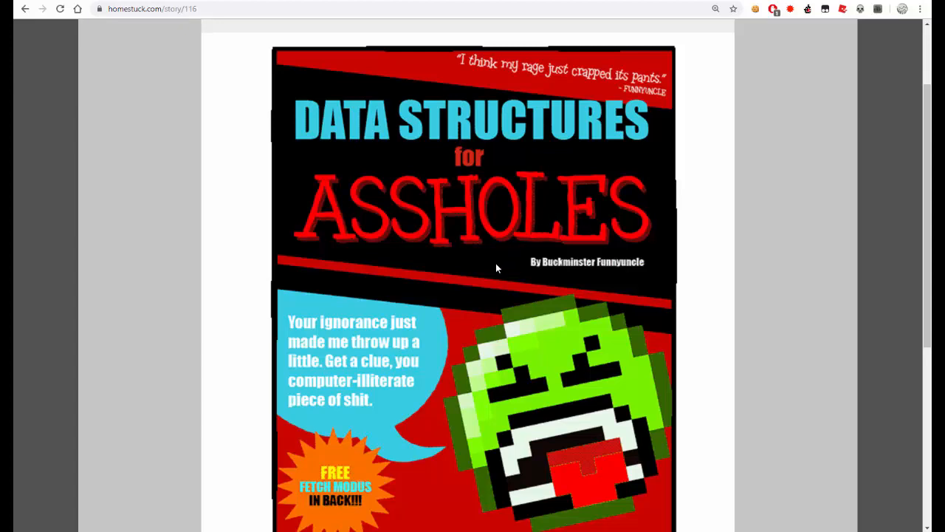
scroll("down", 3)
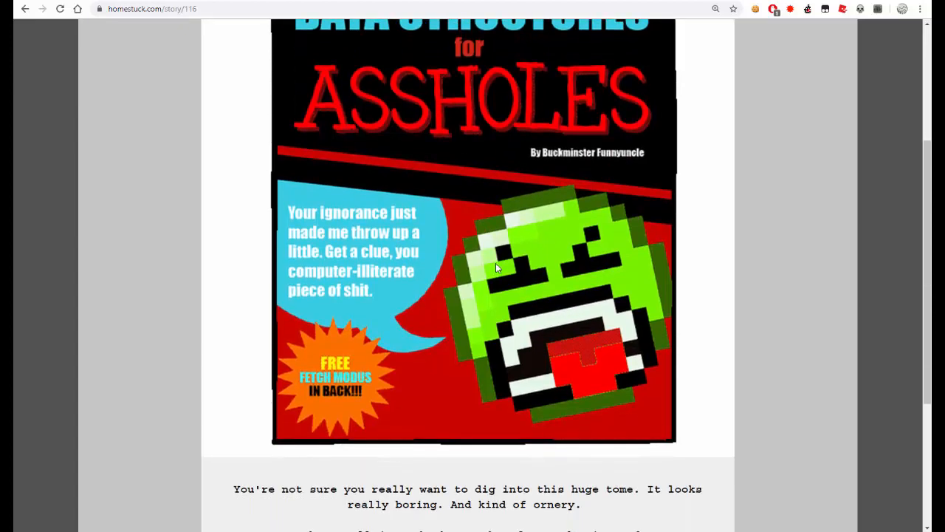
mouse_move(332, 317)
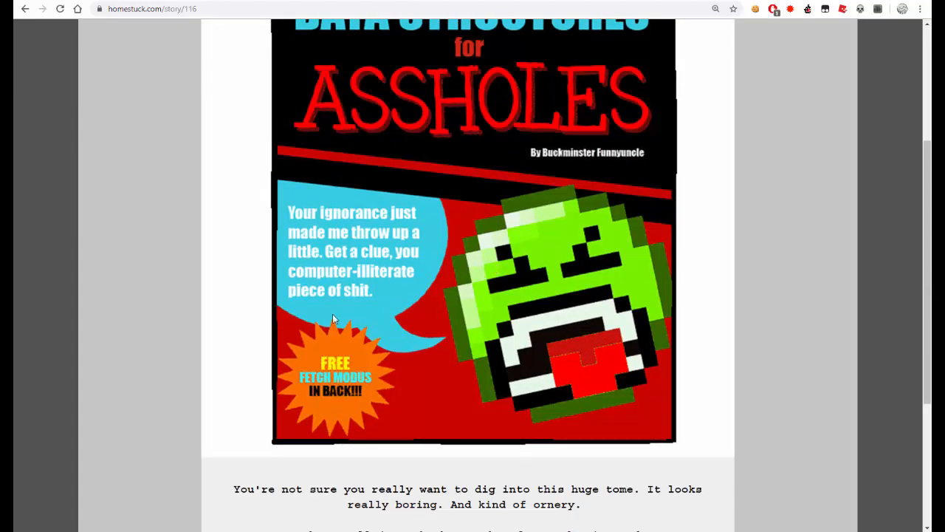
scroll("down", 3)
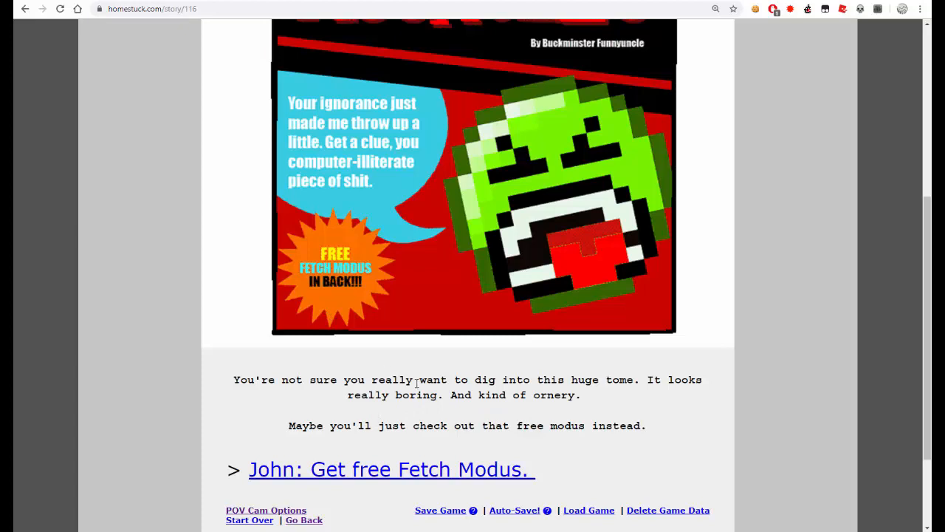
mouse_move(422, 447)
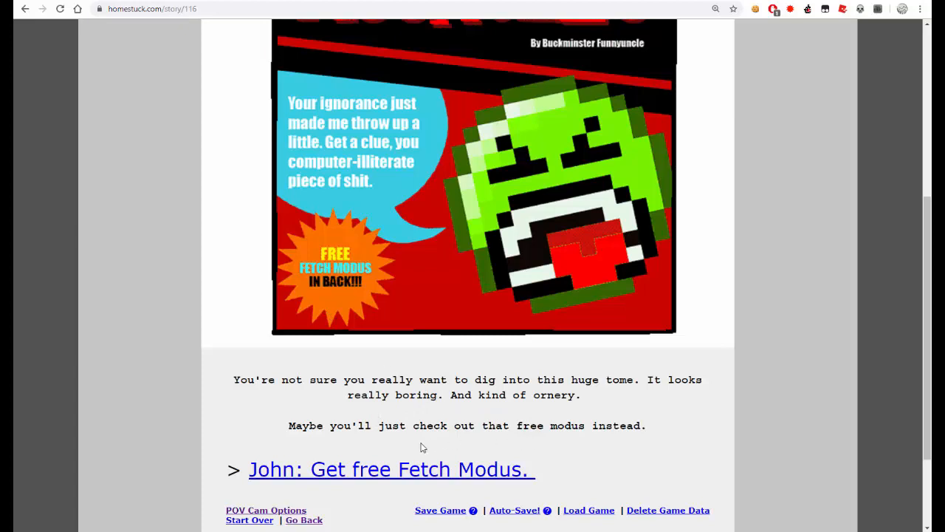
mouse_move(641, 450)
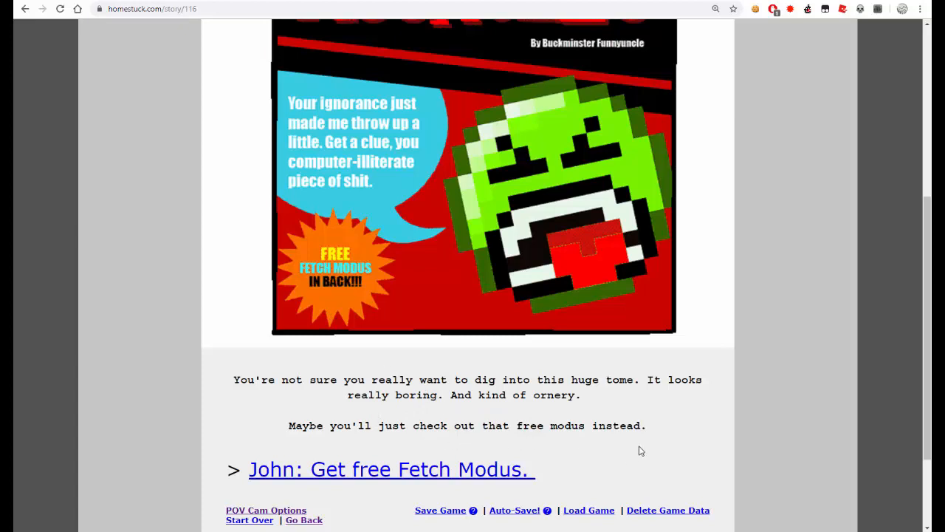
scroll("up", 3)
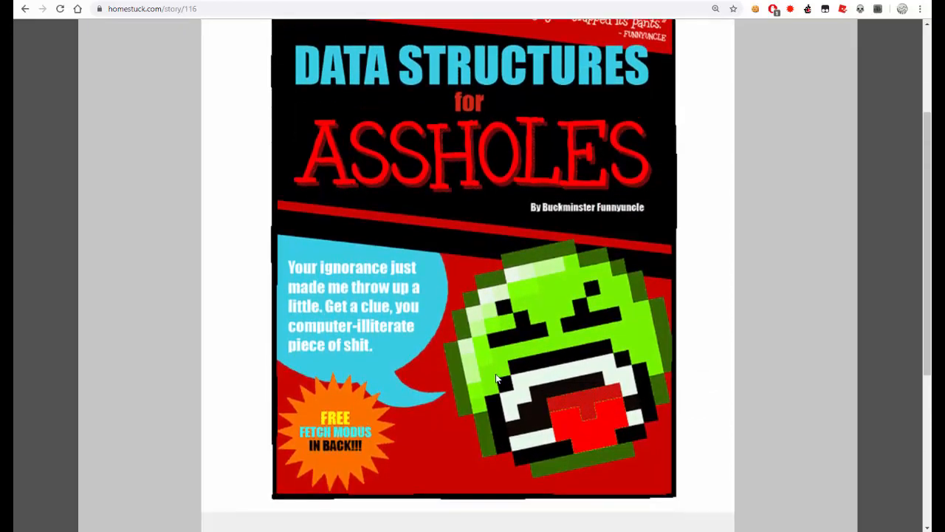
scroll("down", 3)
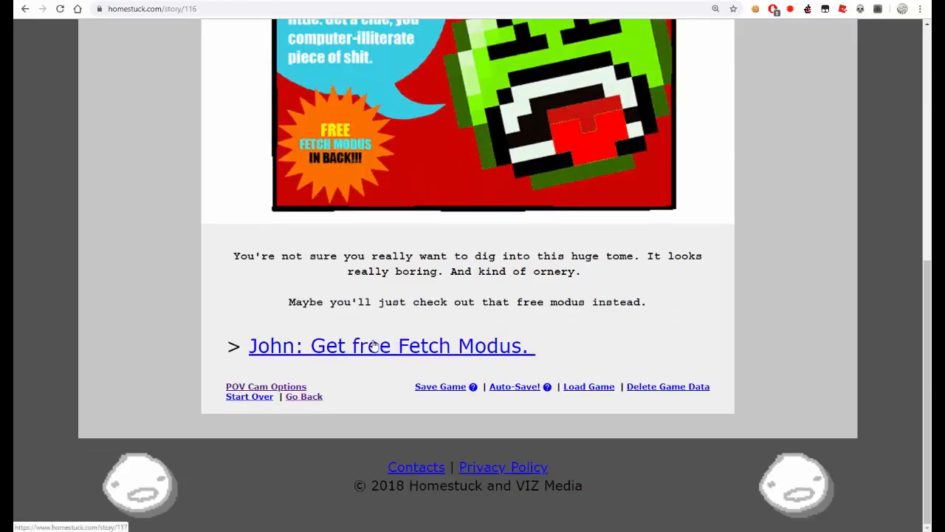
mouse_move(332, 351)
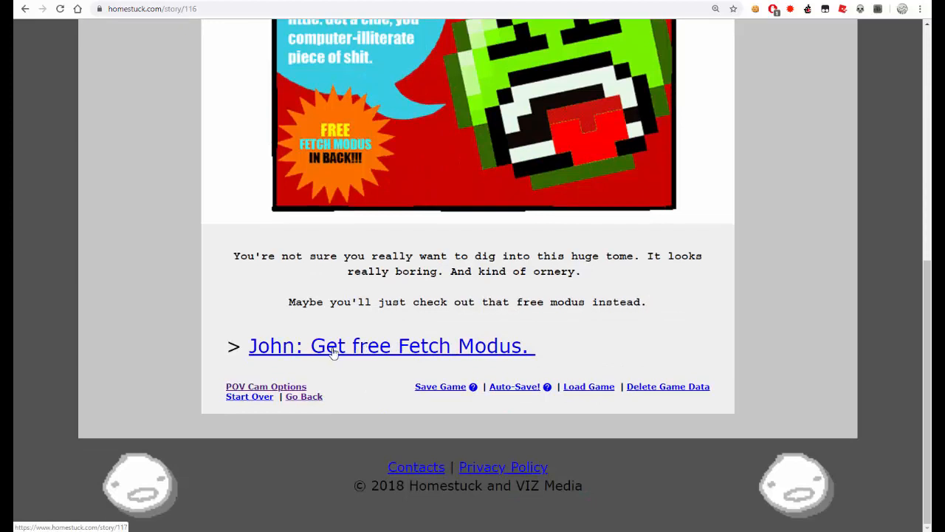
- Follow 'John: Get free Fetch Modus.' and read page 117's FIFO queue Fetch Modus to its end
left_click(390, 345)
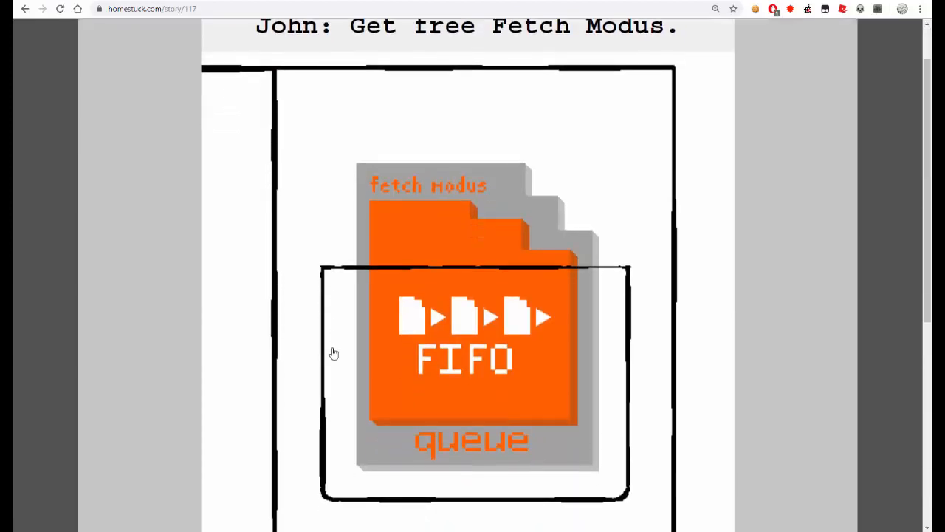
scroll("down", 3)
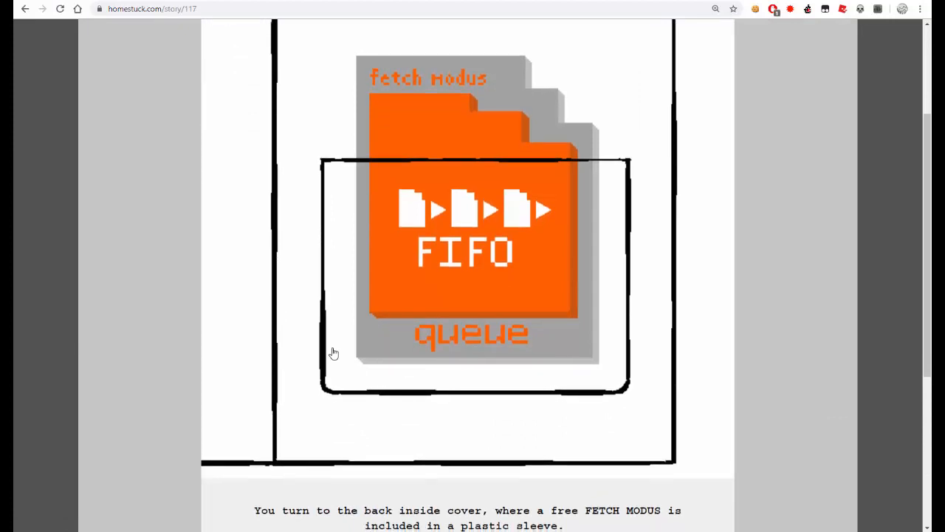
scroll("down", 3)
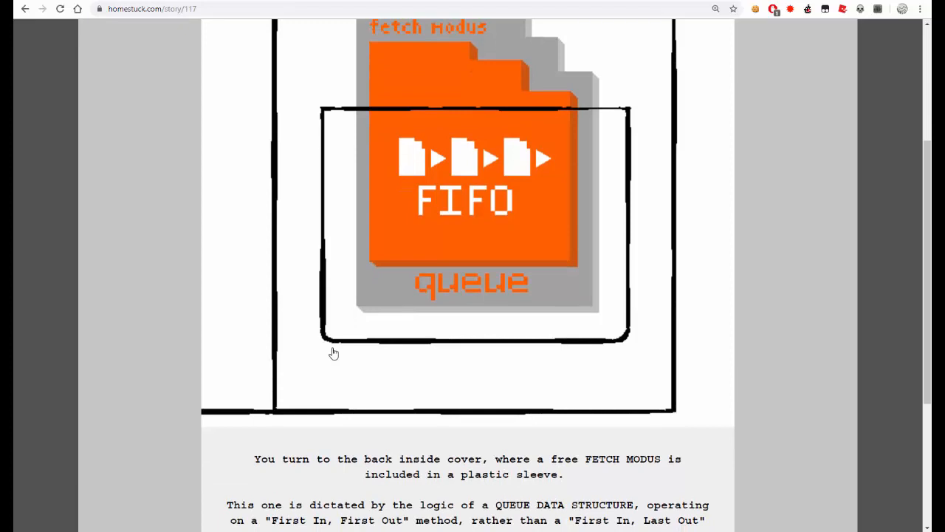
scroll("down", 3)
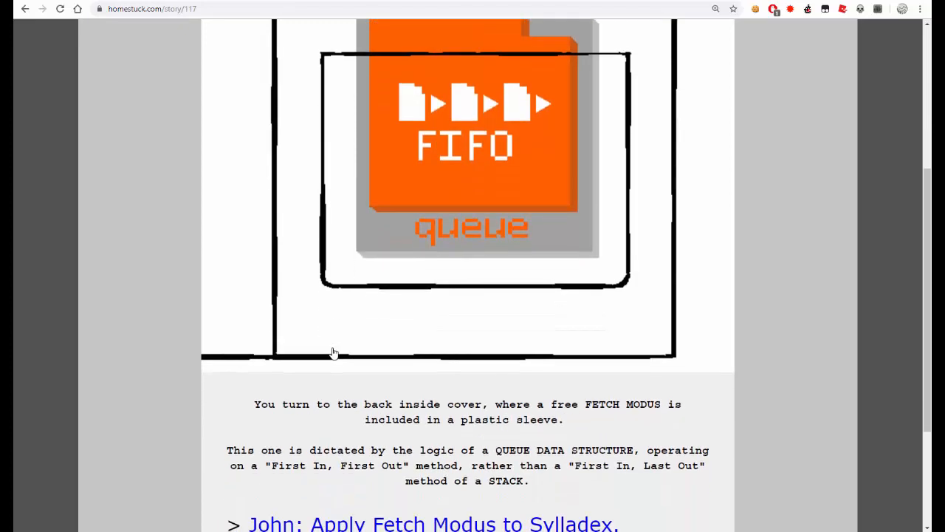
scroll("down", 3)
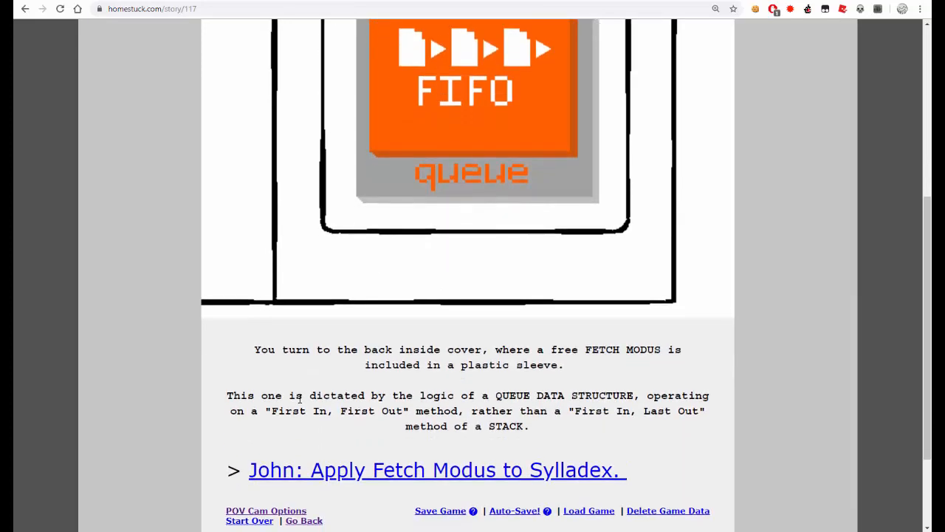
mouse_move(258, 478)
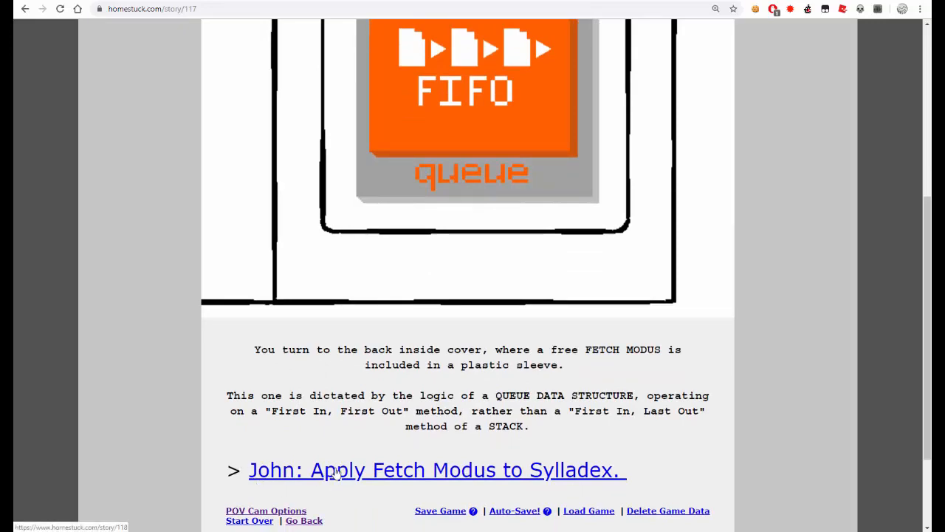
- Follow 'John: Apply Fetch Modus to Sylladex.' and read page 118 through
left_click(436, 470)
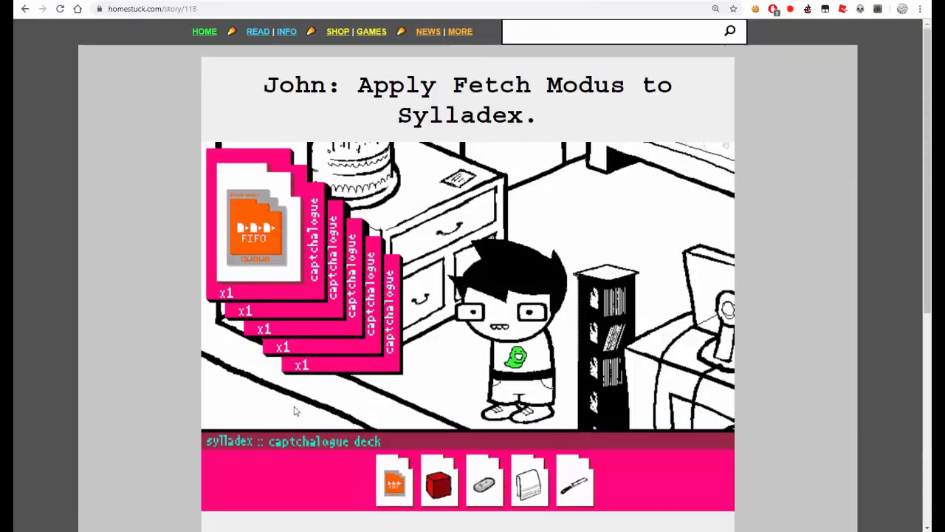
scroll("down", 3)
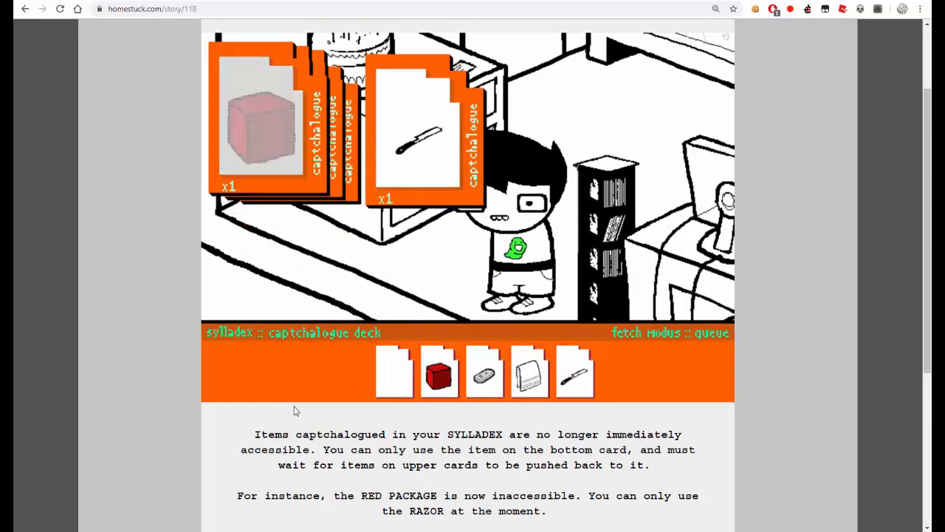
scroll("down", 3)
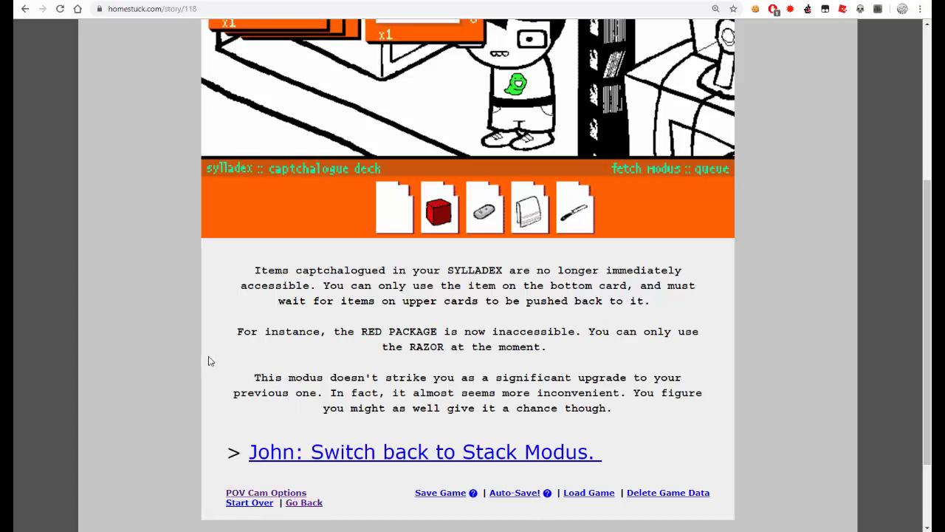
scroll("down", 3)
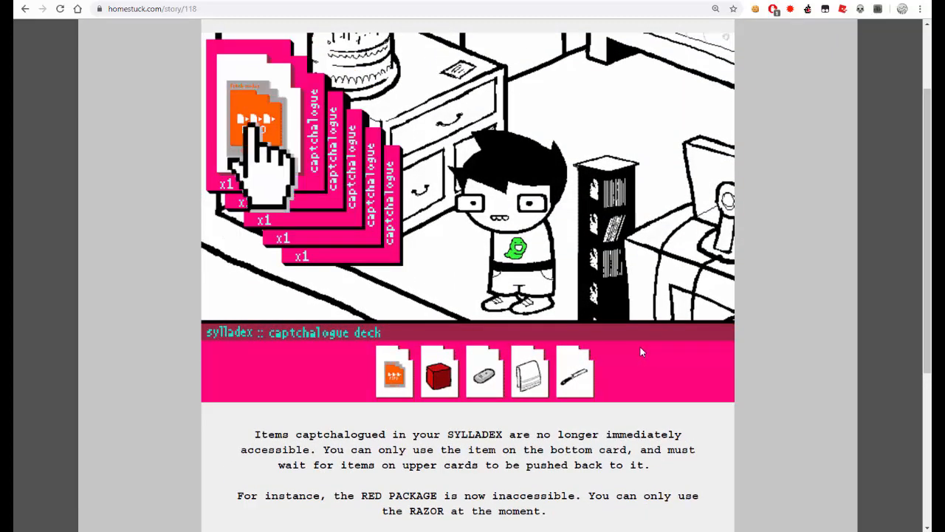
left_click(257, 122)
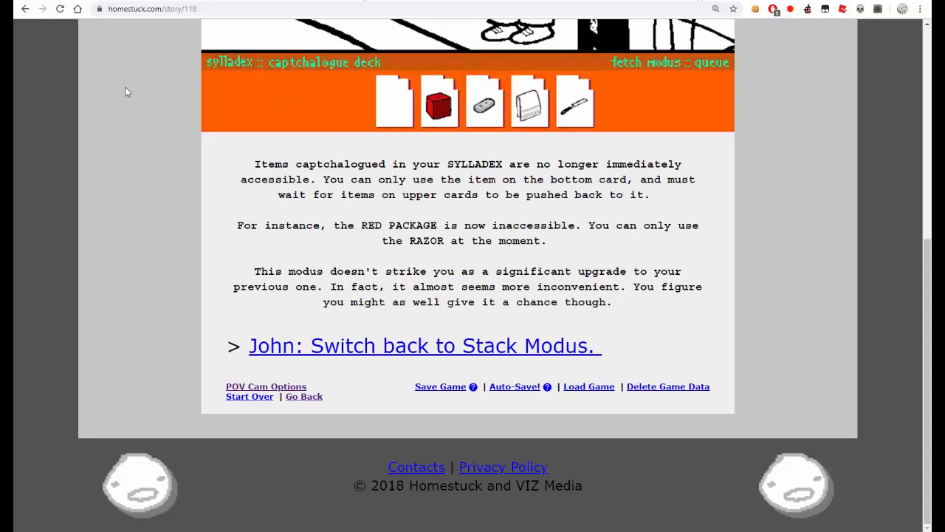
mouse_move(343, 354)
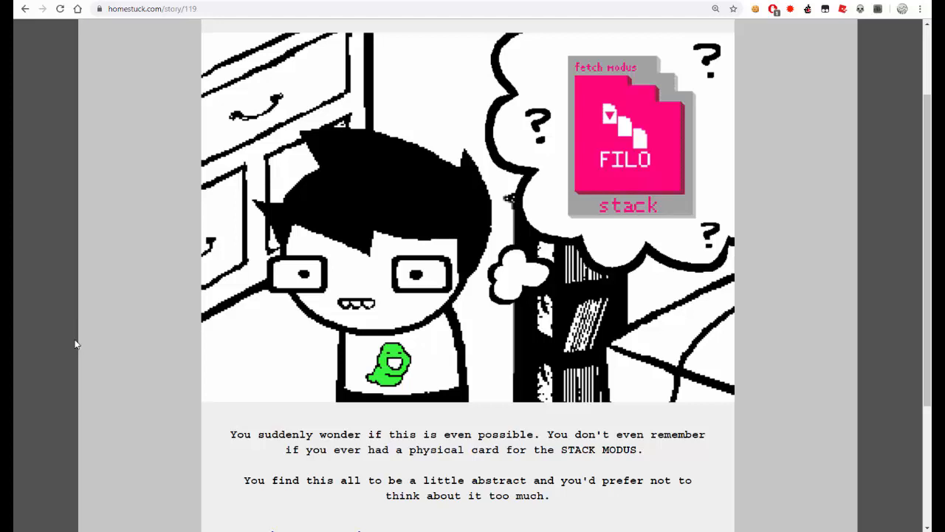
- Read down page 119, 'John: Switch back to Stack Modus.', to its next command
scroll("down", 3)
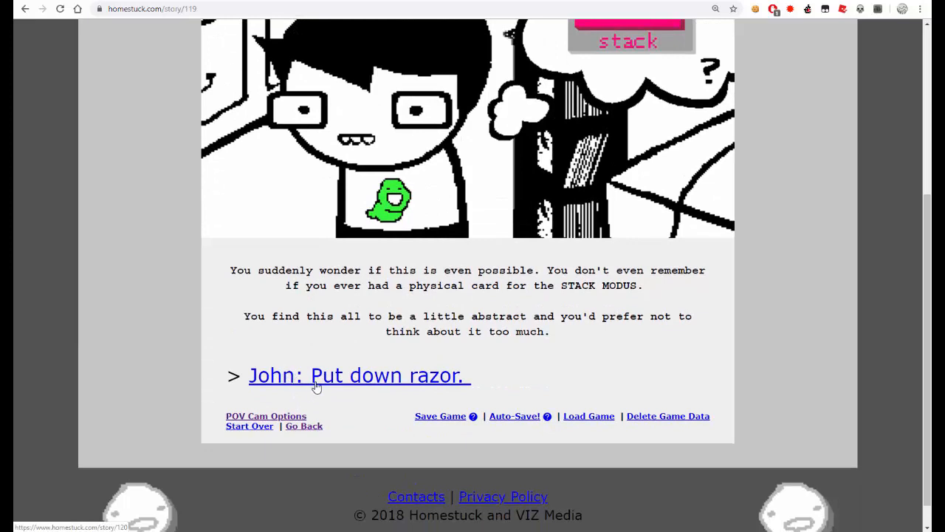
- Follow 'John: Put down razor.' and read page 120 to 'John: Pick up two items.'
left_click(357, 375)
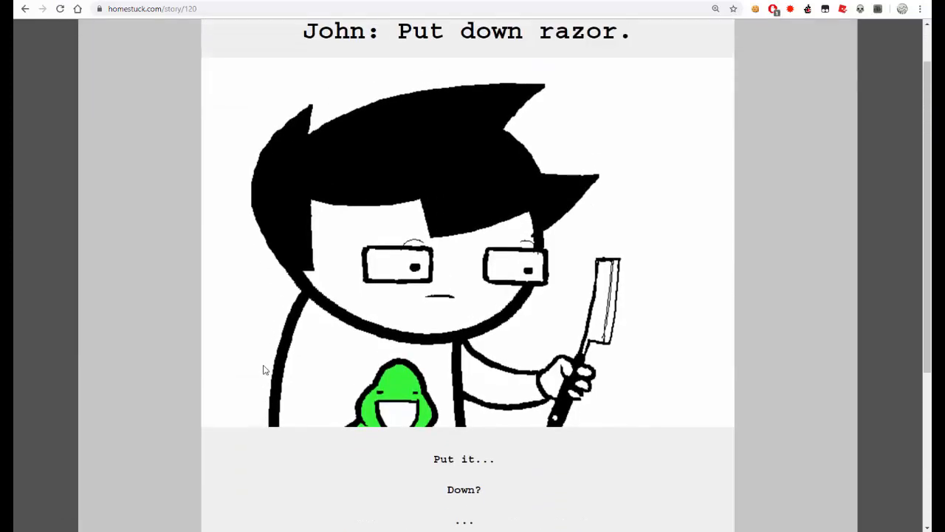
scroll("down", 3)
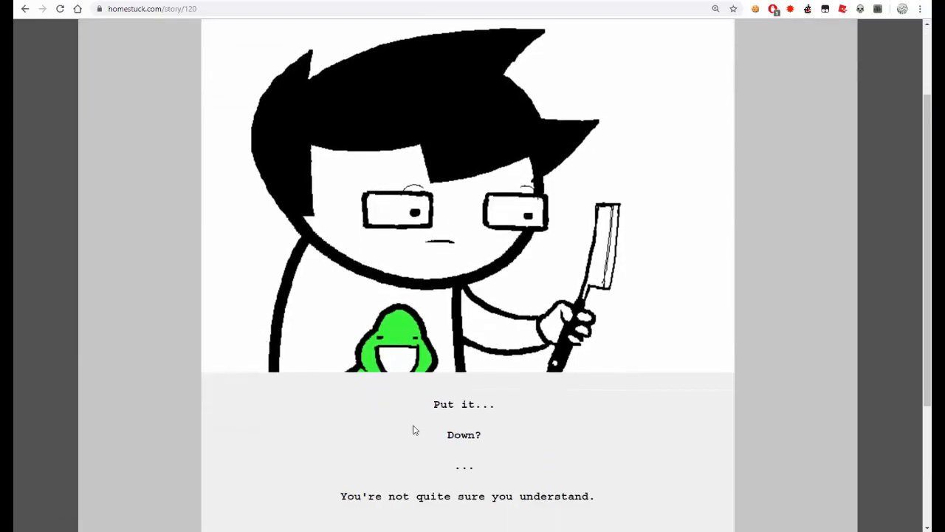
scroll("down", 3)
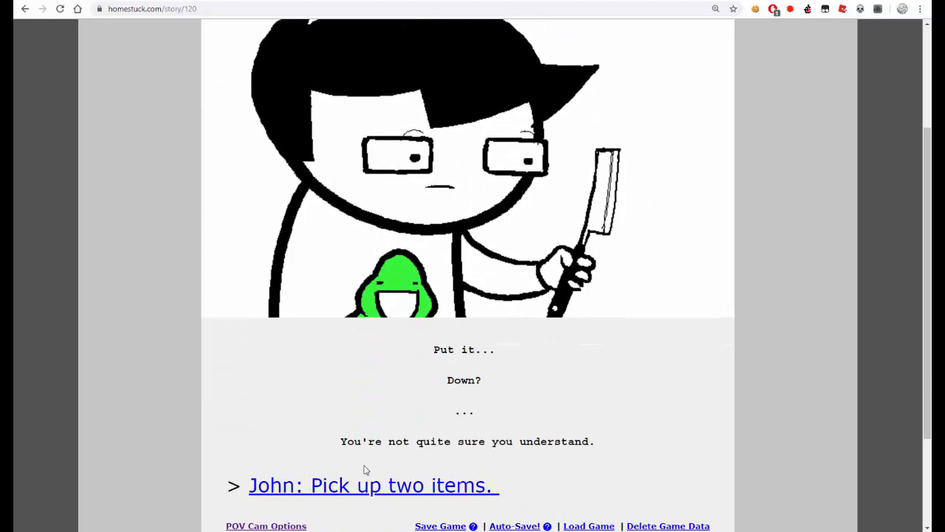
mouse_move(333, 487)
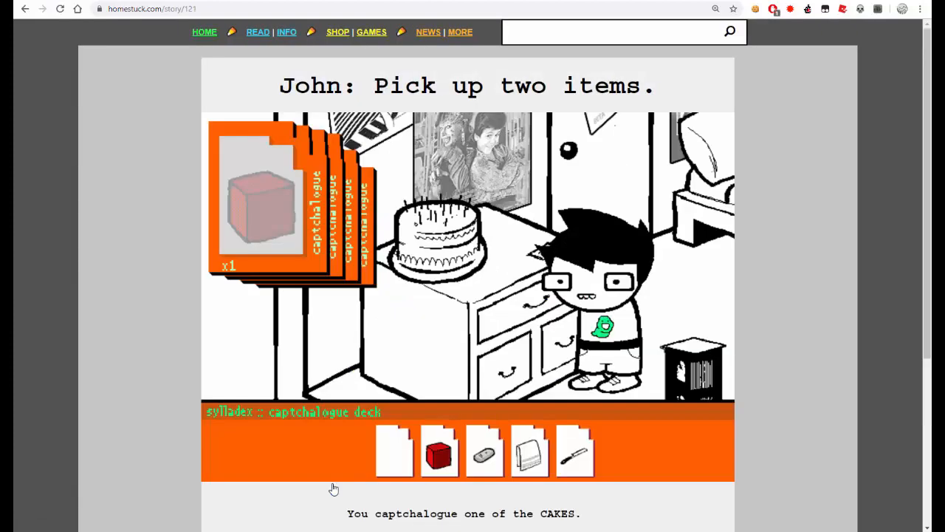
- Read down page 121 where John captchalogues one of the CAKES, to 'John: Get other cake.'
scroll("down", 3)
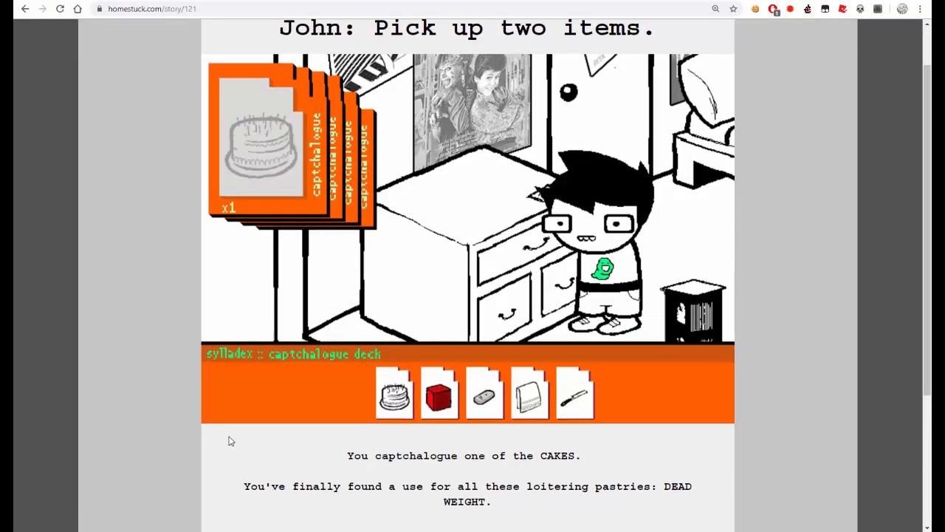
scroll("down", 3)
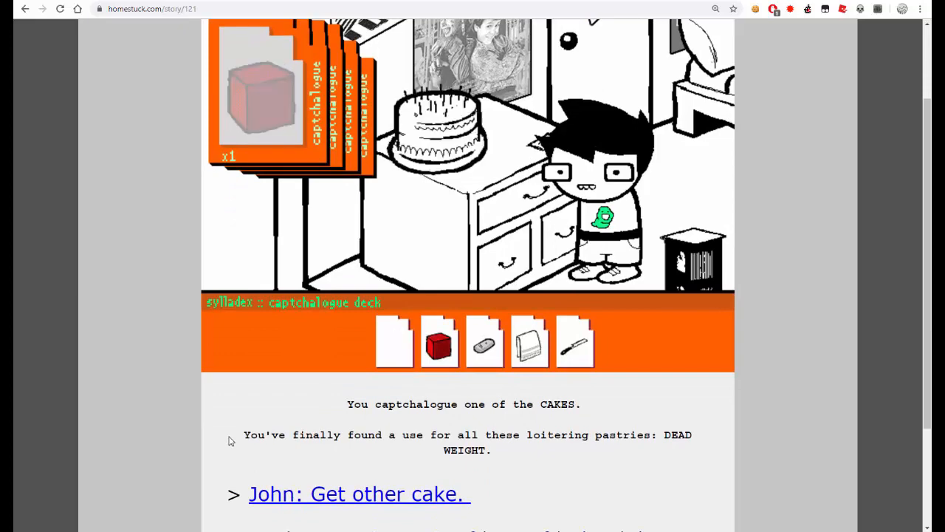
- Read page 122 down past the razor launching to the 'John: Get more stuff.' link
left_click(358, 493)
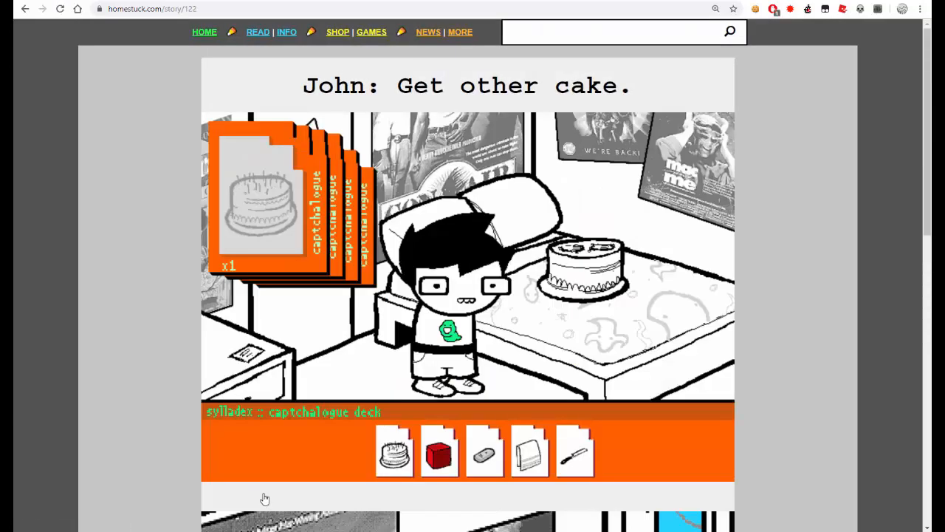
scroll("down", 3)
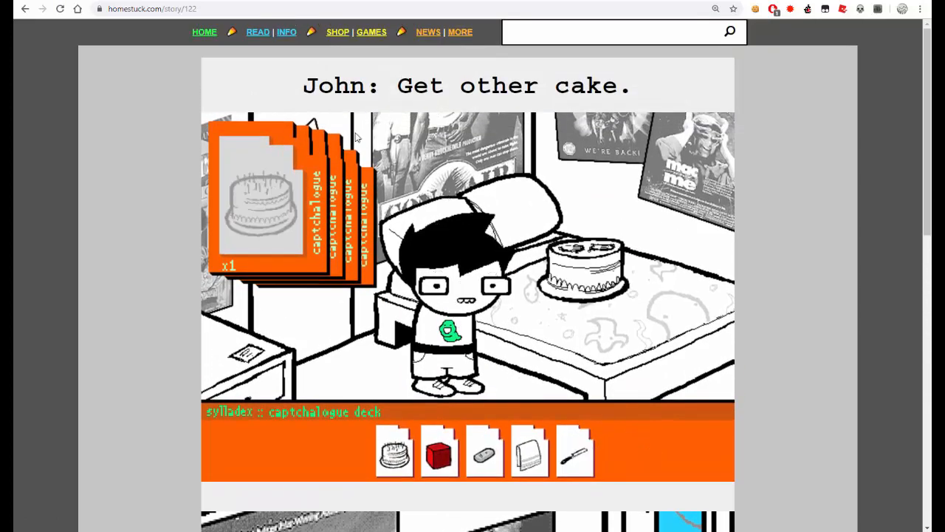
scroll("down", 3)
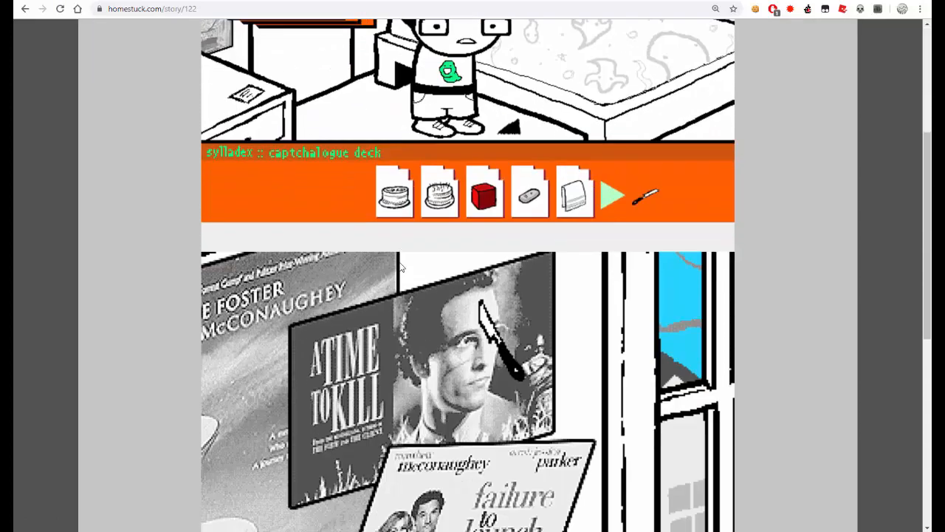
scroll("down", 3)
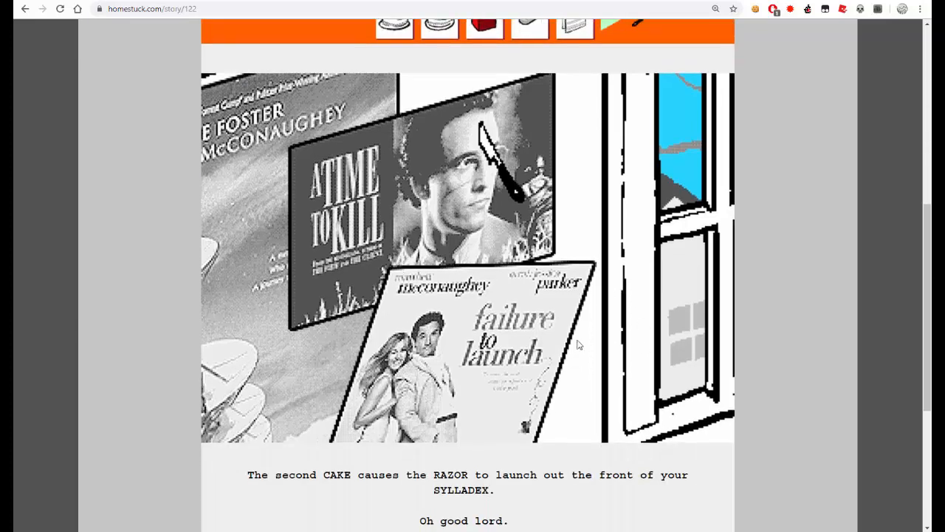
scroll("down", 3)
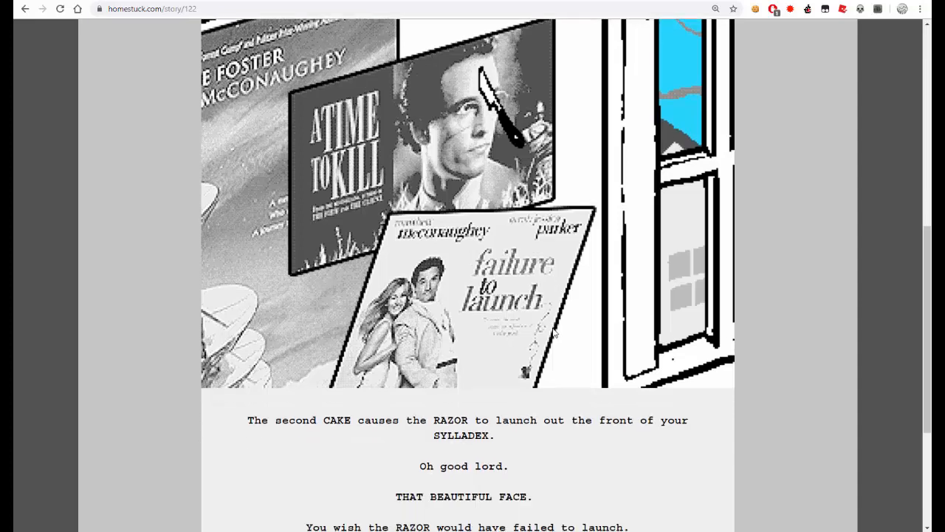
scroll("down", 3)
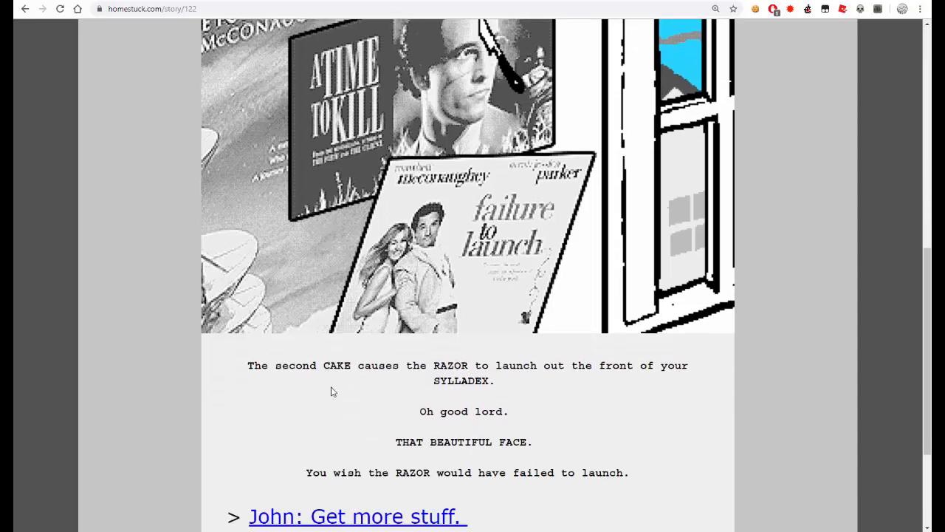
mouse_move(351, 455)
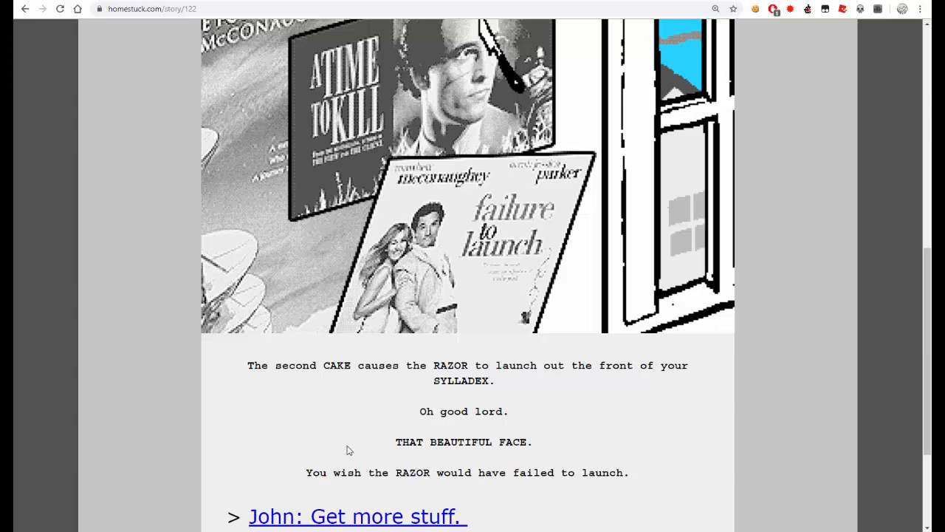
scroll("down", 3)
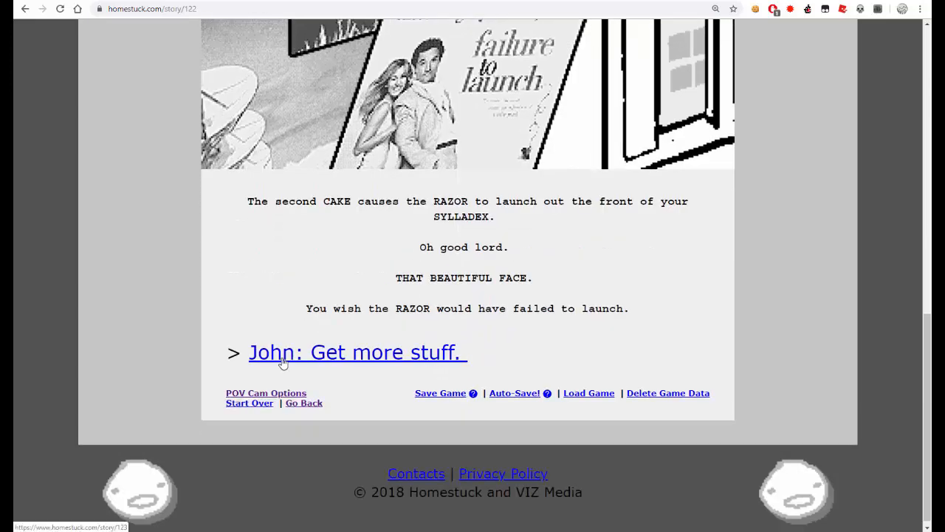
- Read page 123 where the towel is lost, then continue to page 124 via 'John: Might as well grab those cuffs.'
left_click(357, 352)
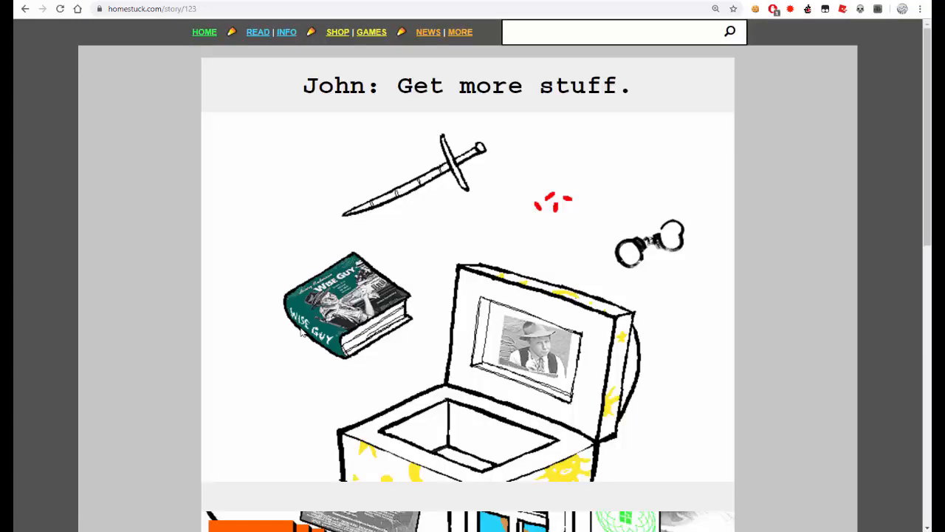
scroll("down", 3)
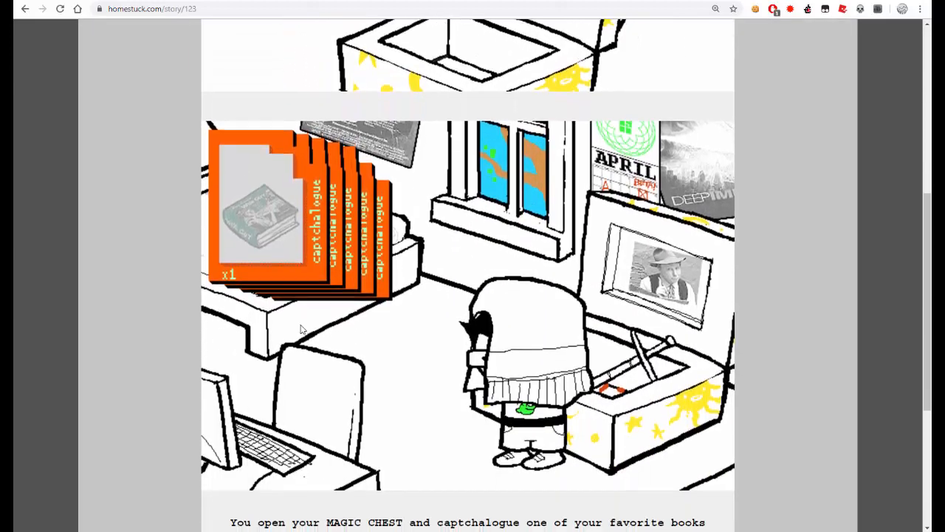
scroll("down", 3)
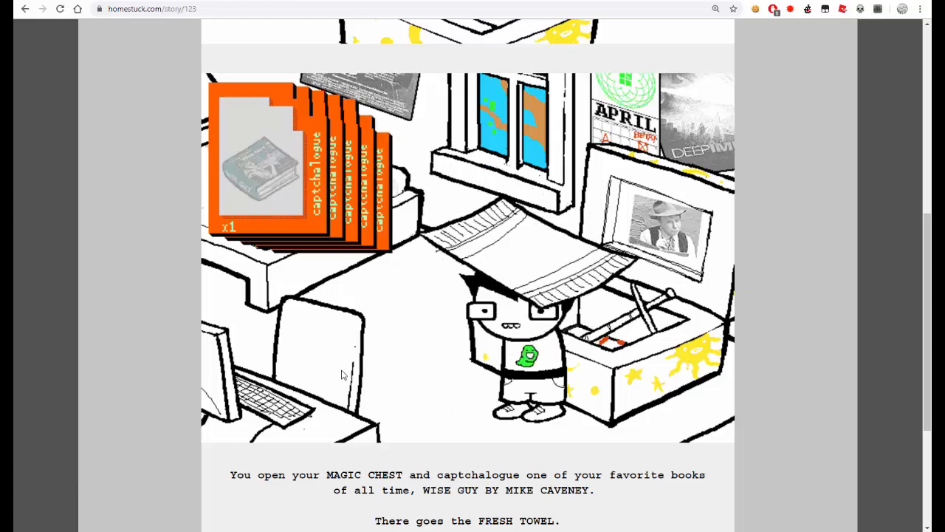
scroll("down", 3)
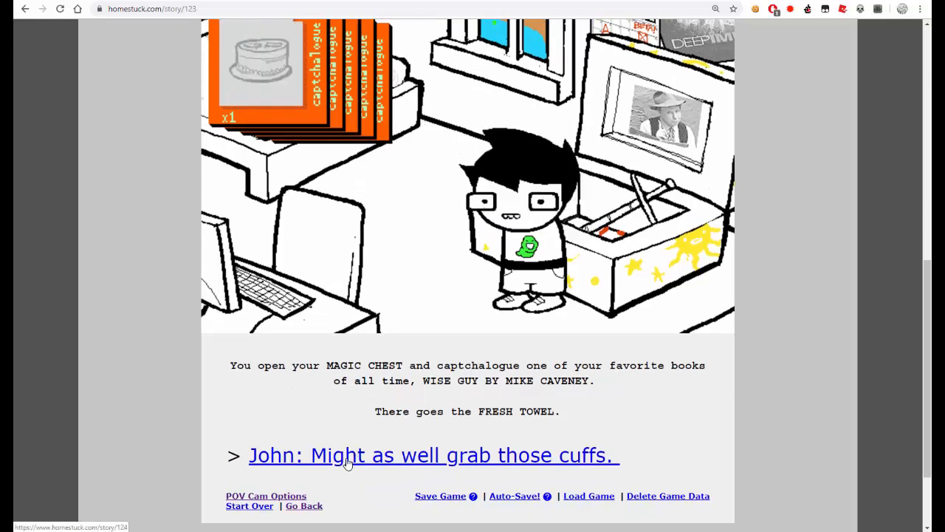
left_click(431, 455)
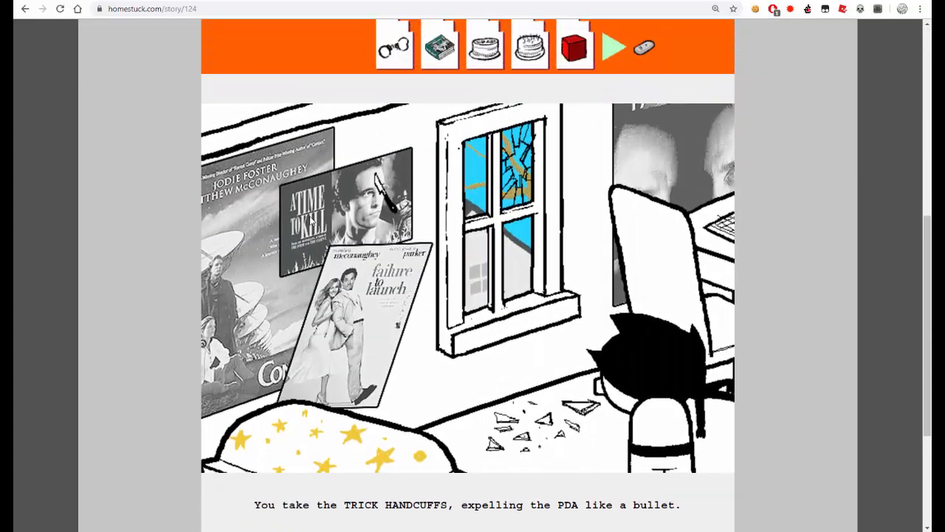
mouse_move(538, 352)
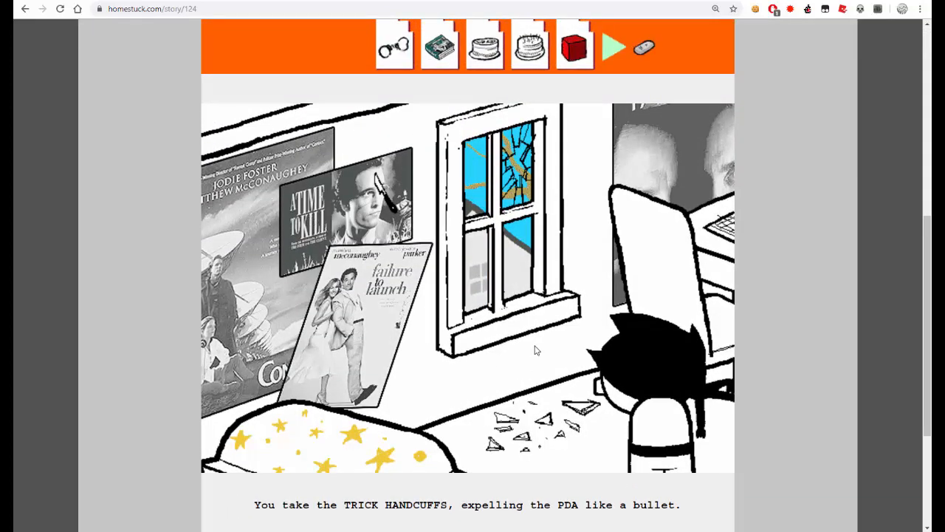
- Scroll page 124 and follow the '==>' link to page 125, 'Oh God dammit.'
left_click(393, 45)
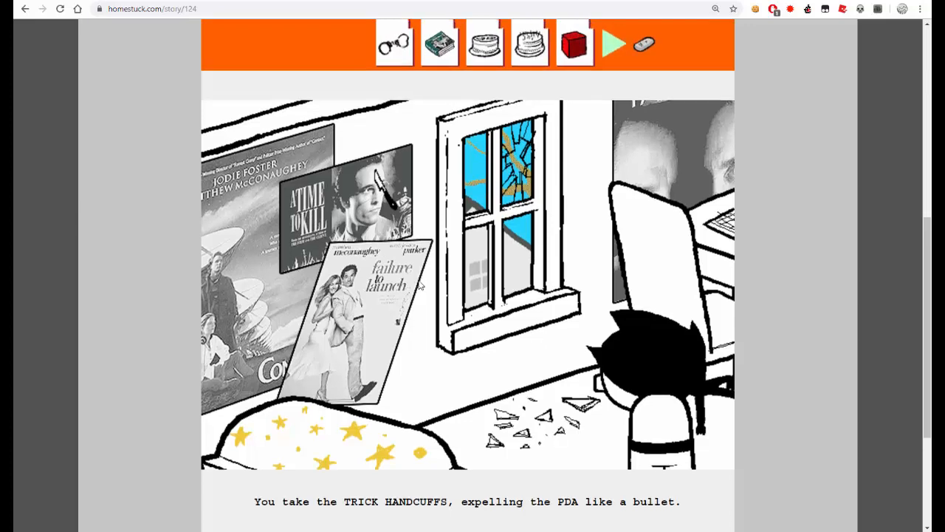
scroll("down", 3)
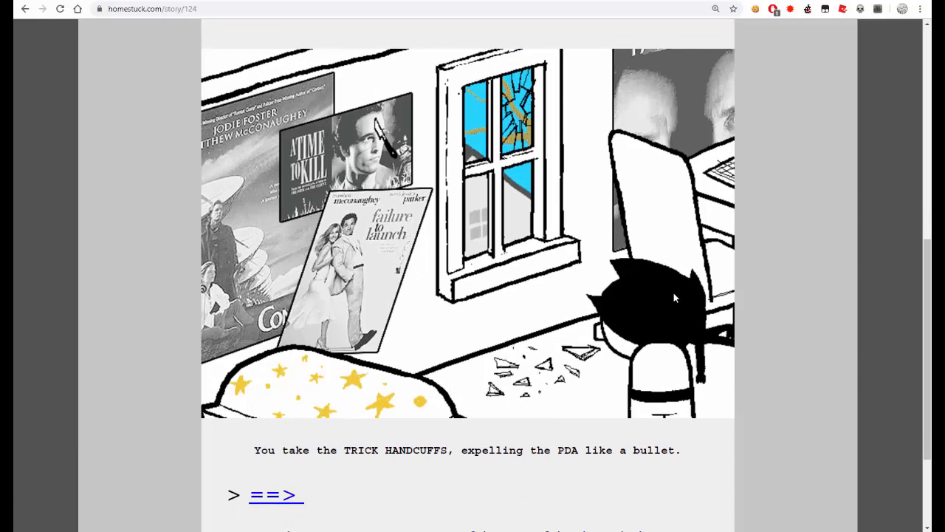
mouse_move(343, 395)
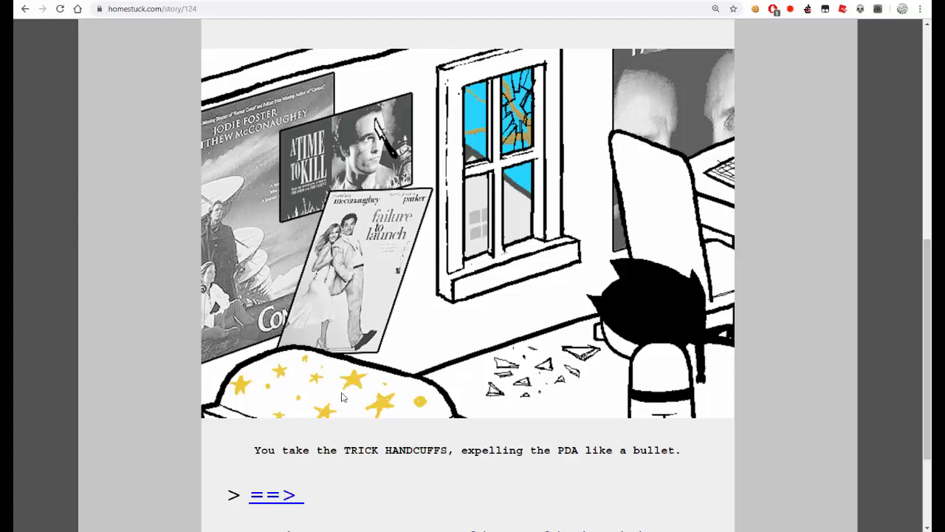
left_click(275, 495)
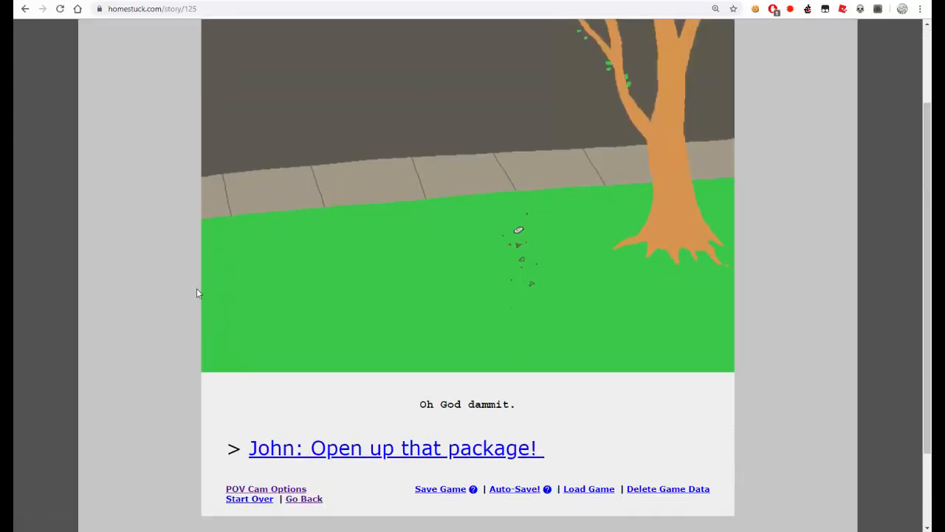
mouse_move(383, 449)
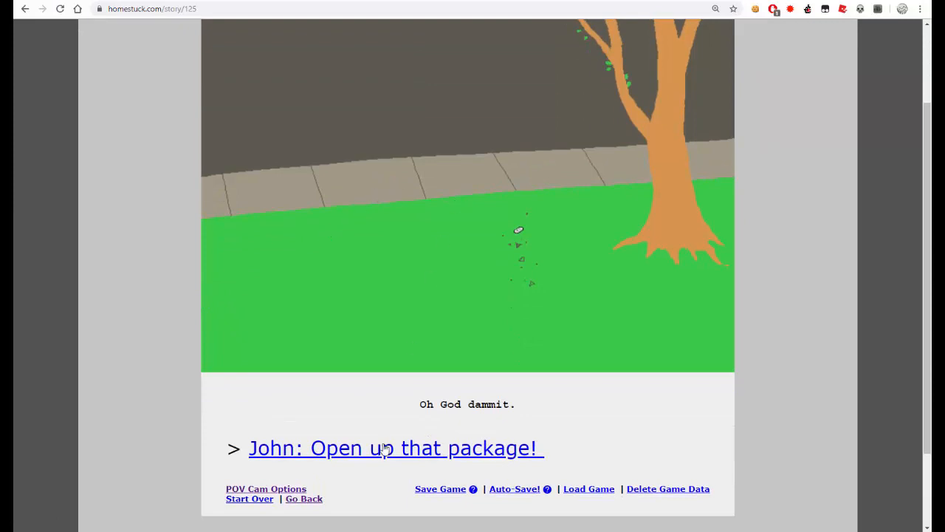
- Open page 126 and read the package panels down to 'John: Get razor.'
left_click(396, 447)
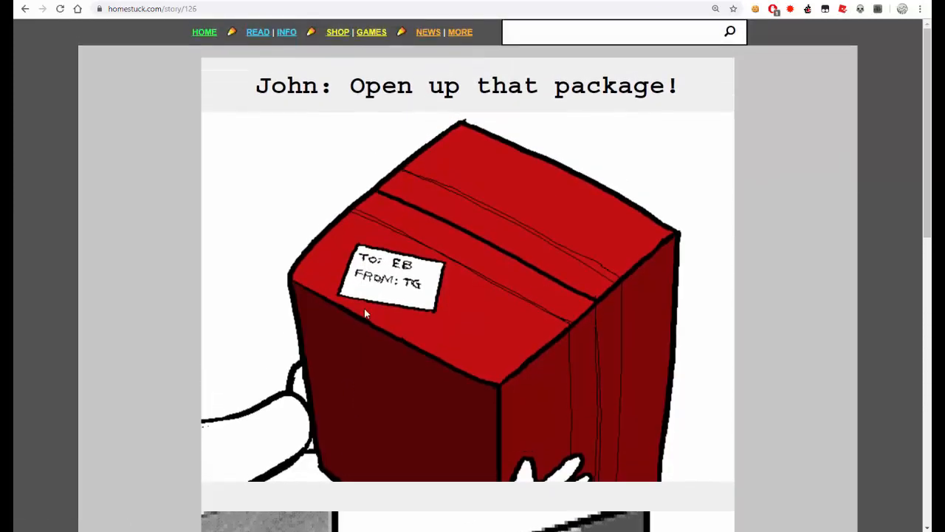
scroll("down", 3)
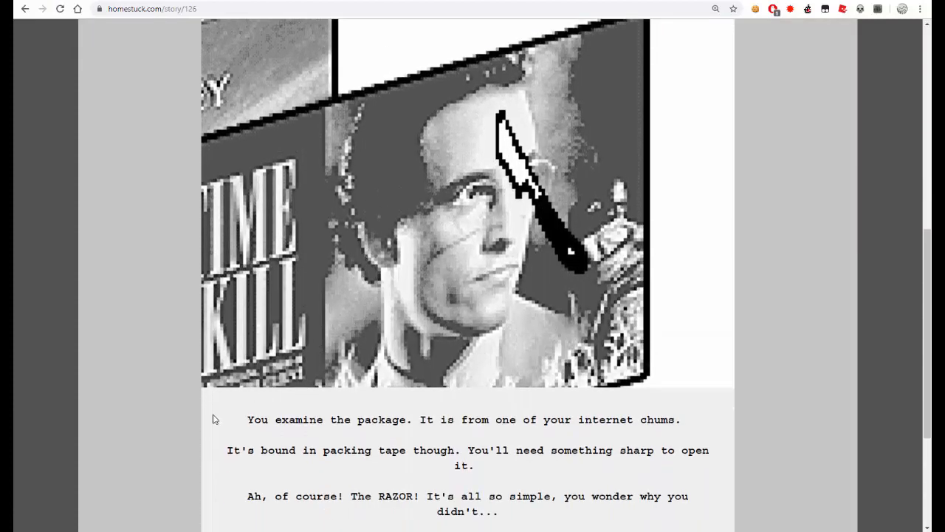
scroll("down", 3)
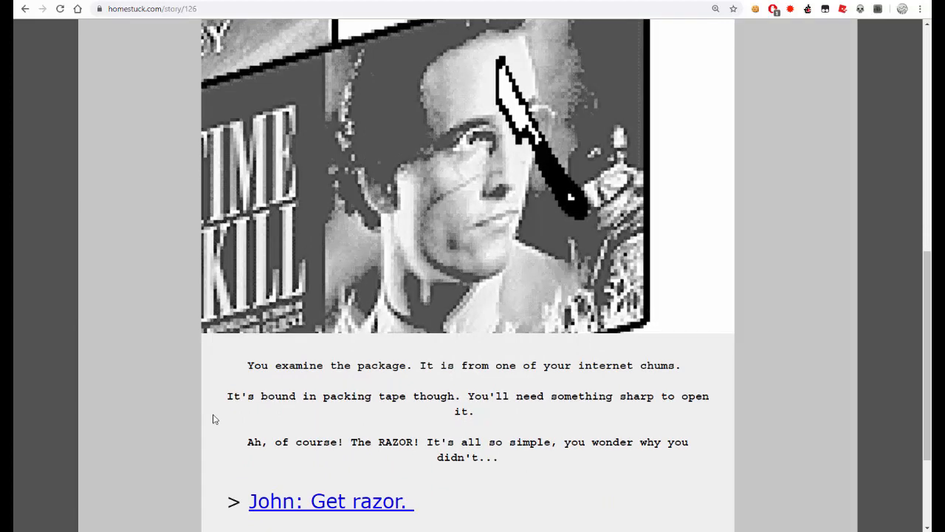
mouse_move(337, 396)
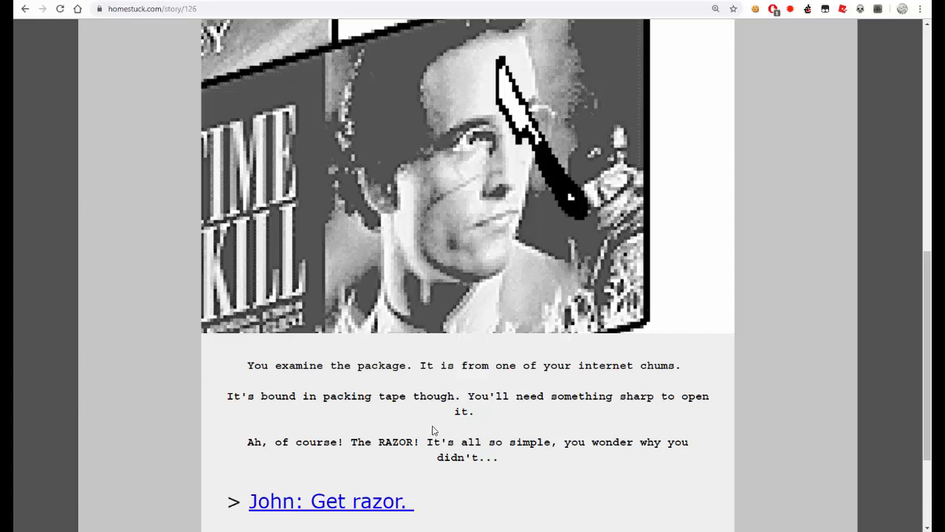
scroll("down", 3)
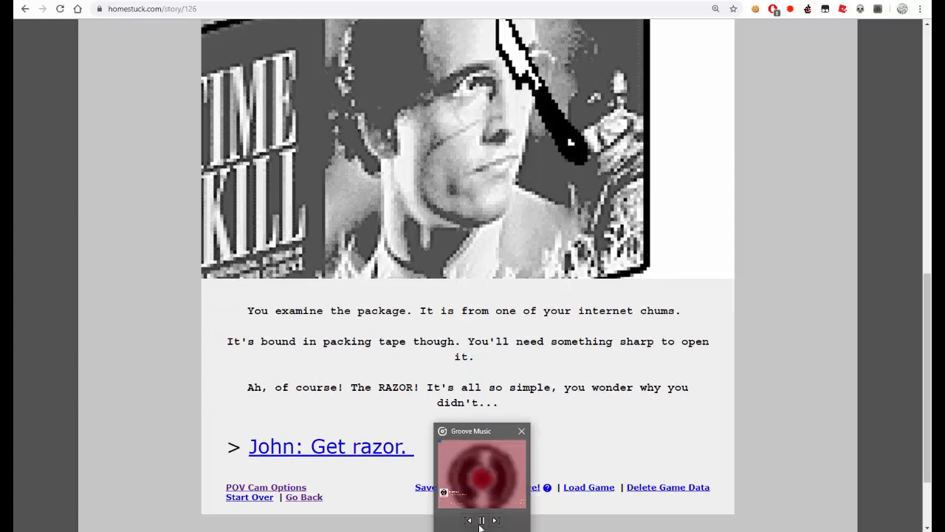
- Check the Homestuck Reread Schedule 2019 sheet confirming 126 as day one's page goal
left_click(521, 431)
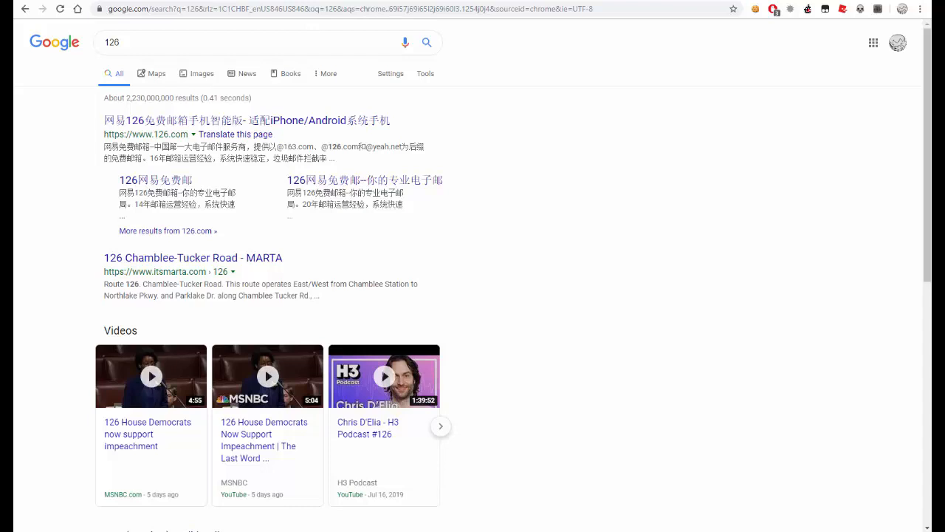
left_click(499, 27)
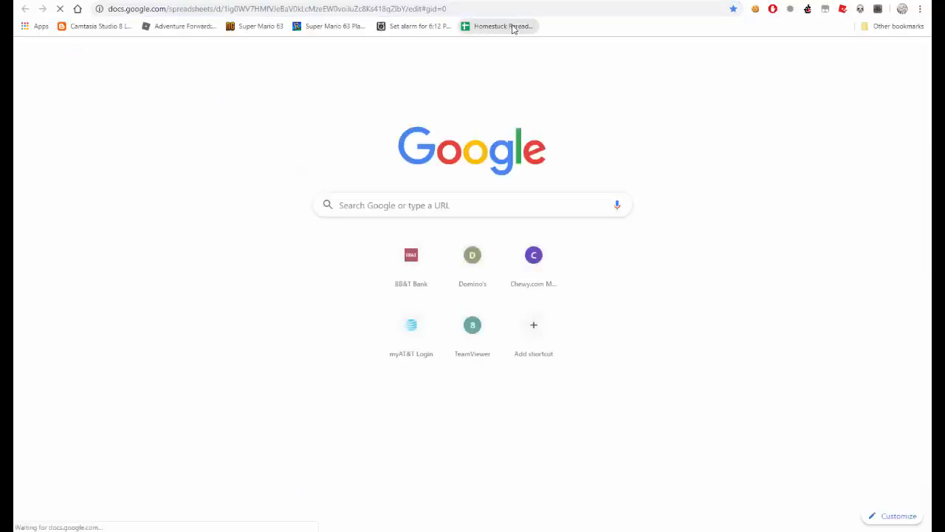
left_click(499, 26)
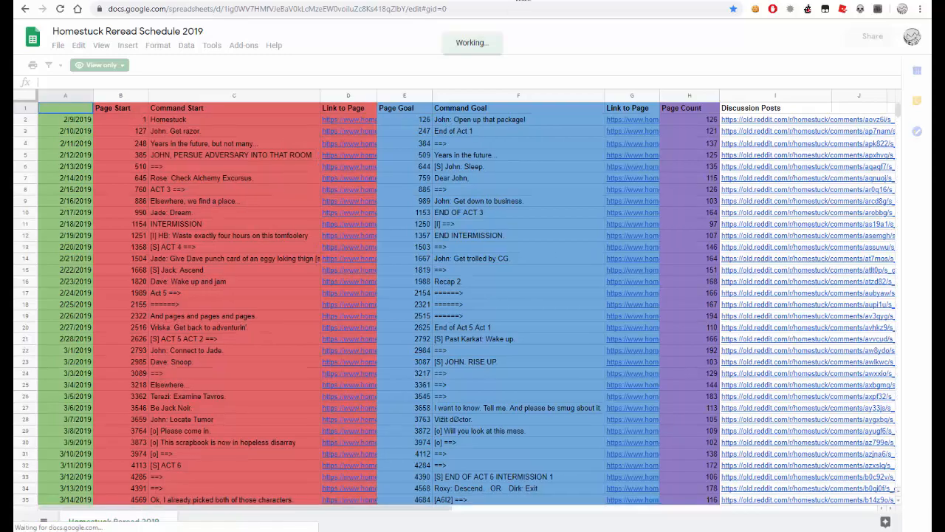
- Bring up Groove Music's current track and close its window
left_click(348, 118)
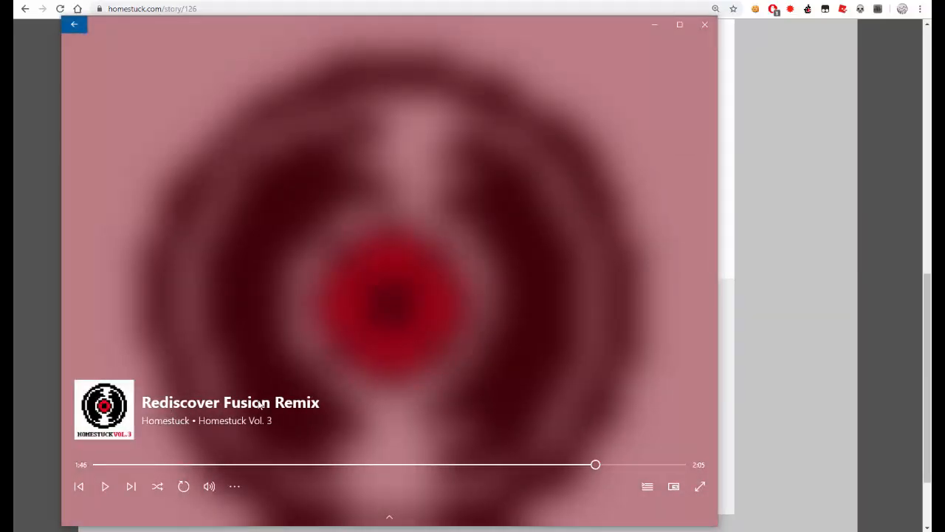
mouse_move(705, 23)
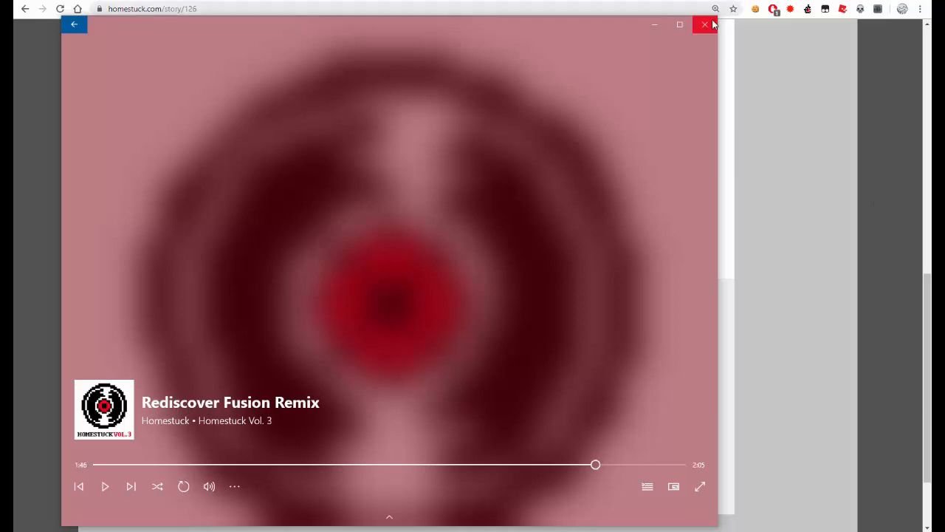
left_click(704, 24)
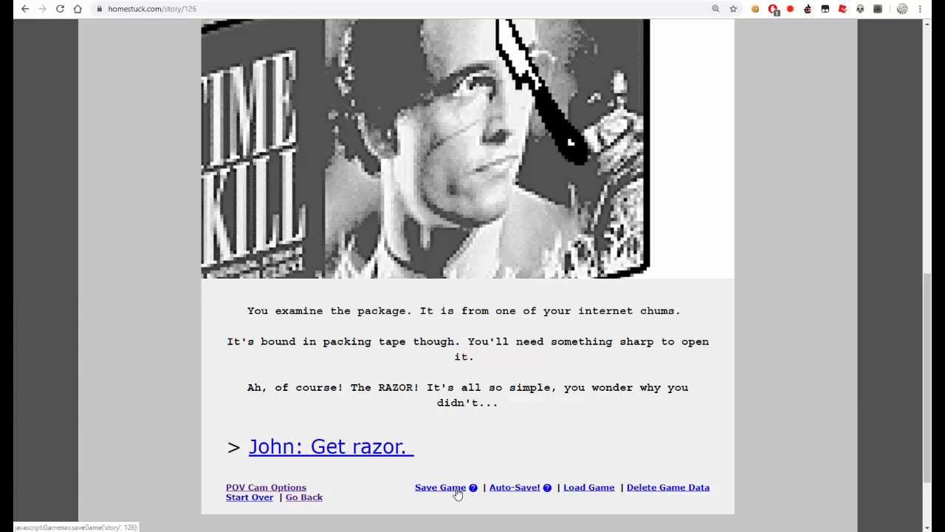
mouse_move(446, 381)
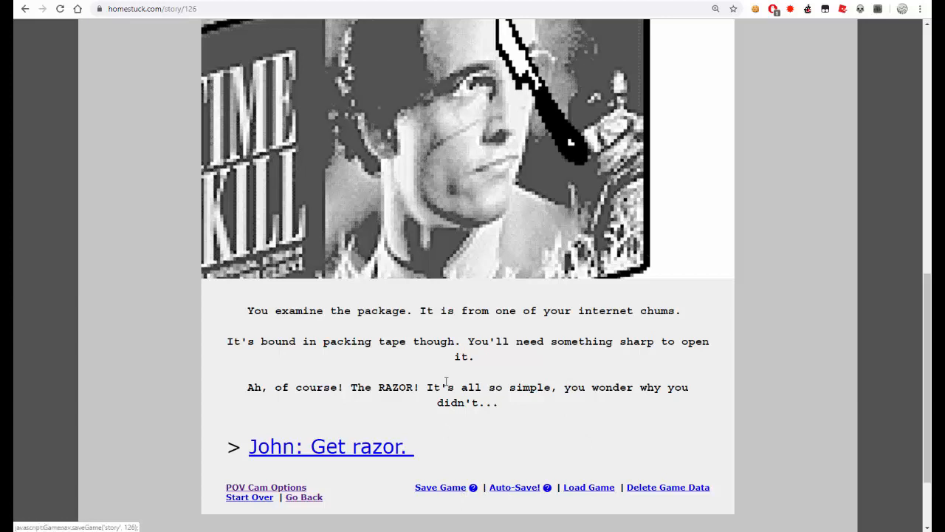
scroll("down", 3)
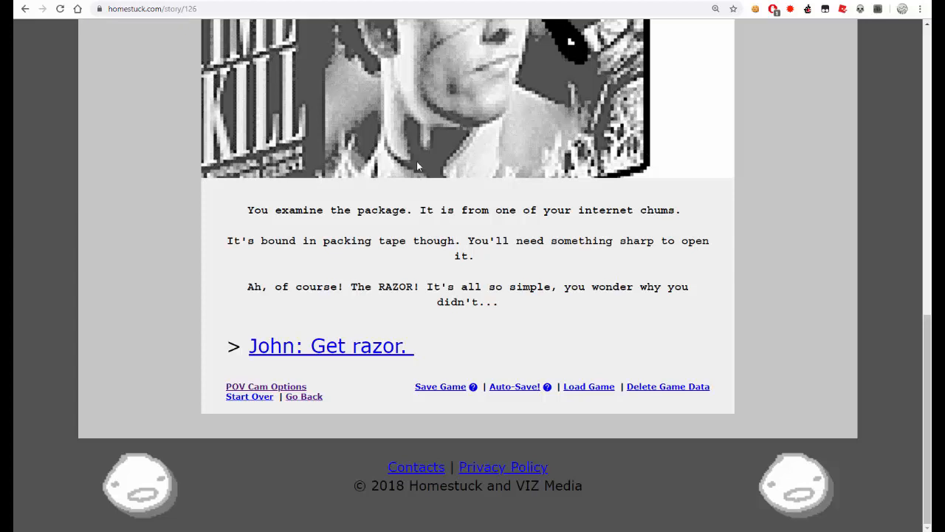
mouse_move(679, 46)
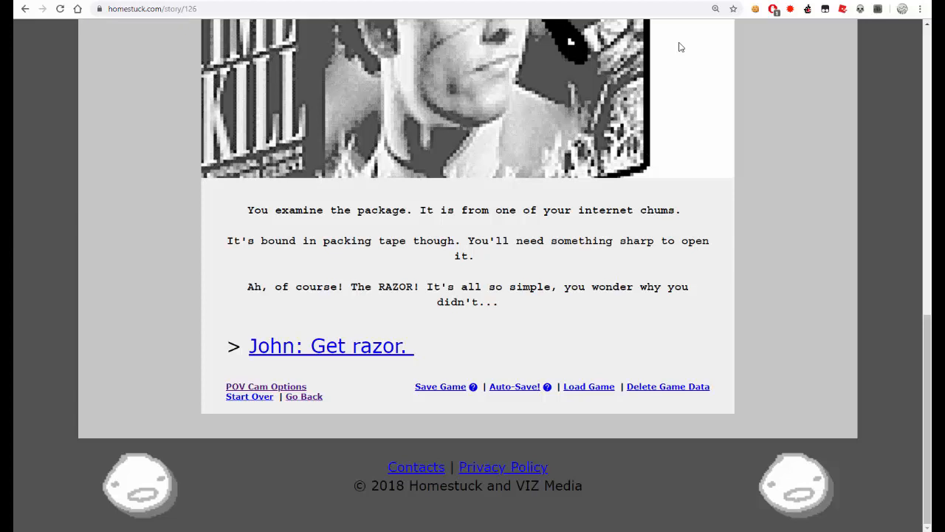
mouse_move(459, 529)
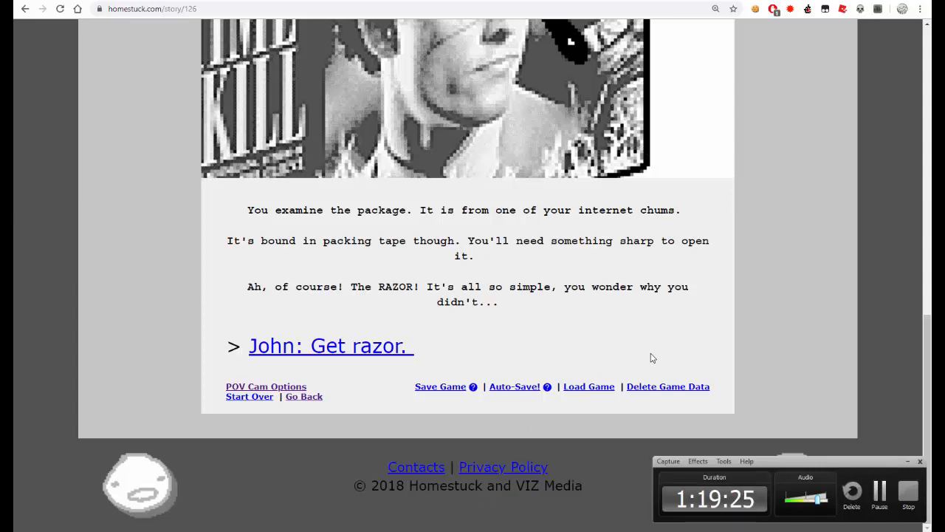
mouse_move(684, 360)
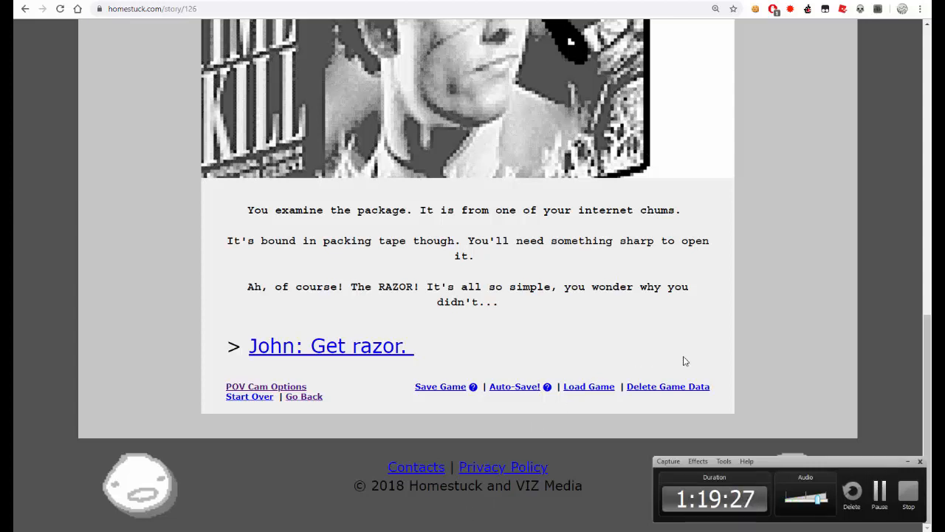
mouse_move(884, 434)
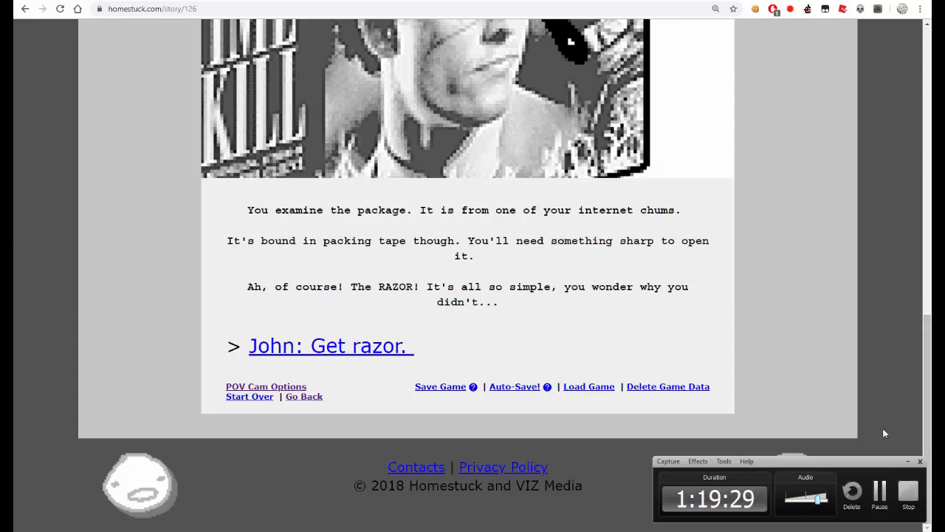
mouse_move(872, 400)
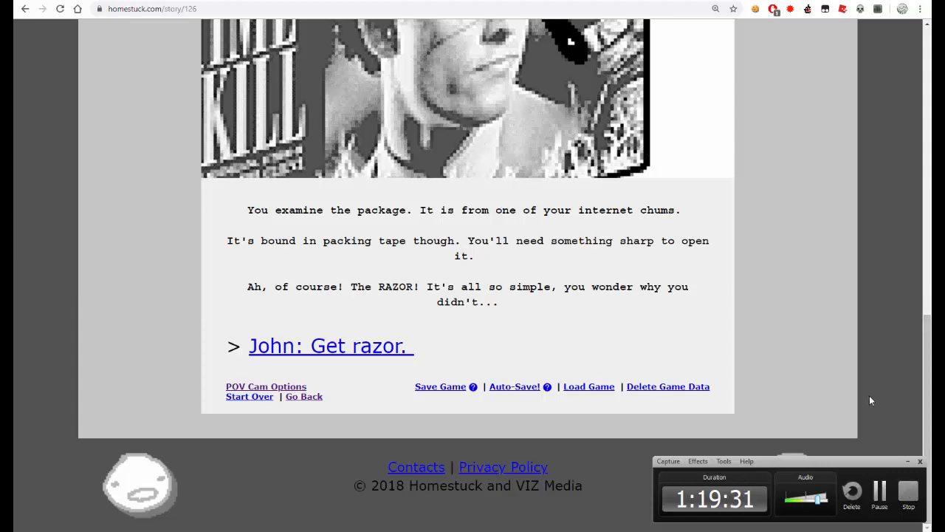